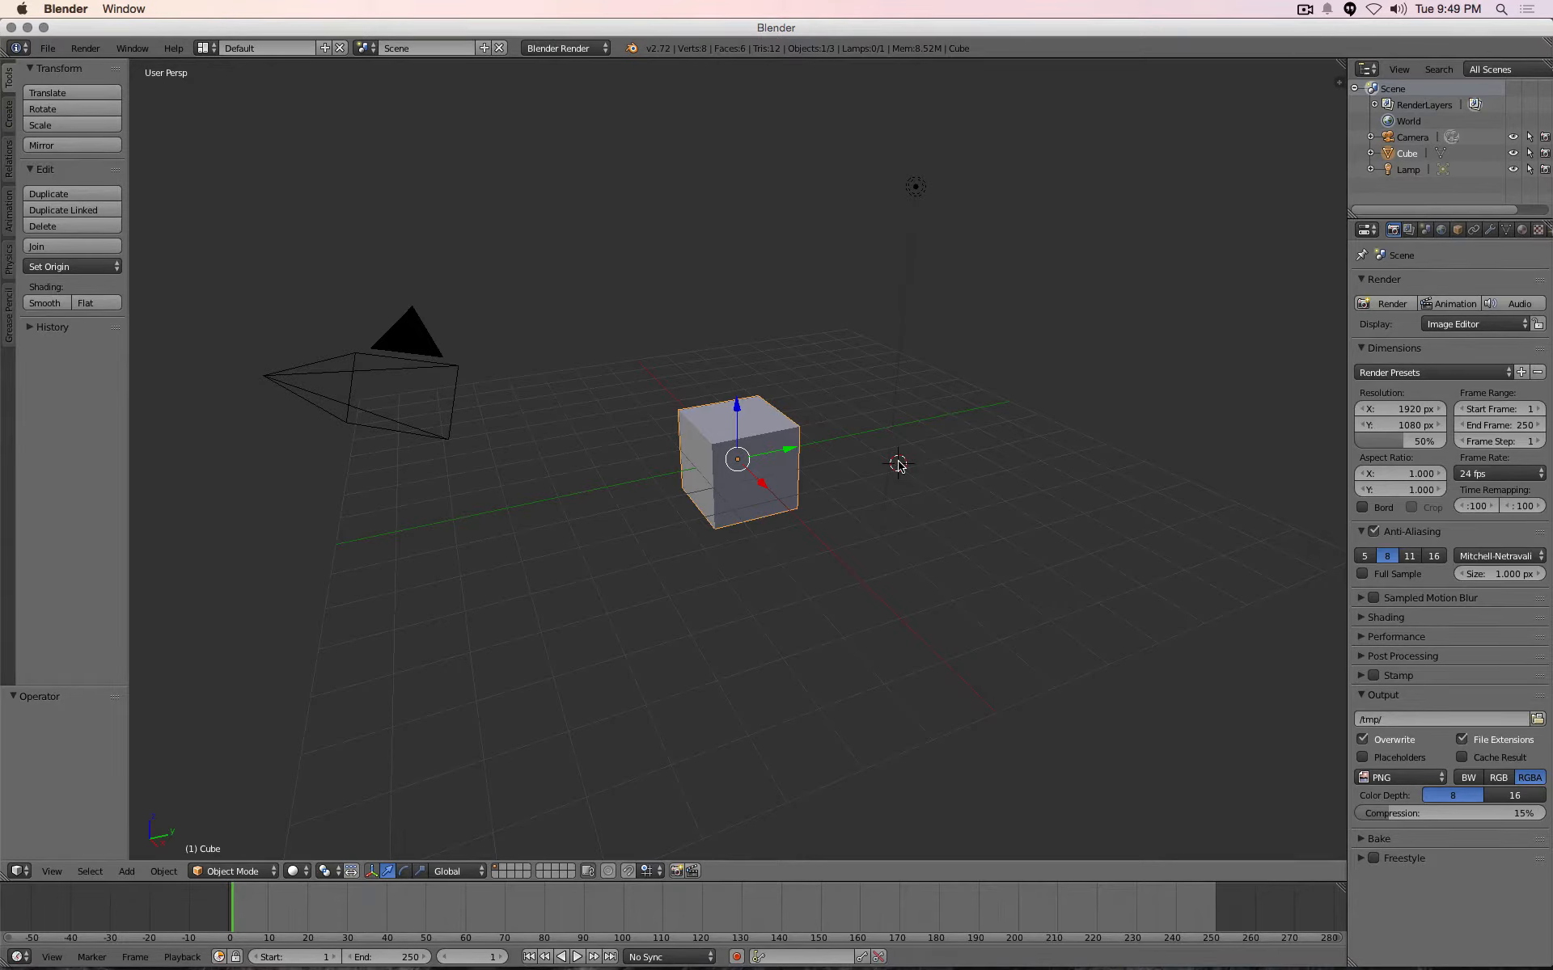
Bring up User Preferences and review the Input and File sections
click(47, 48)
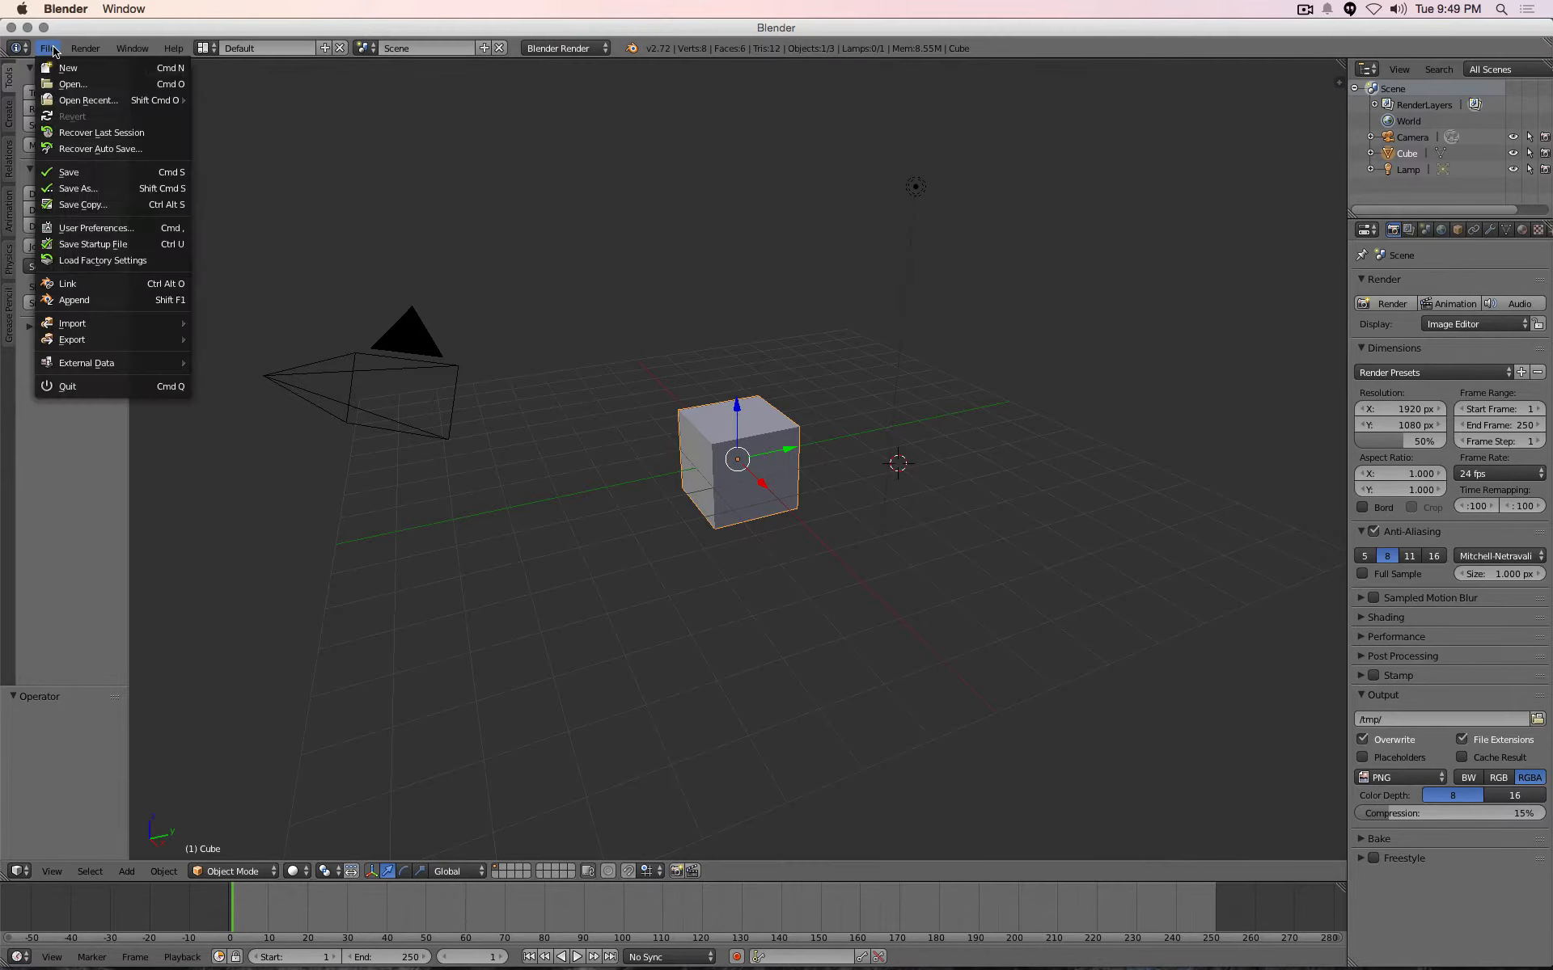
mouse_move(95, 228)
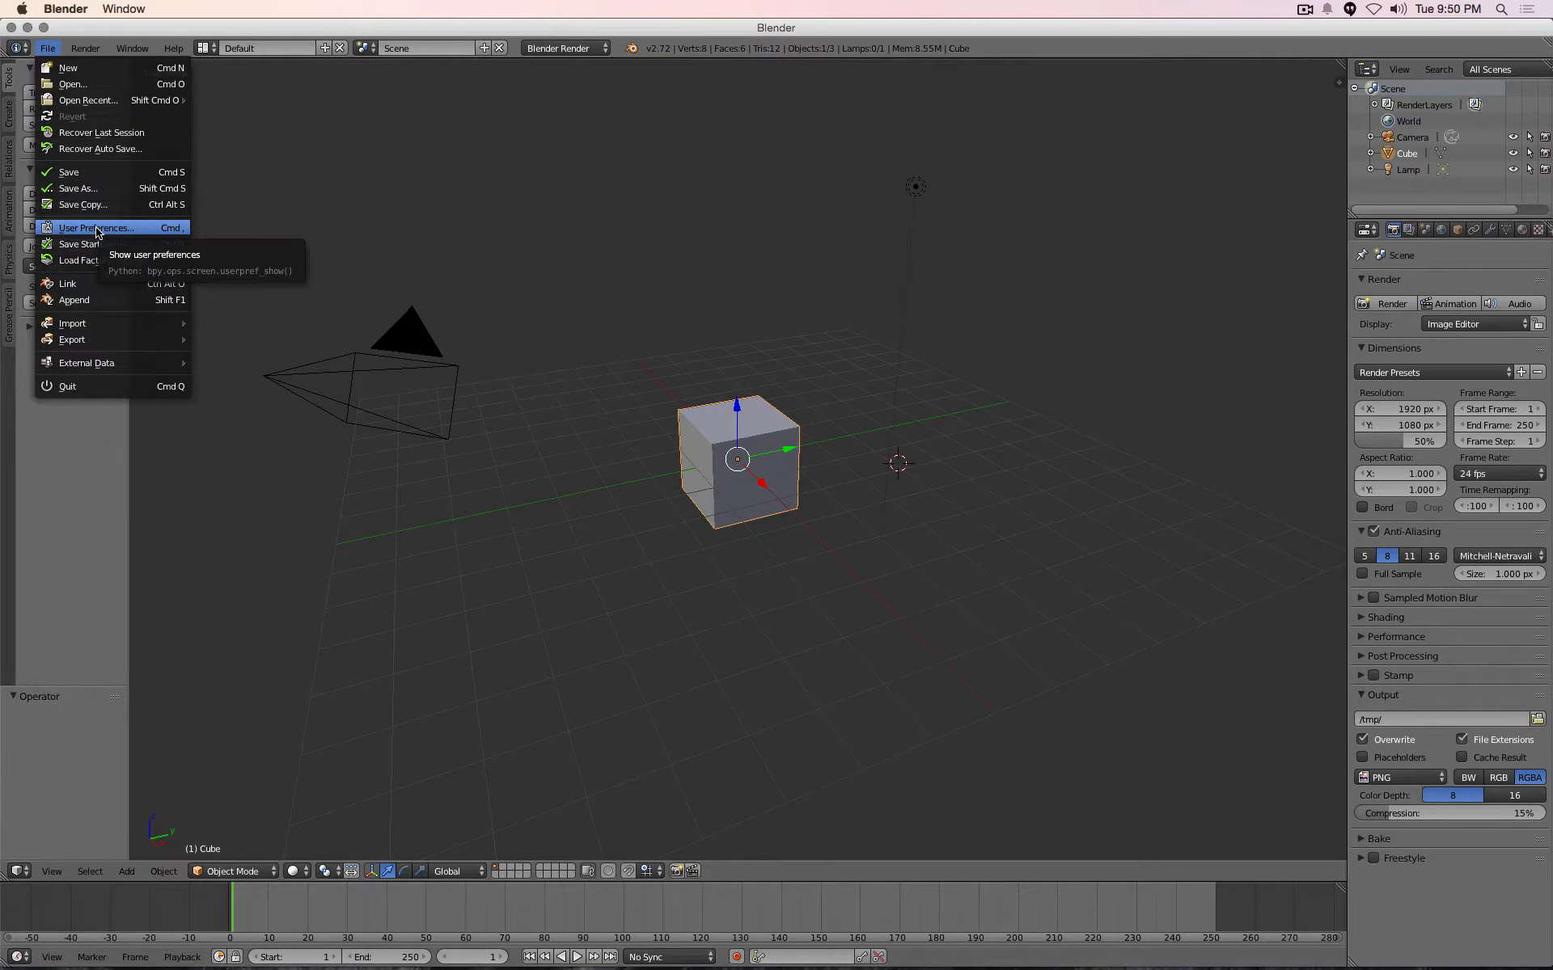
click(94, 228)
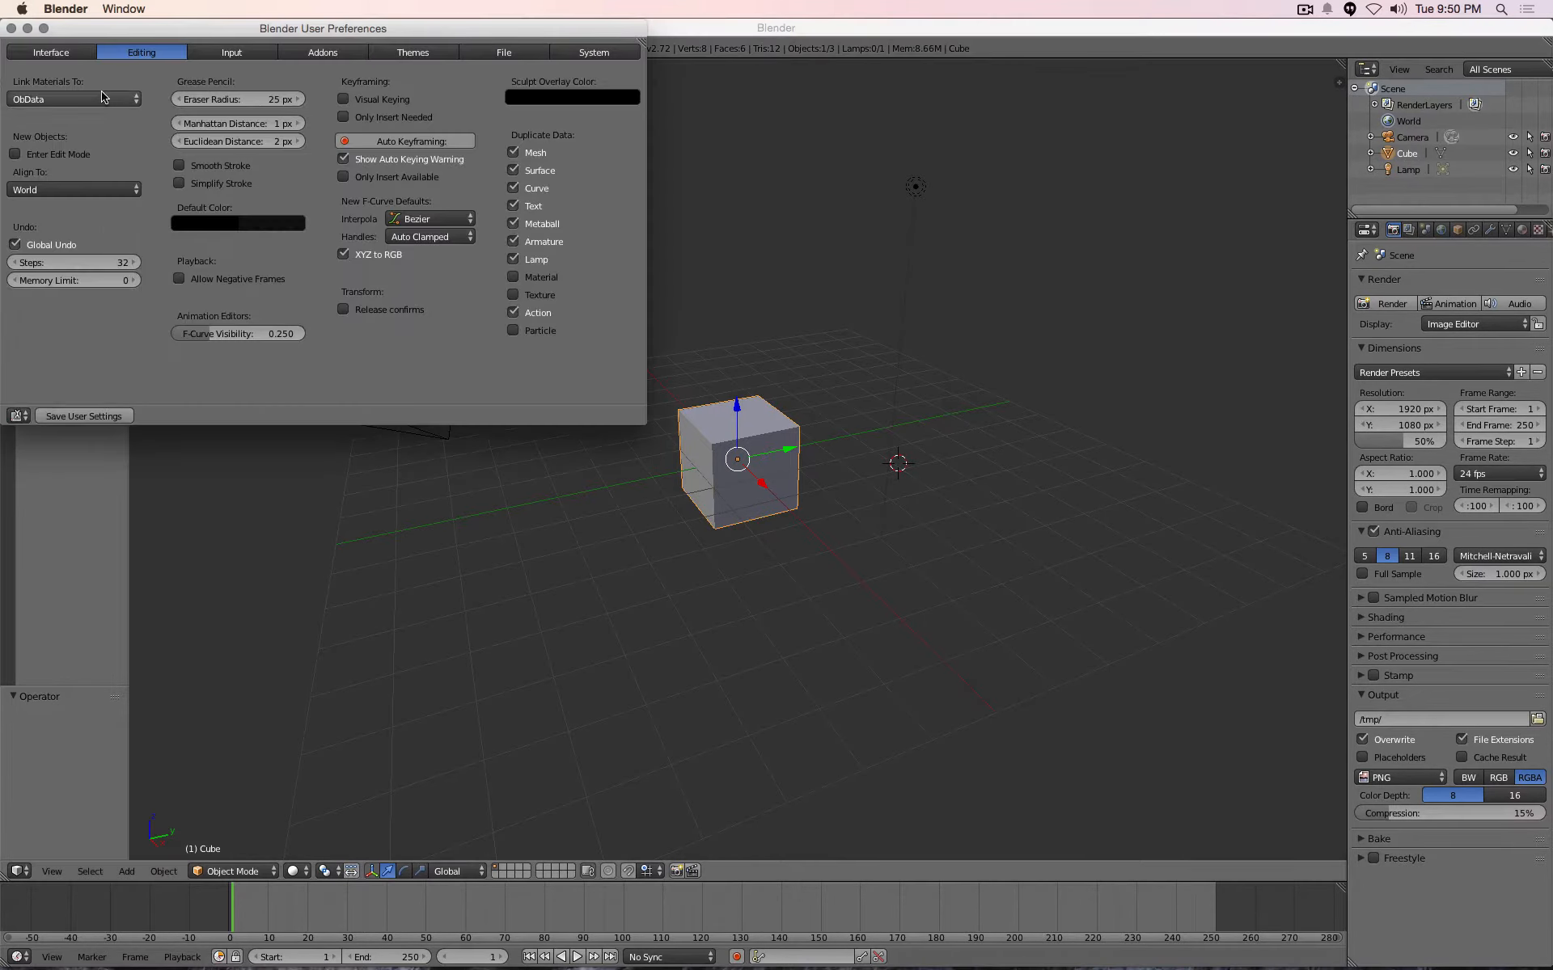
mouse_move(69, 262)
text(64)
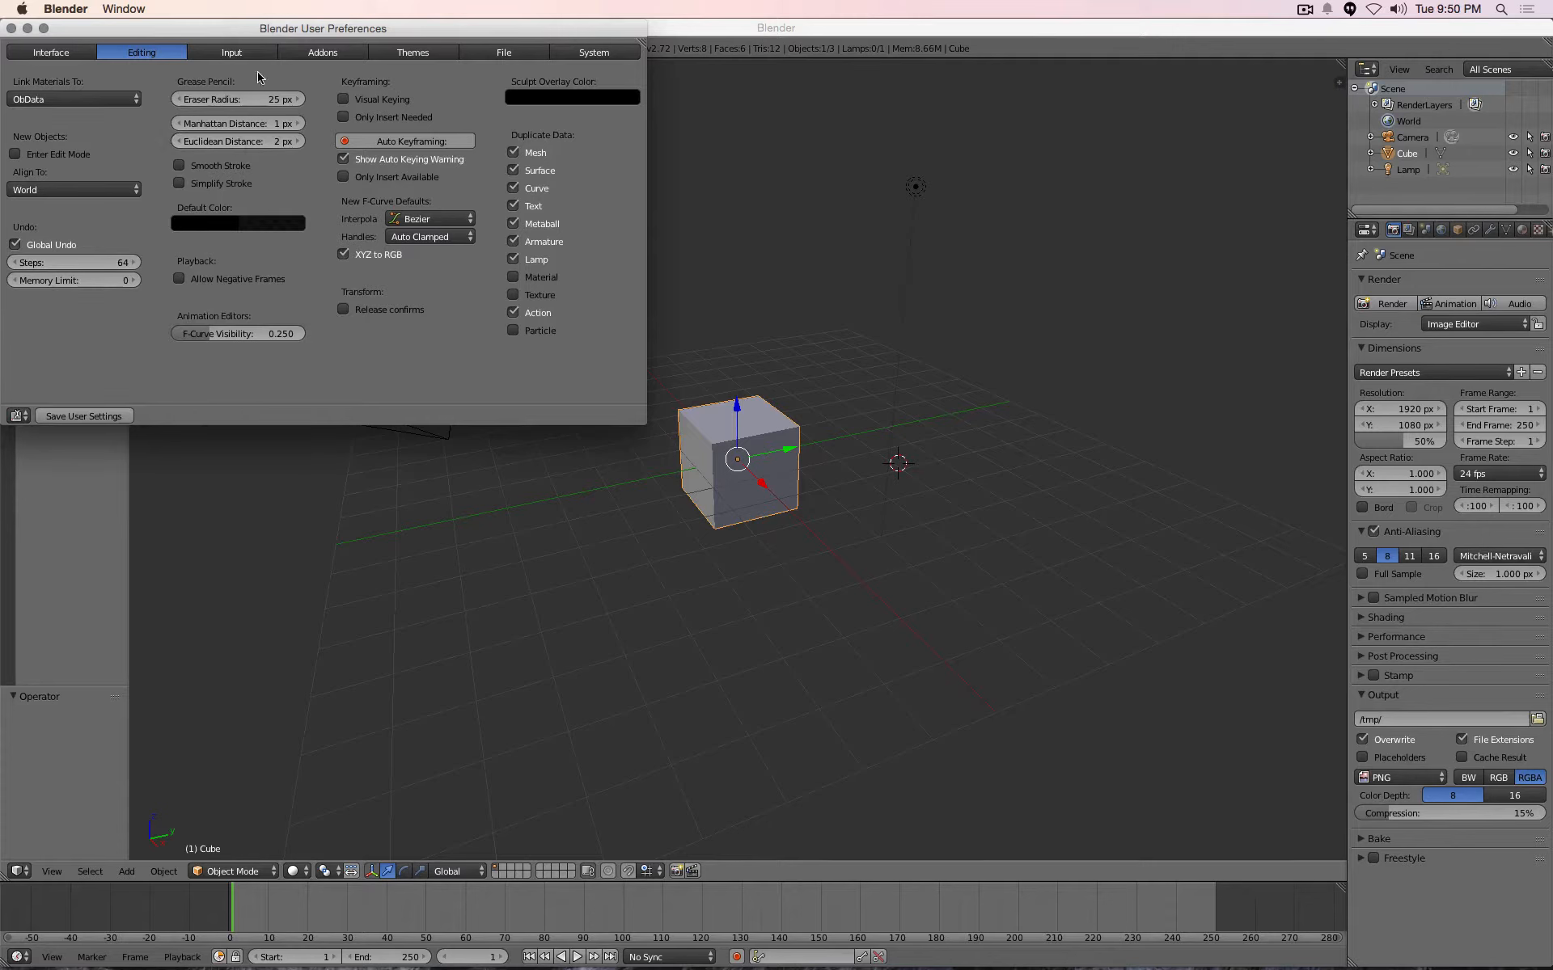
click(231, 52)
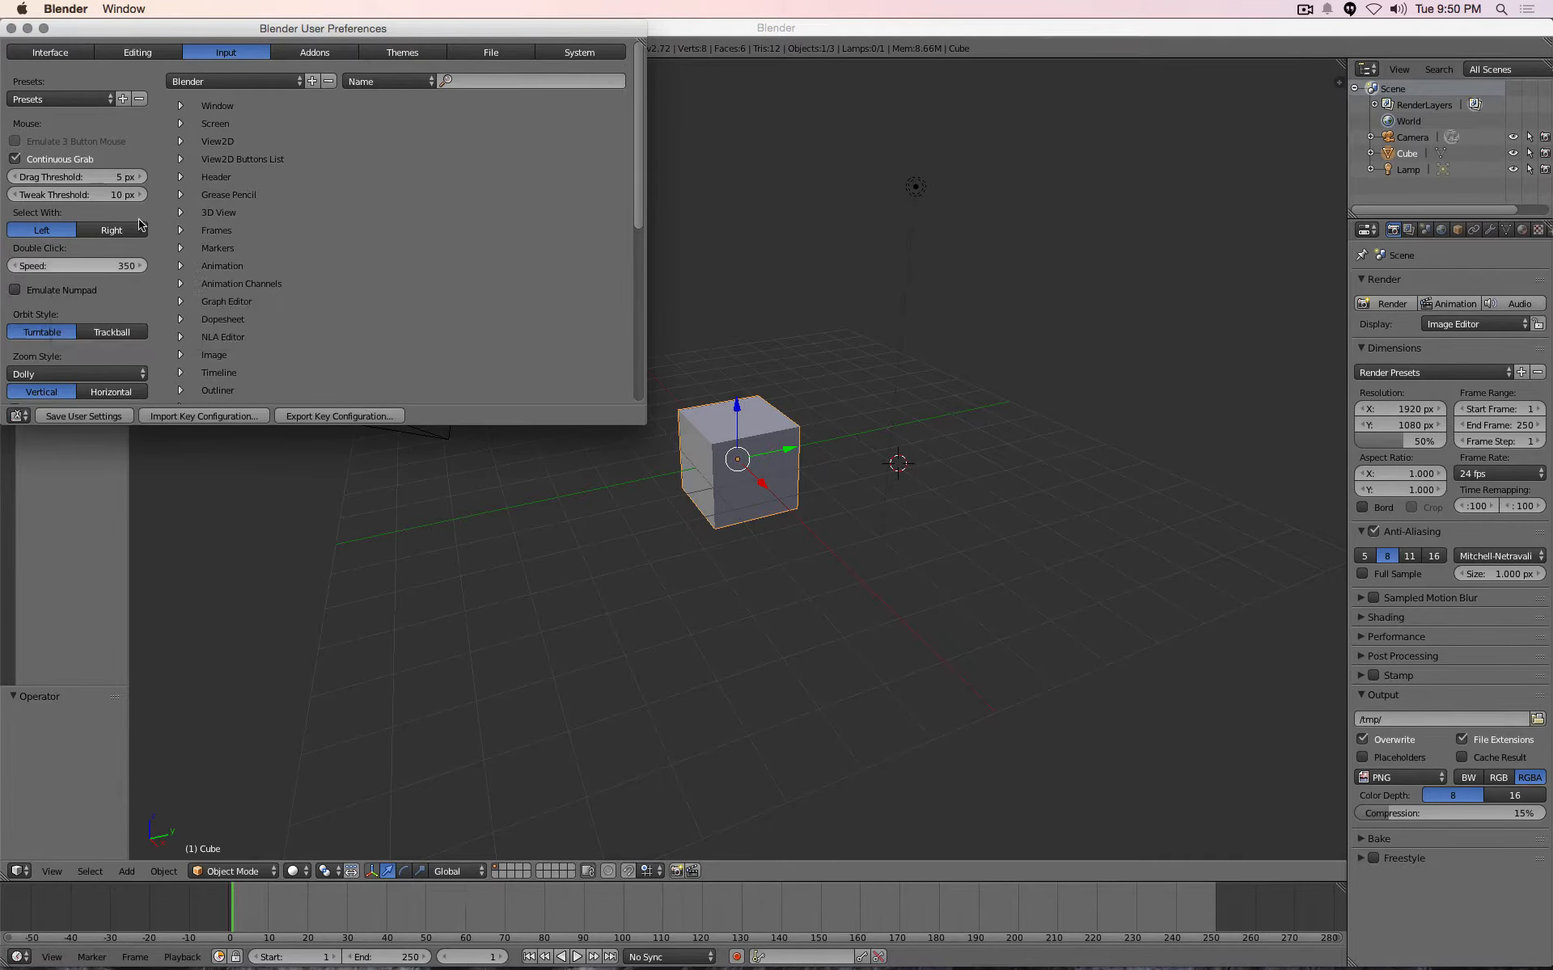
mouse_move(489, 52)
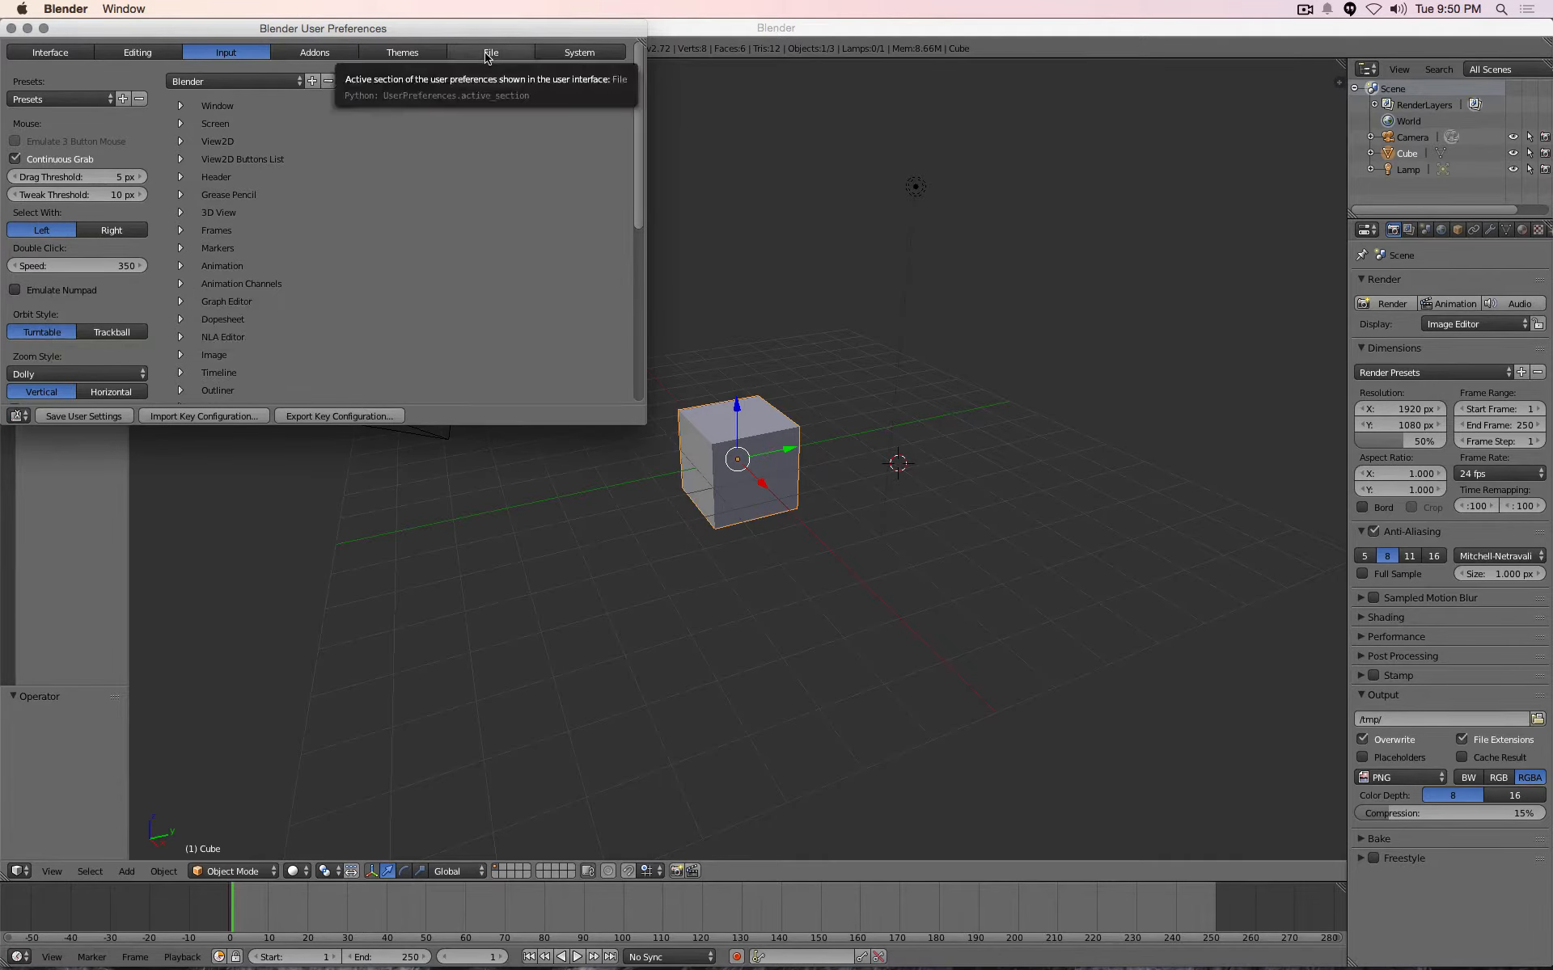
click(489, 52)
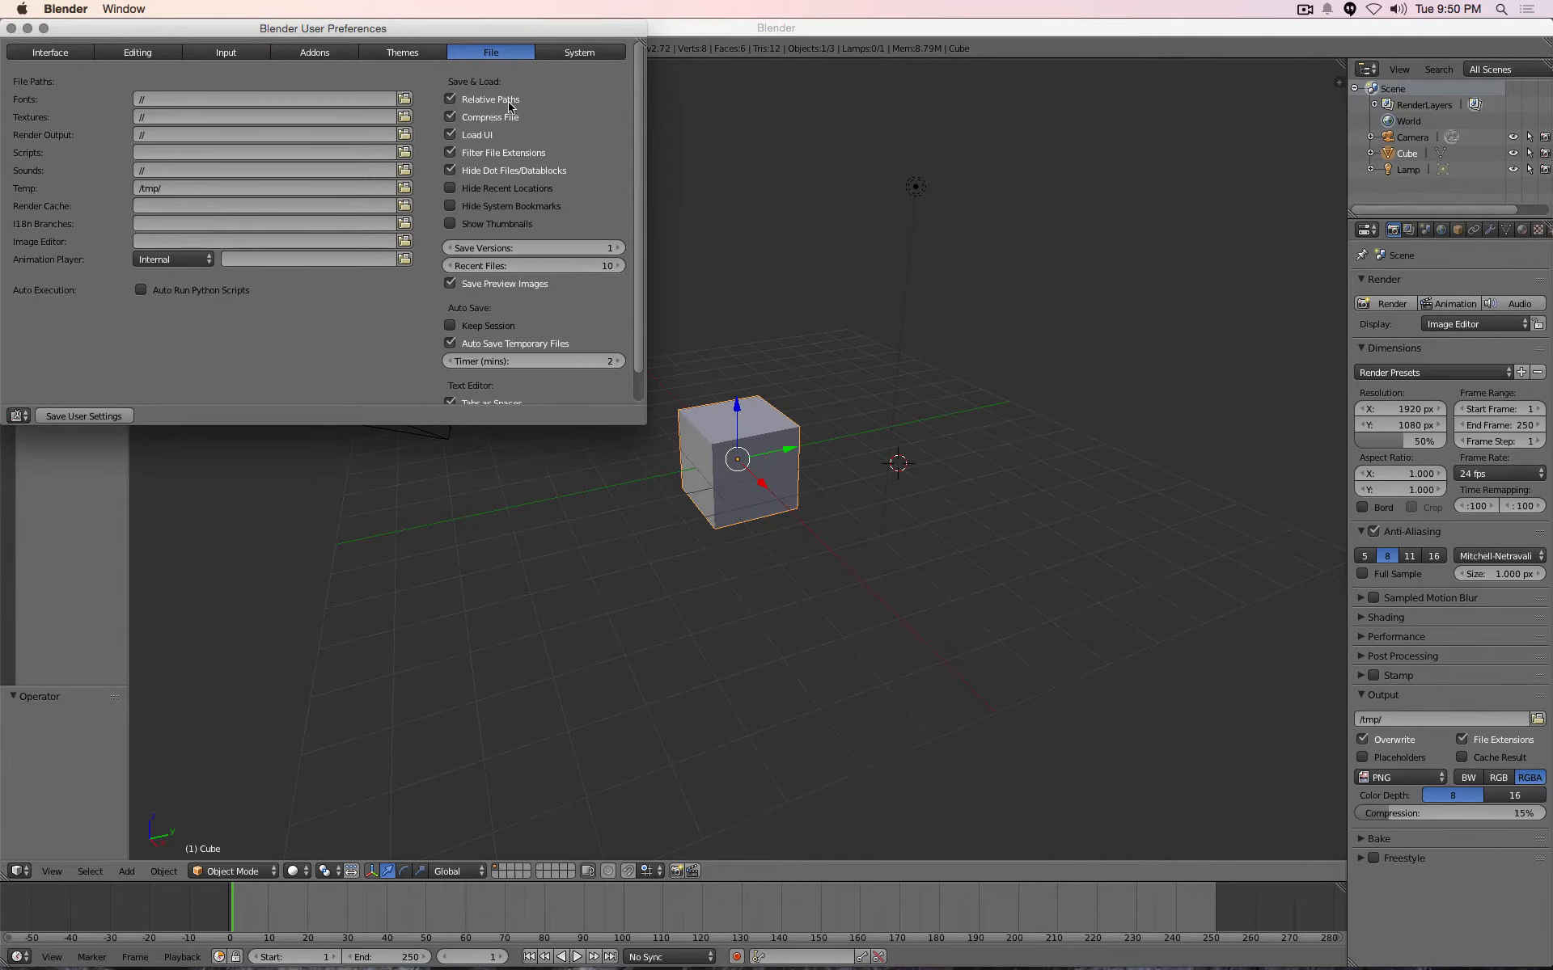
mouse_move(579, 52)
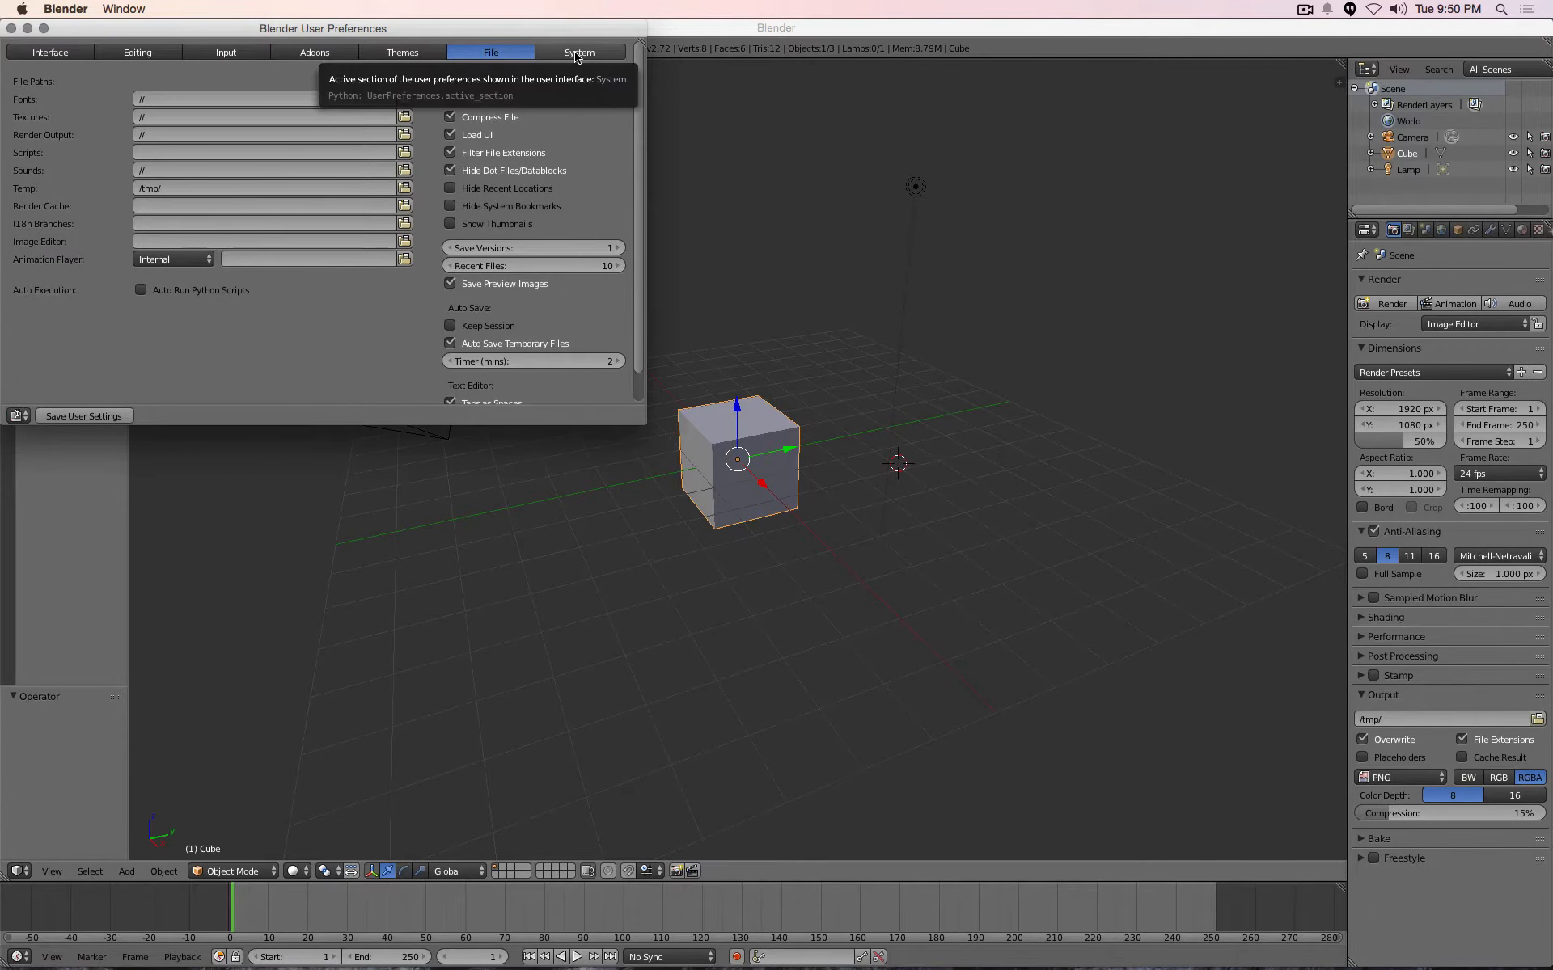
Set System anisotropic filtering 16x, multisample 16, enable Region Overlap, then close preferences
click(579, 52)
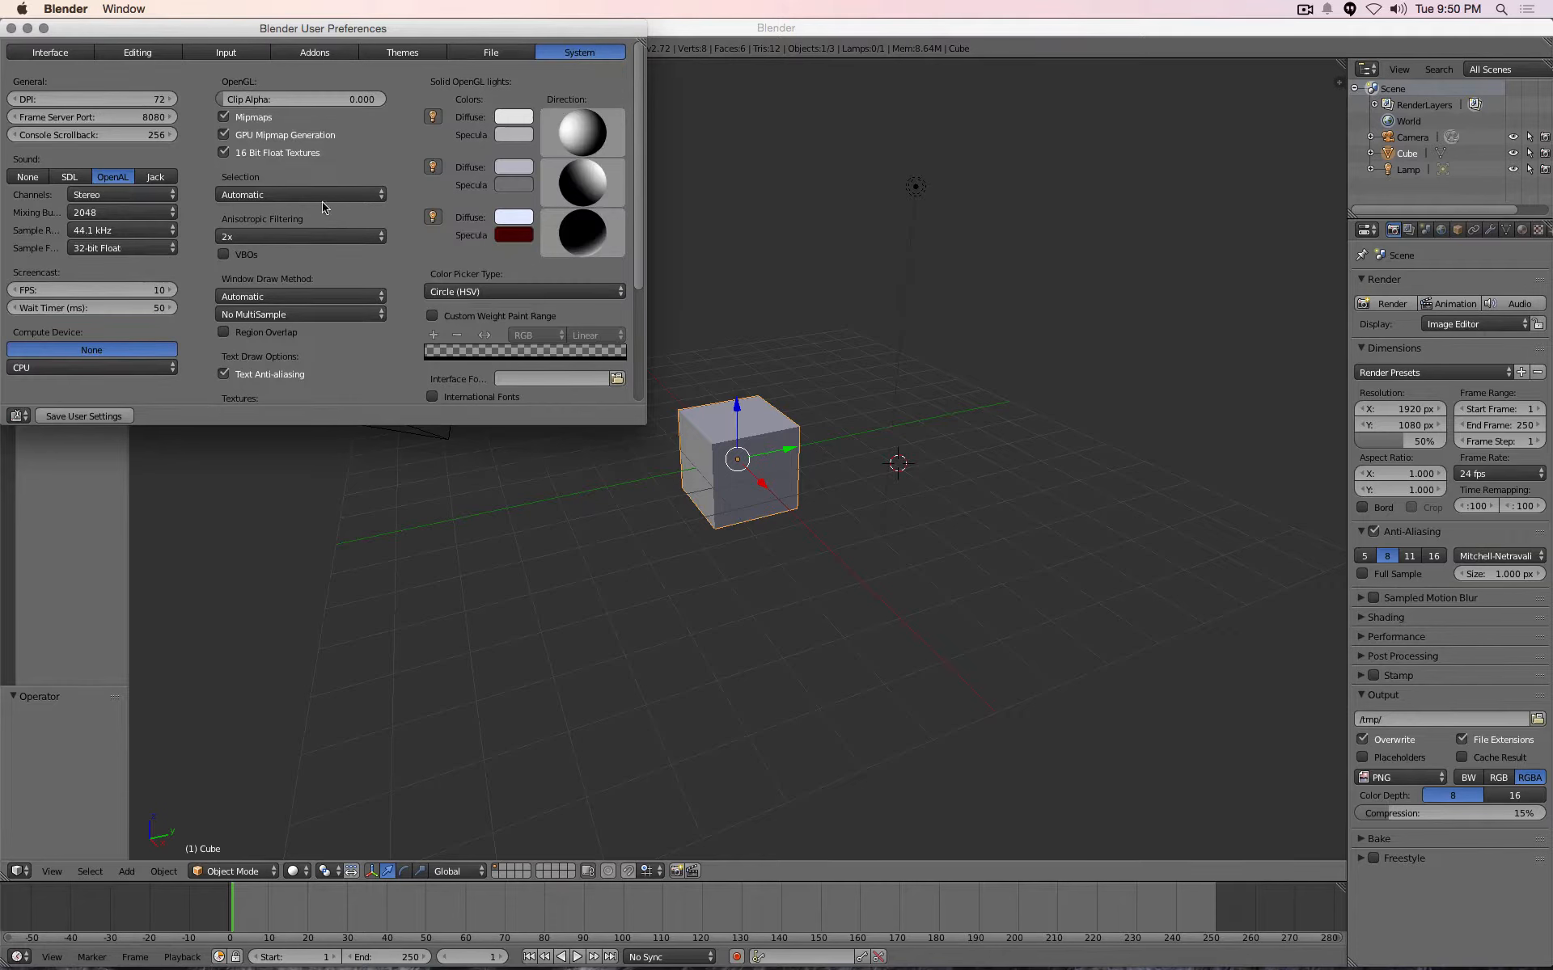
click(300, 235)
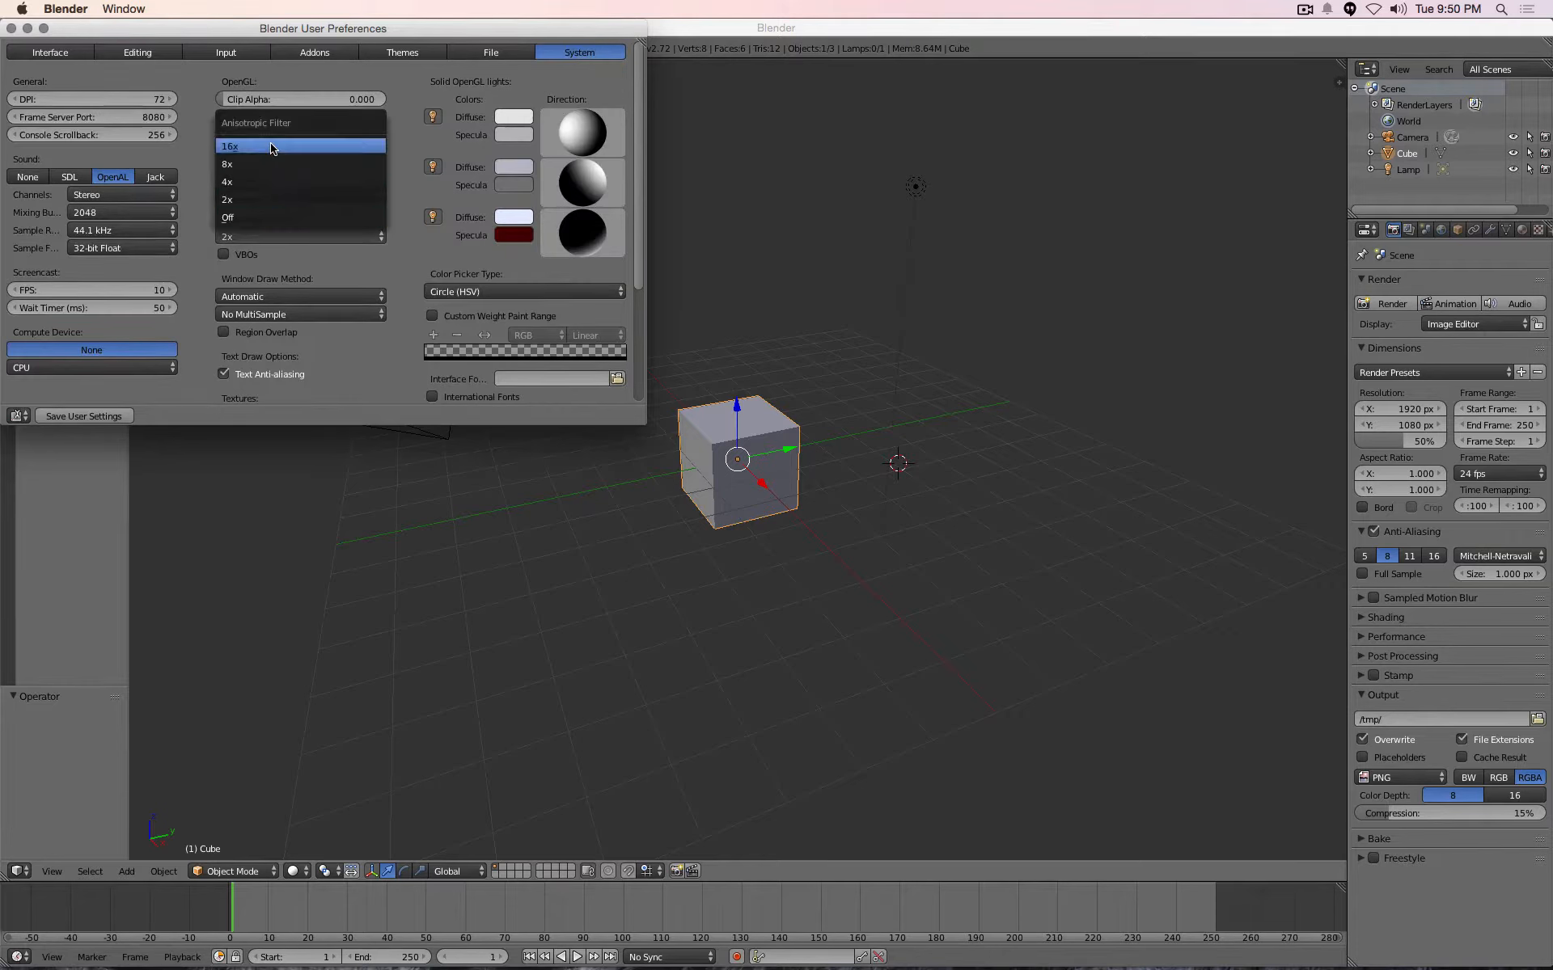
click(273, 146)
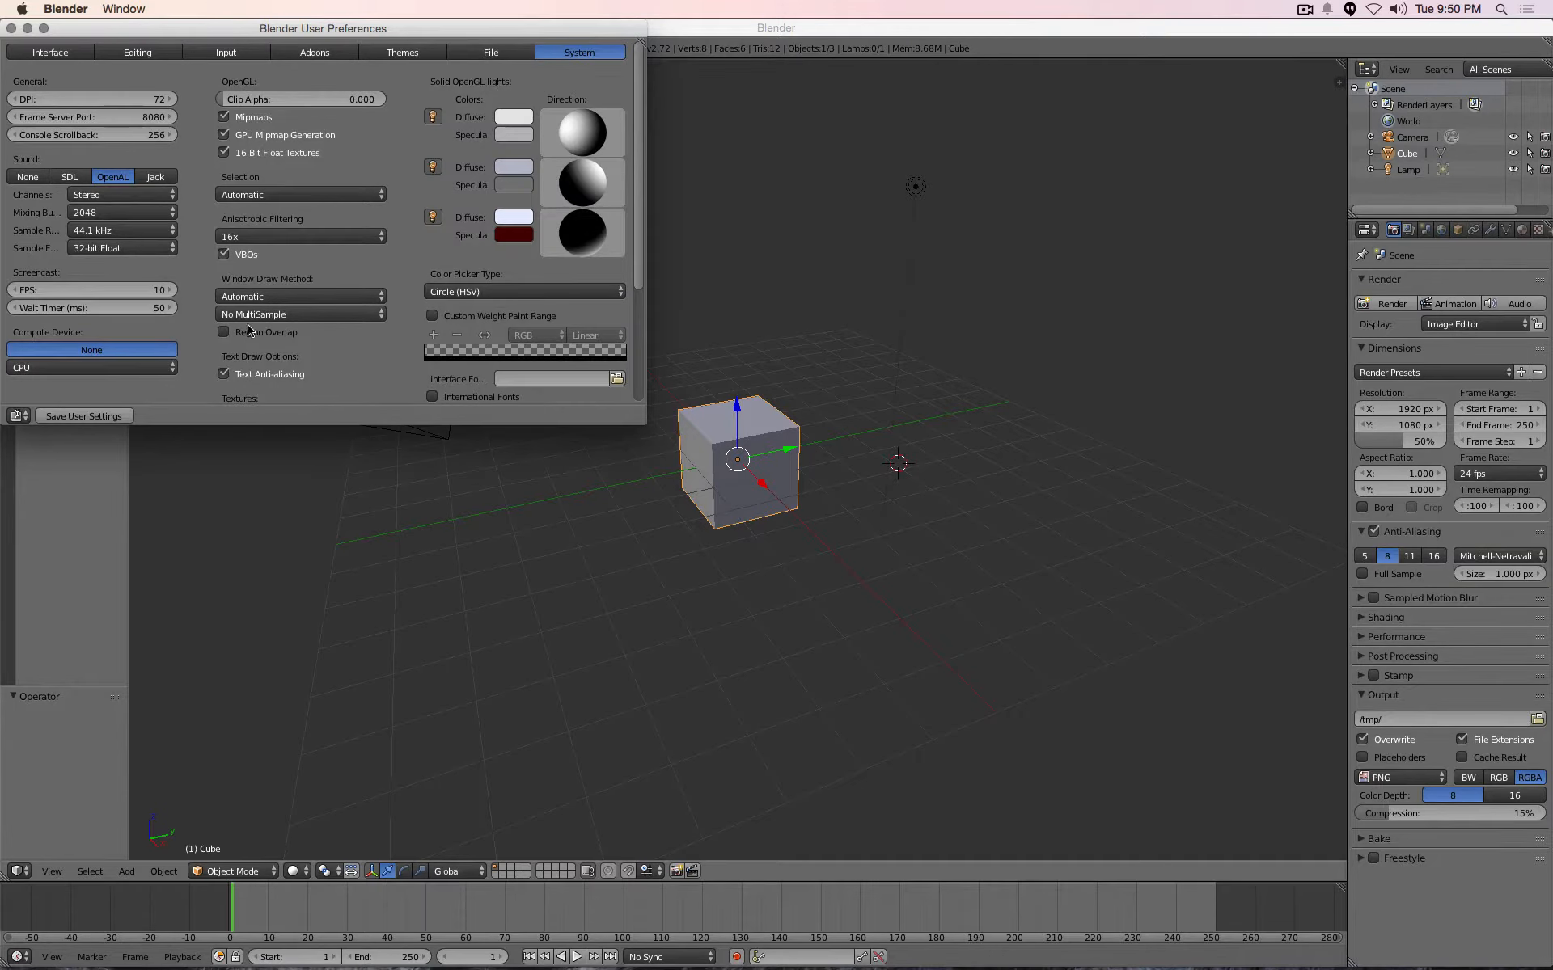
click(297, 314)
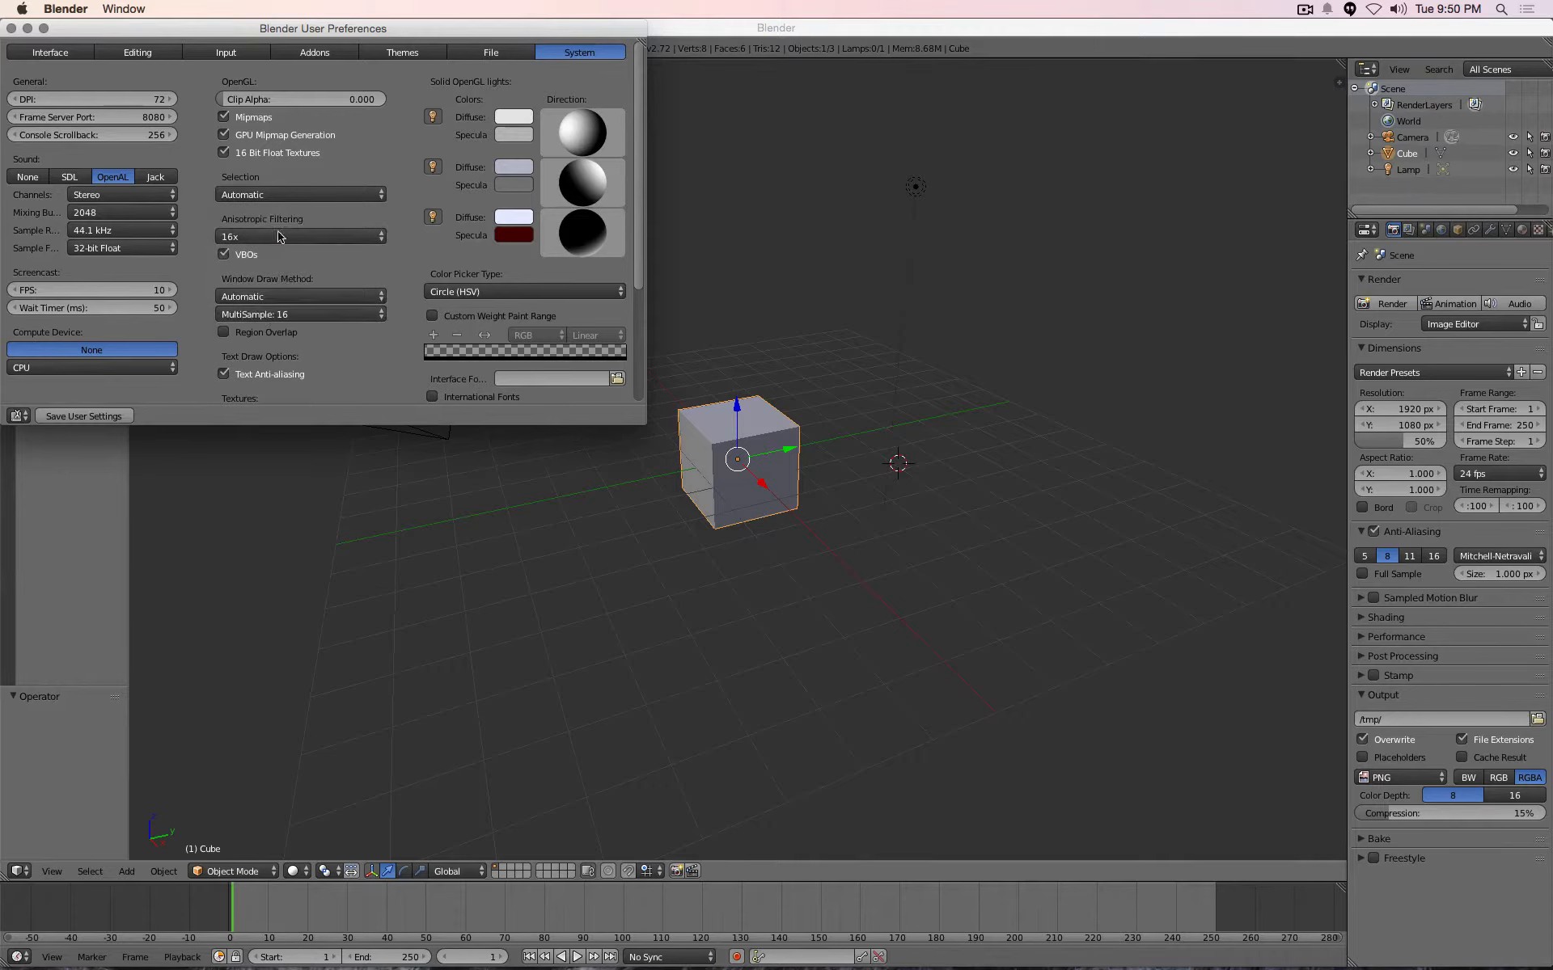
click(224, 332)
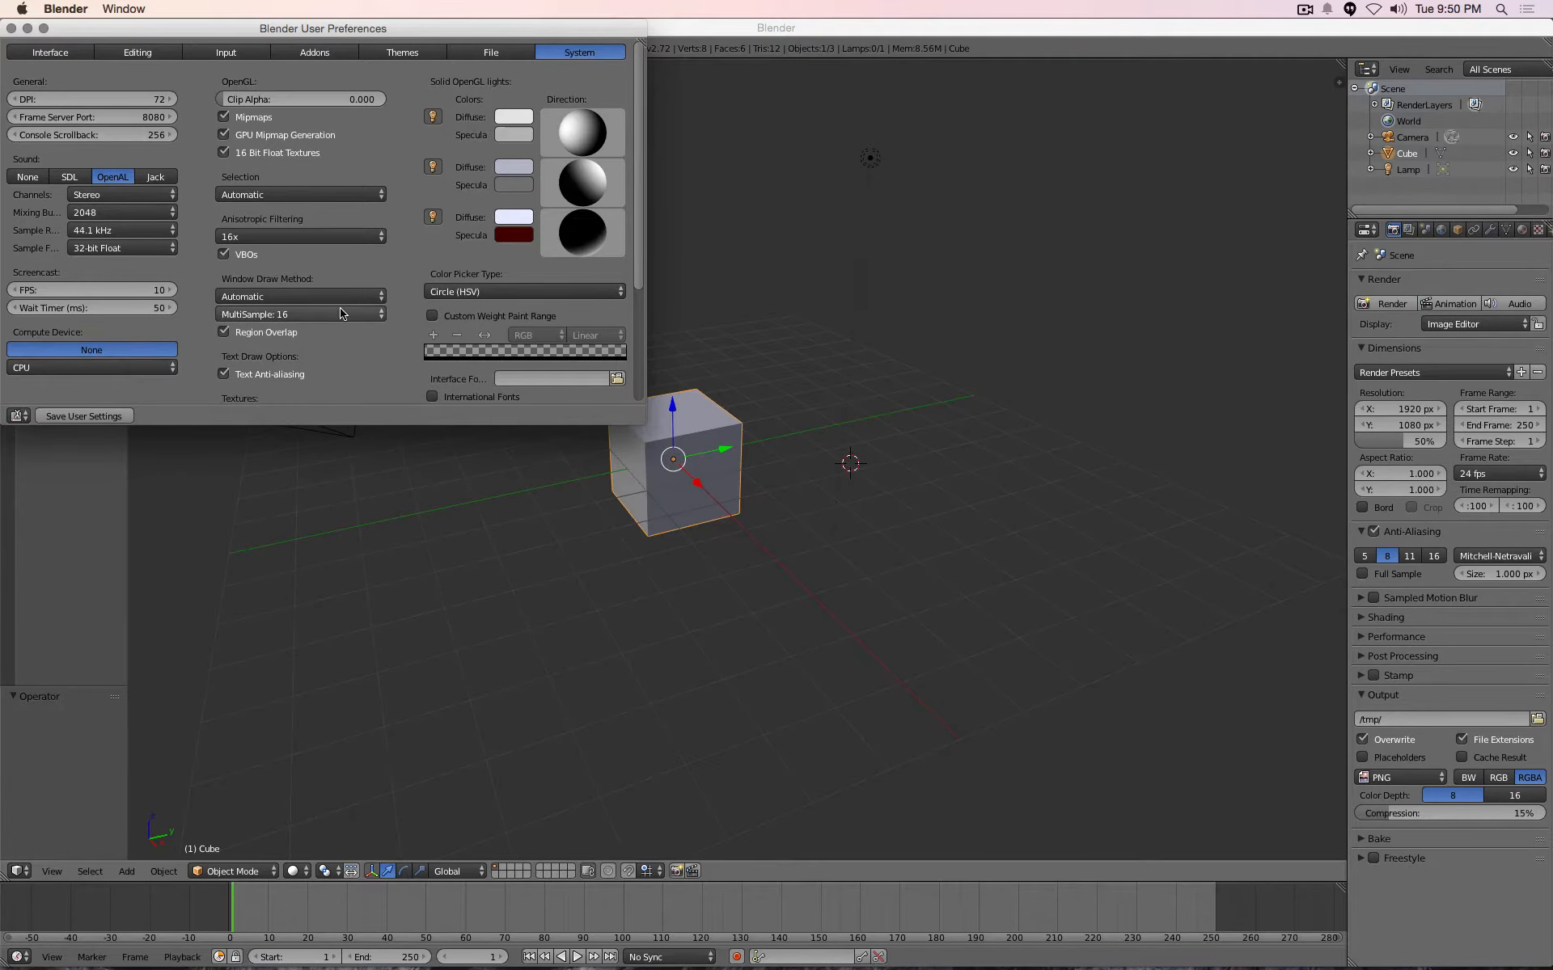
mouse_move(12, 28)
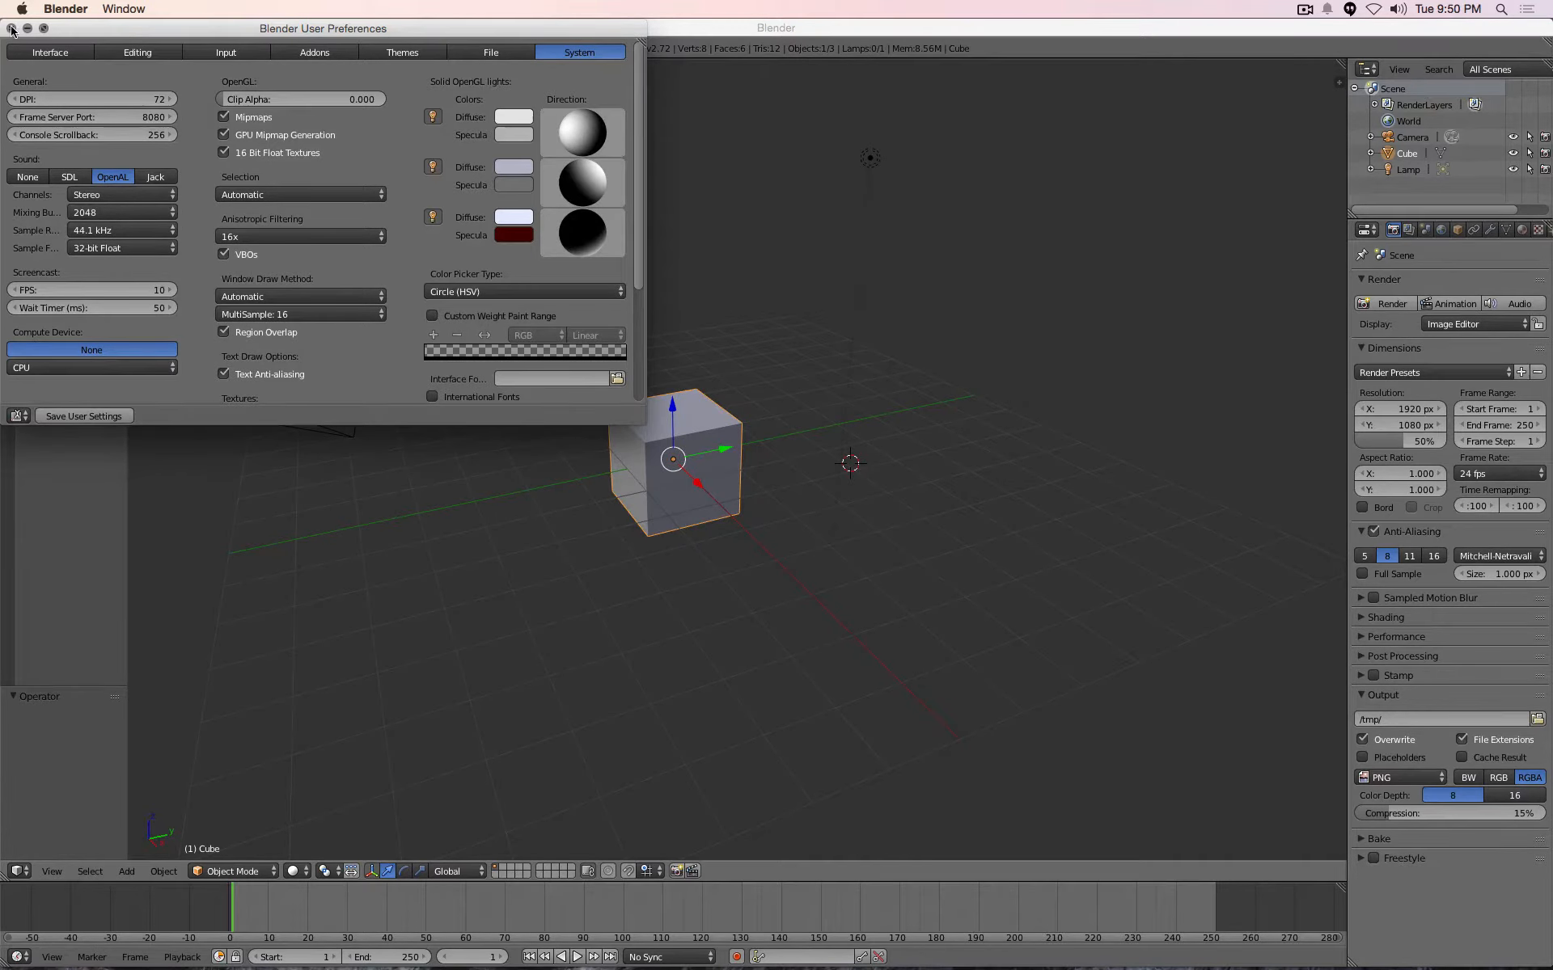
click(12, 27)
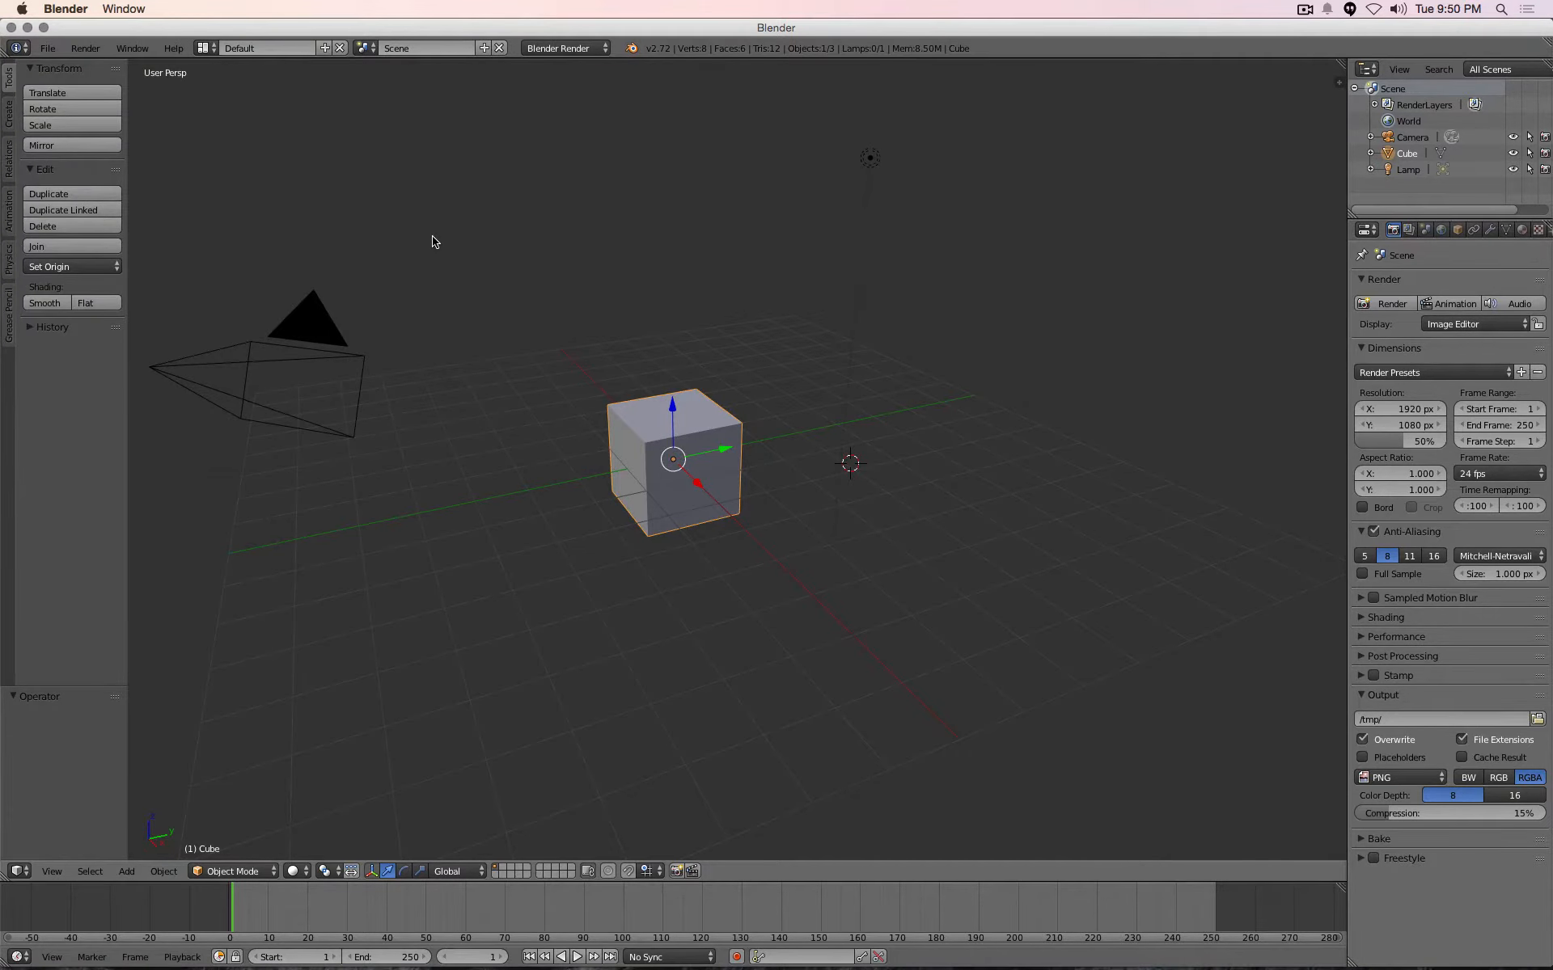
mouse_move(155, 842)
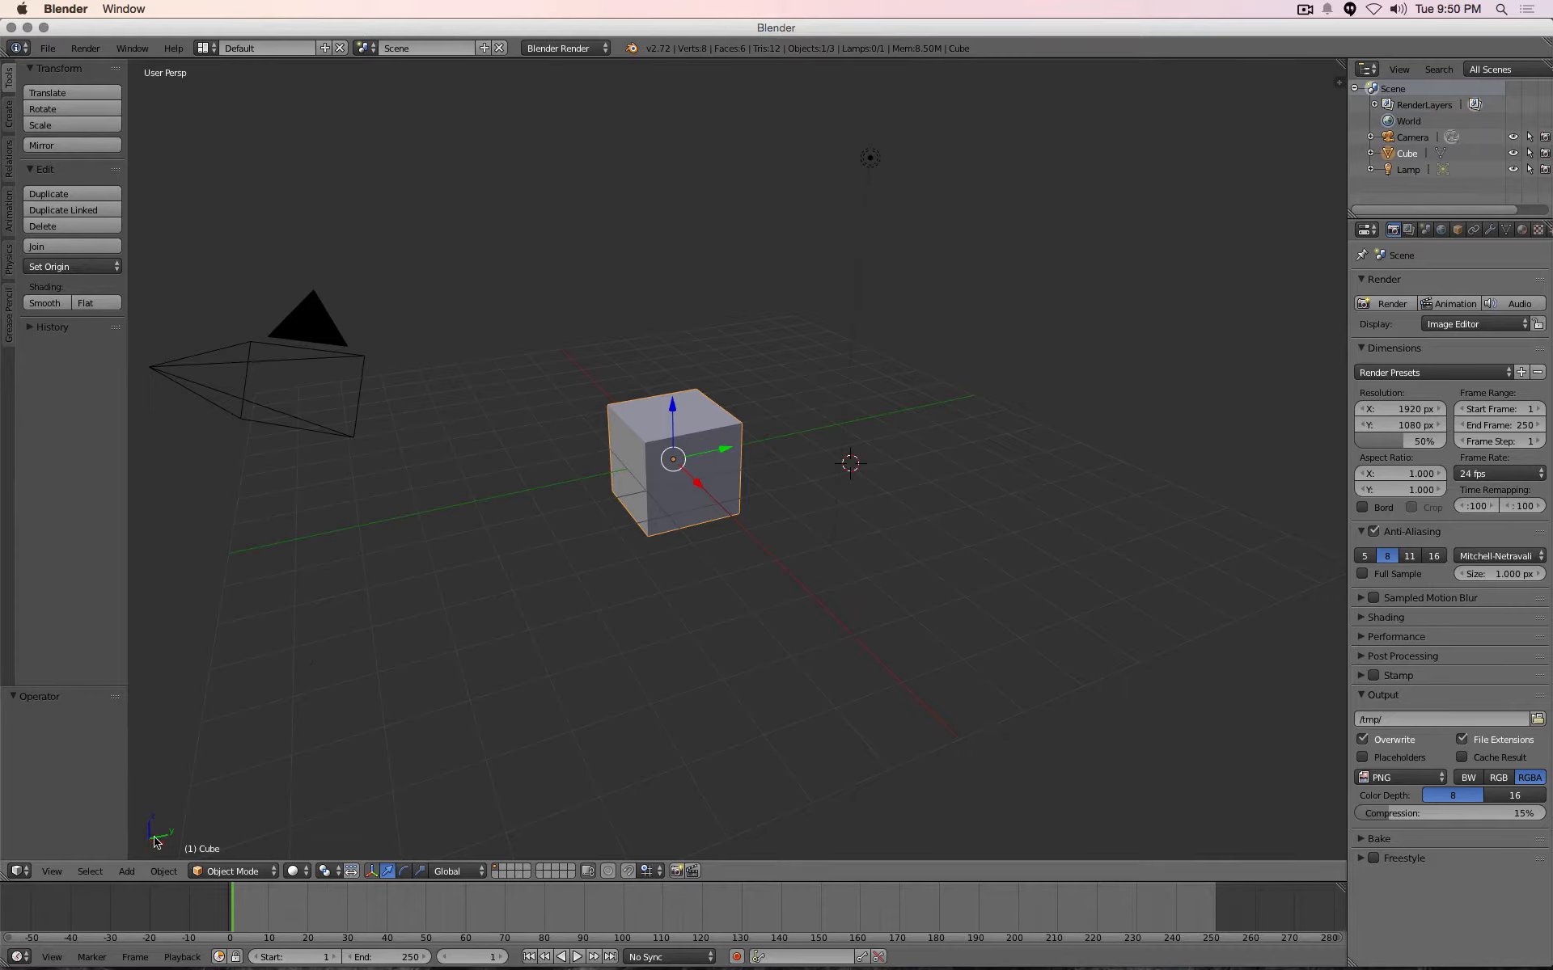
mouse_move(301, 926)
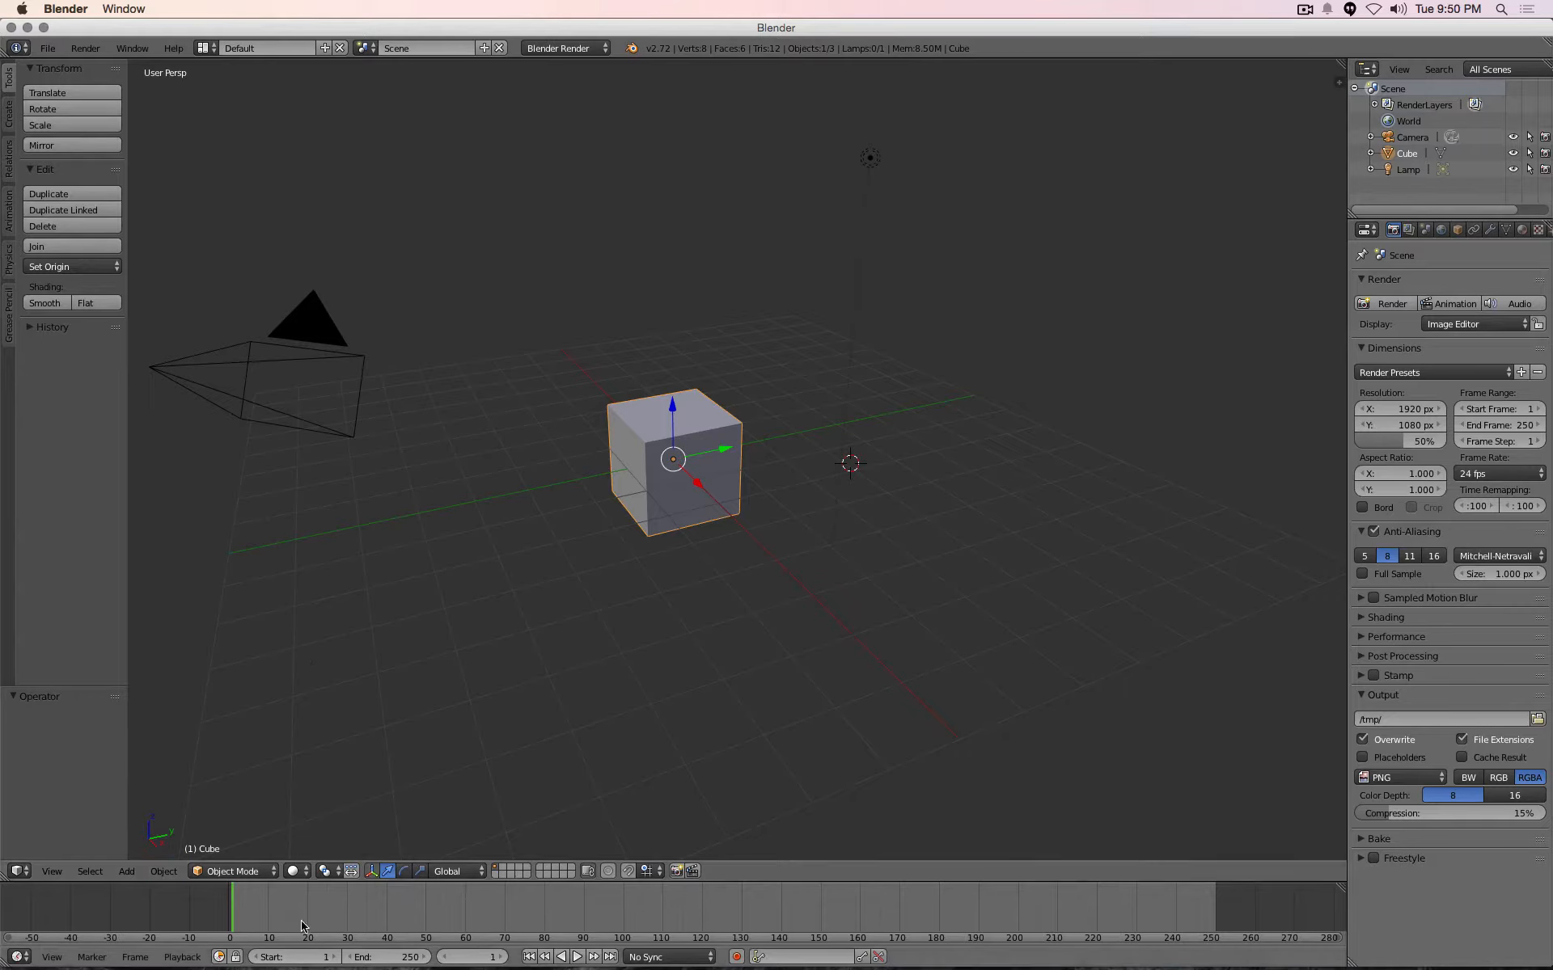
mouse_move(311, 931)
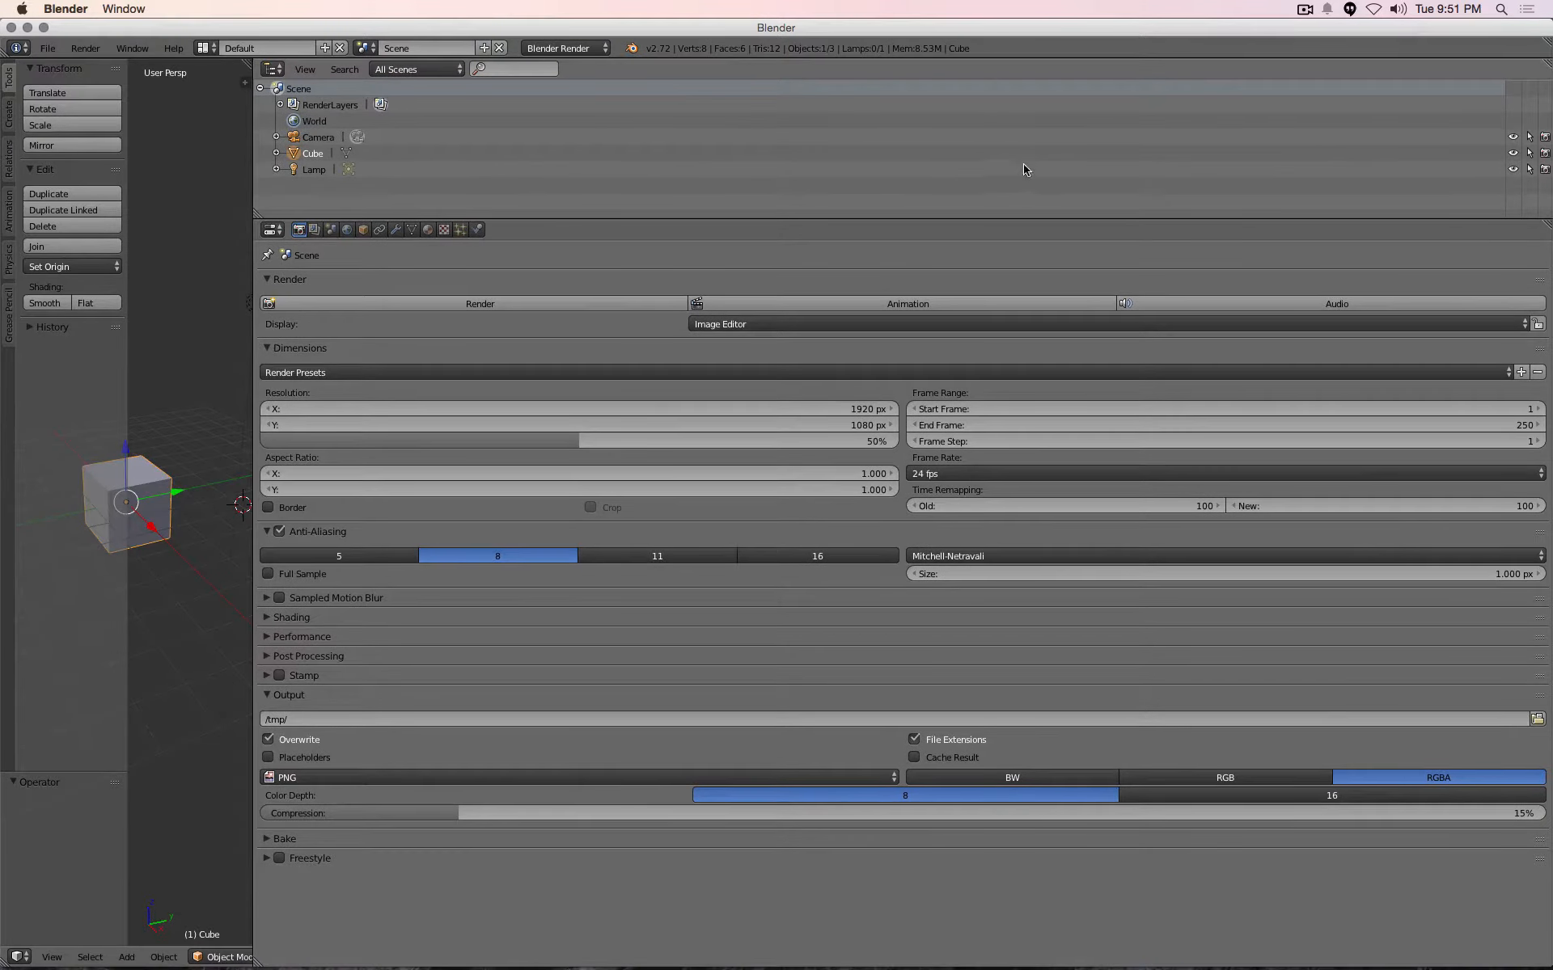
mouse_move(256, 216)
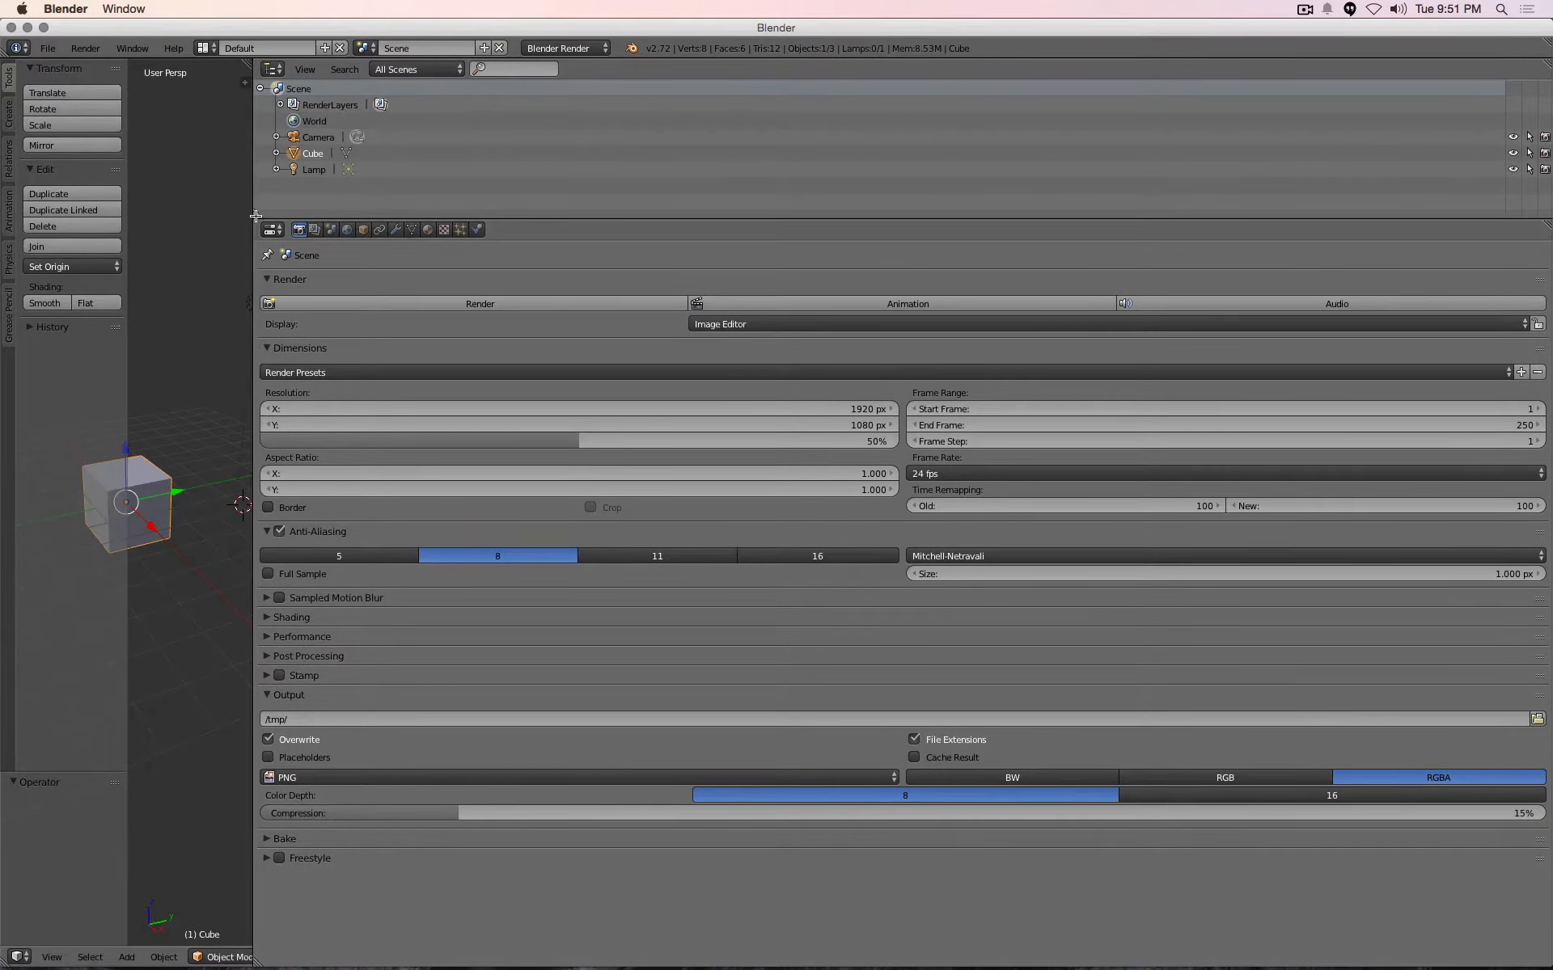
mouse_move(693, 169)
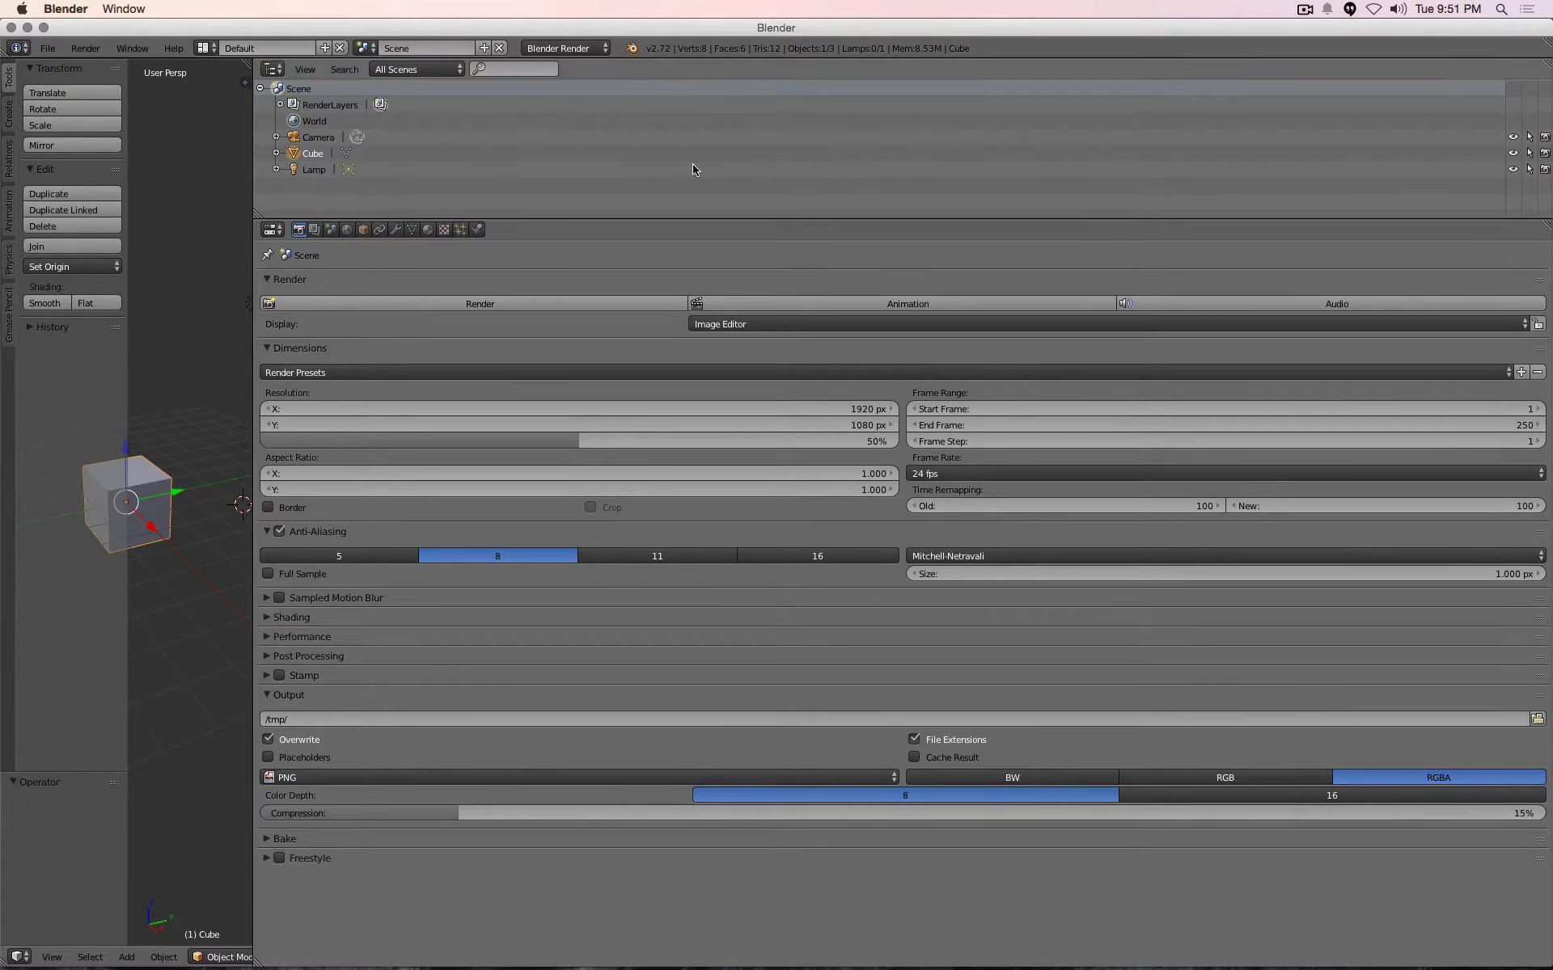
mouse_move(1544, 223)
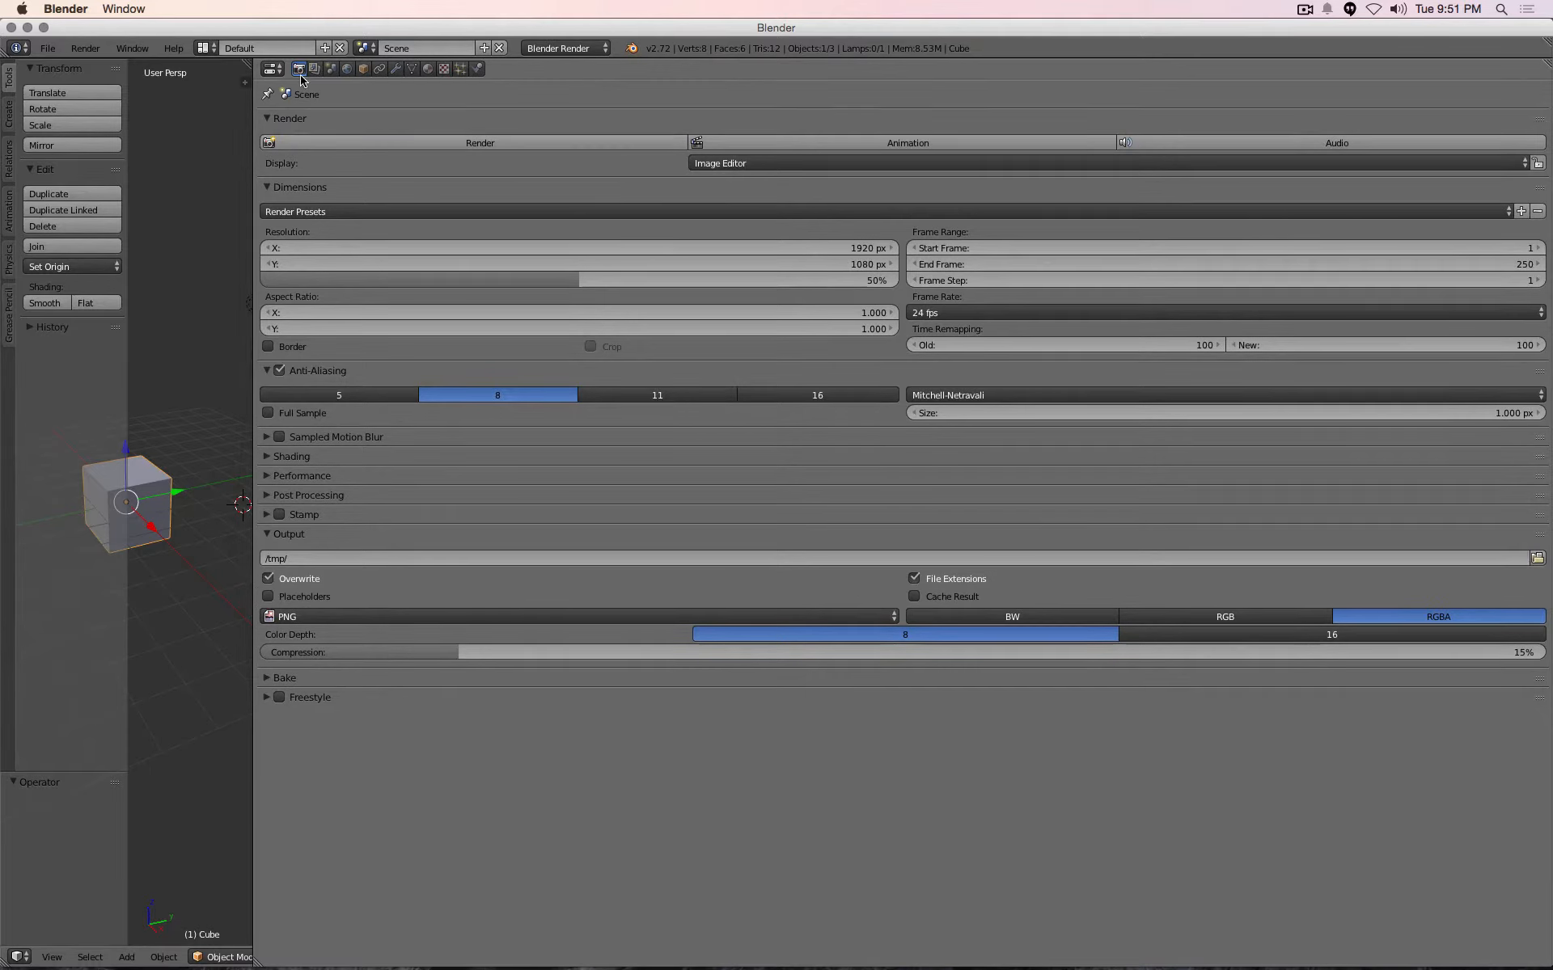
Make the large area a 3D View with its header flipped to the top
click(272, 68)
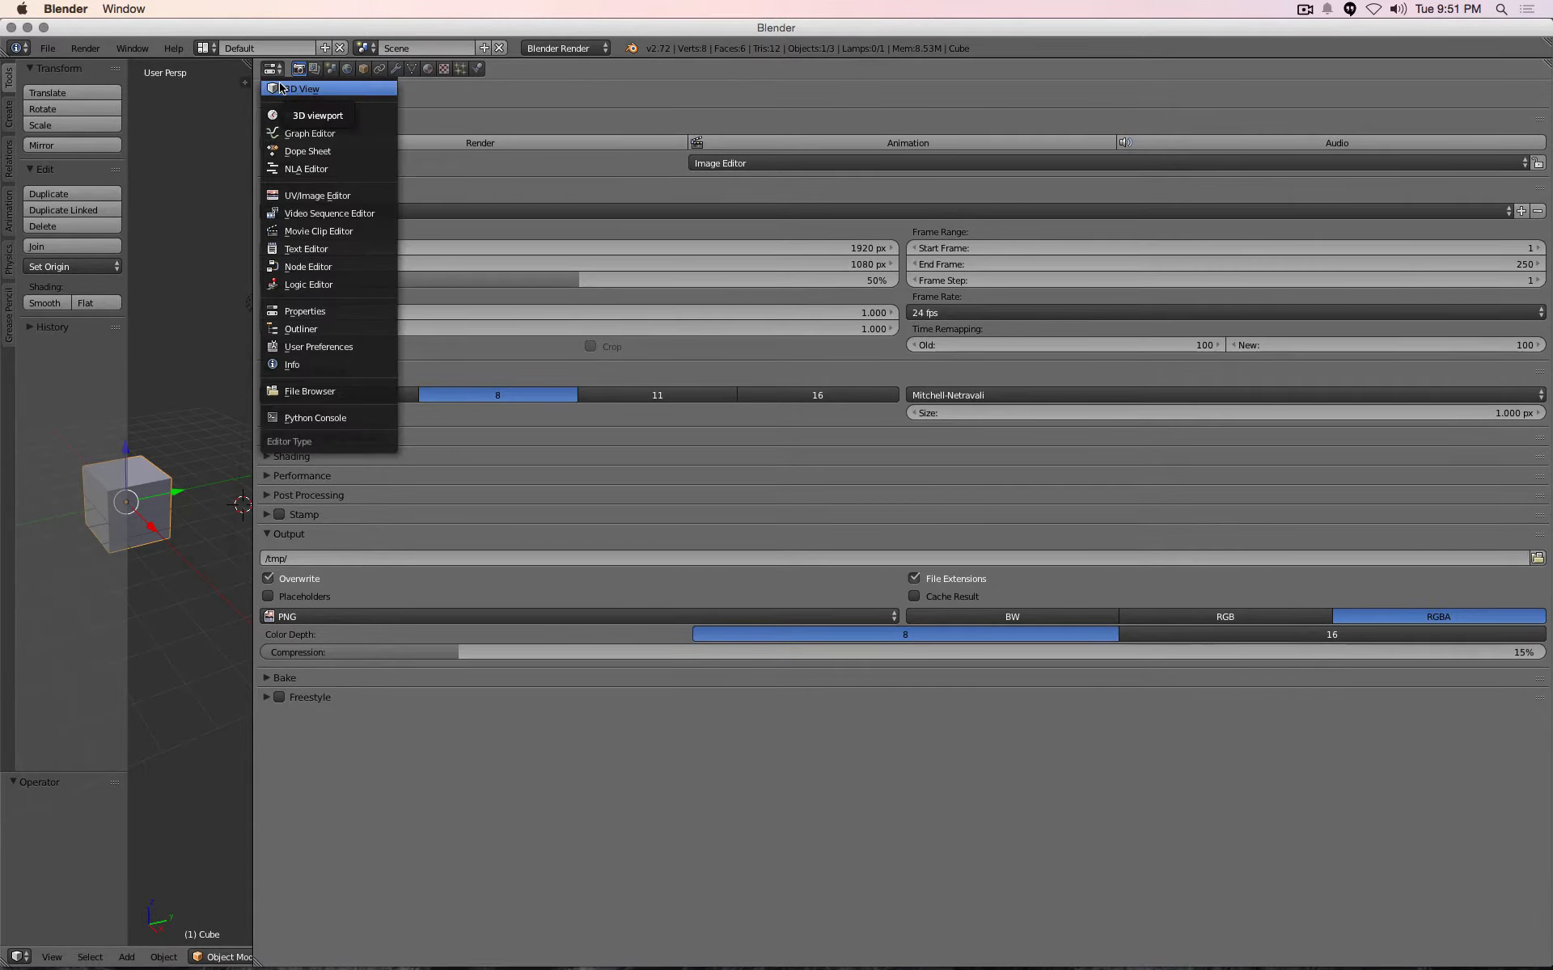
click(307, 88)
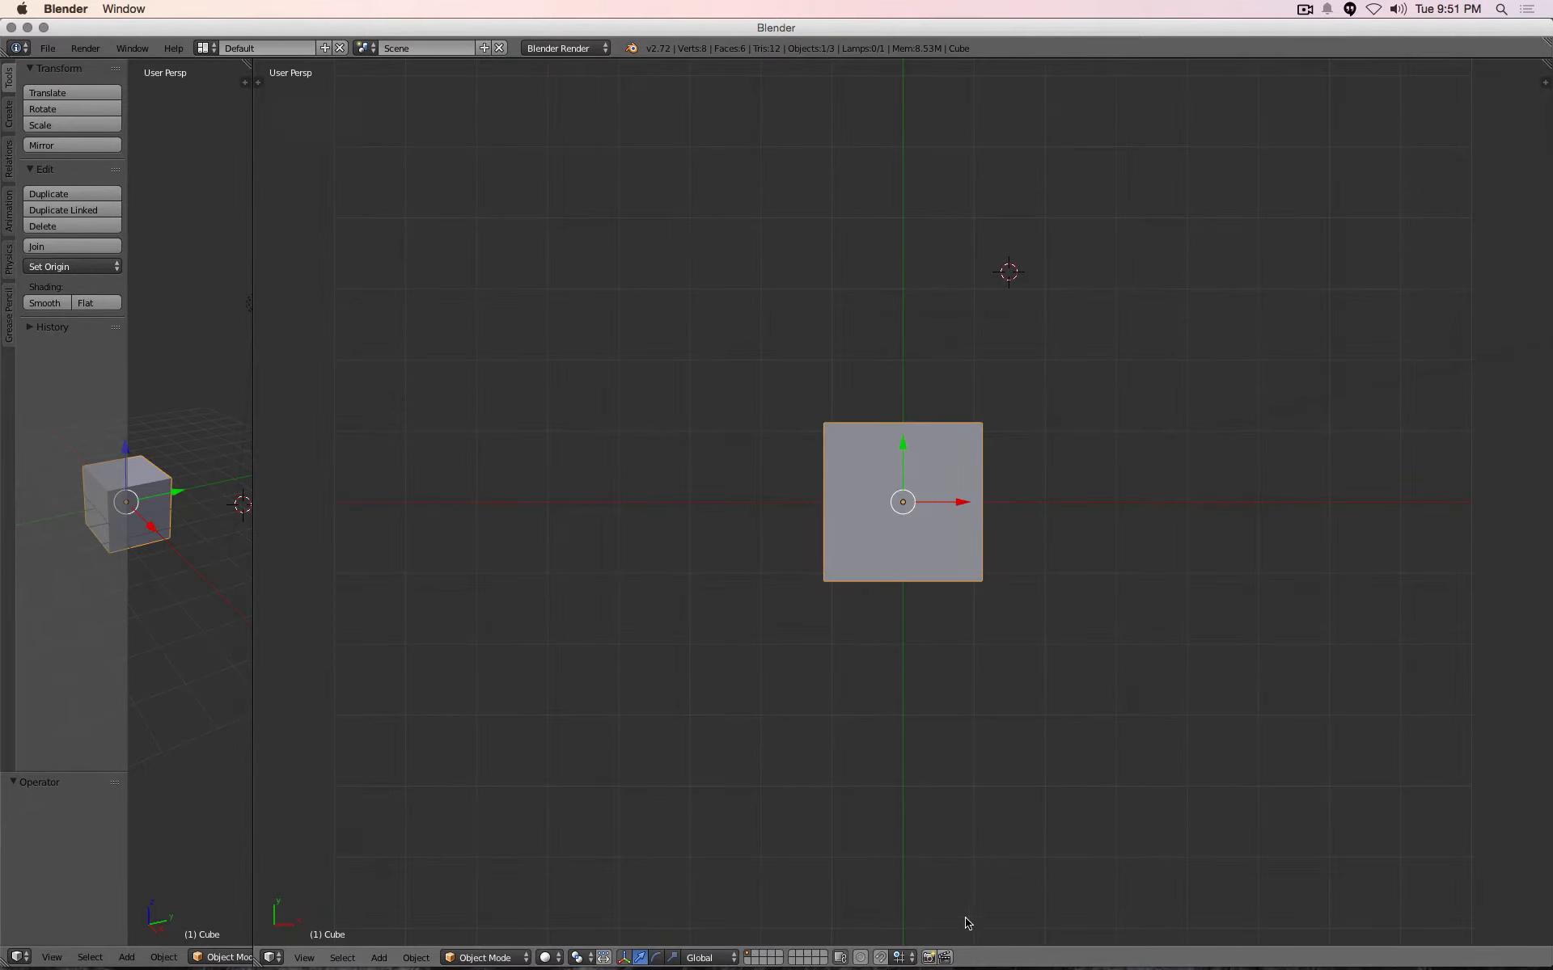
right_click(966, 923)
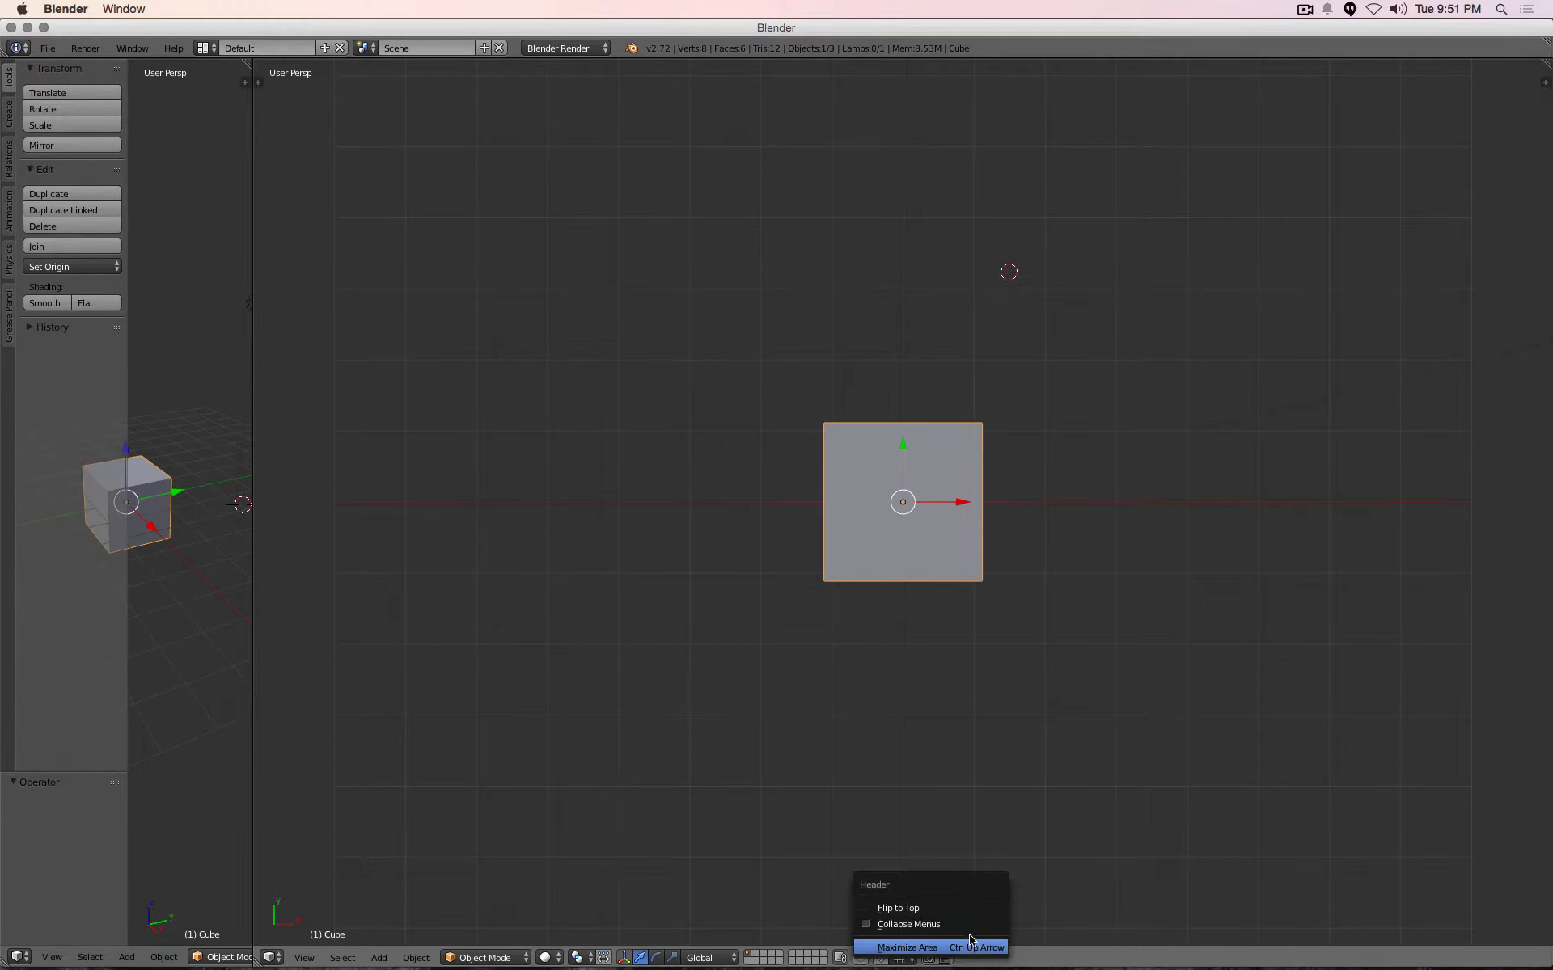
mouse_move(965, 908)
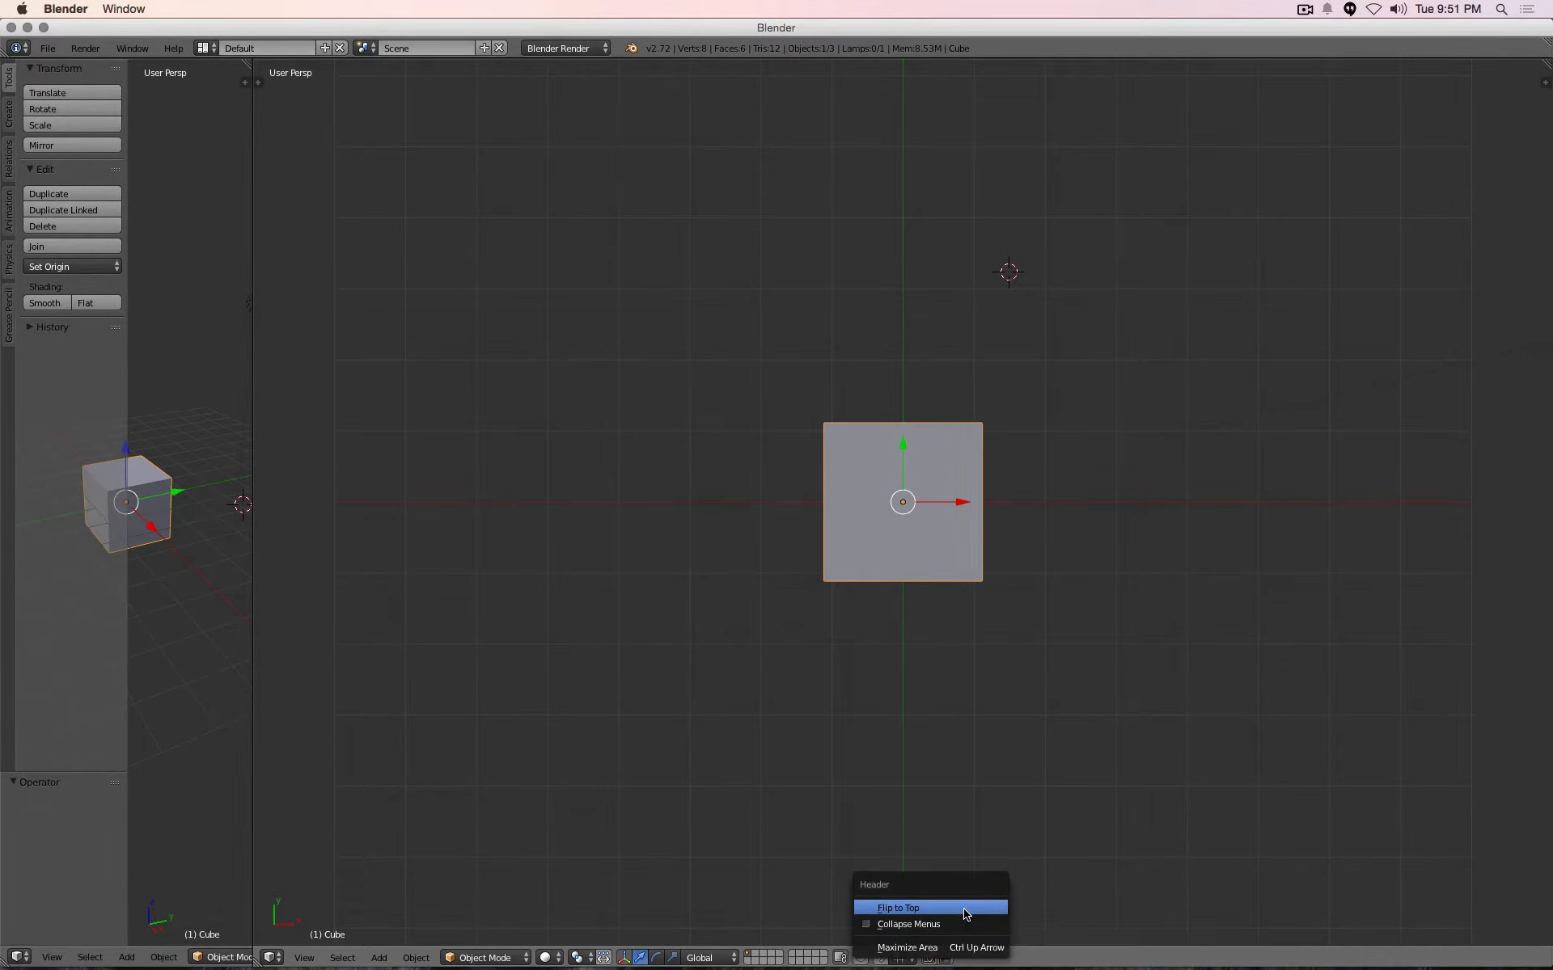
click(898, 907)
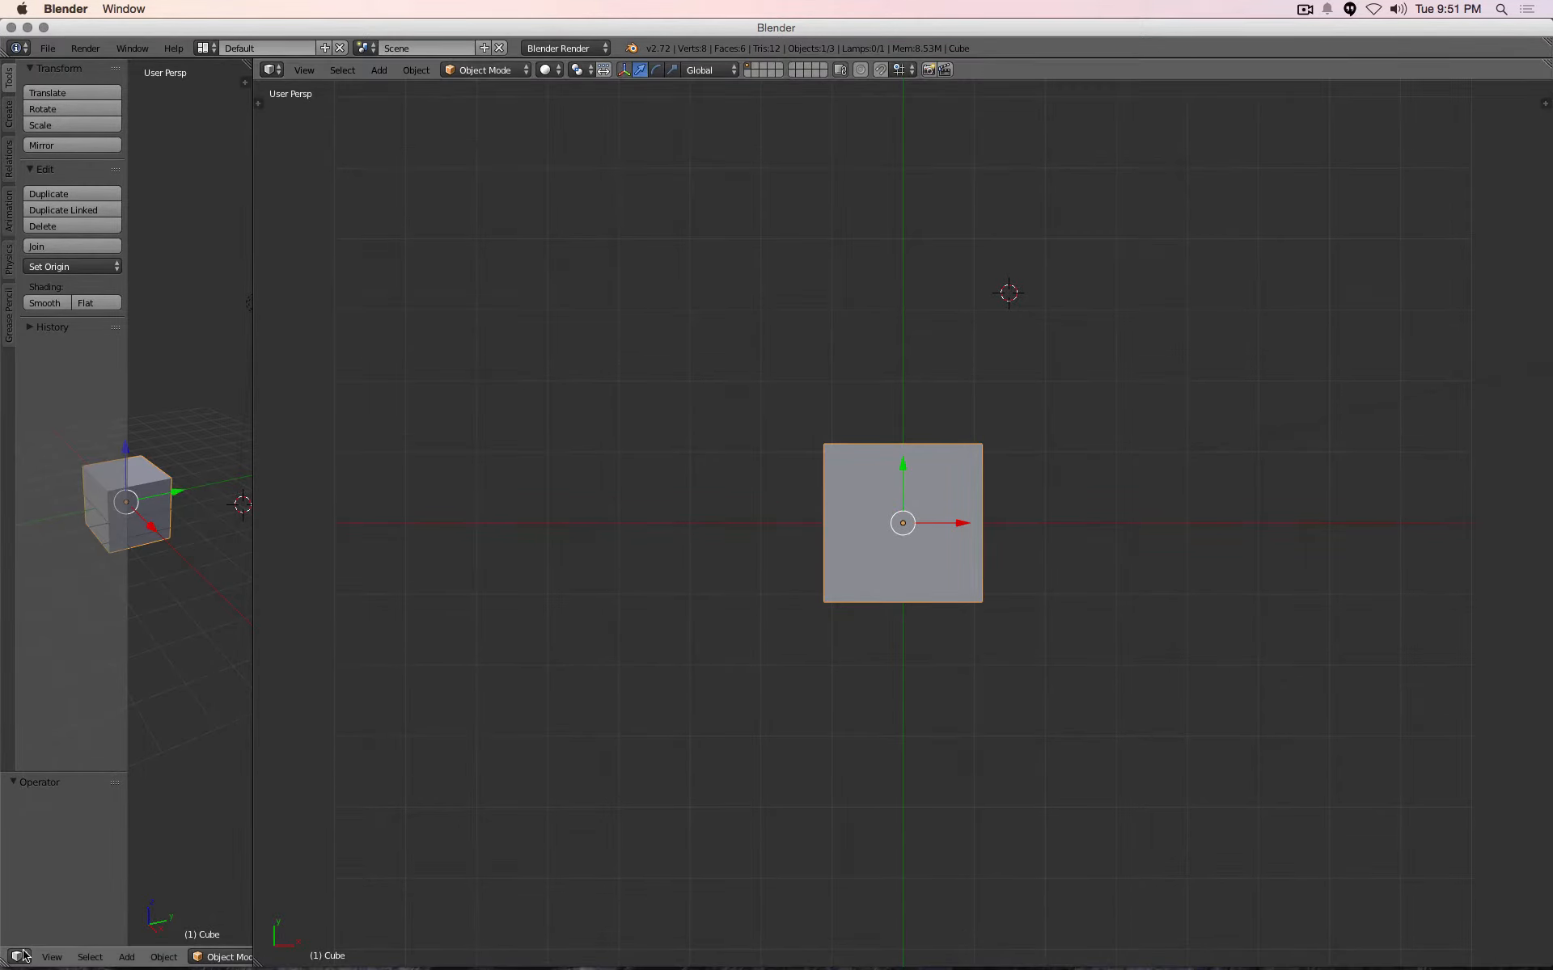
Make the narrow left area a Properties editor
click(17, 956)
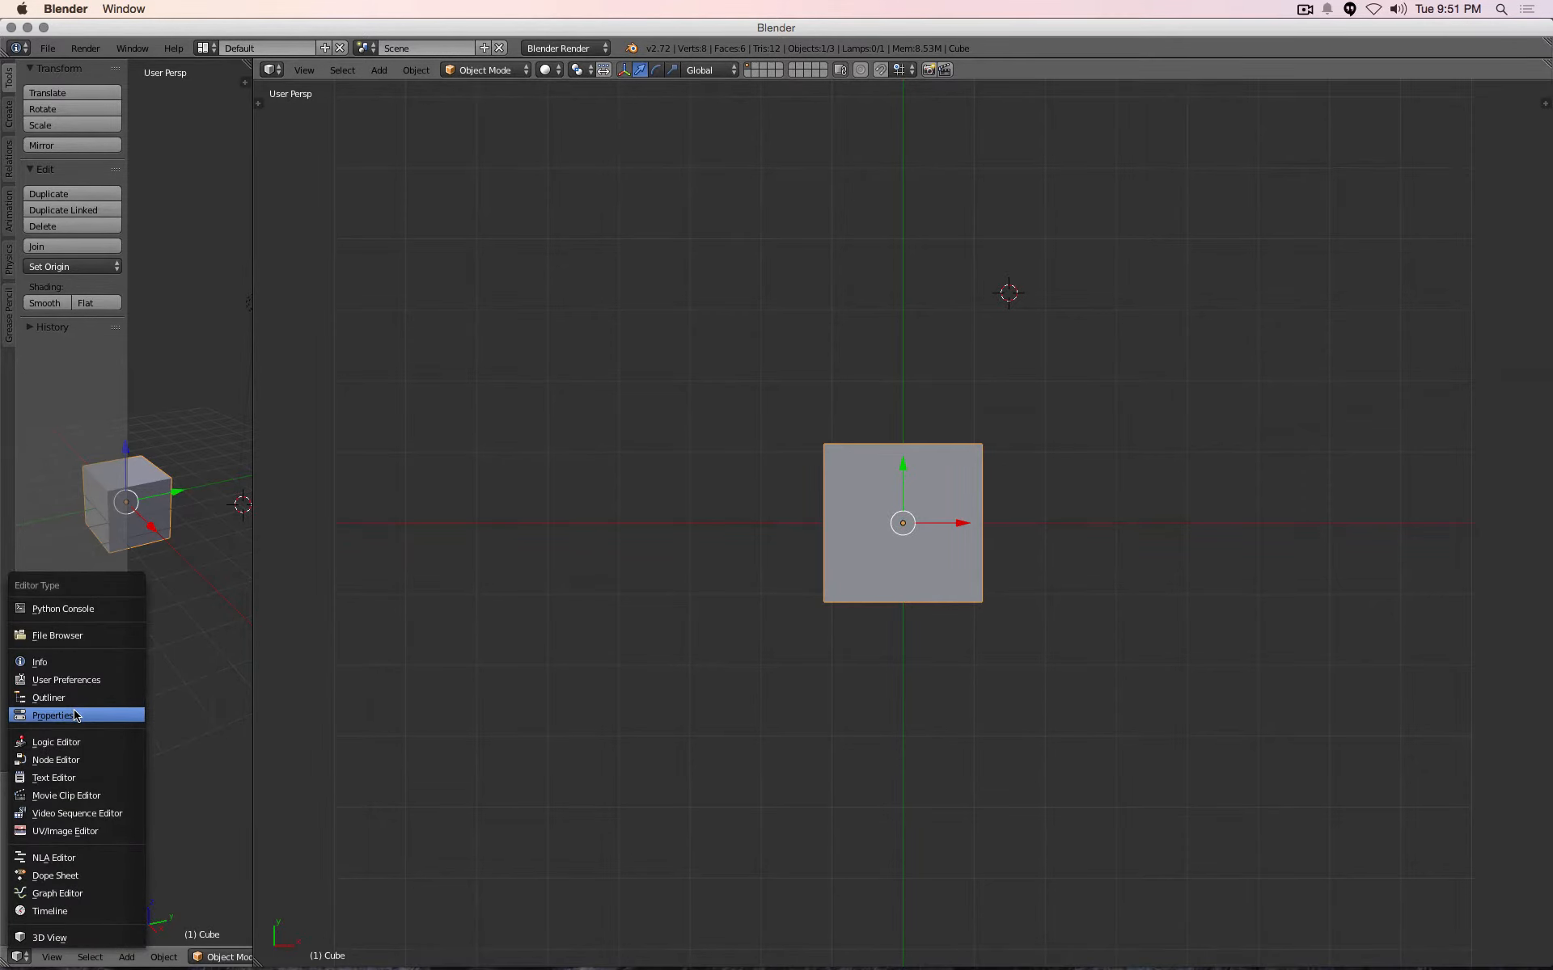
click(52, 715)
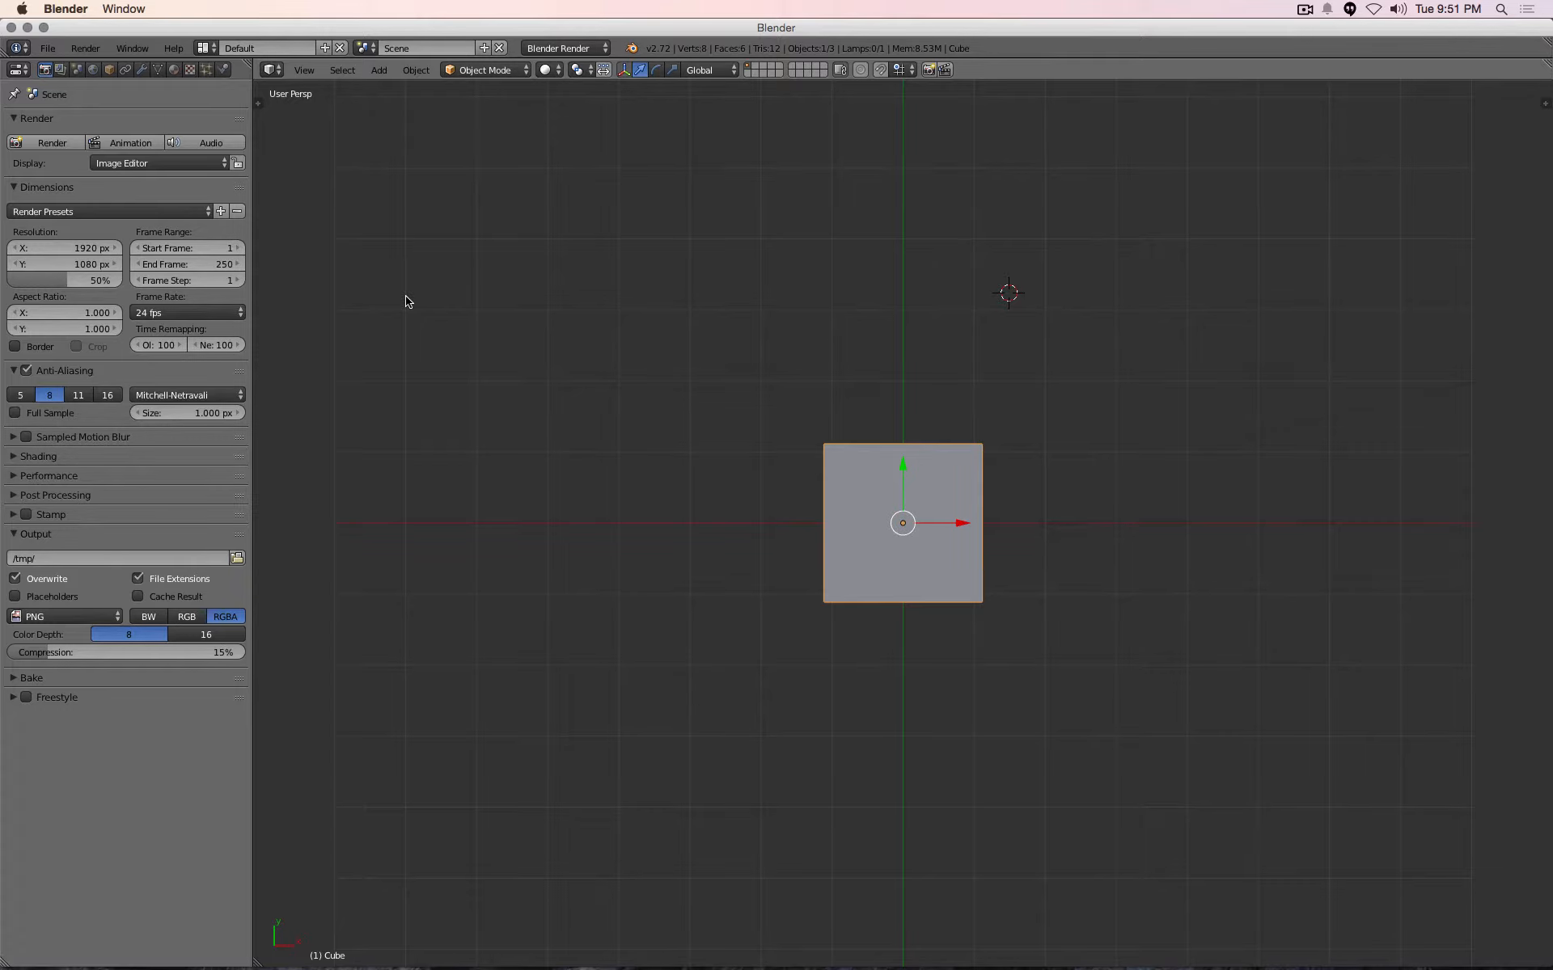
scroll(down, 3)
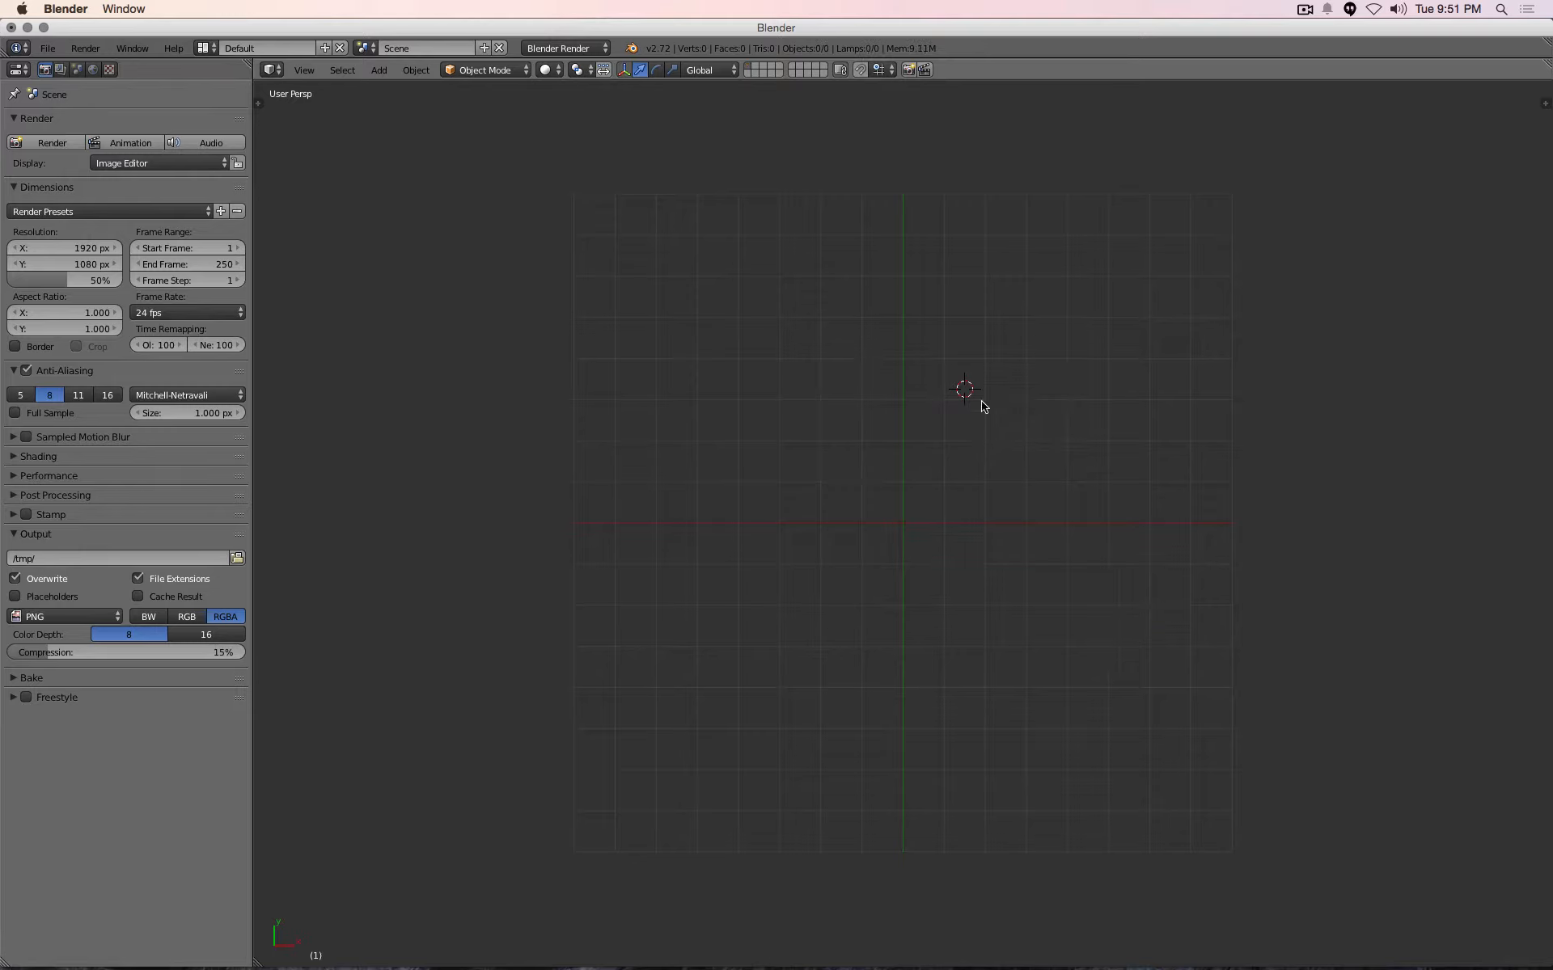
mouse_move(890, 476)
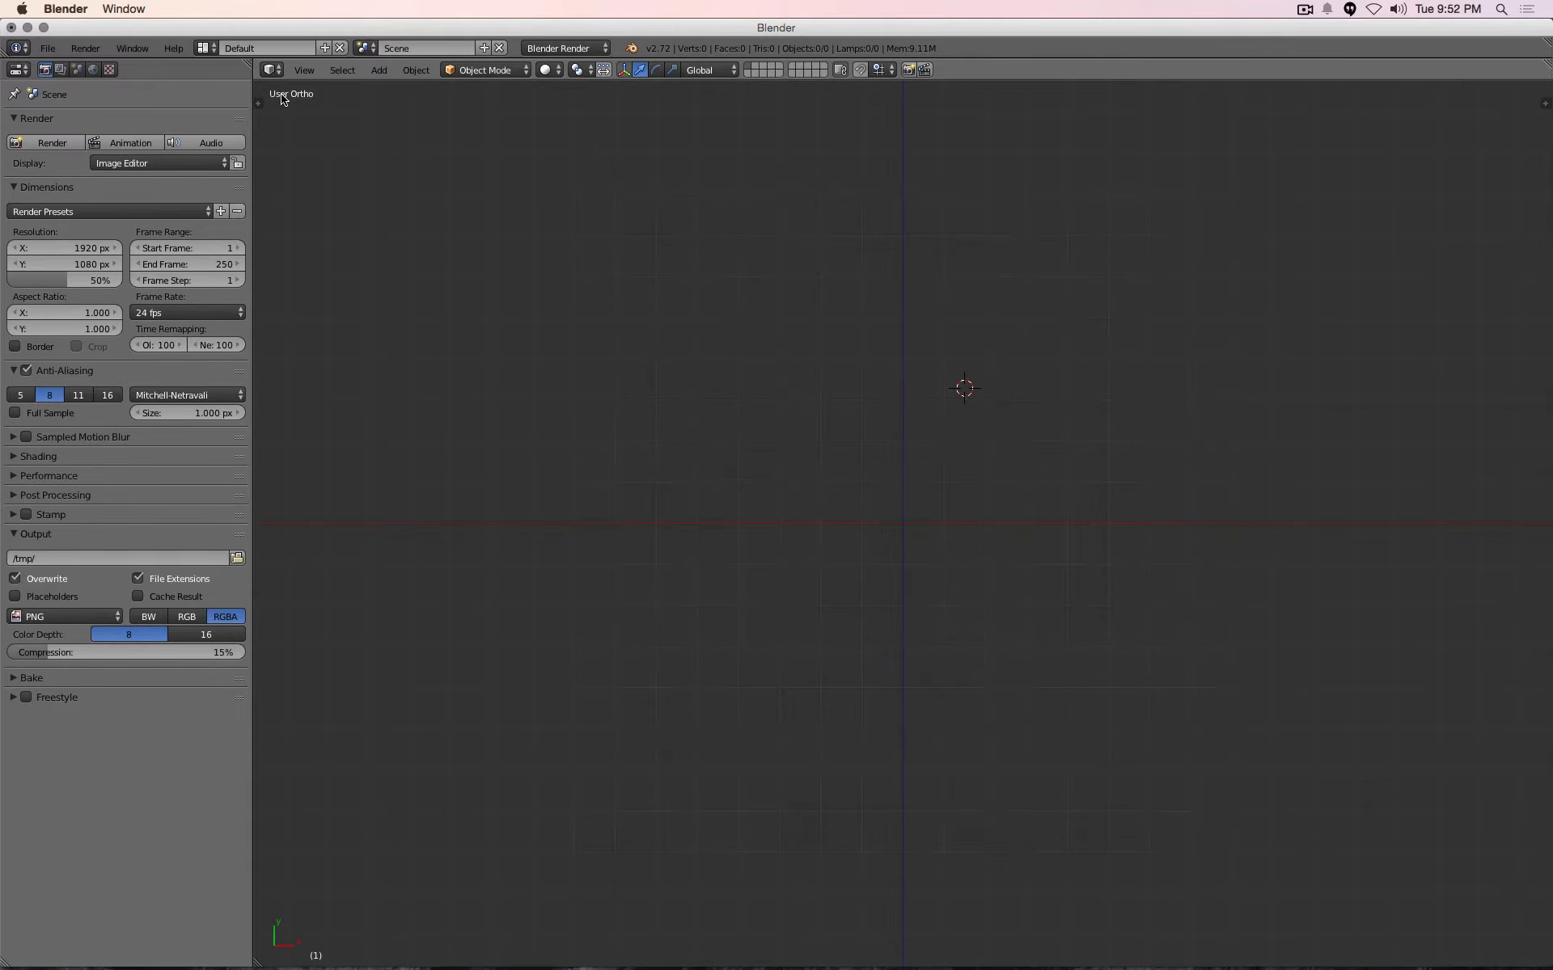
mouse_move(922, 401)
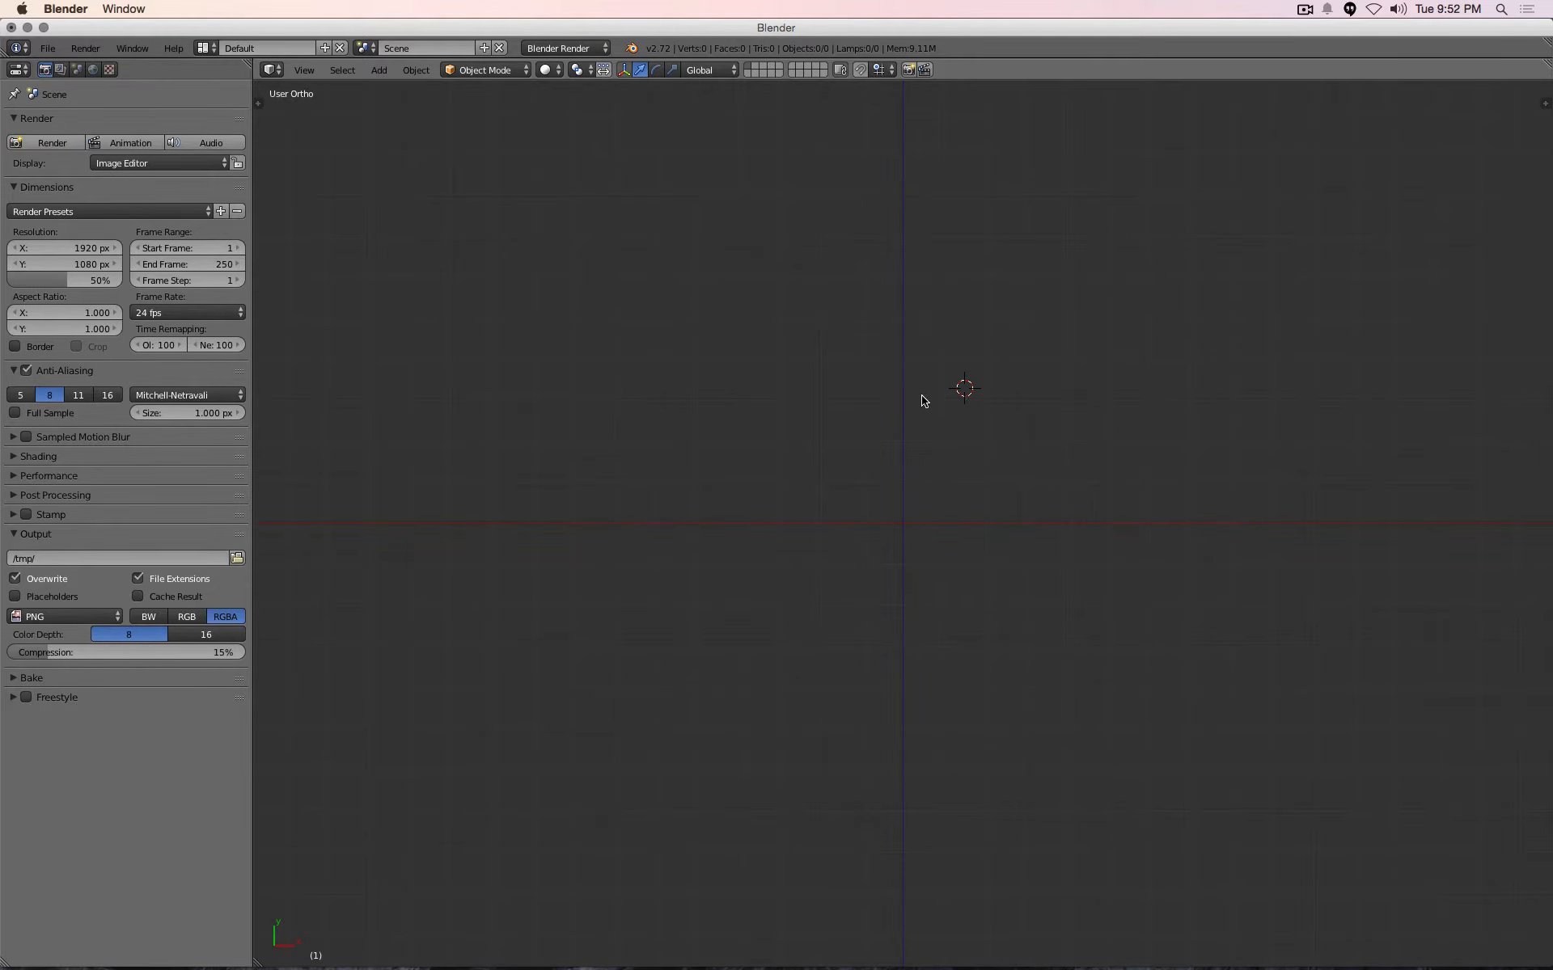
mouse_move(379, 225)
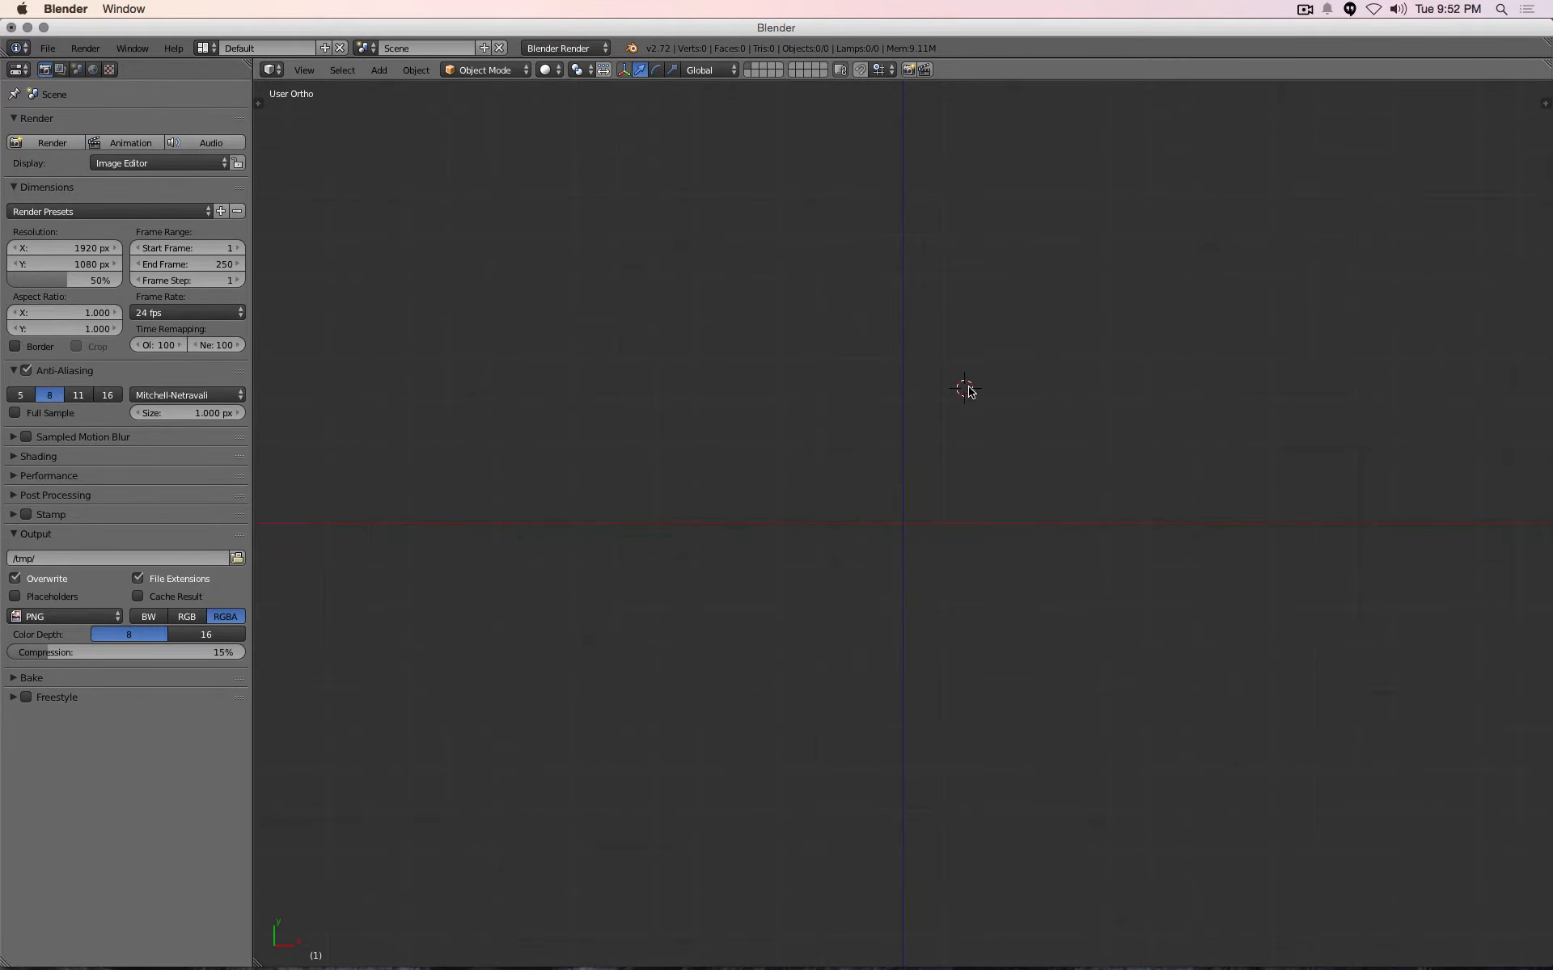
mouse_move(984, 320)
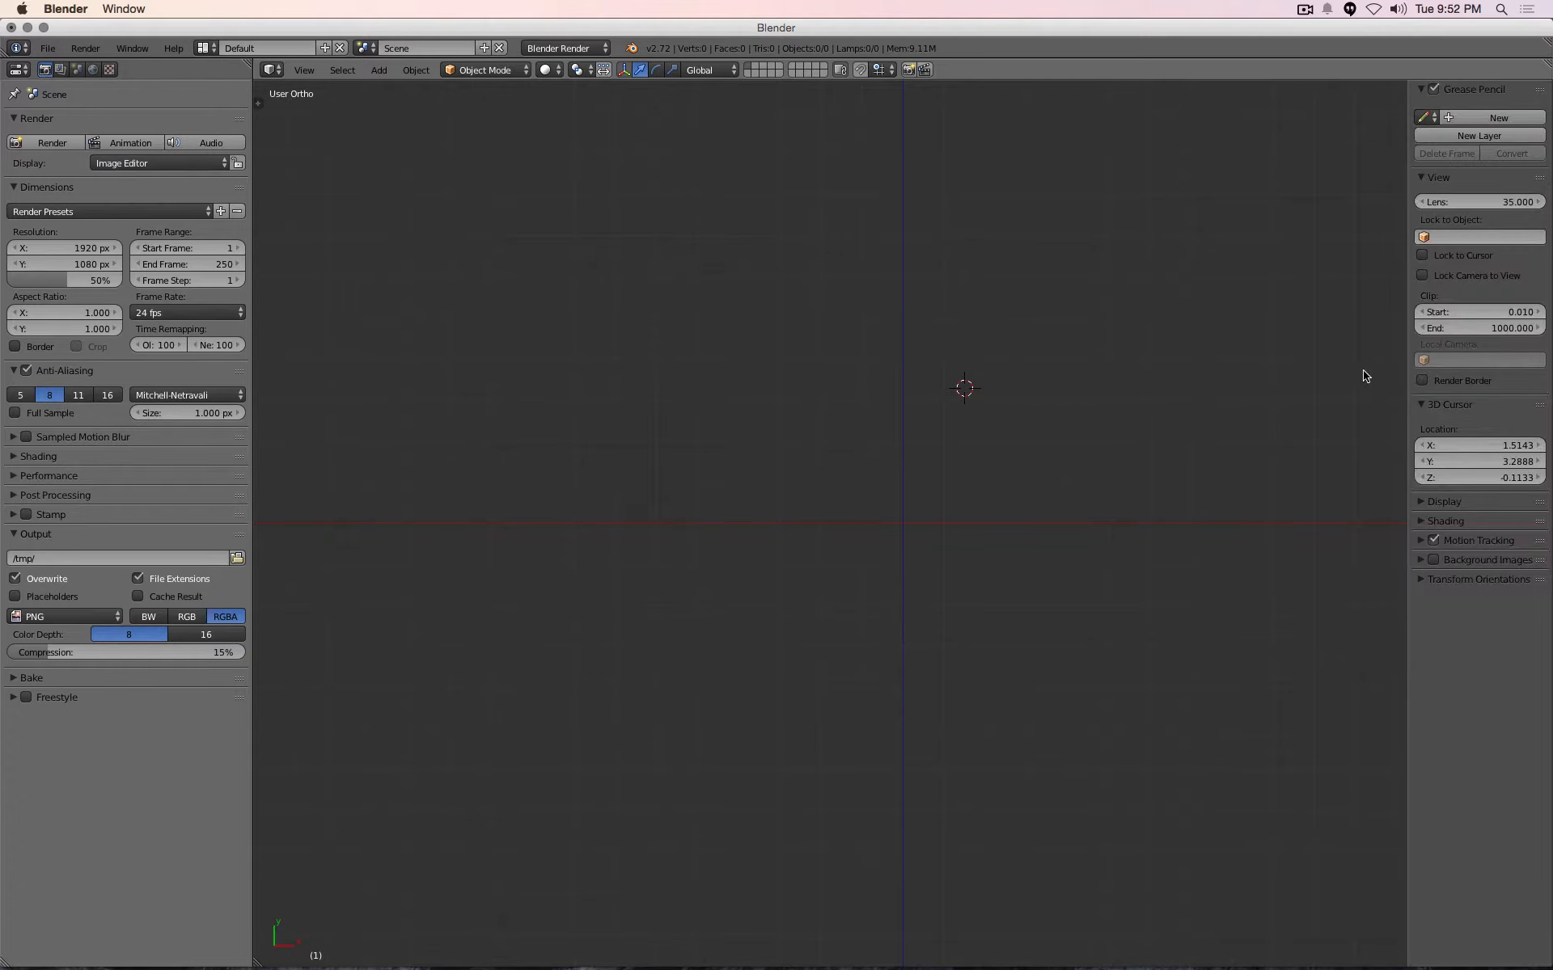
Reset the 3D cursor to the origin and switch scene units to Imperial feet
click(1478, 445)
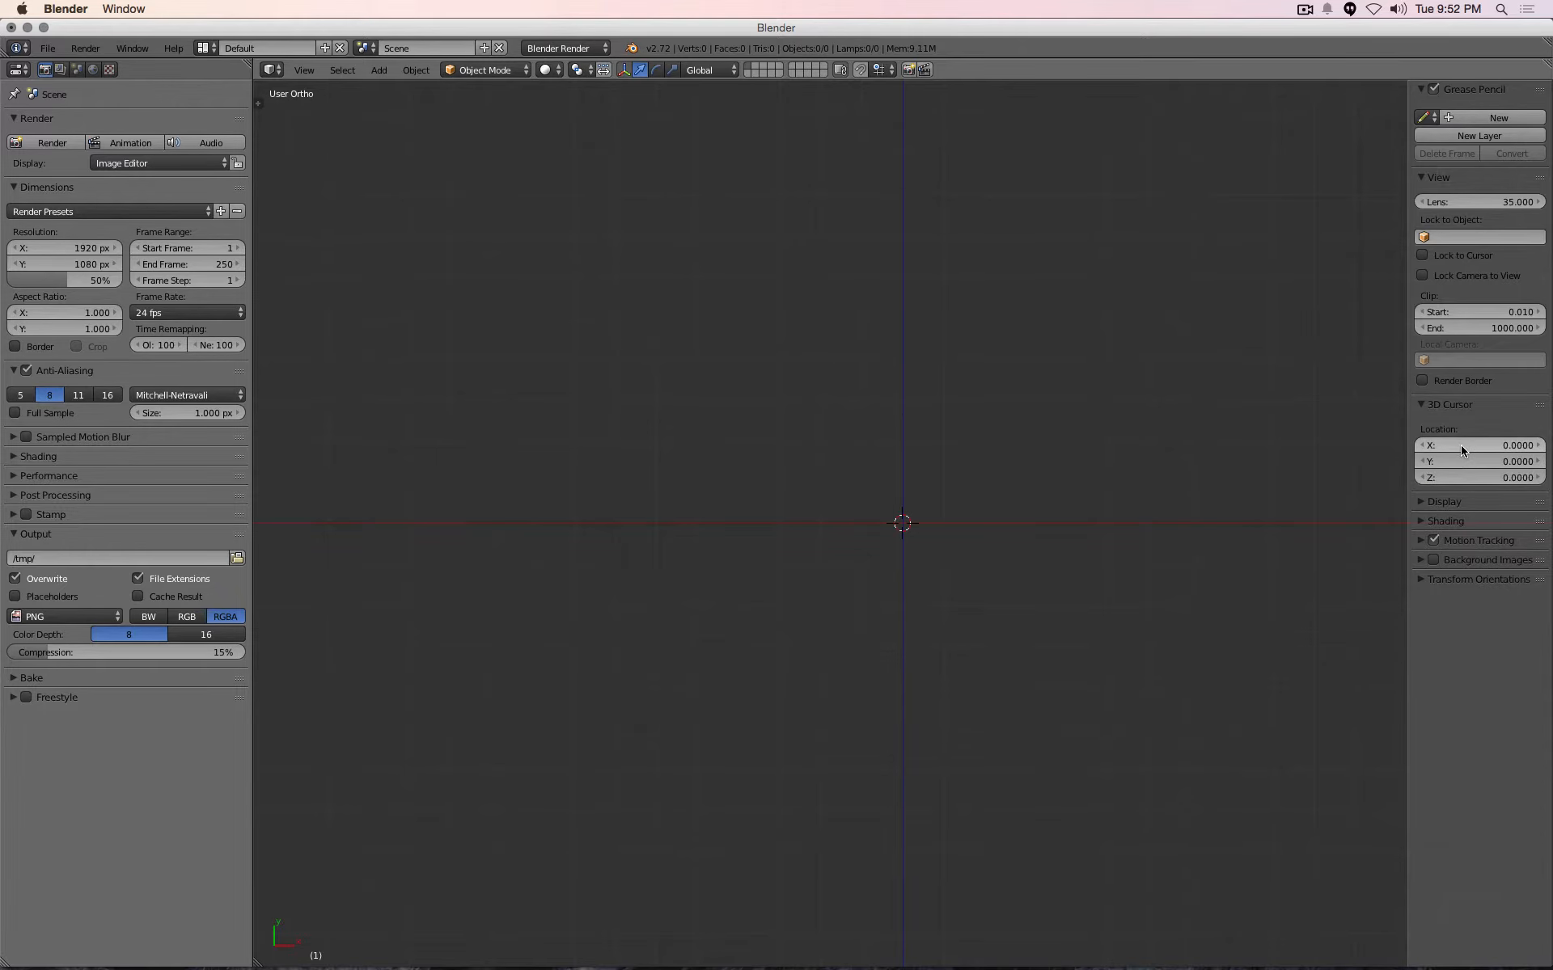
mouse_move(483, 258)
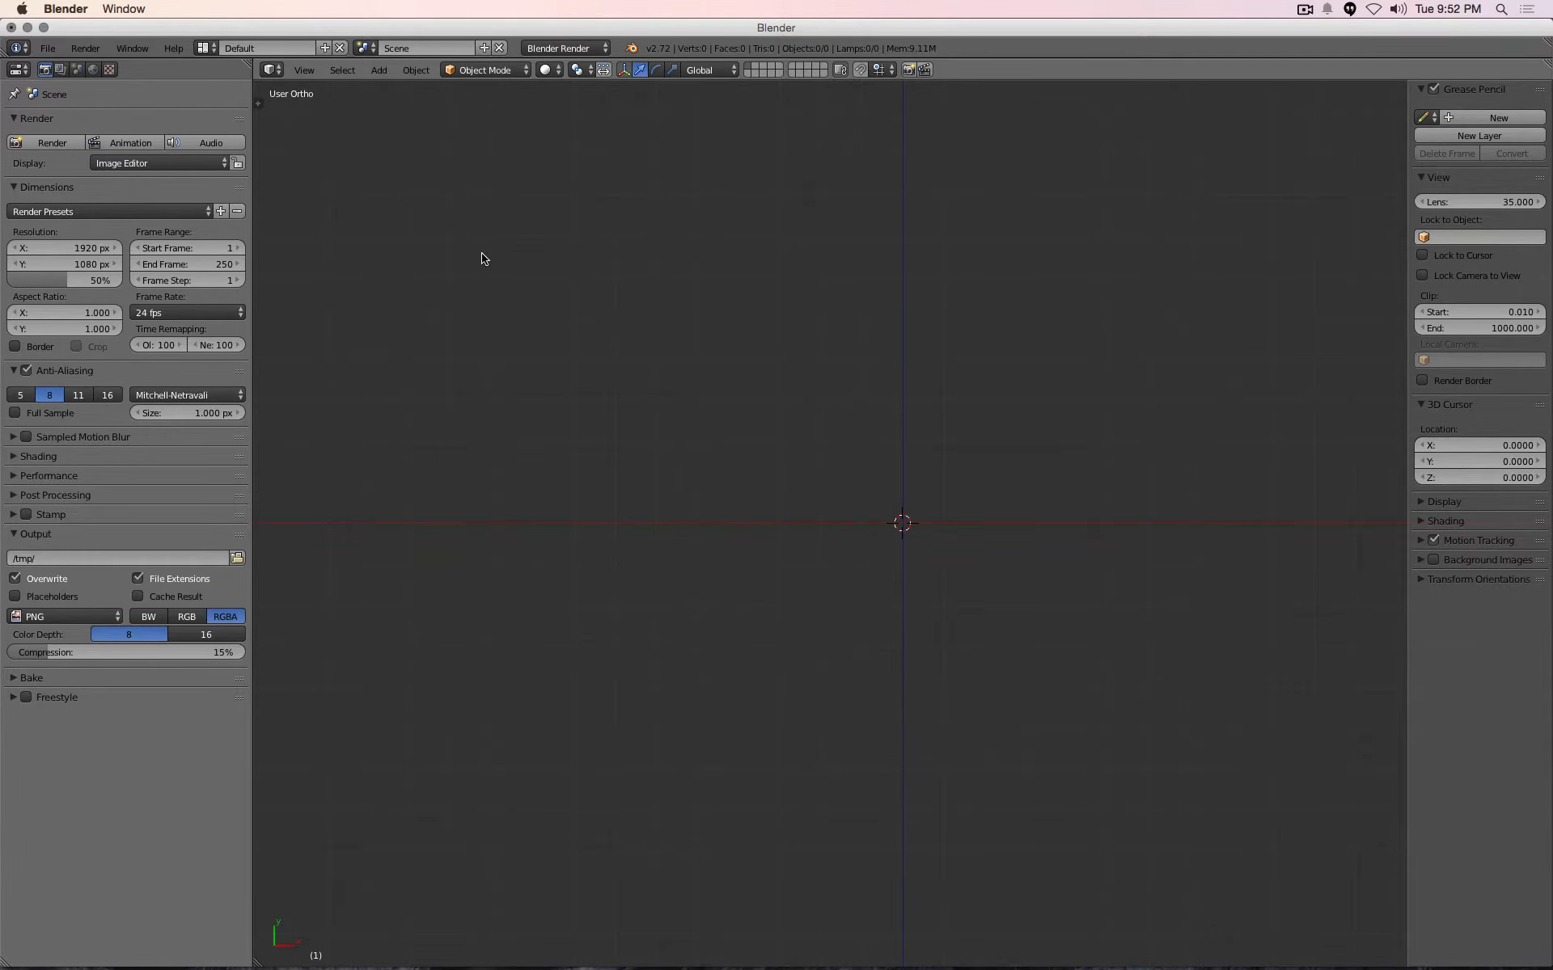
click(77, 69)
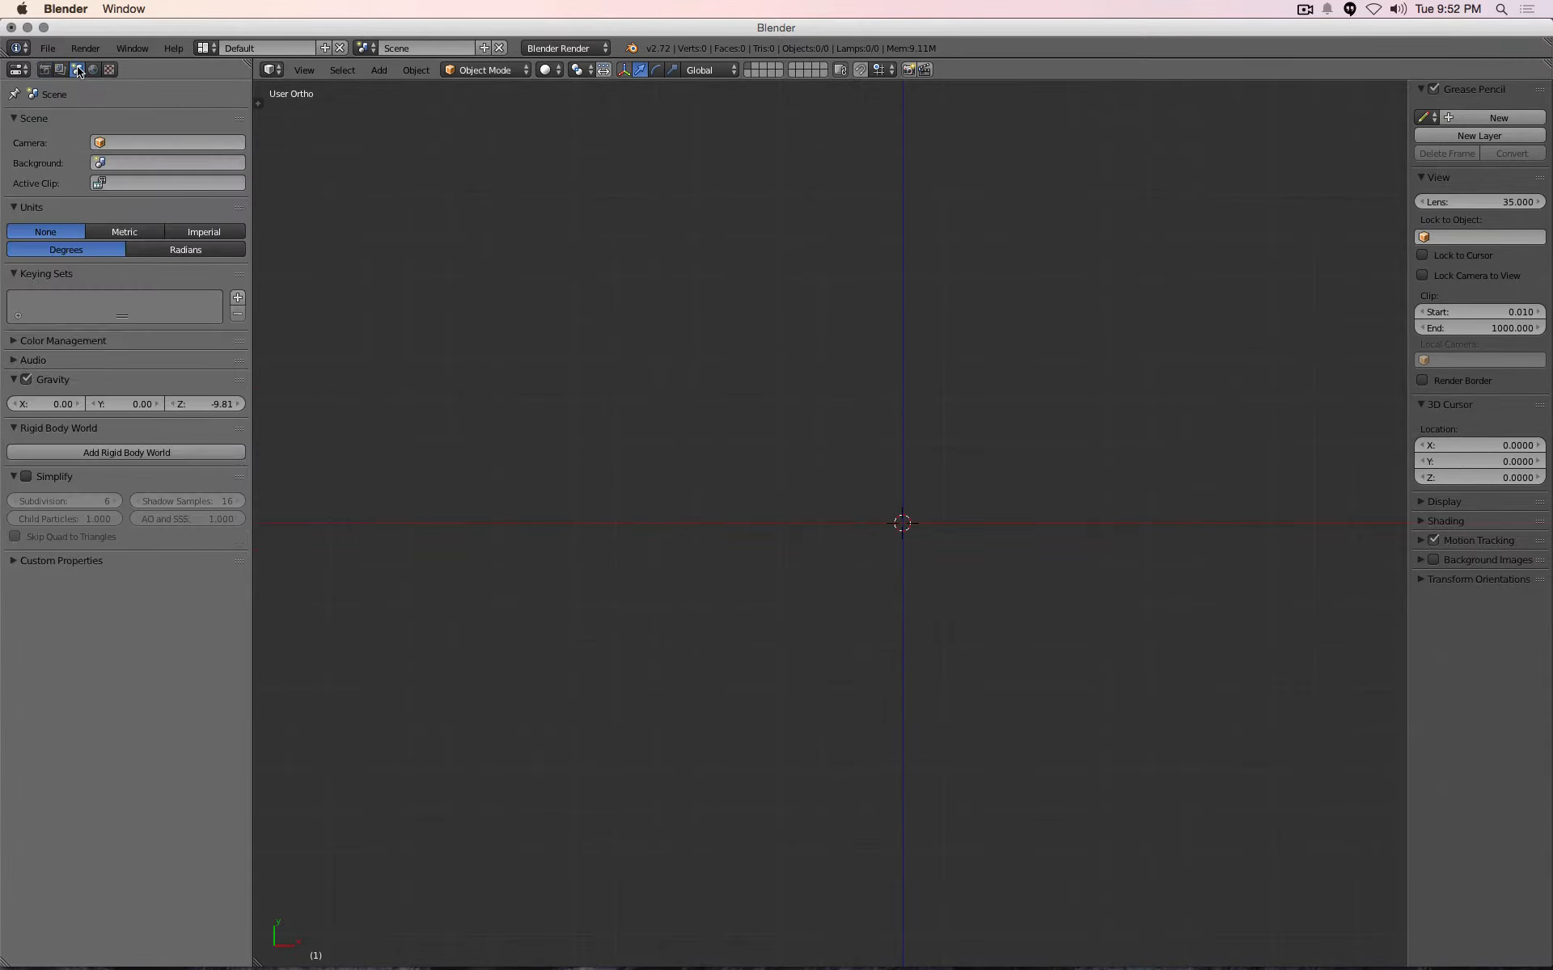
mouse_move(78, 70)
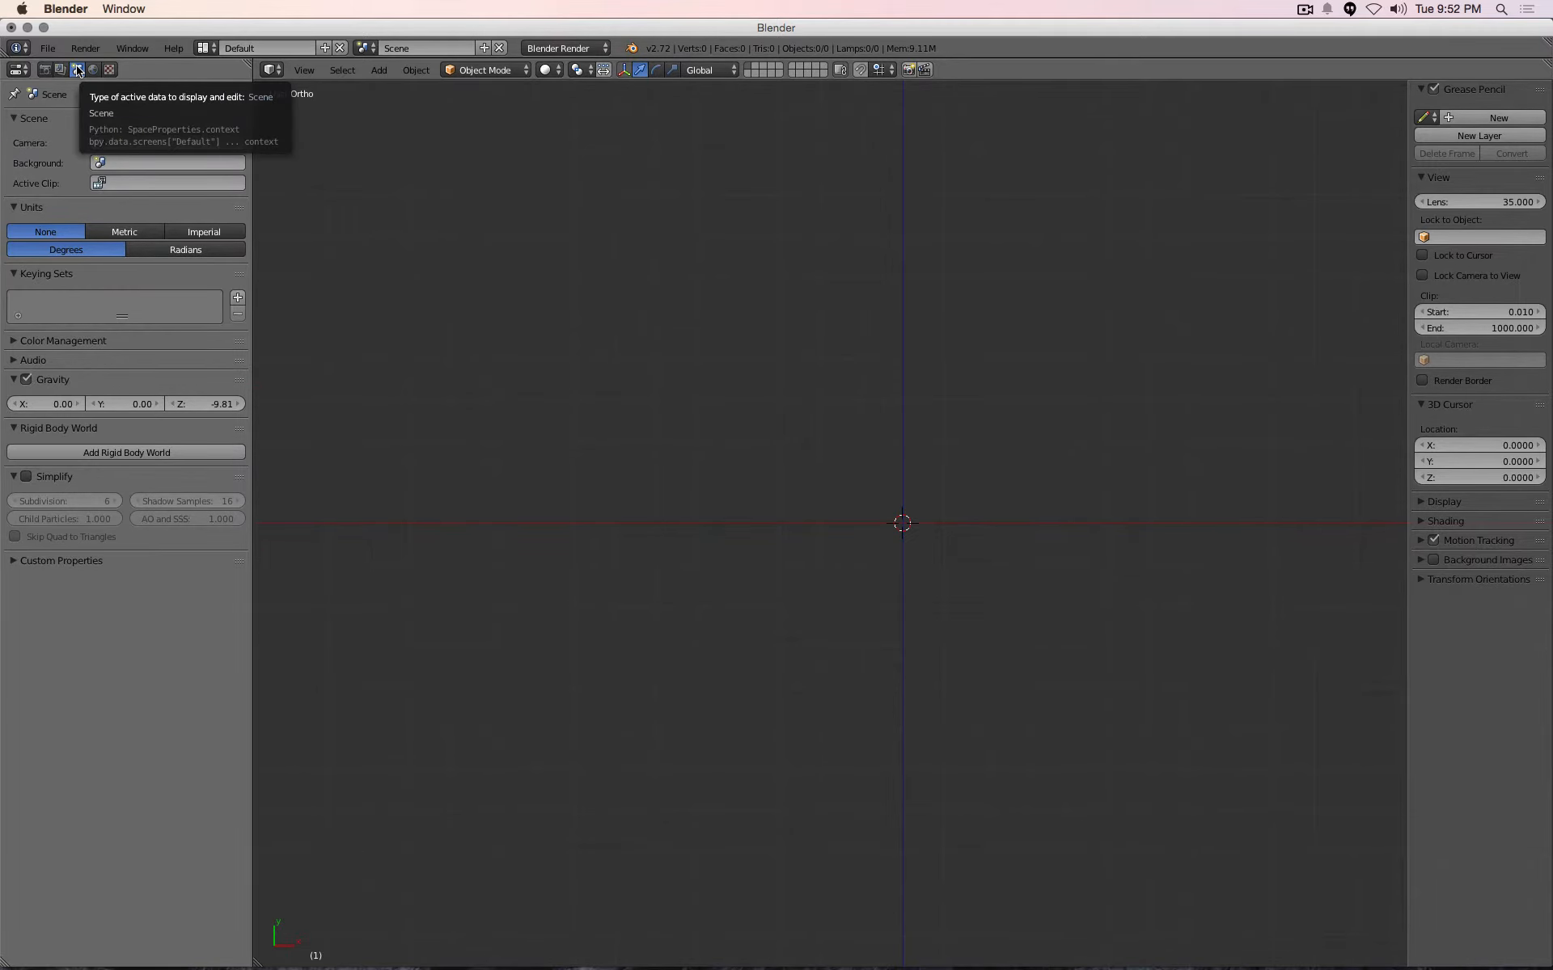
click(202, 230)
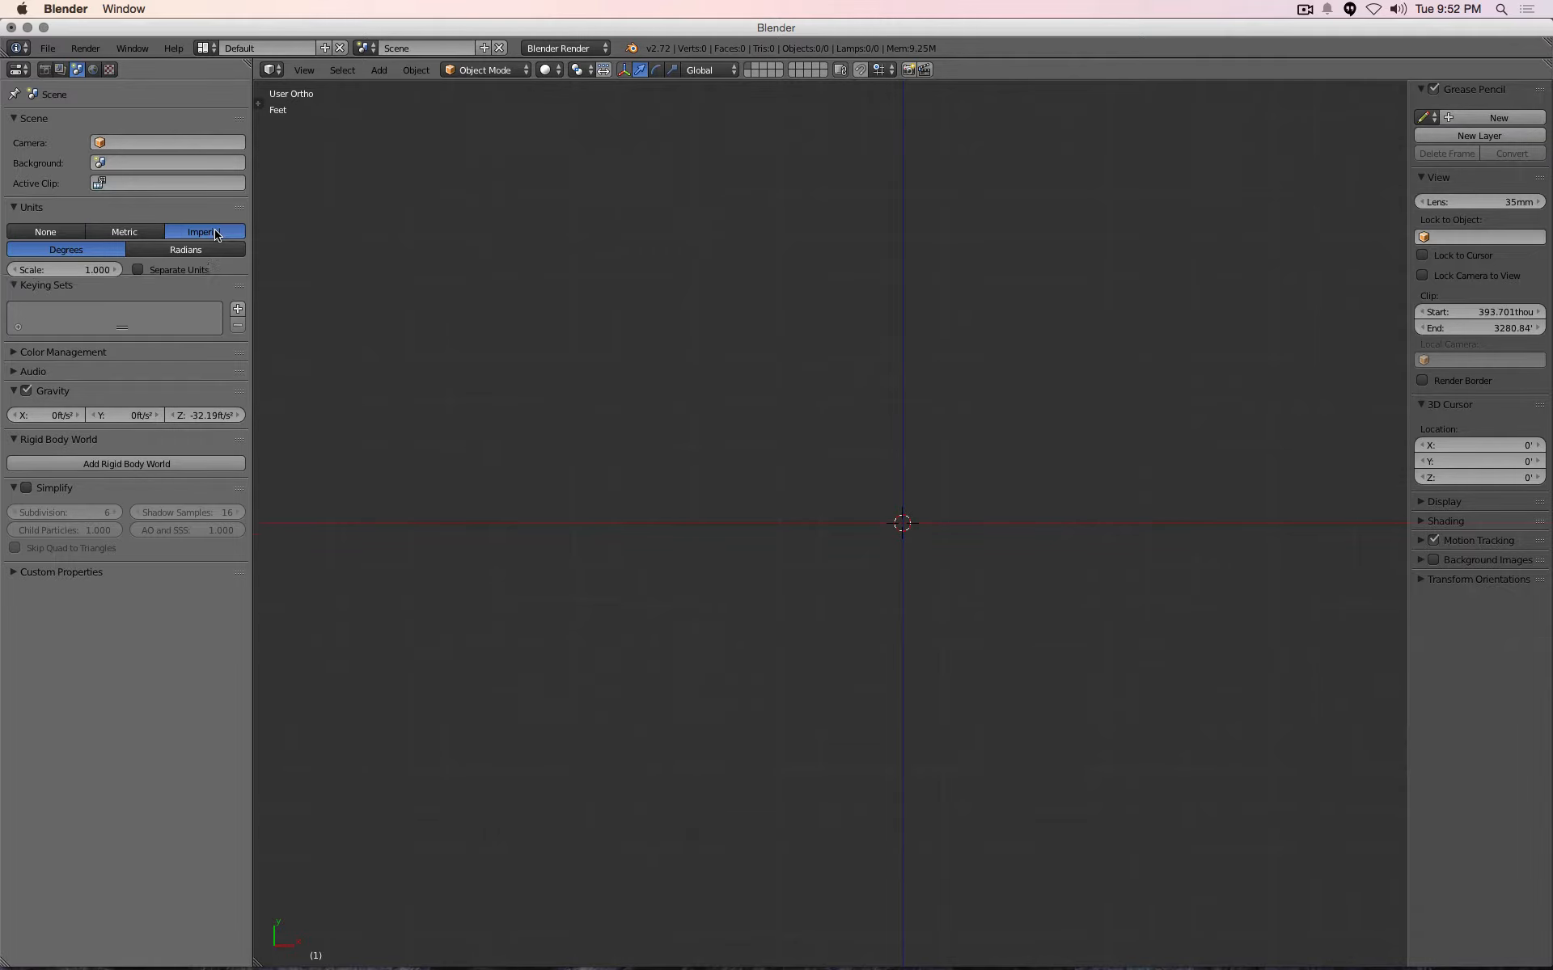
click(204, 232)
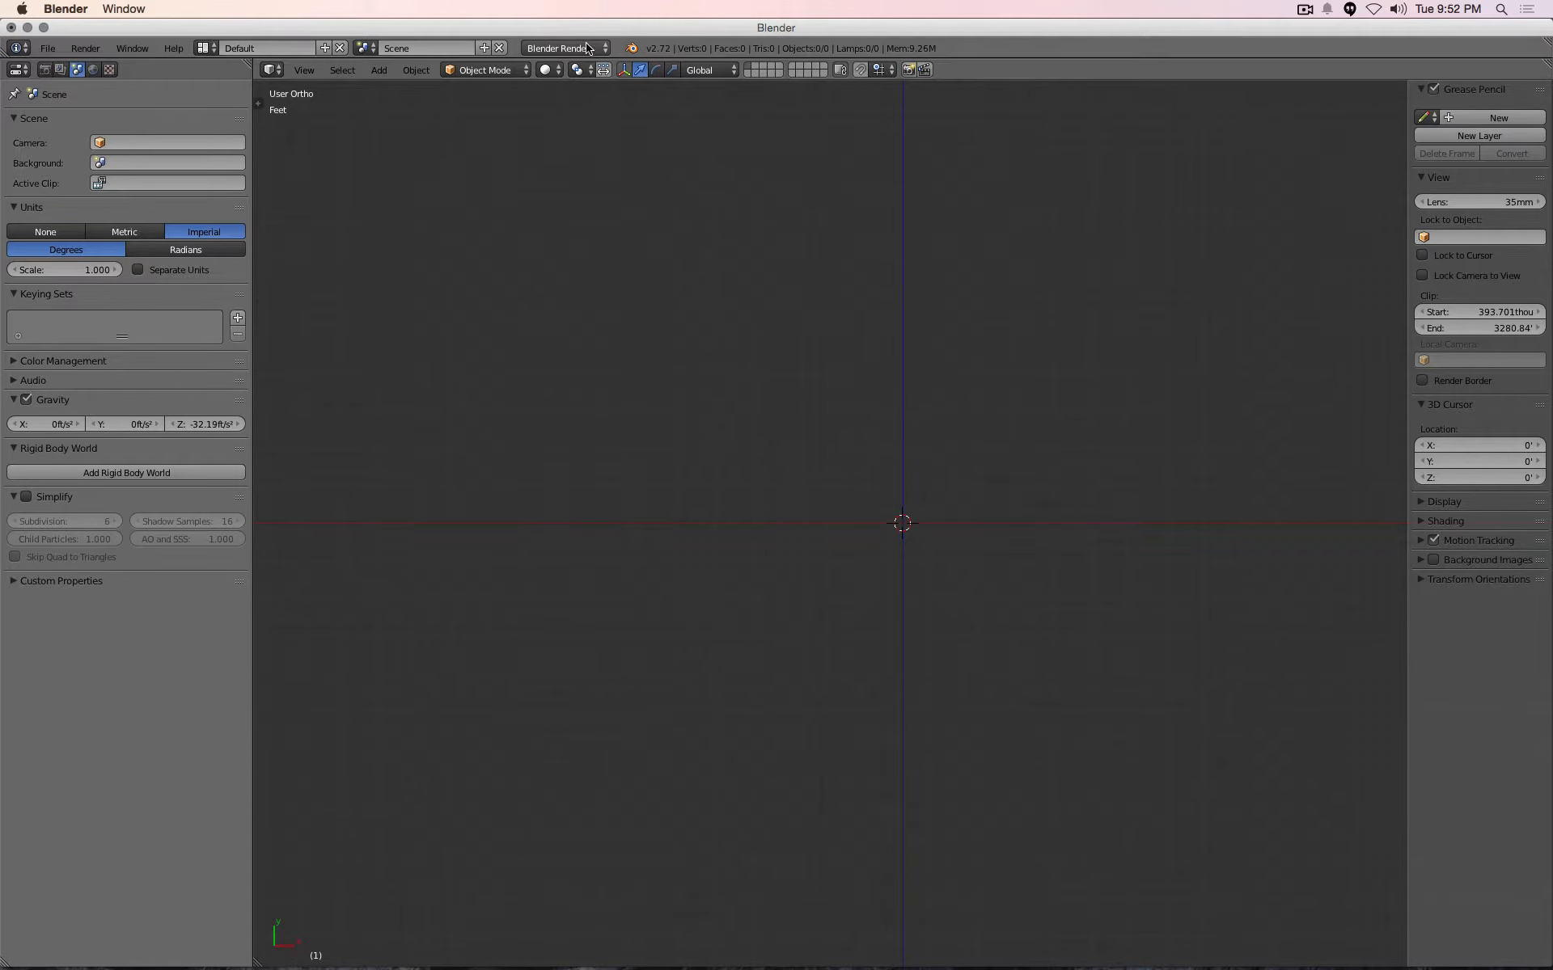
Choose Cycles from the render engine list and bring up the file commands
click(561, 47)
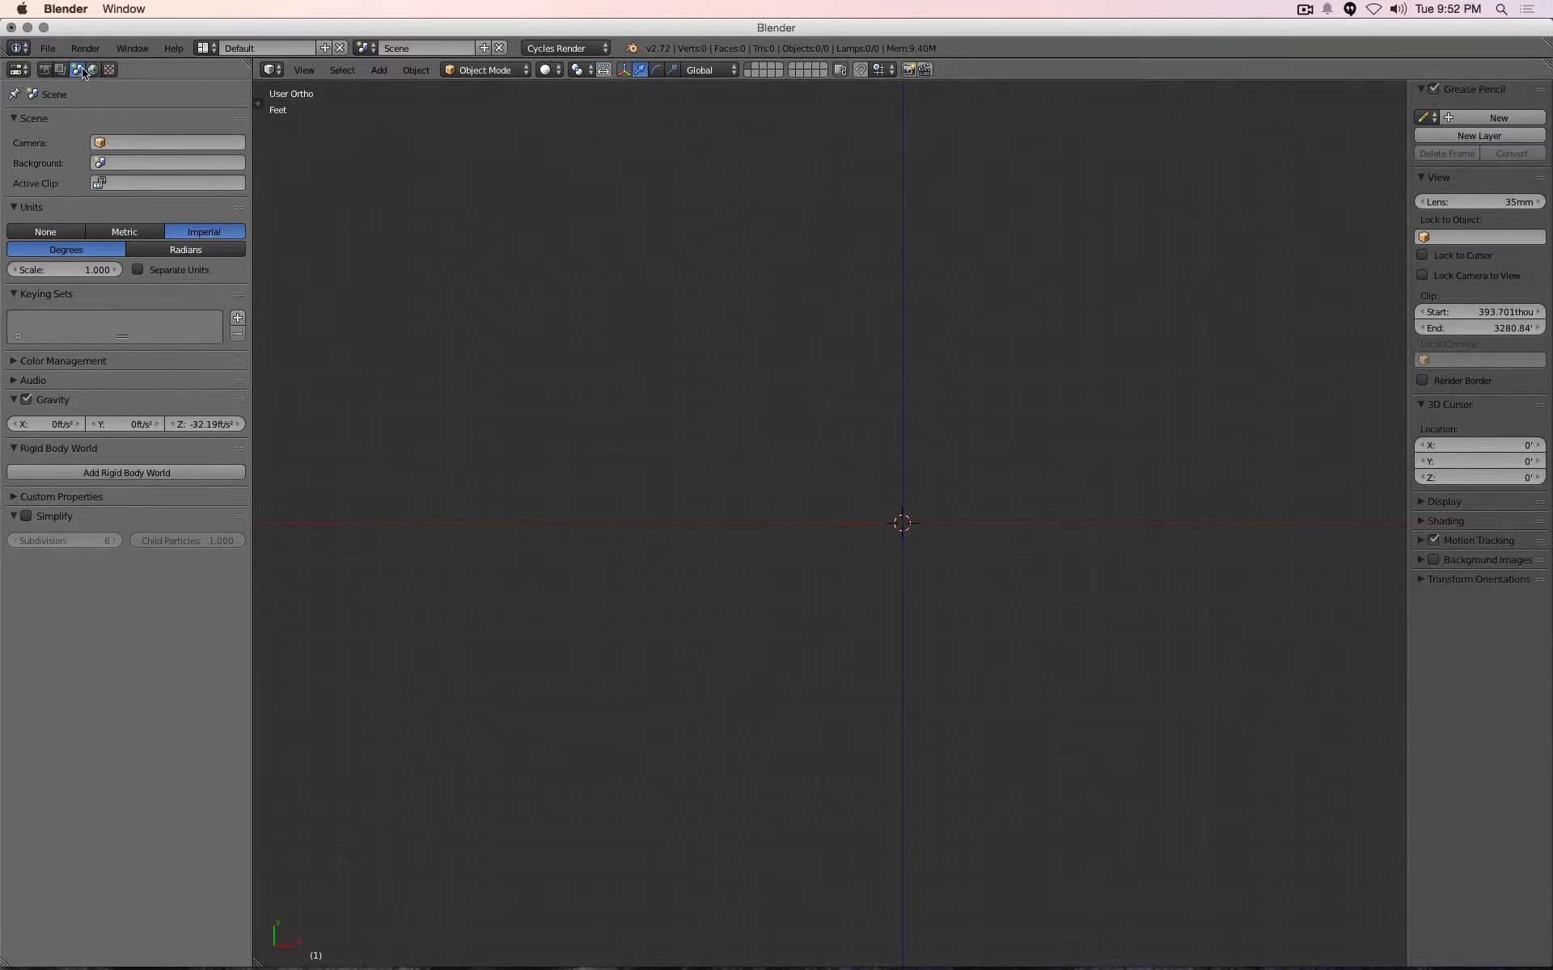
click(46, 47)
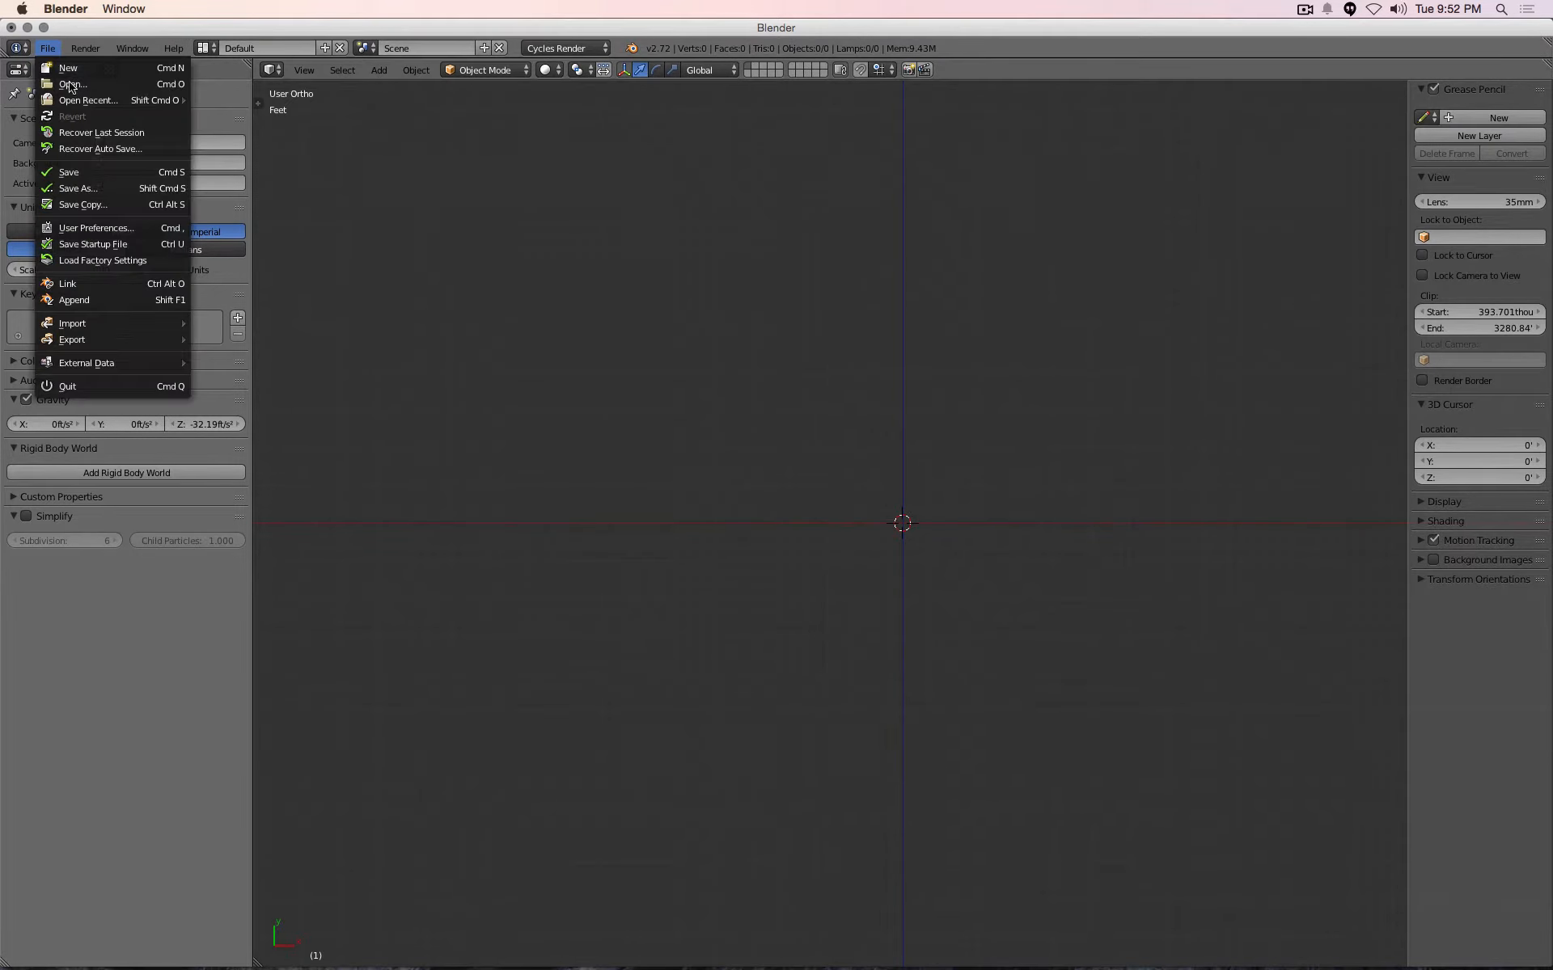
mouse_move(110, 244)
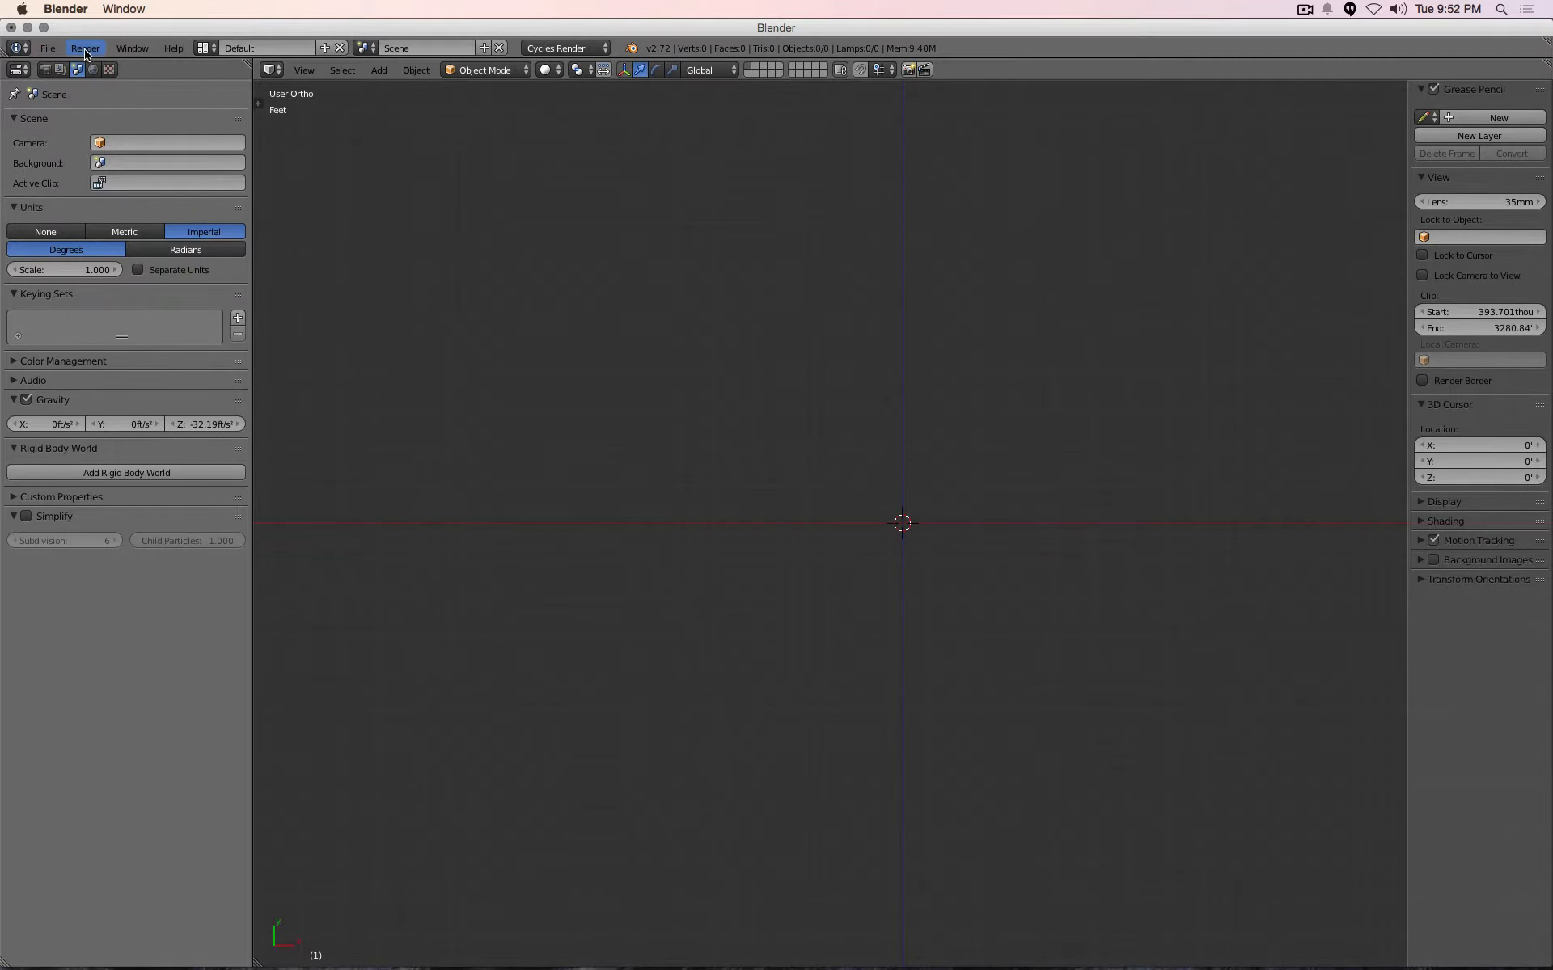
click(46, 48)
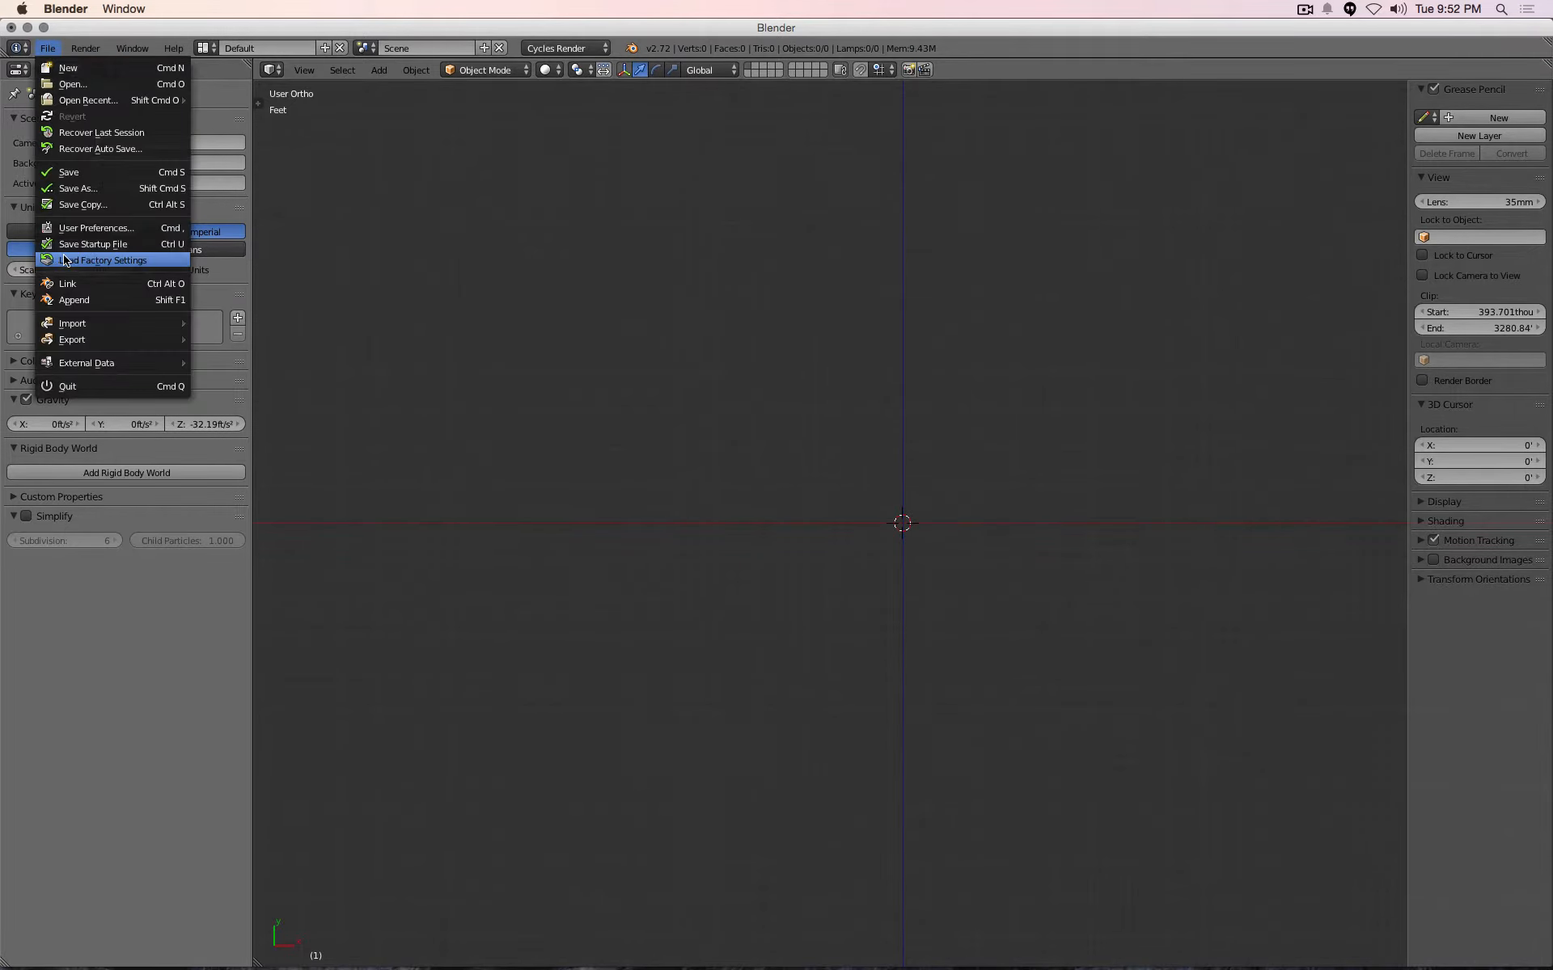
mouse_move(67, 67)
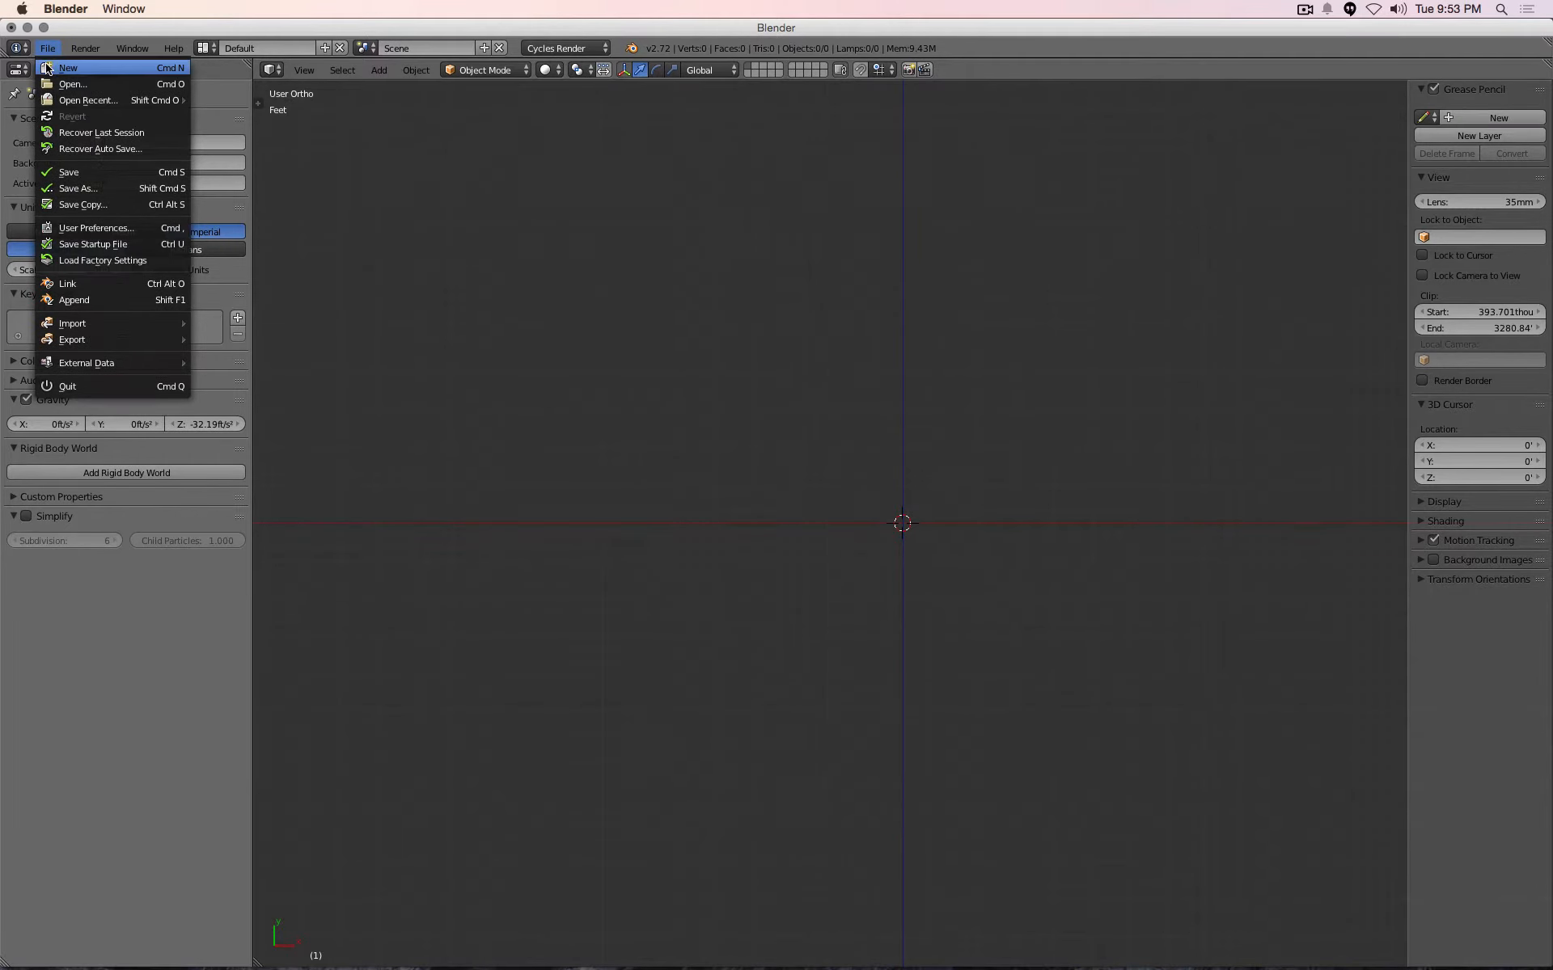
Start a fresh file and delete its default plane, leaving an empty scene
click(67, 67)
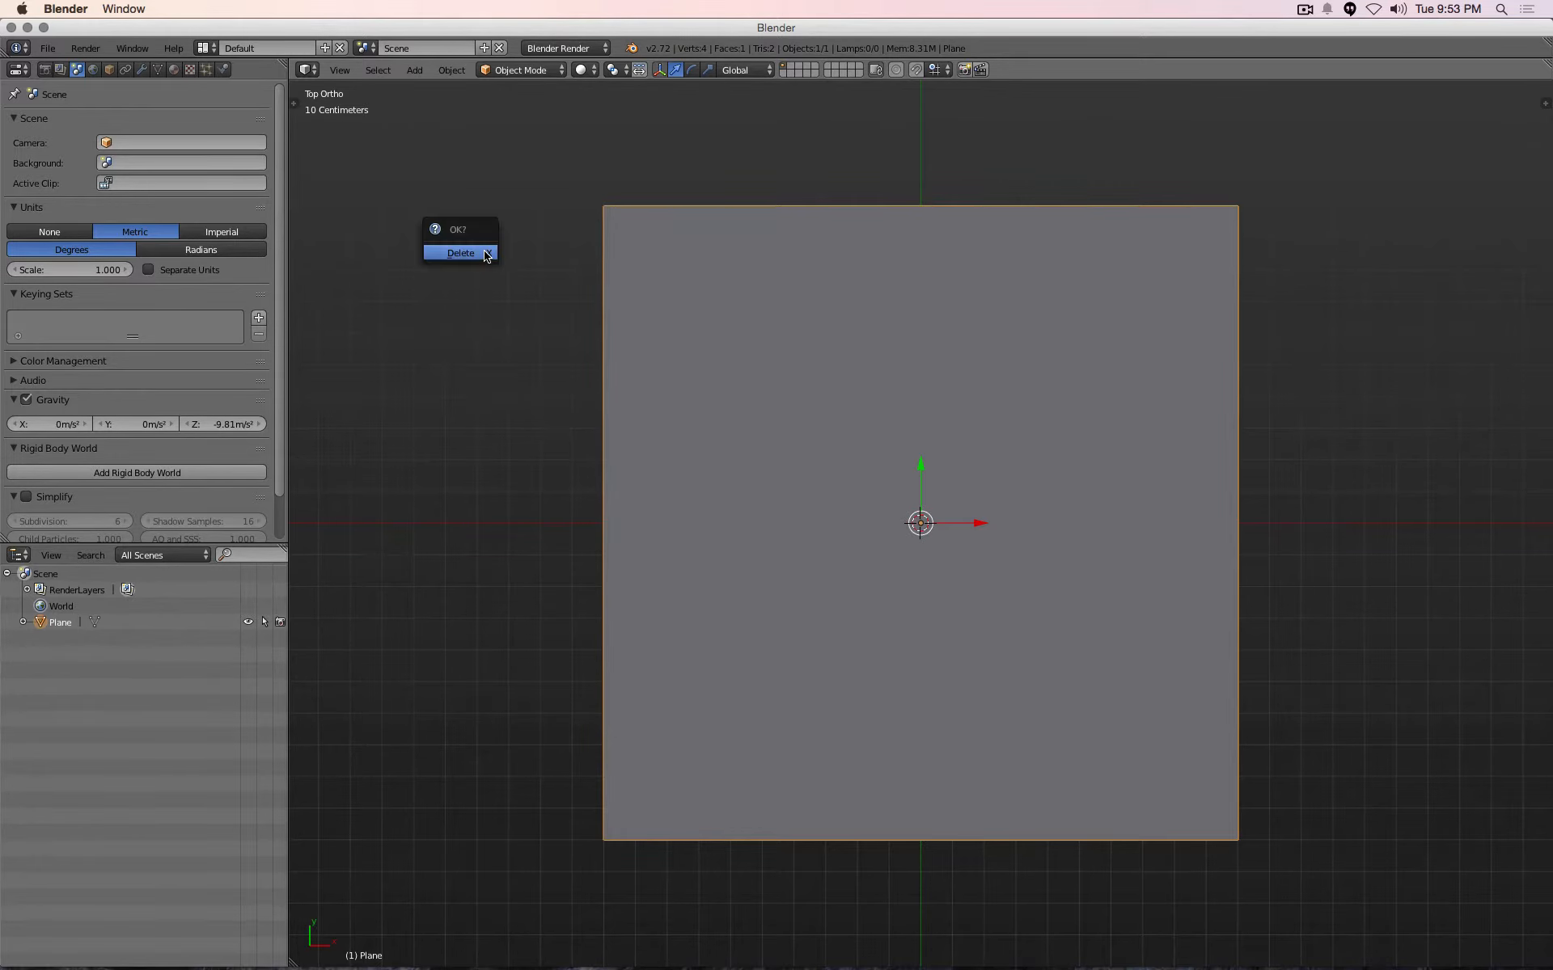
click(459, 252)
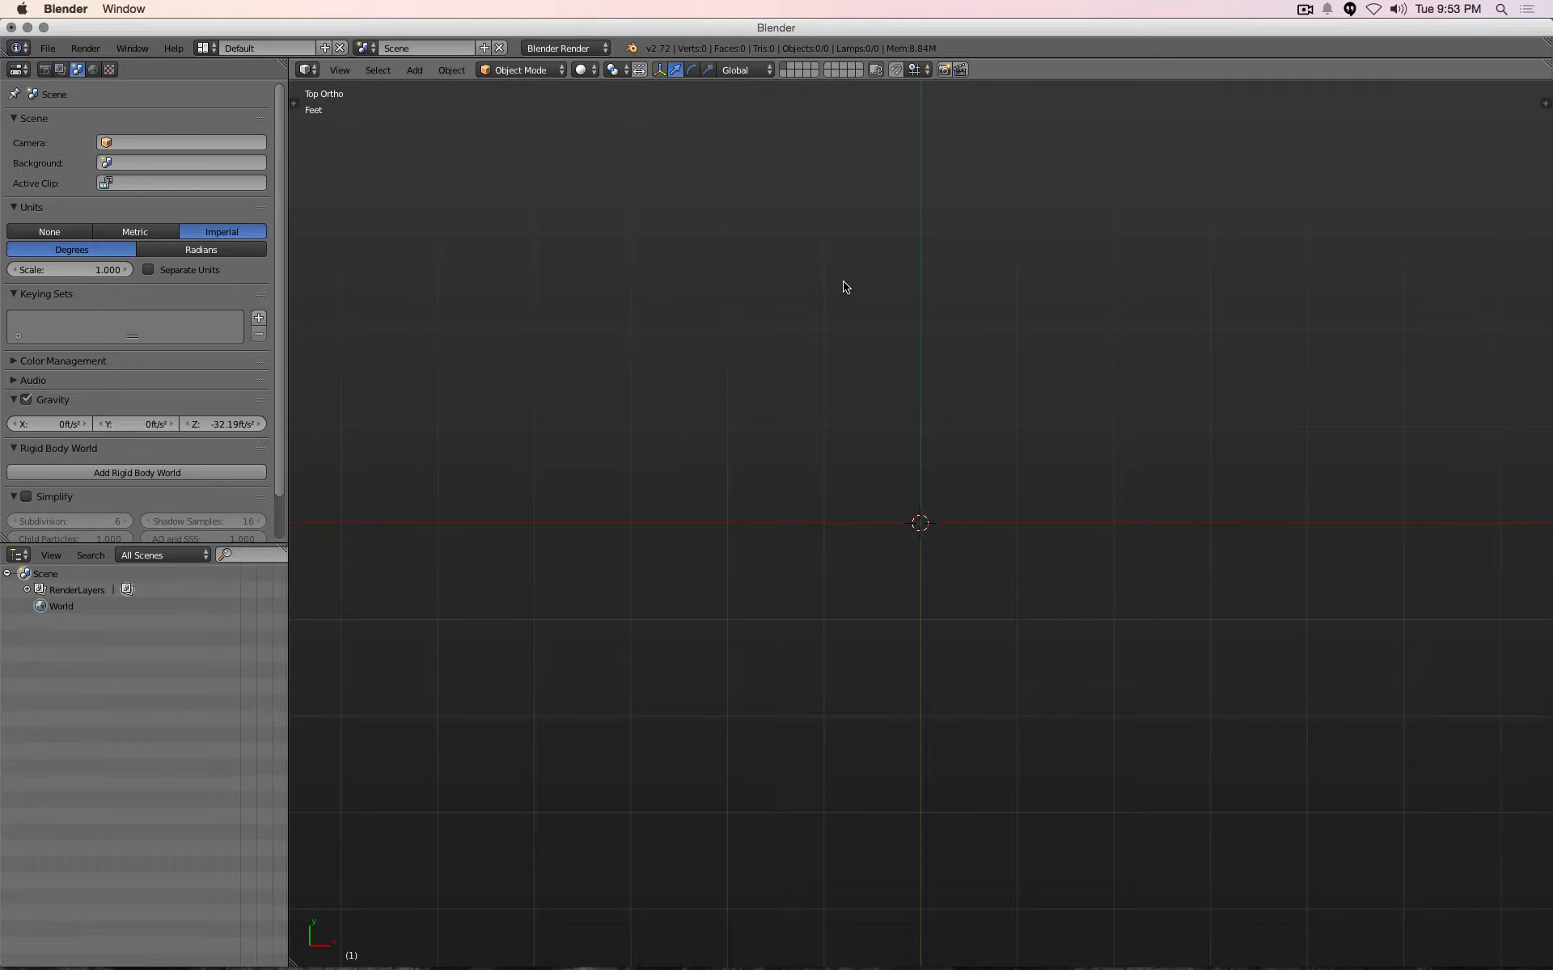
mouse_move(317, 99)
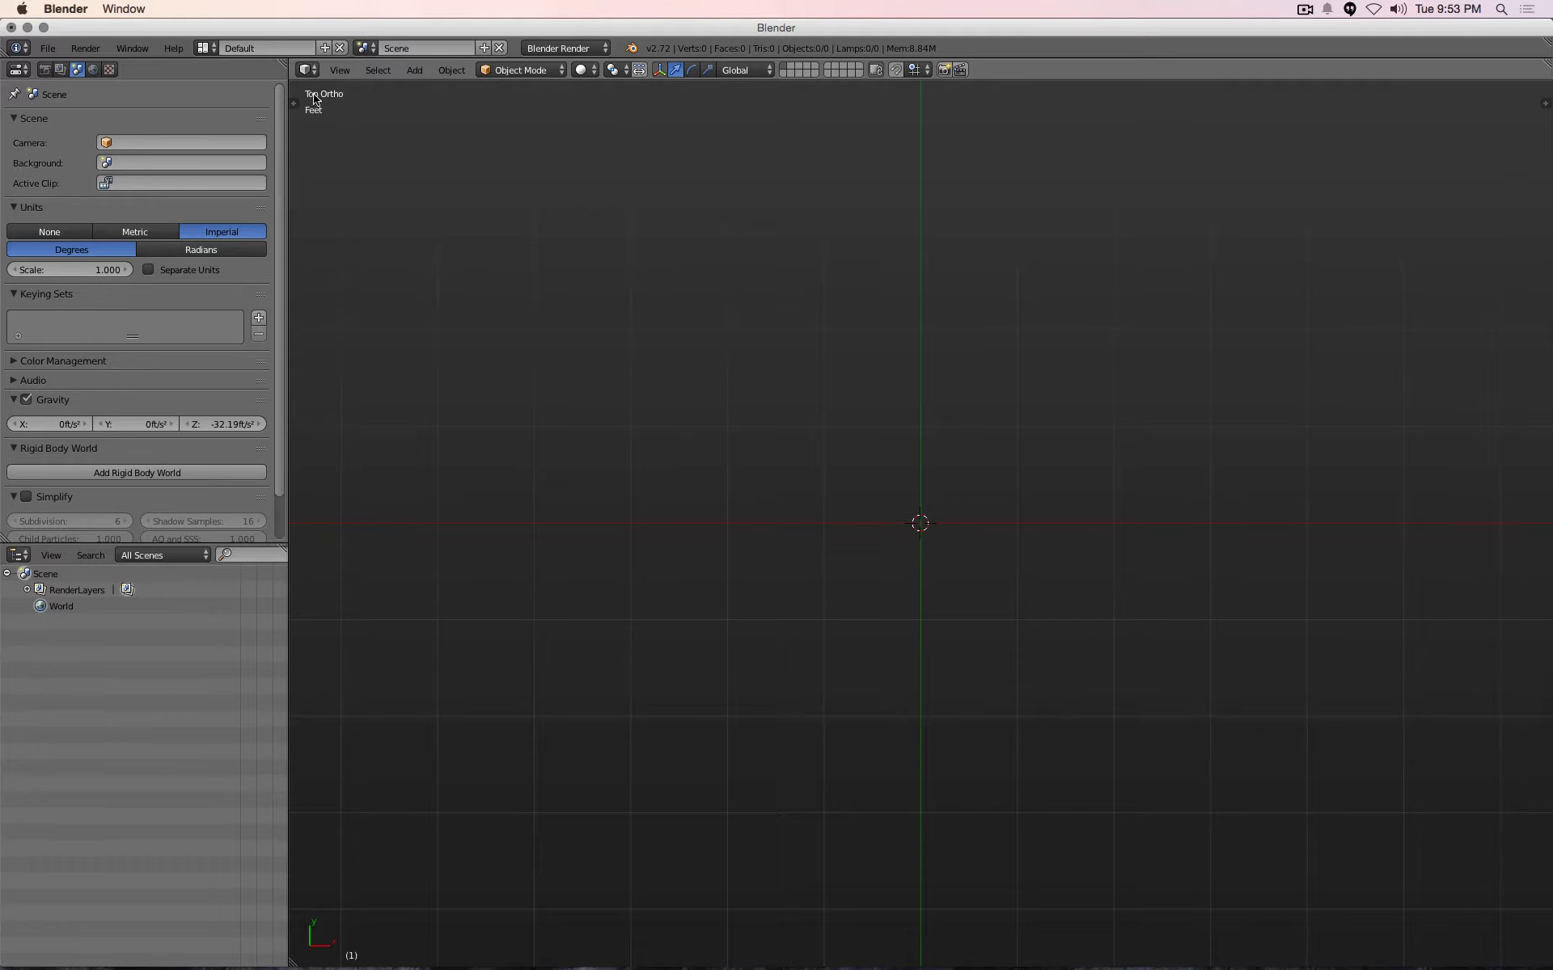
mouse_move(773, 413)
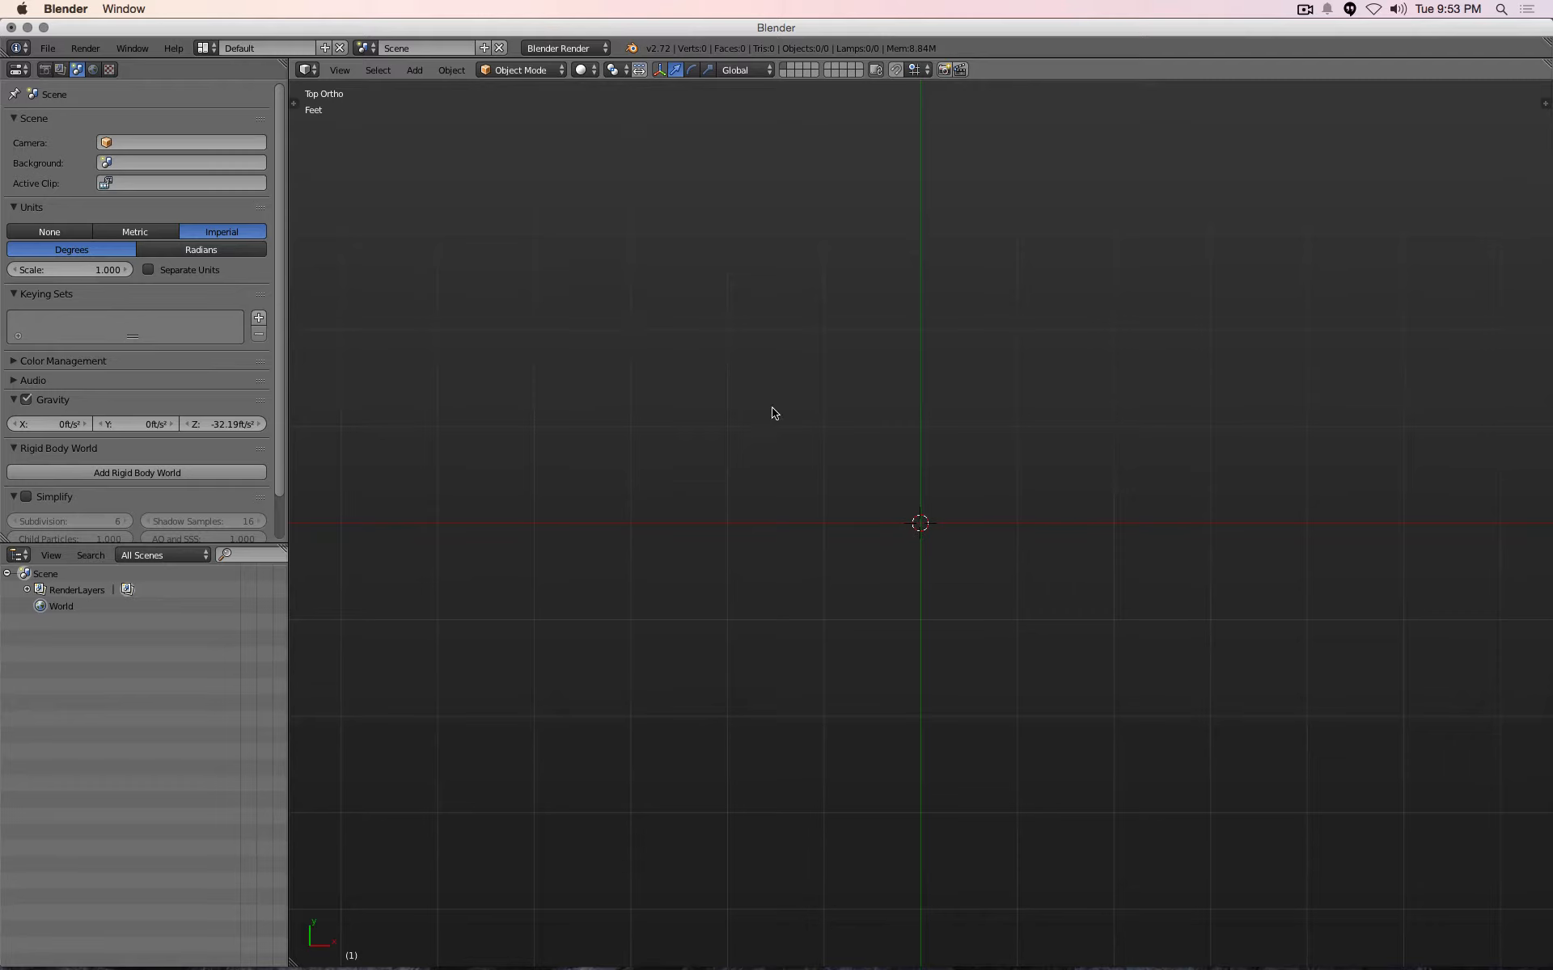
mouse_move(919, 526)
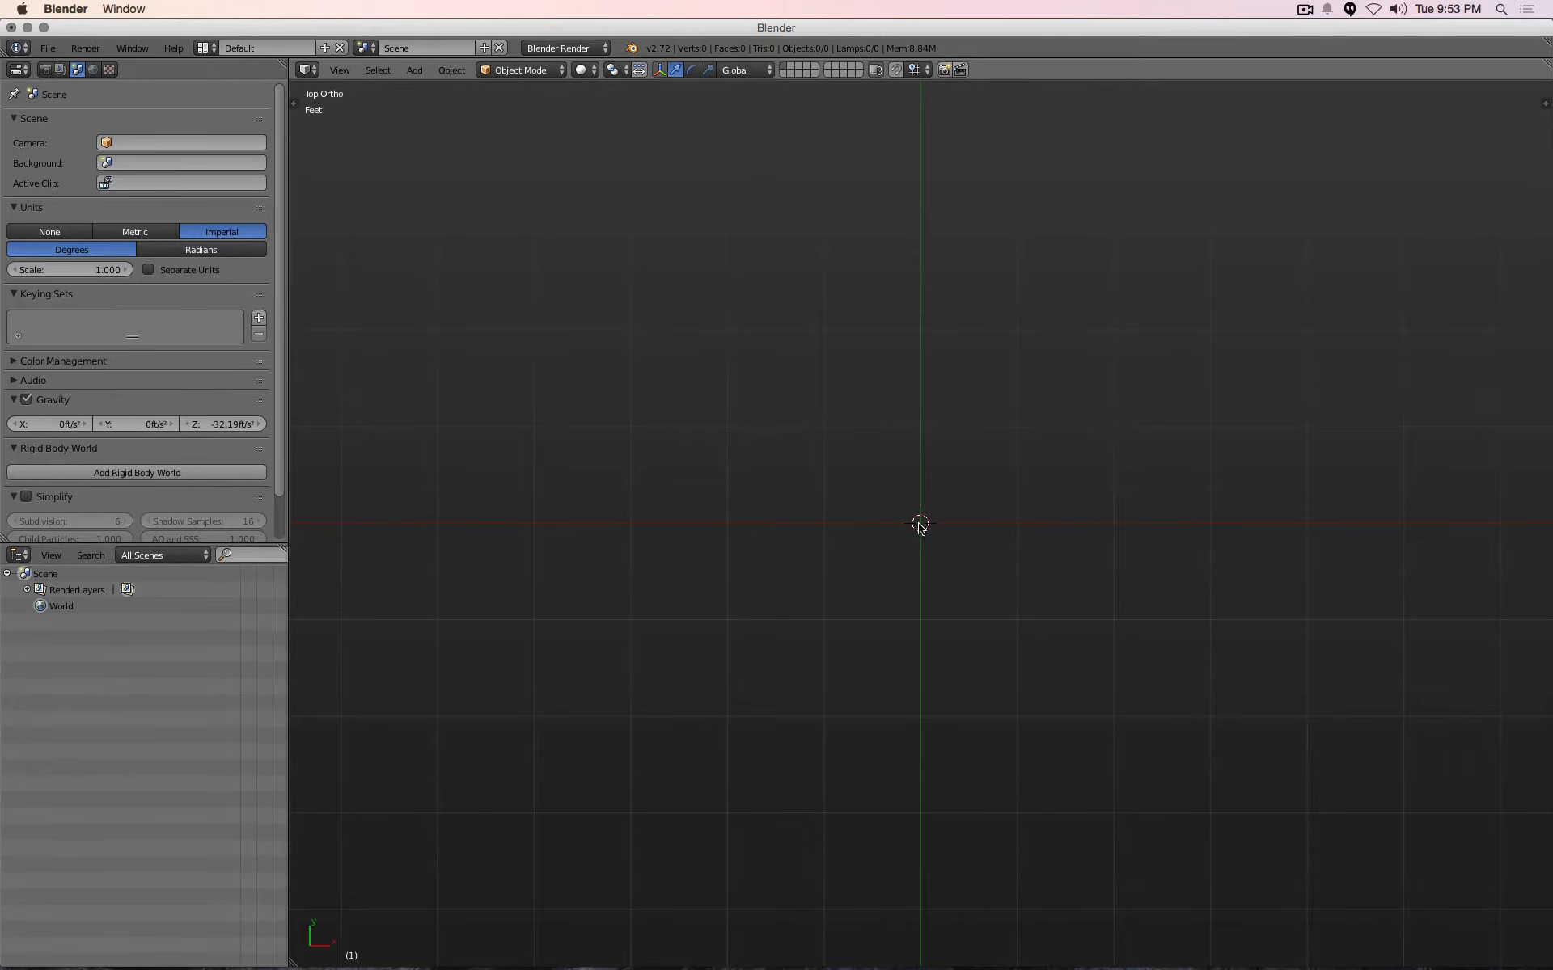
mouse_move(1130, 333)
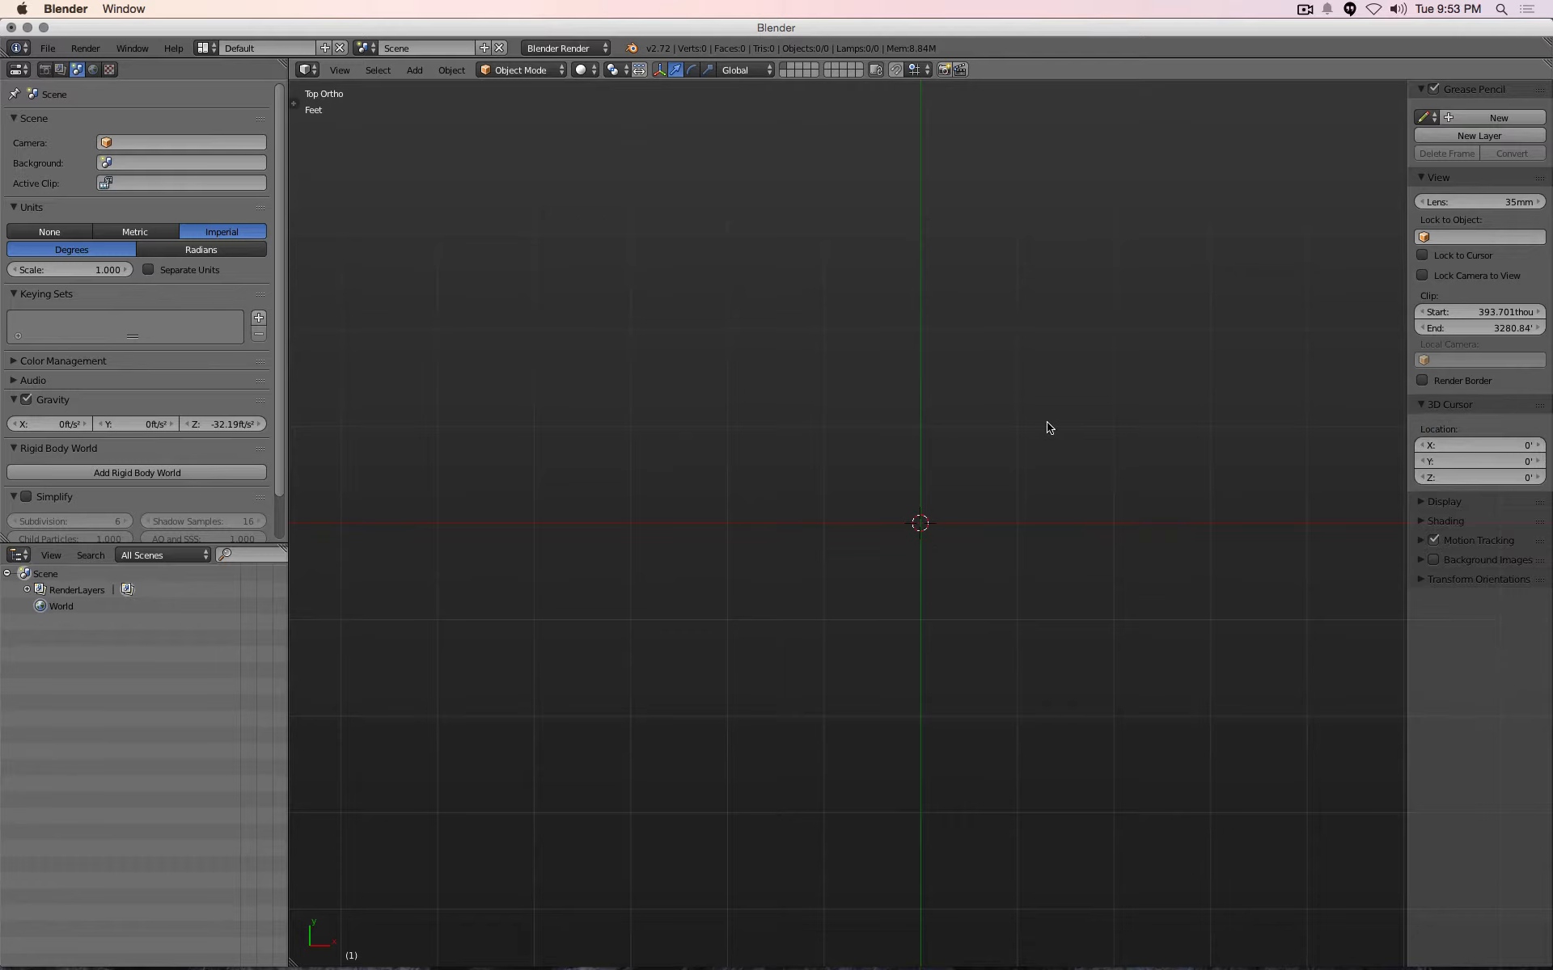
mouse_move(975, 438)
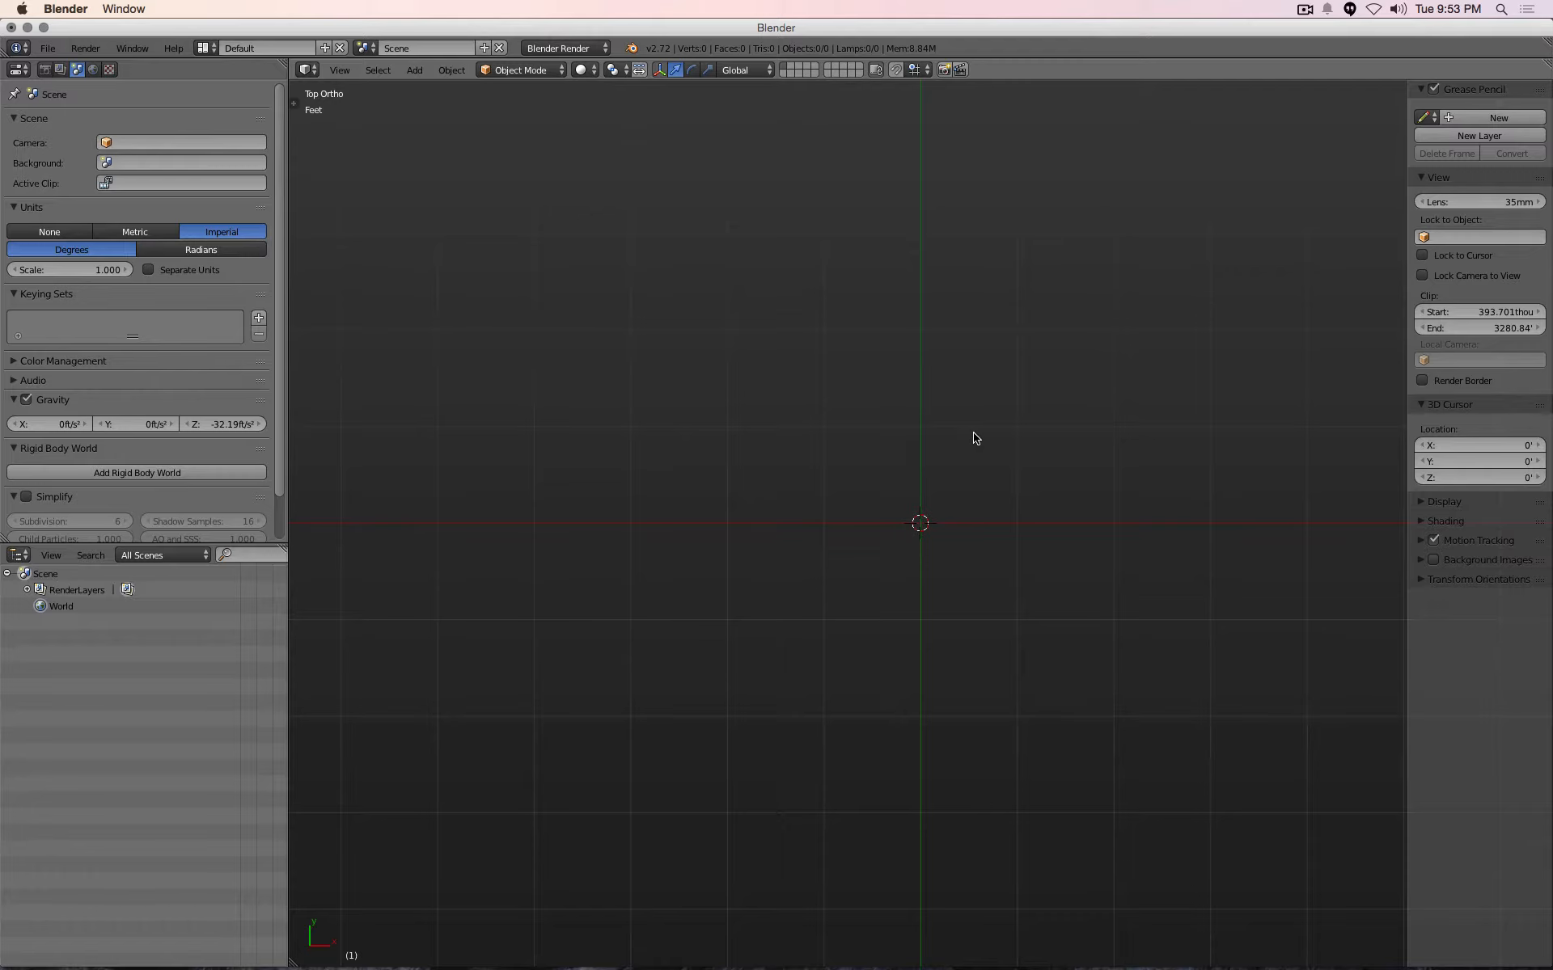
Add a 2 by 2 foot plane mesh at the scene origin
click(414, 70)
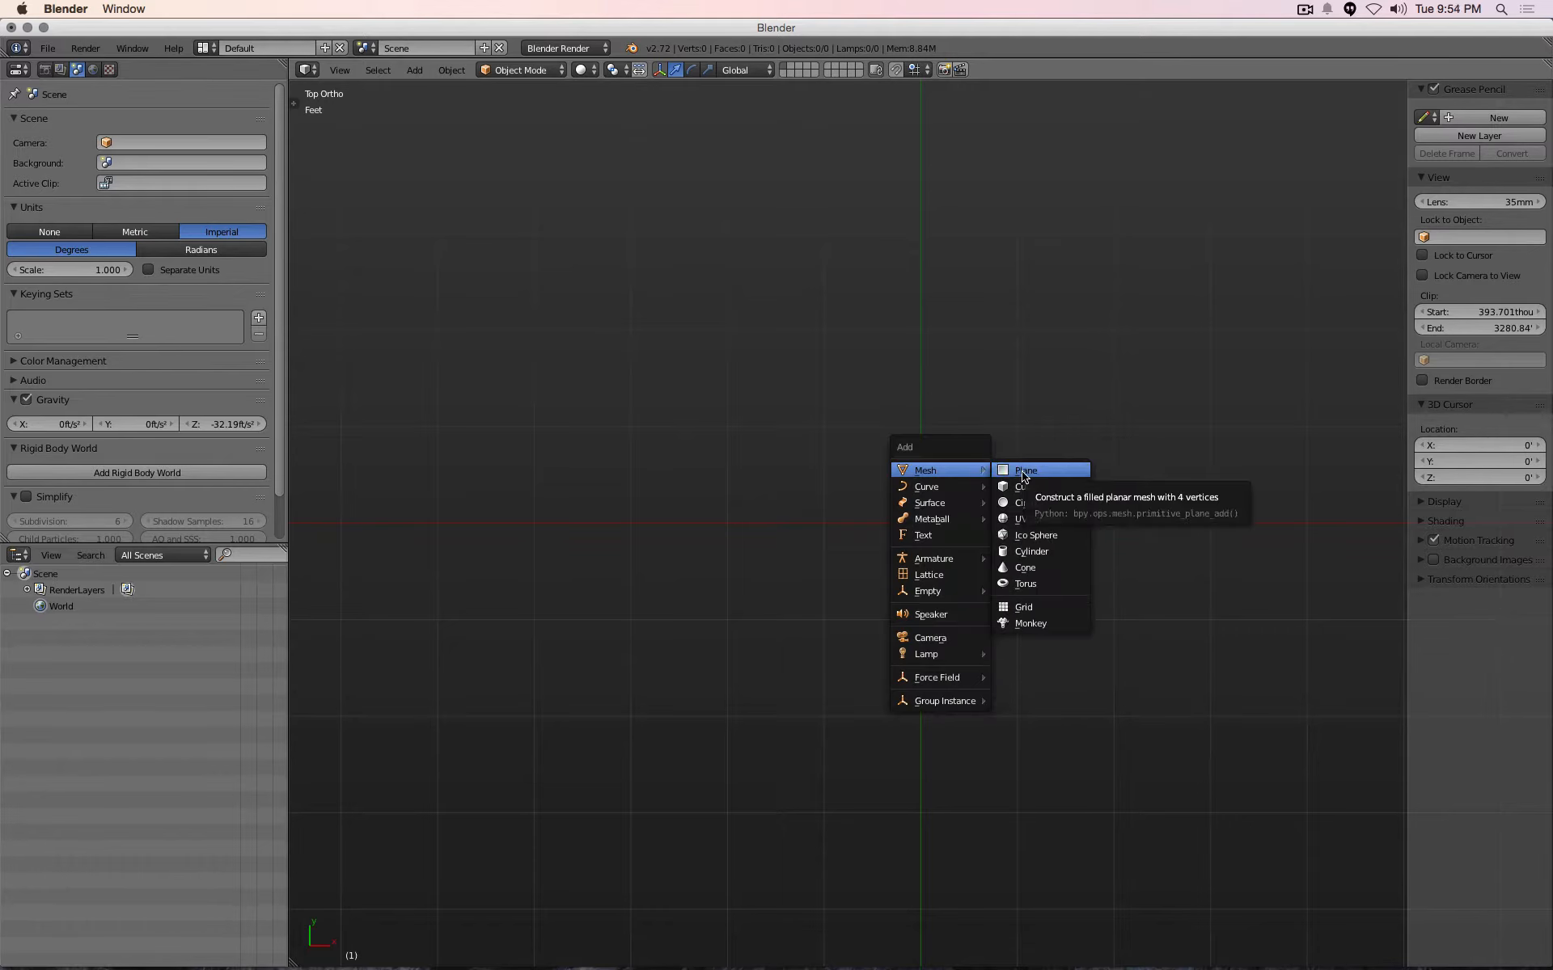
mouse_move(954, 446)
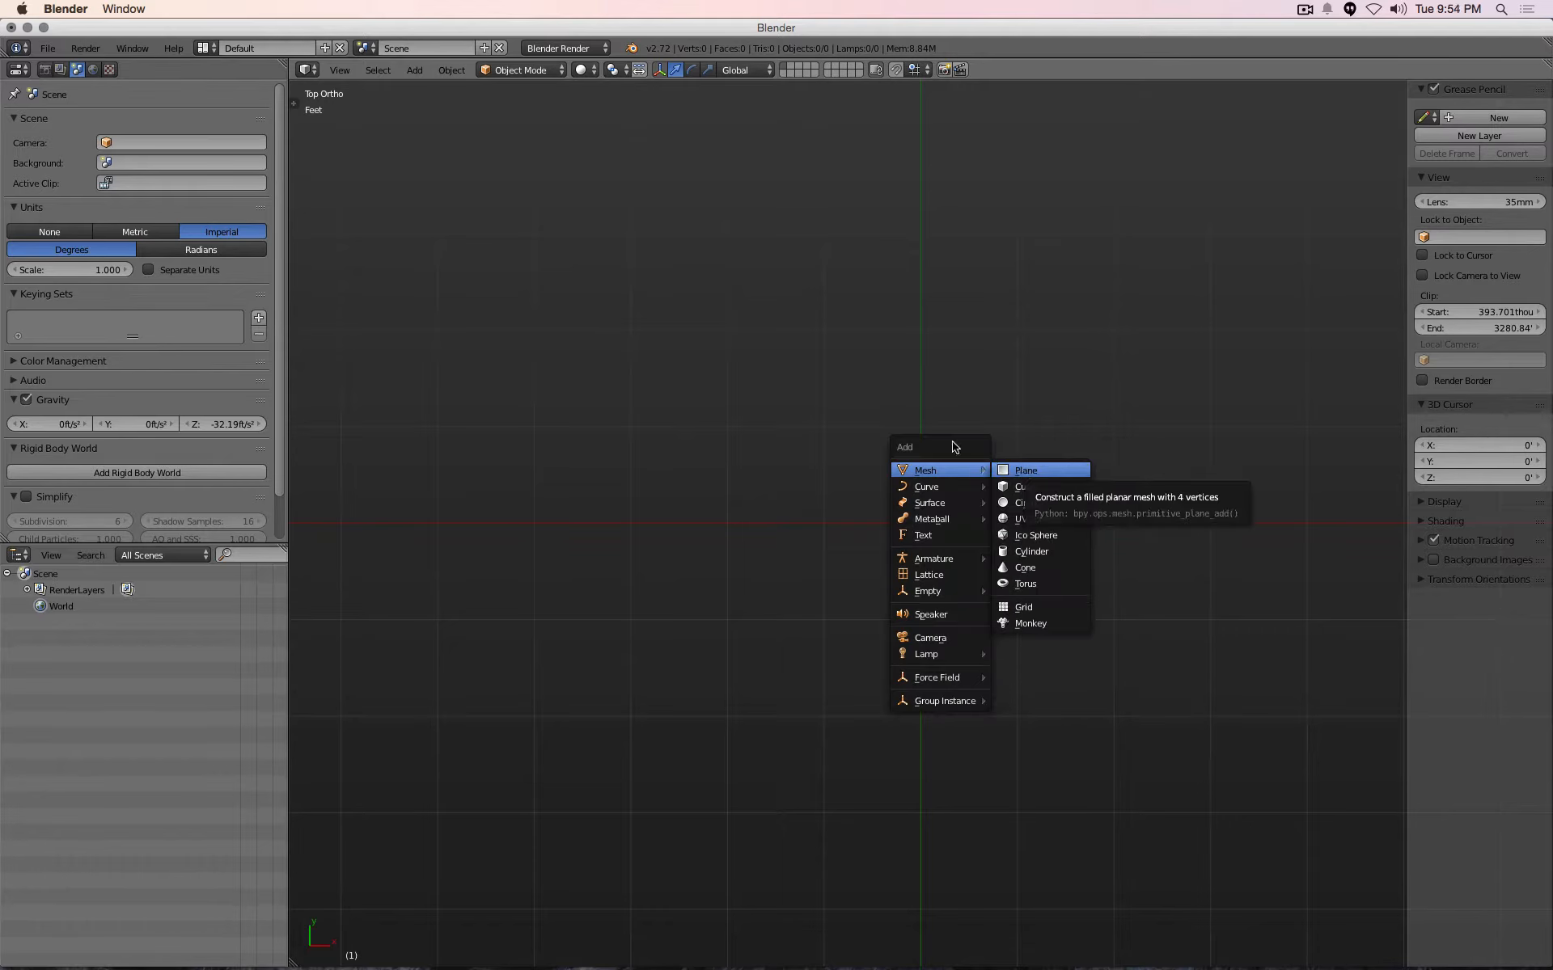
click(413, 69)
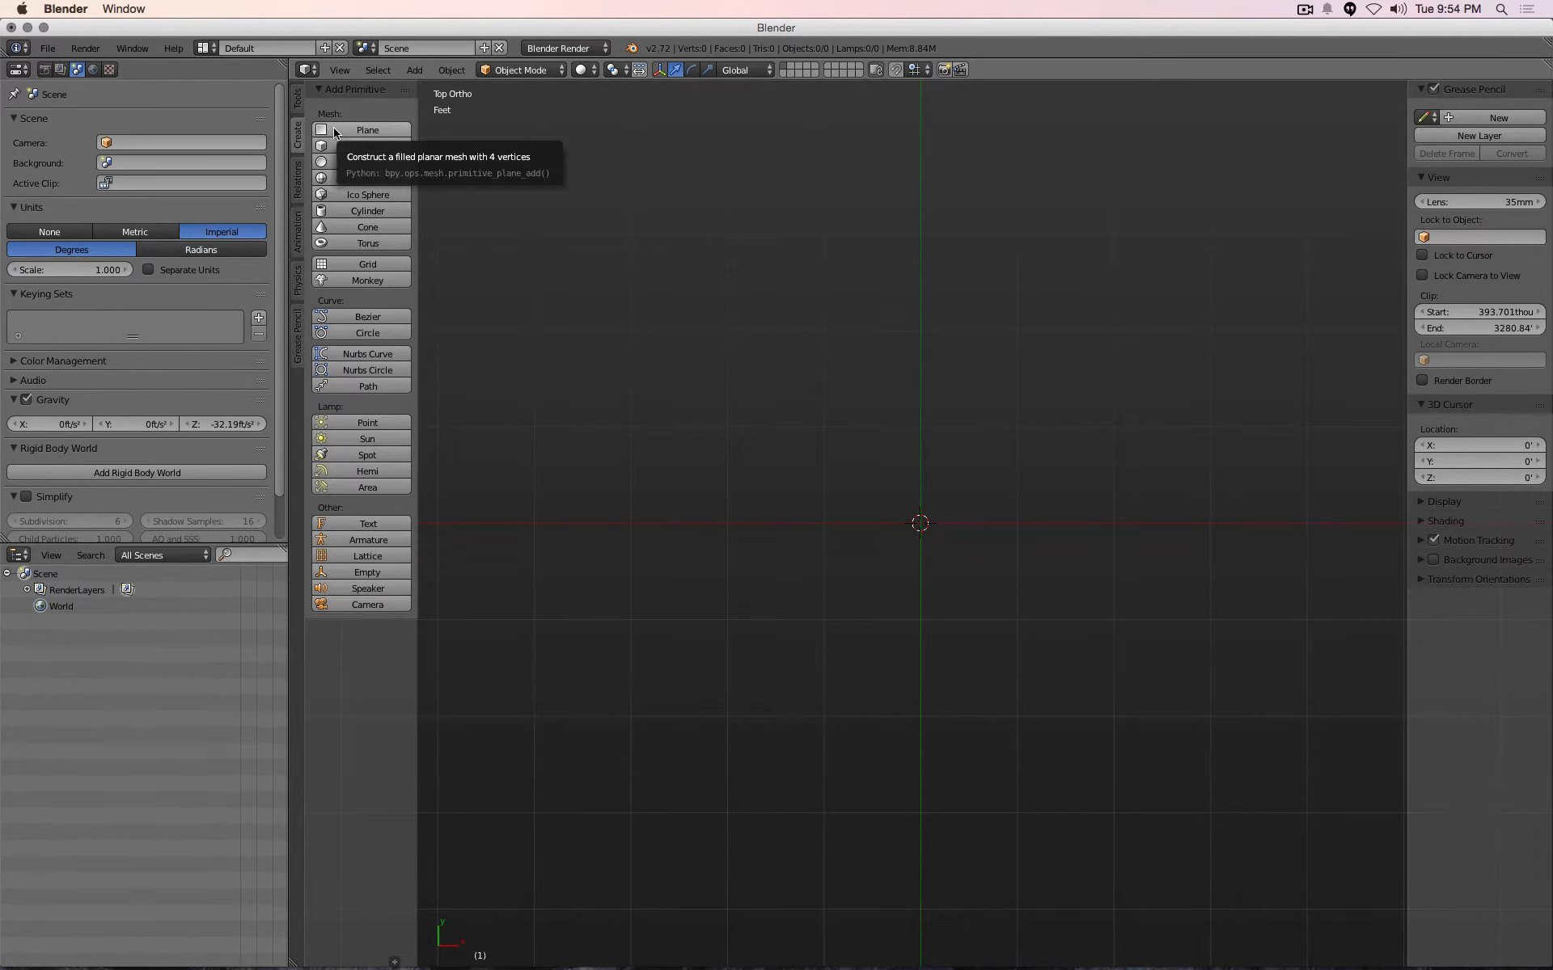
click(367, 129)
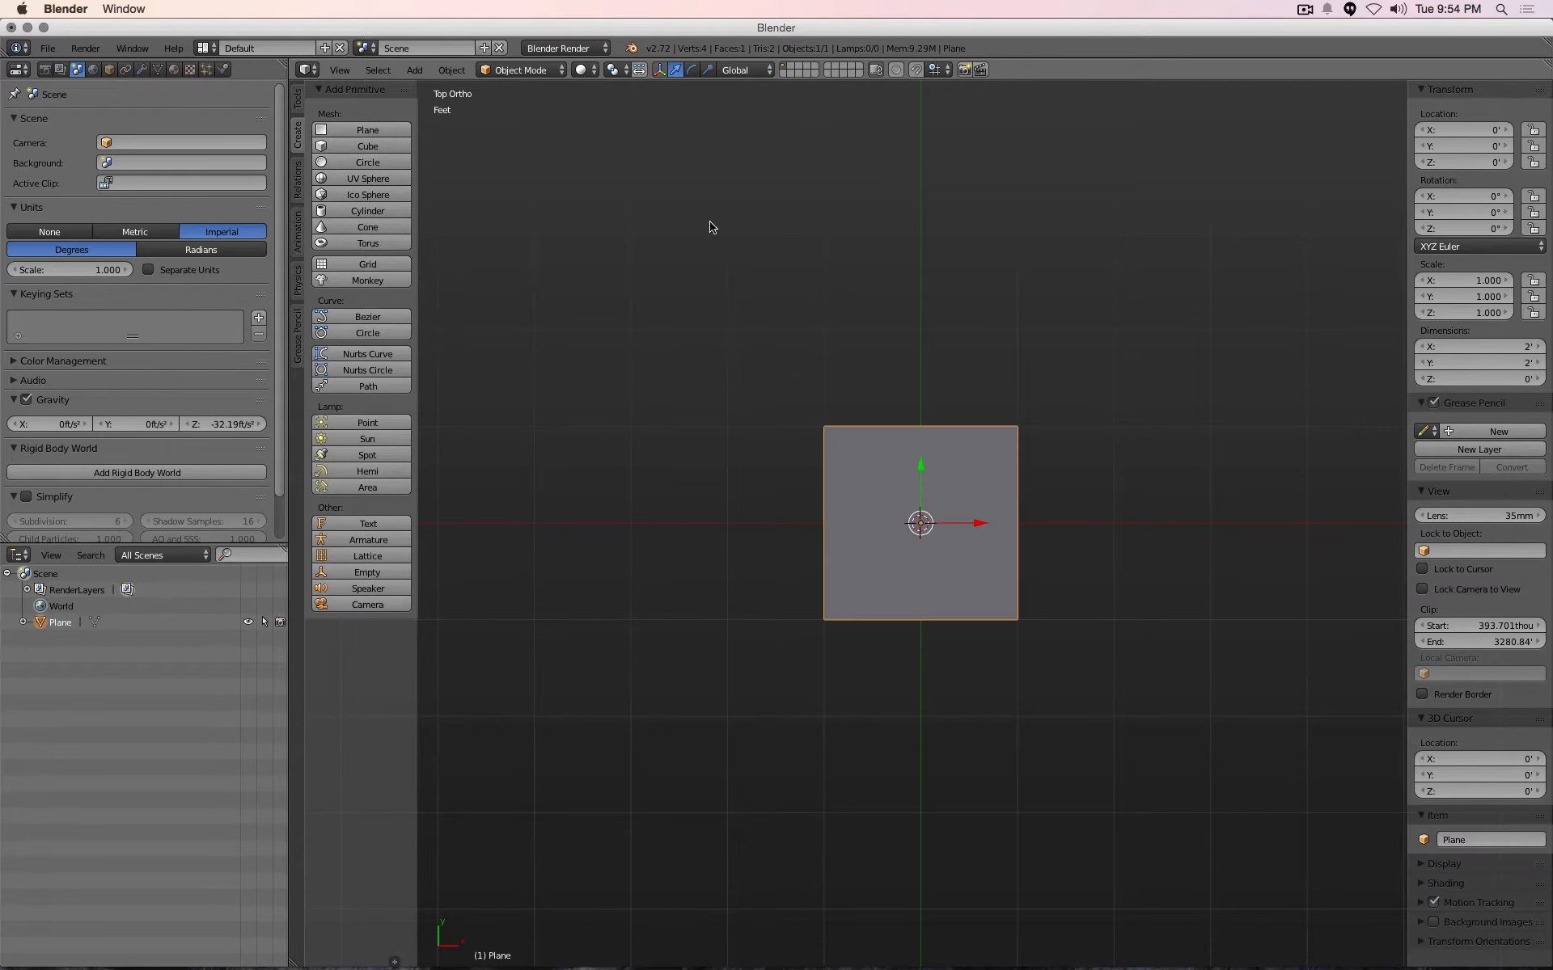
mouse_move(909, 475)
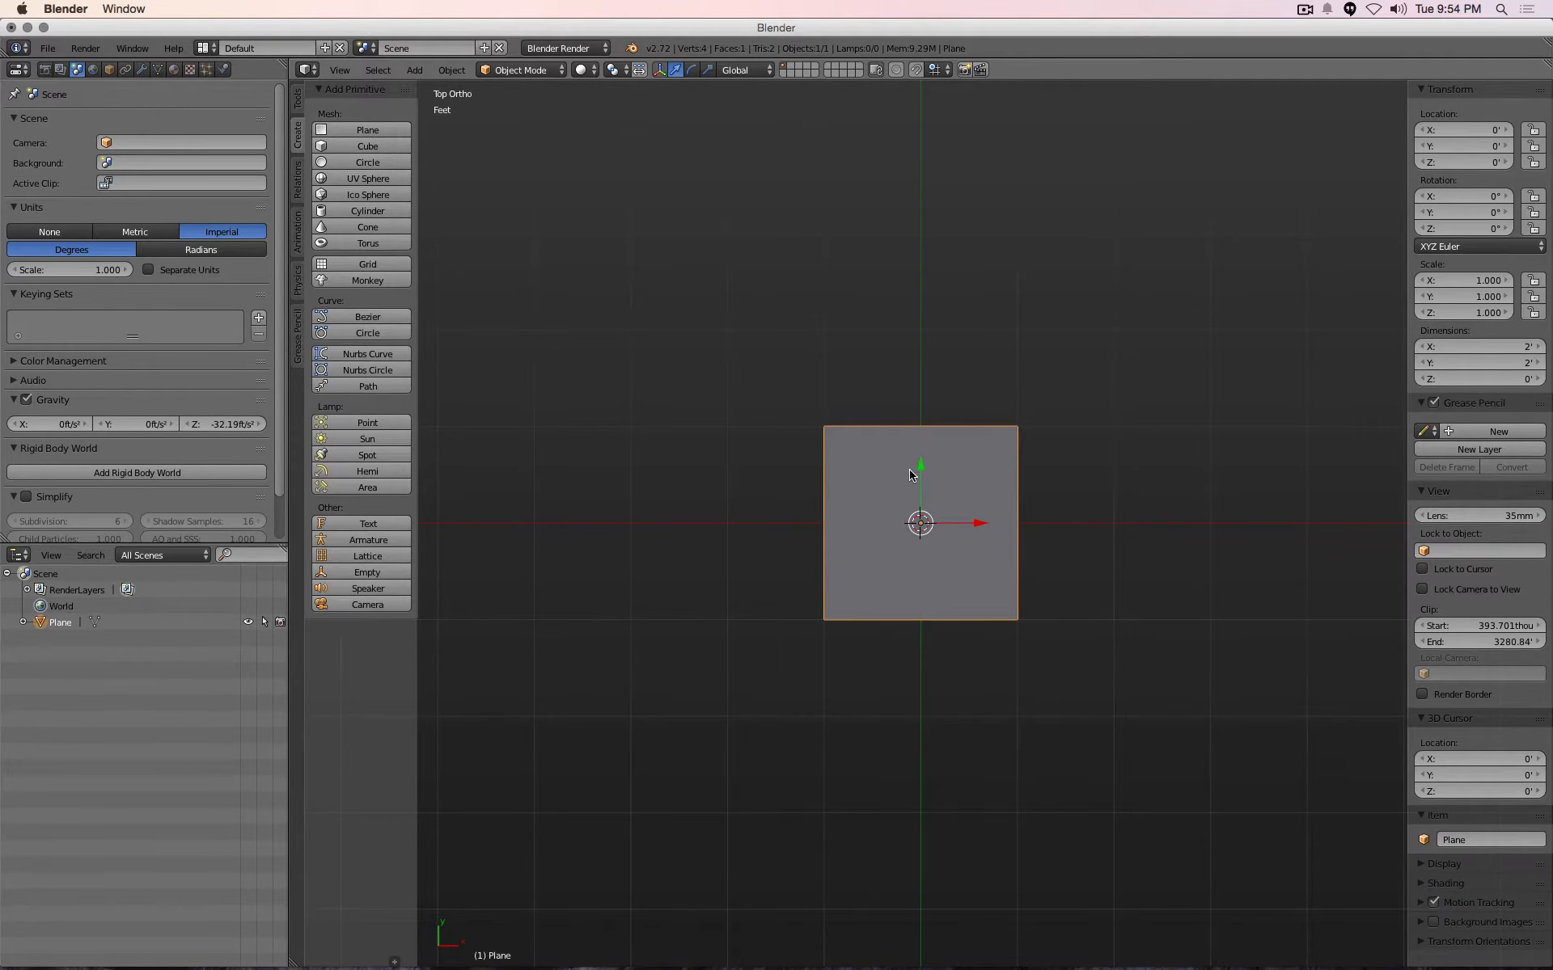
mouse_move(1455, 104)
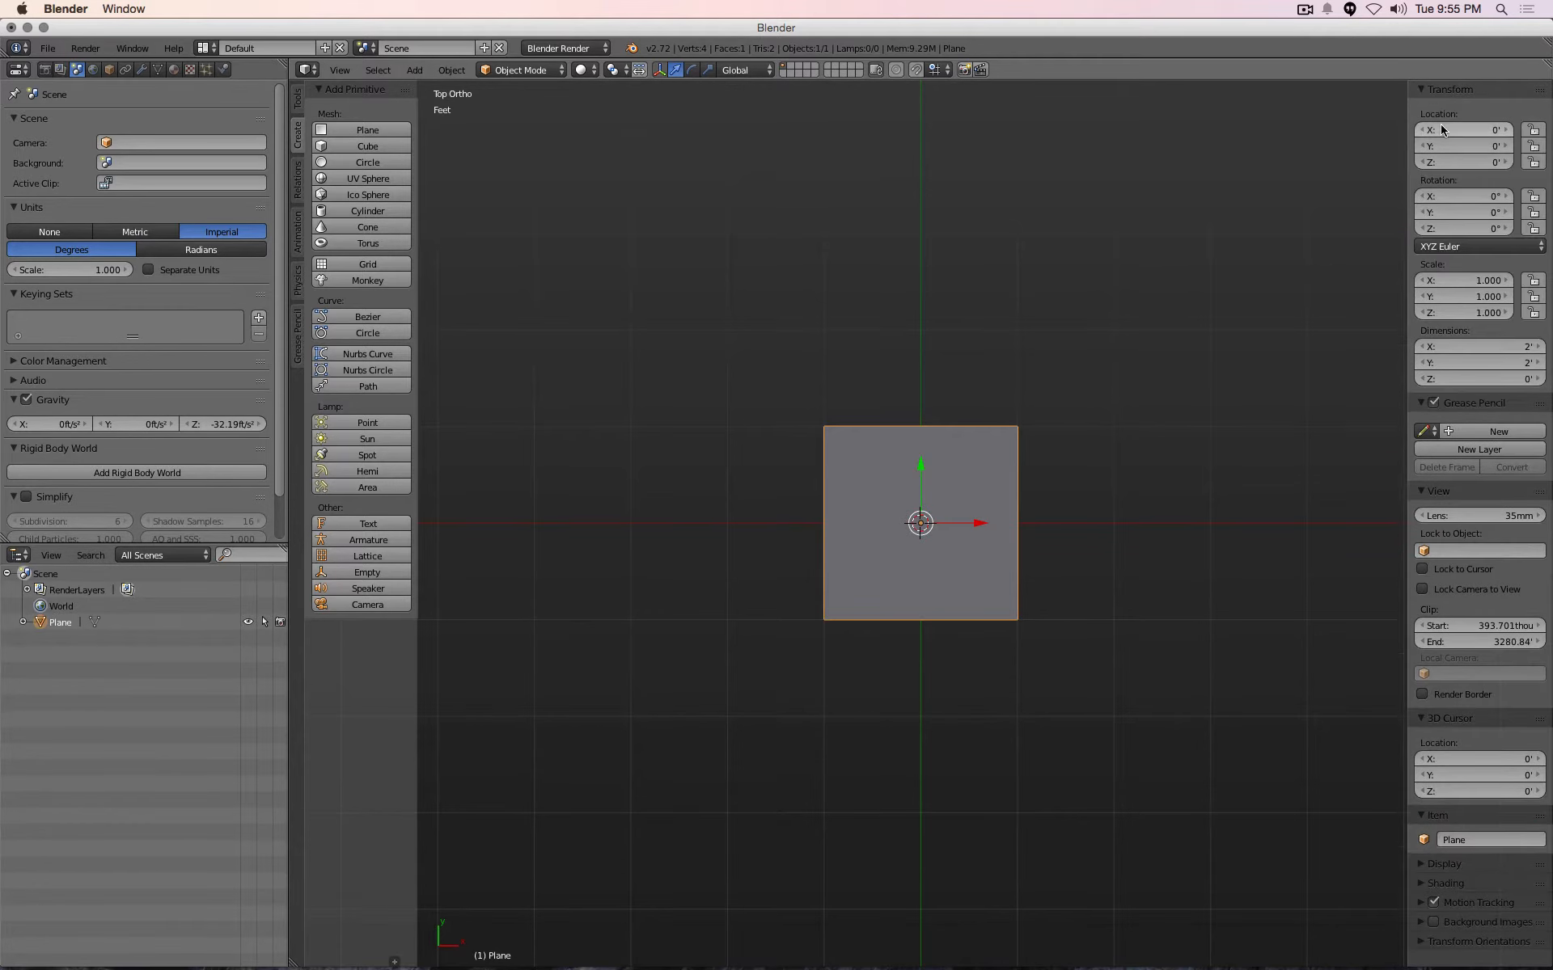
mouse_move(1448, 353)
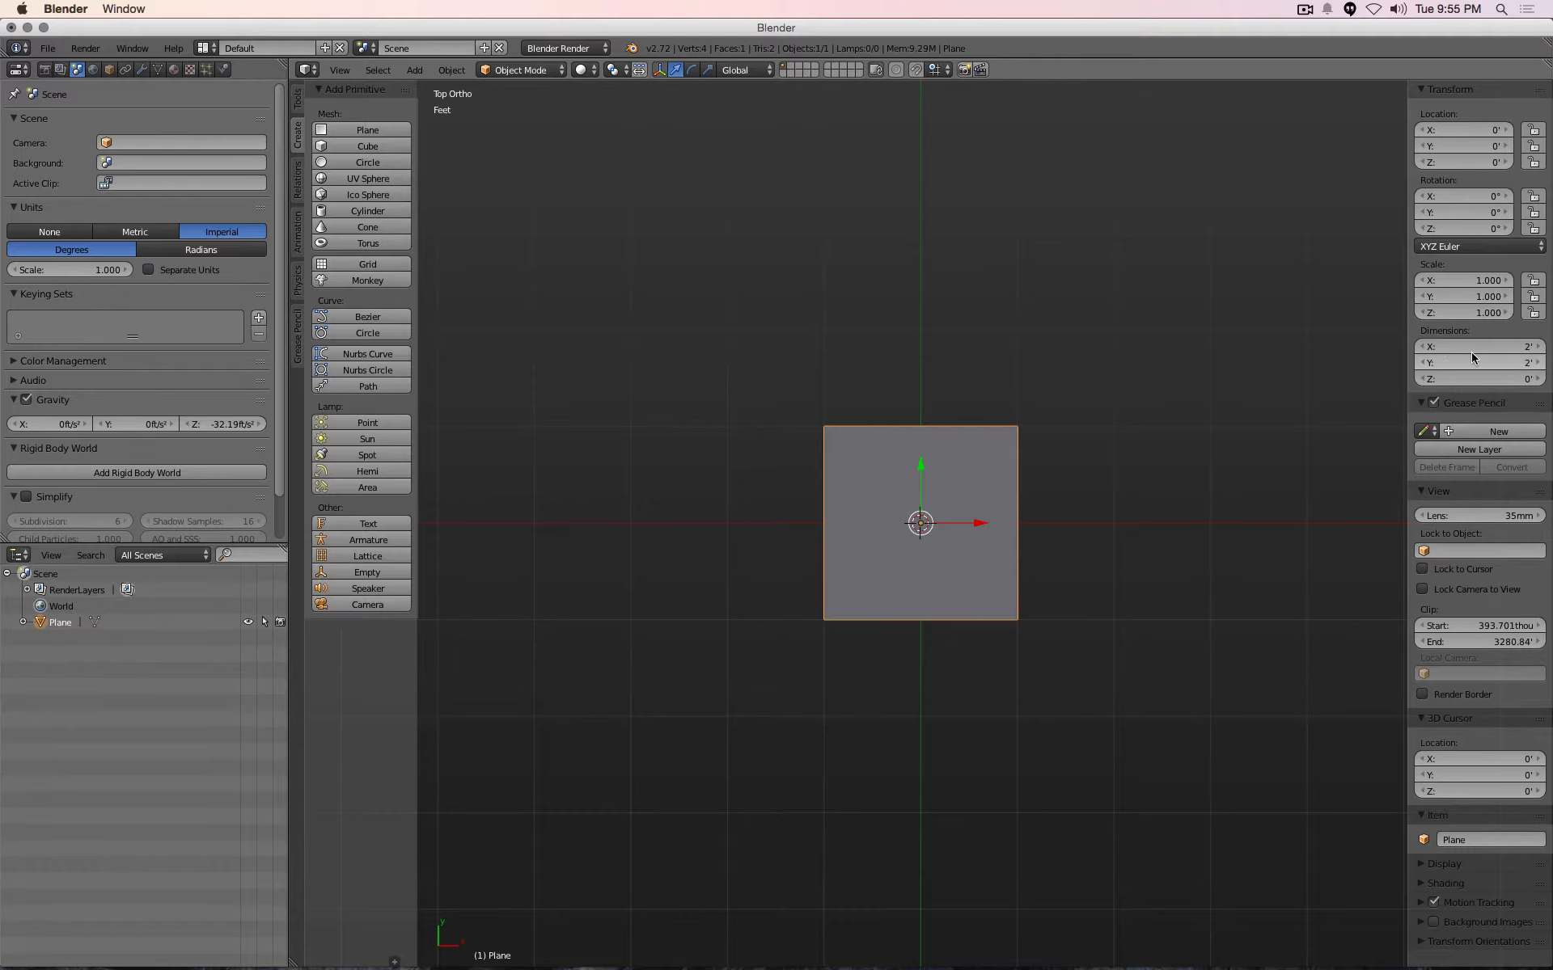
mouse_move(917, 635)
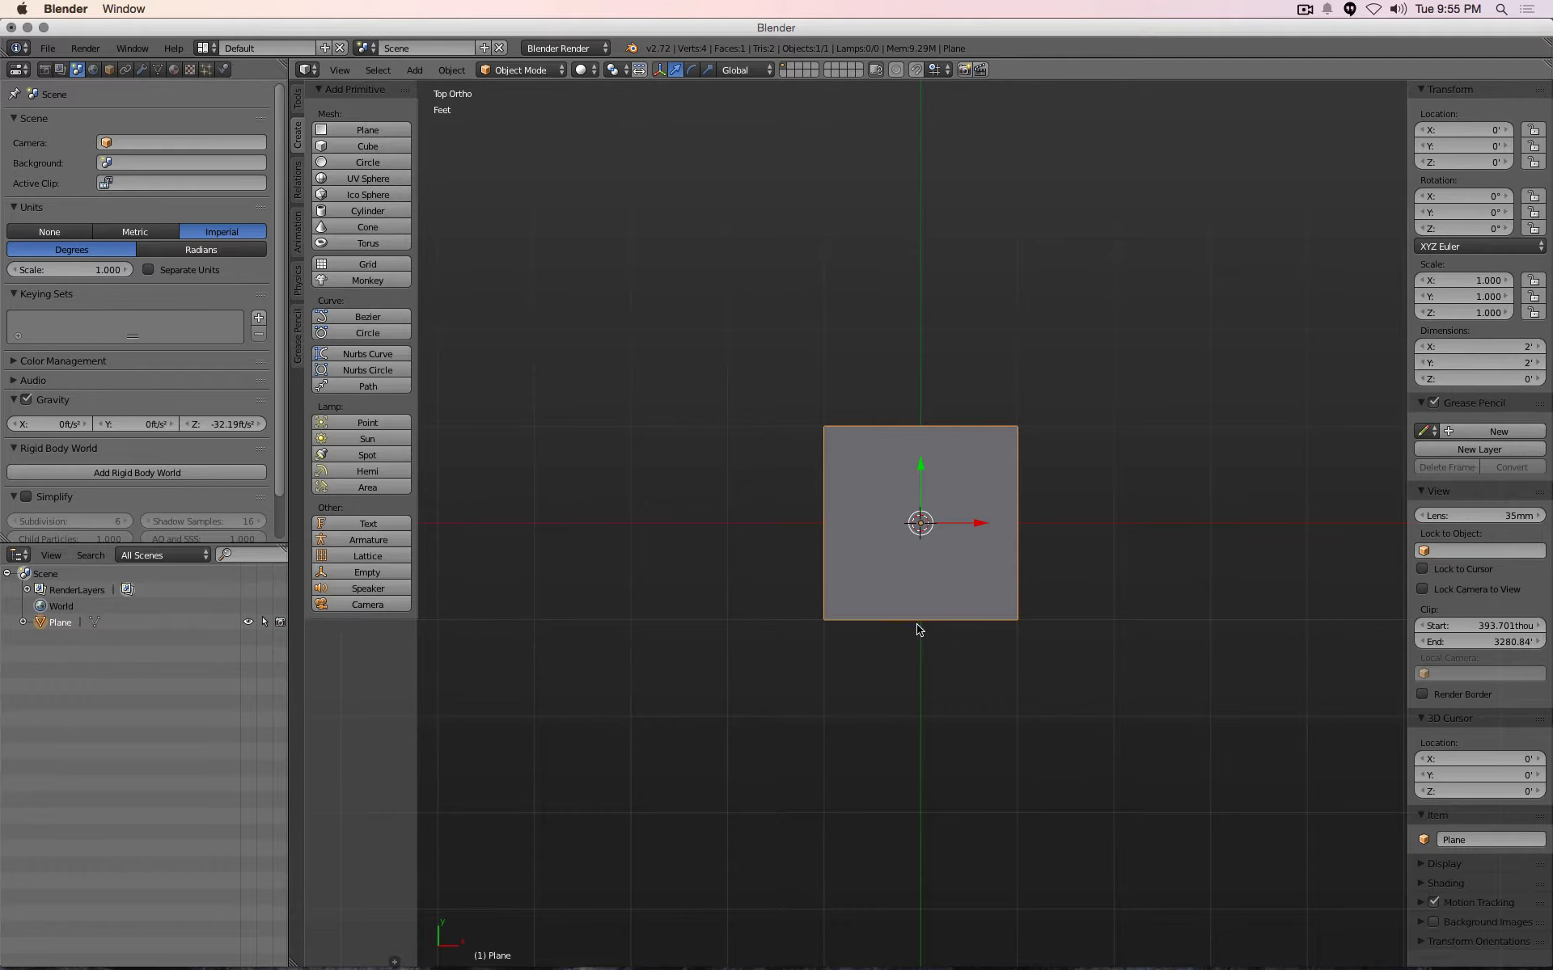
mouse_move(917, 627)
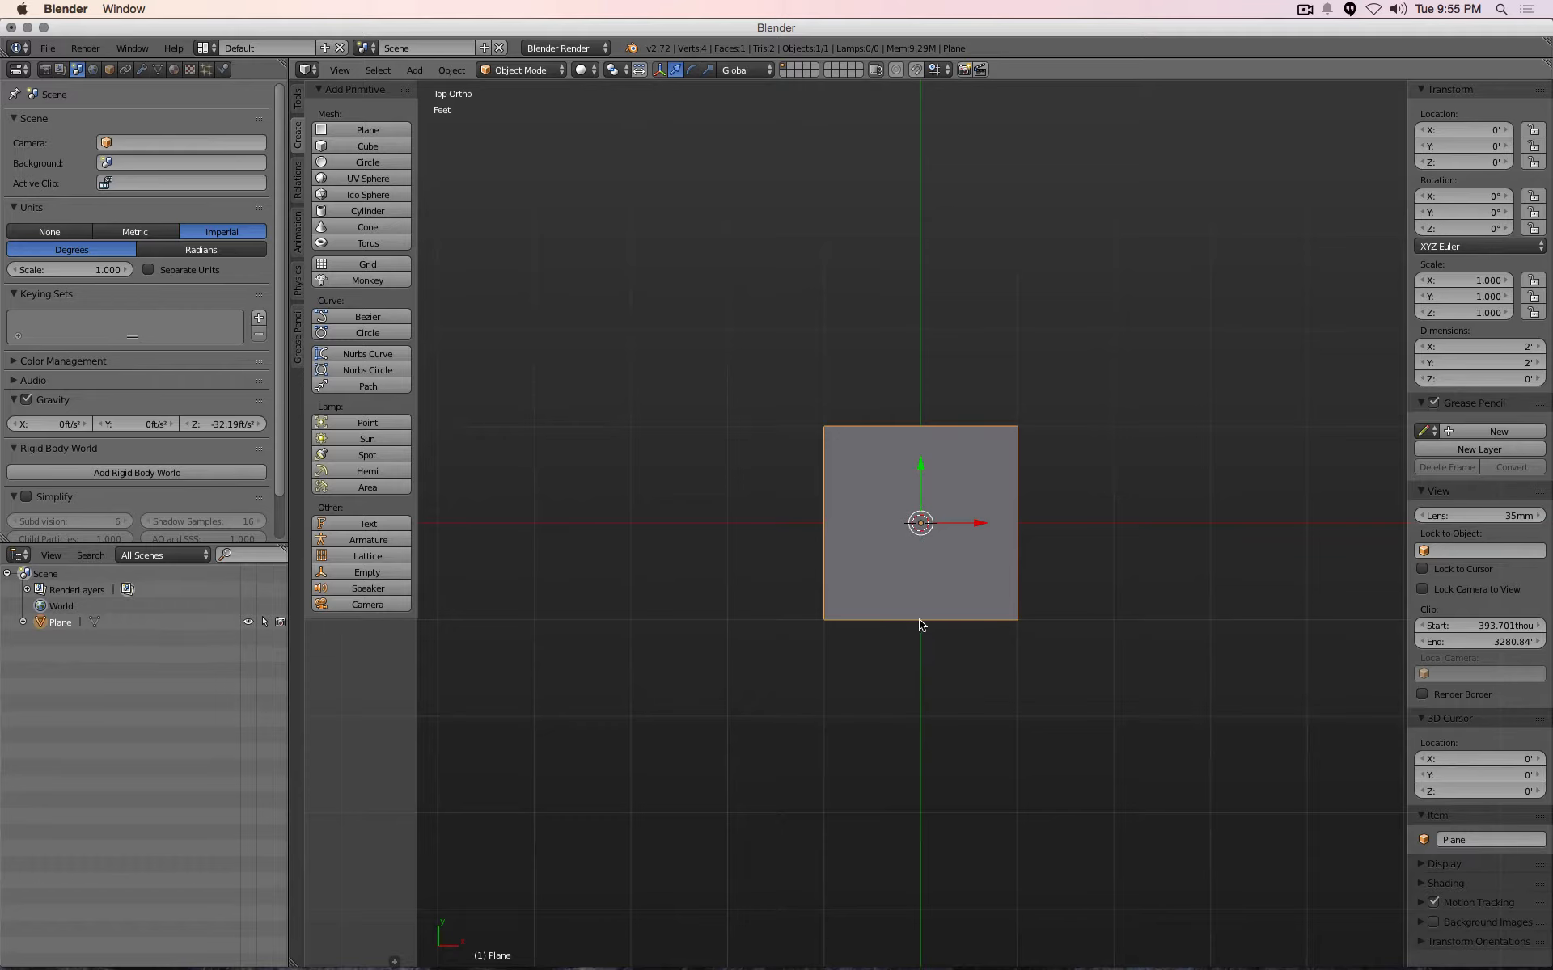
mouse_move(1471, 362)
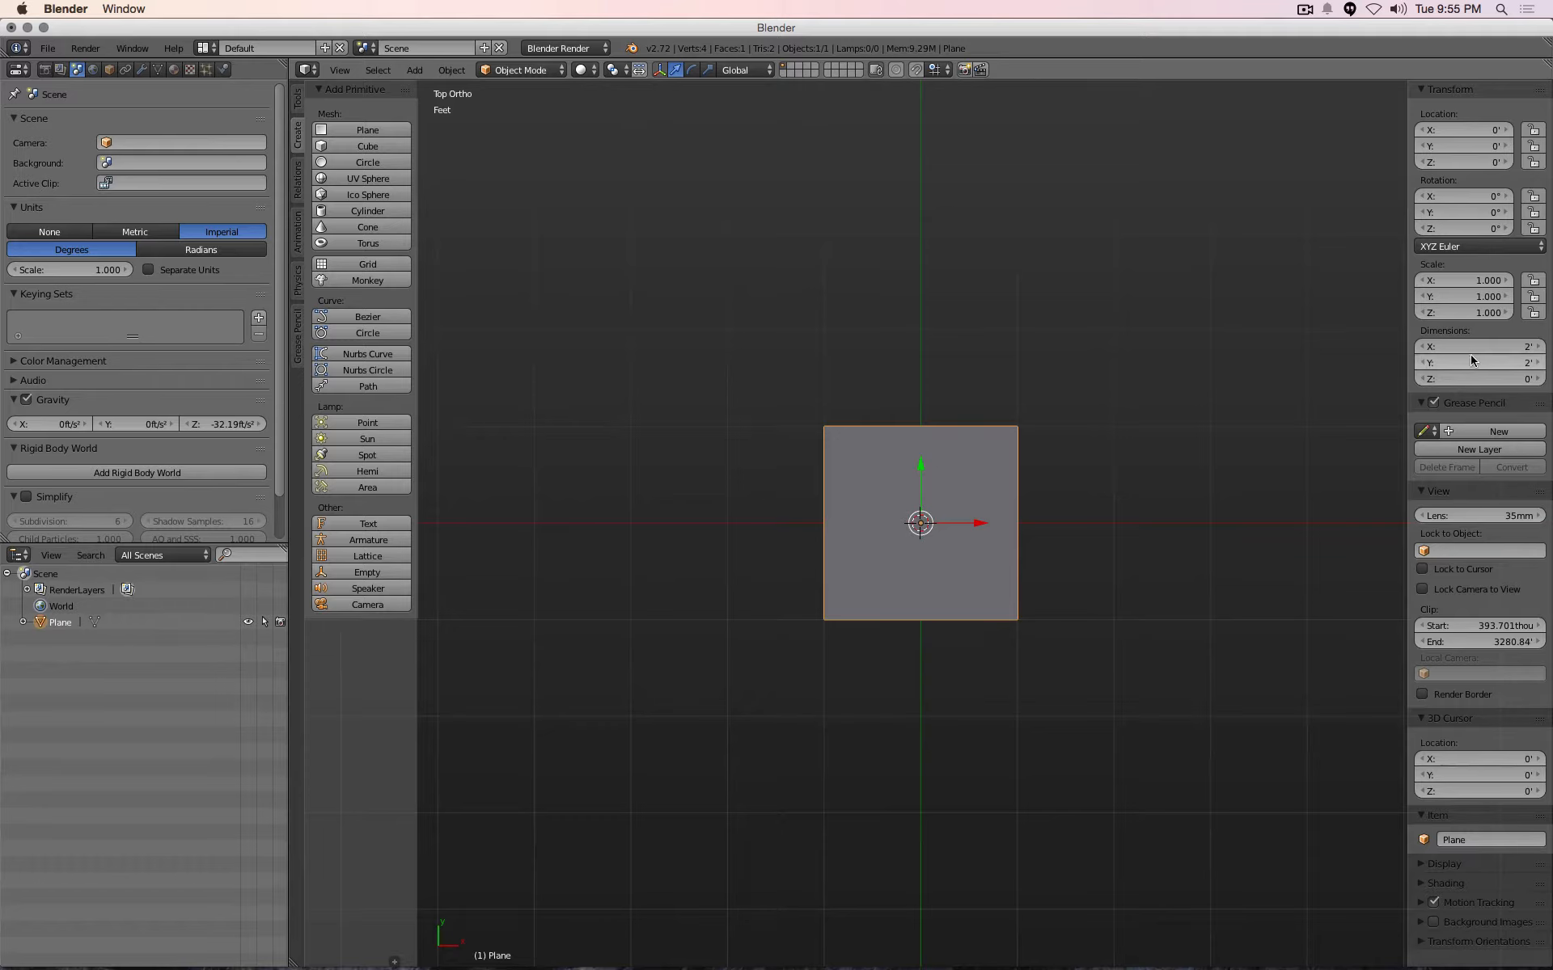
mouse_move(1470, 361)
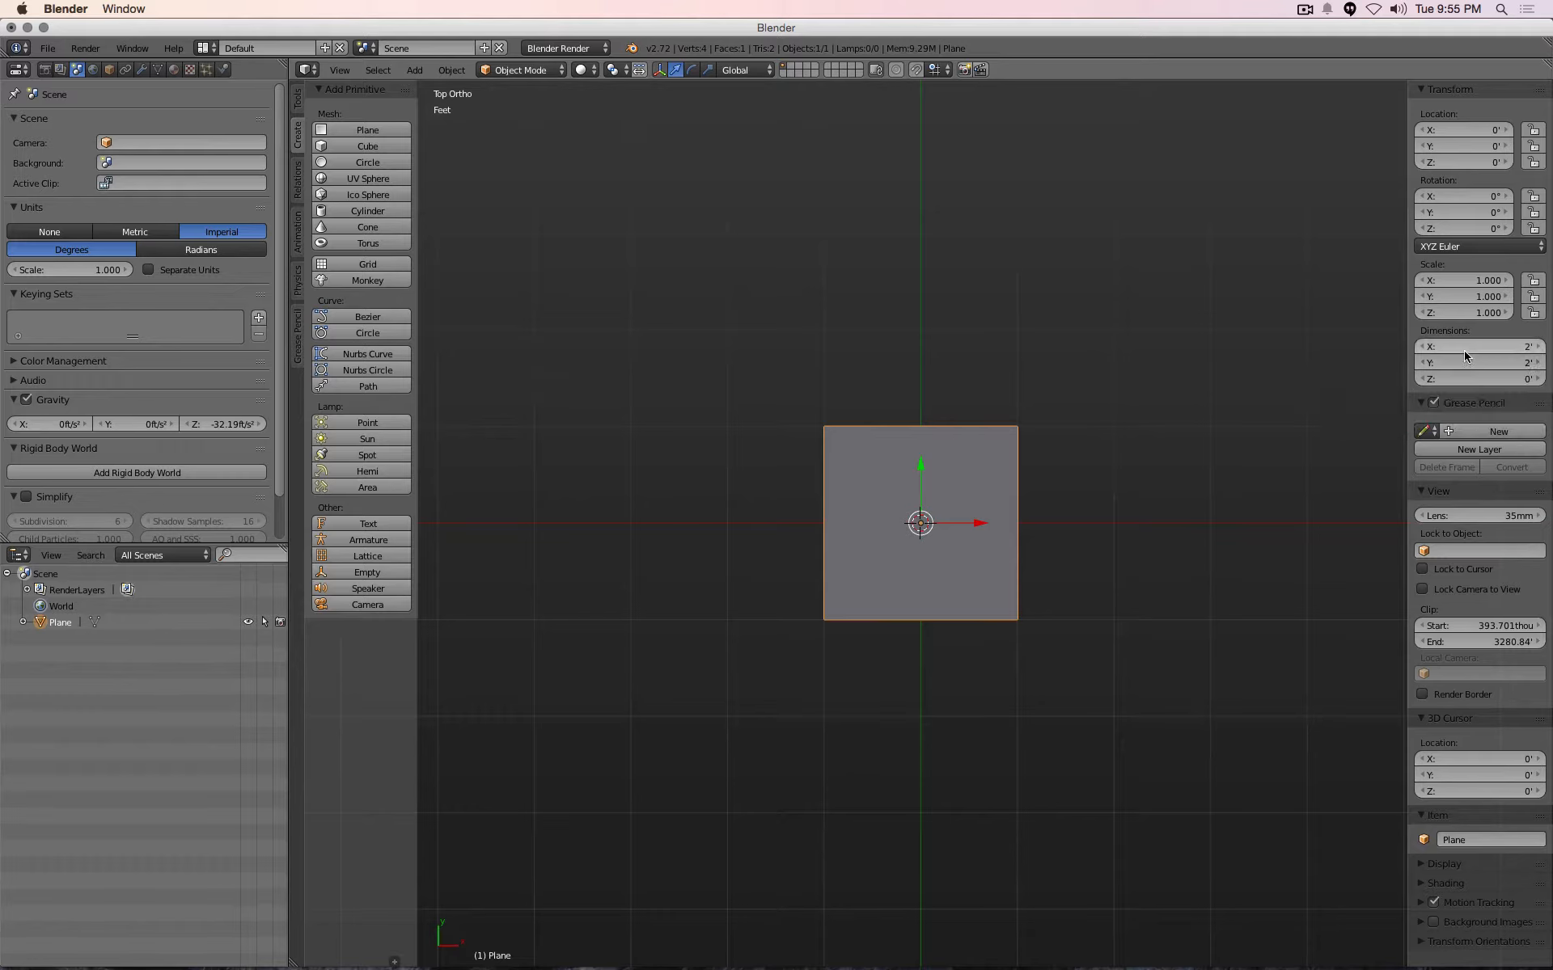
Set the plane's dimensions to X 6.167' by Y 3' and its Z location to 3.16667'
click(1475, 347)
text(6.167)
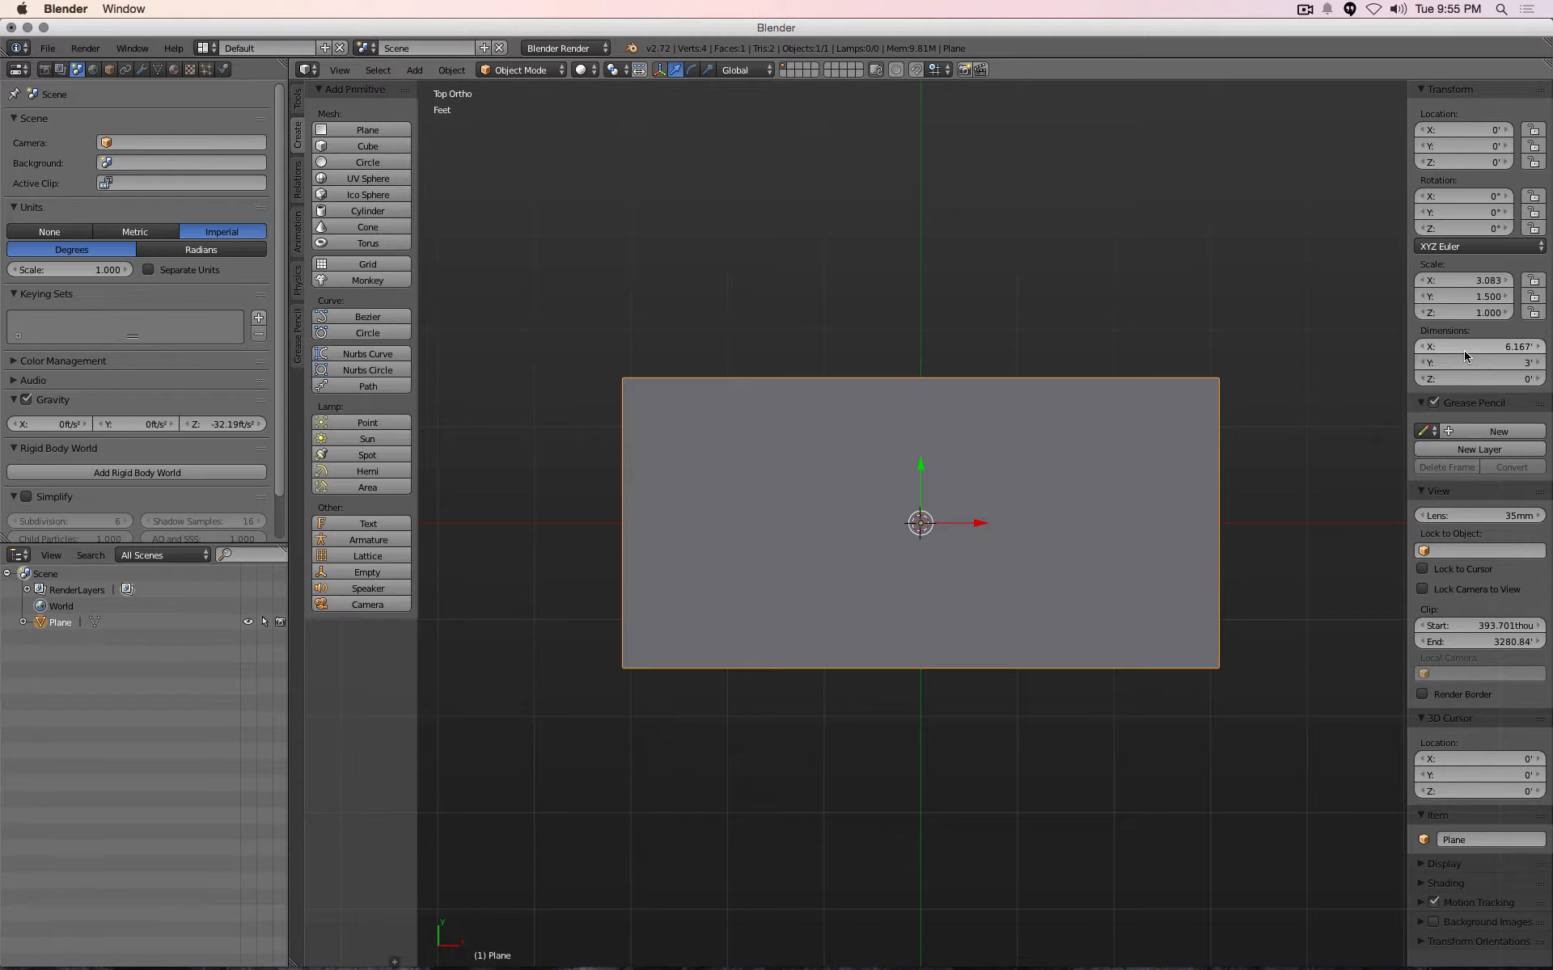
mouse_move(1463, 359)
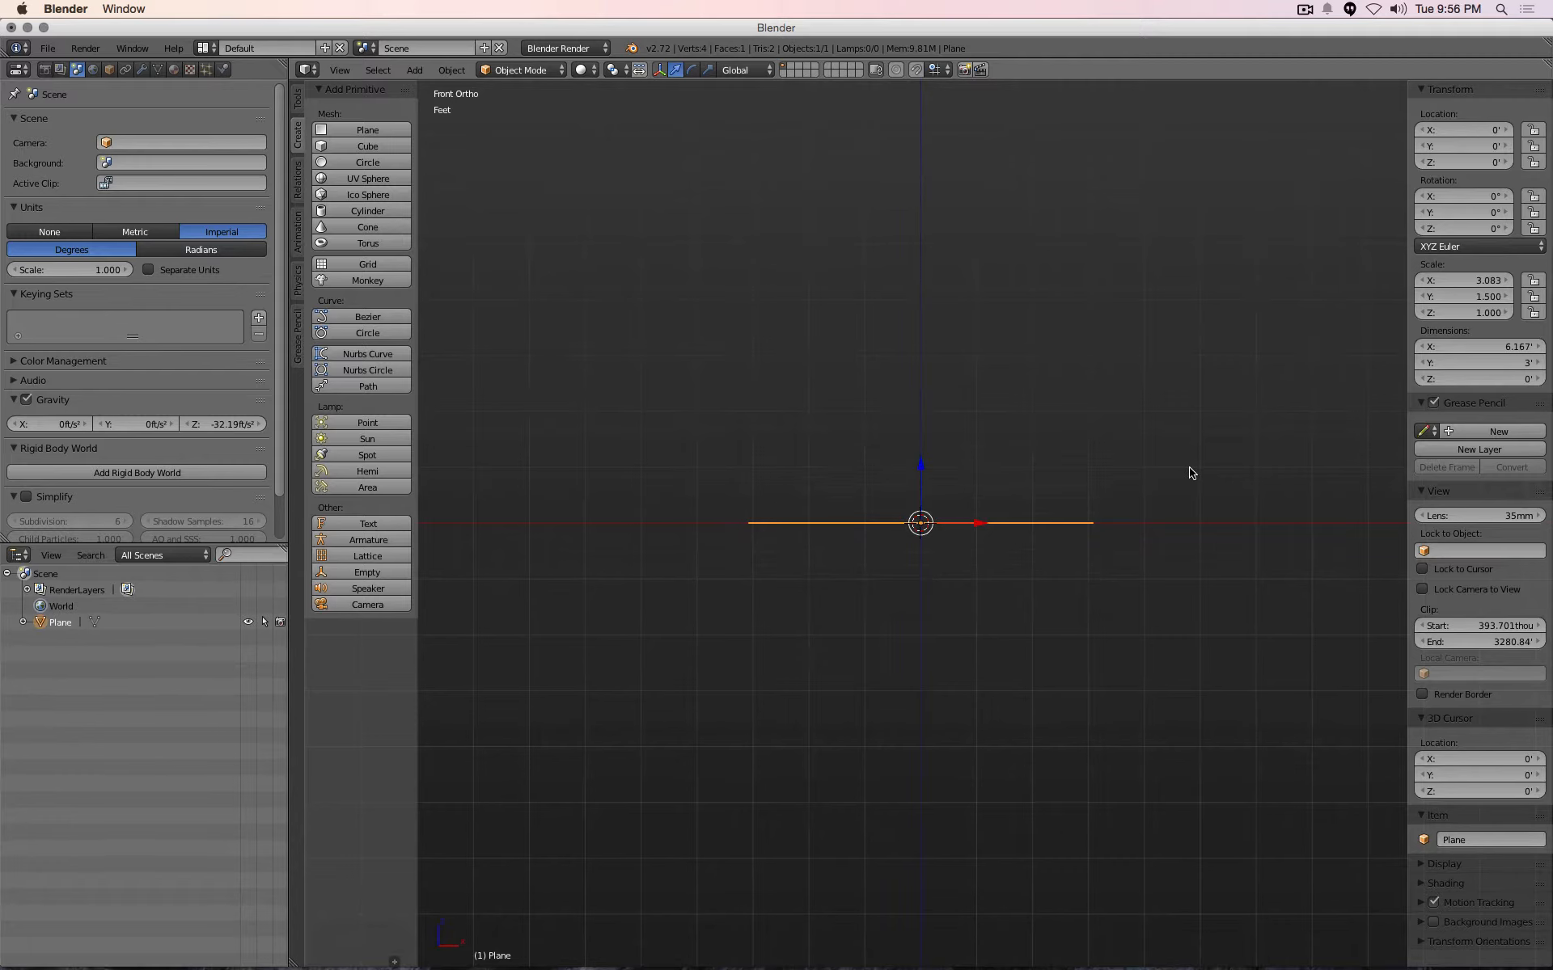
mouse_move(1375, 229)
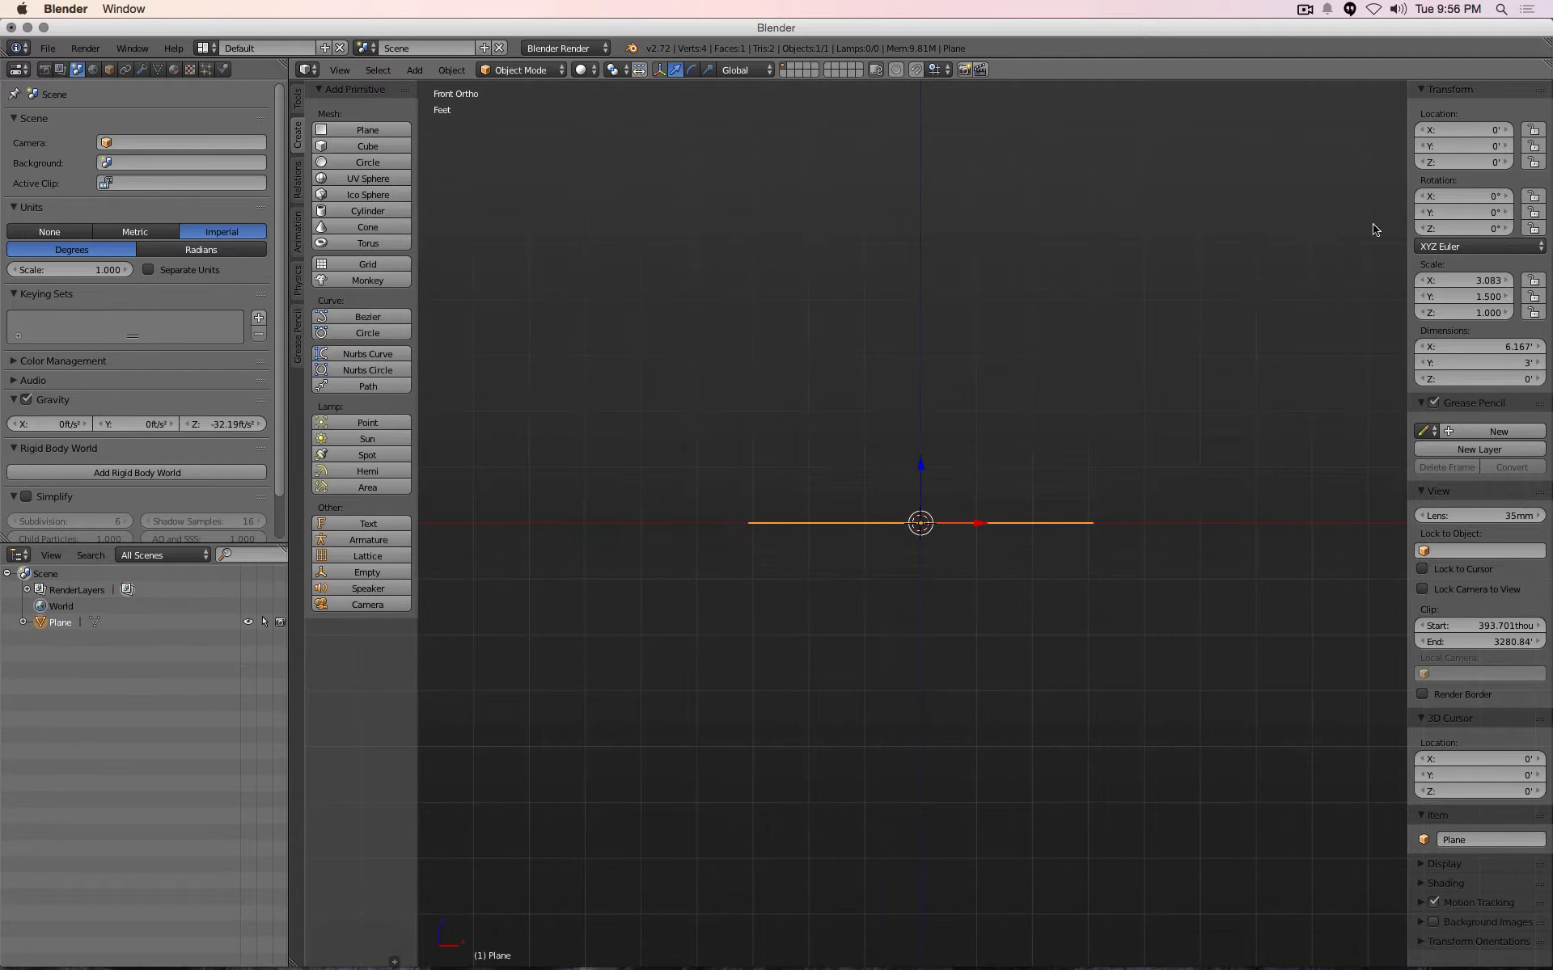
click(1463, 162)
text(3.16667)
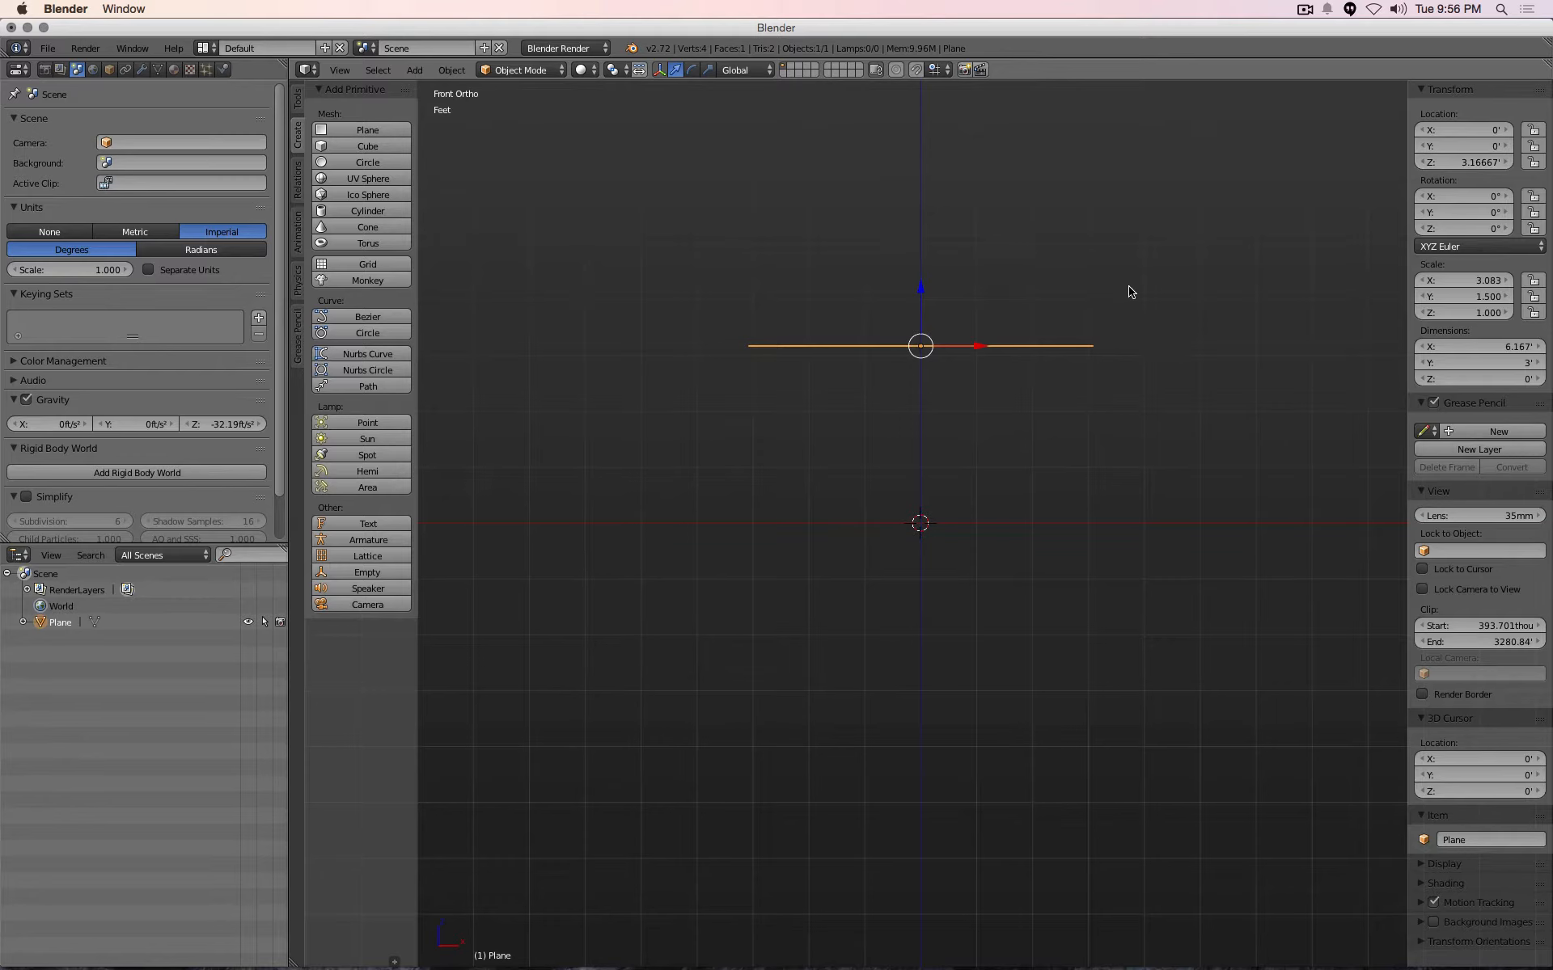
mouse_move(1021, 335)
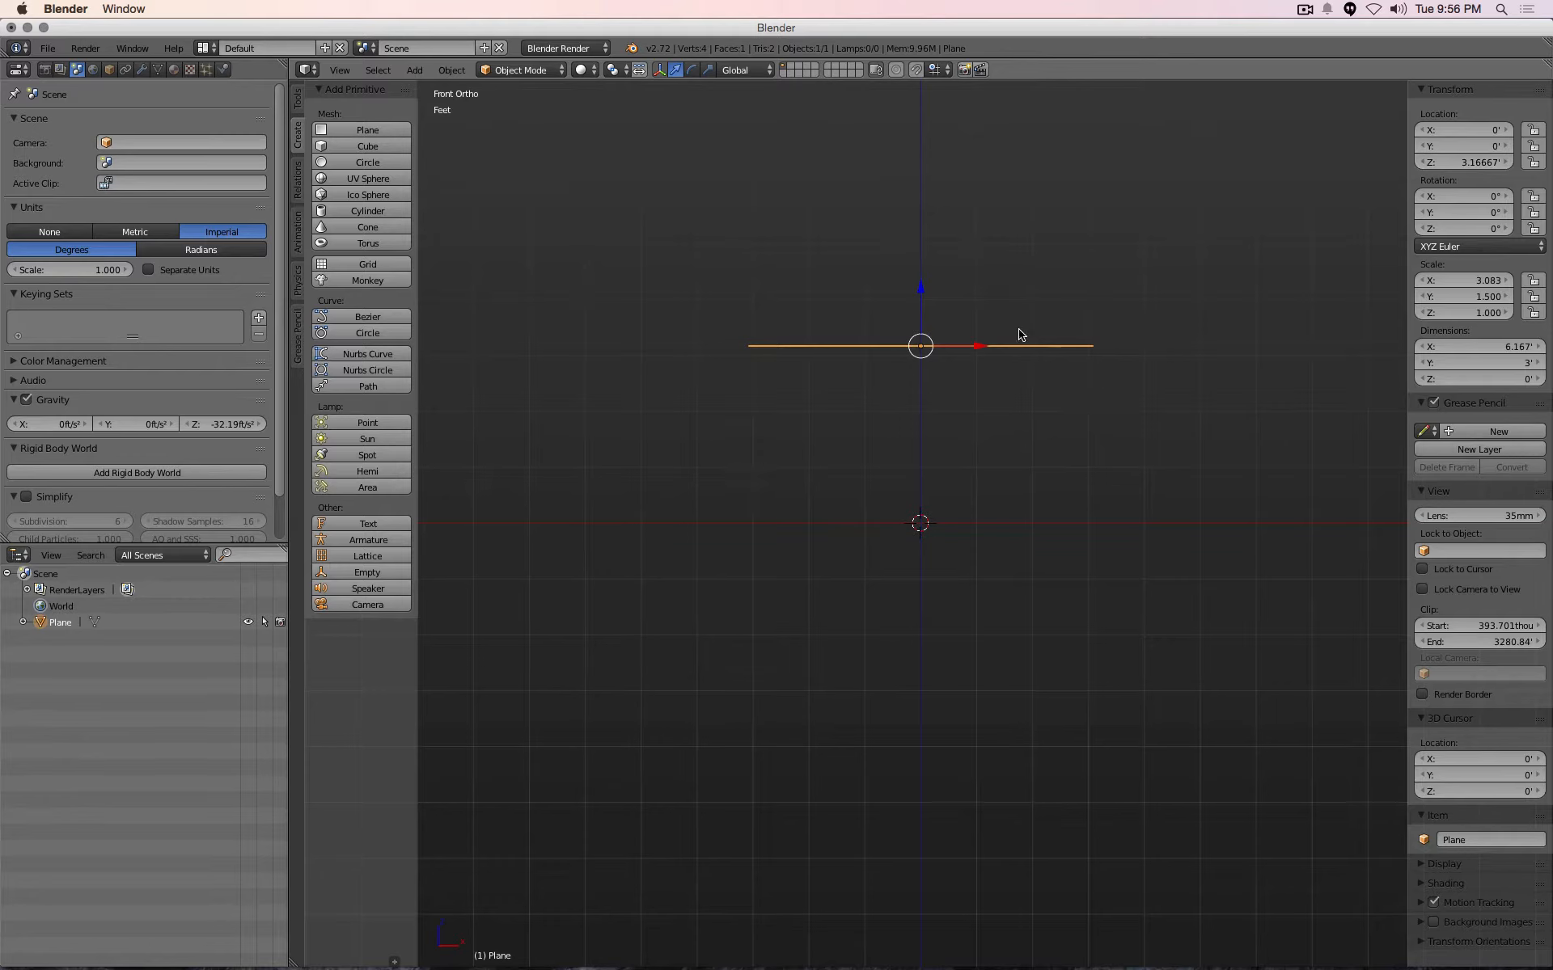
mouse_move(1240, 350)
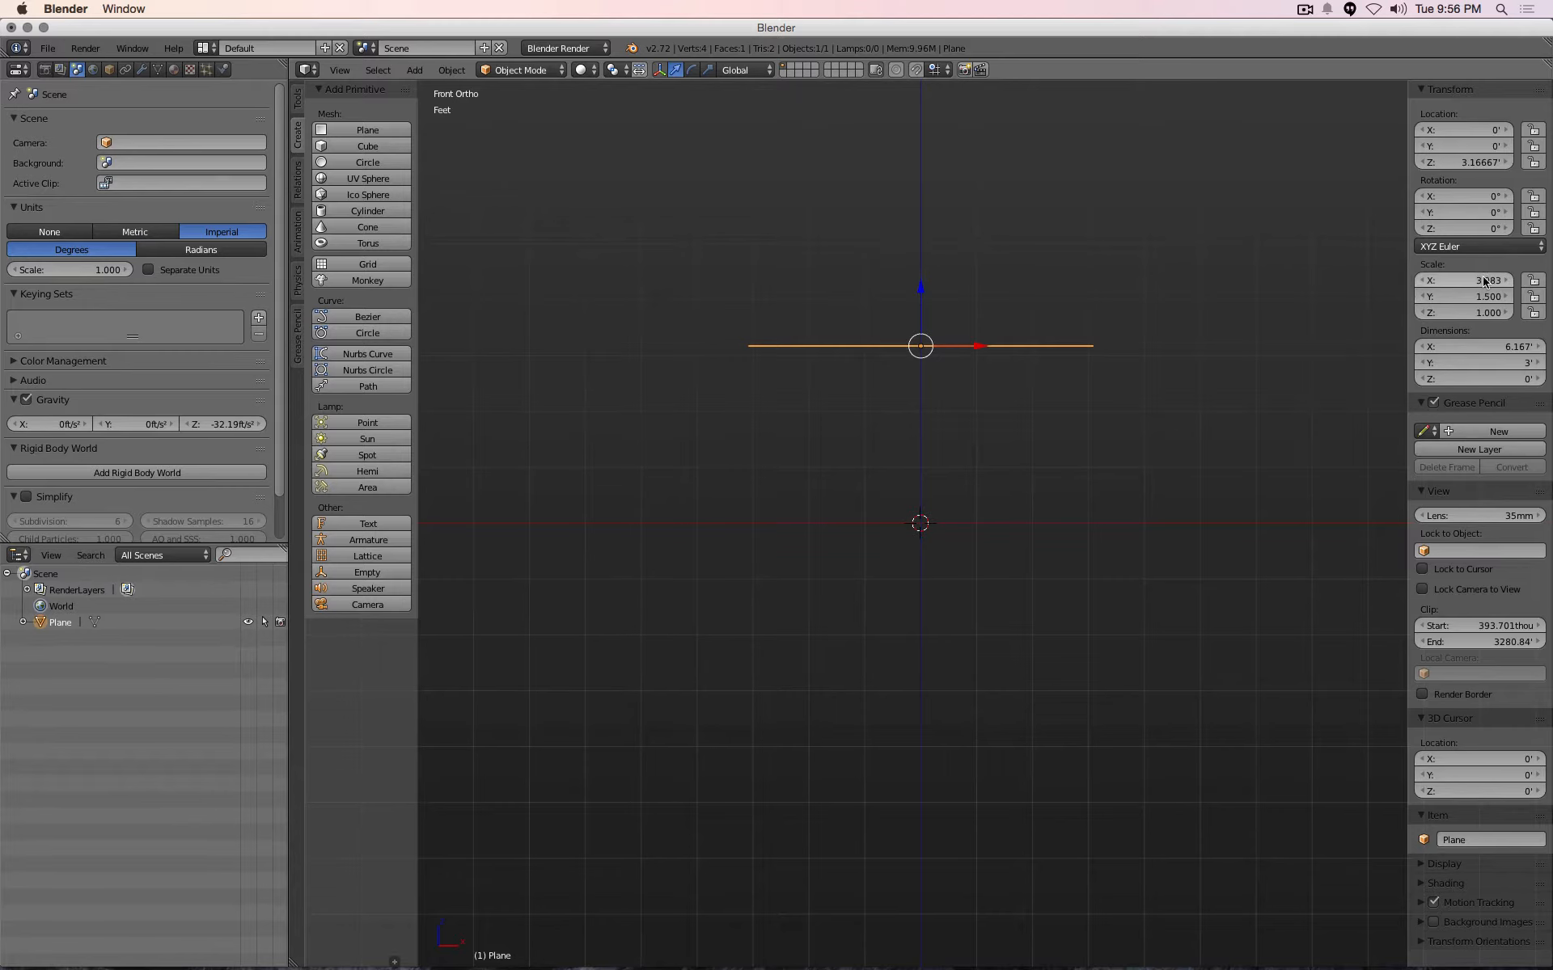
mouse_move(1464, 281)
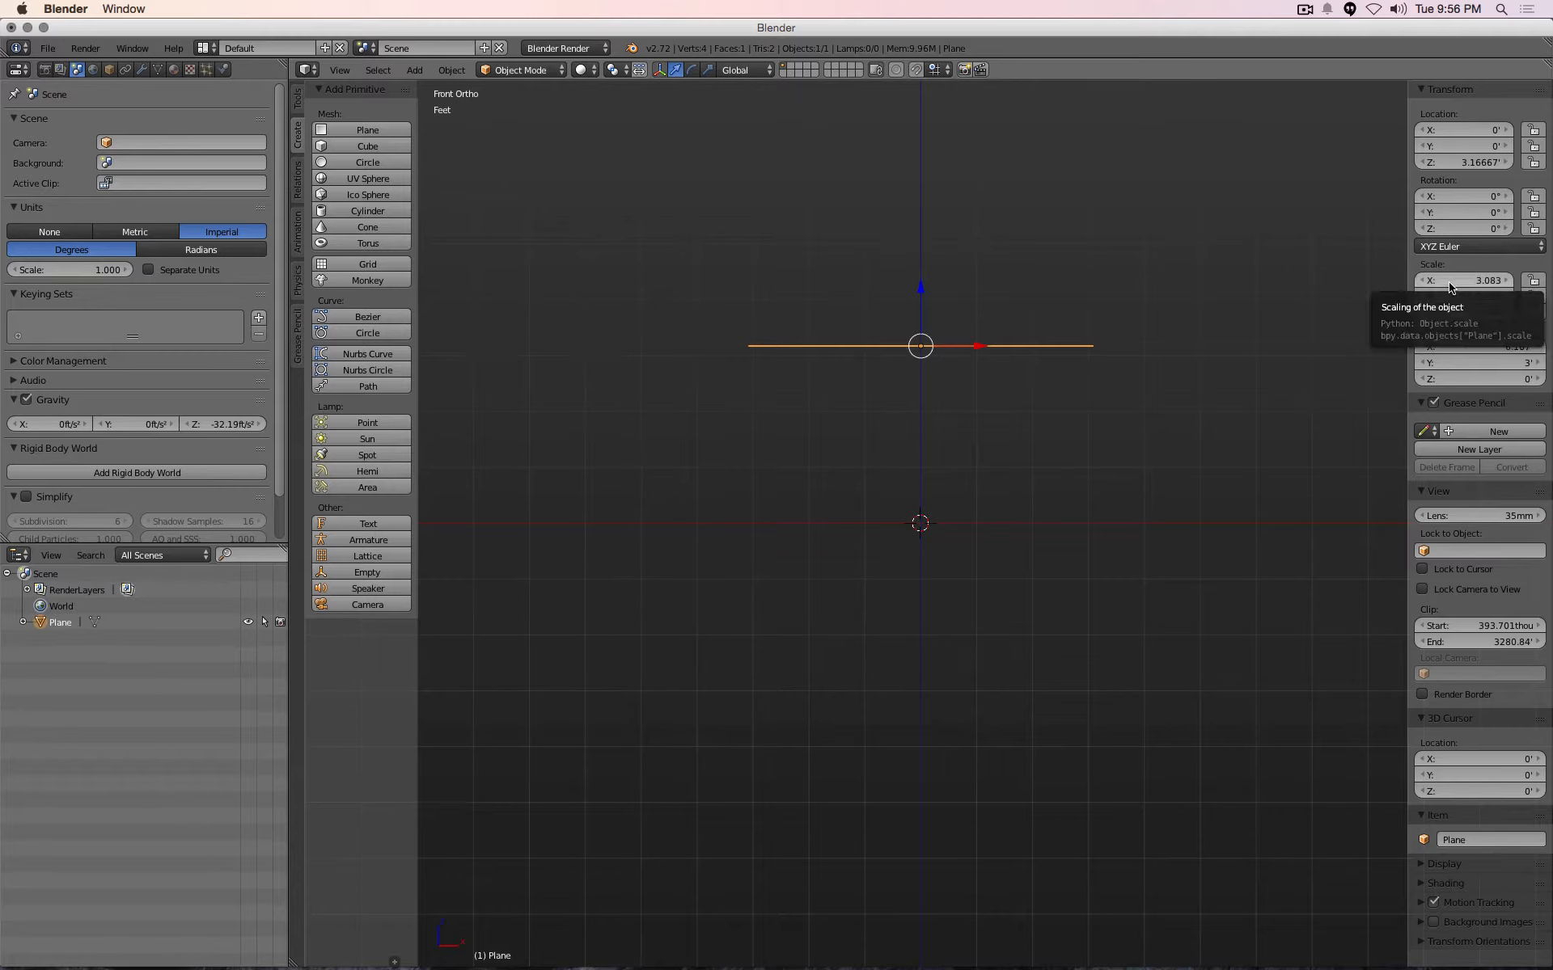
mouse_move(458, 119)
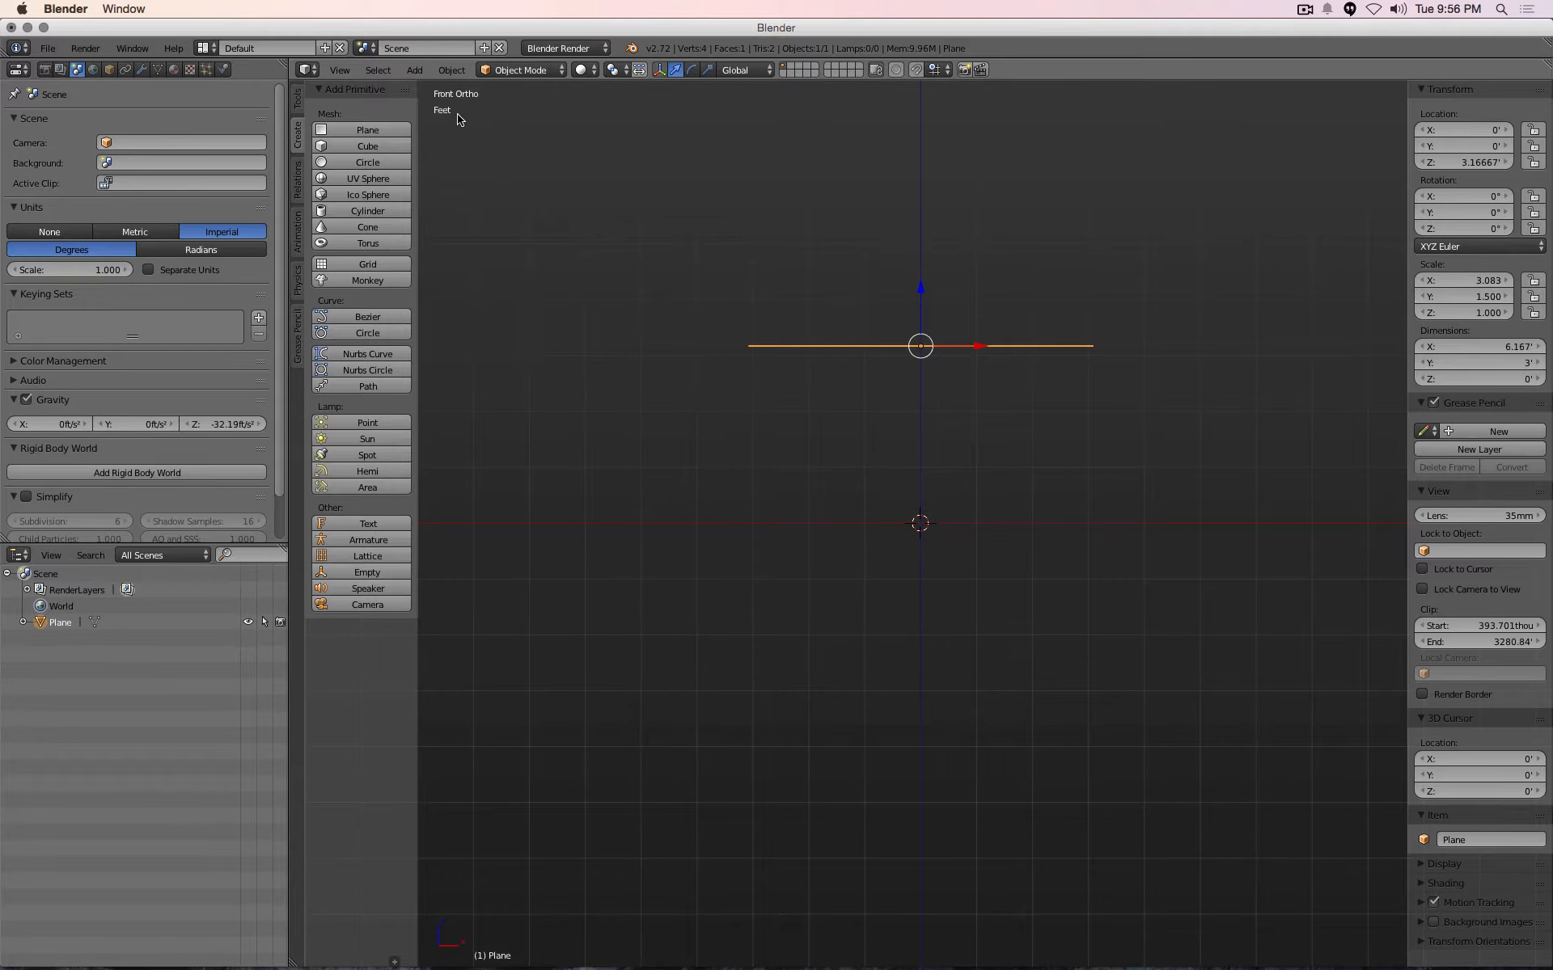
Enter Edit Mode on the plane to snap the 3D cursor to a corner vertex
click(451, 69)
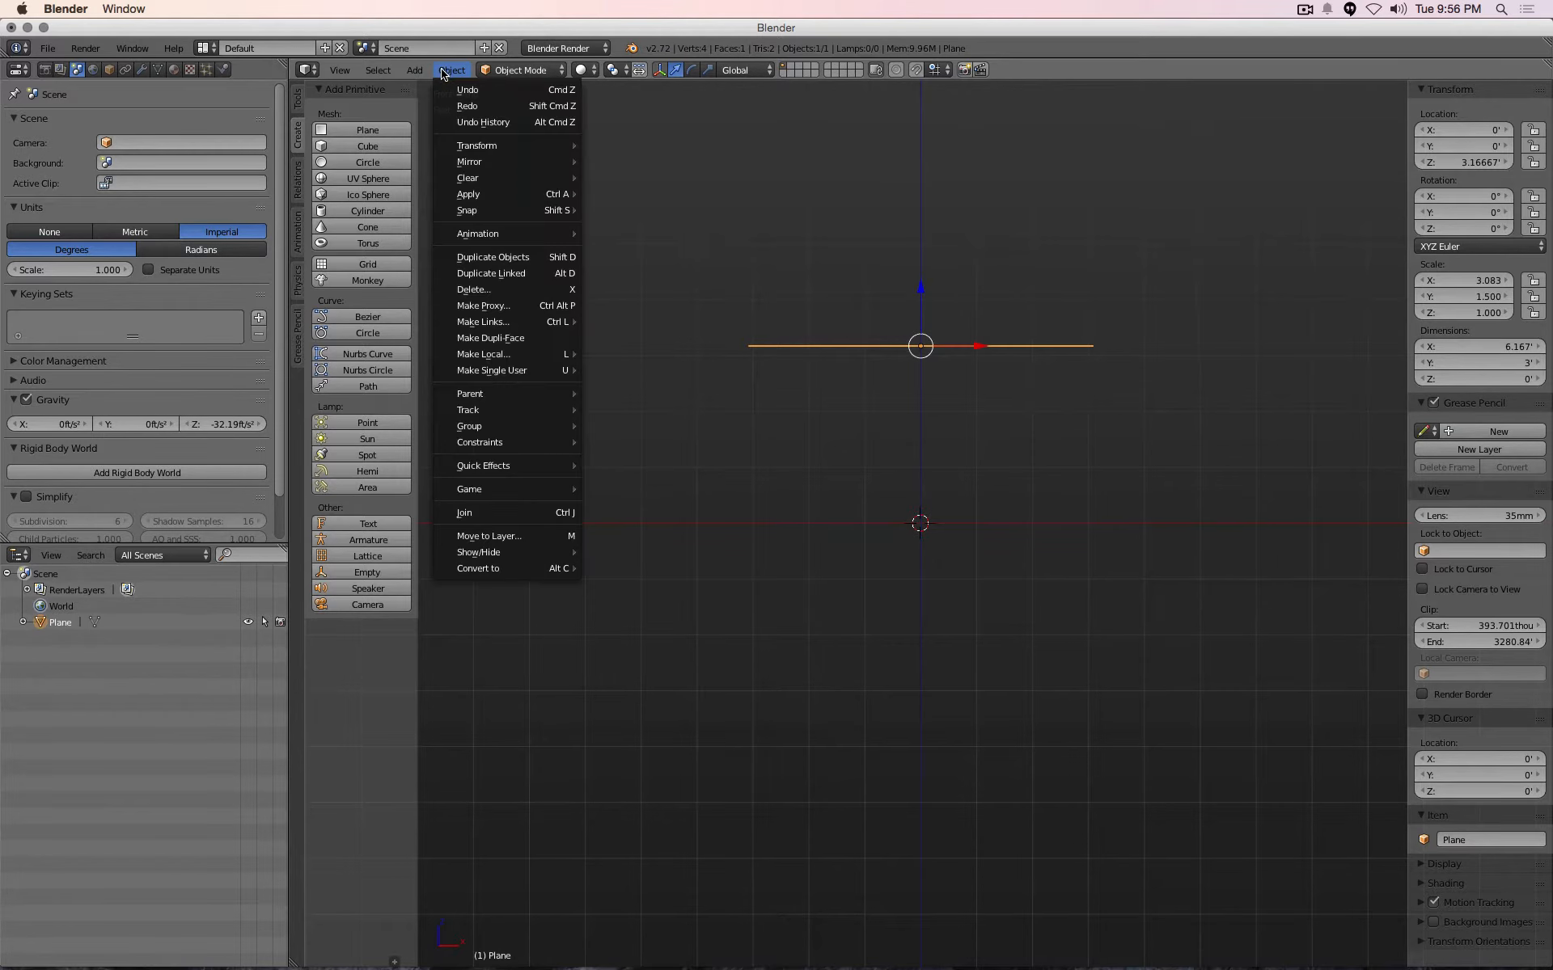
click(1097, 291)
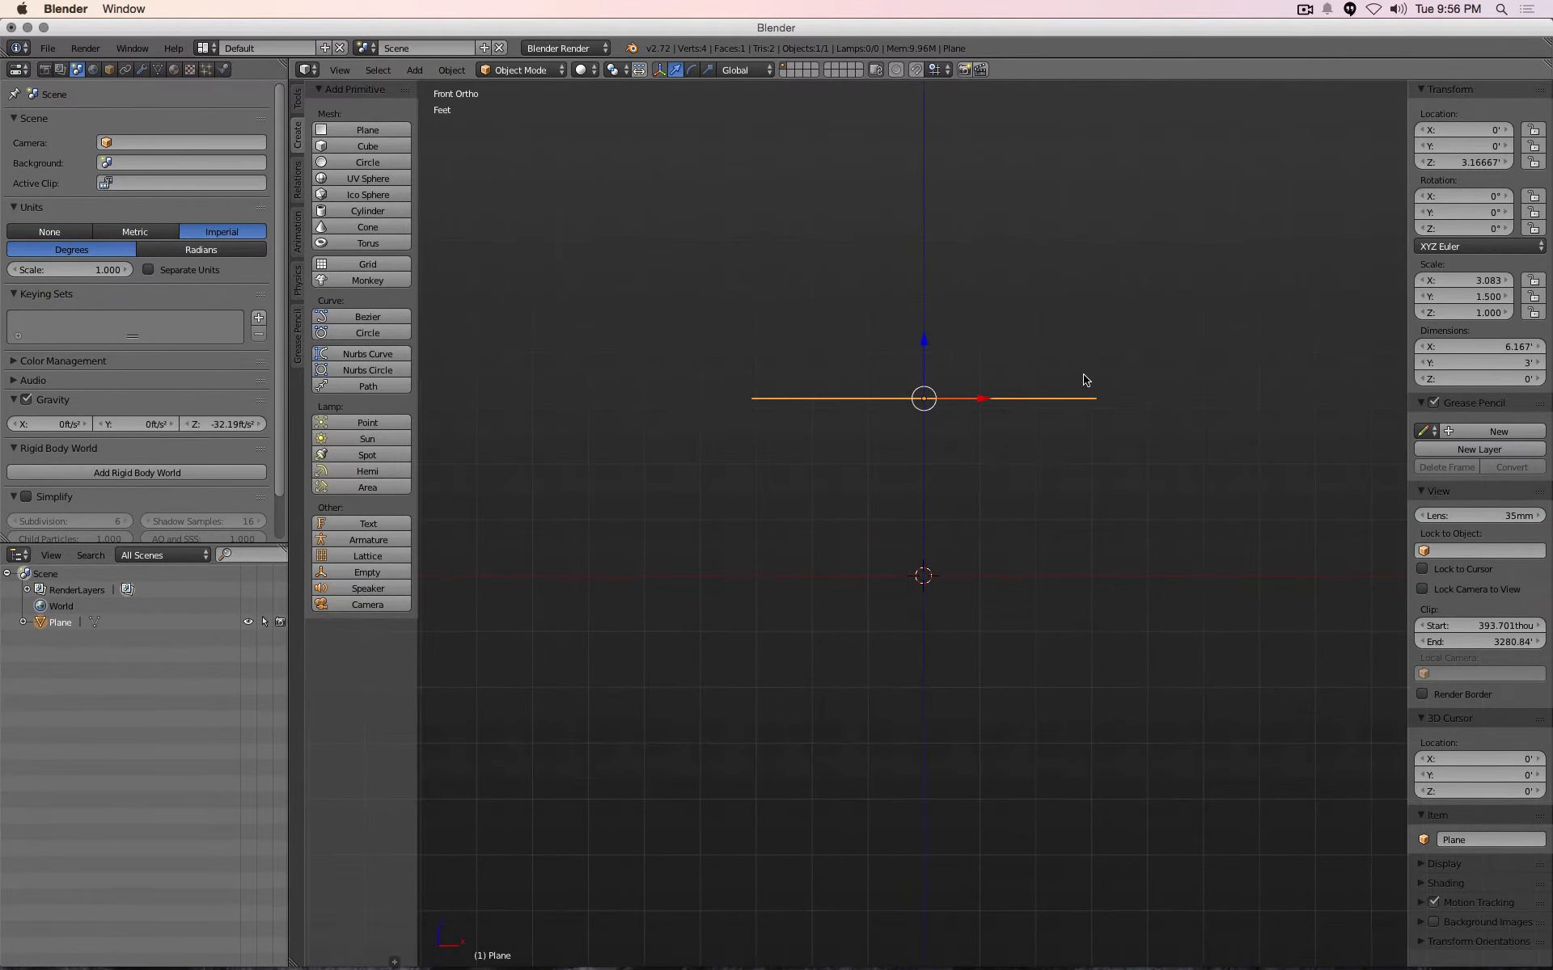
mouse_move(1093, 371)
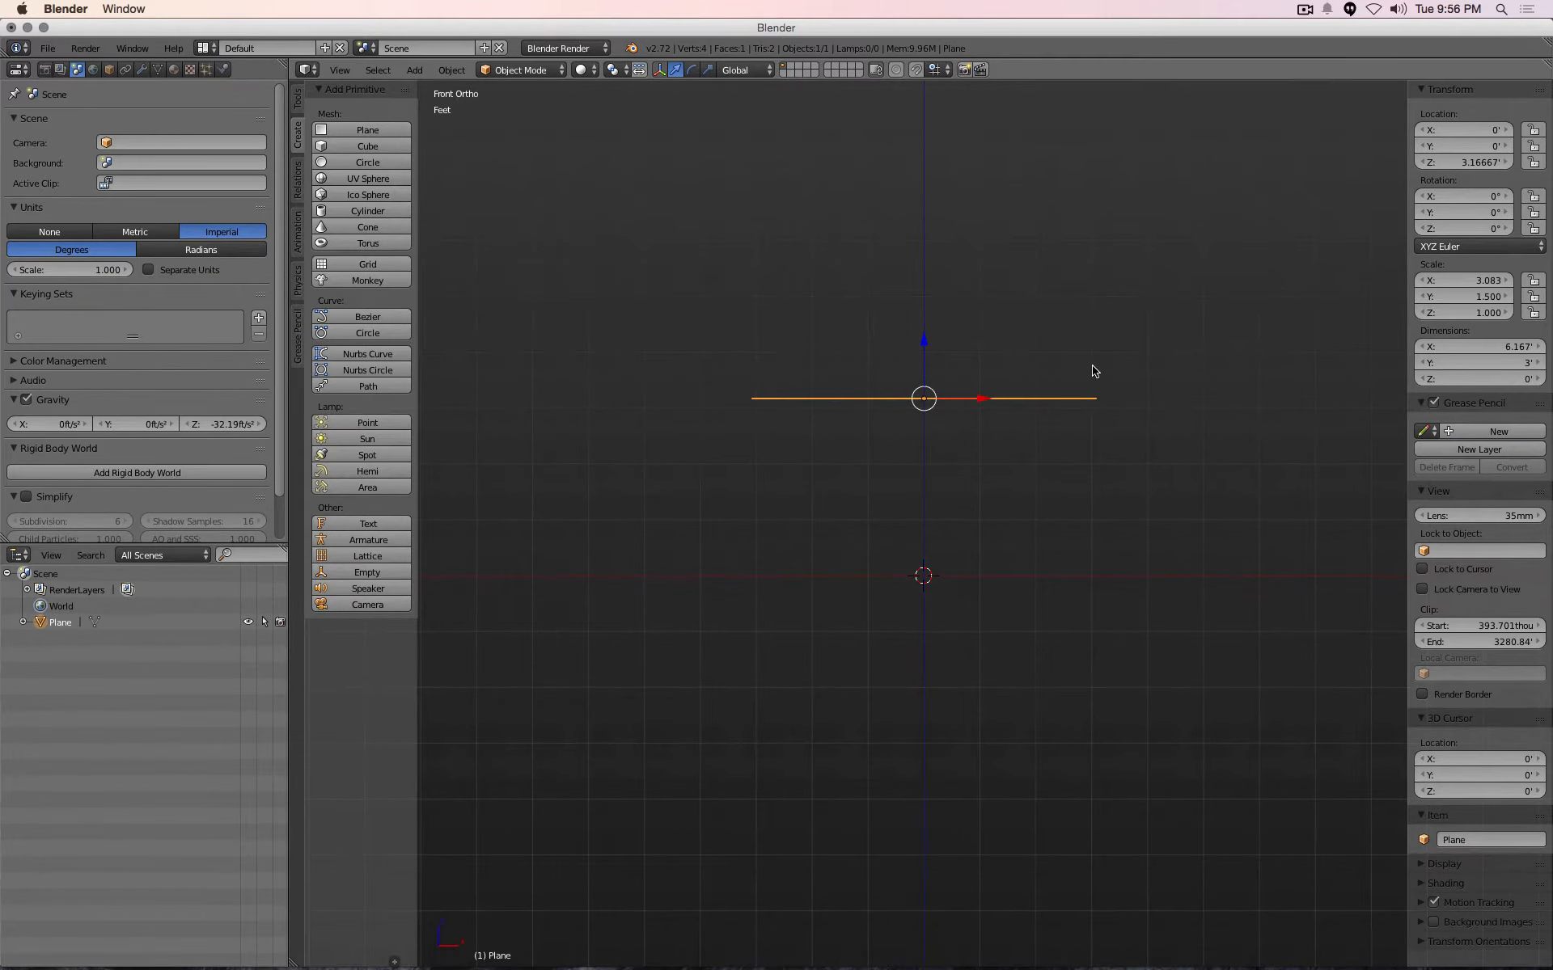
key(Tab)
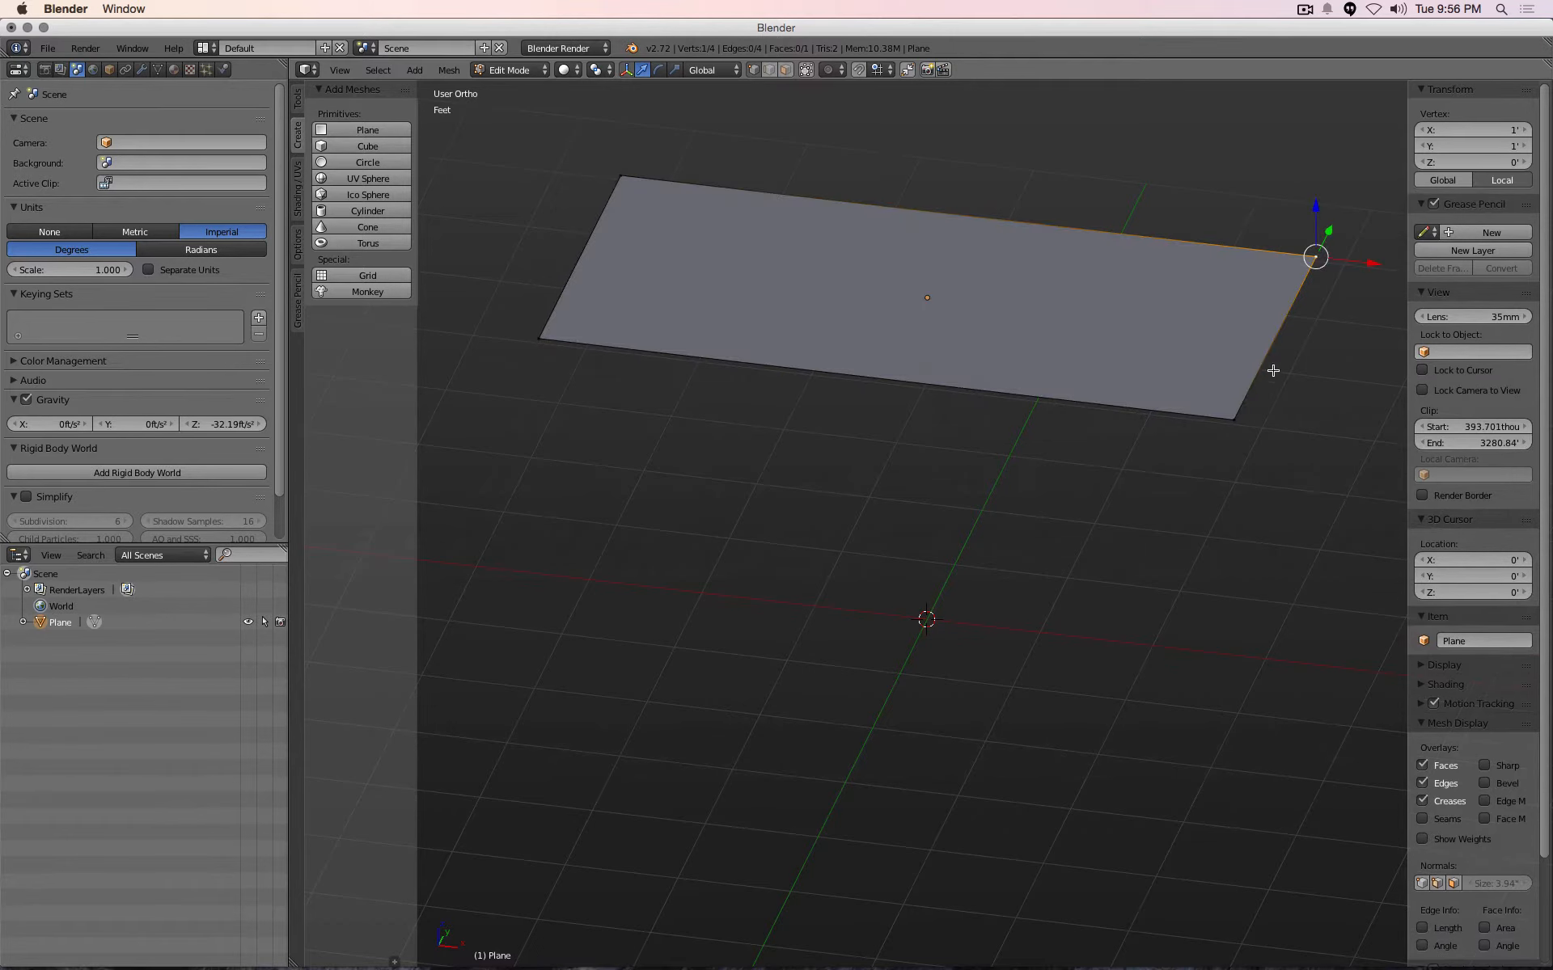
click(508, 69)
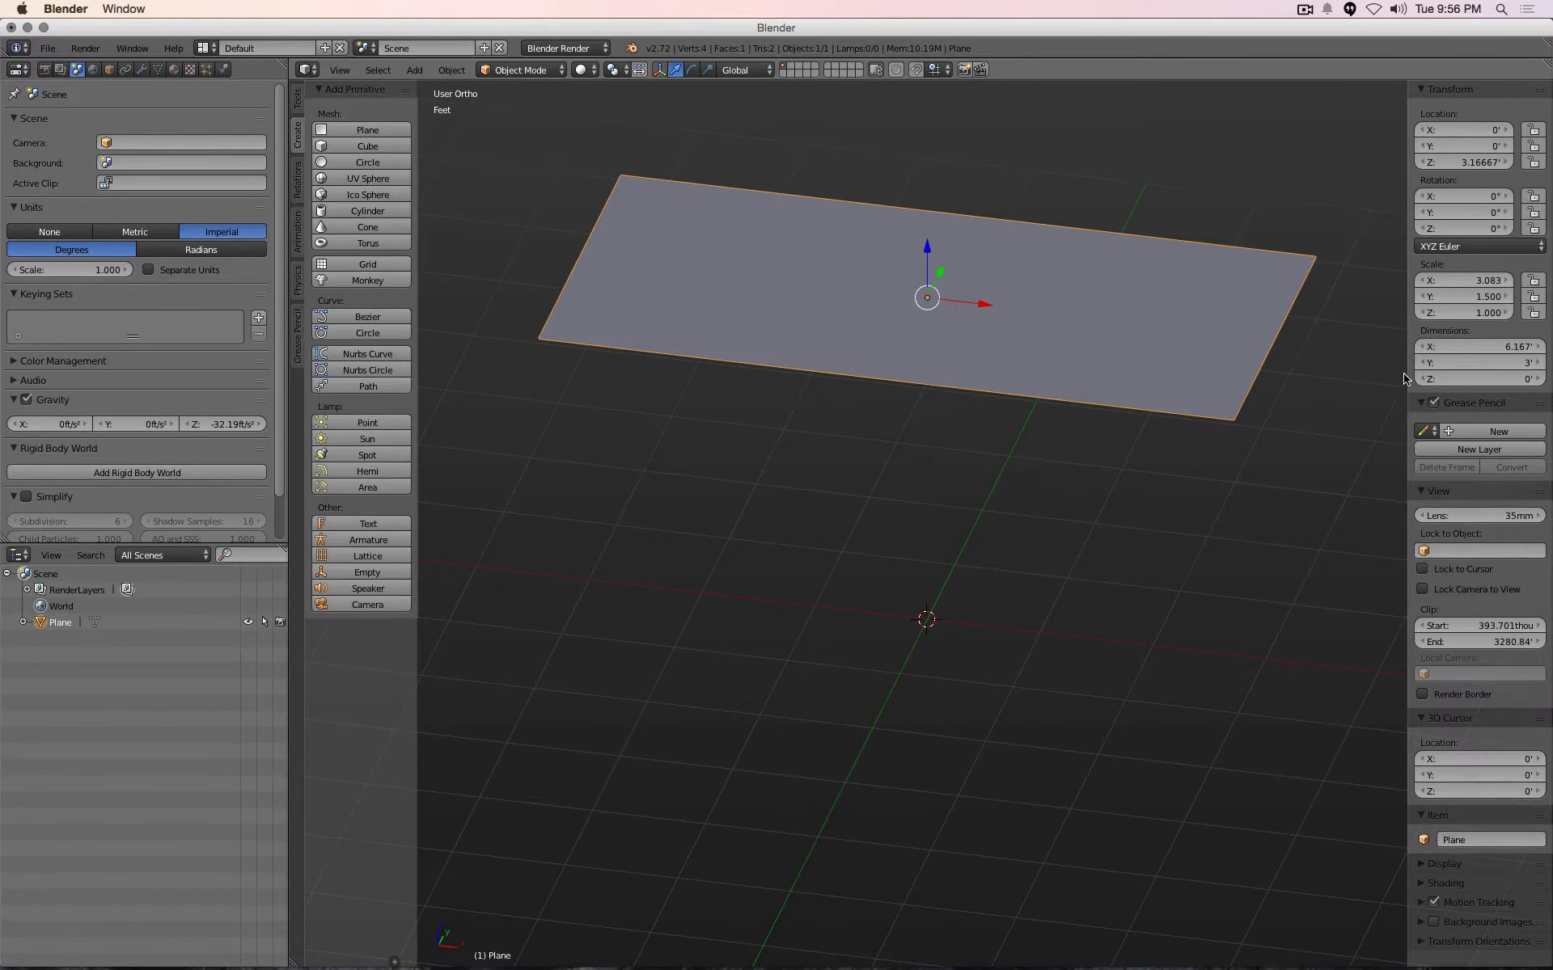
mouse_move(1475, 361)
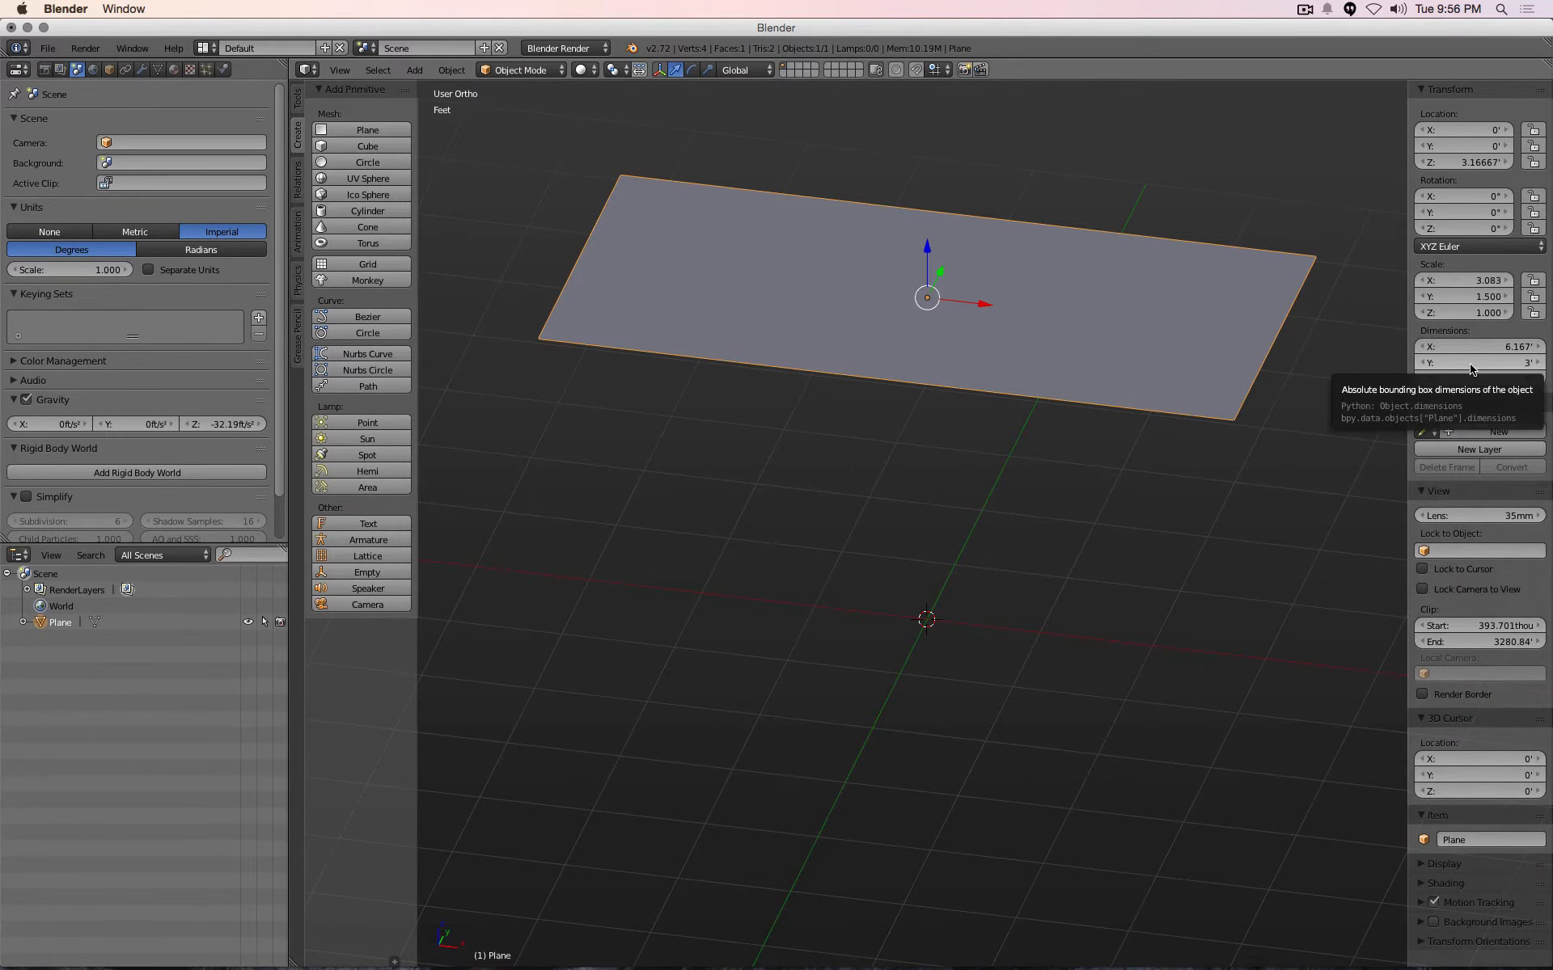
mouse_move(1311, 340)
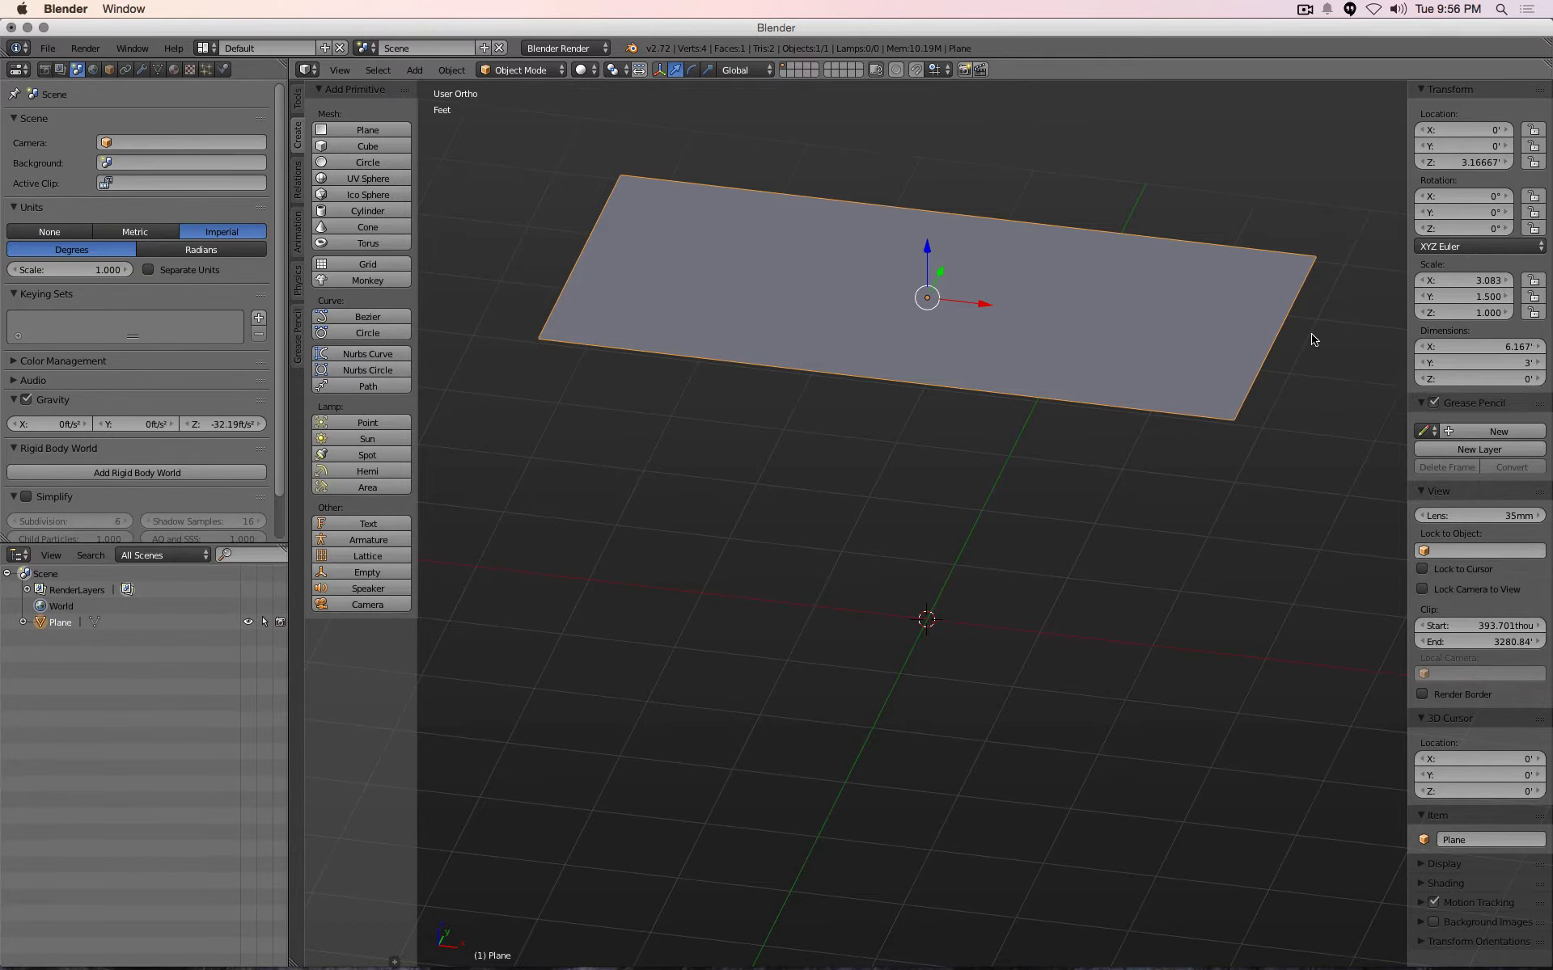
key(Tab)
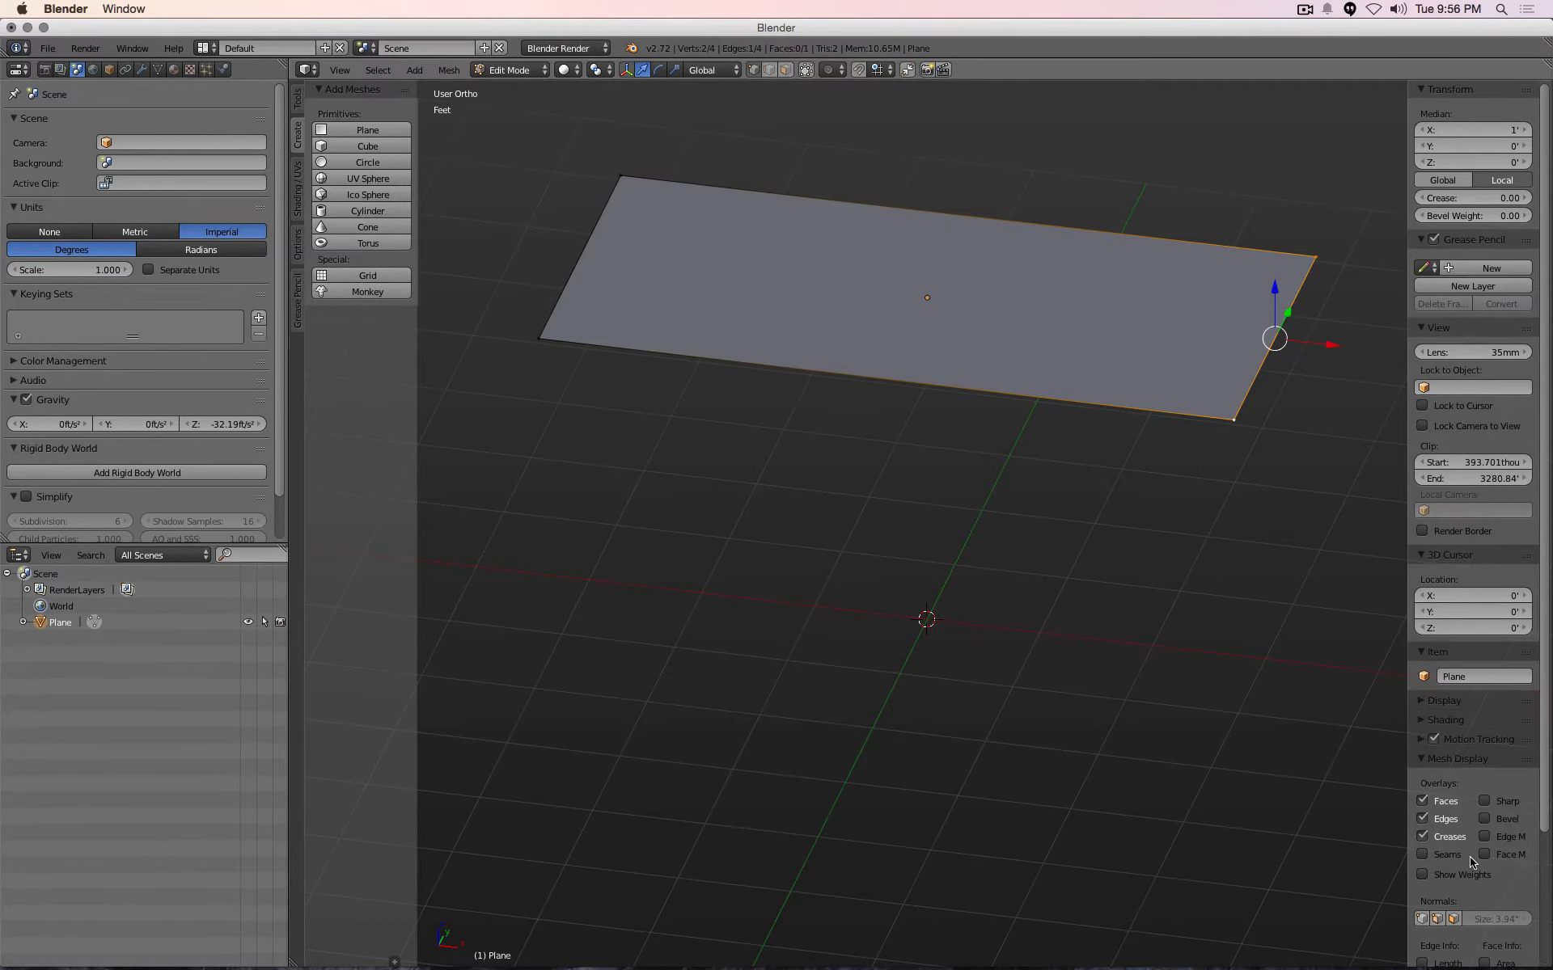
scroll(down, 3)
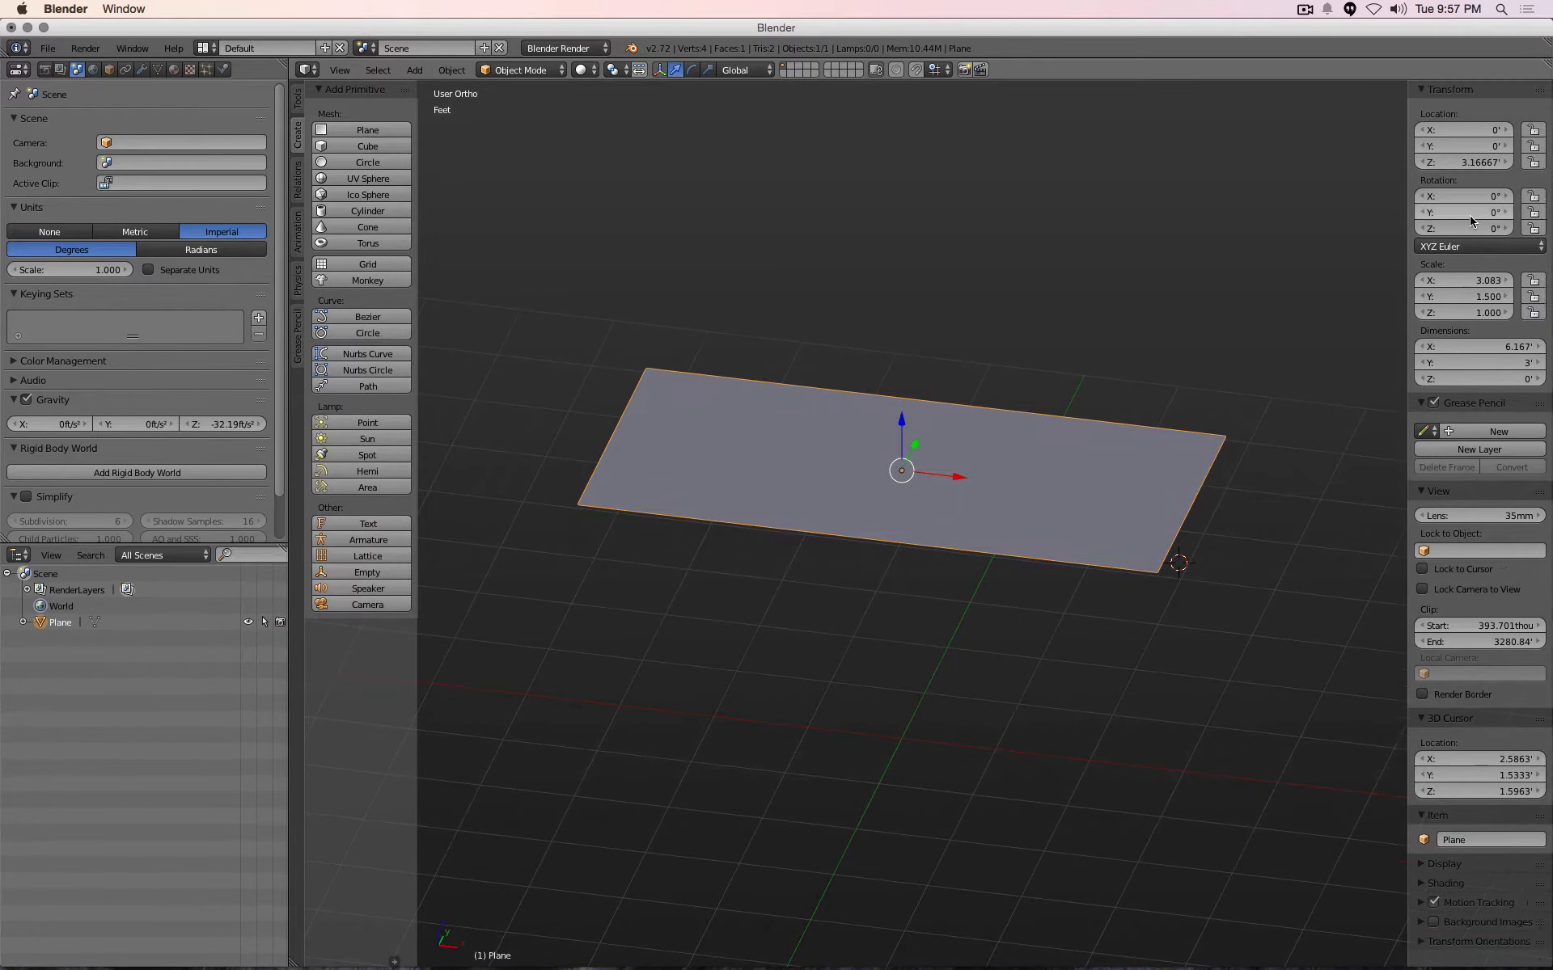
mouse_move(1468, 281)
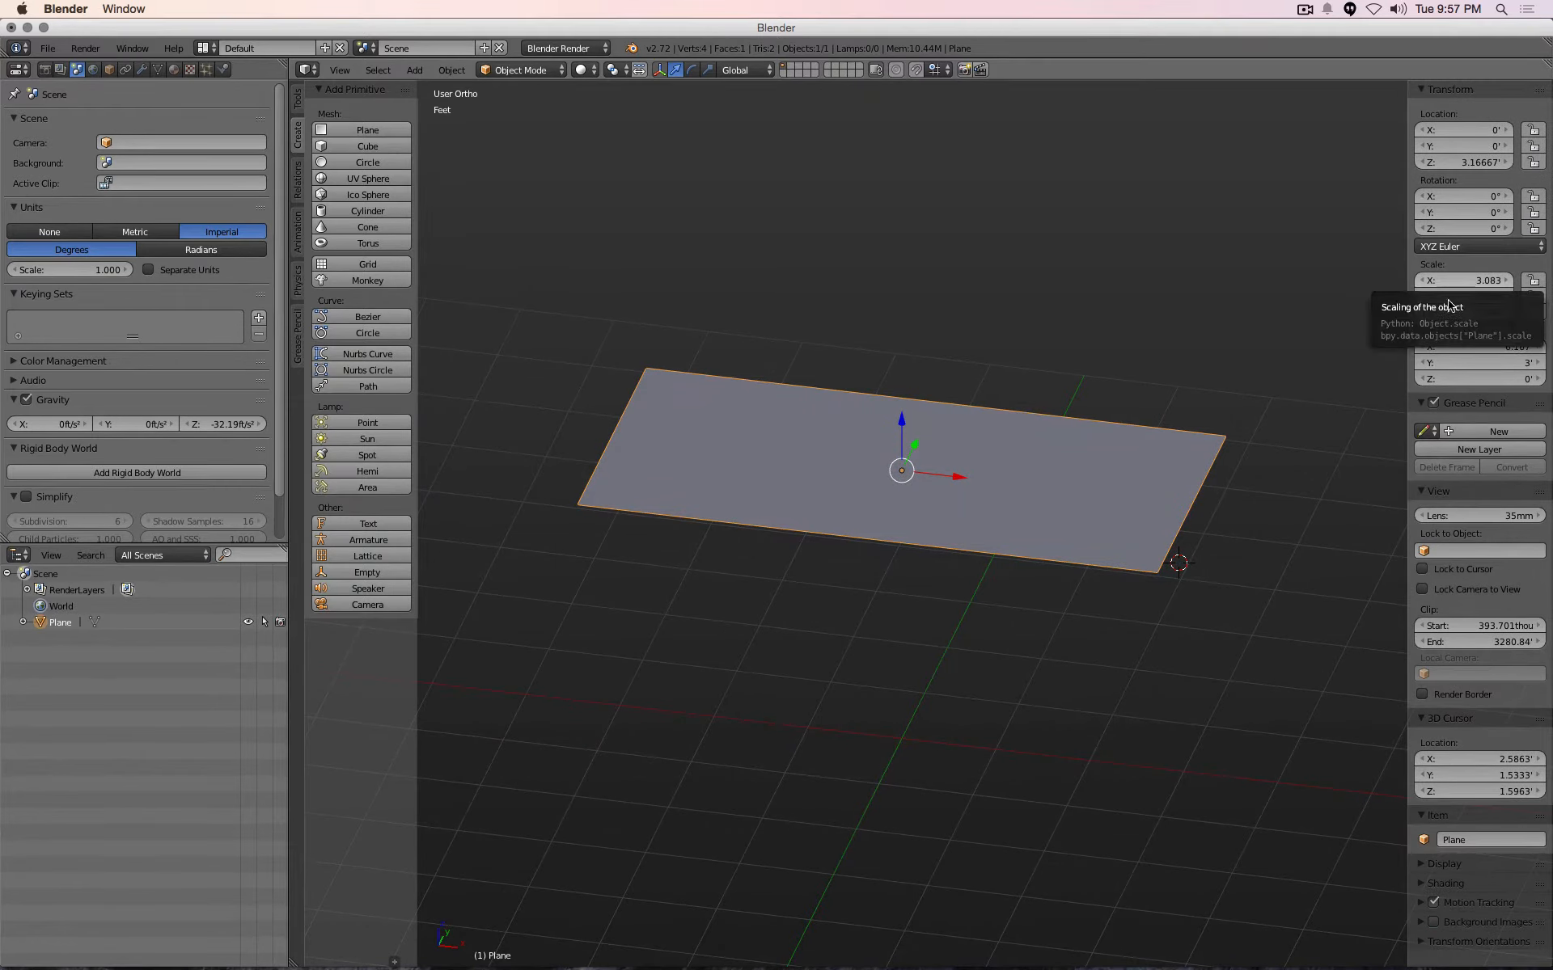
mouse_move(1009, 291)
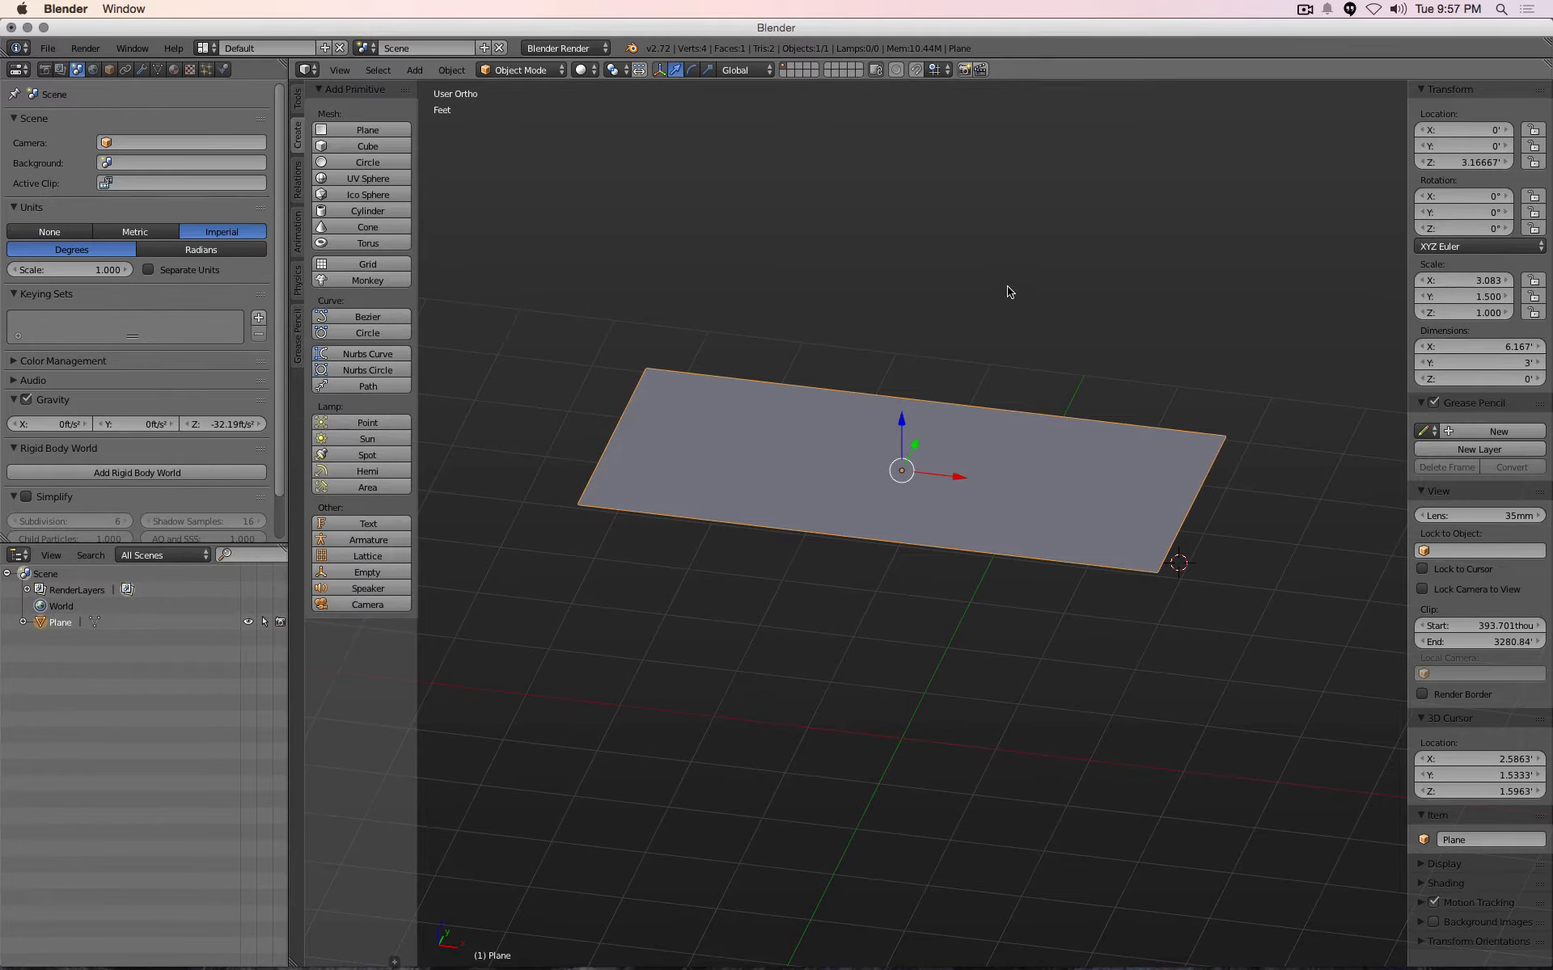
Apply the plane's scale so it reads 1 on every axis at 6.167 by 3 feet
click(452, 70)
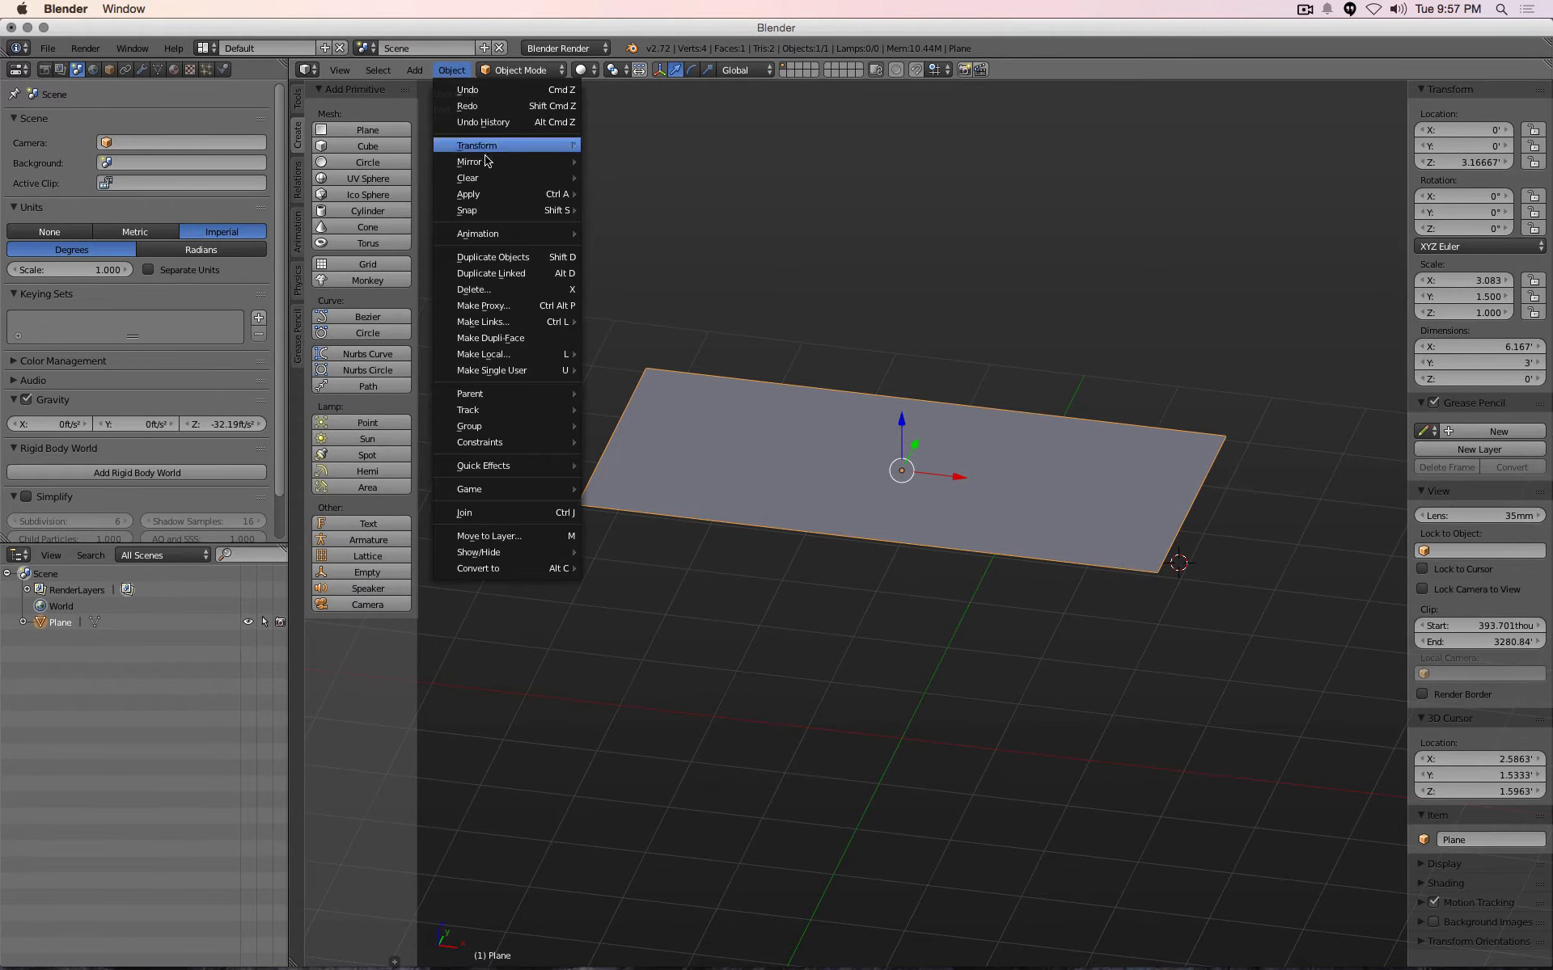
mouse_move(468, 193)
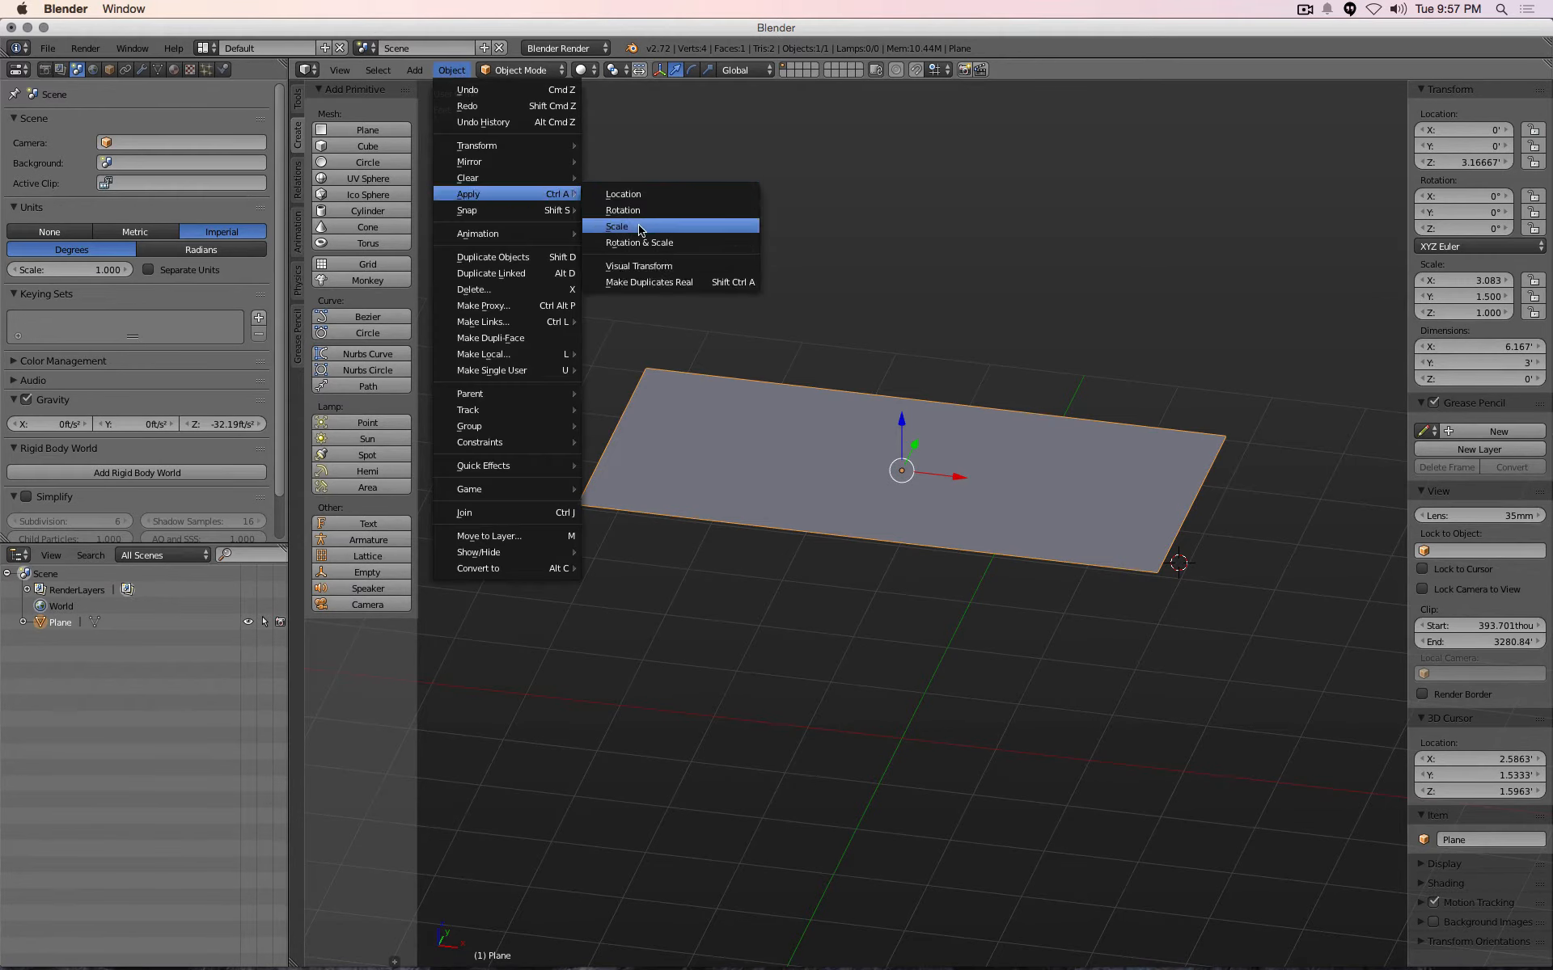
click(617, 226)
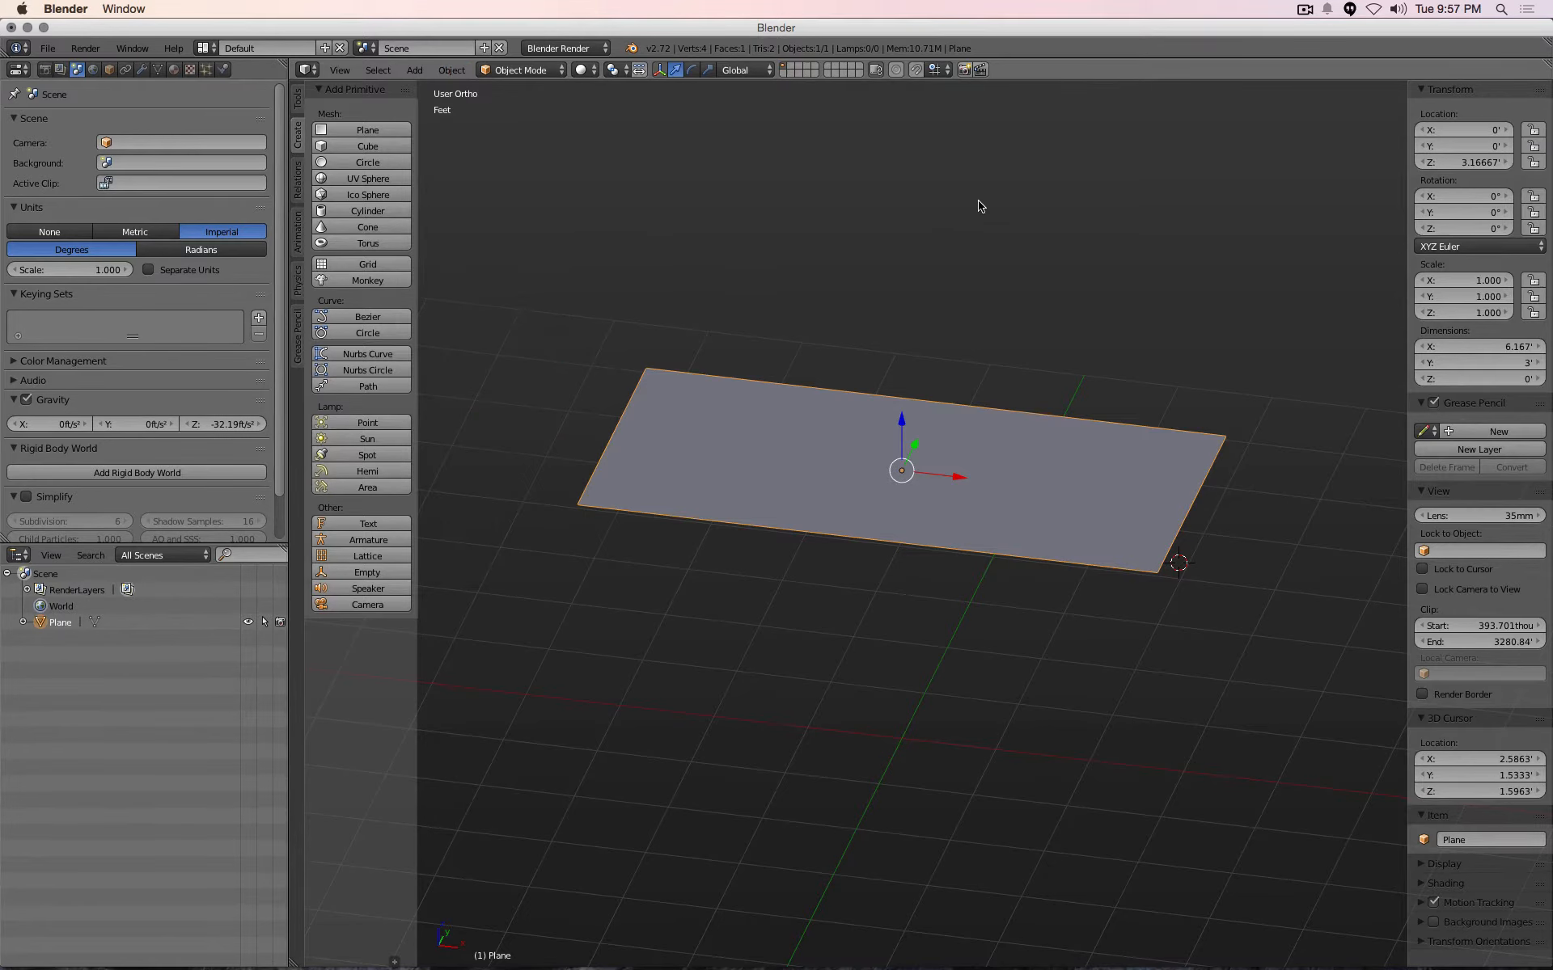
mouse_move(1475, 282)
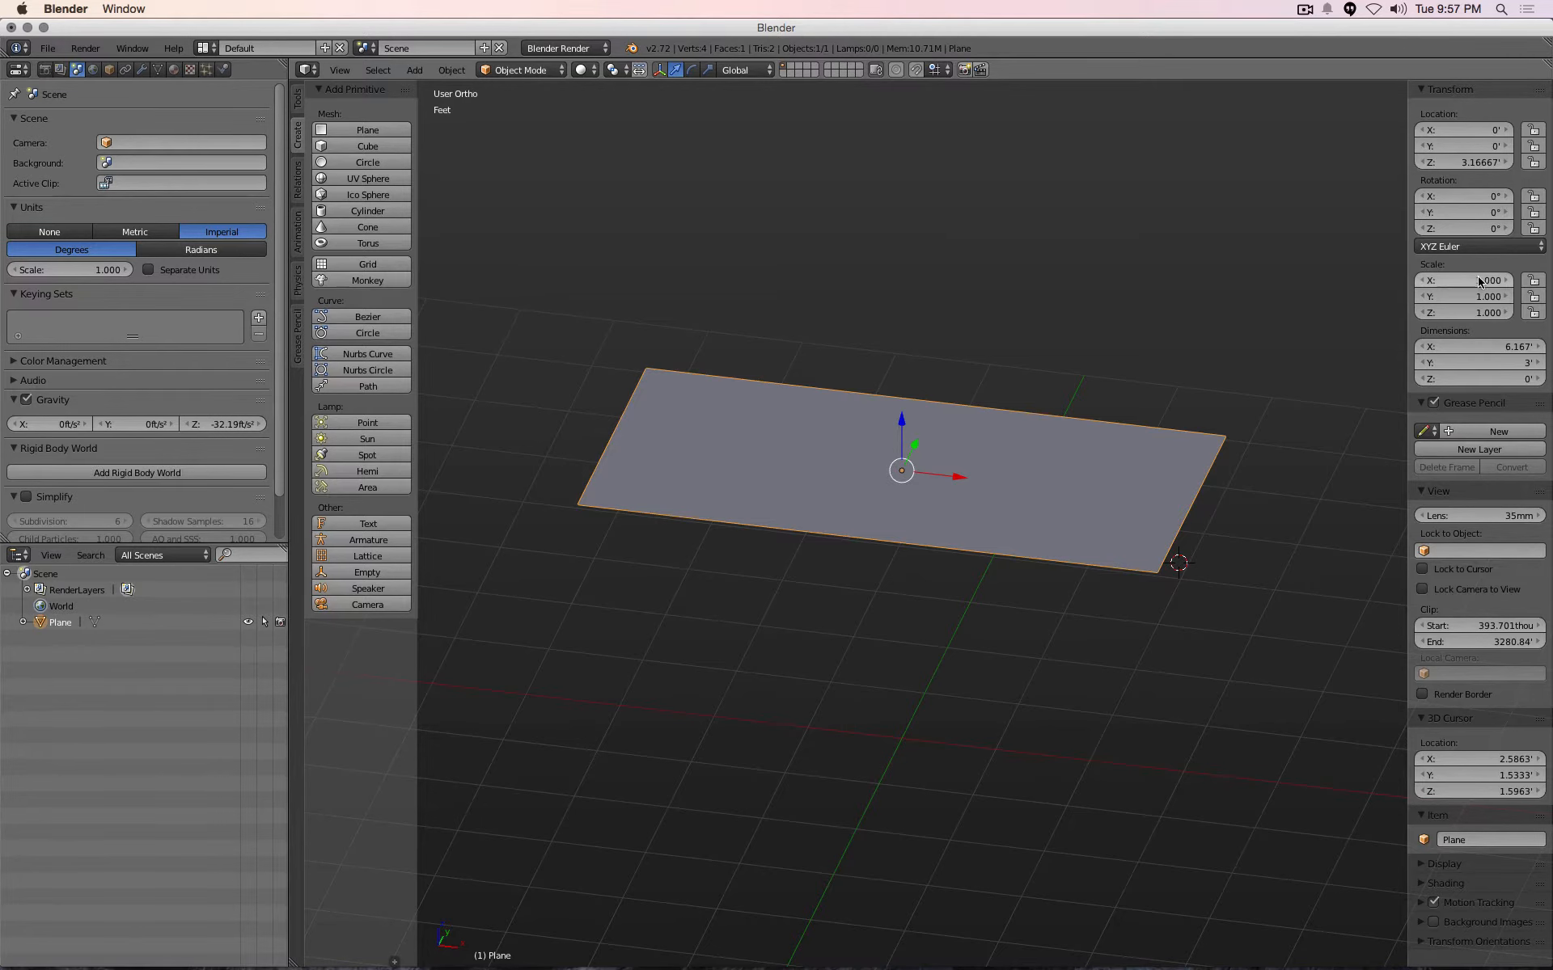
click(1469, 281)
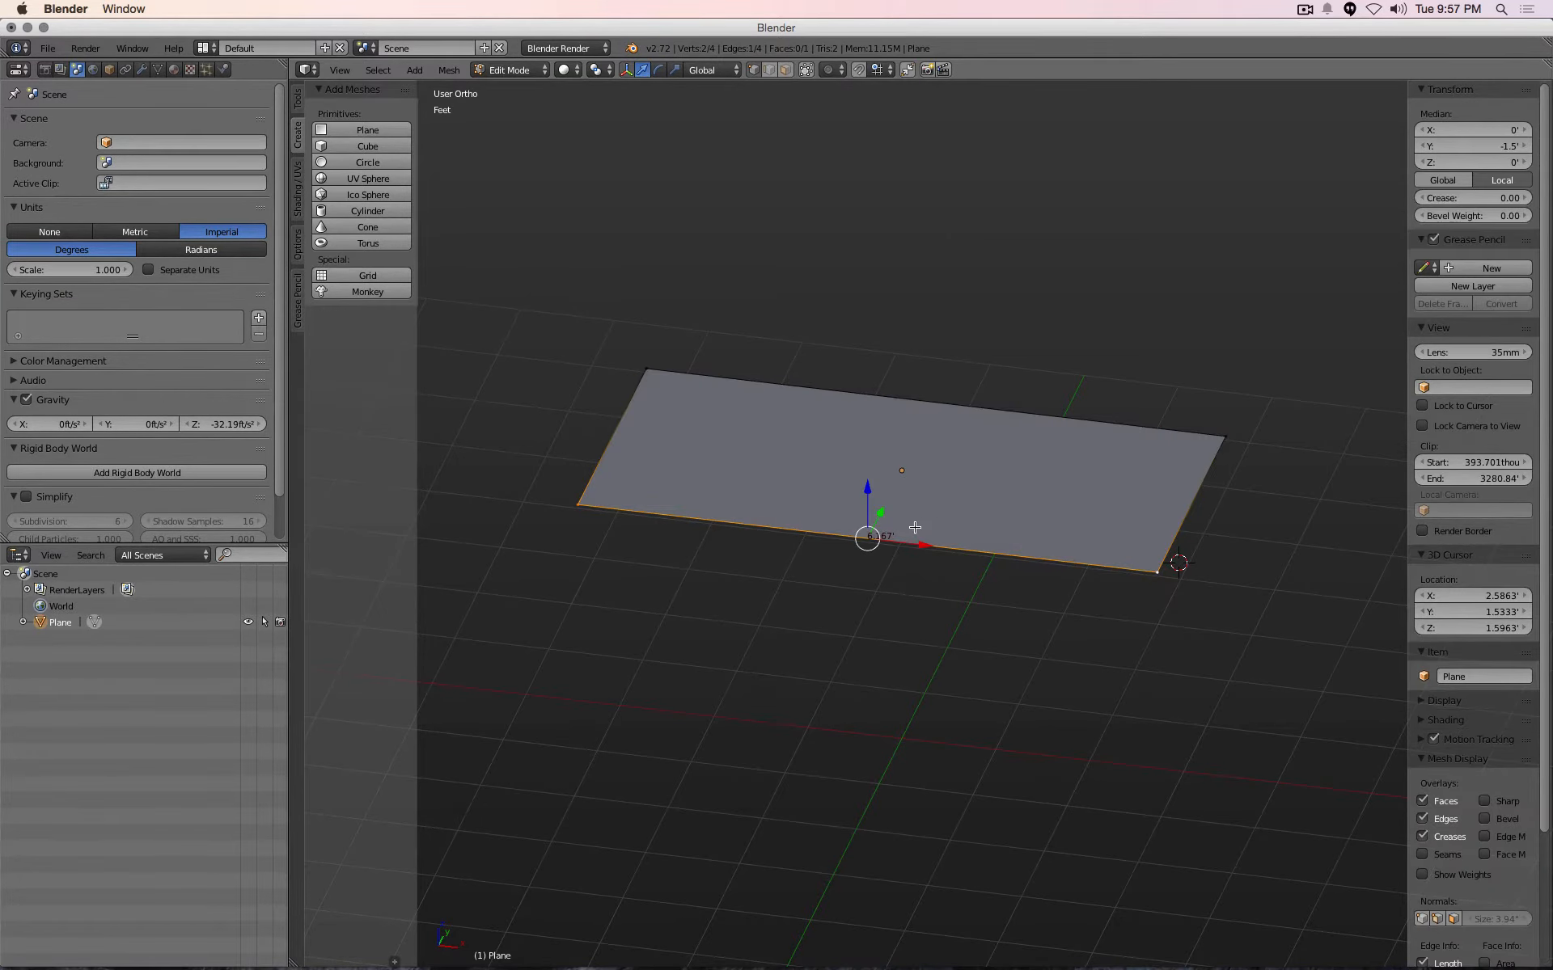
mouse_move(1160, 591)
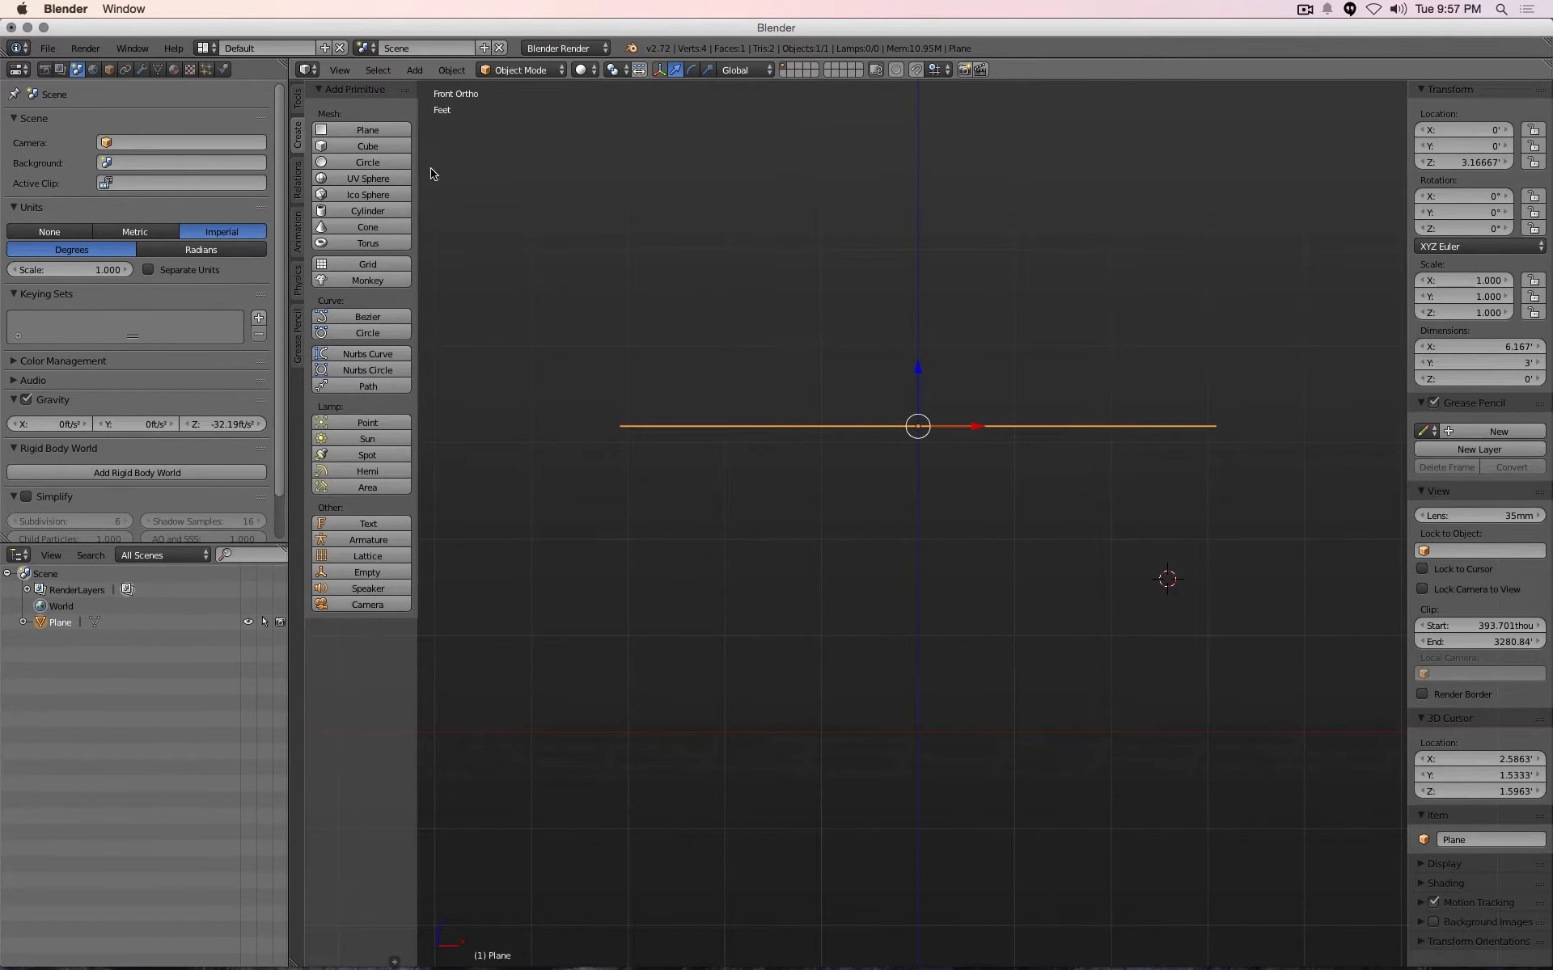
mouse_move(141, 70)
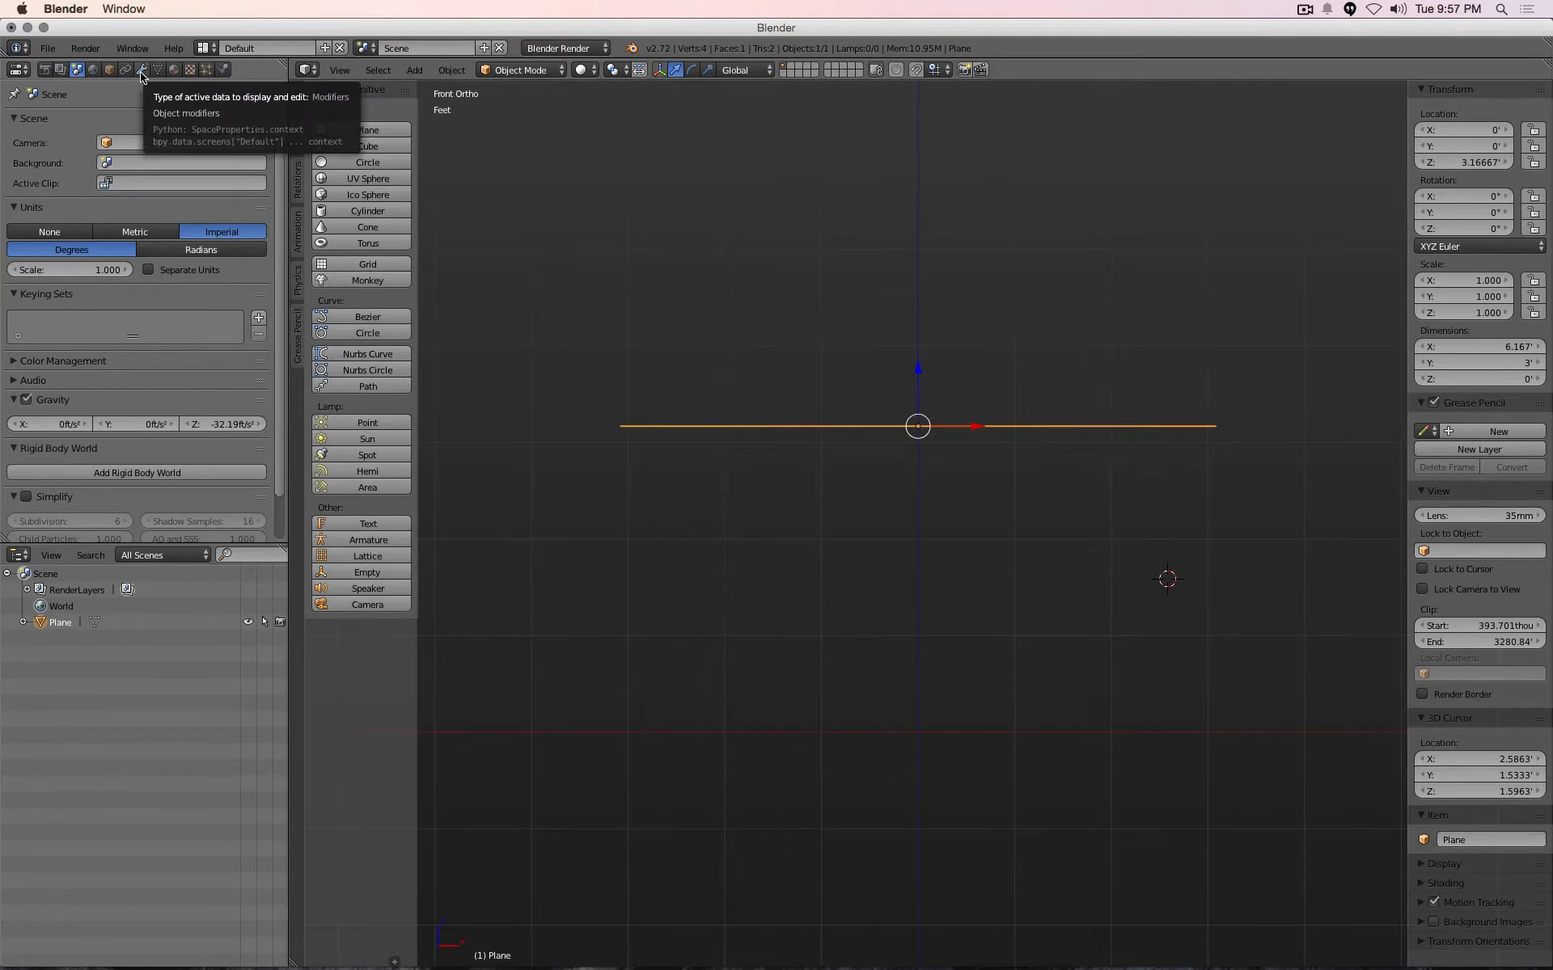
Add a Solidify modifier giving the tabletop plane a 1-inch thickness
click(142, 70)
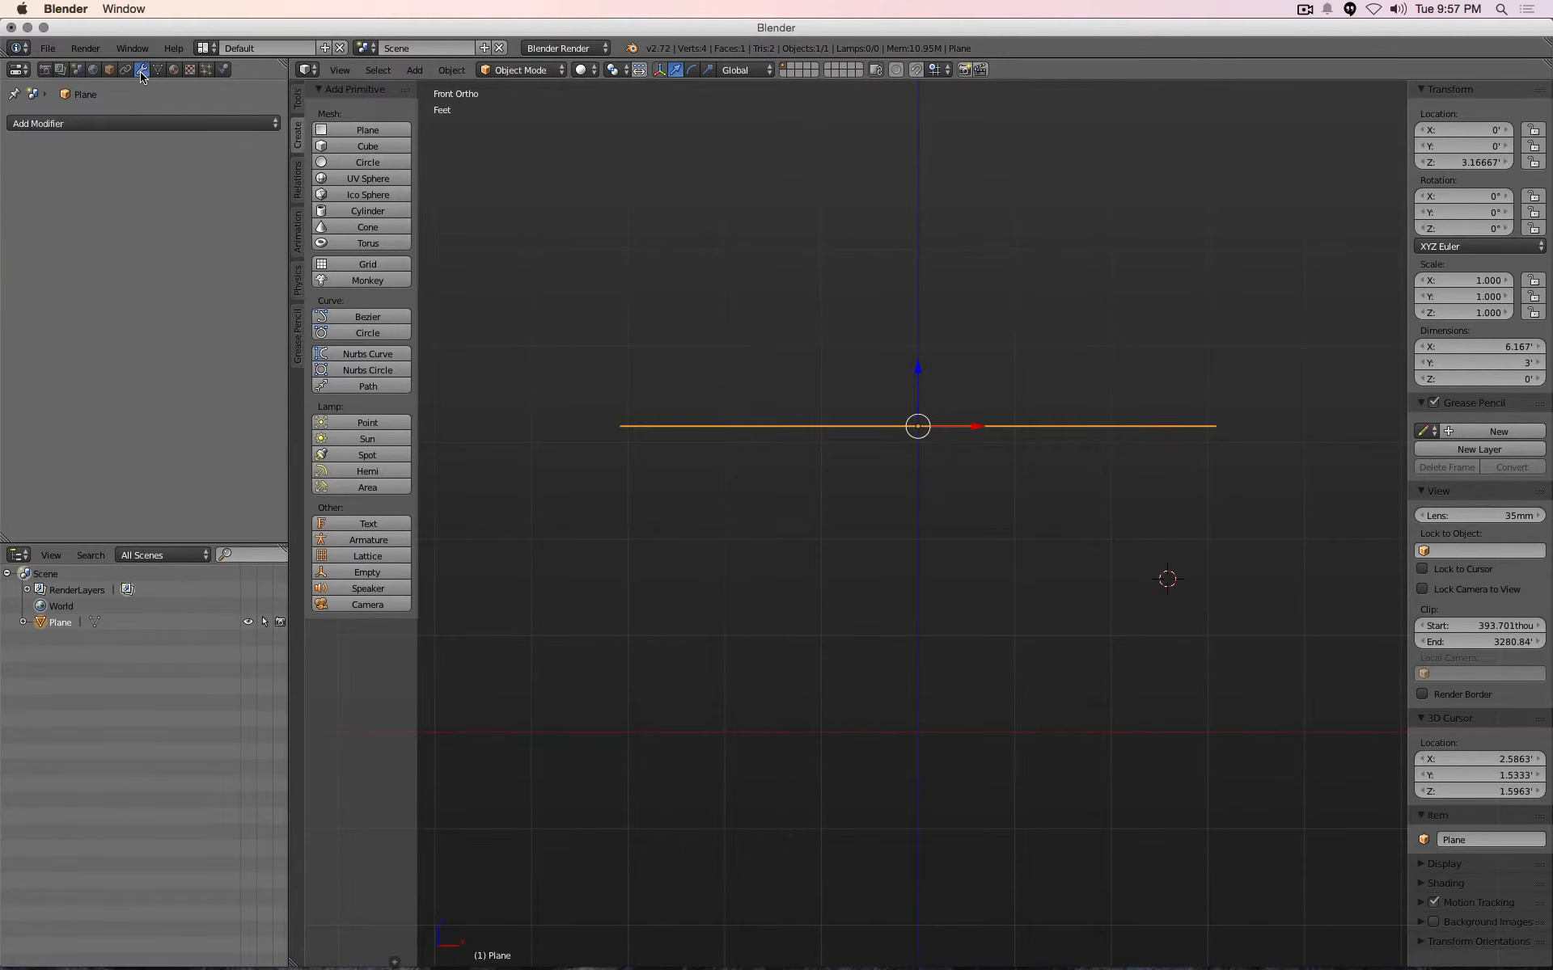
mouse_move(154, 127)
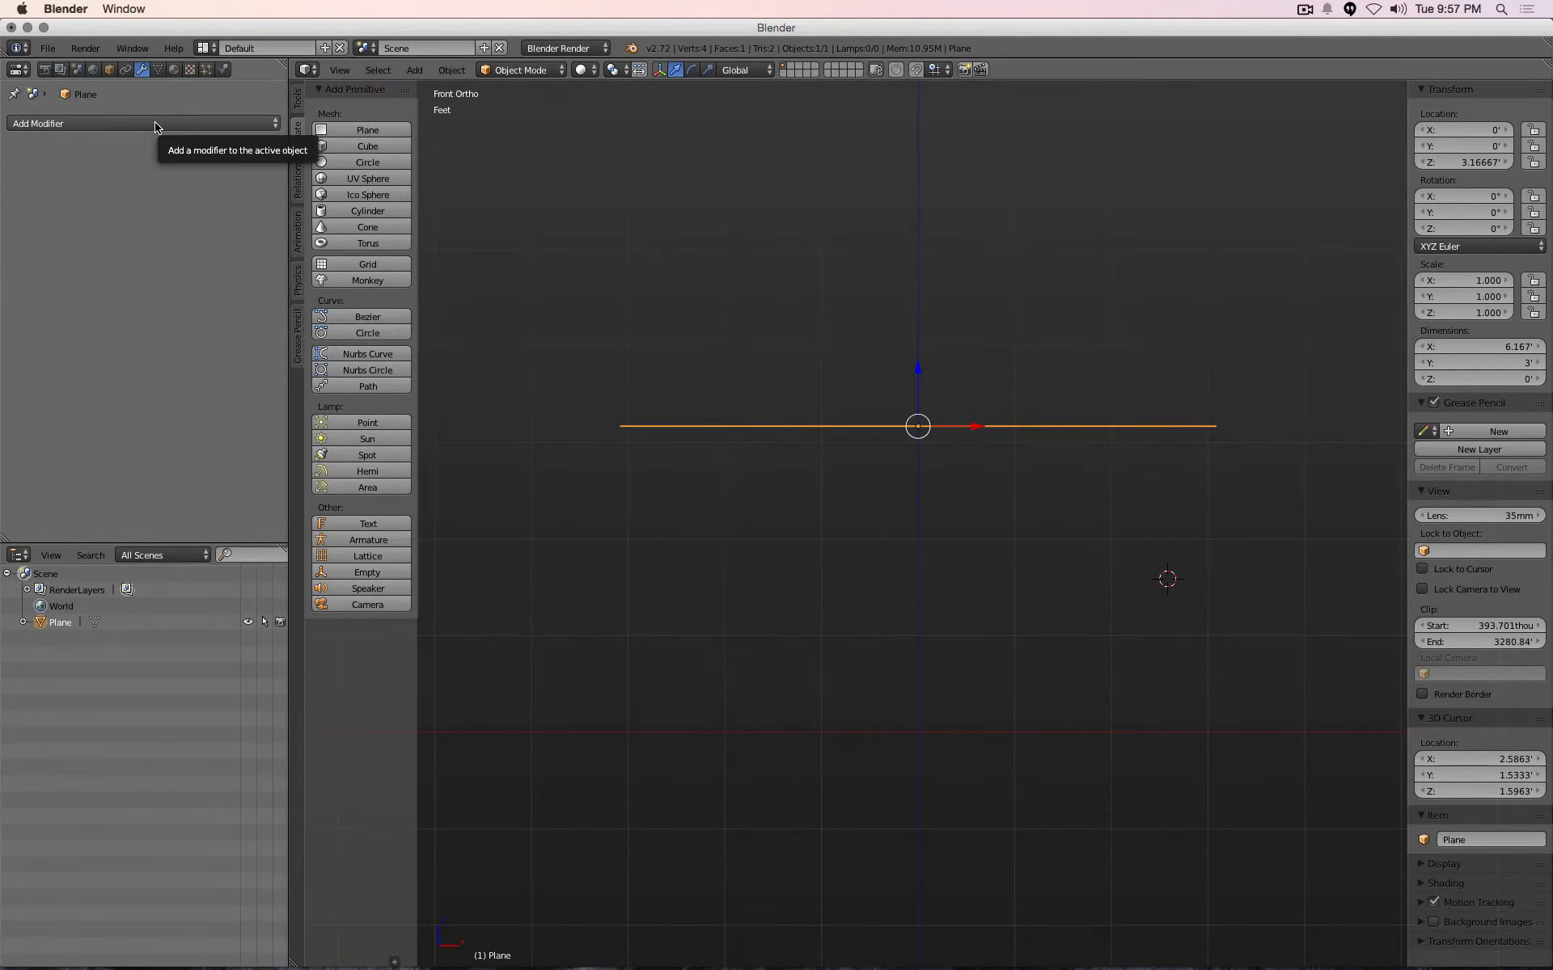
click(144, 123)
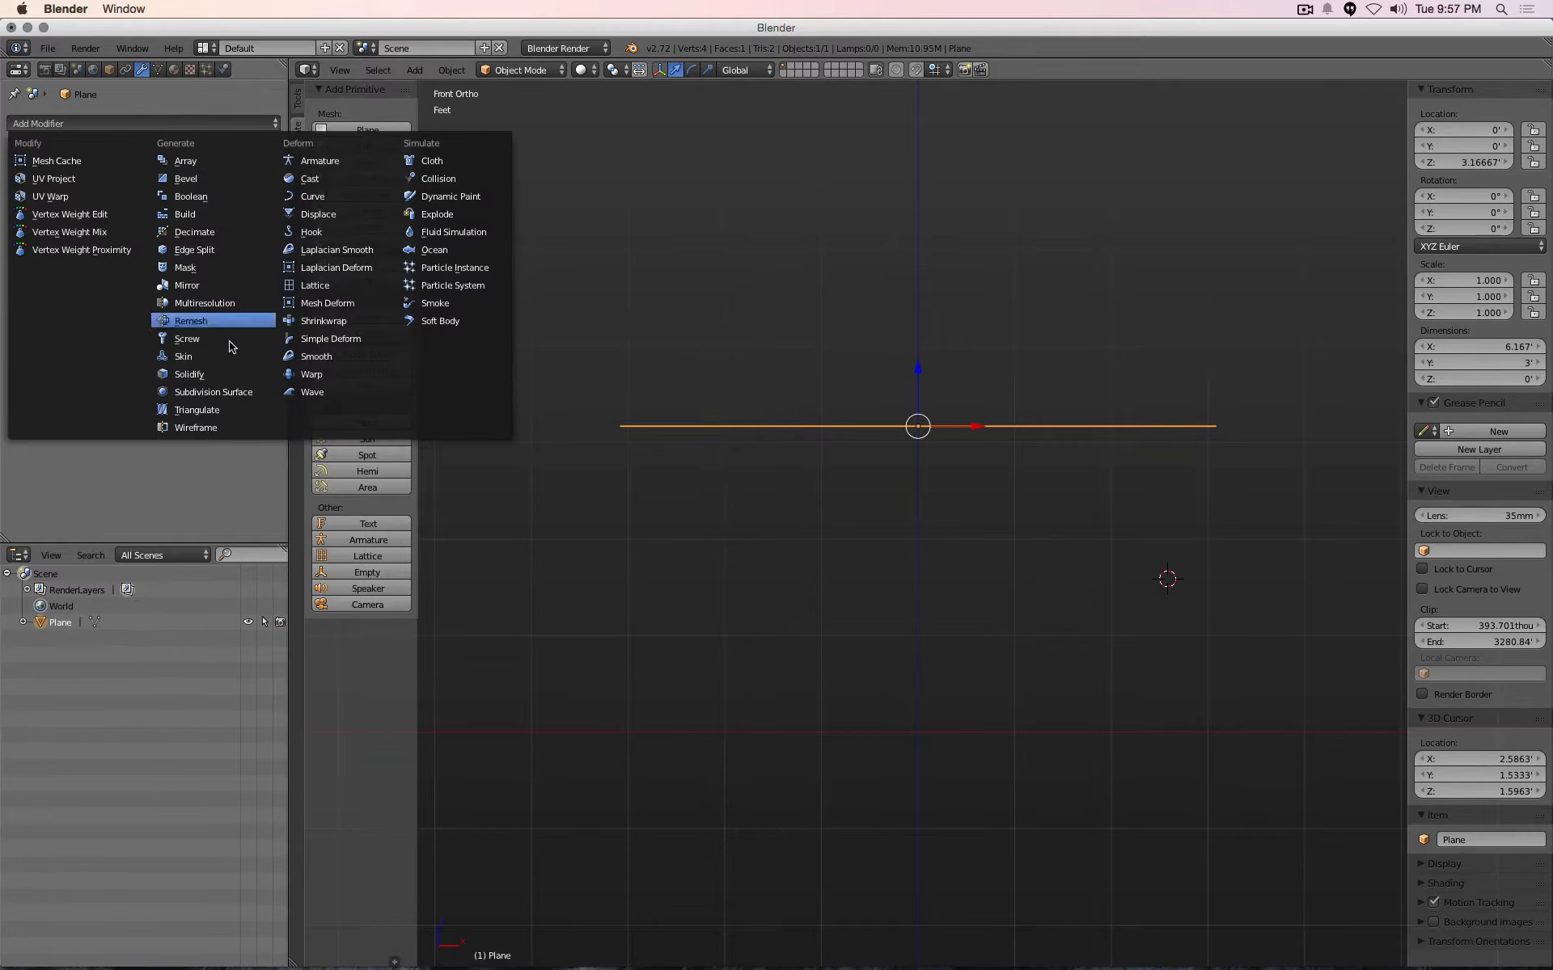
click(188, 374)
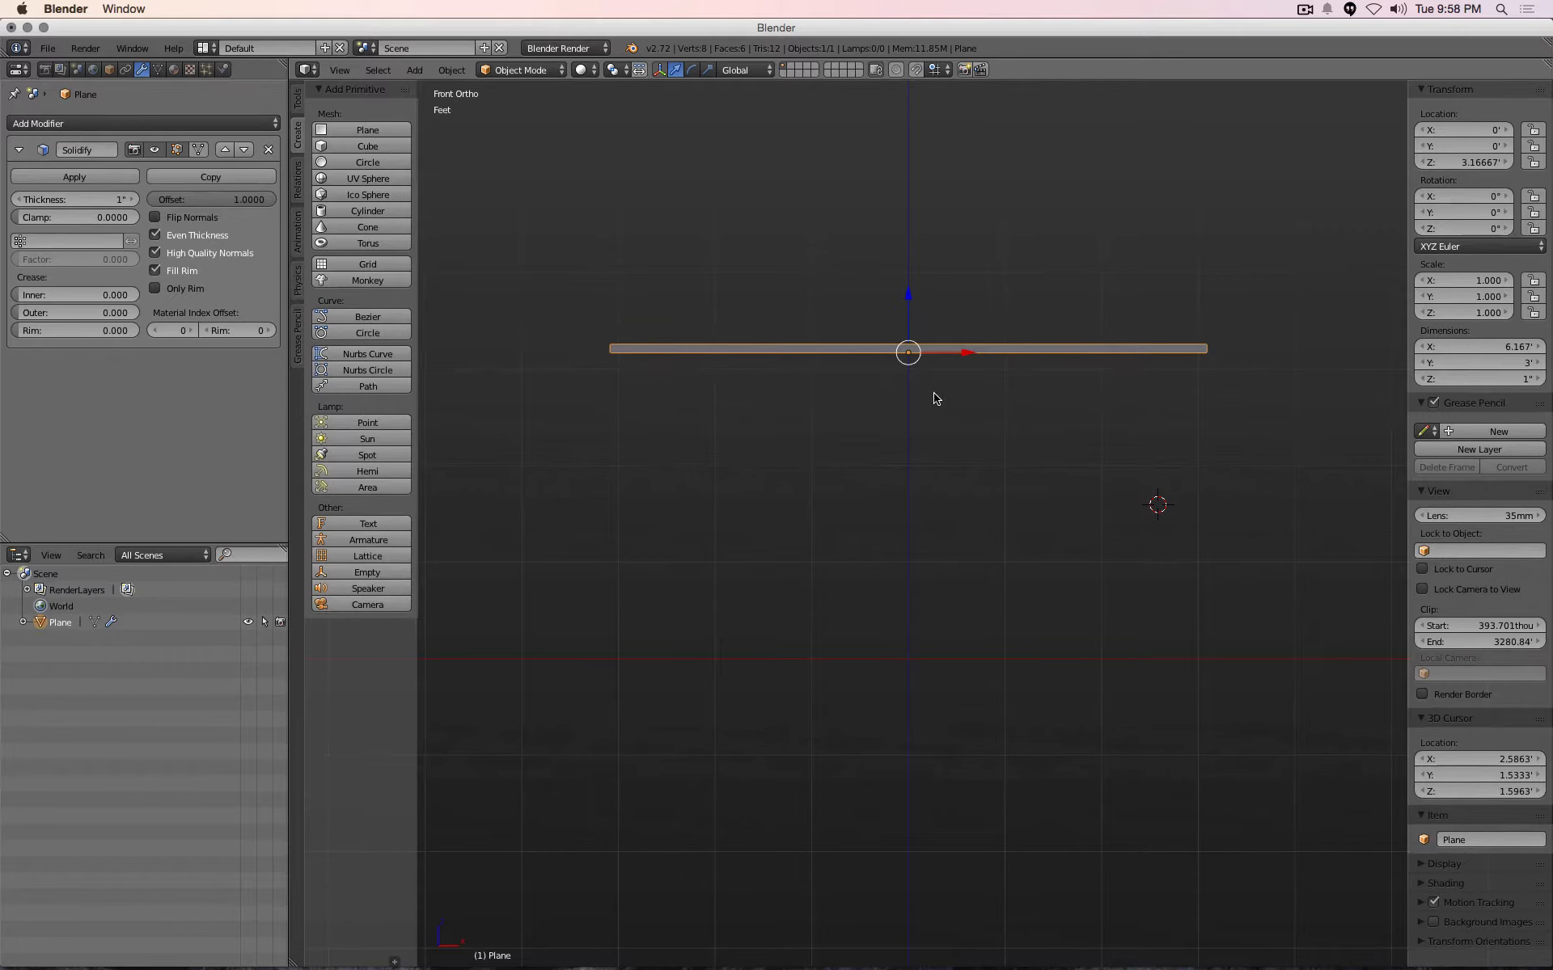
mouse_move(1166, 543)
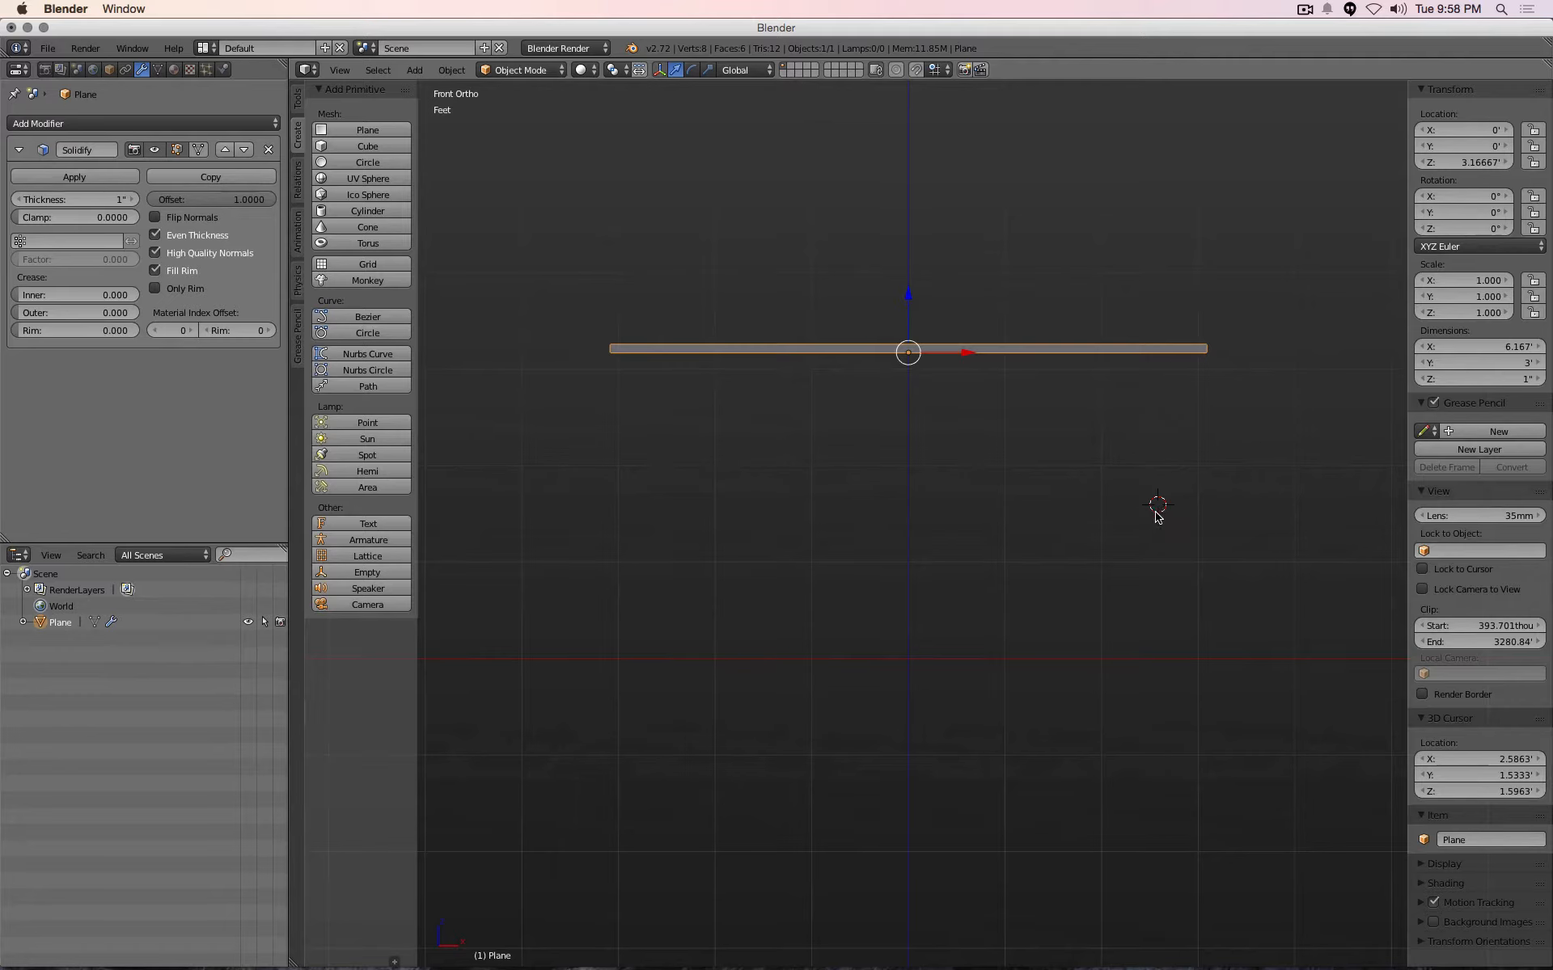
mouse_move(1158, 508)
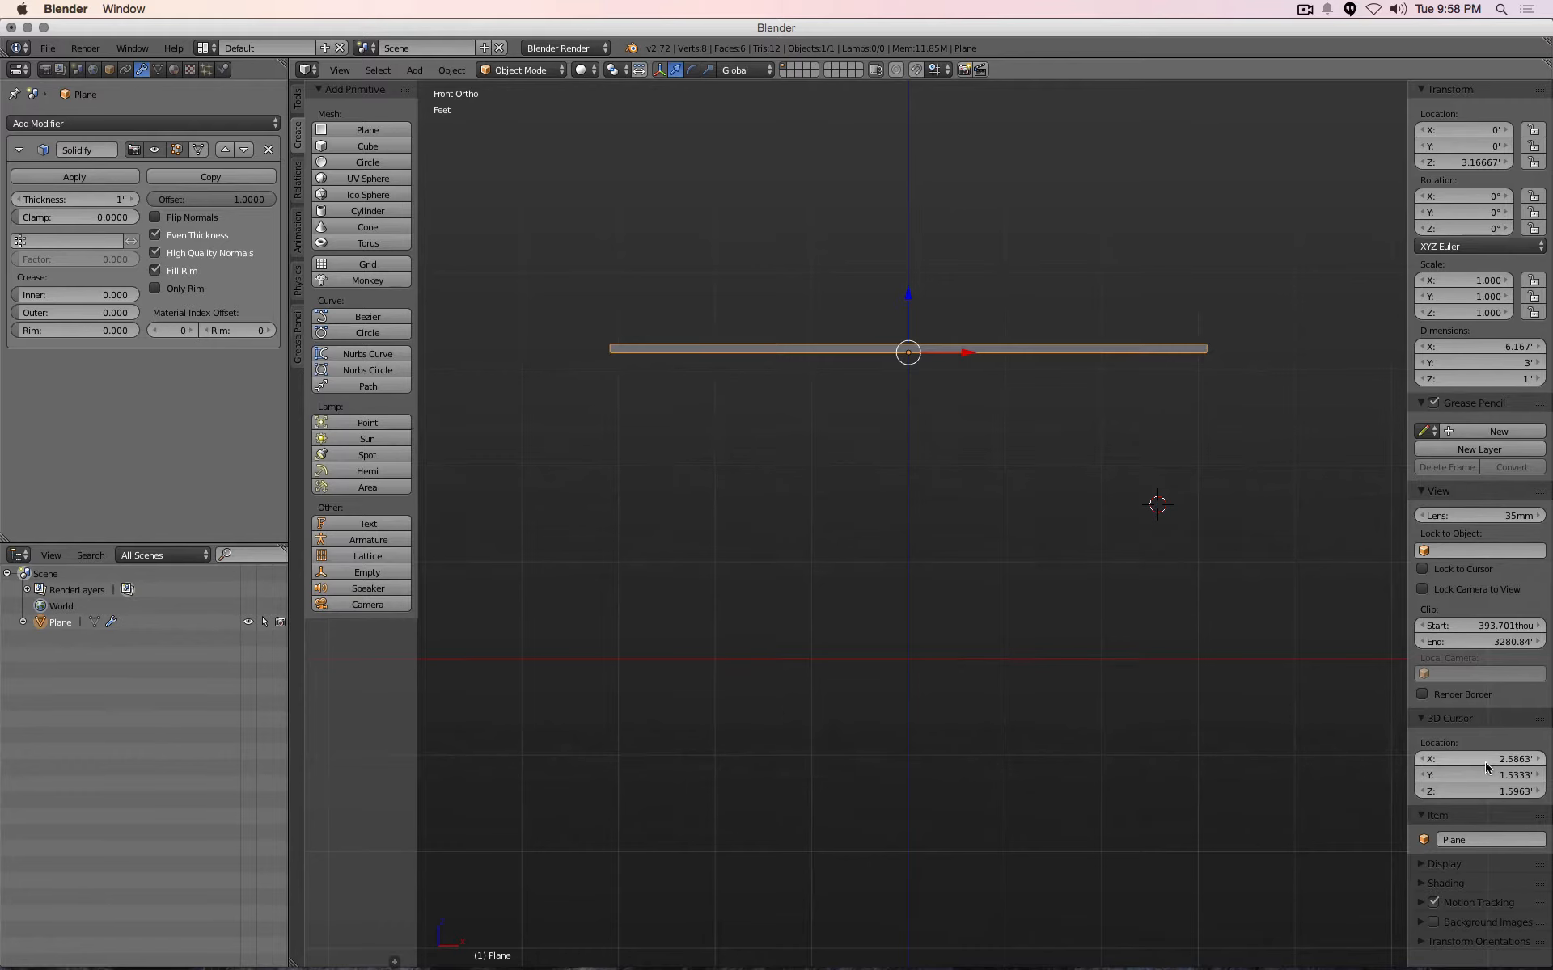
mouse_move(1000, 528)
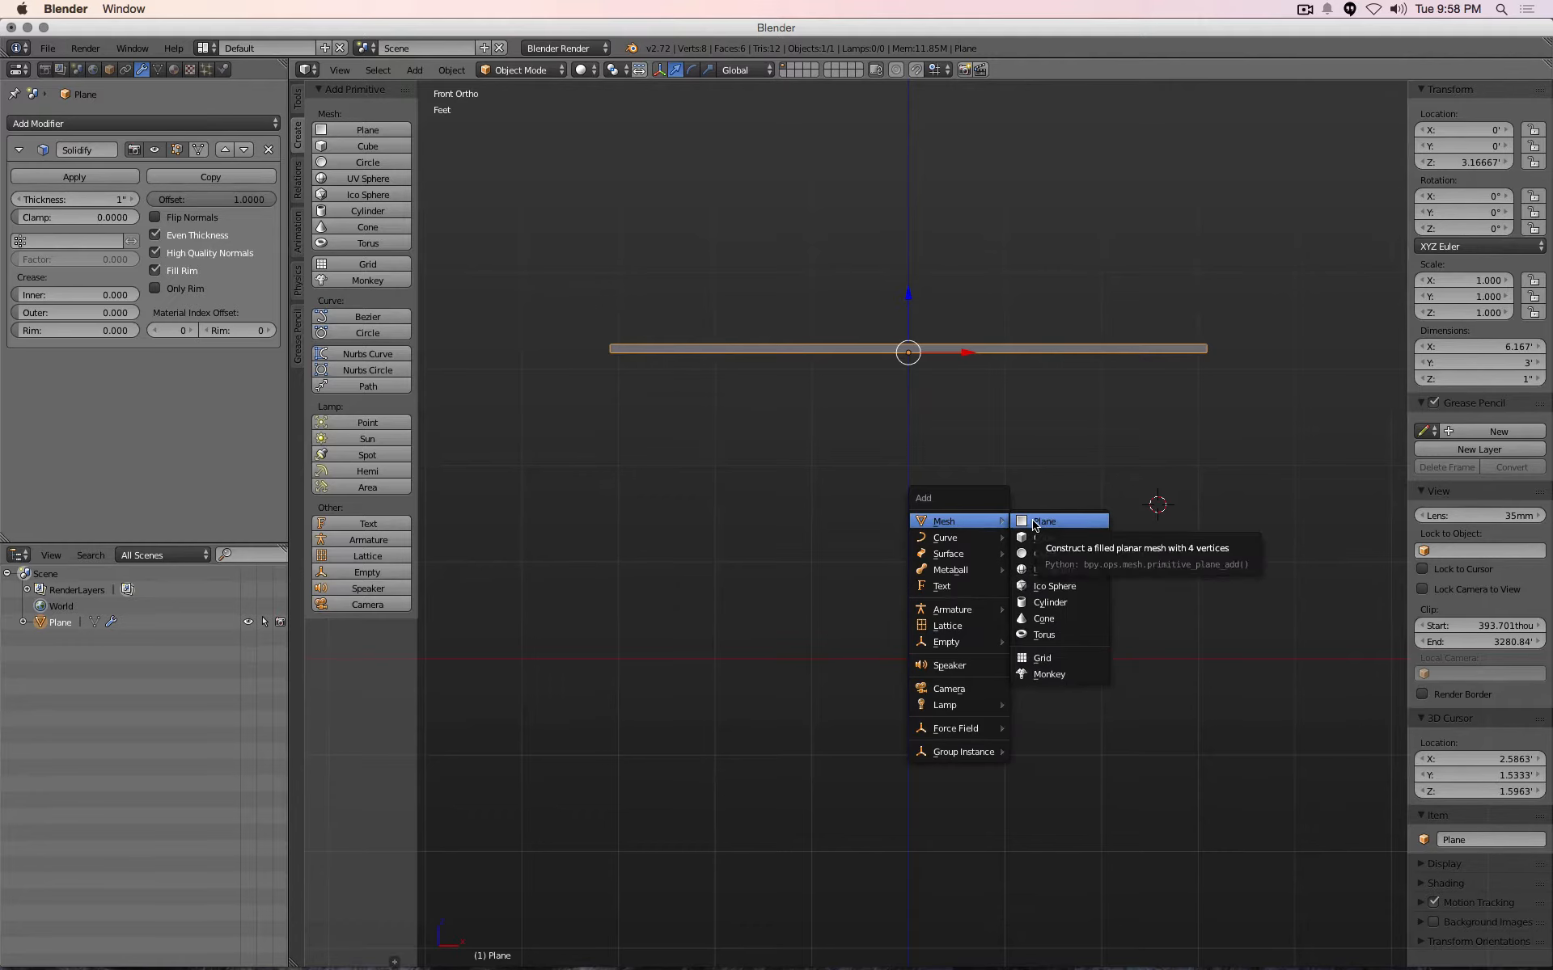
Add a plane at the cursor, scale it to 0.083 and set its Z location to 0
click(1042, 521)
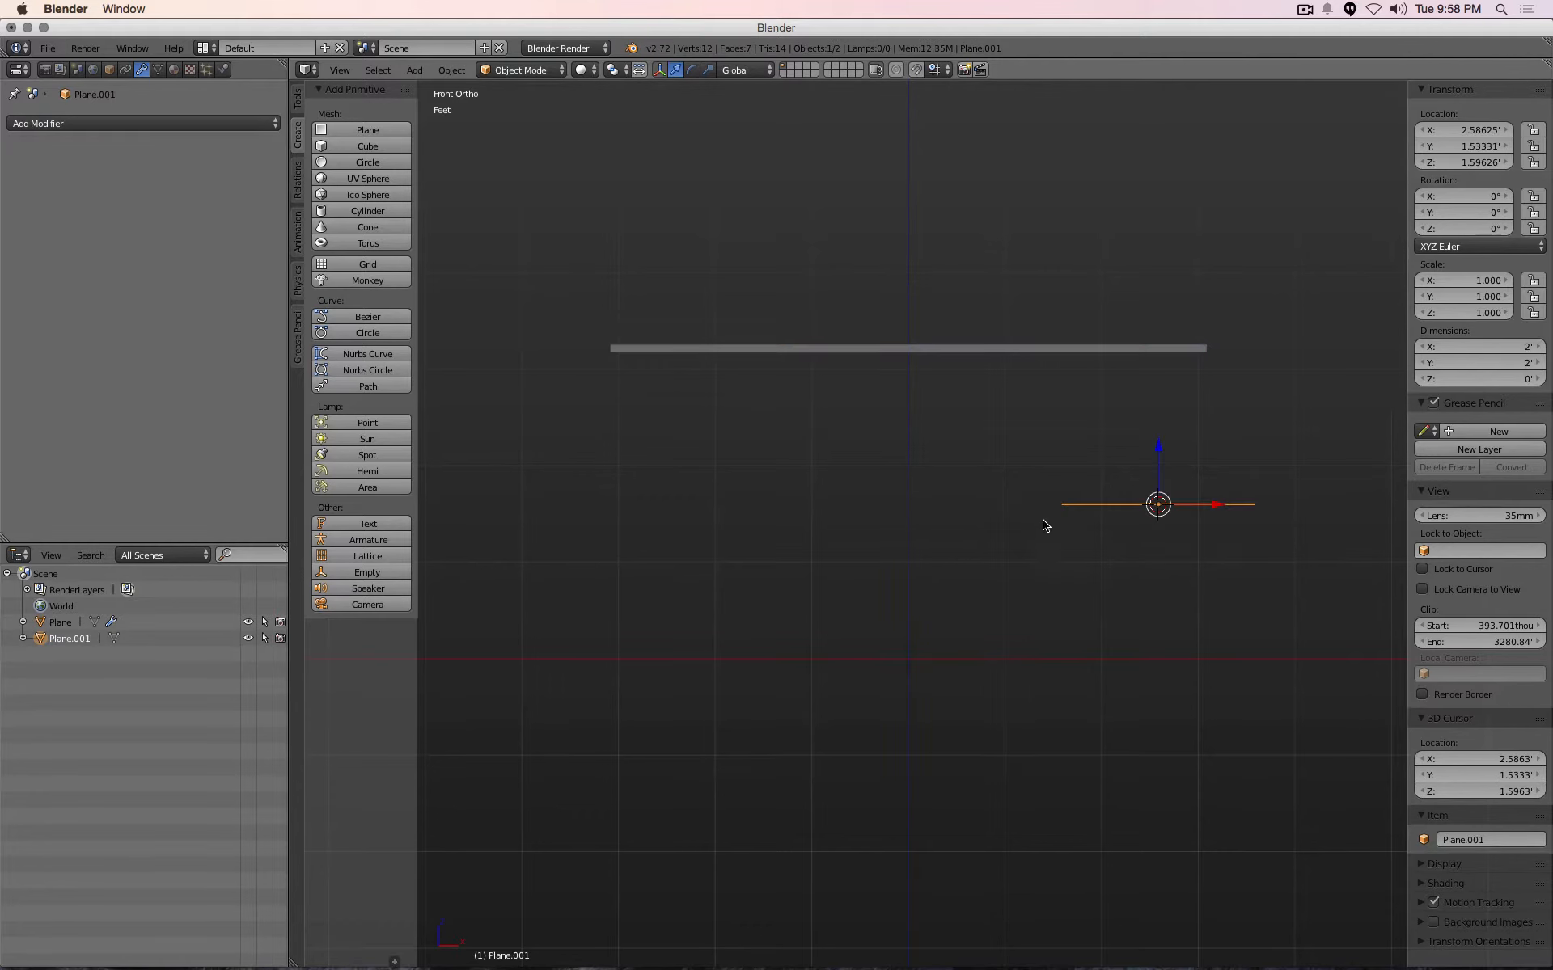
click(1475, 347)
text(")
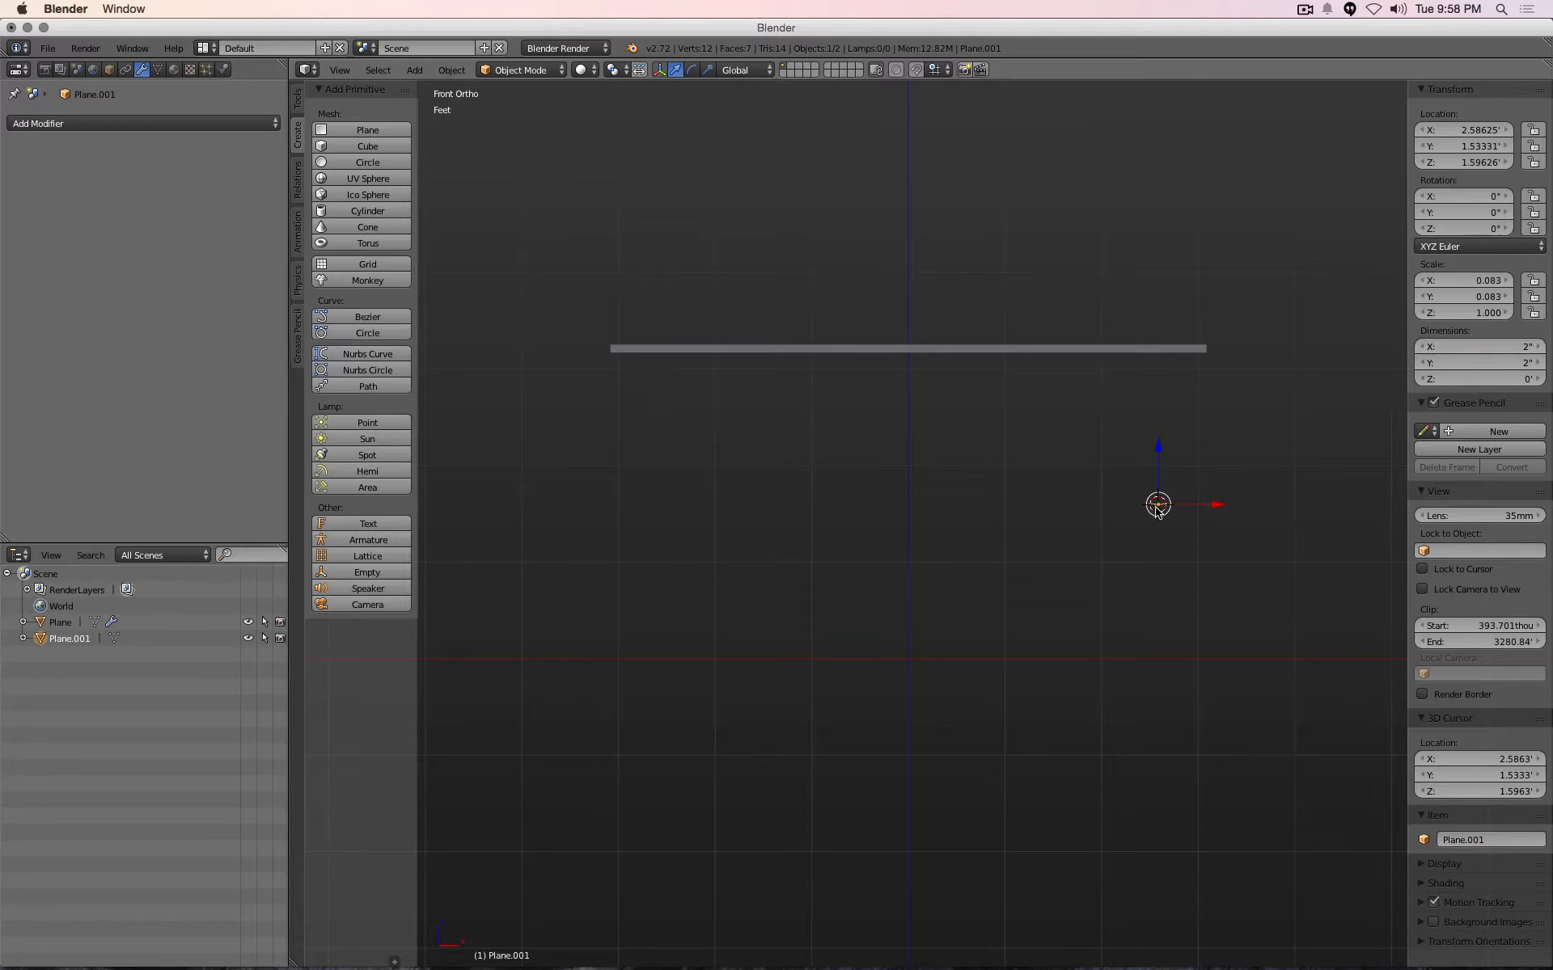
mouse_move(926, 642)
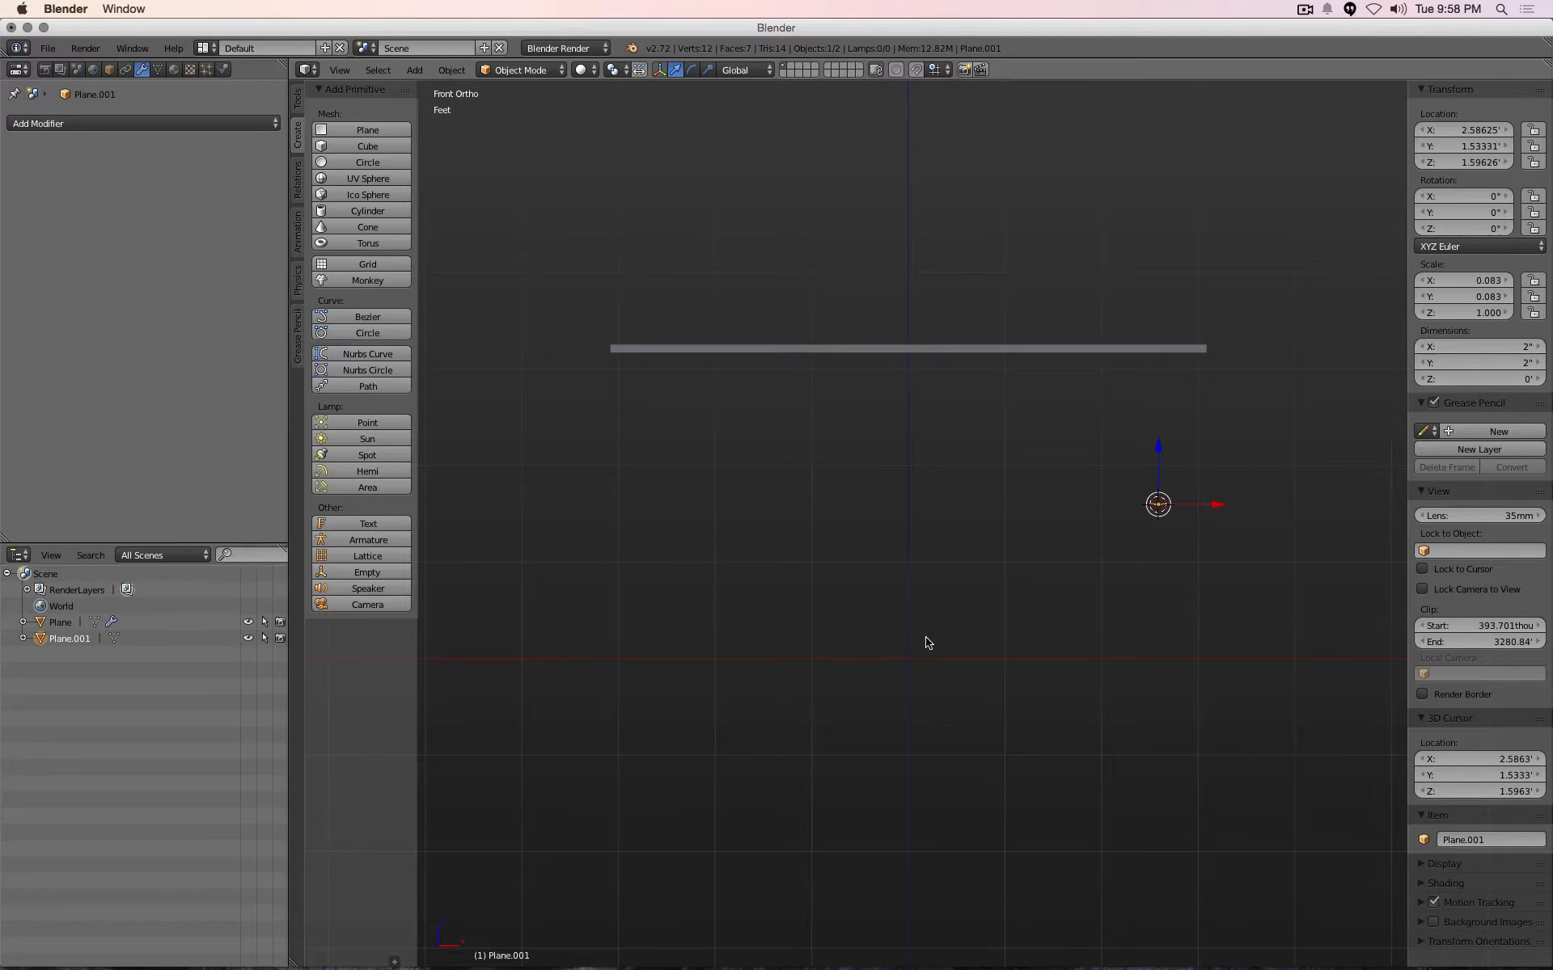
mouse_move(1159, 512)
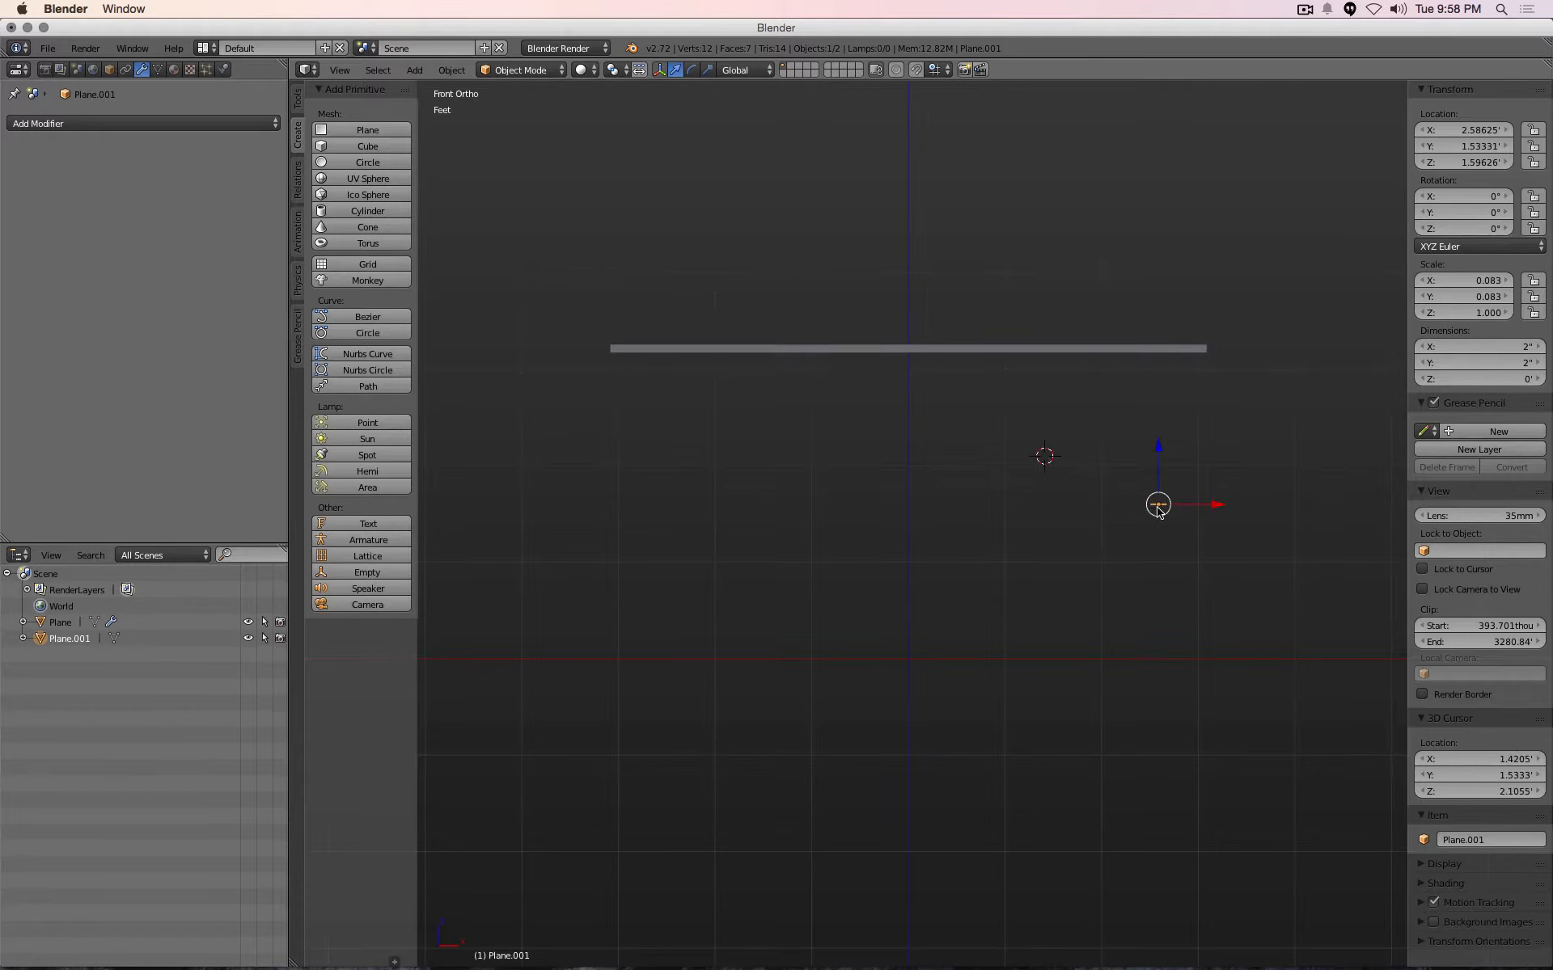
mouse_move(1141, 508)
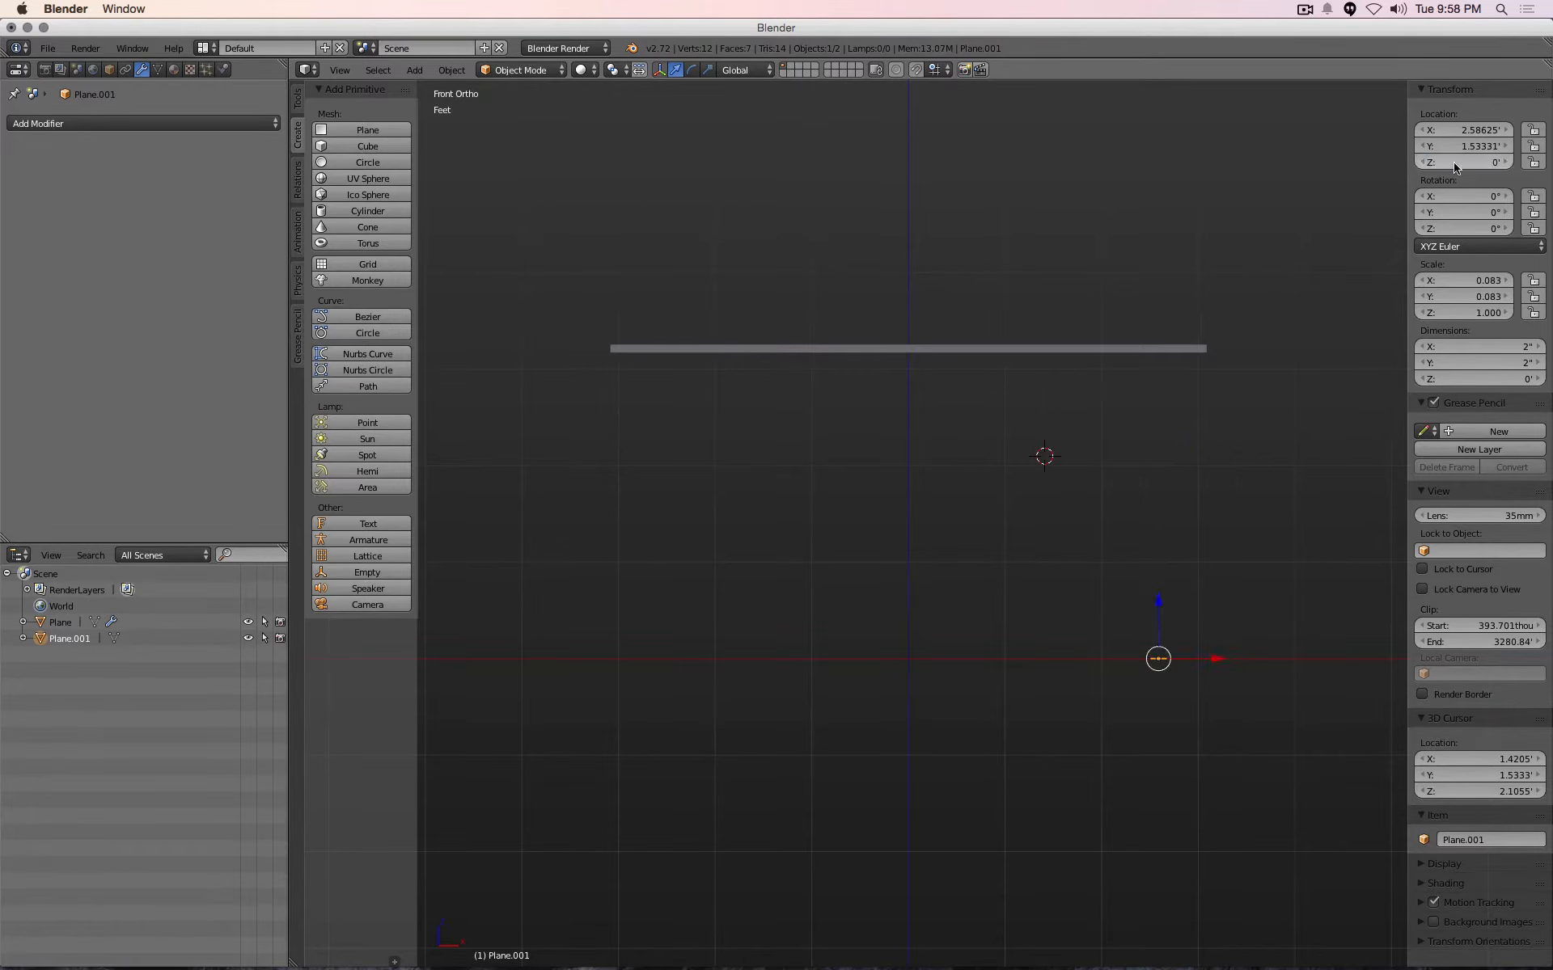
mouse_move(1164, 401)
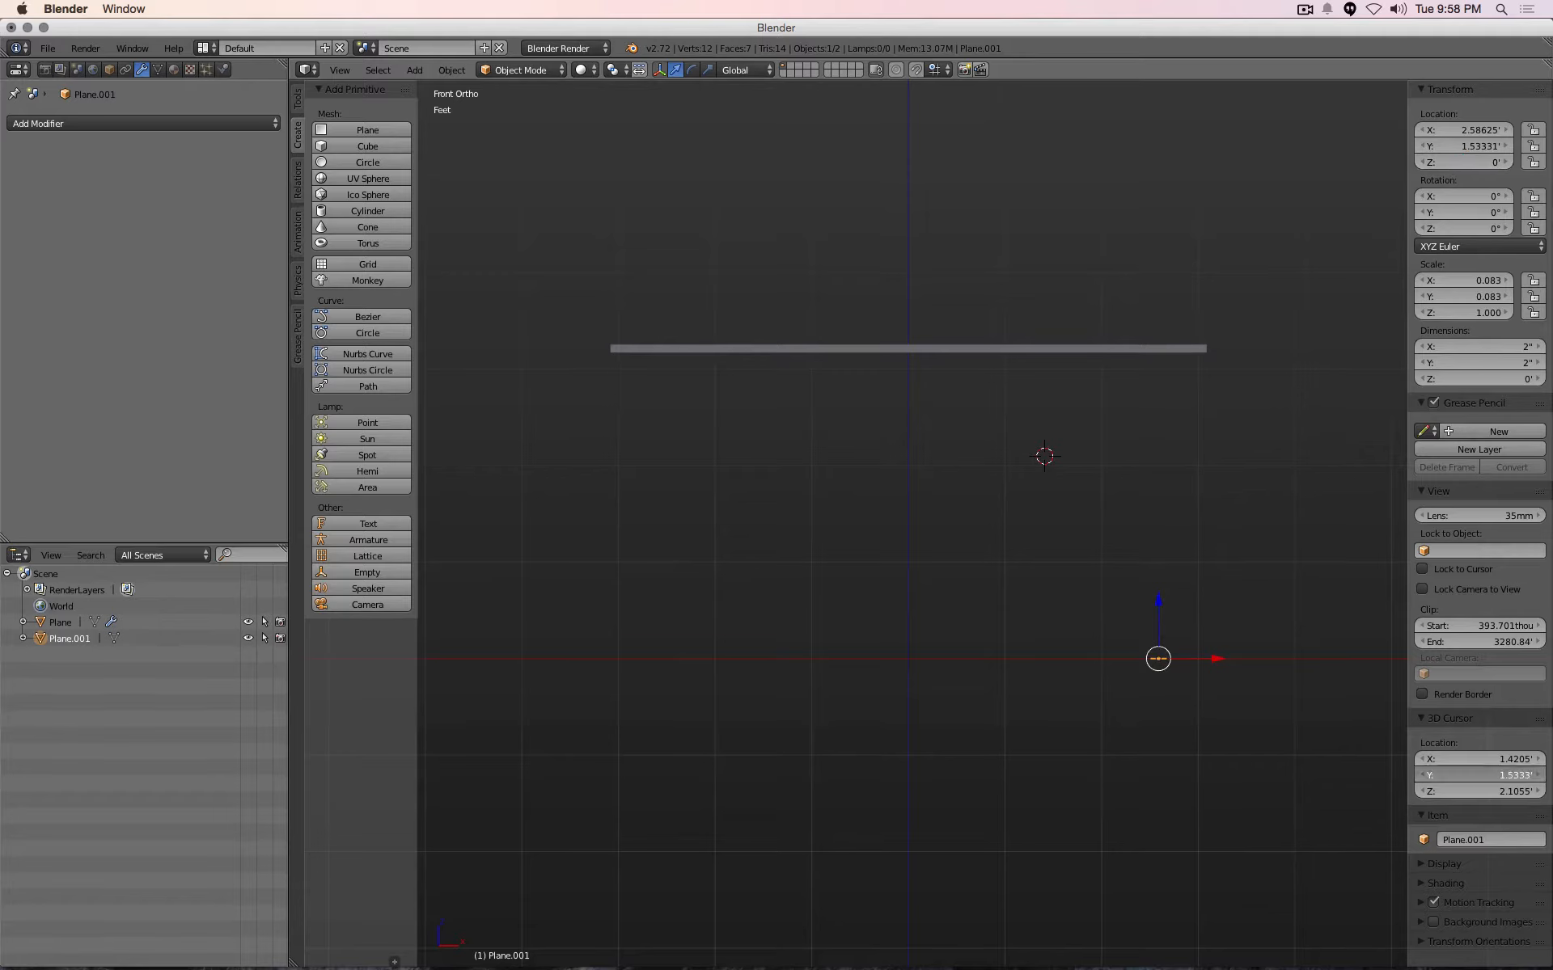
click(1470, 759)
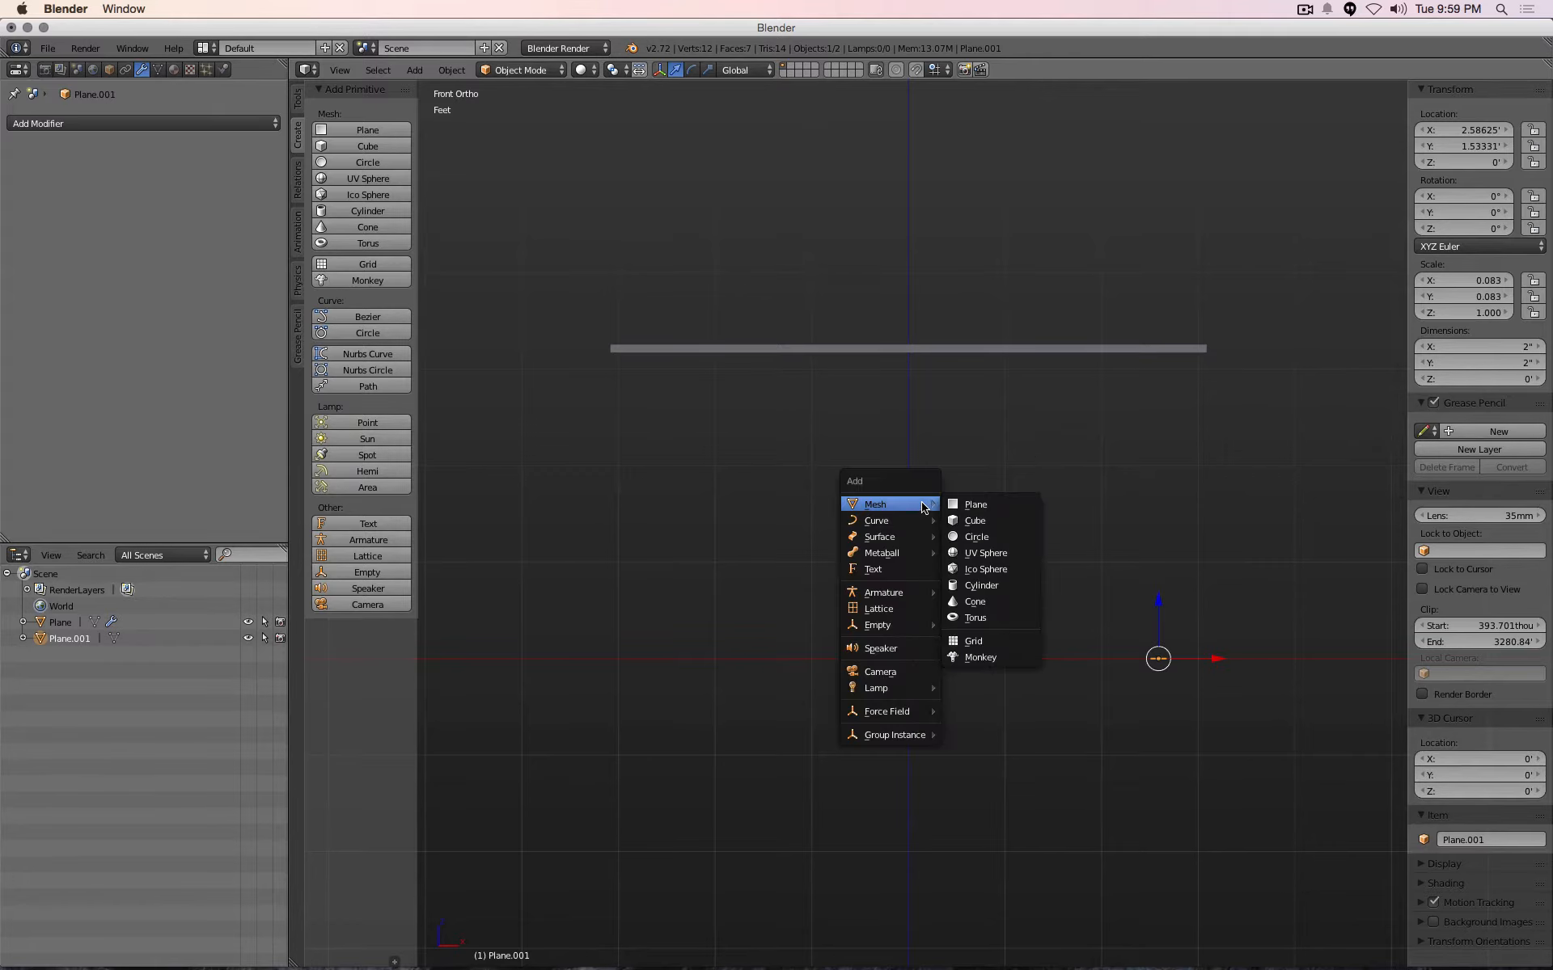
Dismiss the Add menu and select the tiny 2-inch square plane under the tabletop corner
click(976, 504)
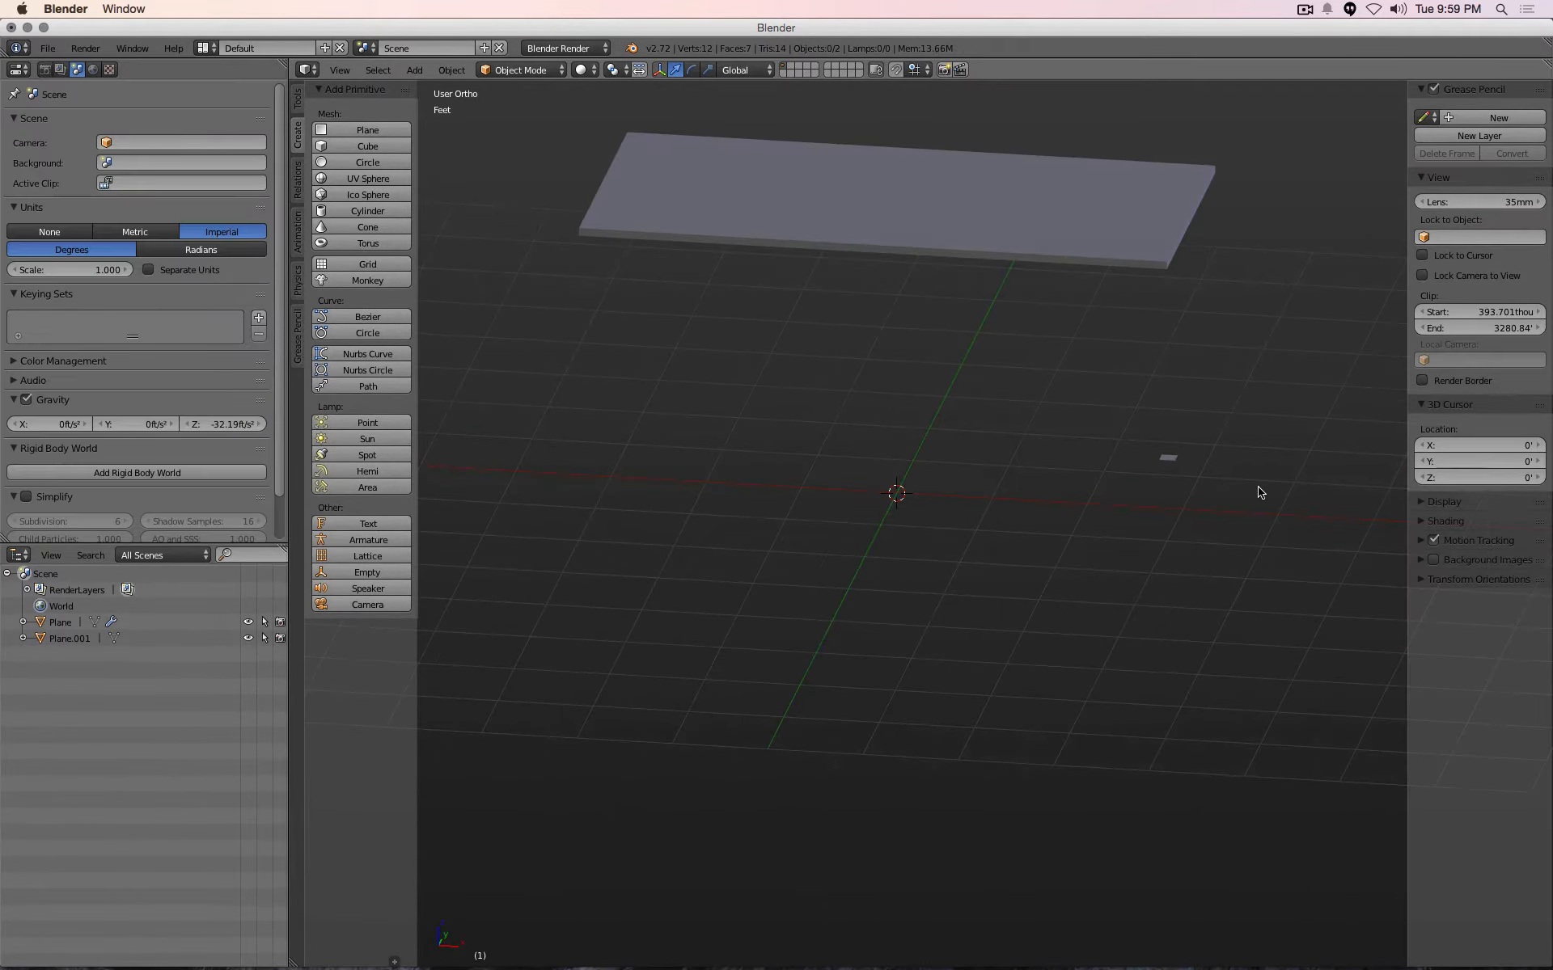
mouse_move(1252, 486)
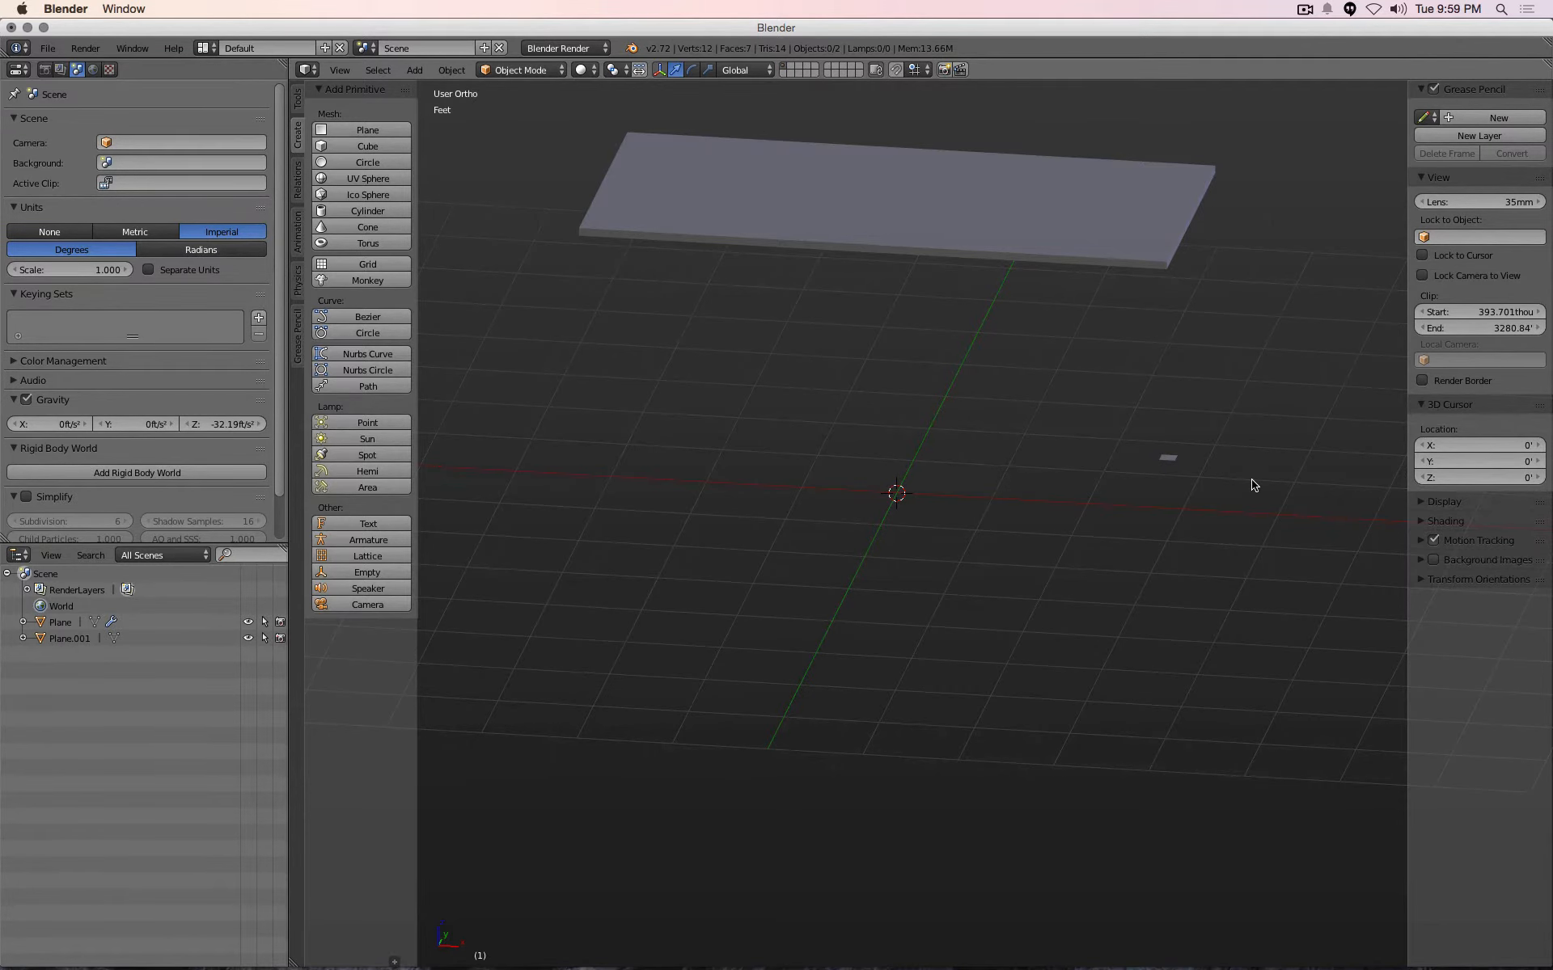
mouse_move(1169, 466)
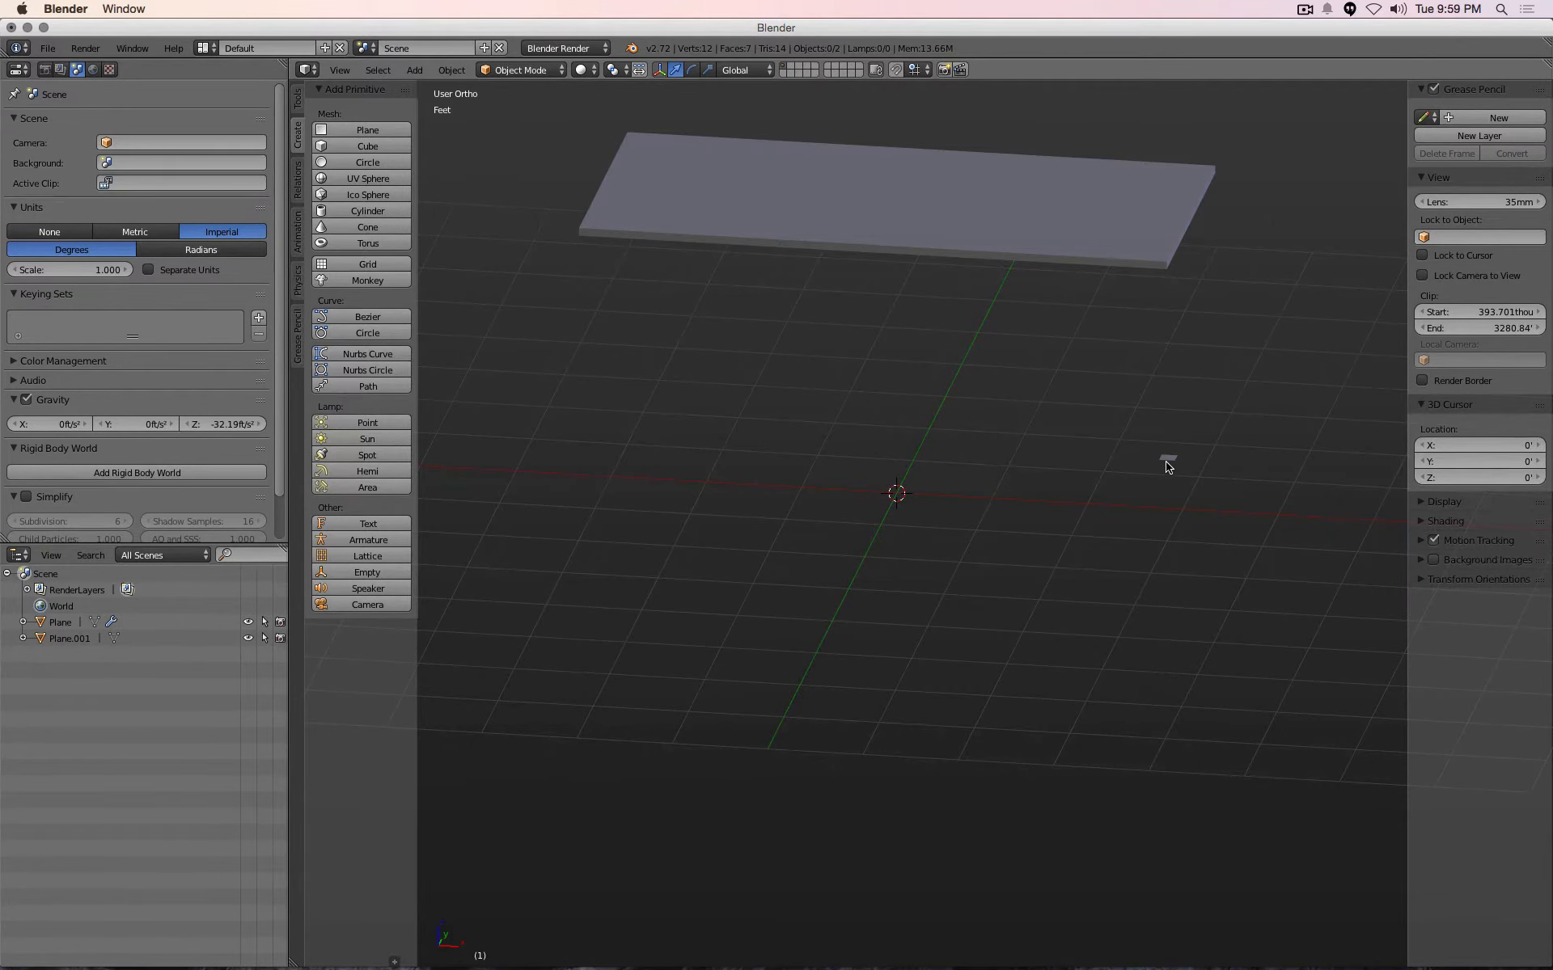
click(1169, 458)
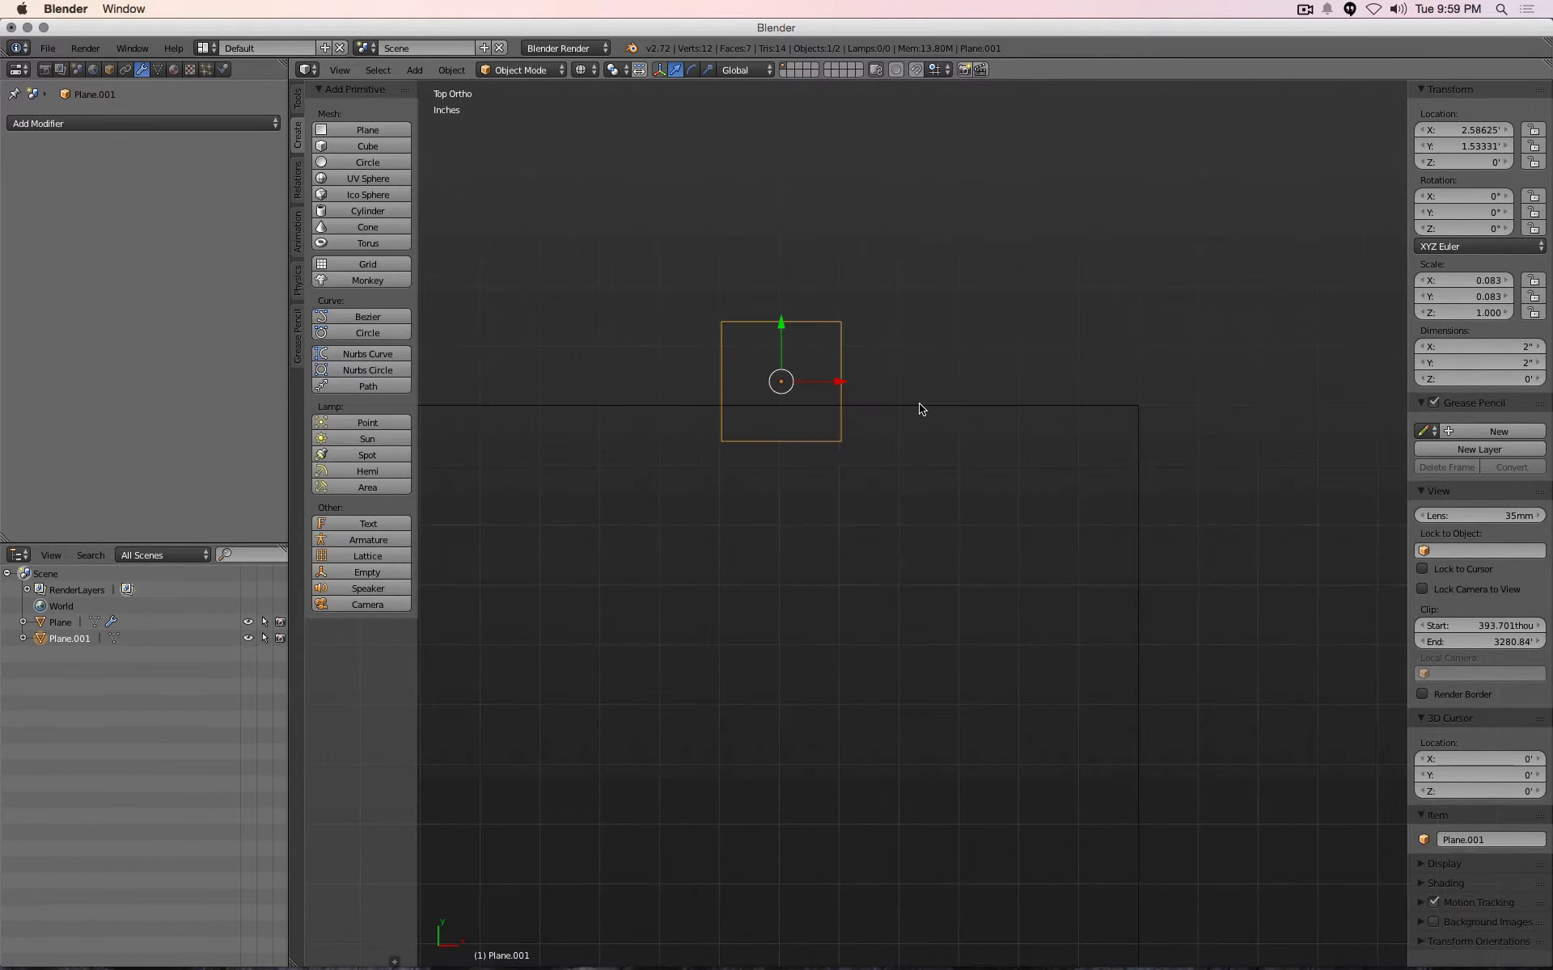
mouse_move(812, 353)
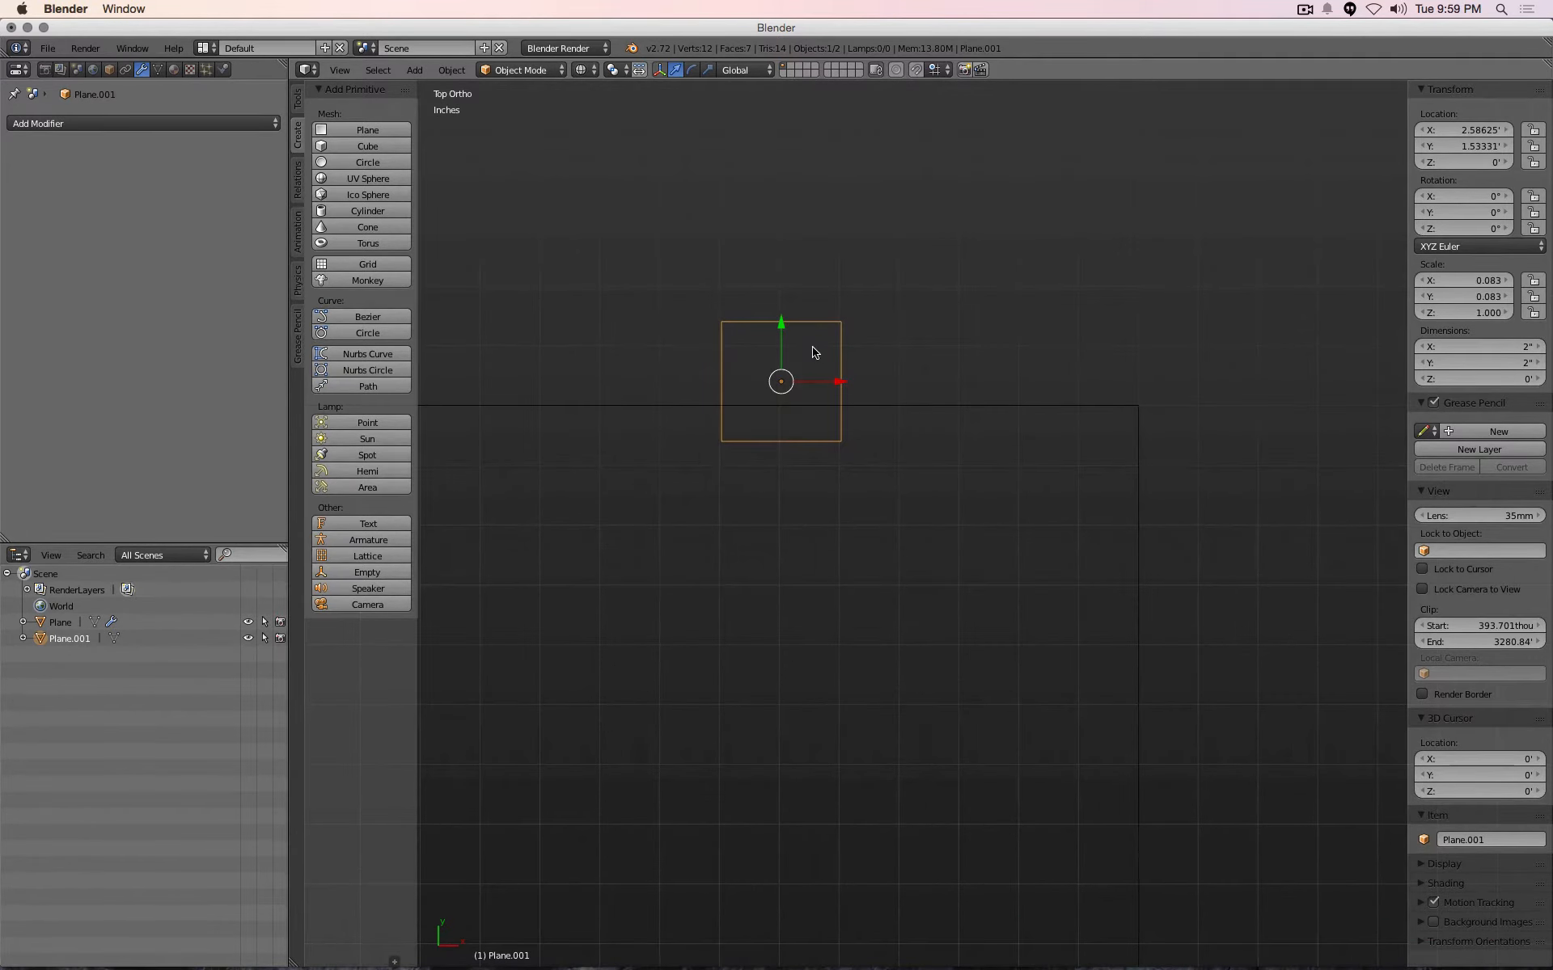
mouse_move(1135, 453)
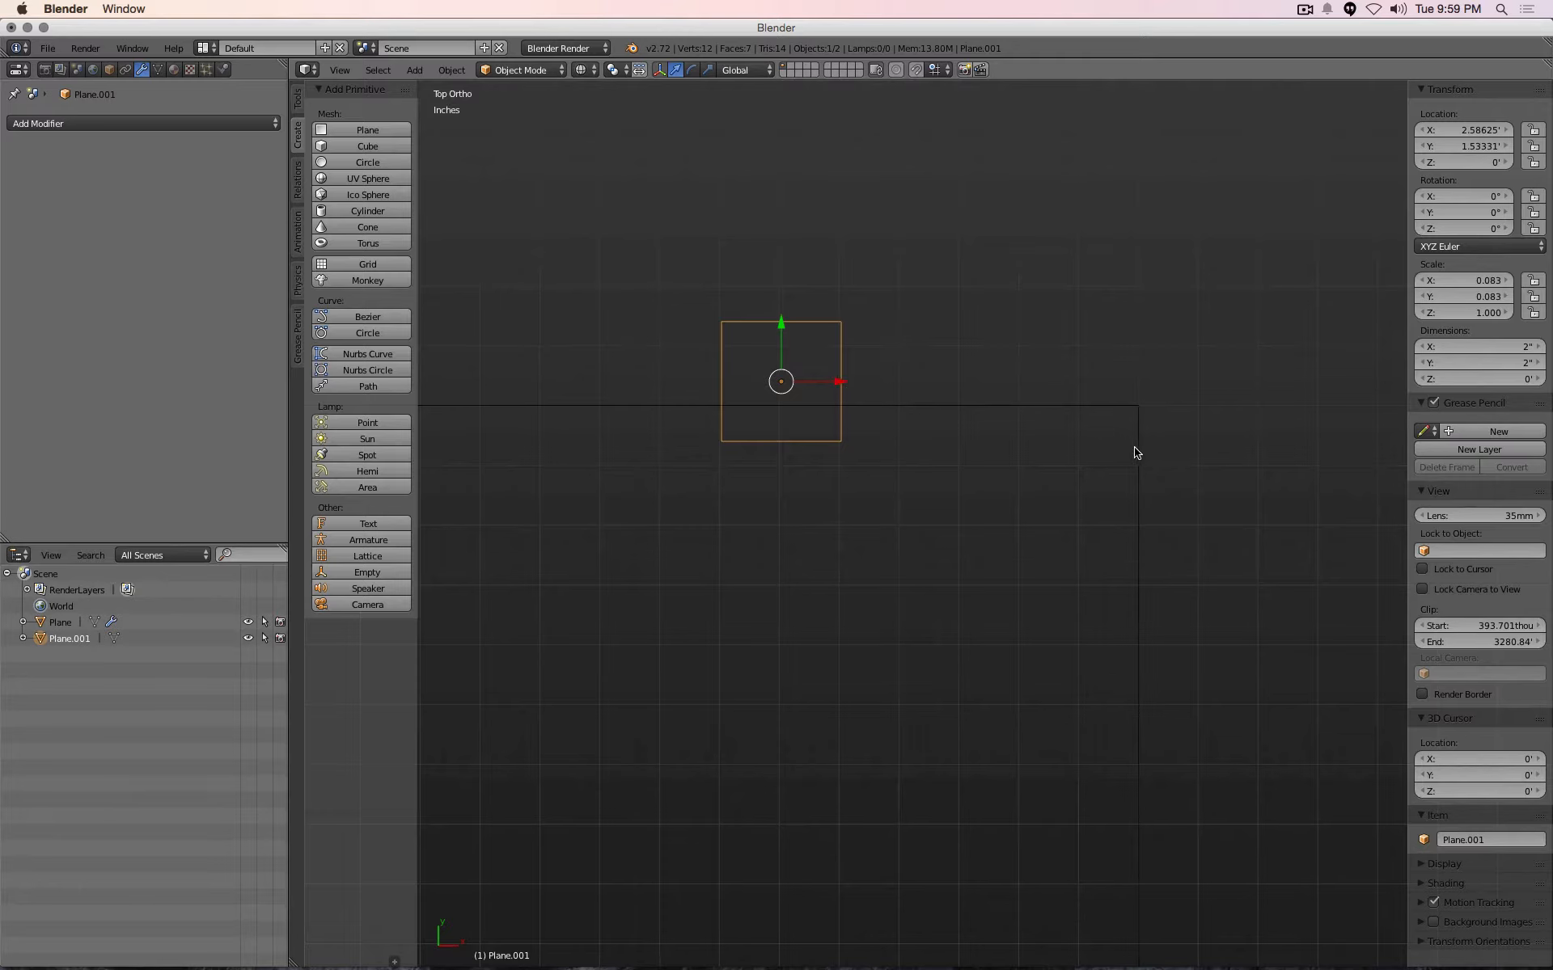
mouse_move(1141, 429)
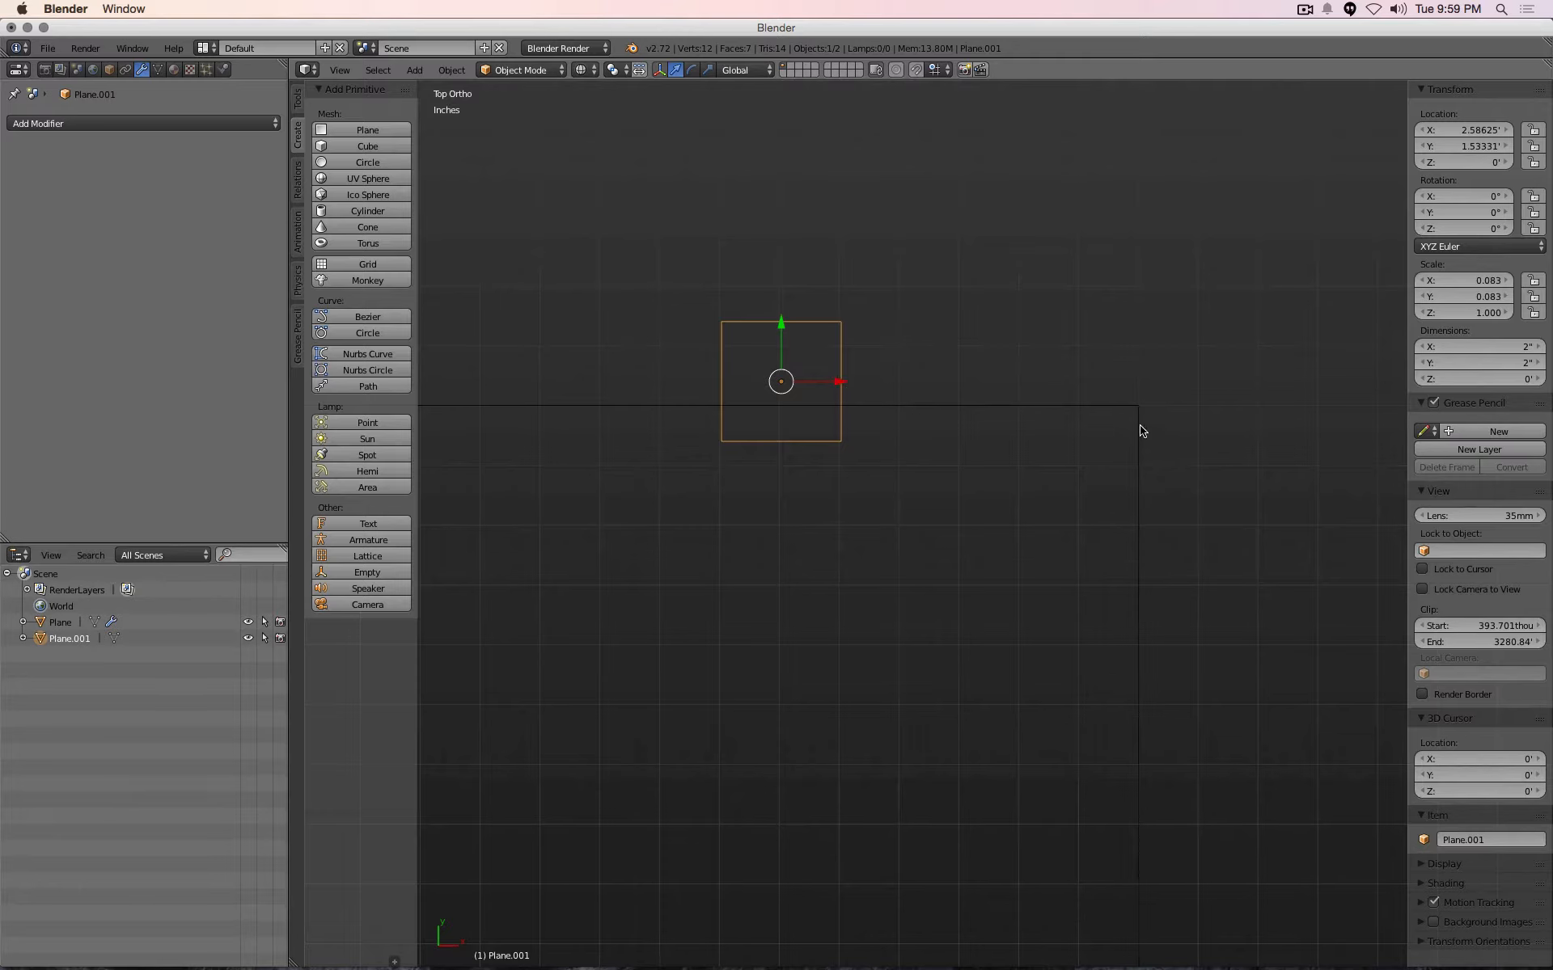
mouse_move(798, 362)
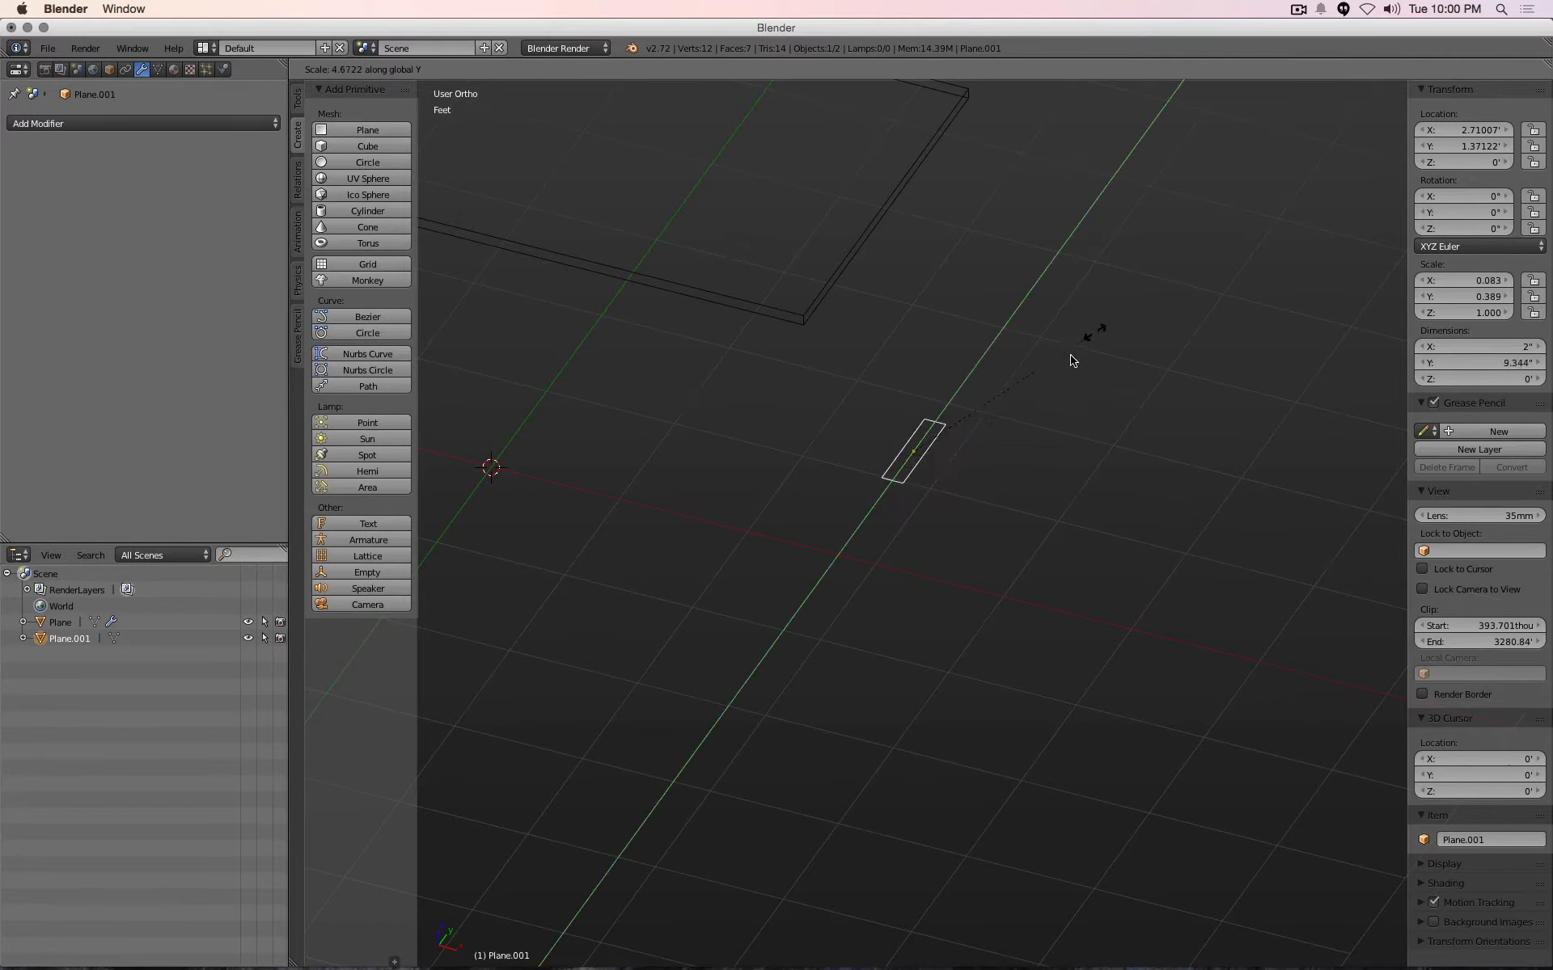
Move the small plane to about 2.71 by 1.37 ft near the tabletop corner, keeping it 2 inches square
click(912, 451)
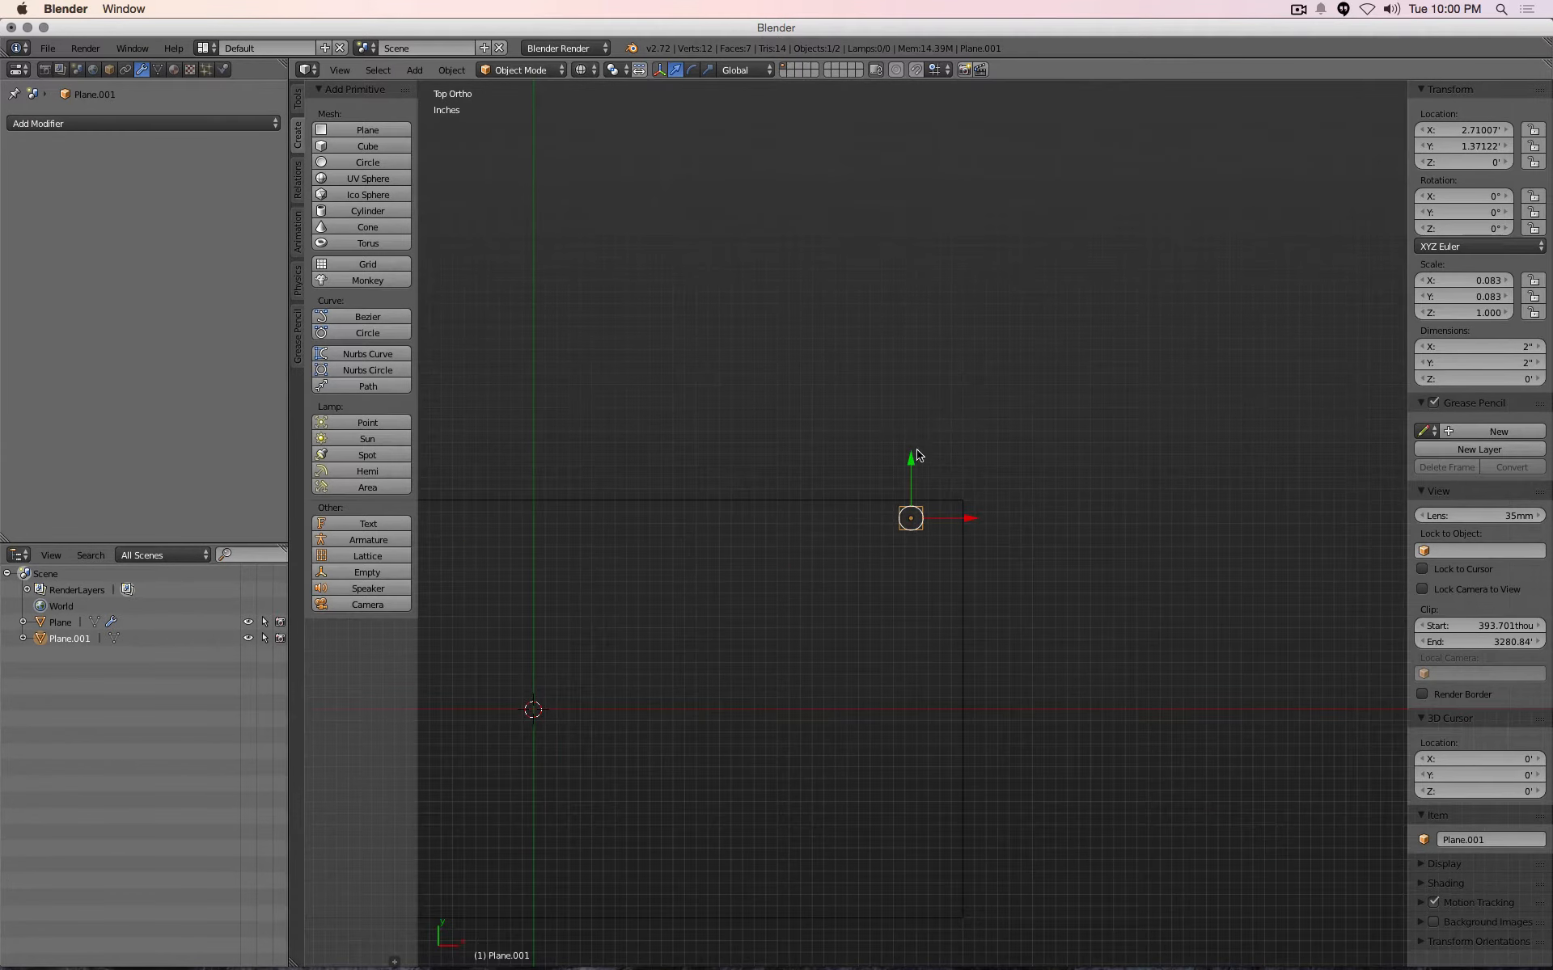
mouse_move(913, 472)
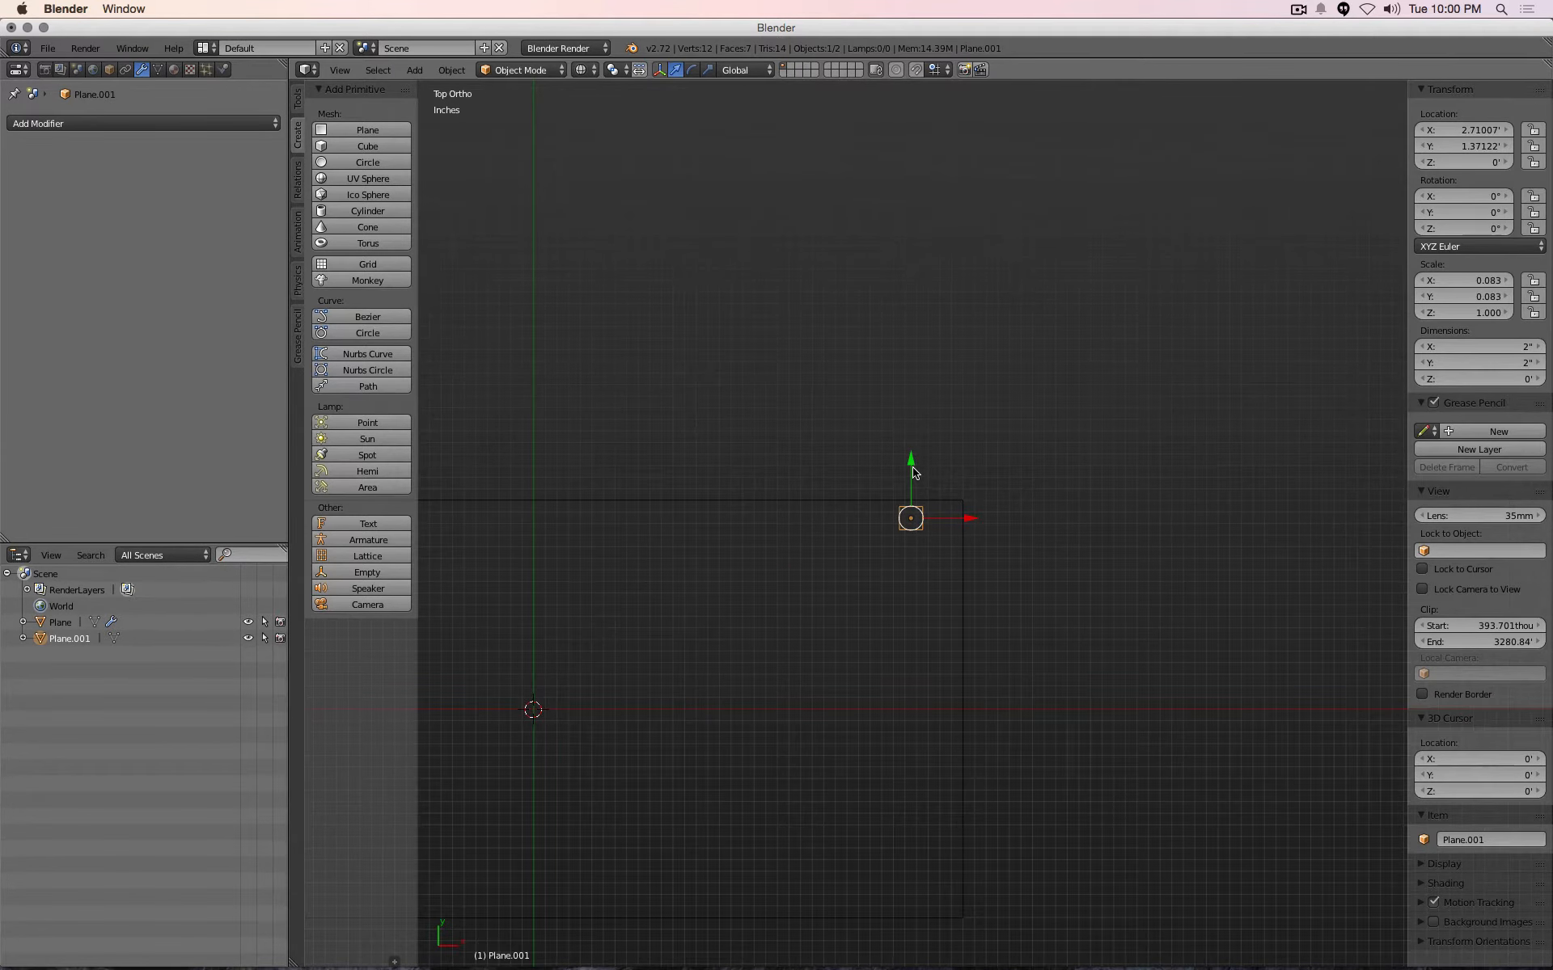
mouse_move(912, 467)
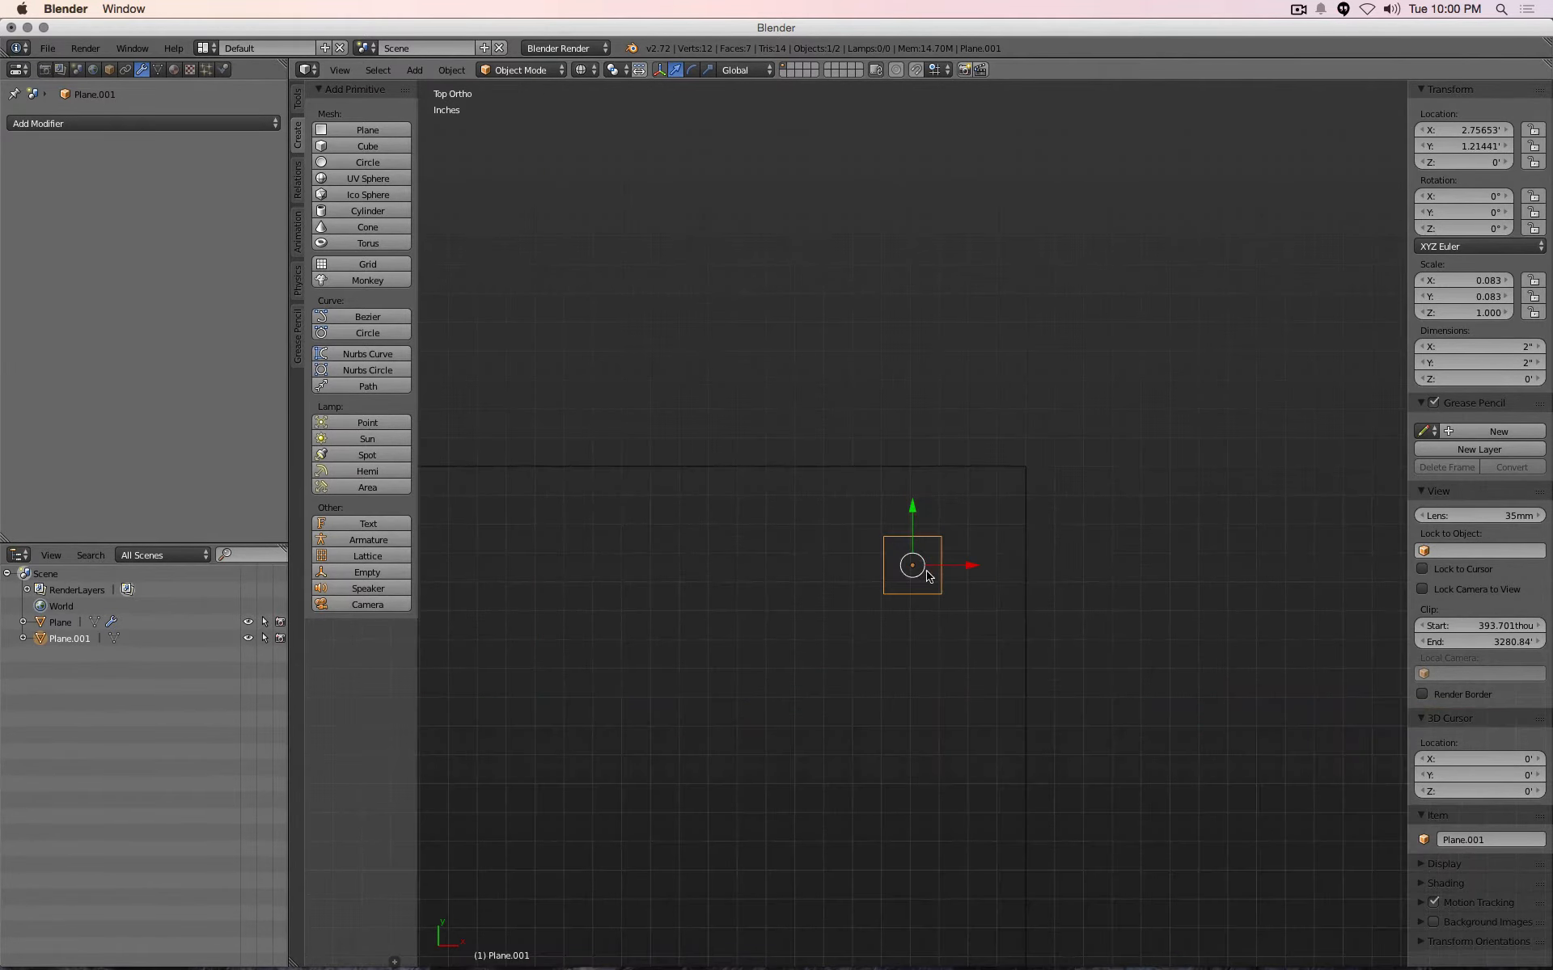
mouse_move(932, 542)
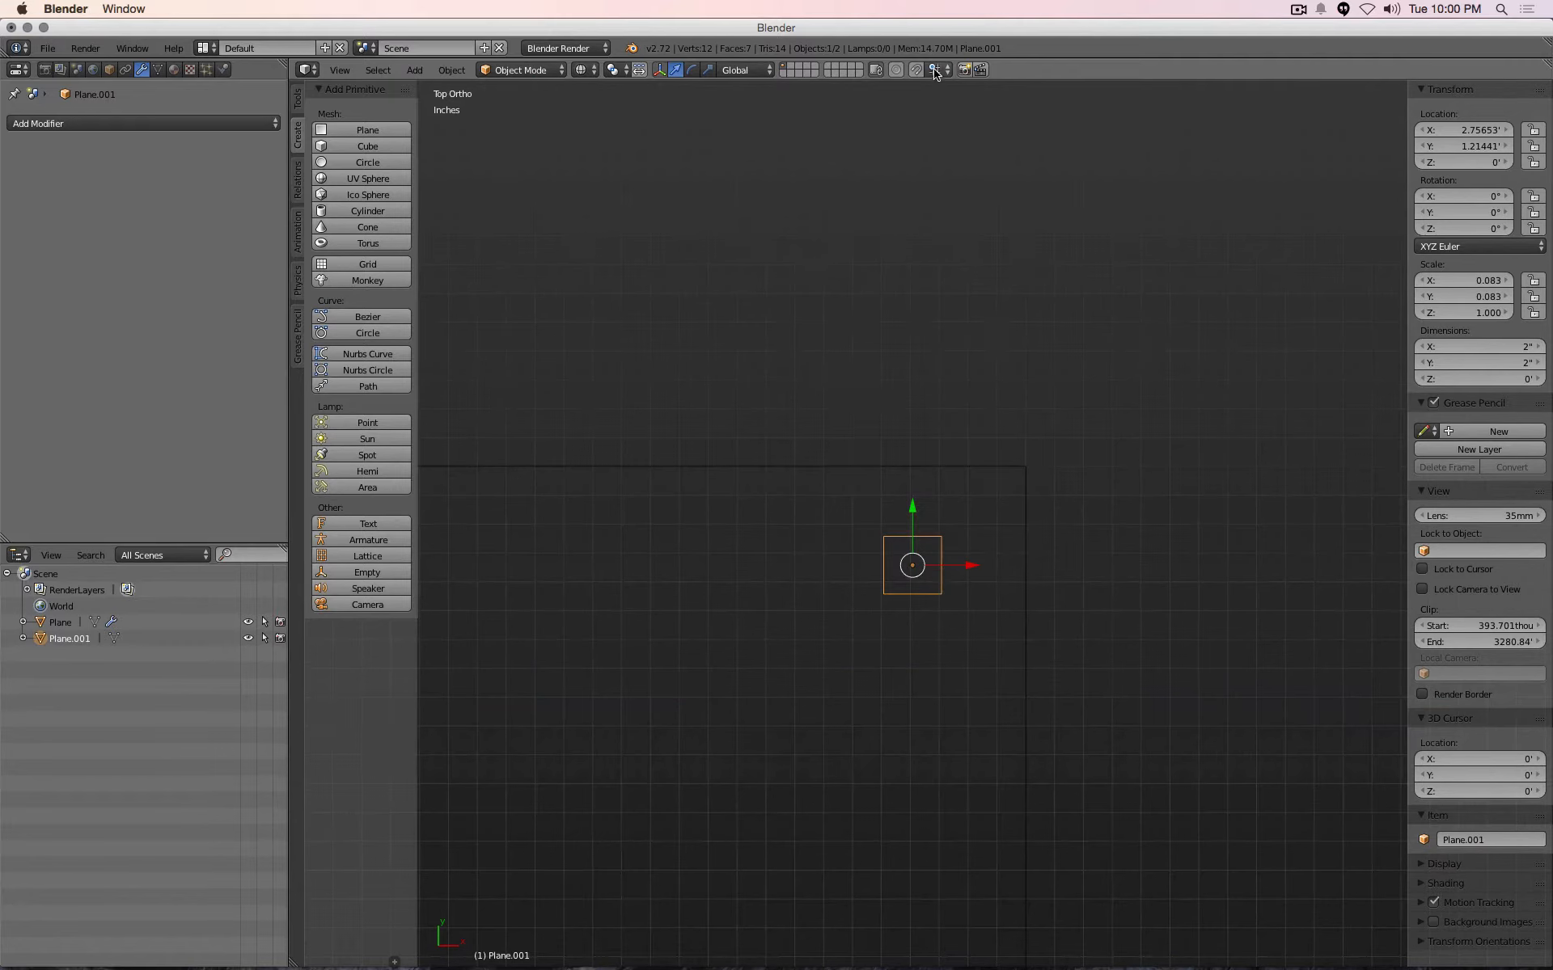
Open the Snap Element list in the 3D view header to choose Vertex snapping
click(932, 69)
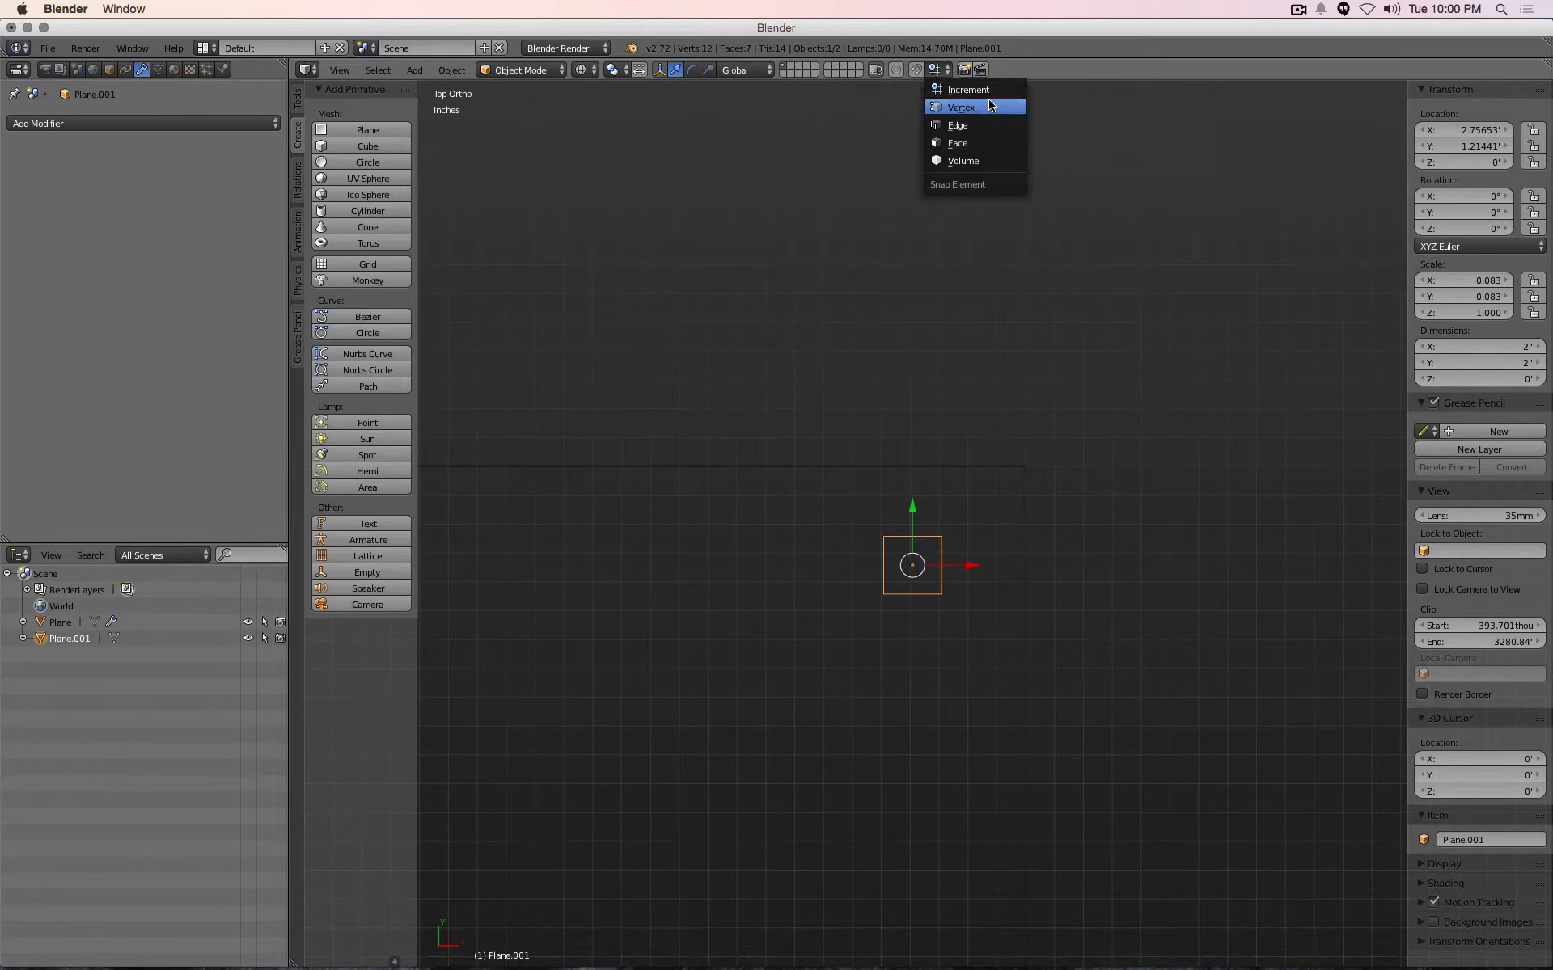
mouse_move(970, 89)
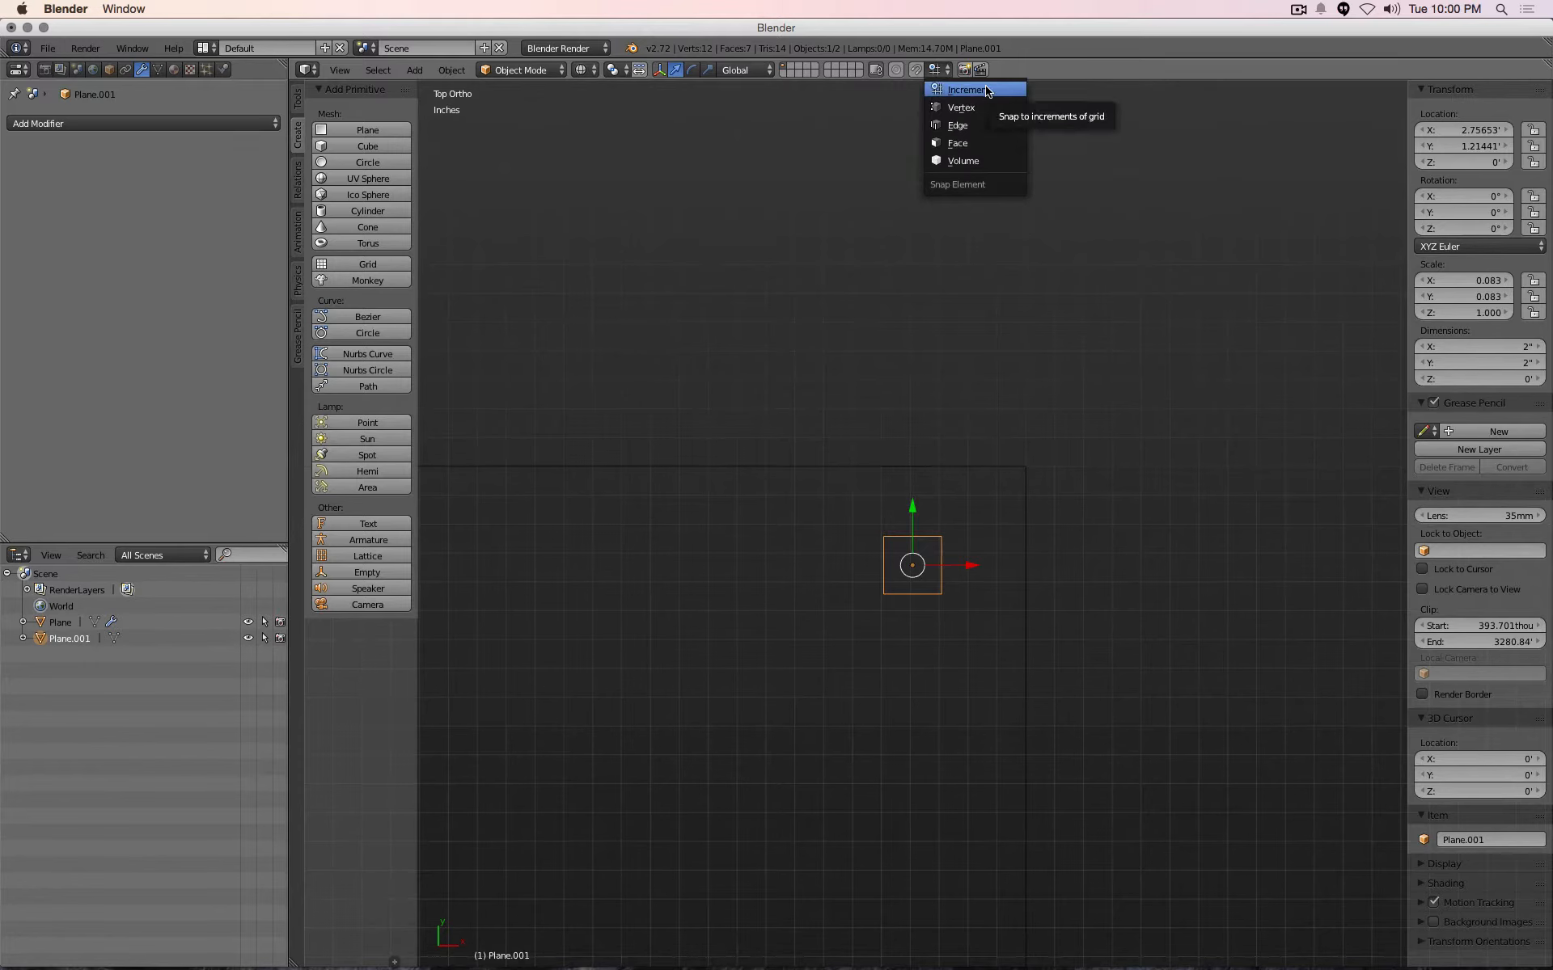
mouse_move(961, 107)
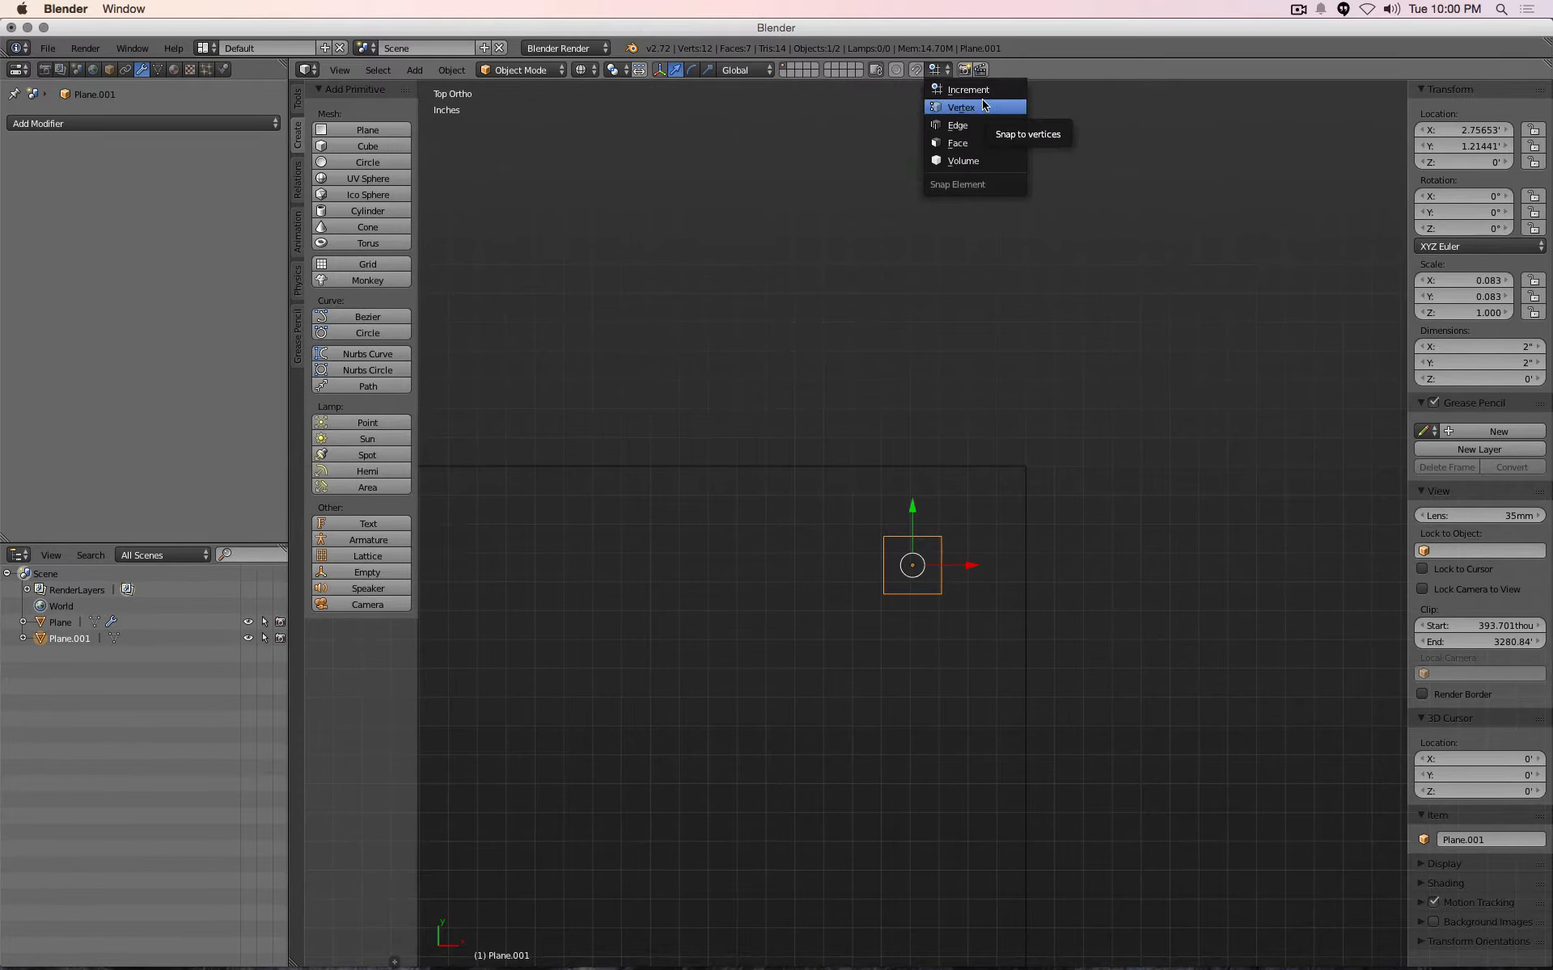
mouse_move(958, 124)
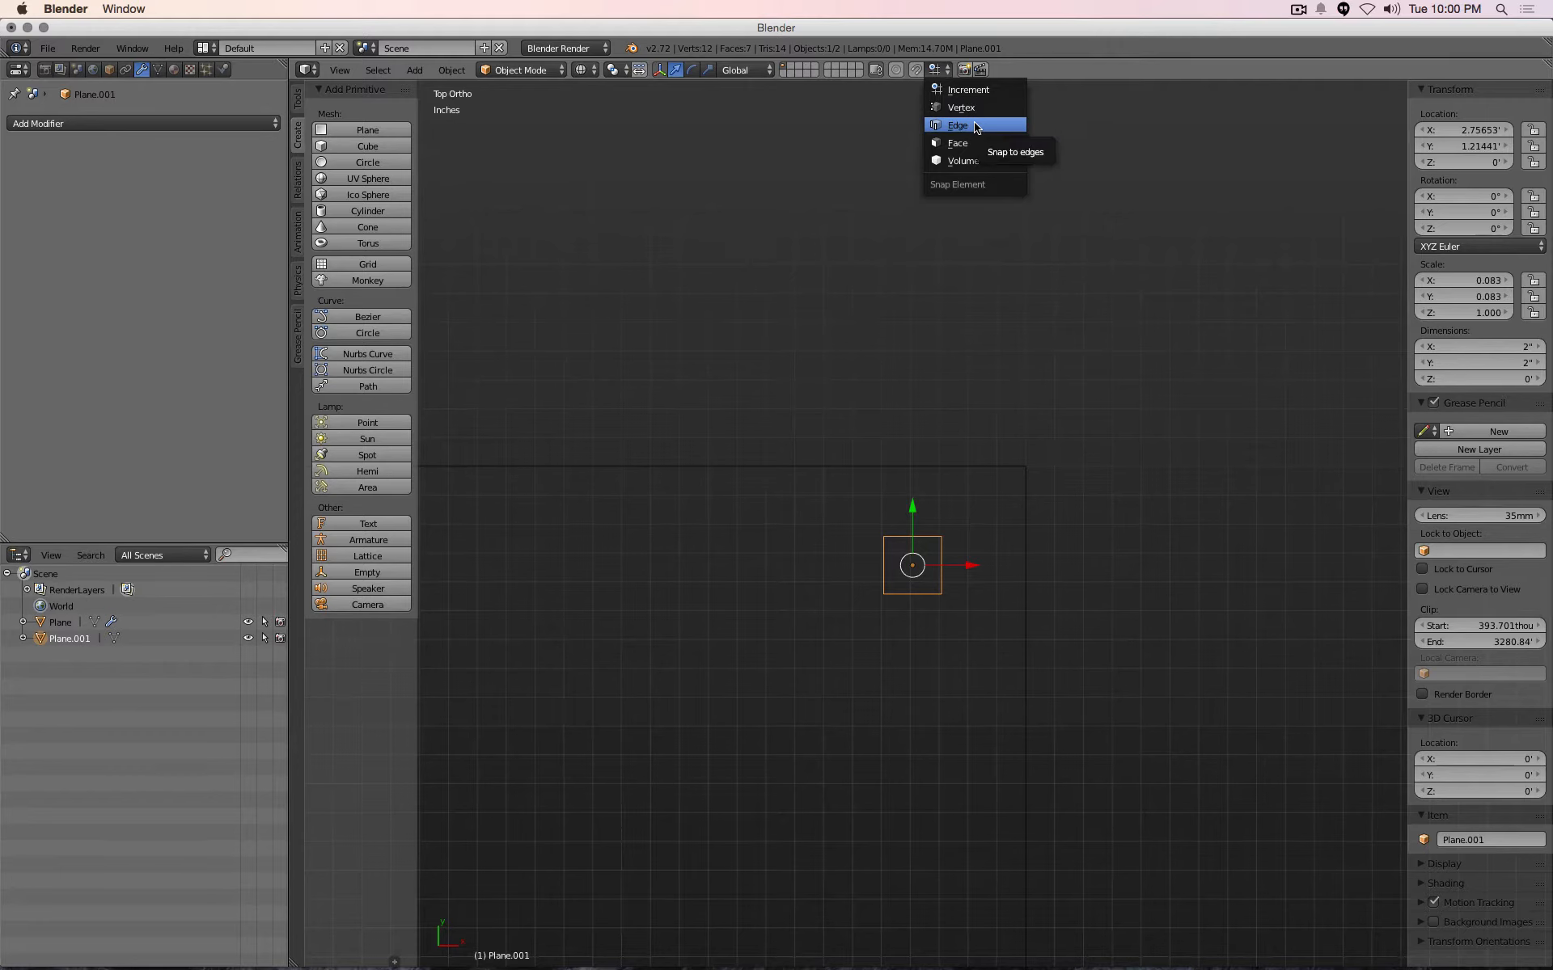
mouse_move(974, 124)
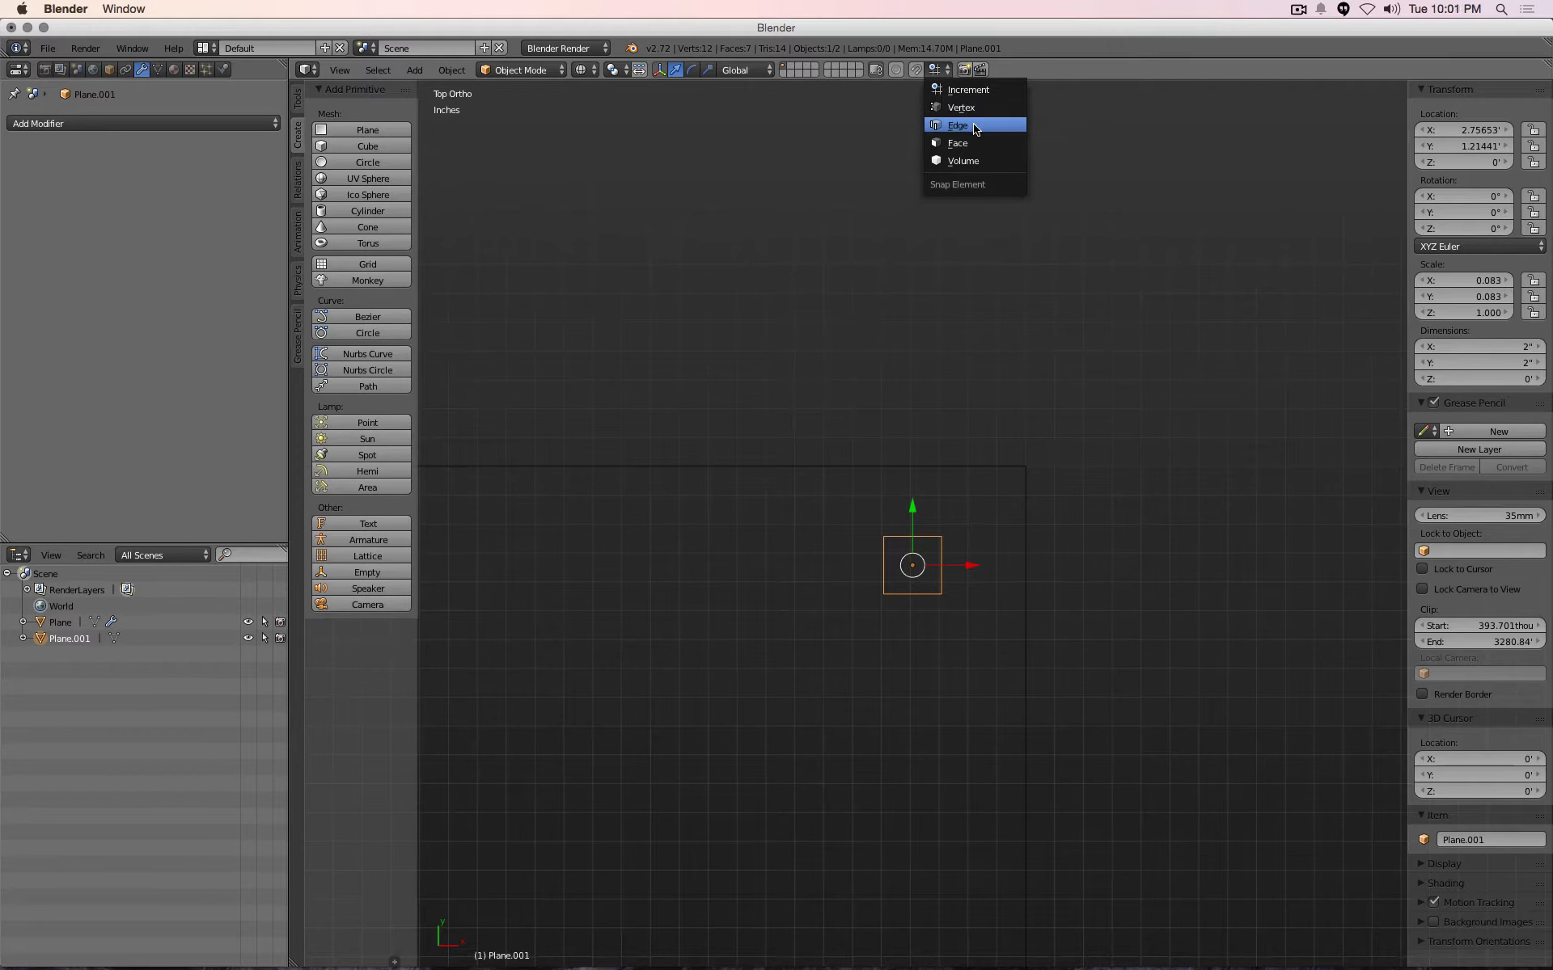
mouse_move(974, 125)
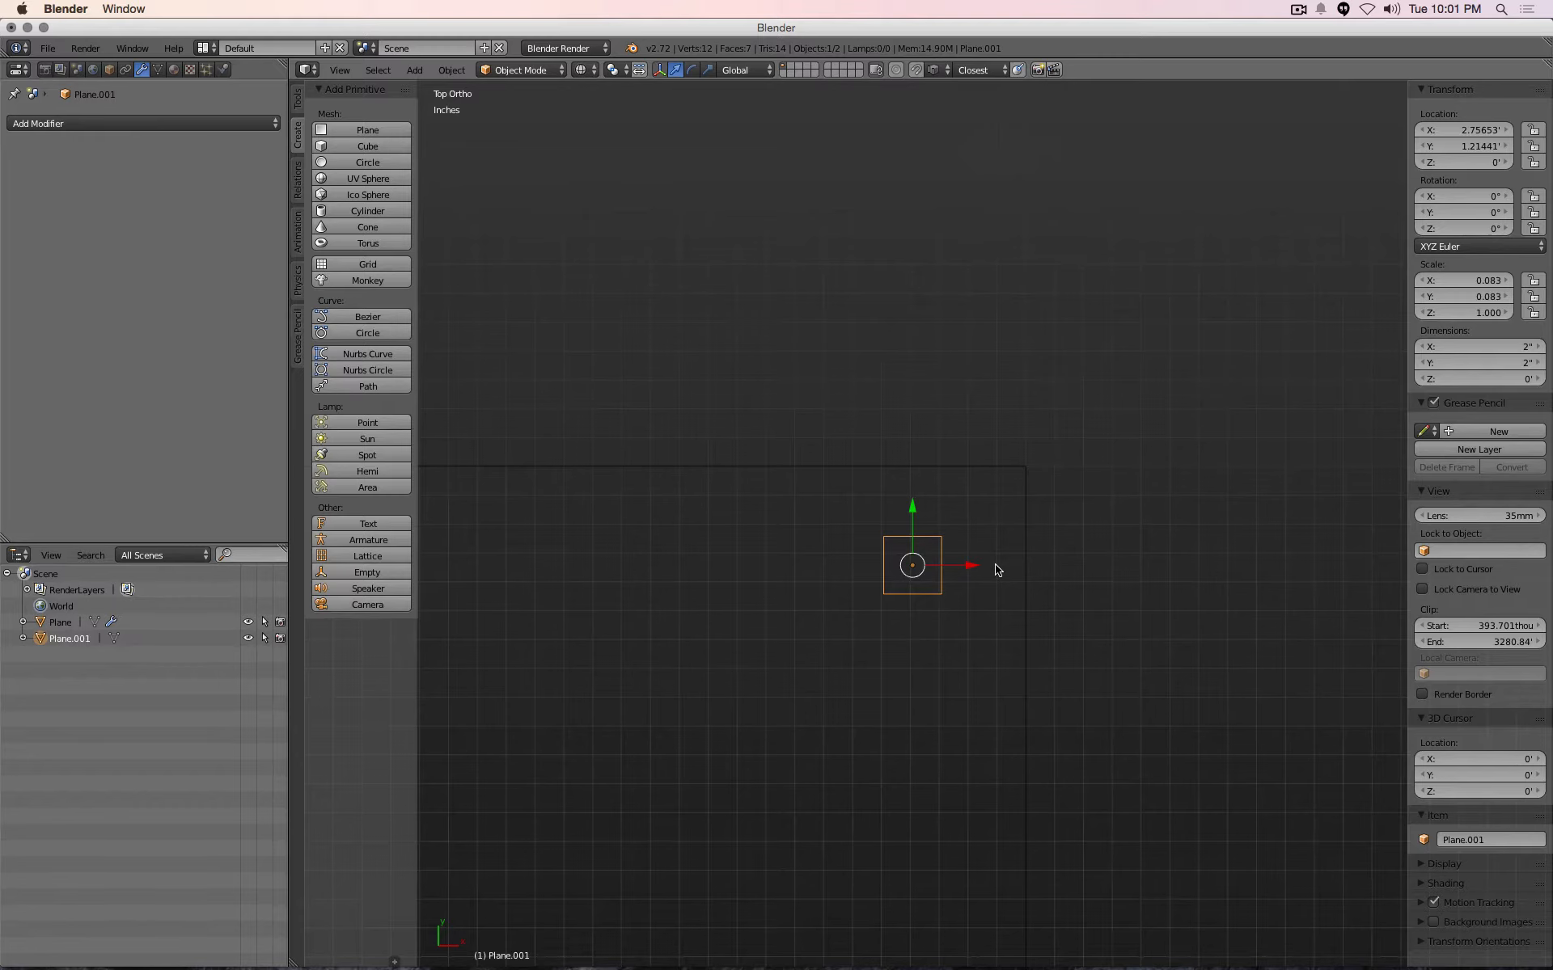
mouse_move(974, 569)
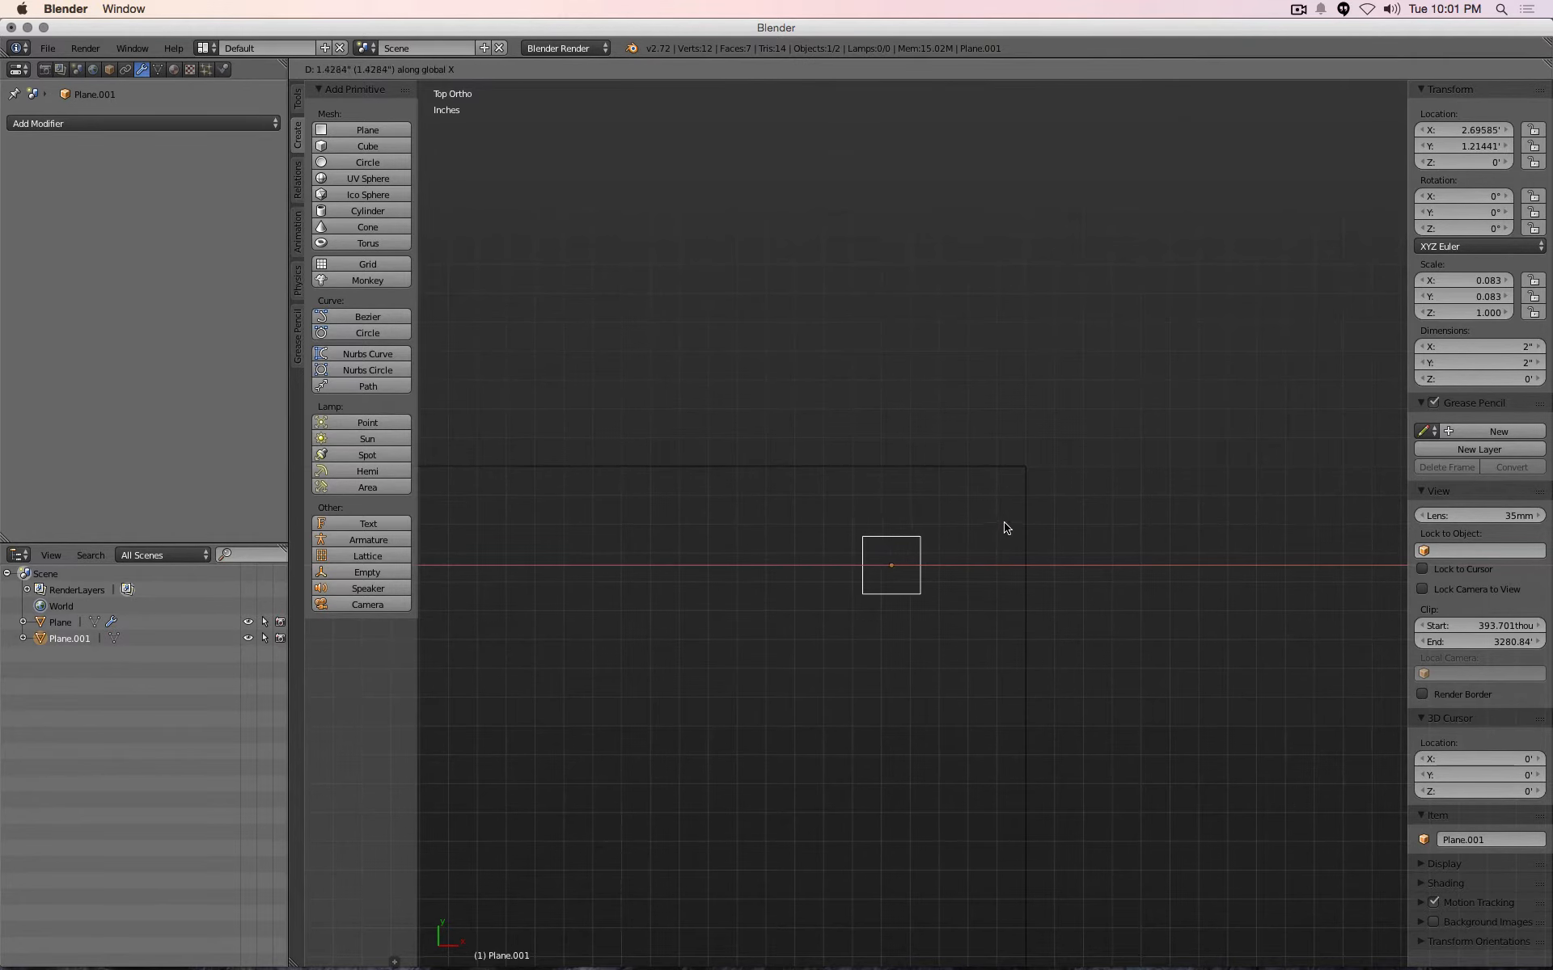
mouse_move(1027, 500)
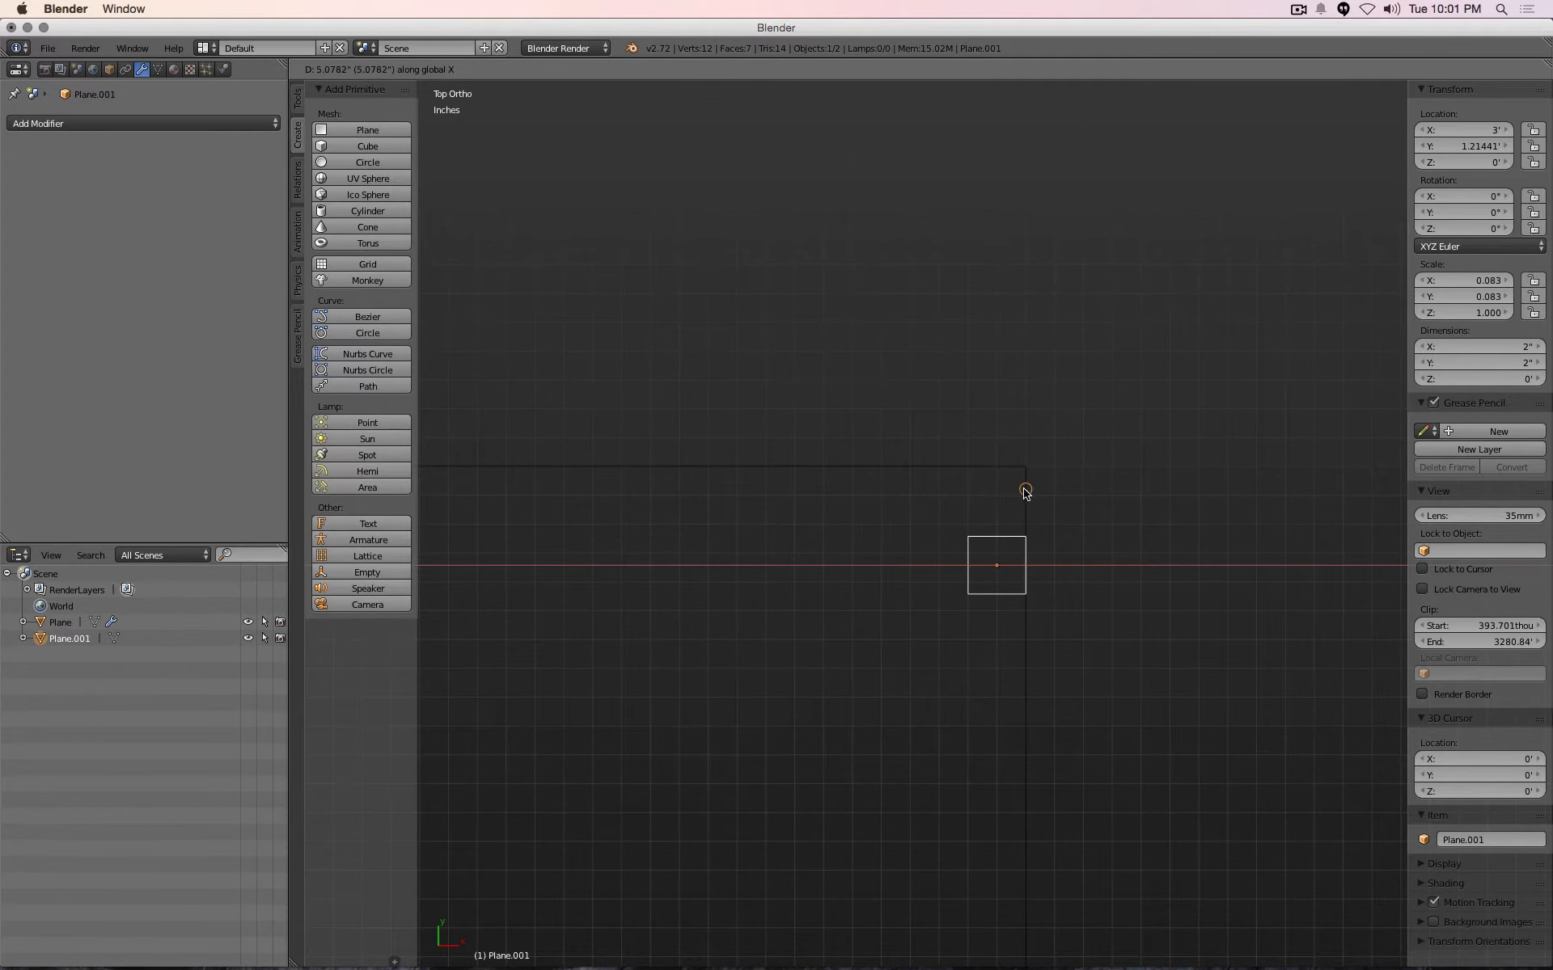
mouse_move(1026, 497)
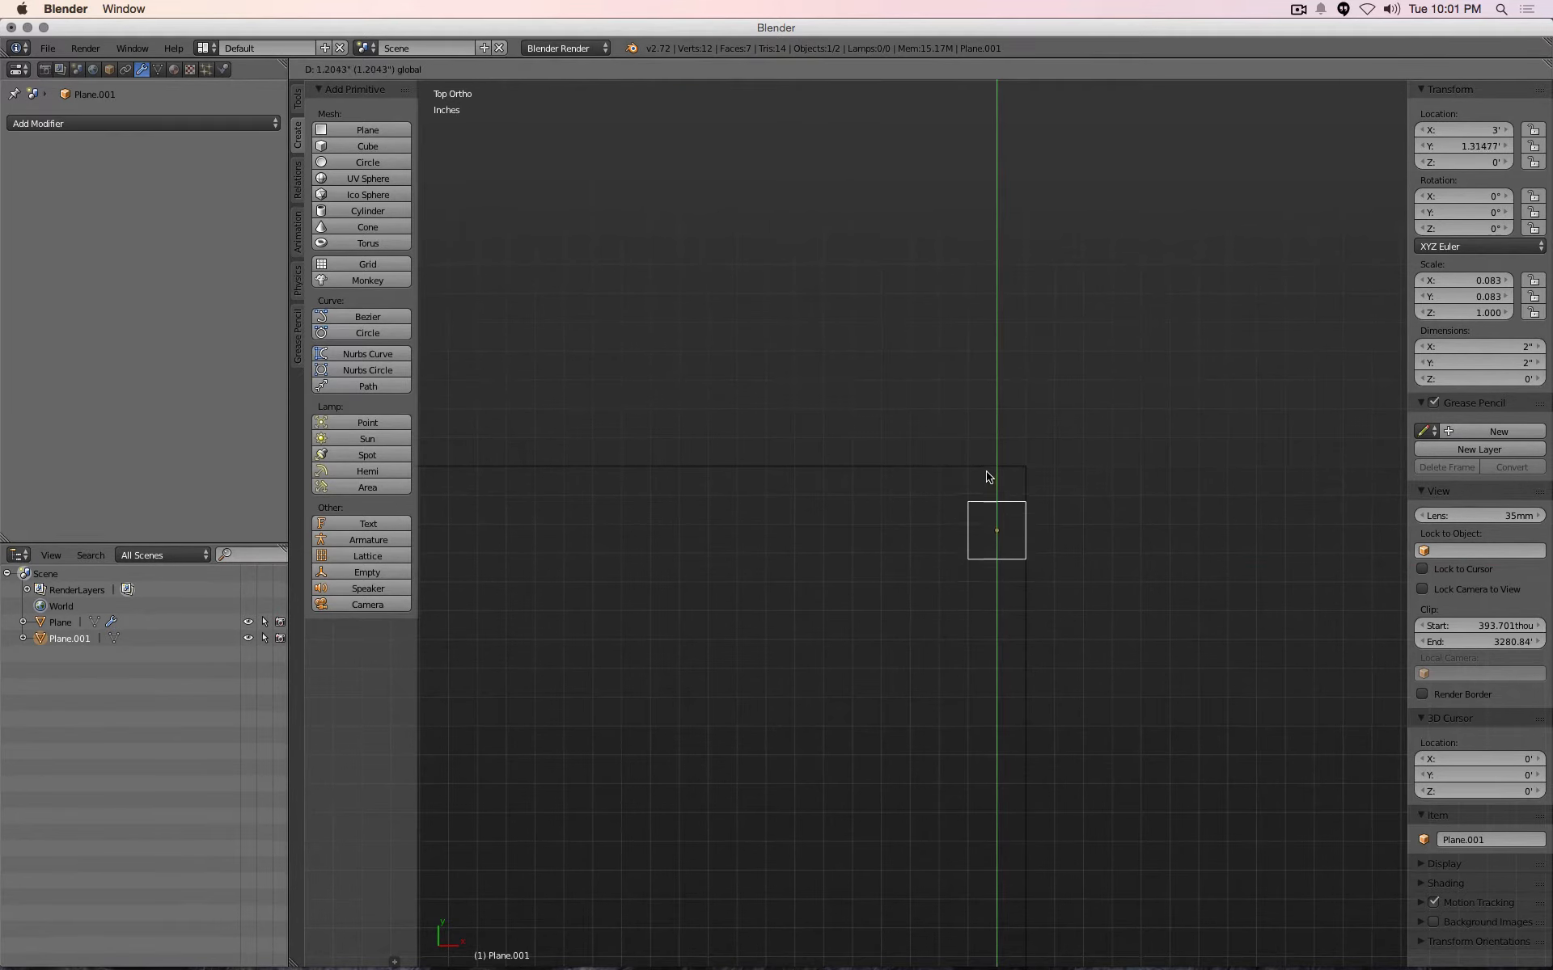
mouse_move(984, 473)
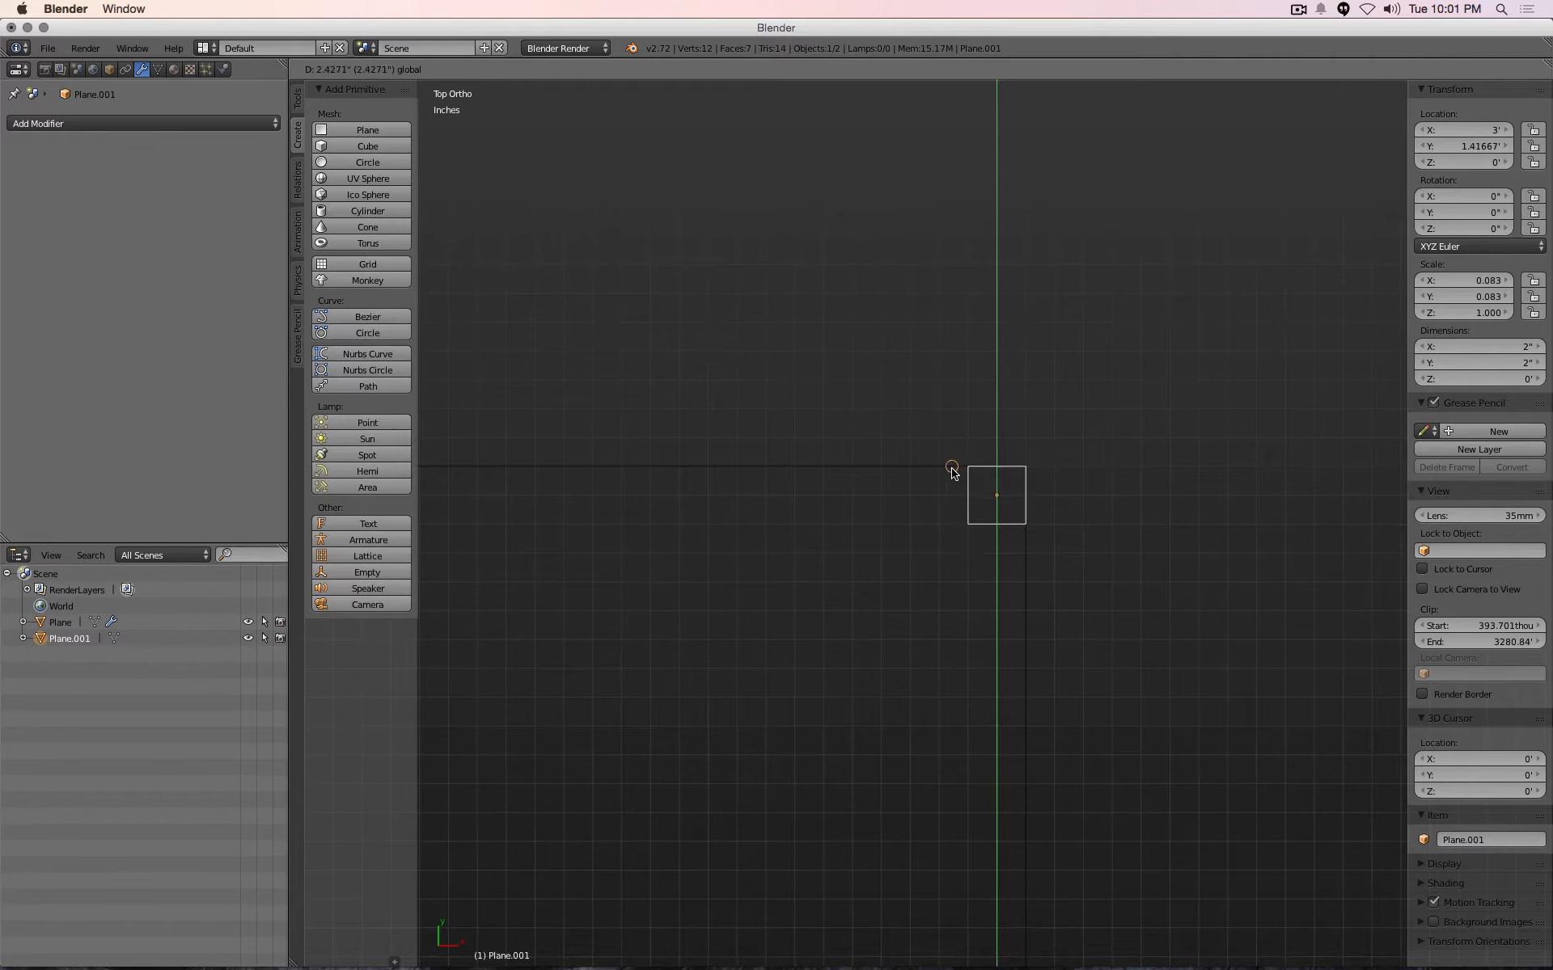
mouse_move(951, 473)
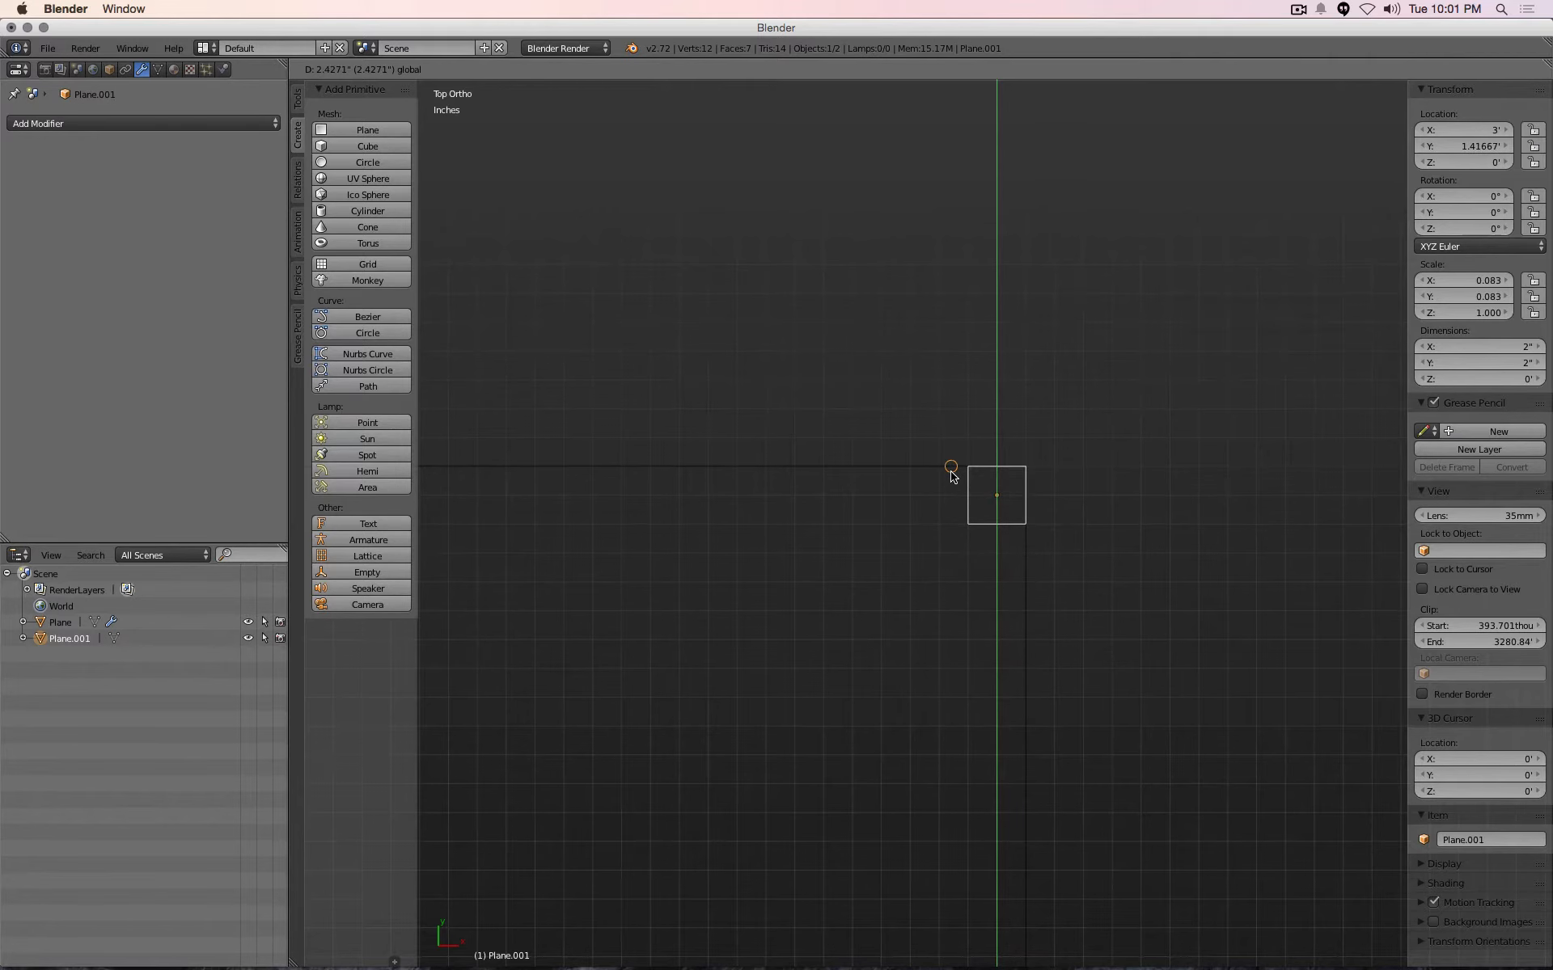
Snap Plane.001 into the tabletop corner at X 3, Y 1.41667
click(996, 495)
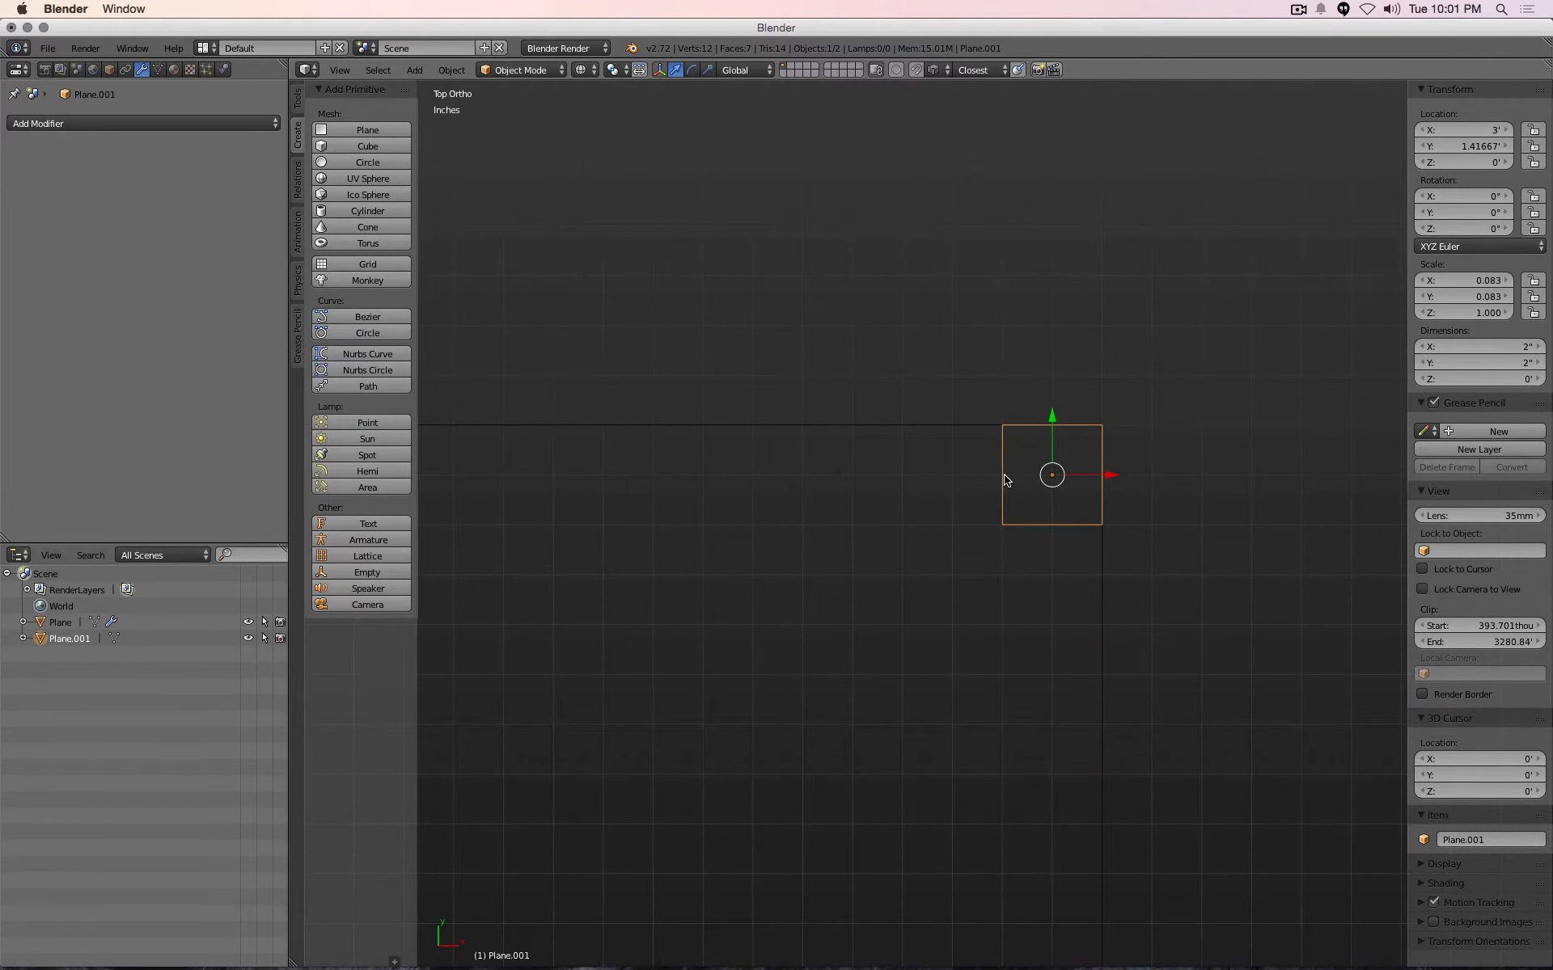
mouse_move(1014, 428)
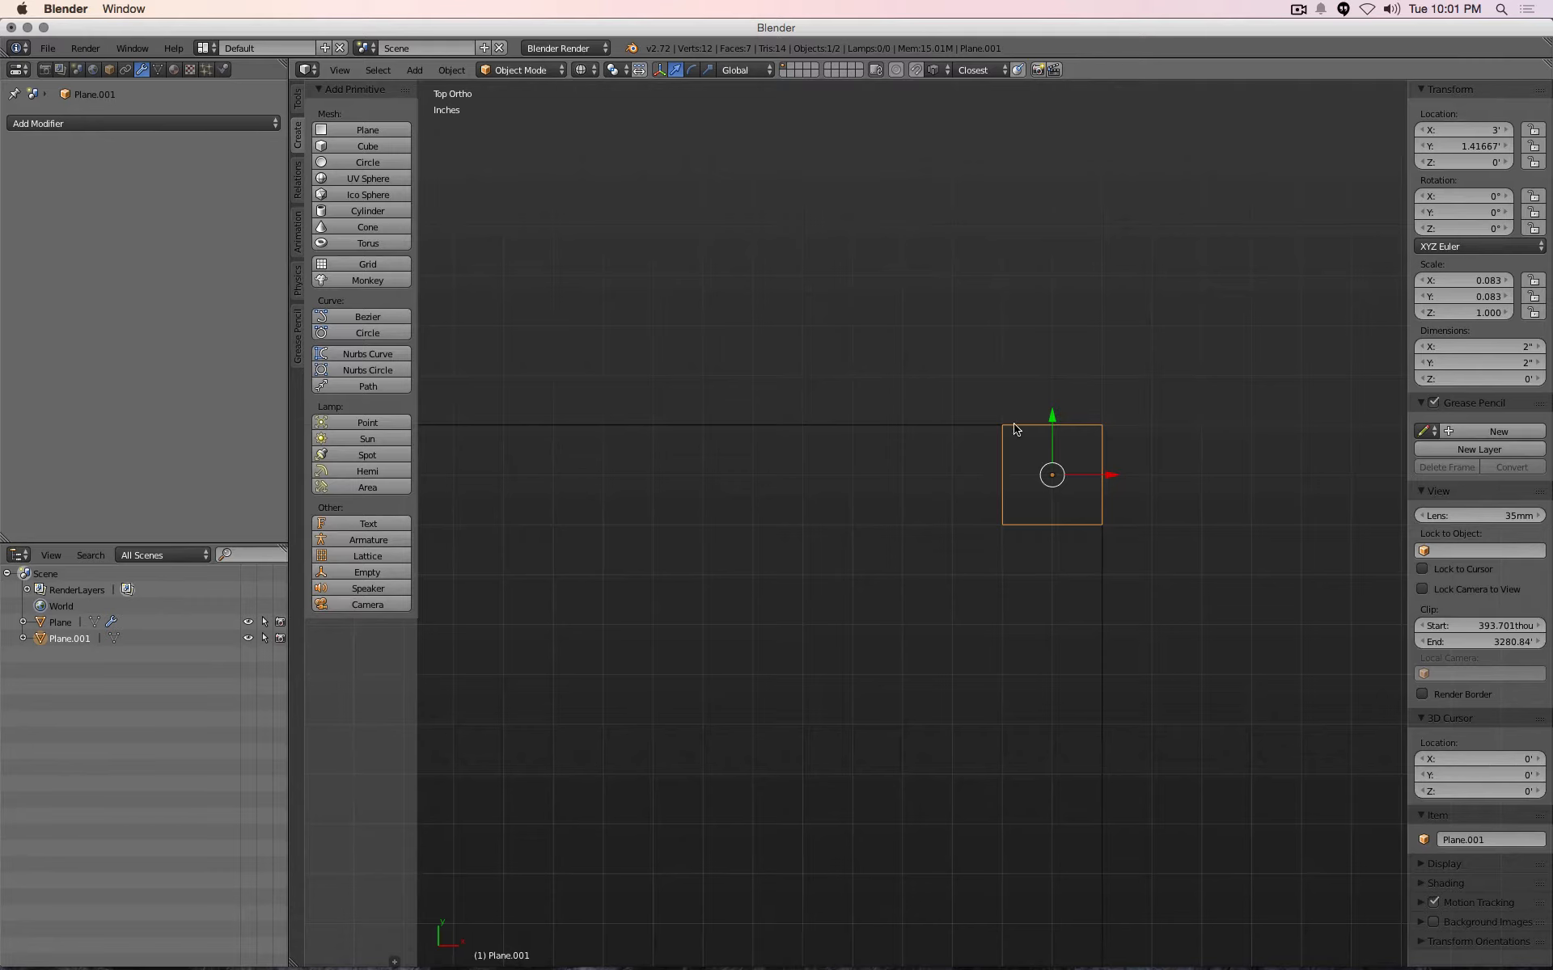
mouse_move(939, 87)
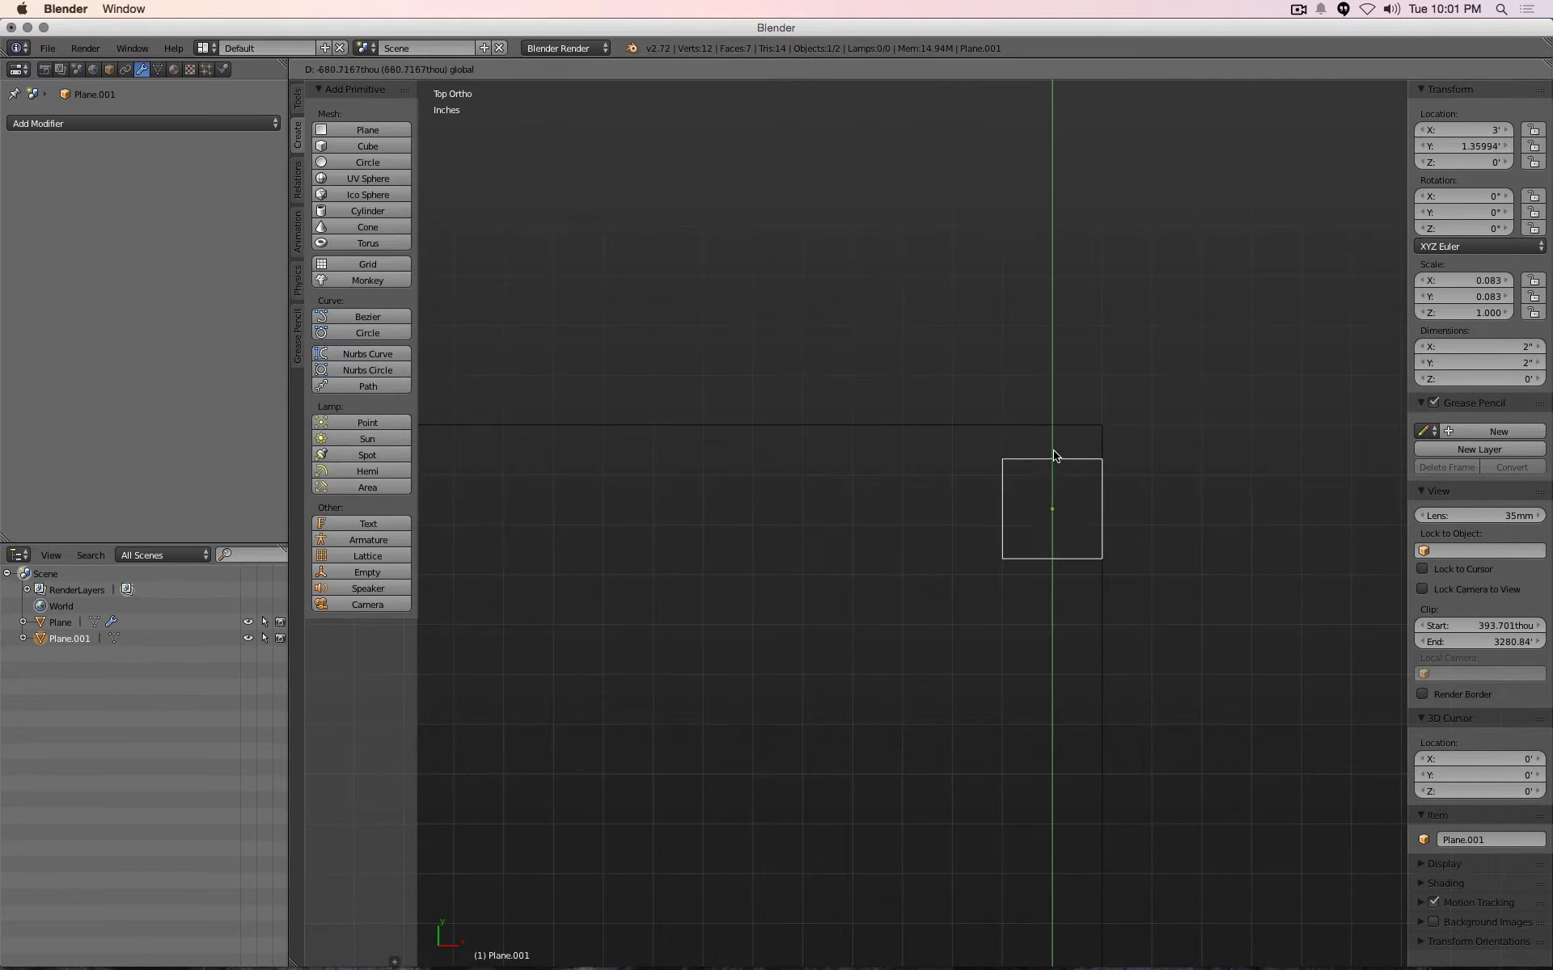
Move the leg square diagonally inward from the corner to about 2.833 by 1.25 ft
click(1051, 475)
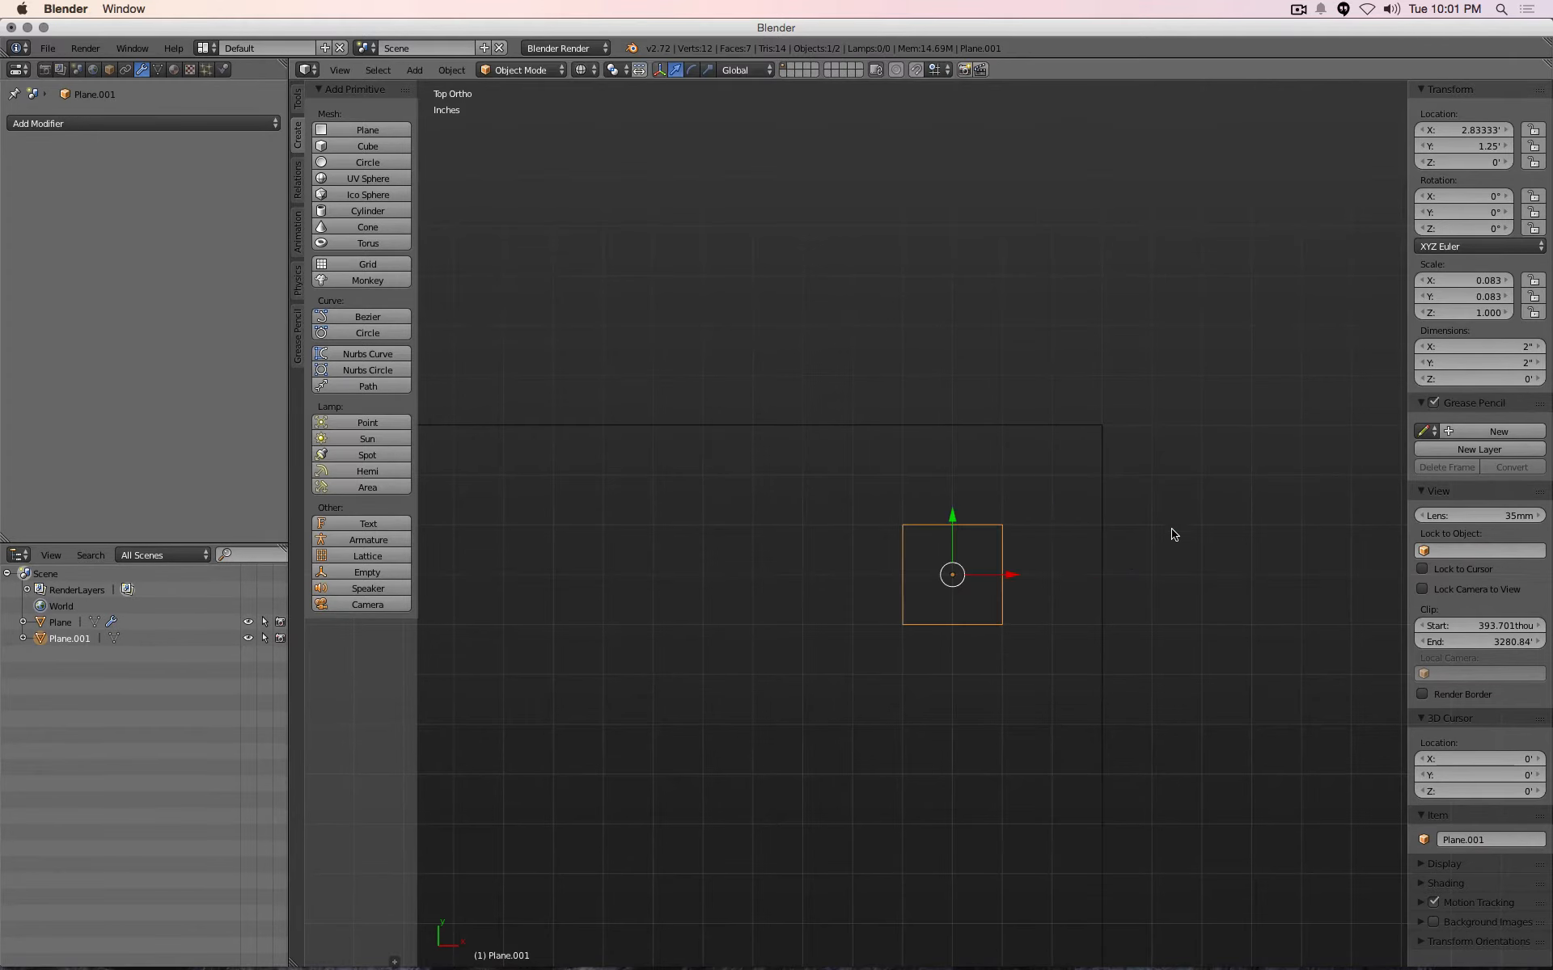
mouse_move(1067, 560)
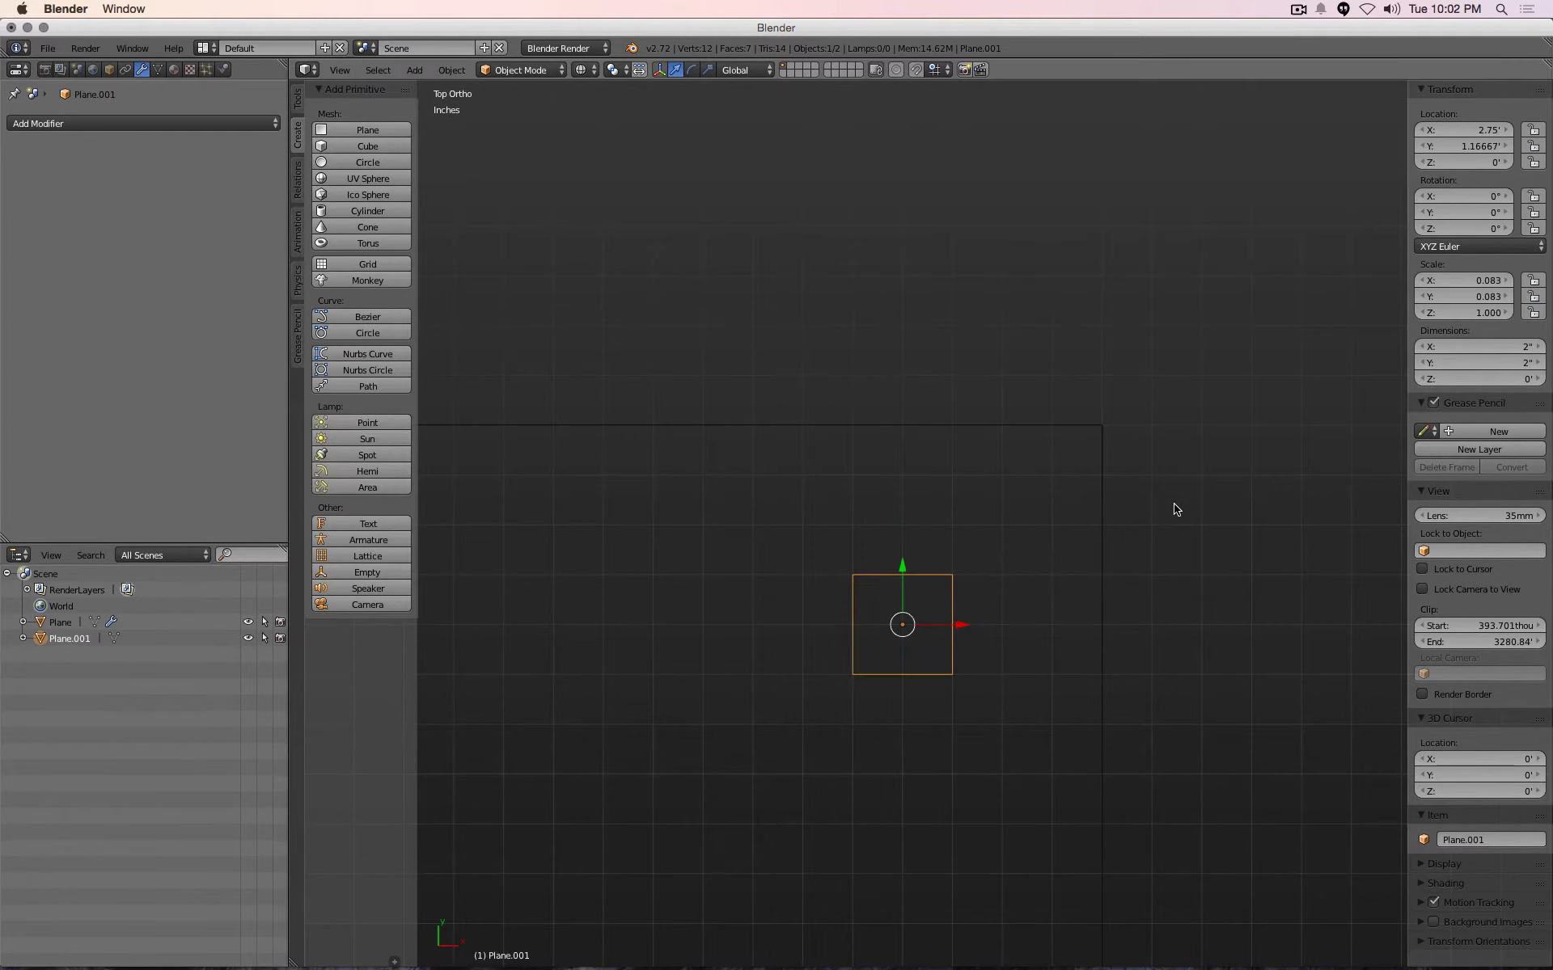
mouse_move(1169, 525)
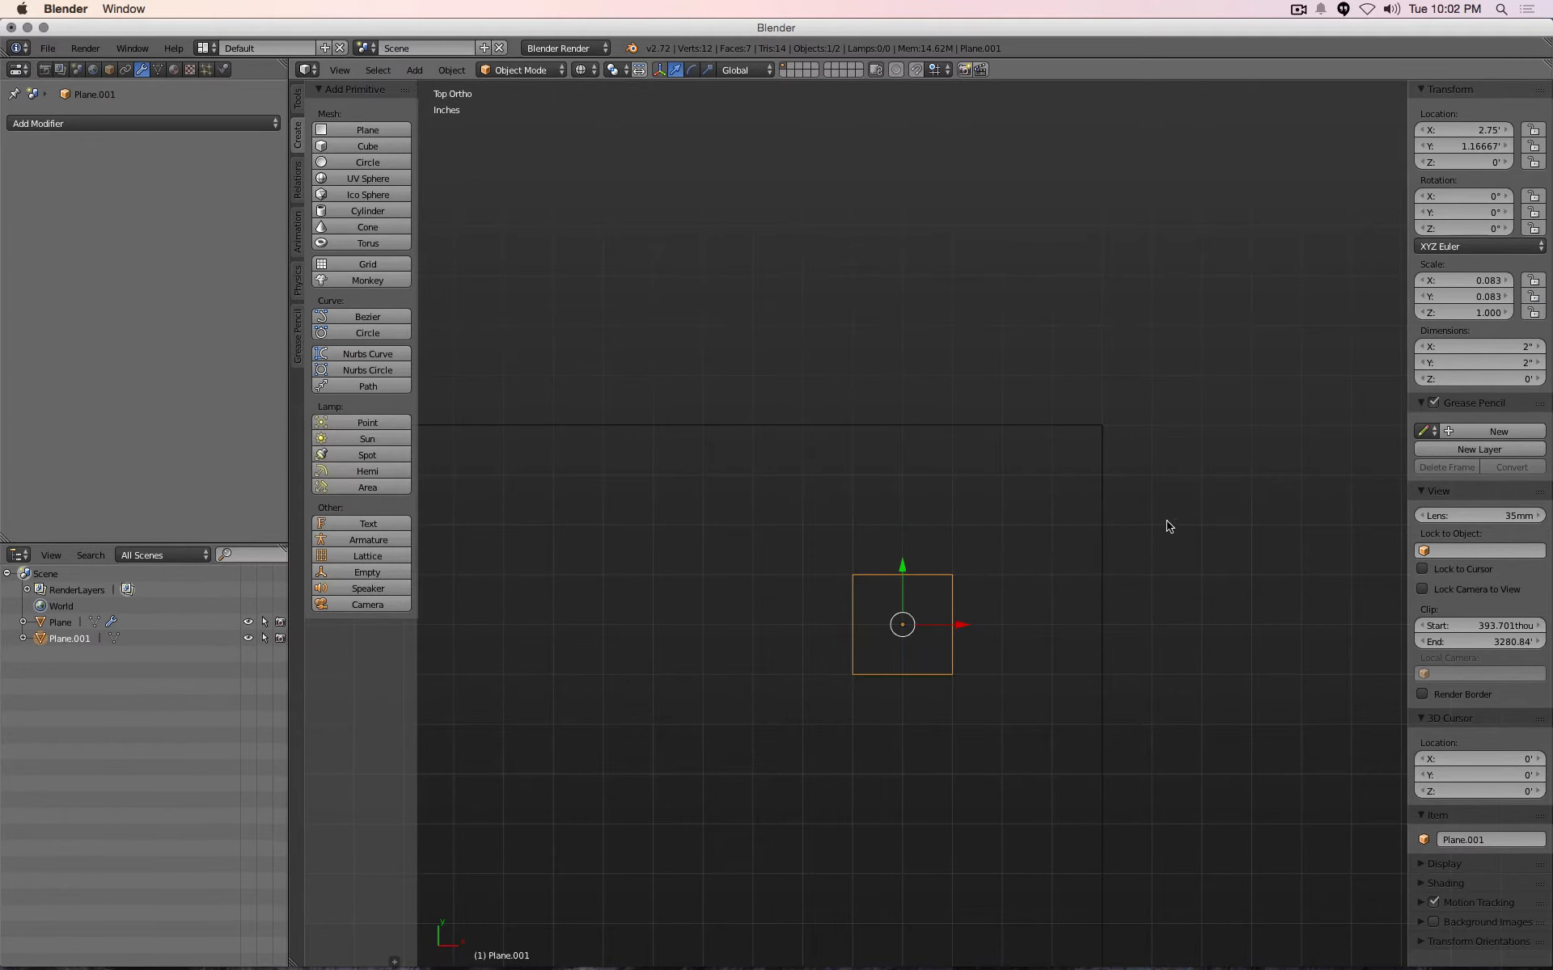
mouse_move(1069, 521)
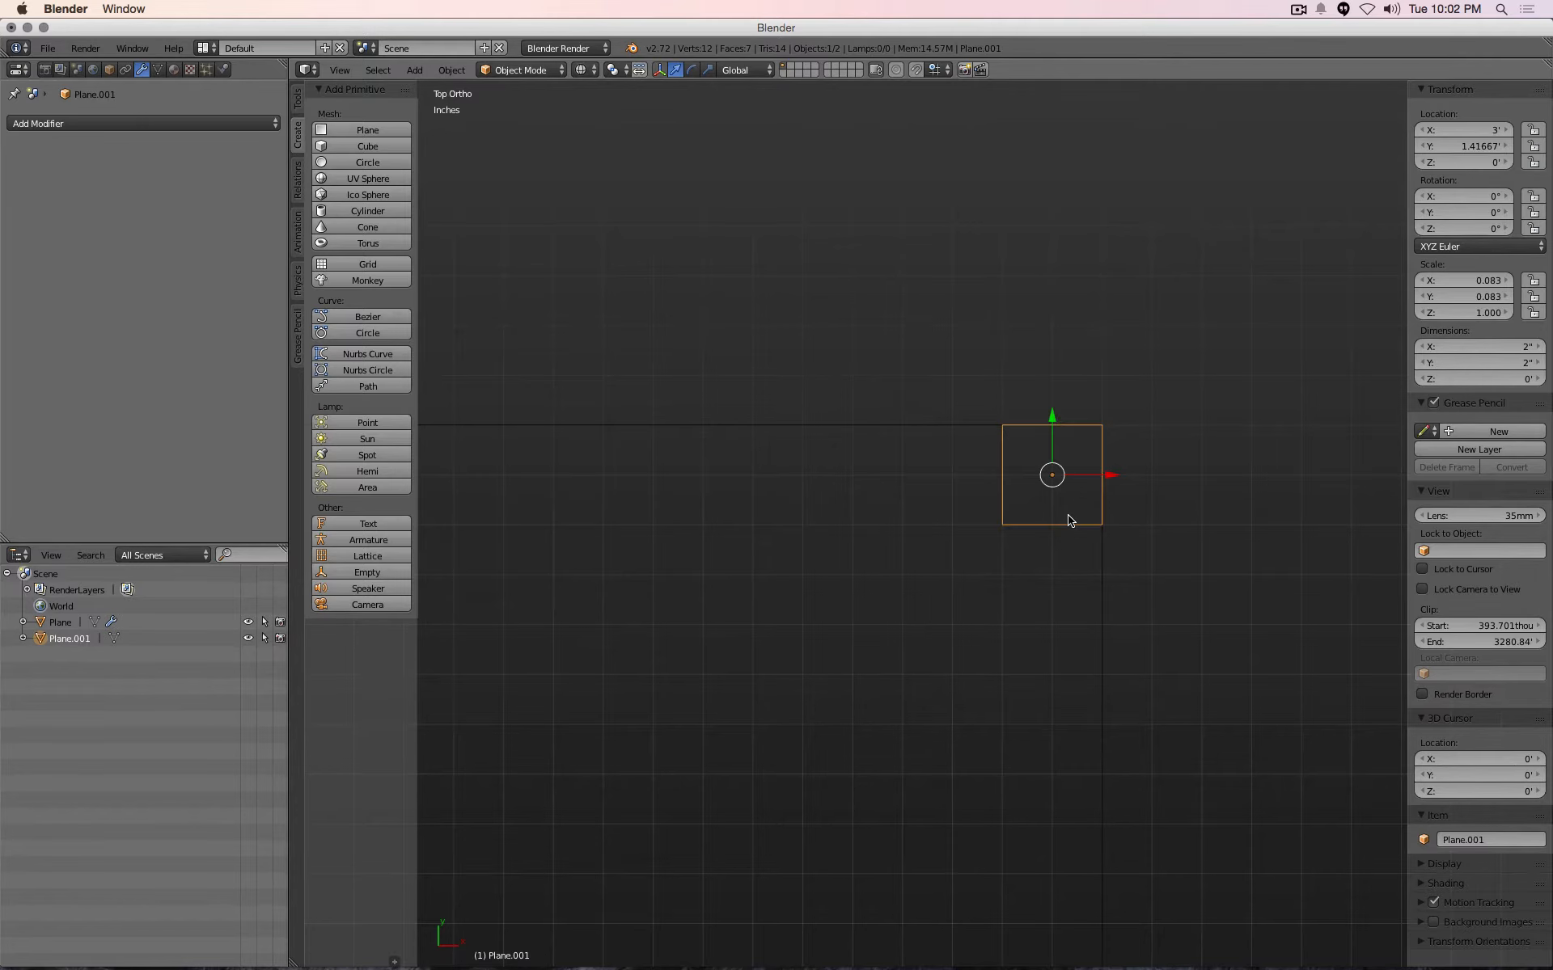
Move the leg square along X by a typed offset so it sits at X 2.75, Y 1.16667
key(g)
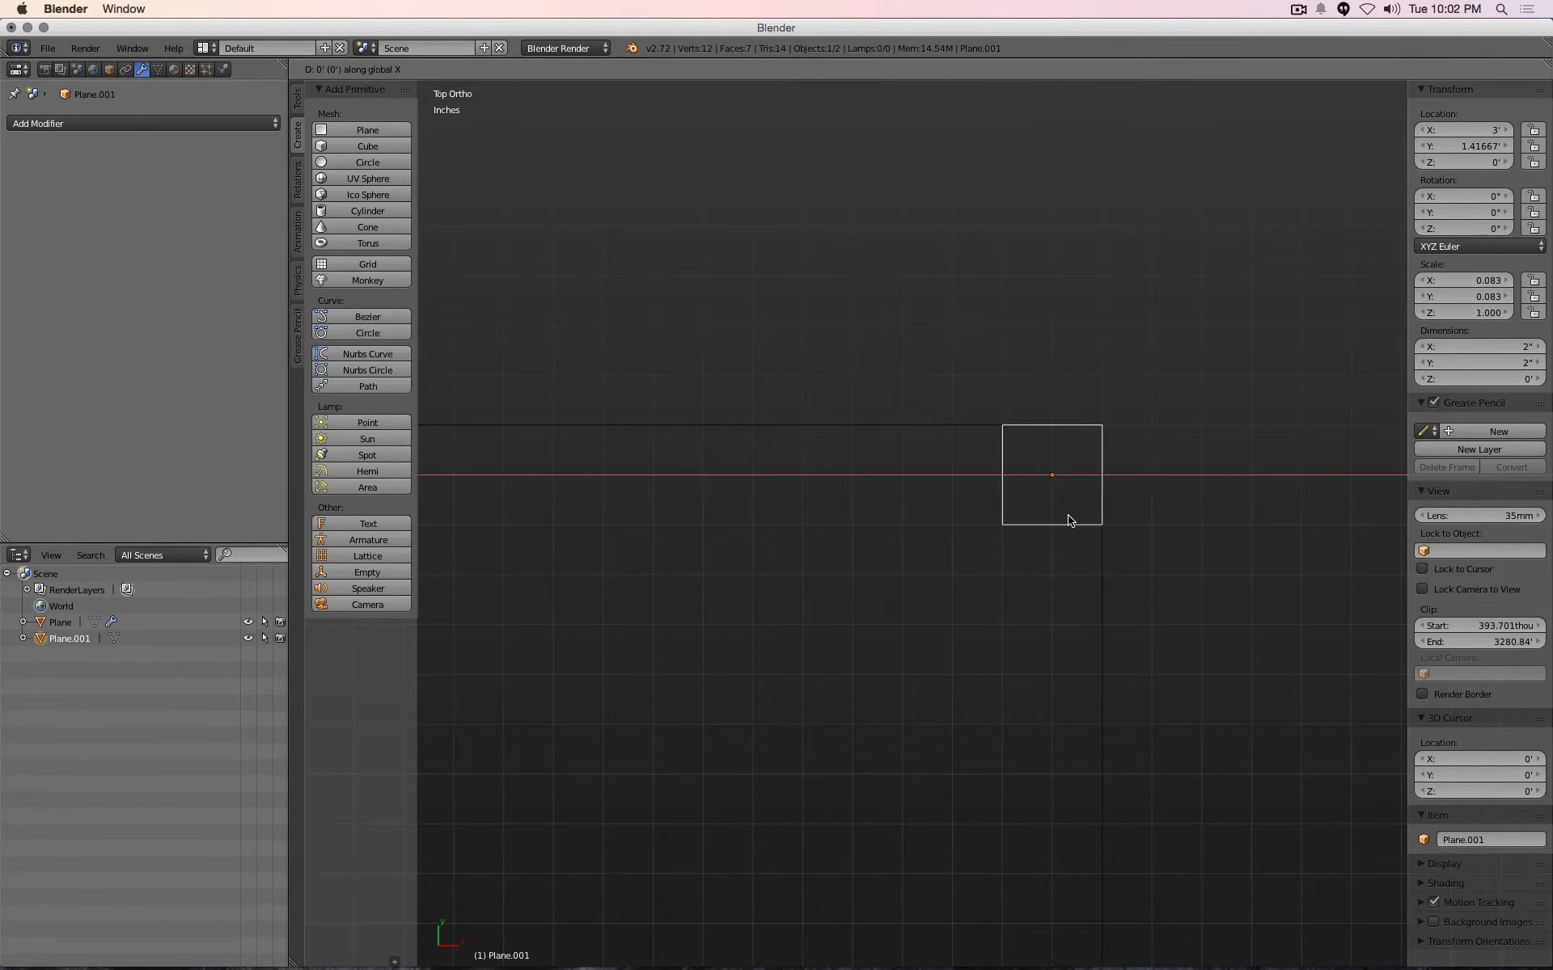
mouse_move(1068, 520)
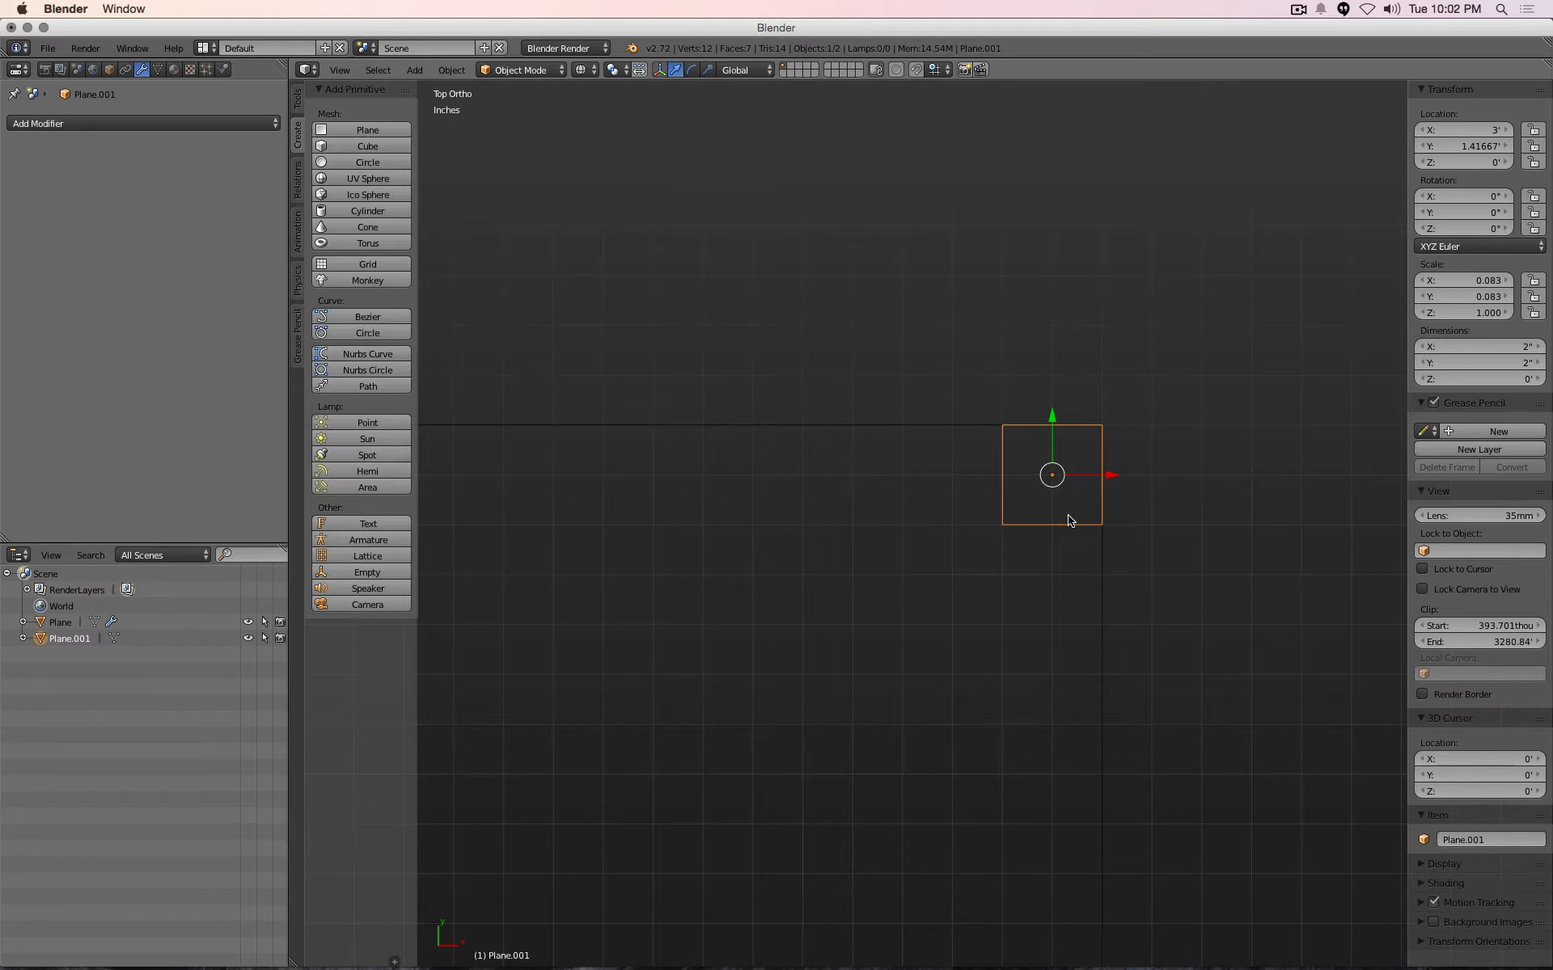
key(g)
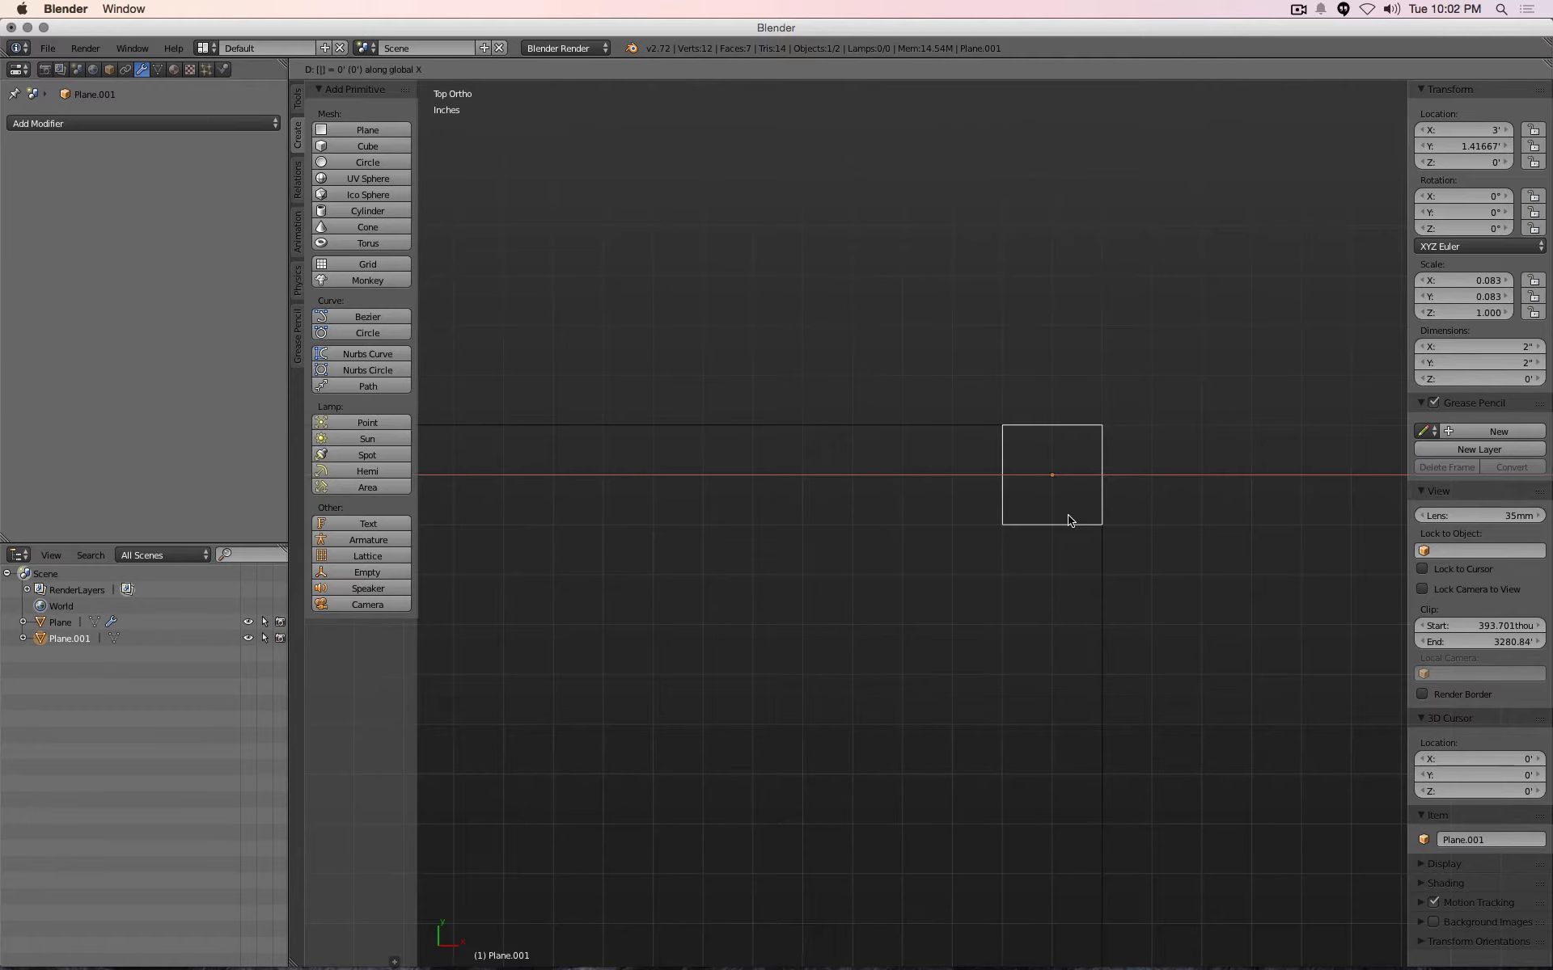
mouse_move(742, 744)
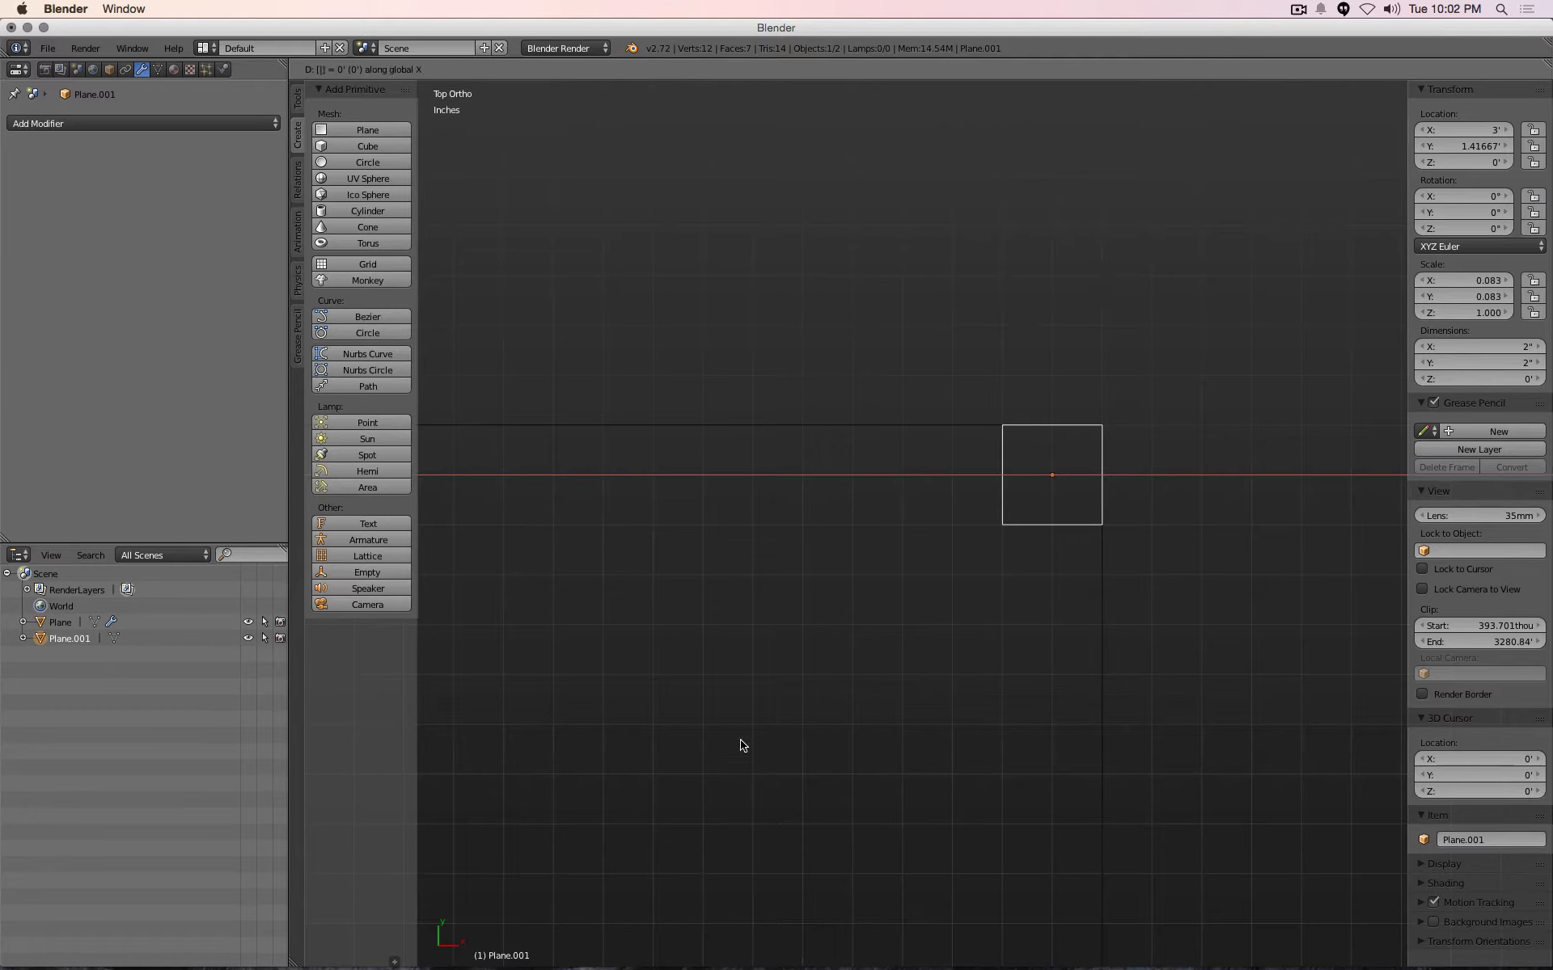
mouse_move(418, 107)
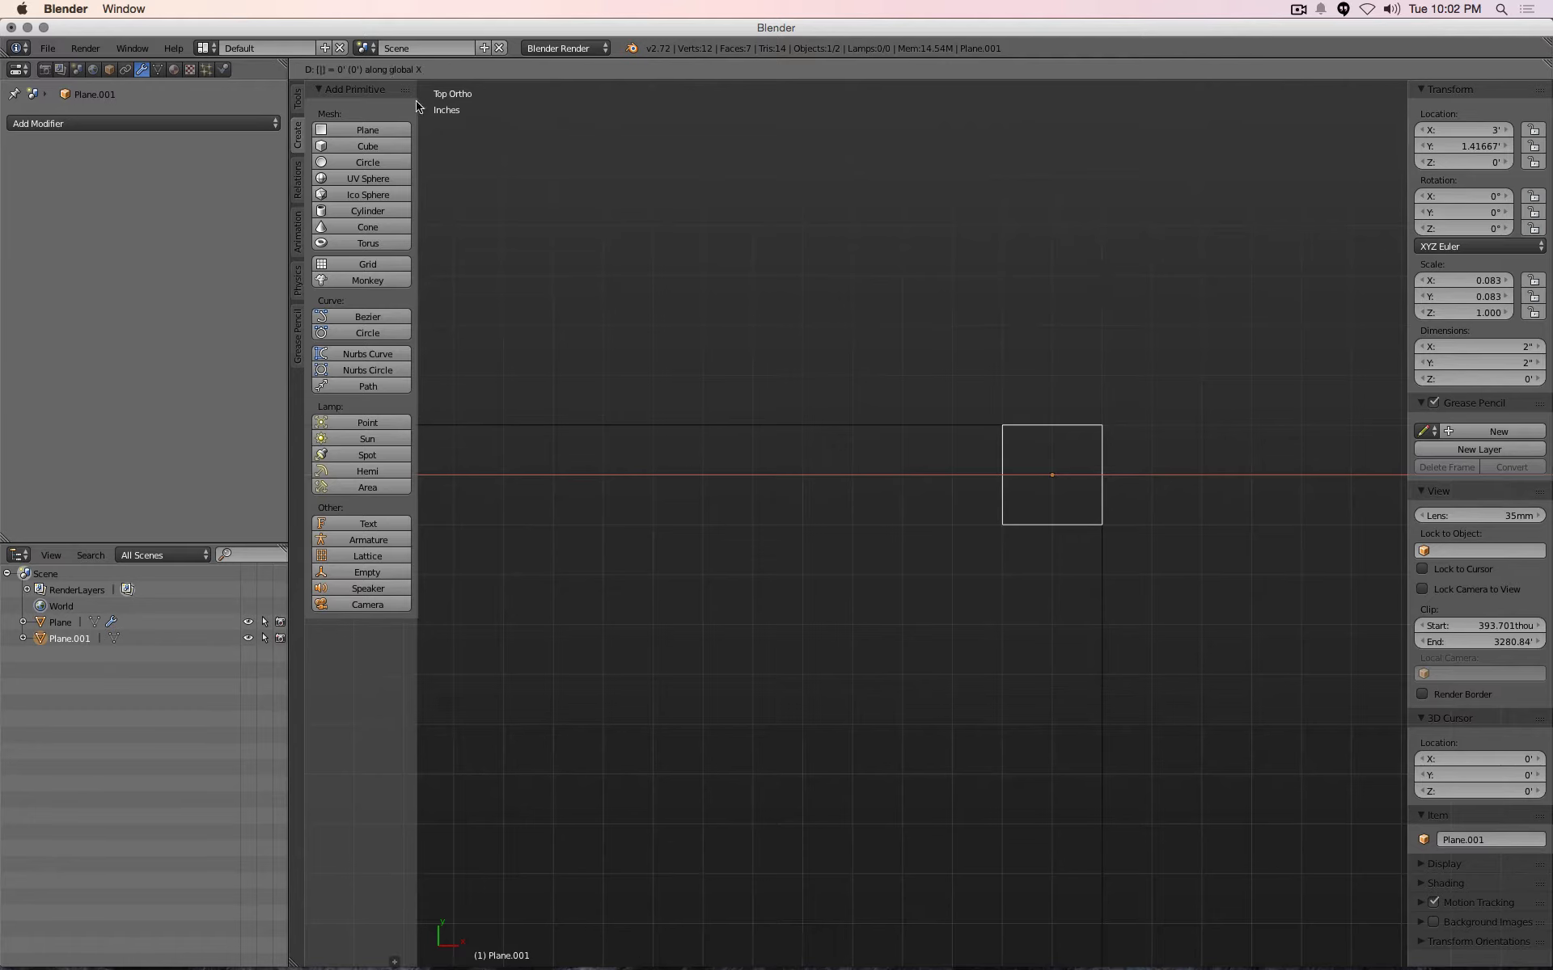
mouse_move(350, 89)
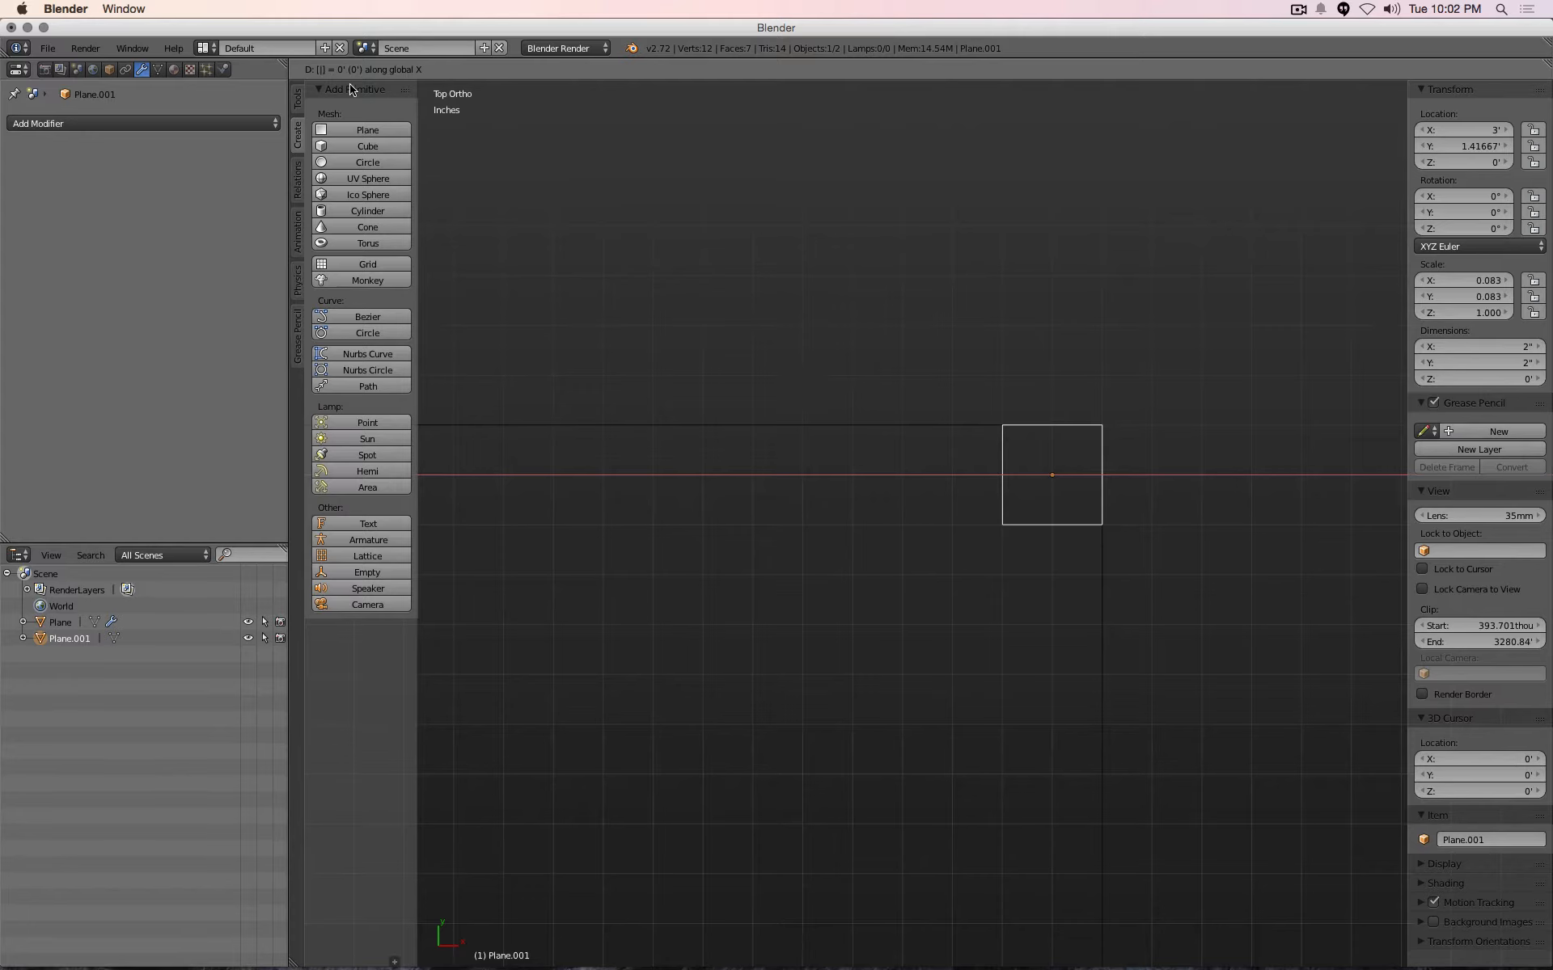
mouse_move(564, 219)
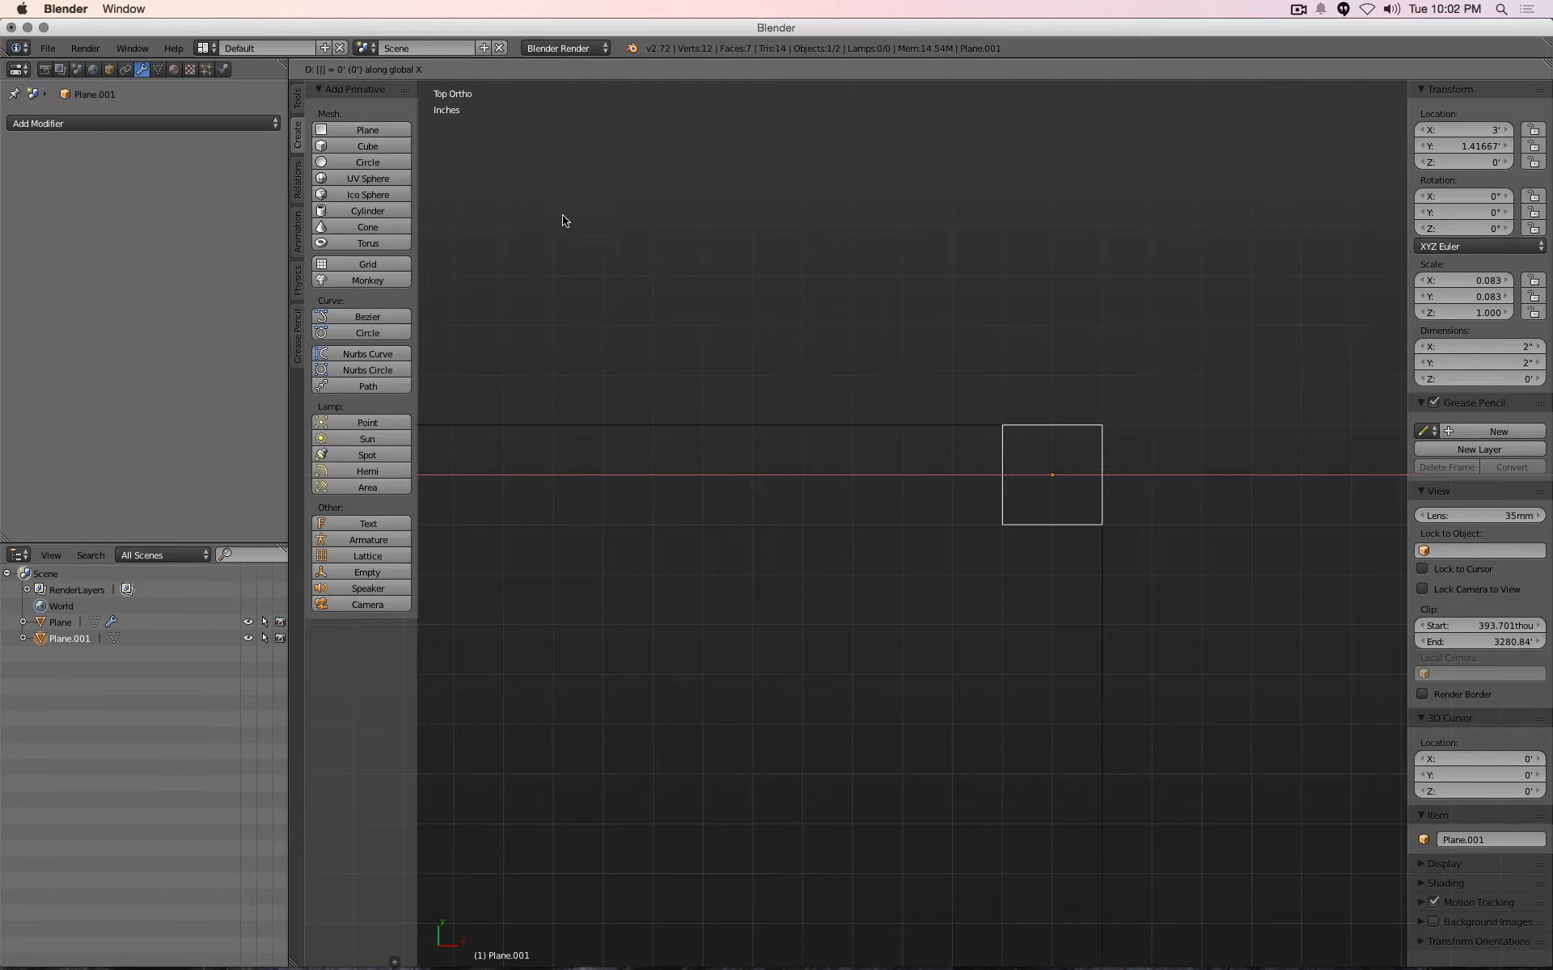
mouse_move(672, 313)
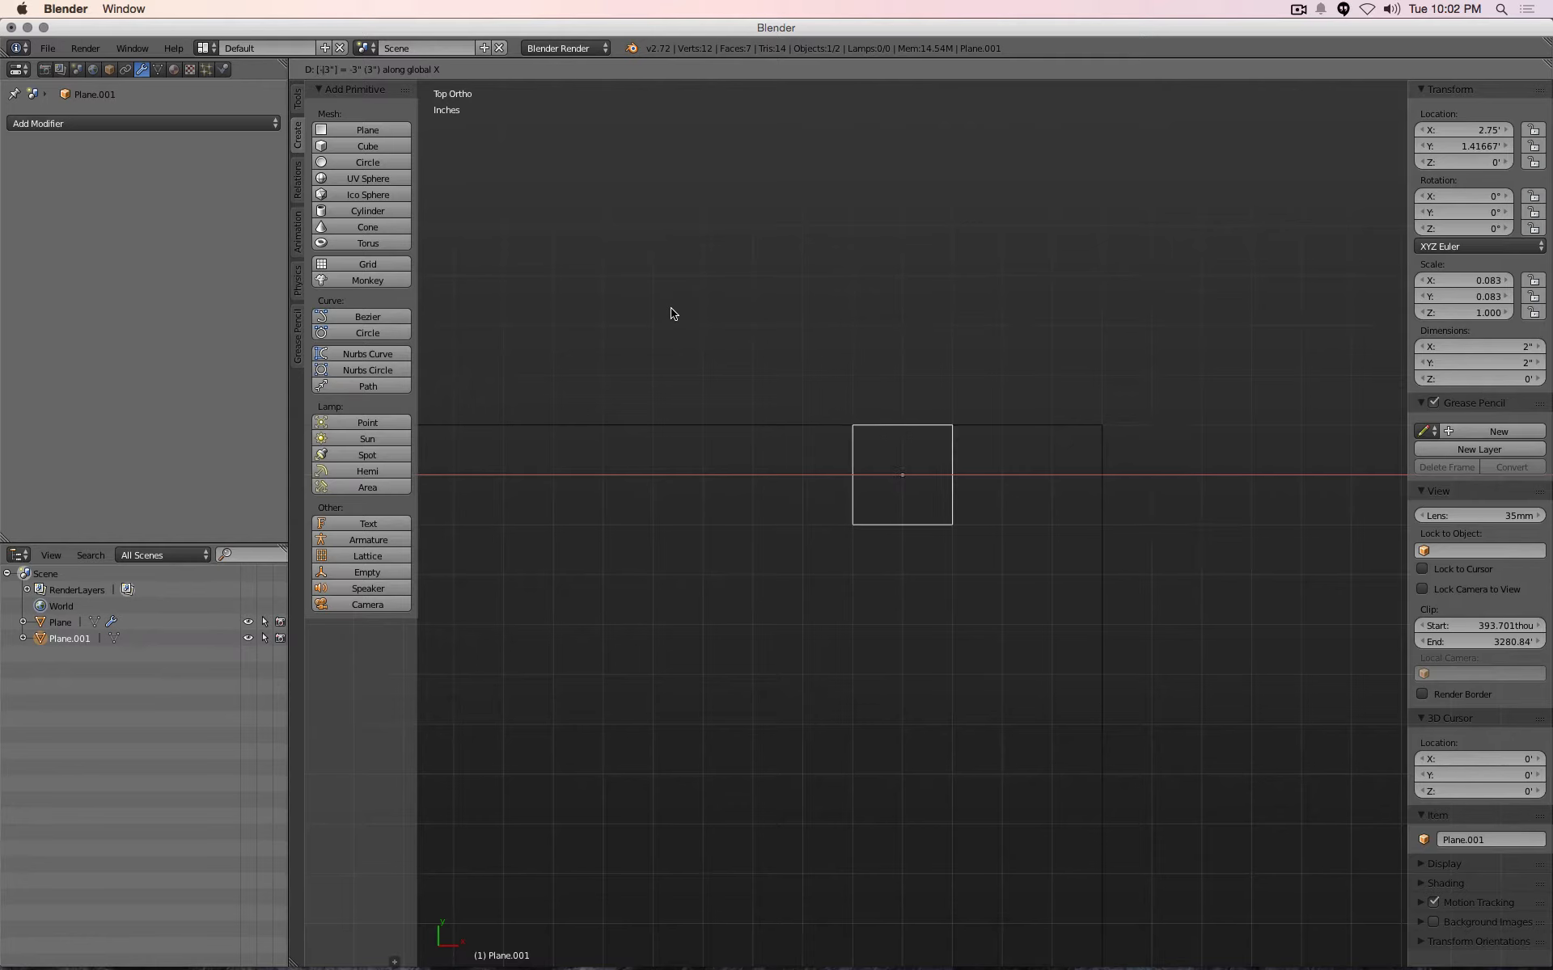
click(900, 475)
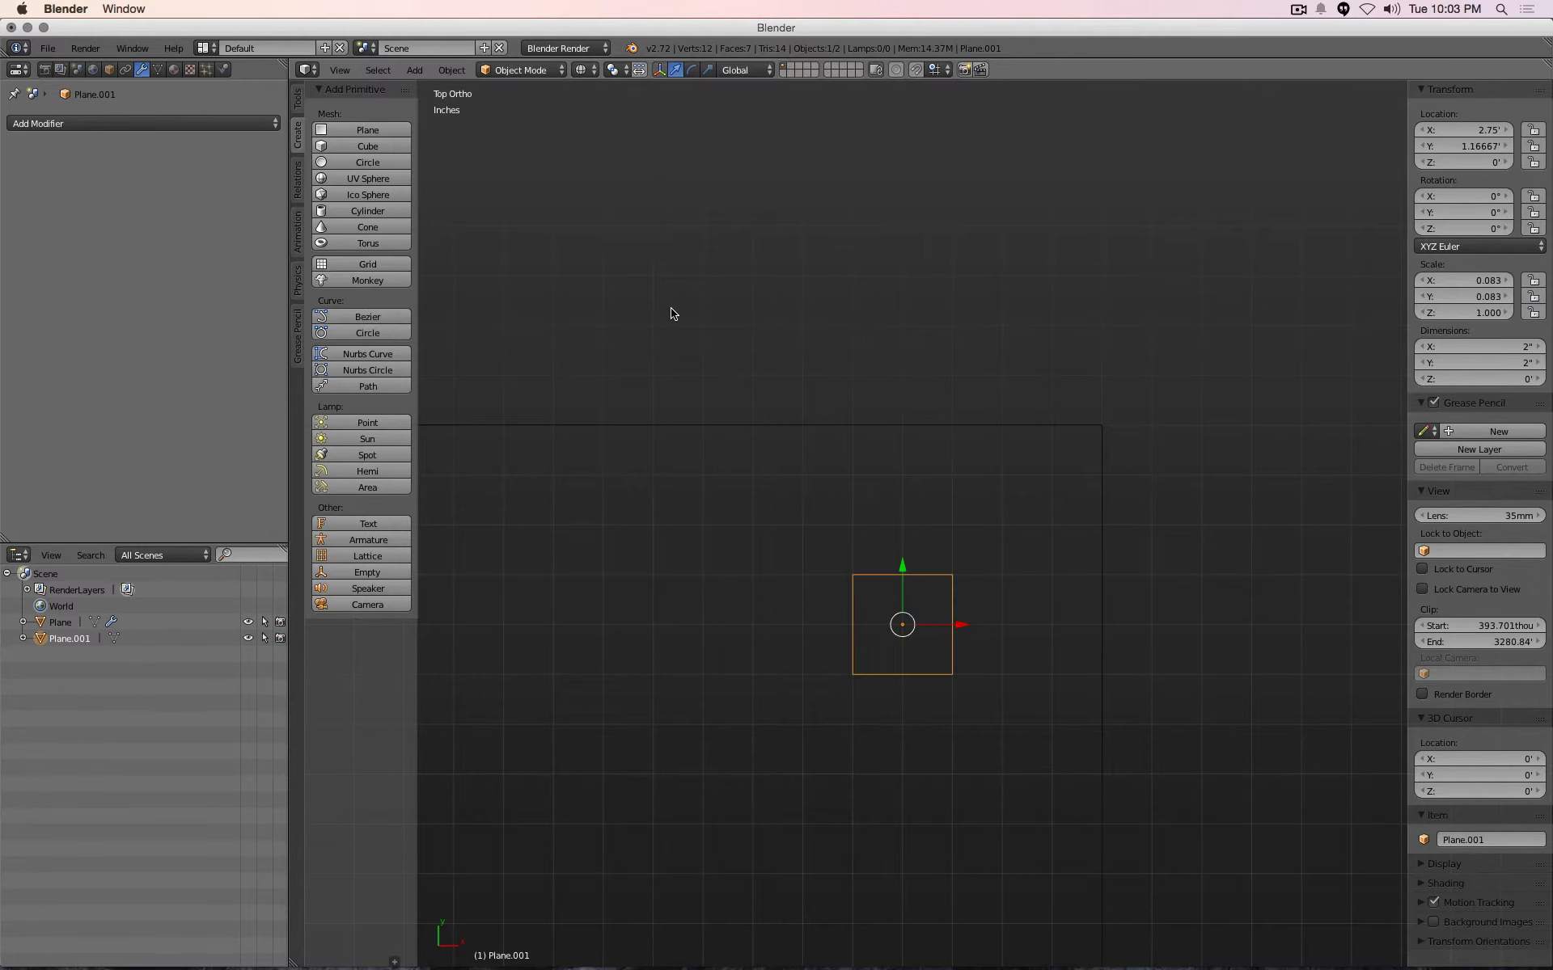
mouse_move(772, 358)
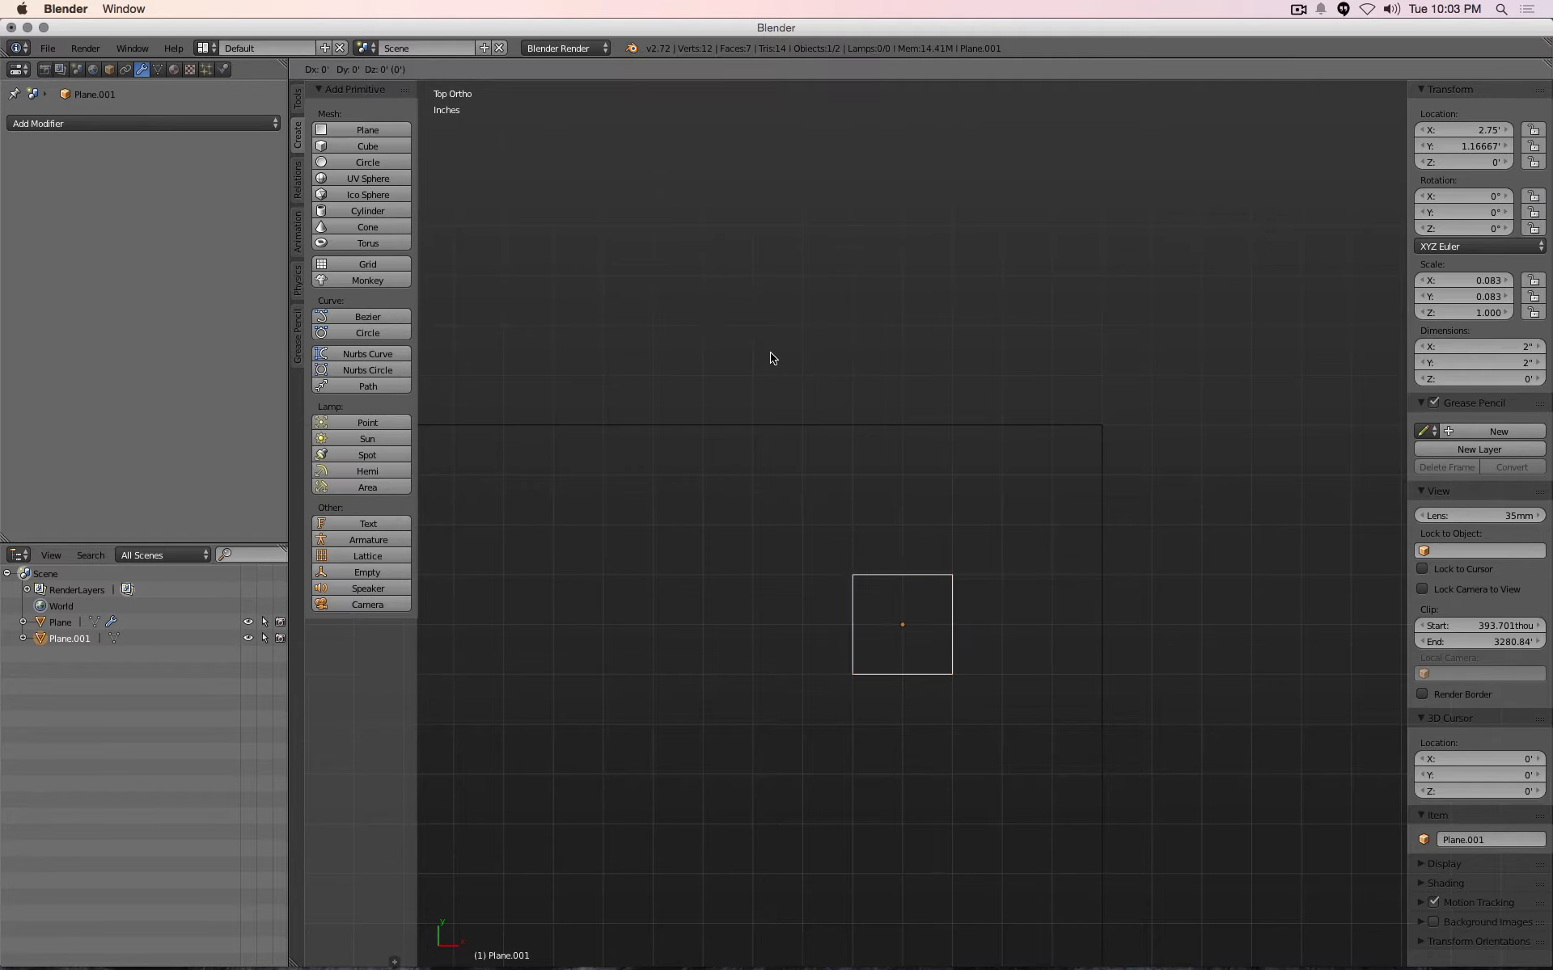
Start a trial one-inch move of the leg along X before cancelling and switching to Front Ortho
key(x)
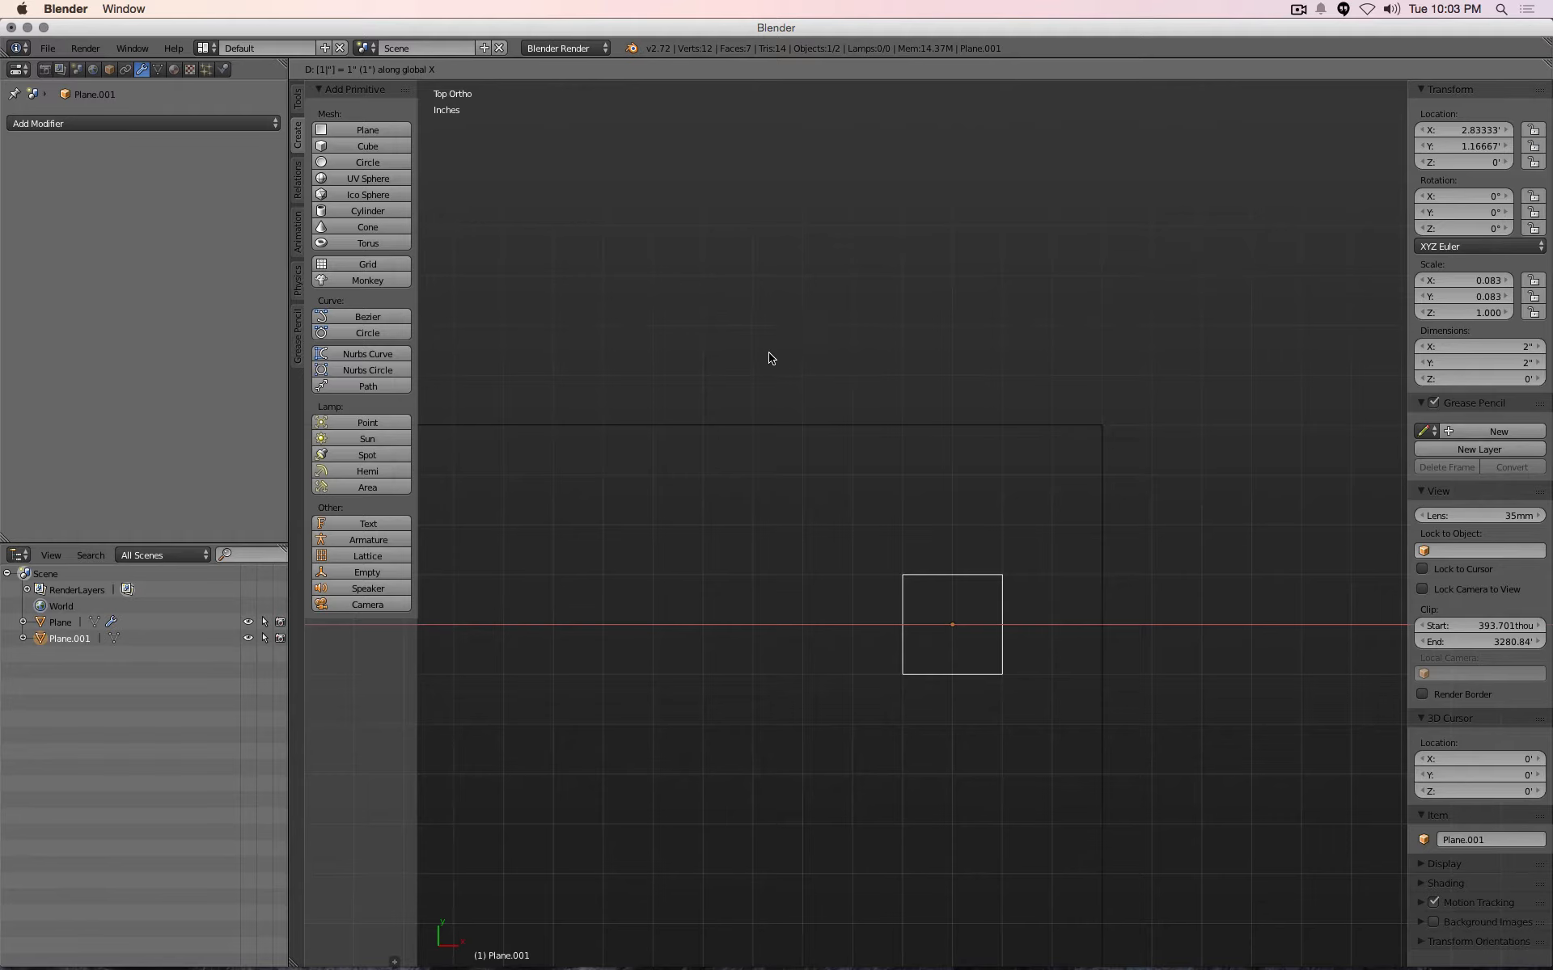
mouse_move(441, 122)
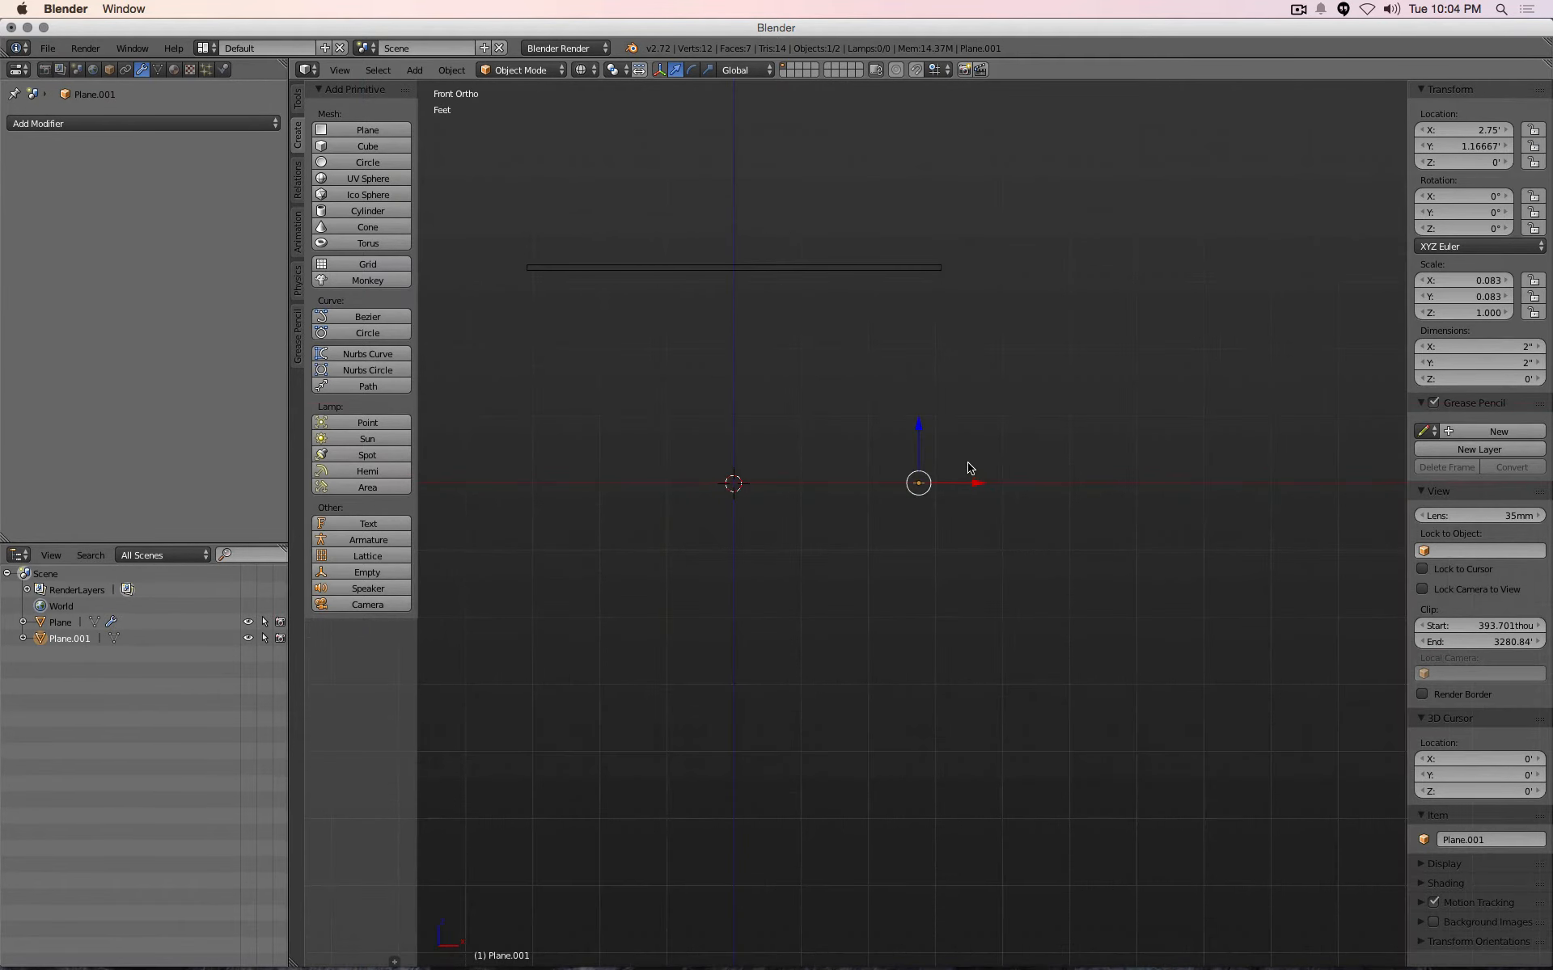
mouse_move(914, 344)
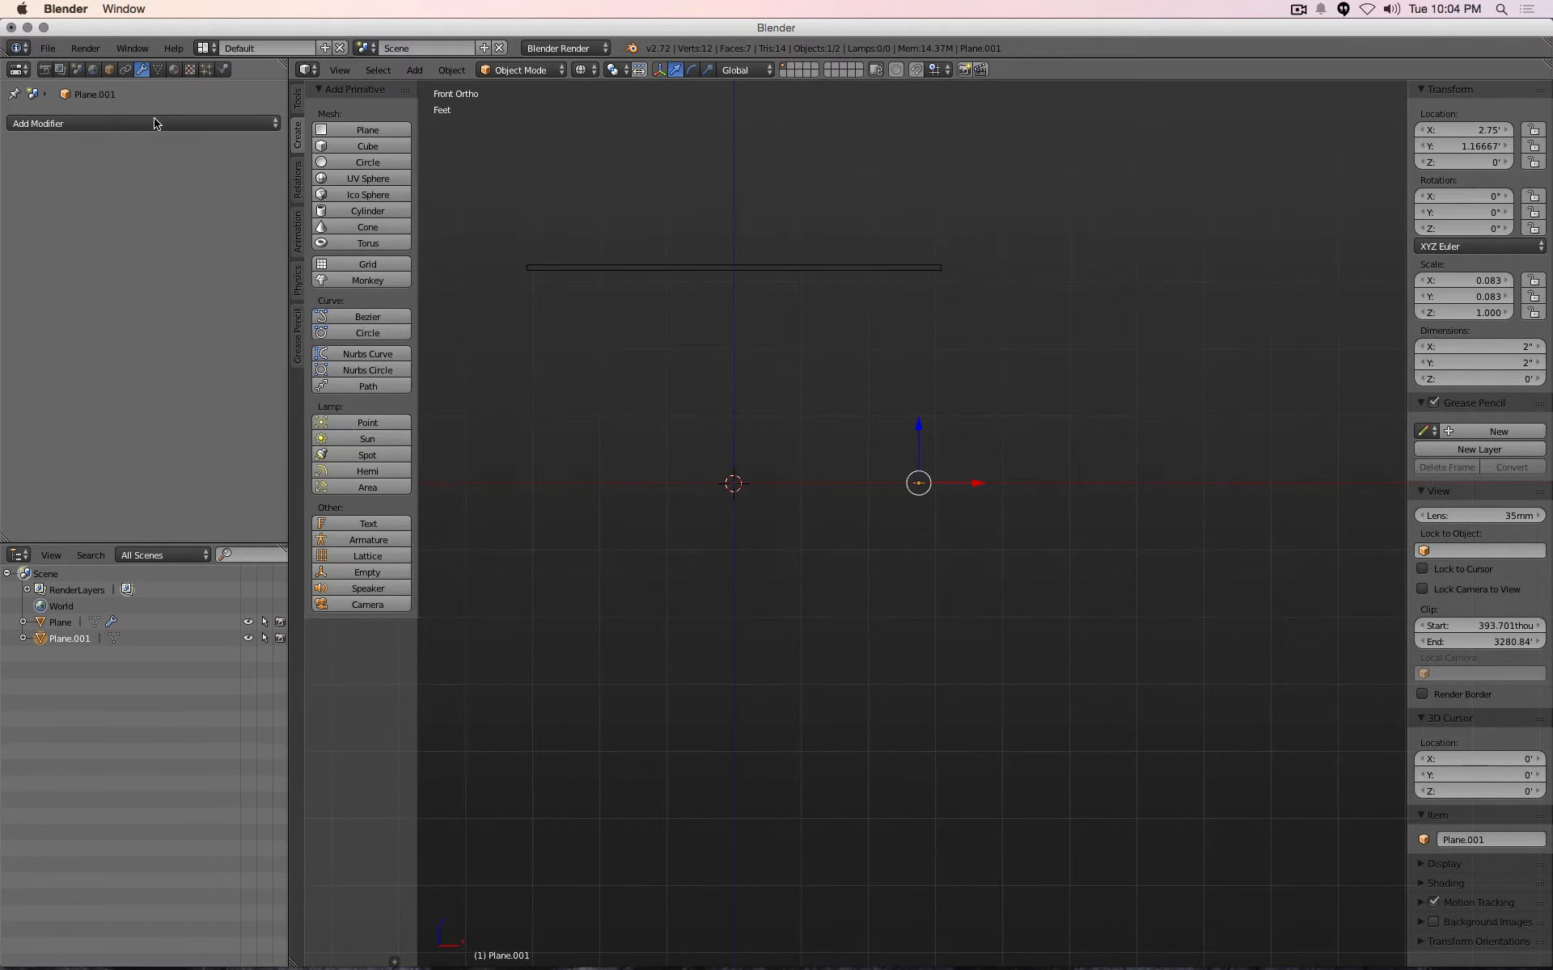
Add a Solidify modifier to Plane.001 with Thickness 3.1667 ft so the leg reaches the tabletop
click(144, 123)
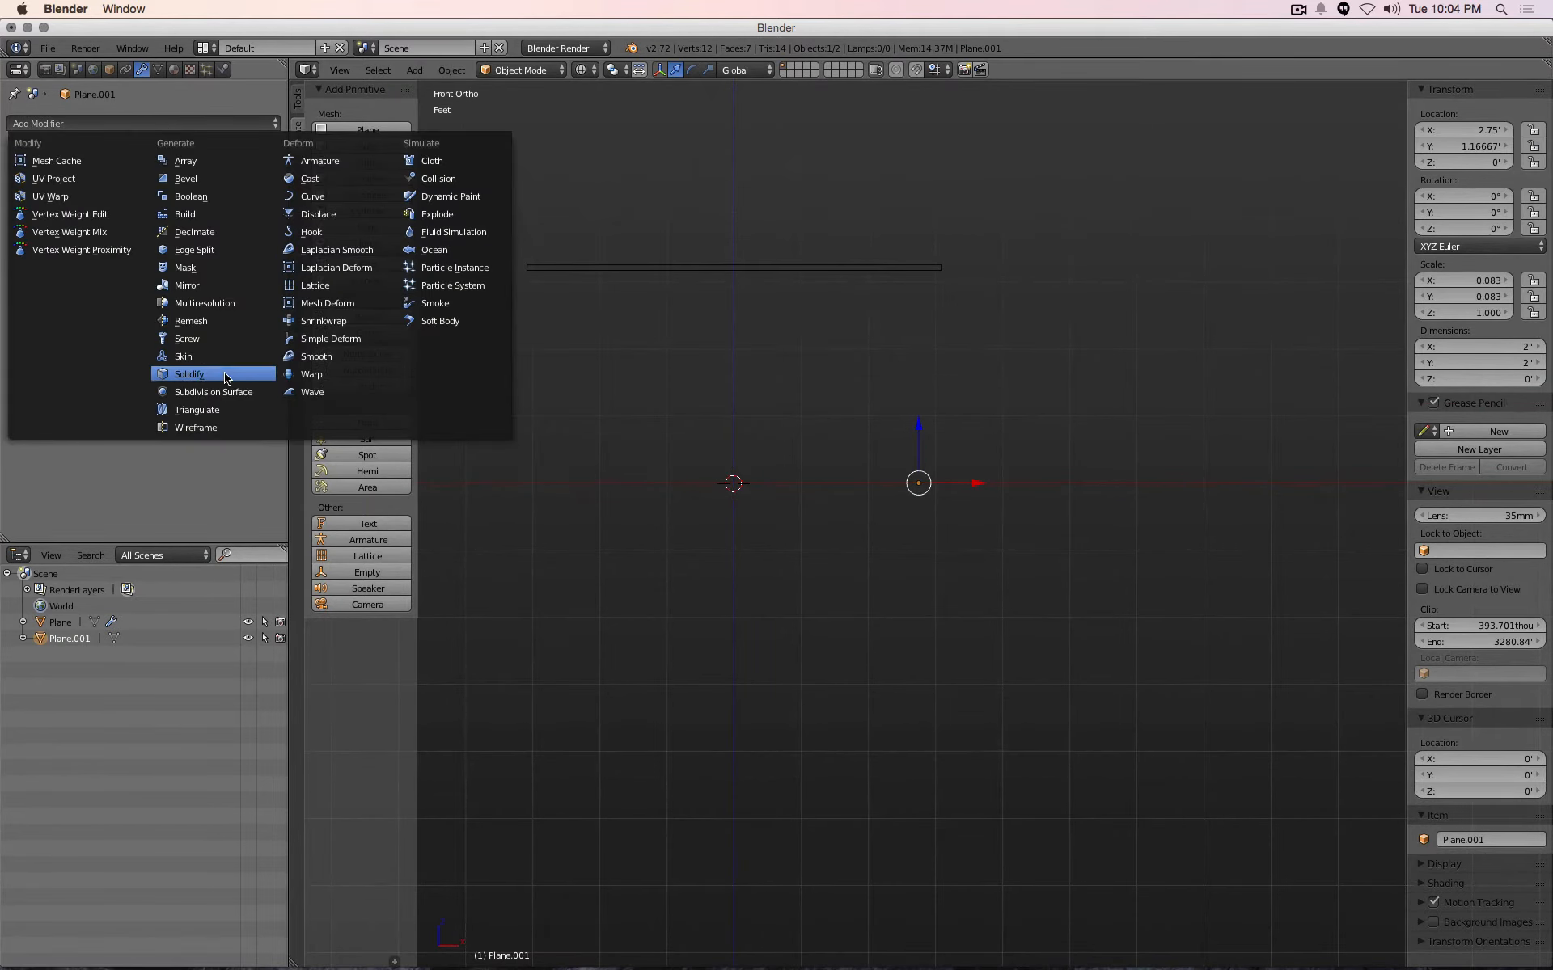
click(188, 373)
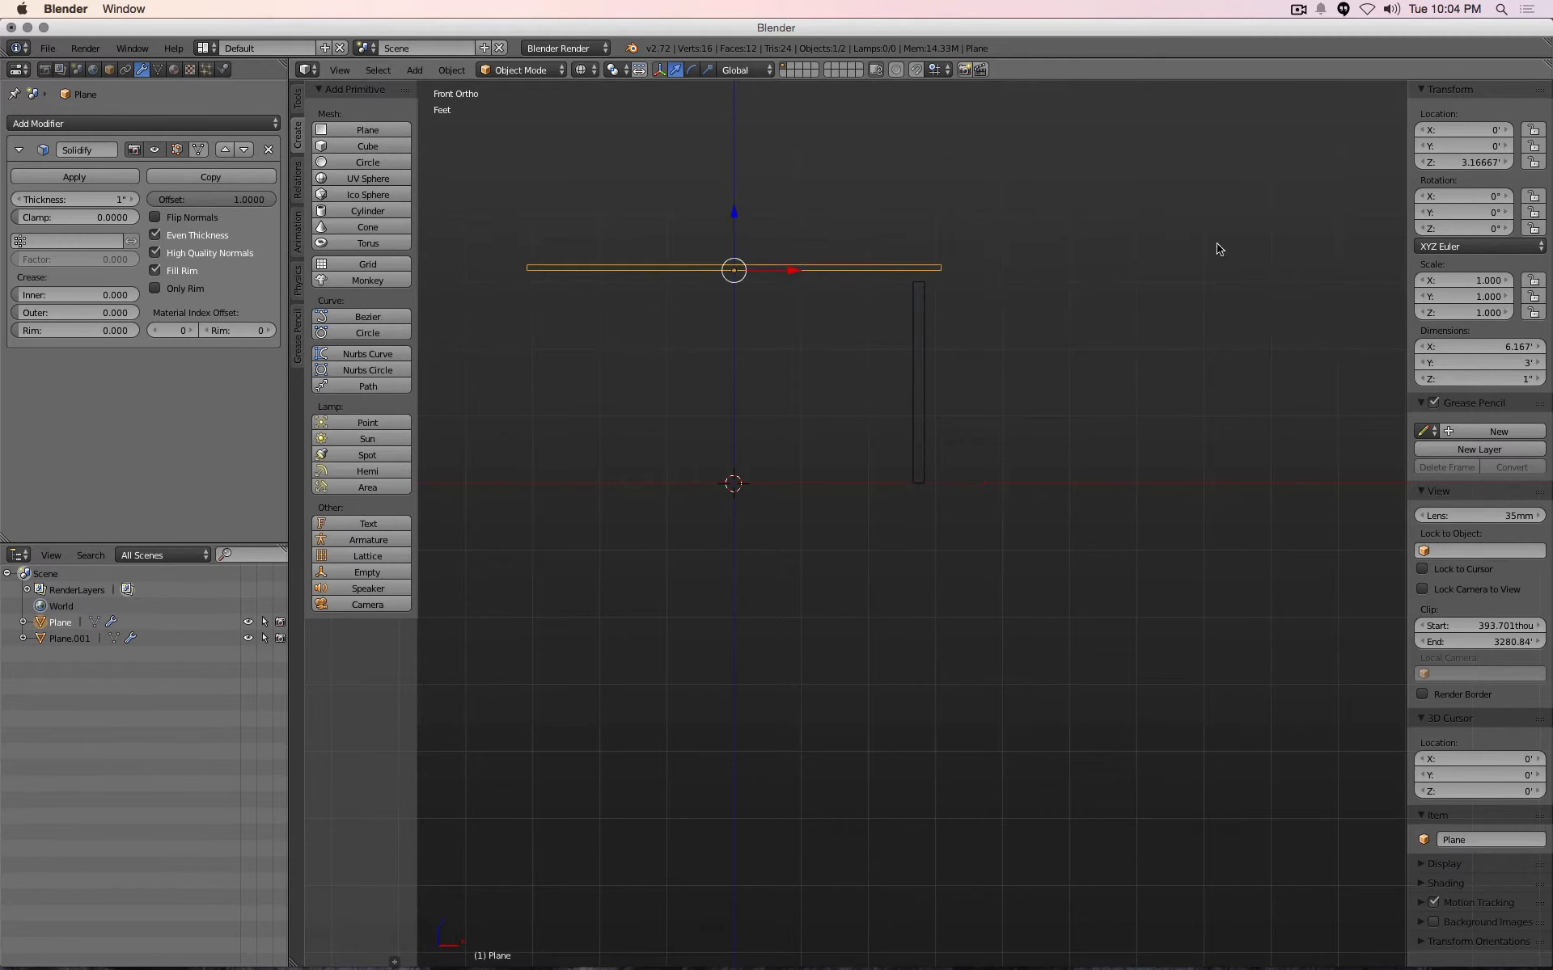
click(1464, 162)
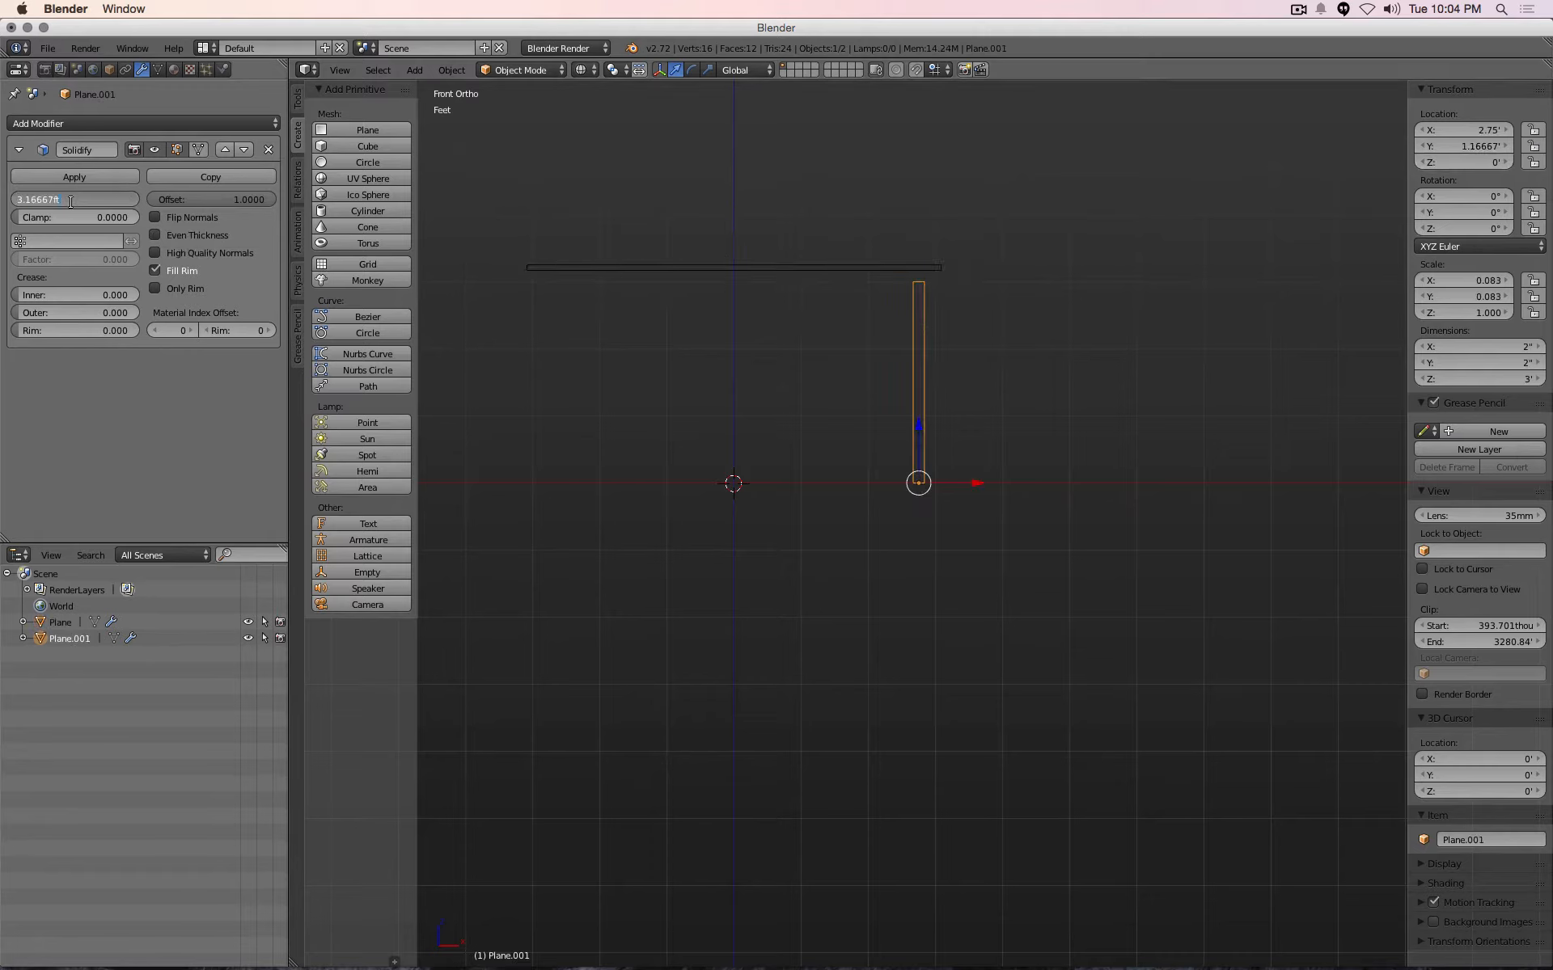
key(Return)
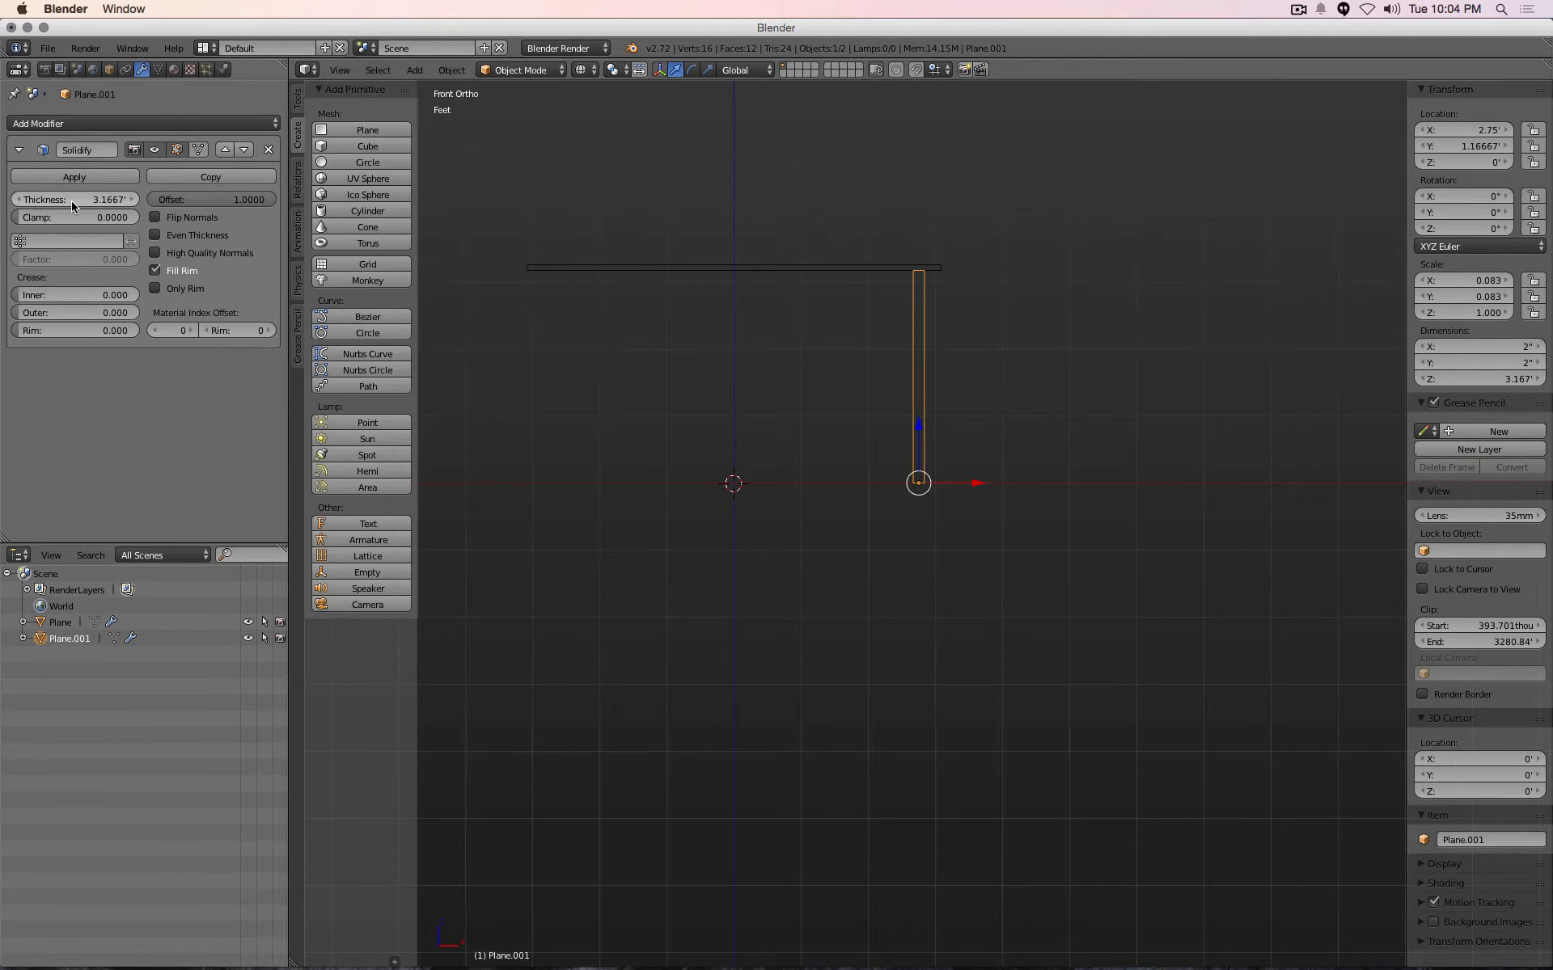
mouse_move(531, 221)
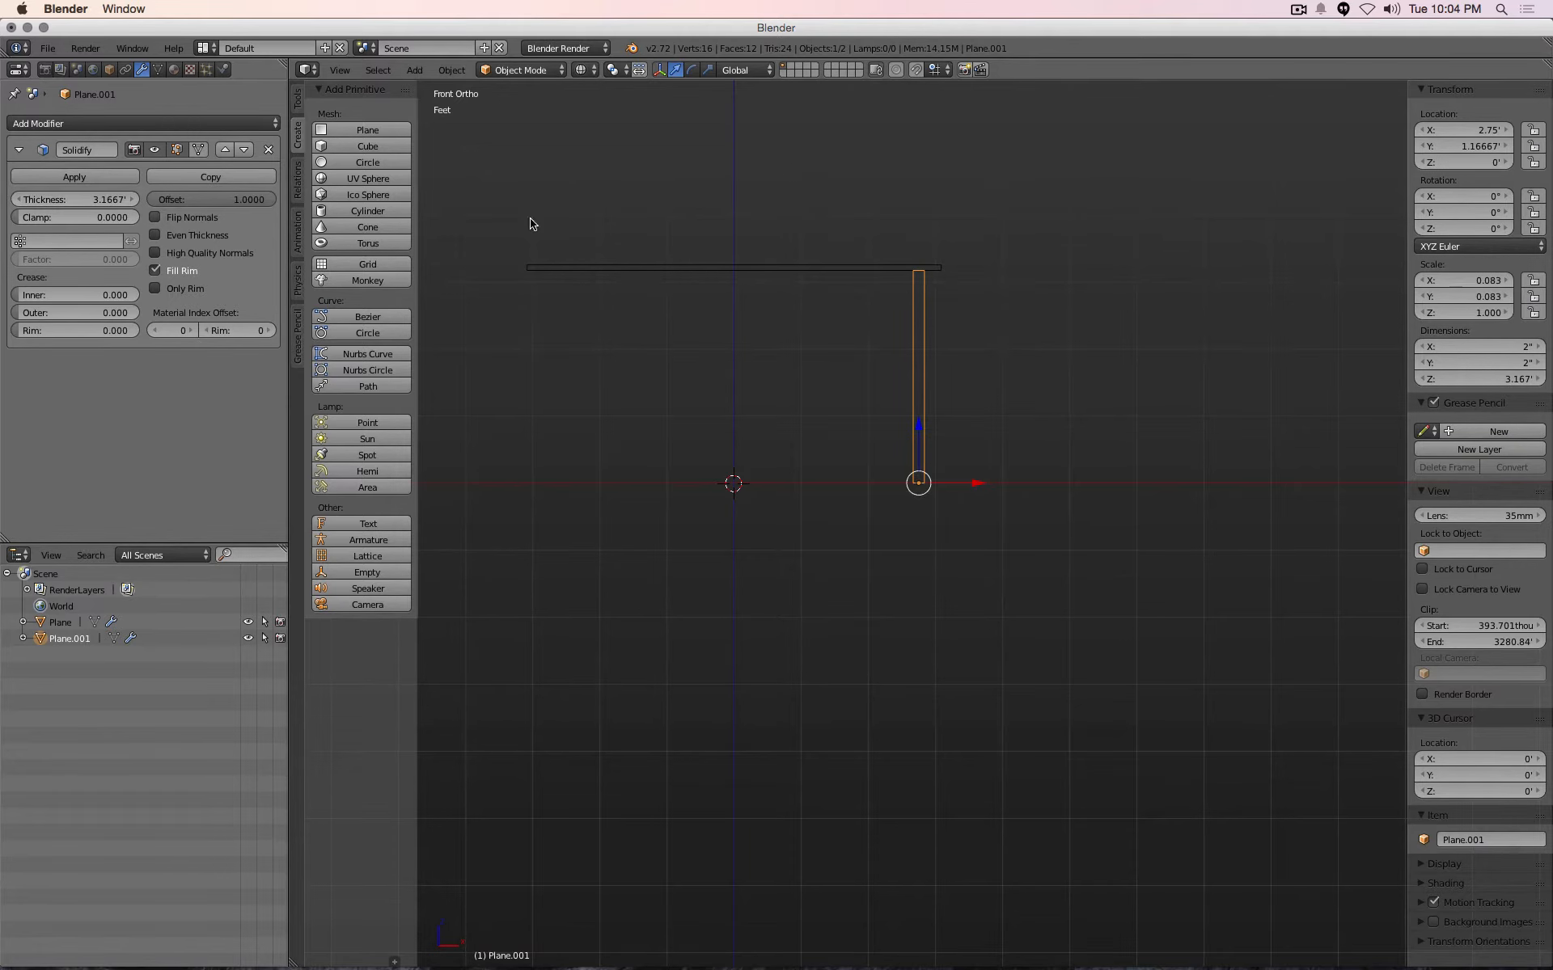
mouse_move(1007, 354)
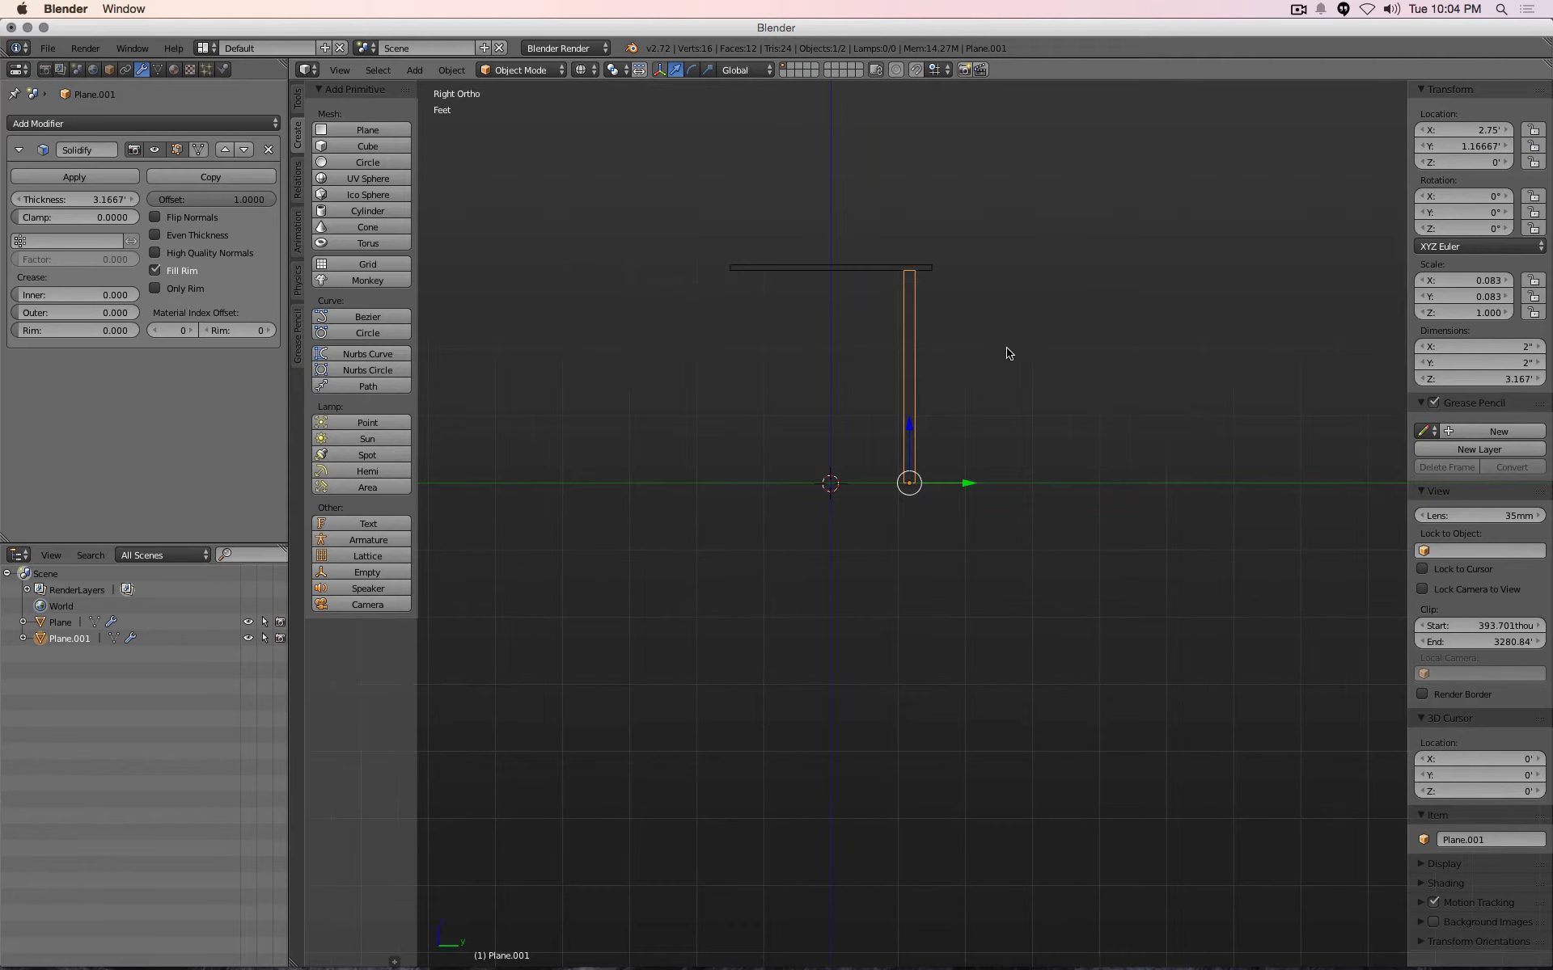
mouse_move(909, 286)
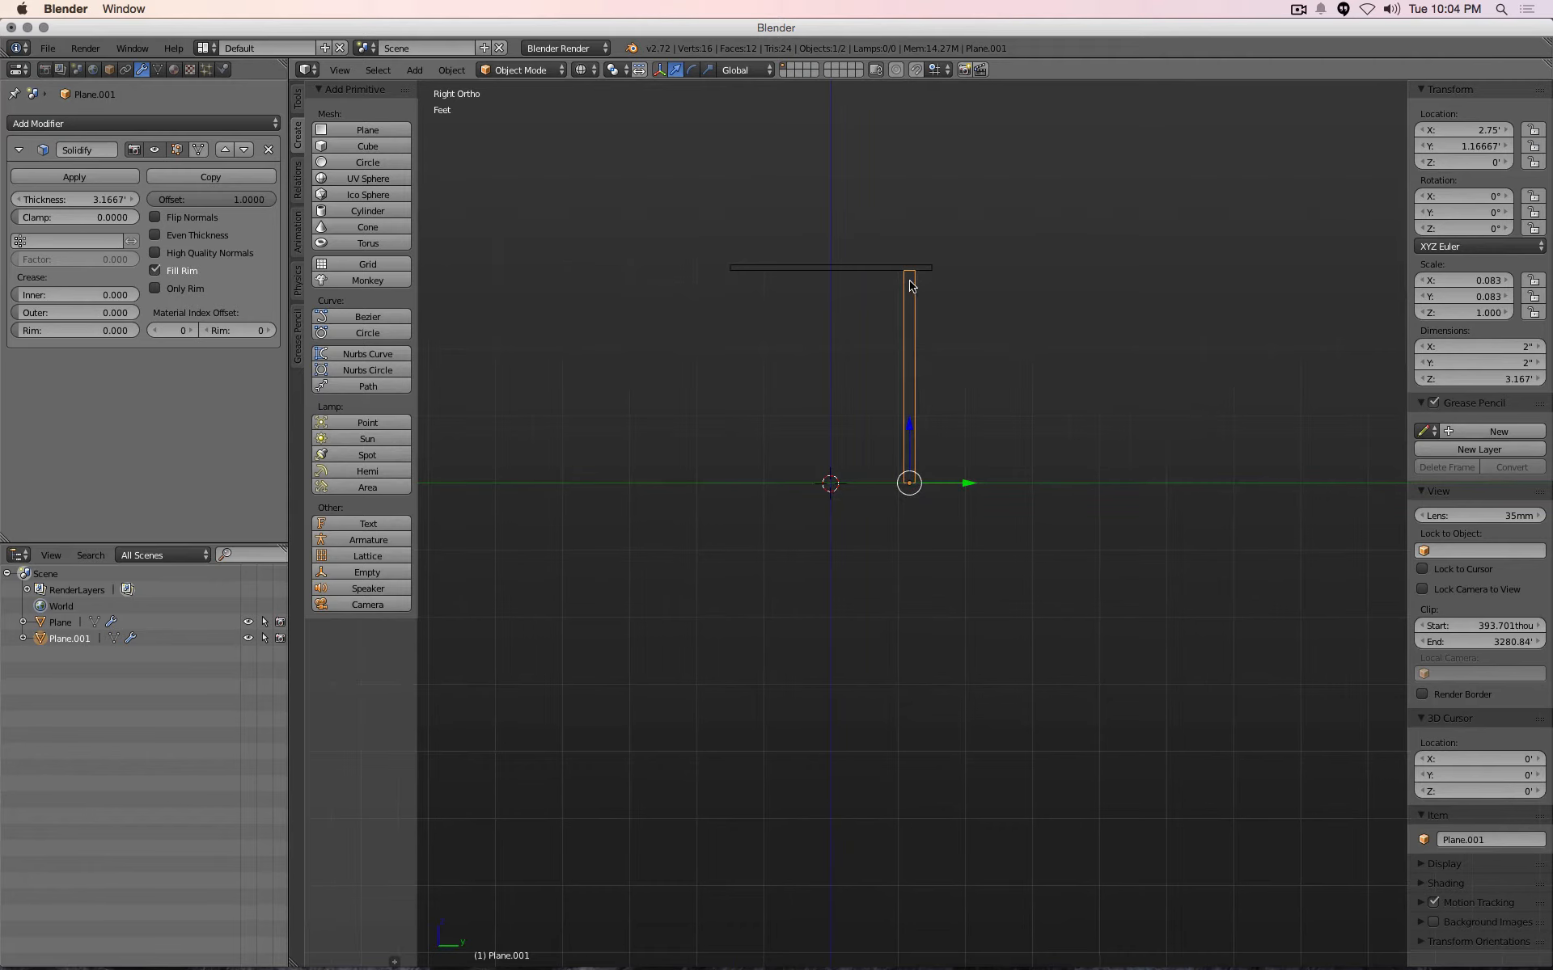
mouse_move(877, 304)
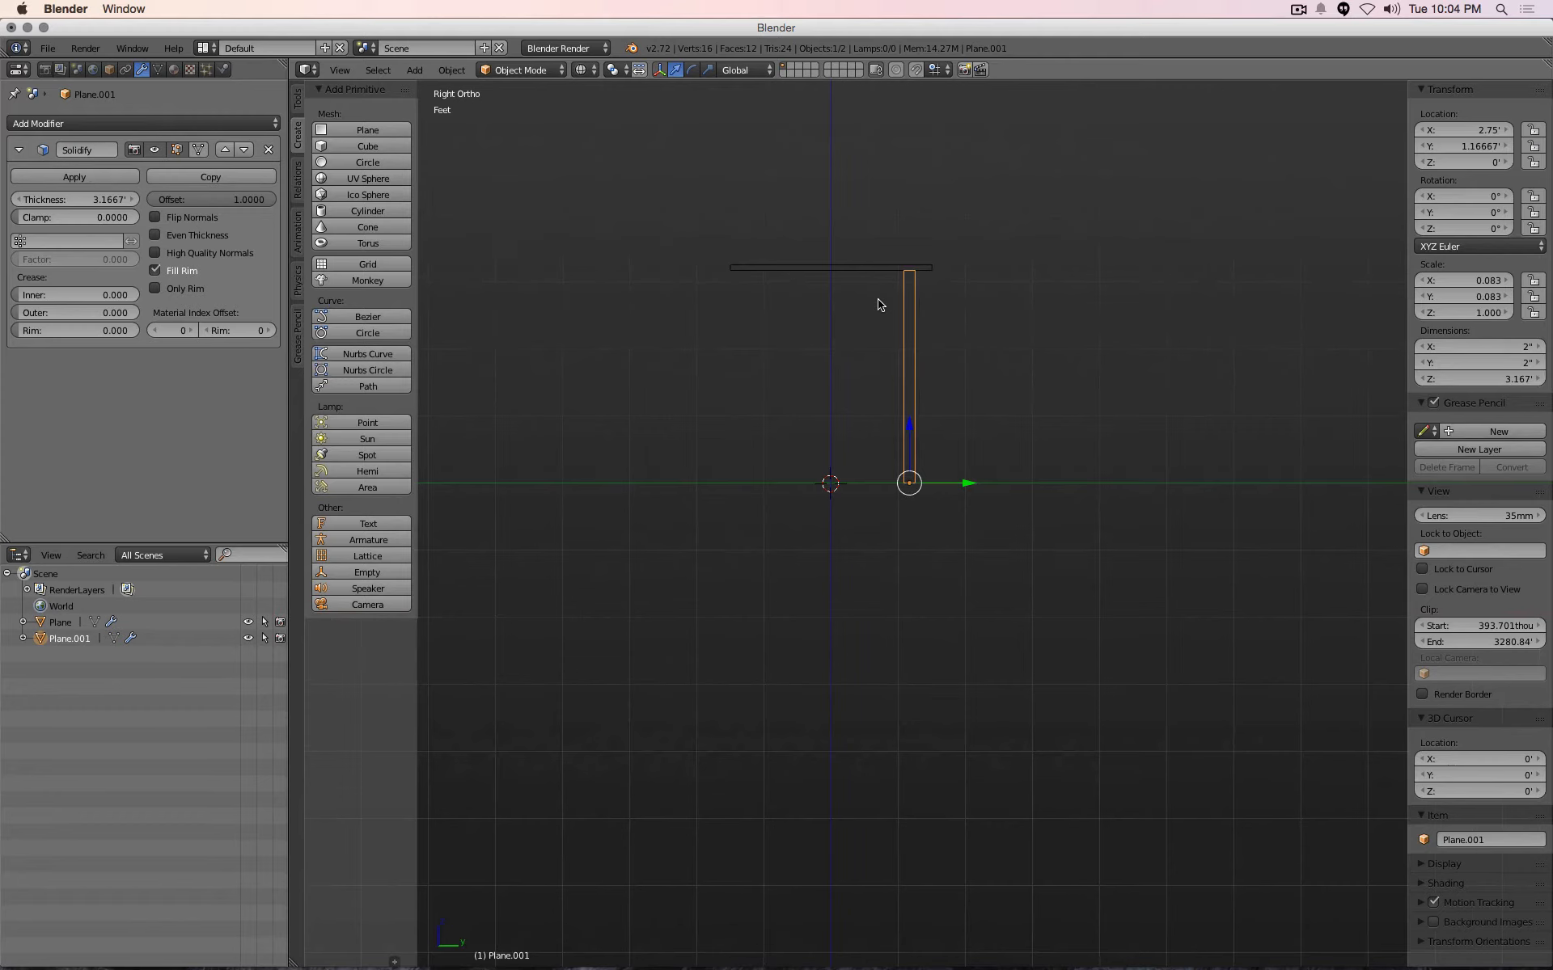
mouse_move(507, 228)
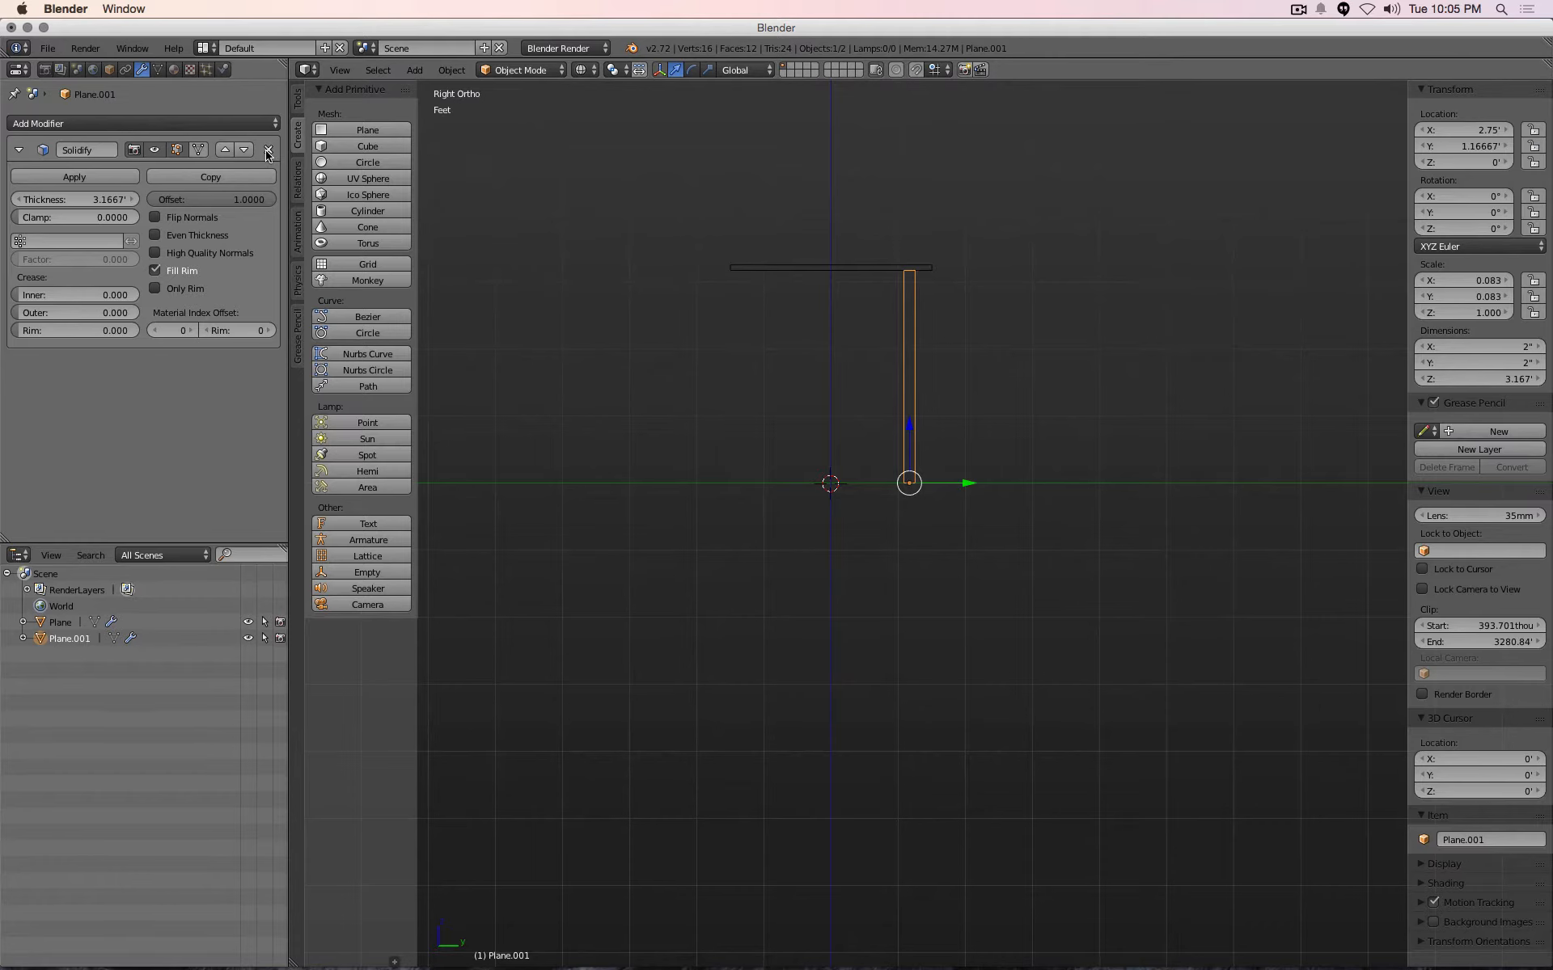
Remove the Solidify modifier and place the 3D cursor just above the frame copy
click(266, 150)
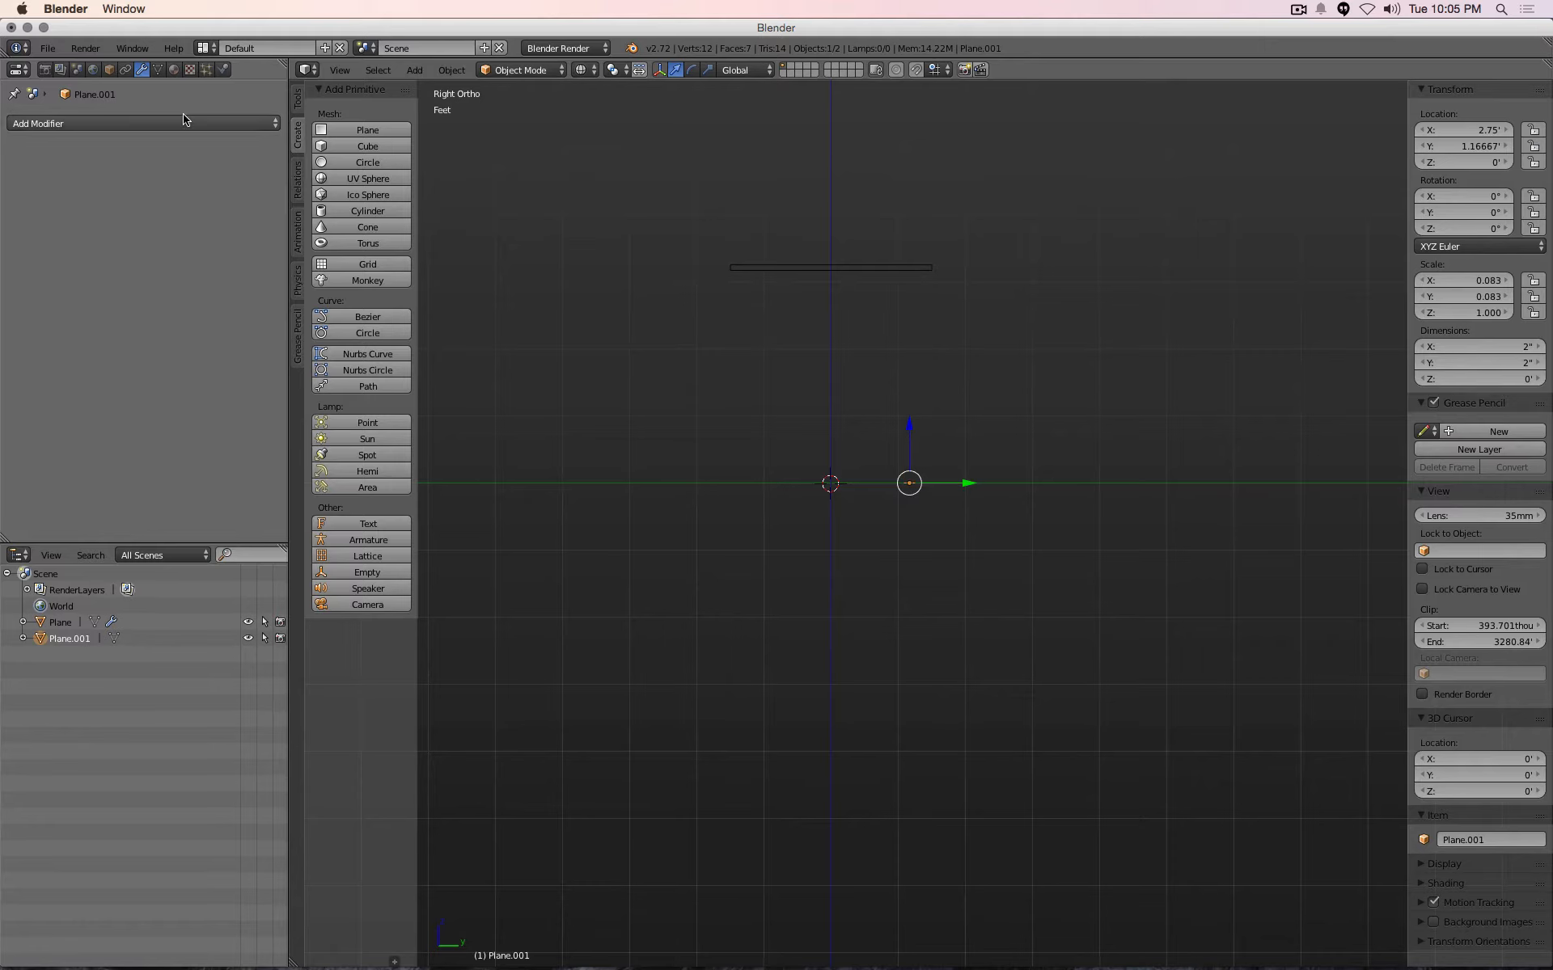
mouse_move(142, 123)
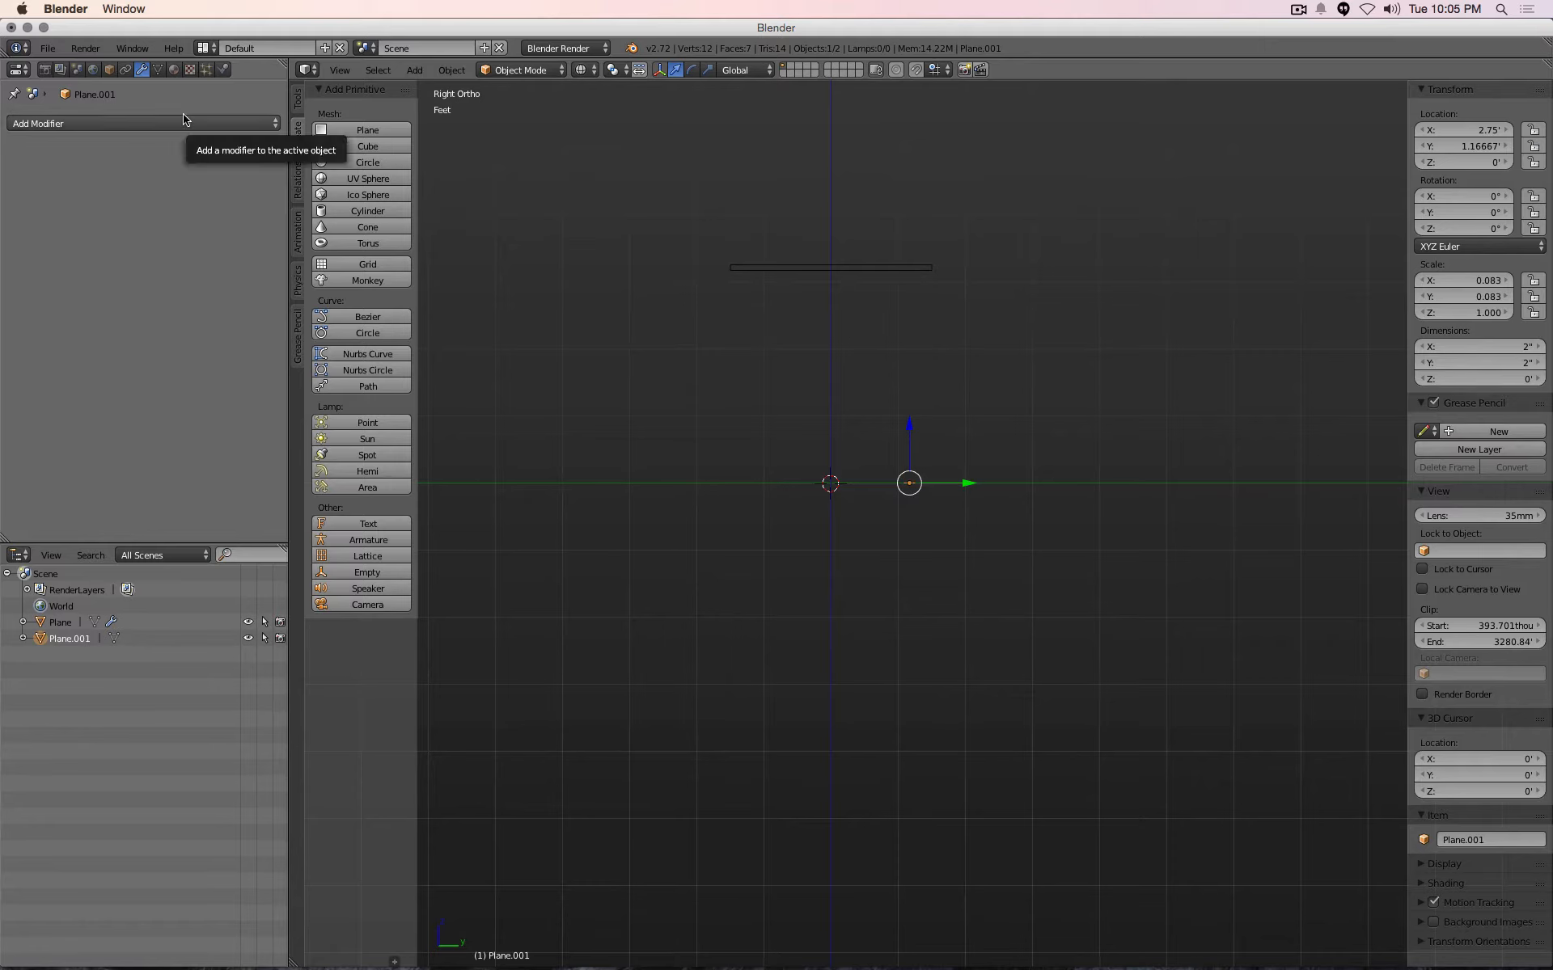
mouse_move(680, 362)
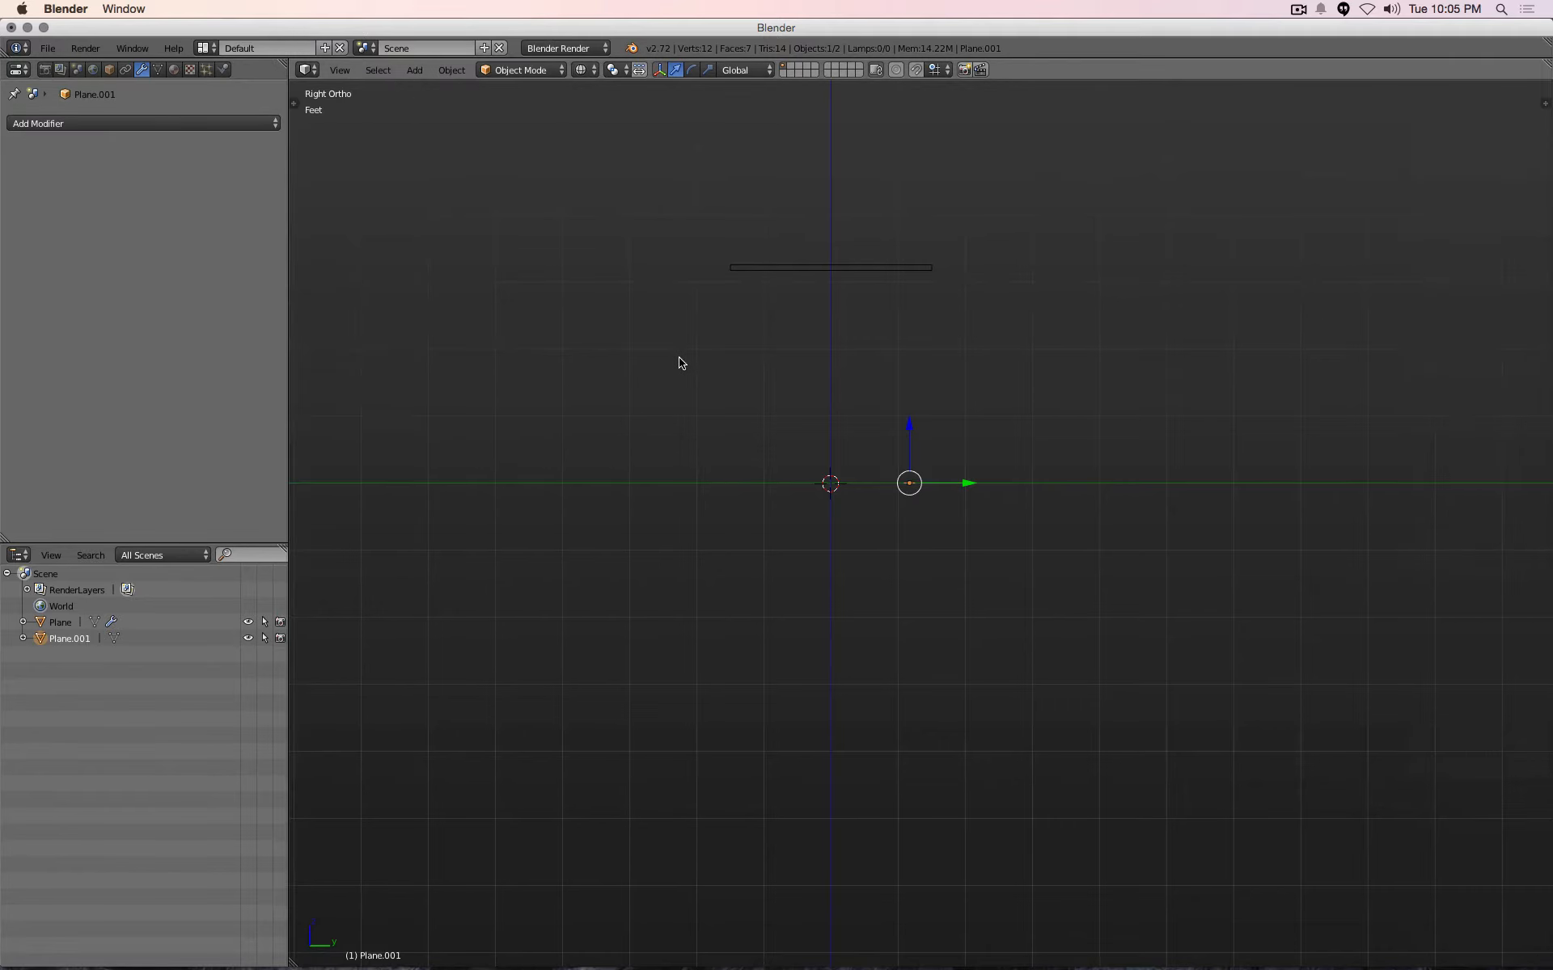
mouse_move(798, 374)
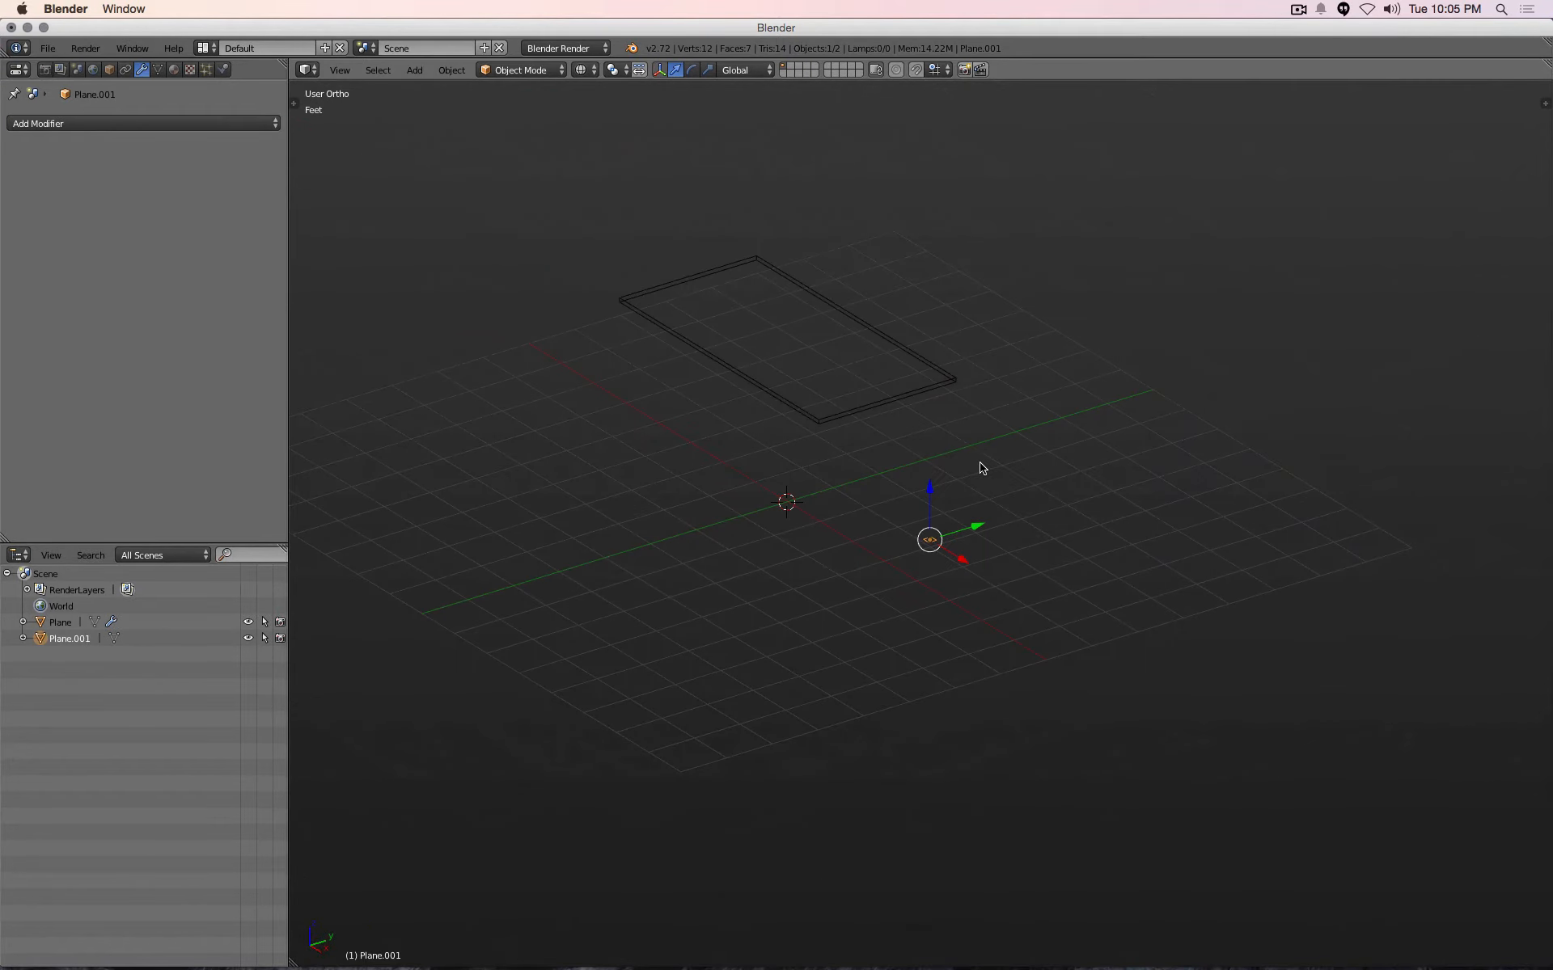
mouse_move(957, 468)
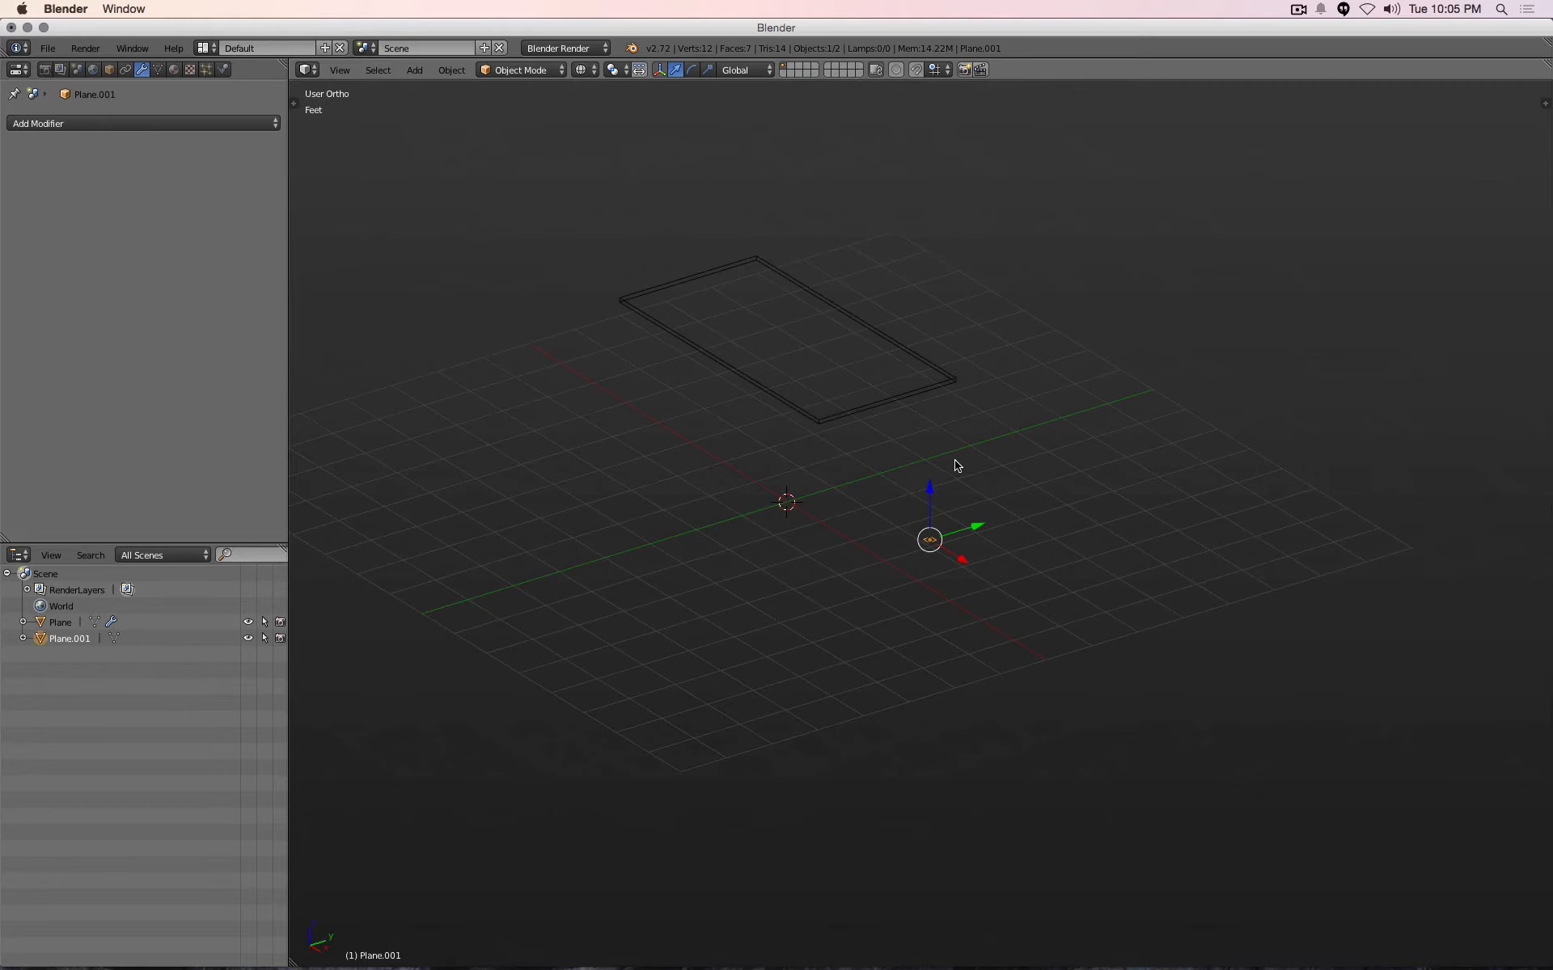
click(945, 451)
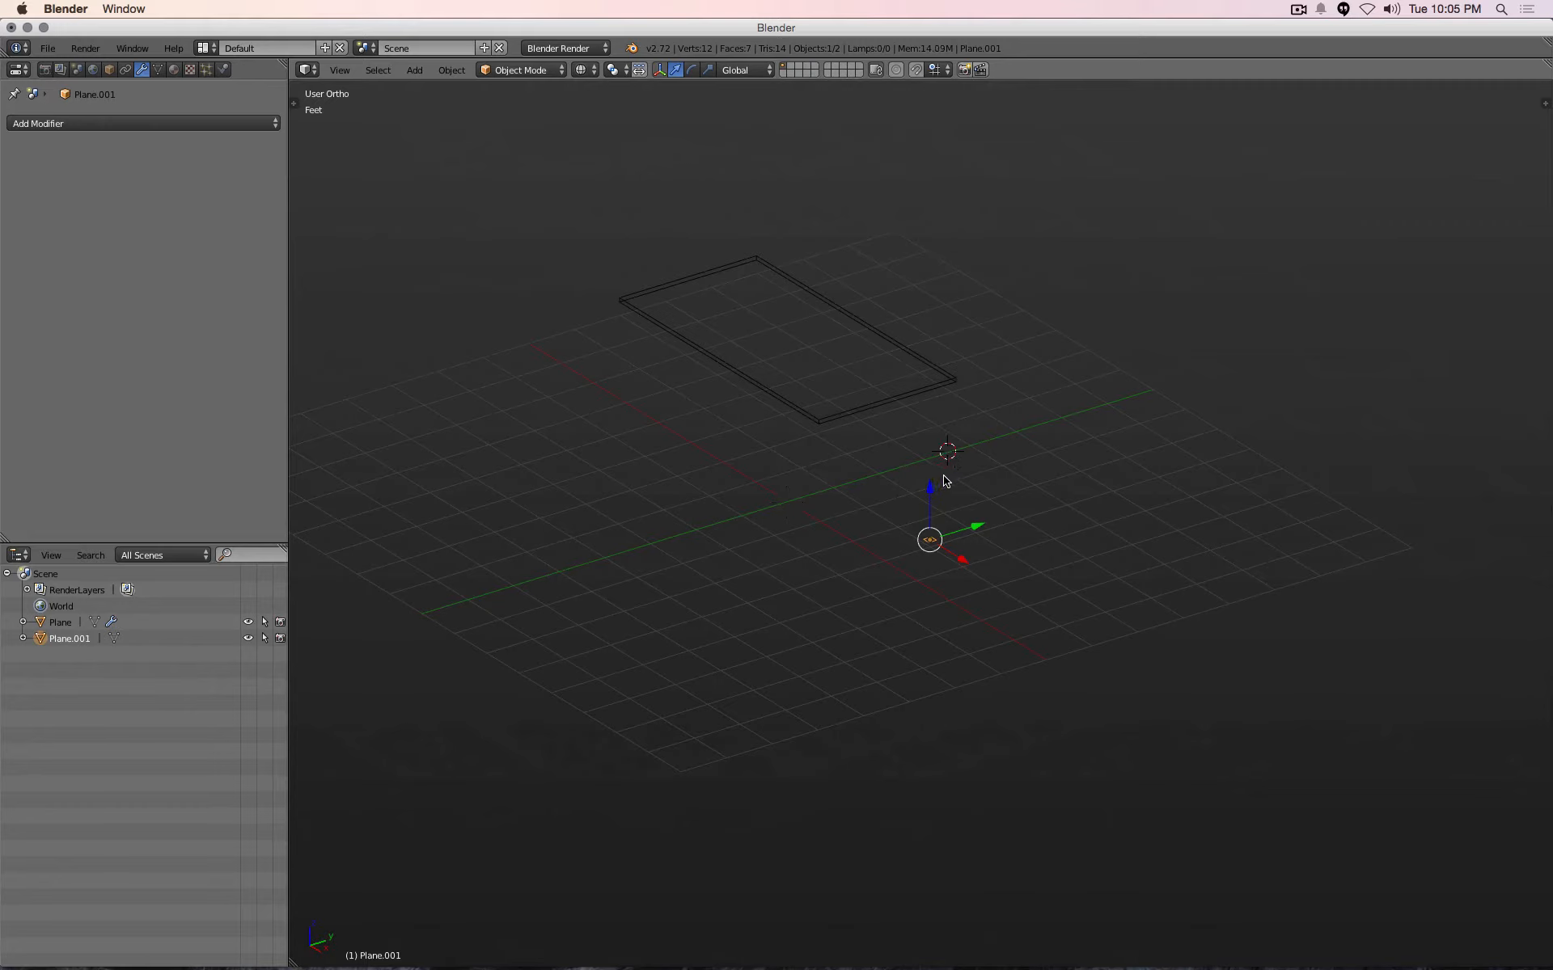
mouse_move(945, 466)
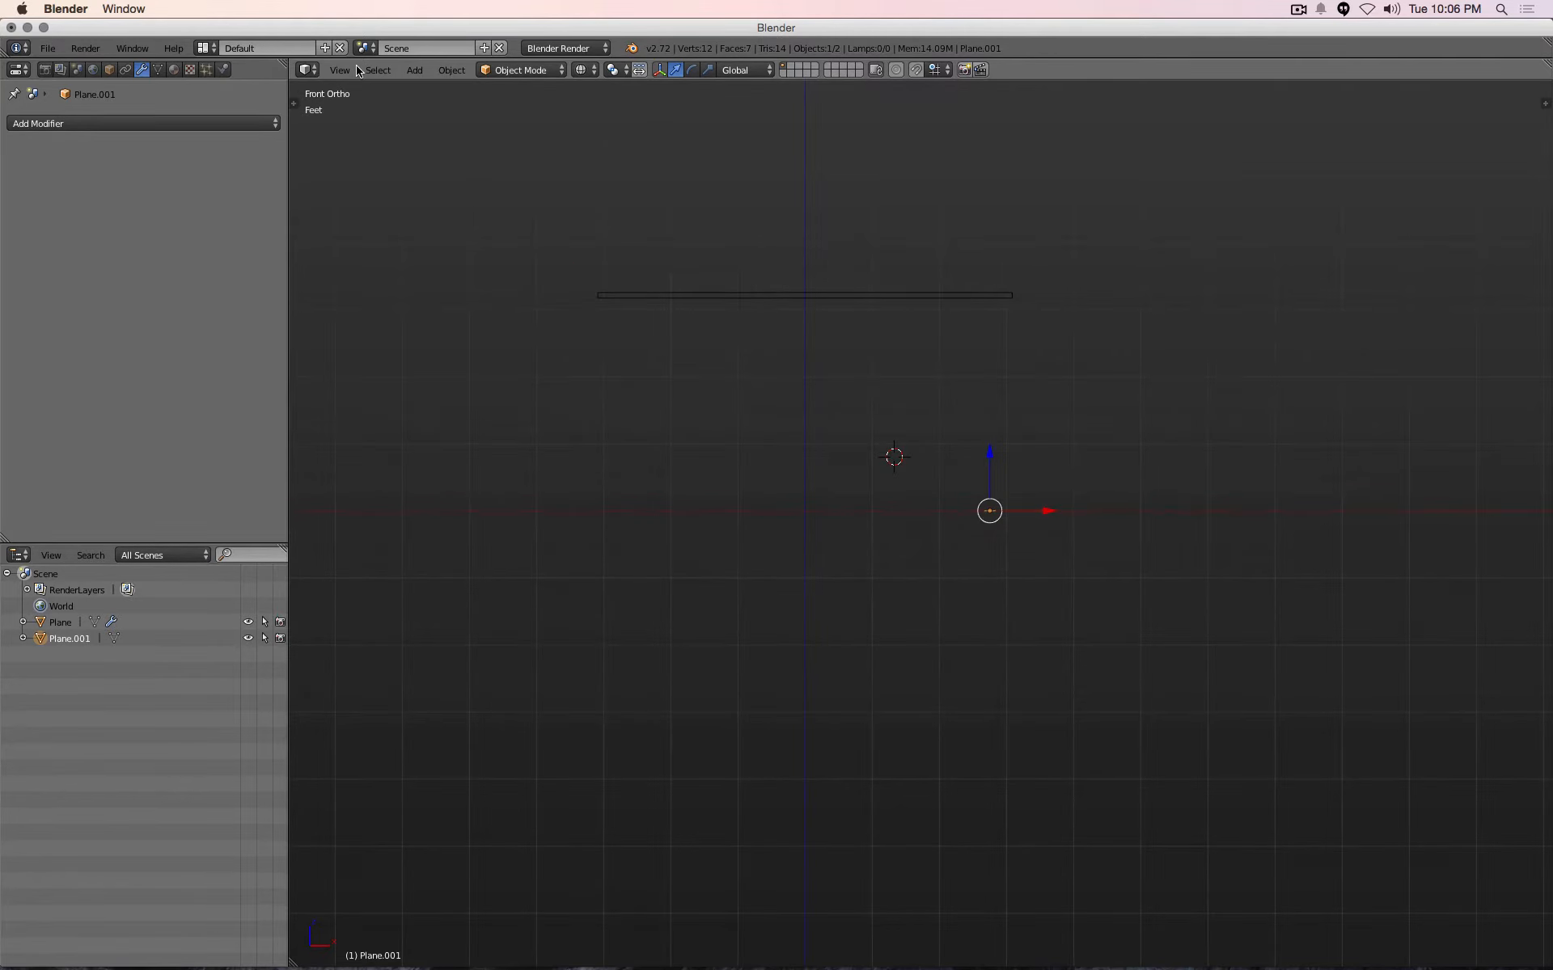
Switch to Top view, then browse and close the Add, View and Select header menus
click(339, 70)
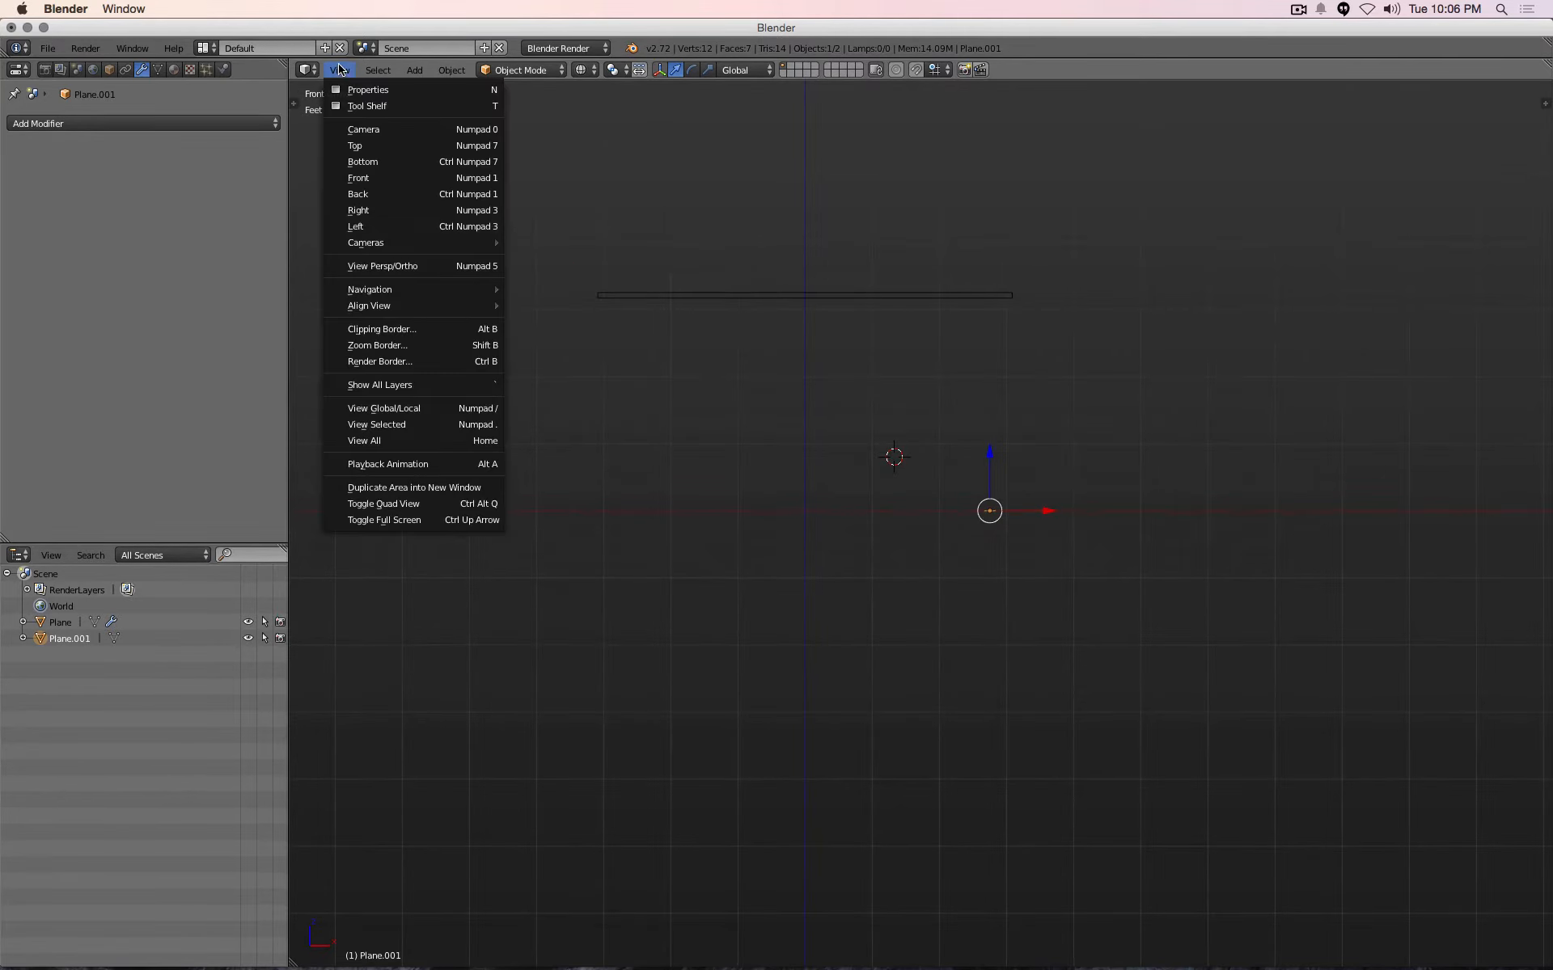
click(355, 146)
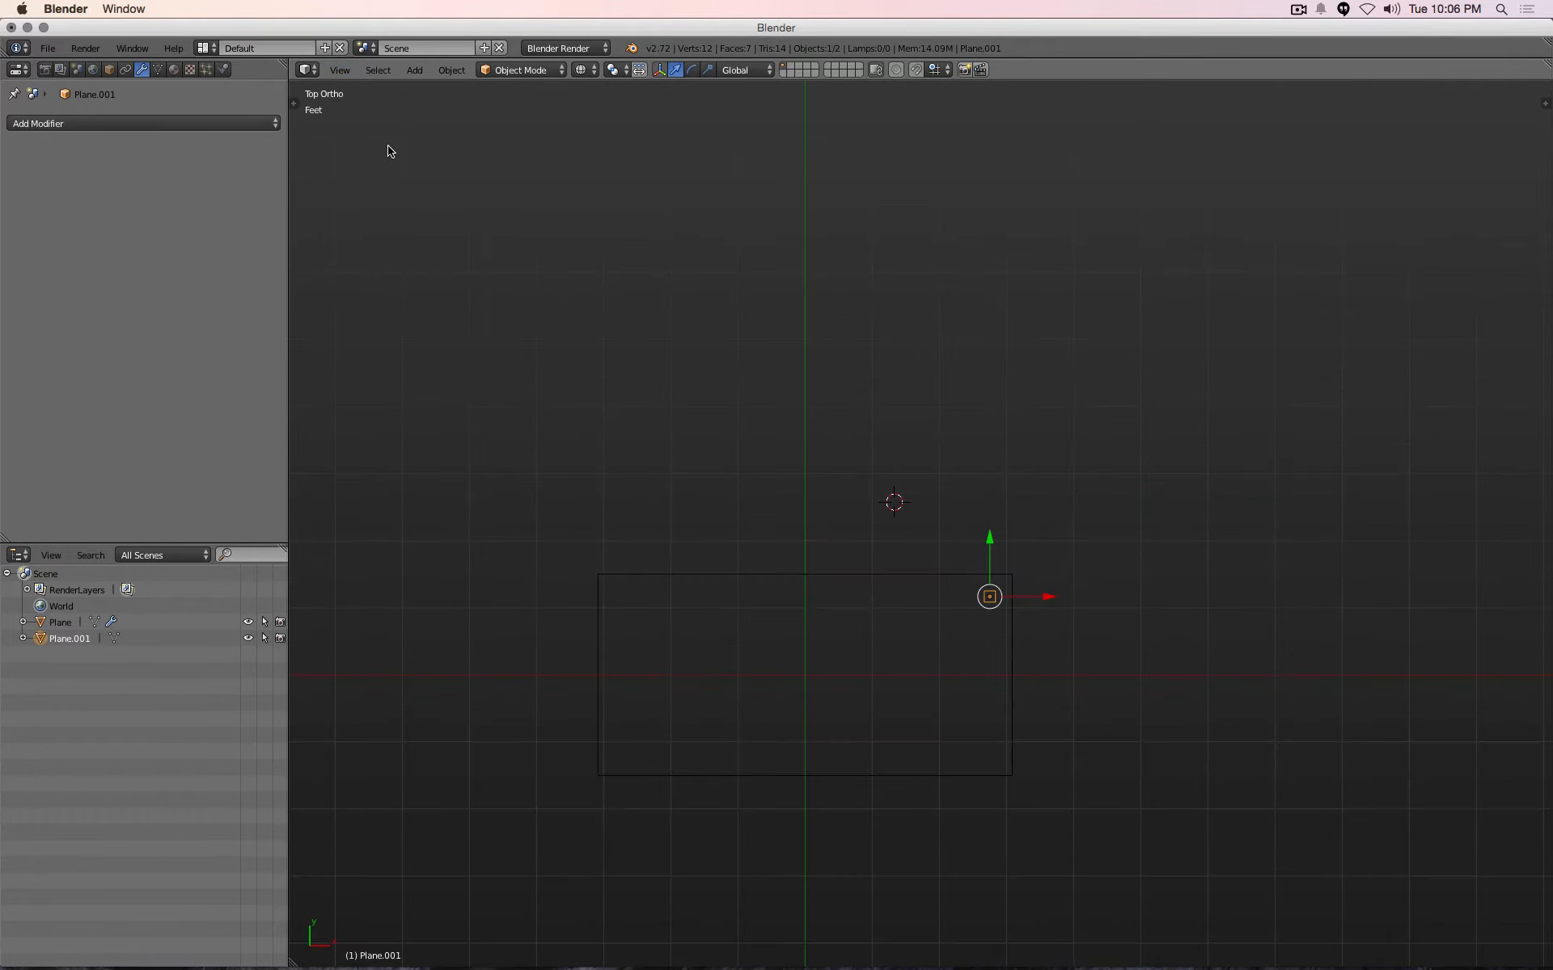
click(414, 69)
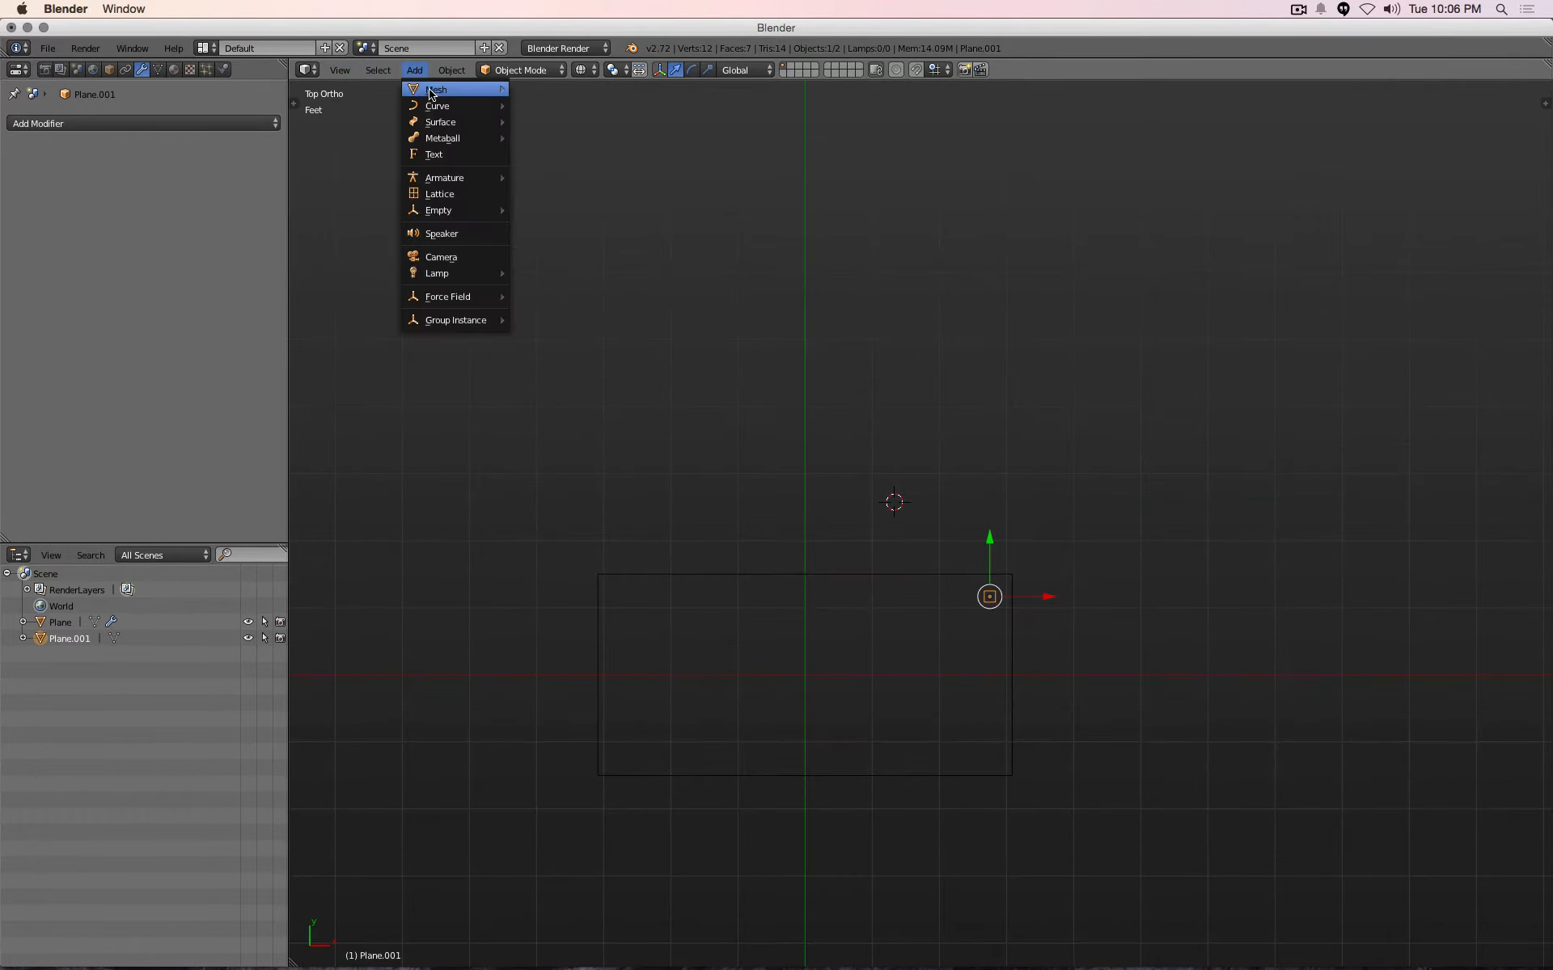
click(340, 69)
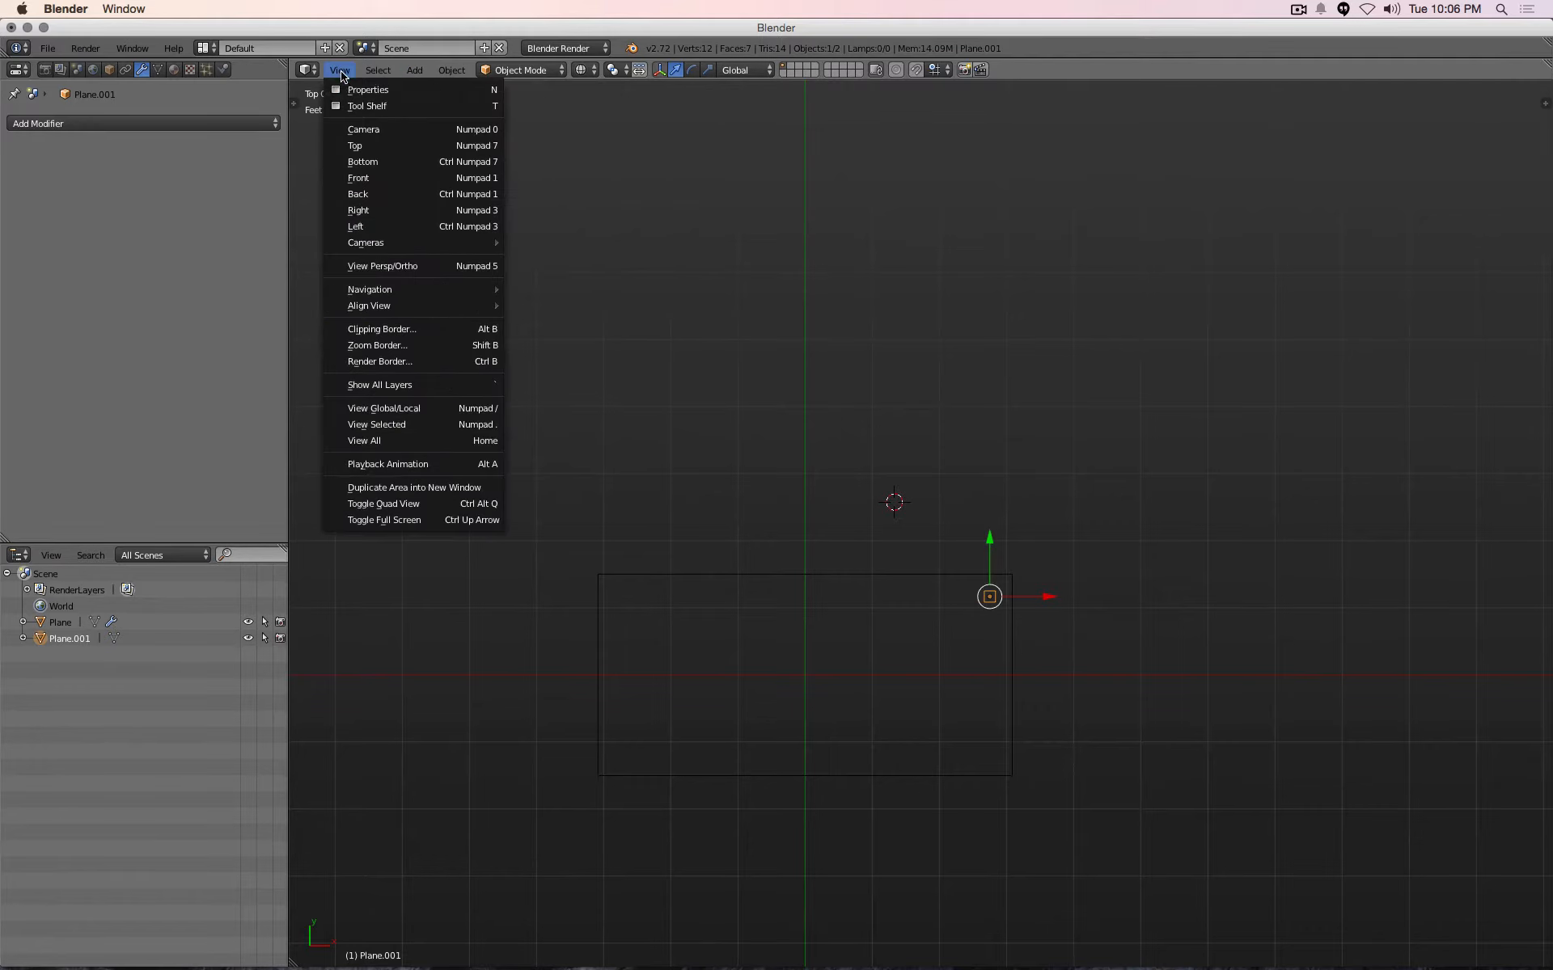
click(377, 70)
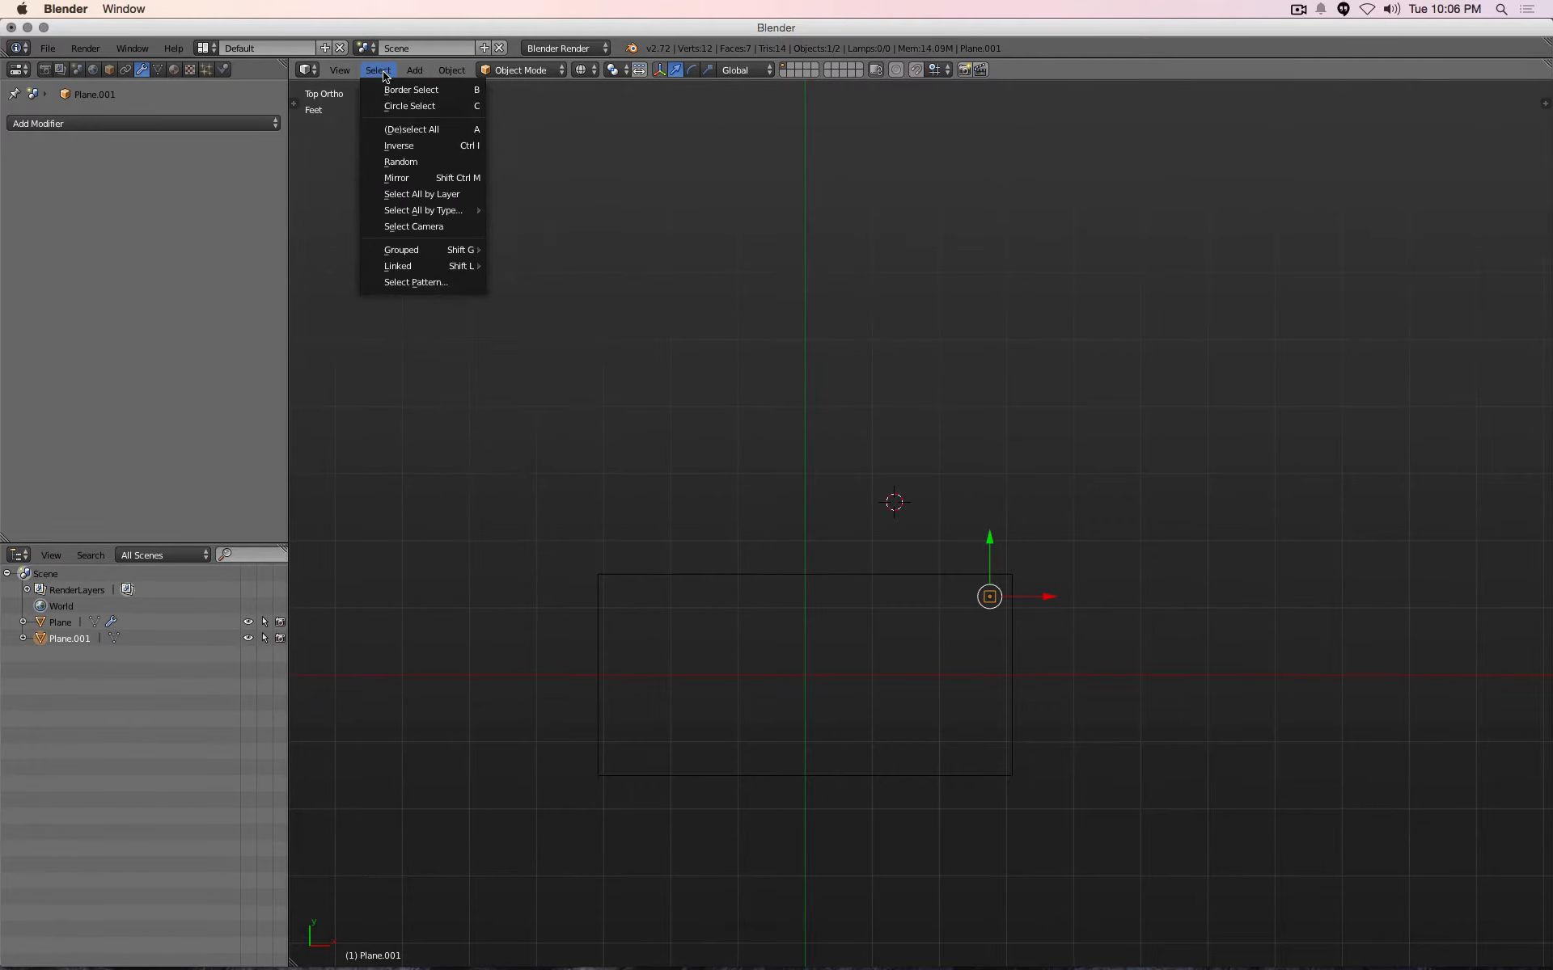
mouse_move(410, 129)
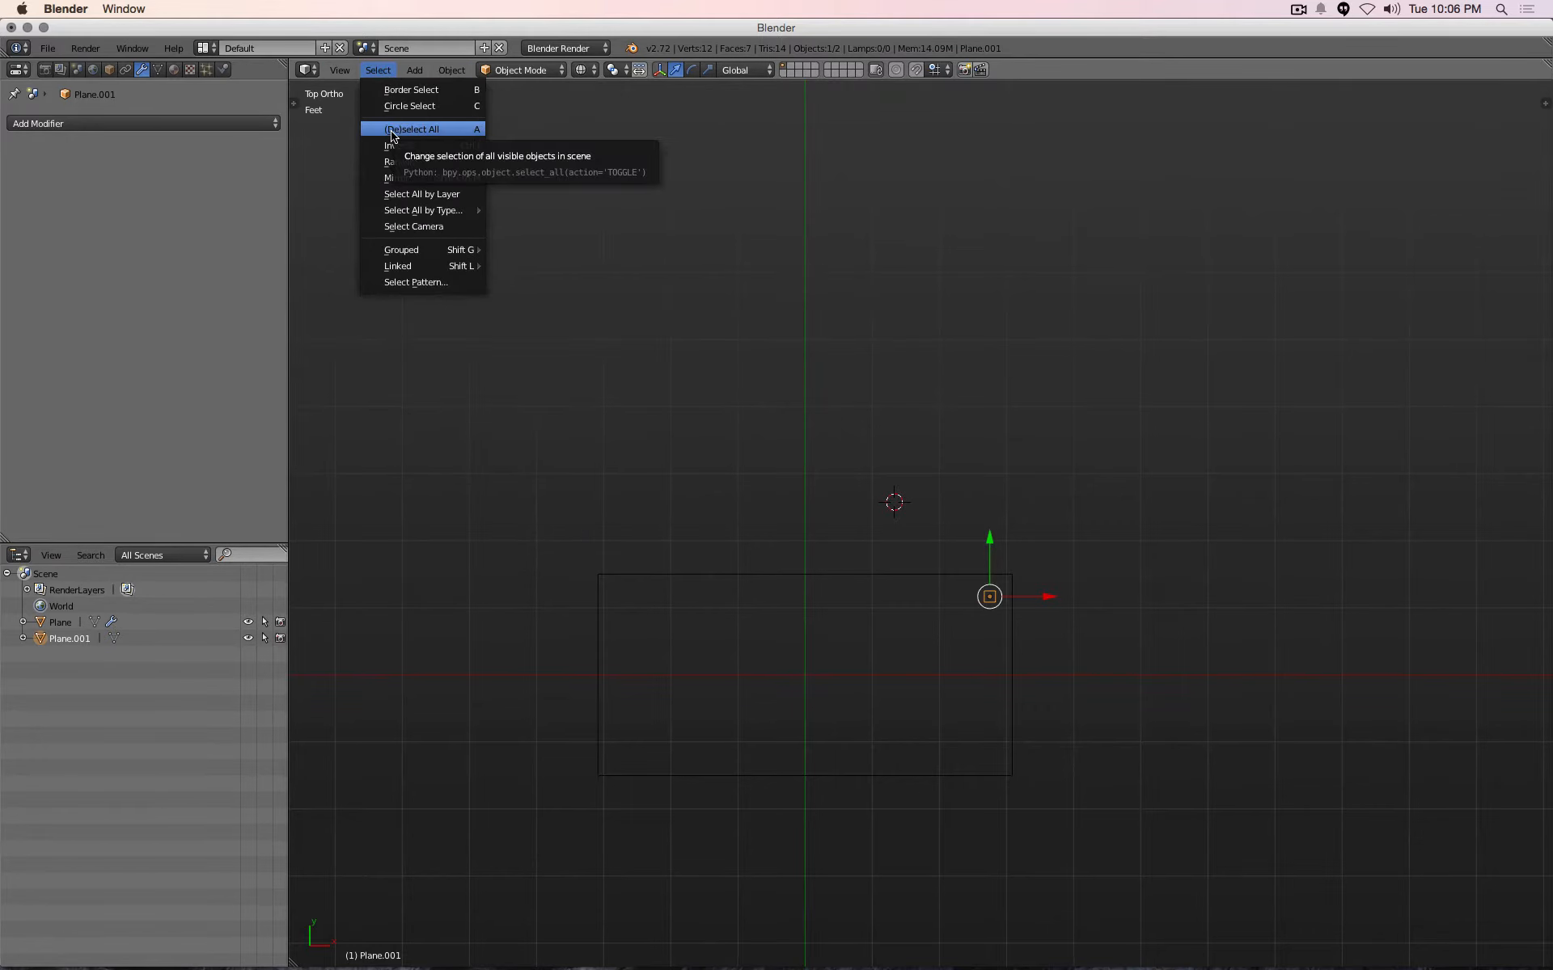
mouse_move(397, 146)
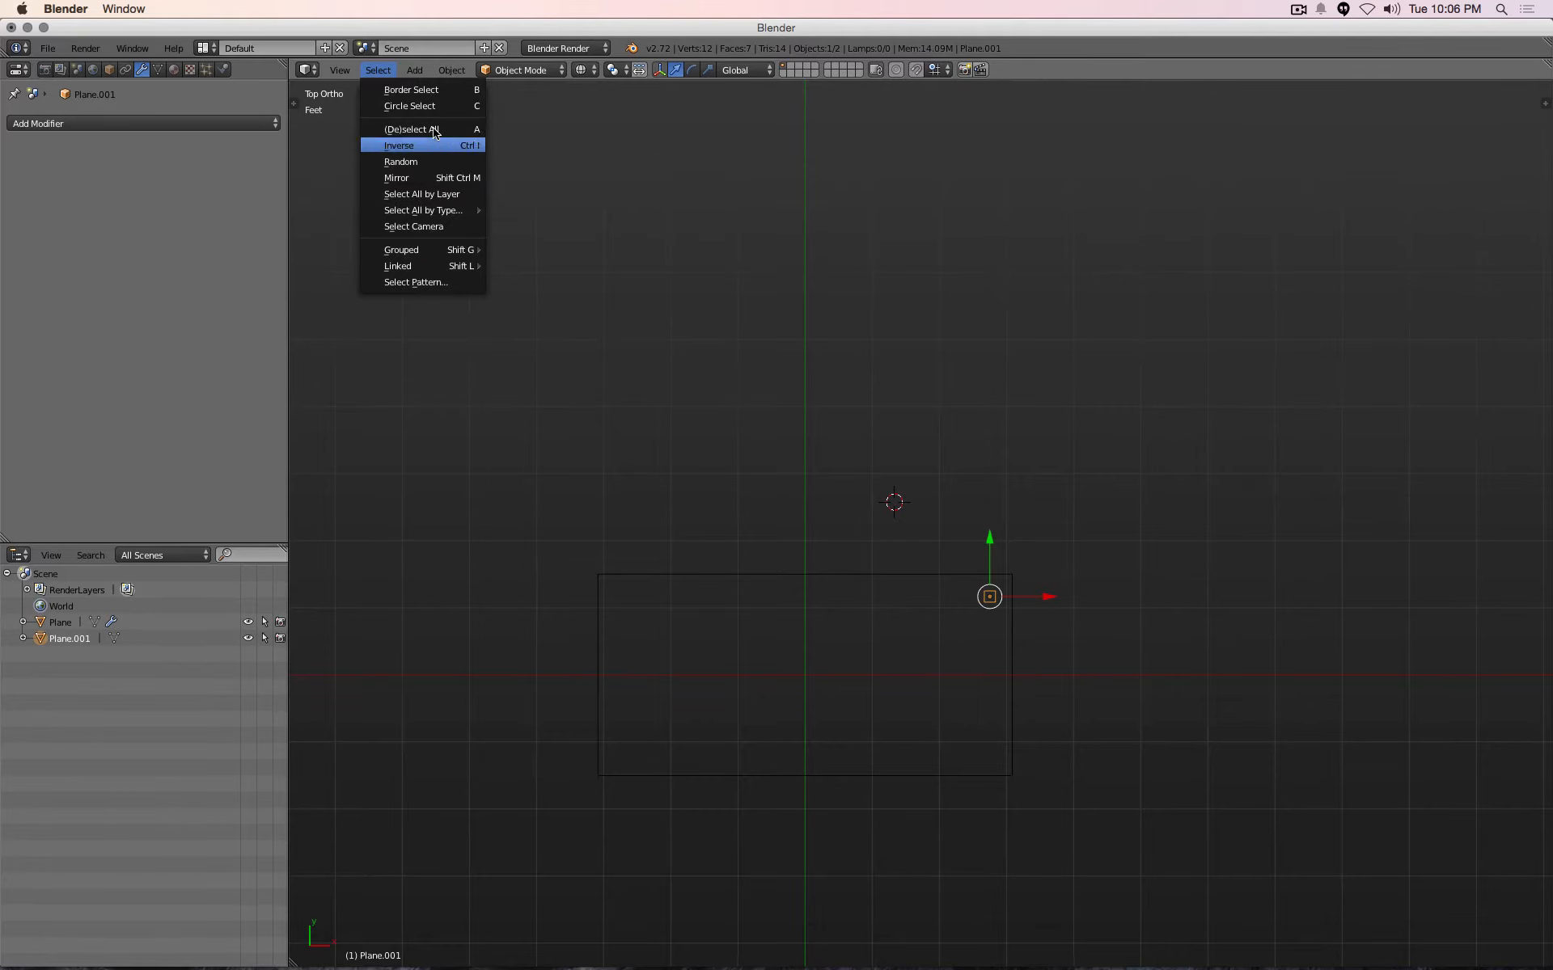
click(451, 69)
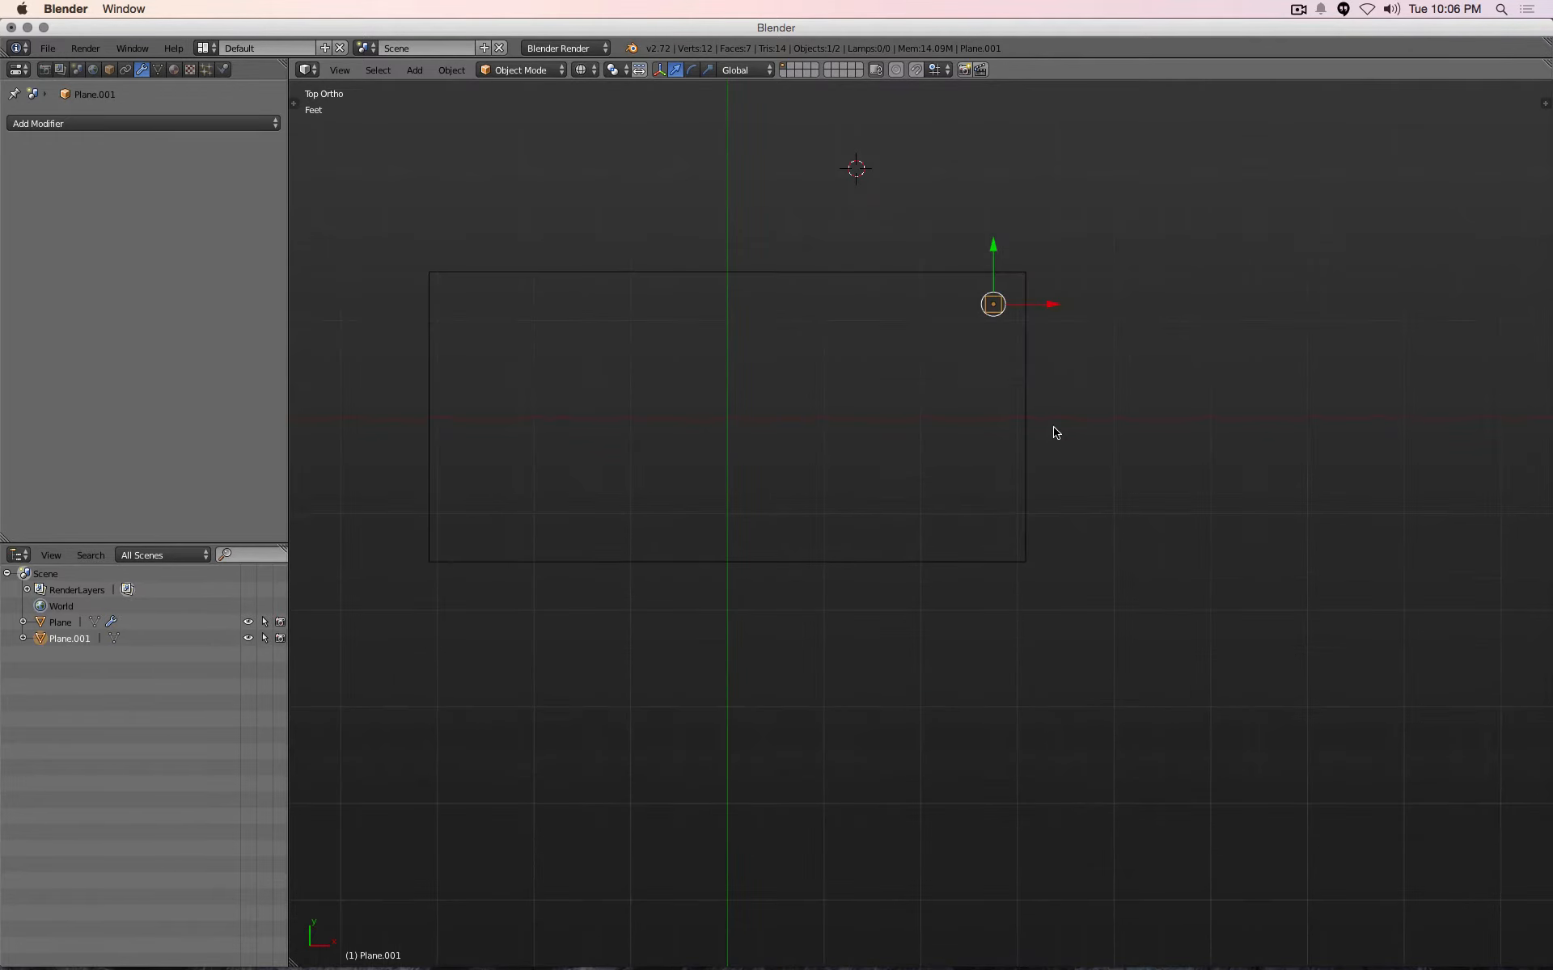
Show the transform sidebar and select the tabletop to inspect its 1-inch Solidify modifier
key(n)
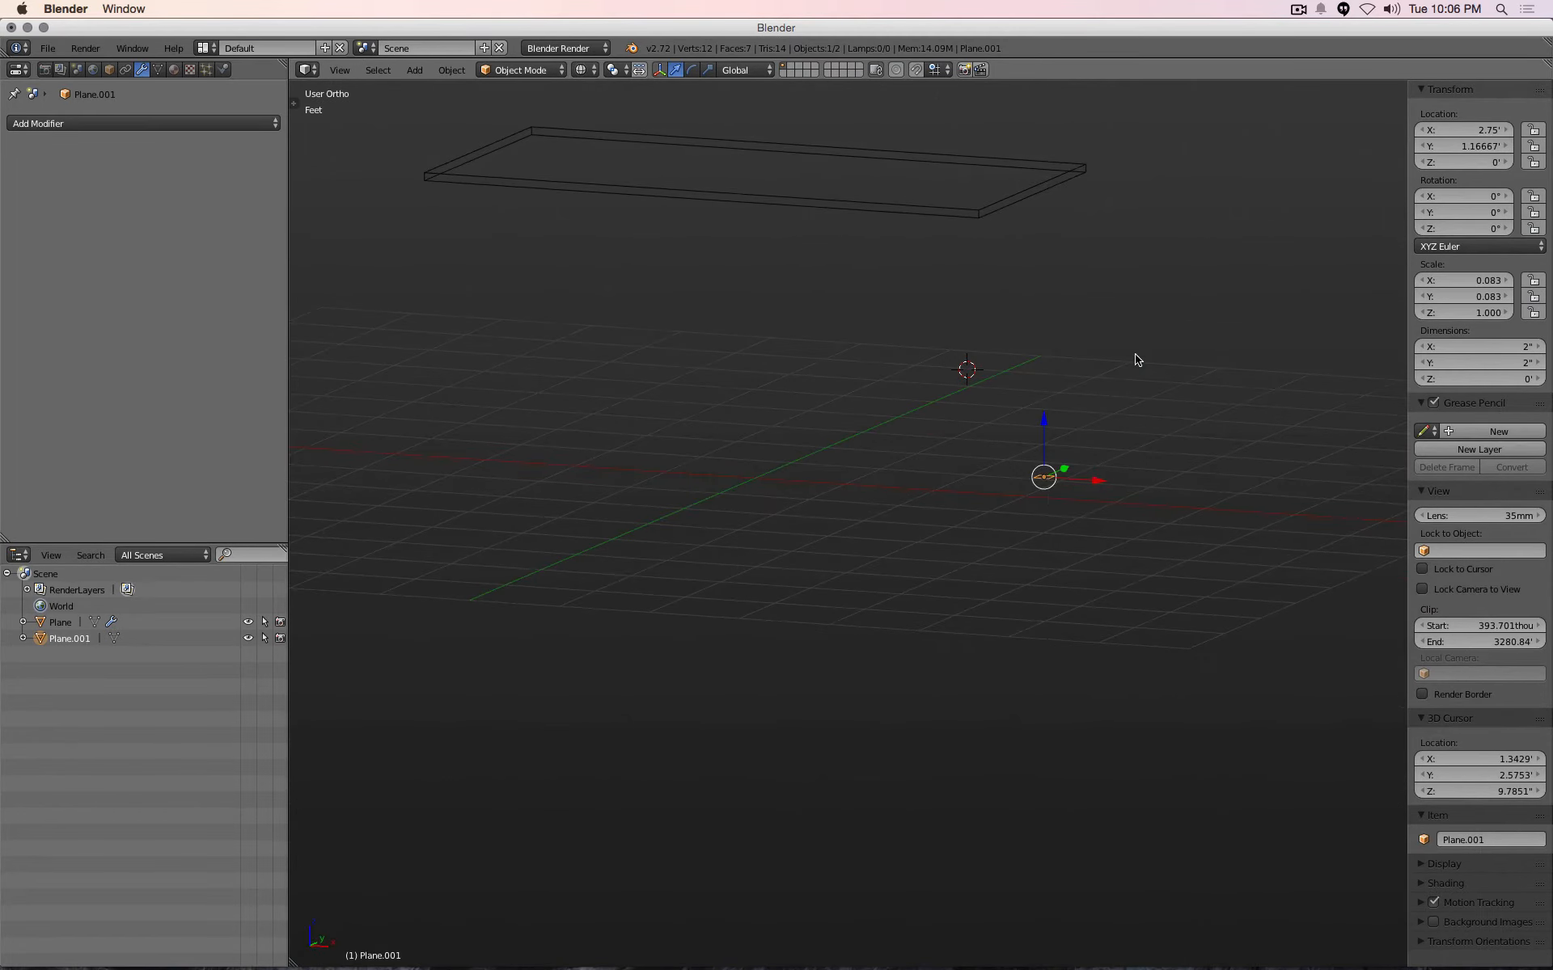
mouse_move(1042, 374)
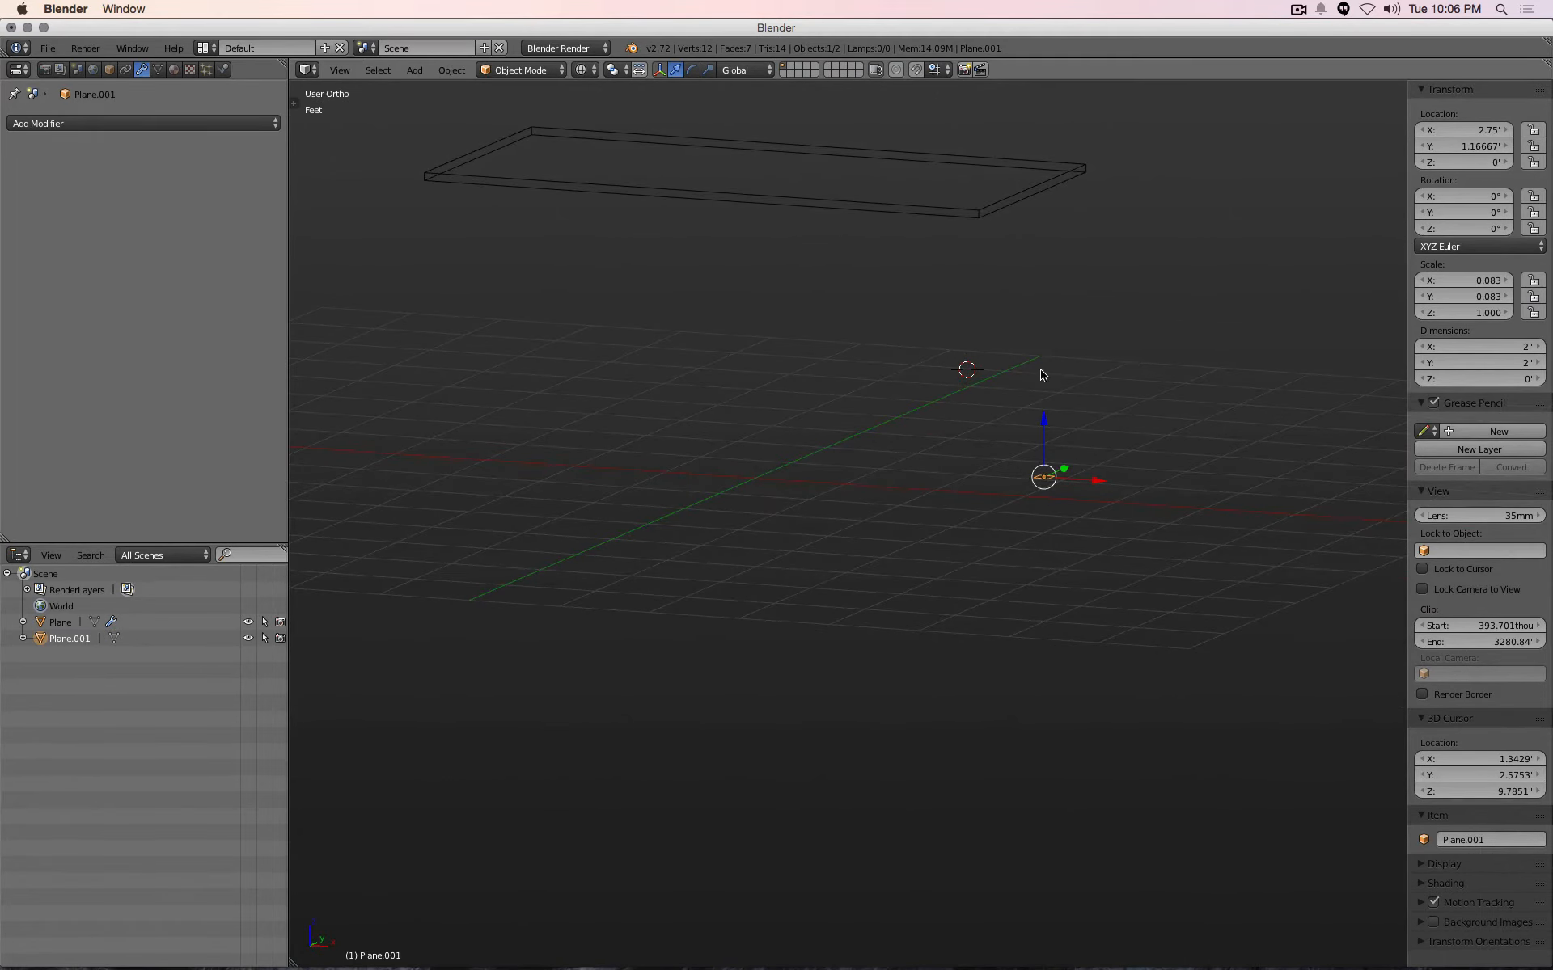
mouse_move(1057, 458)
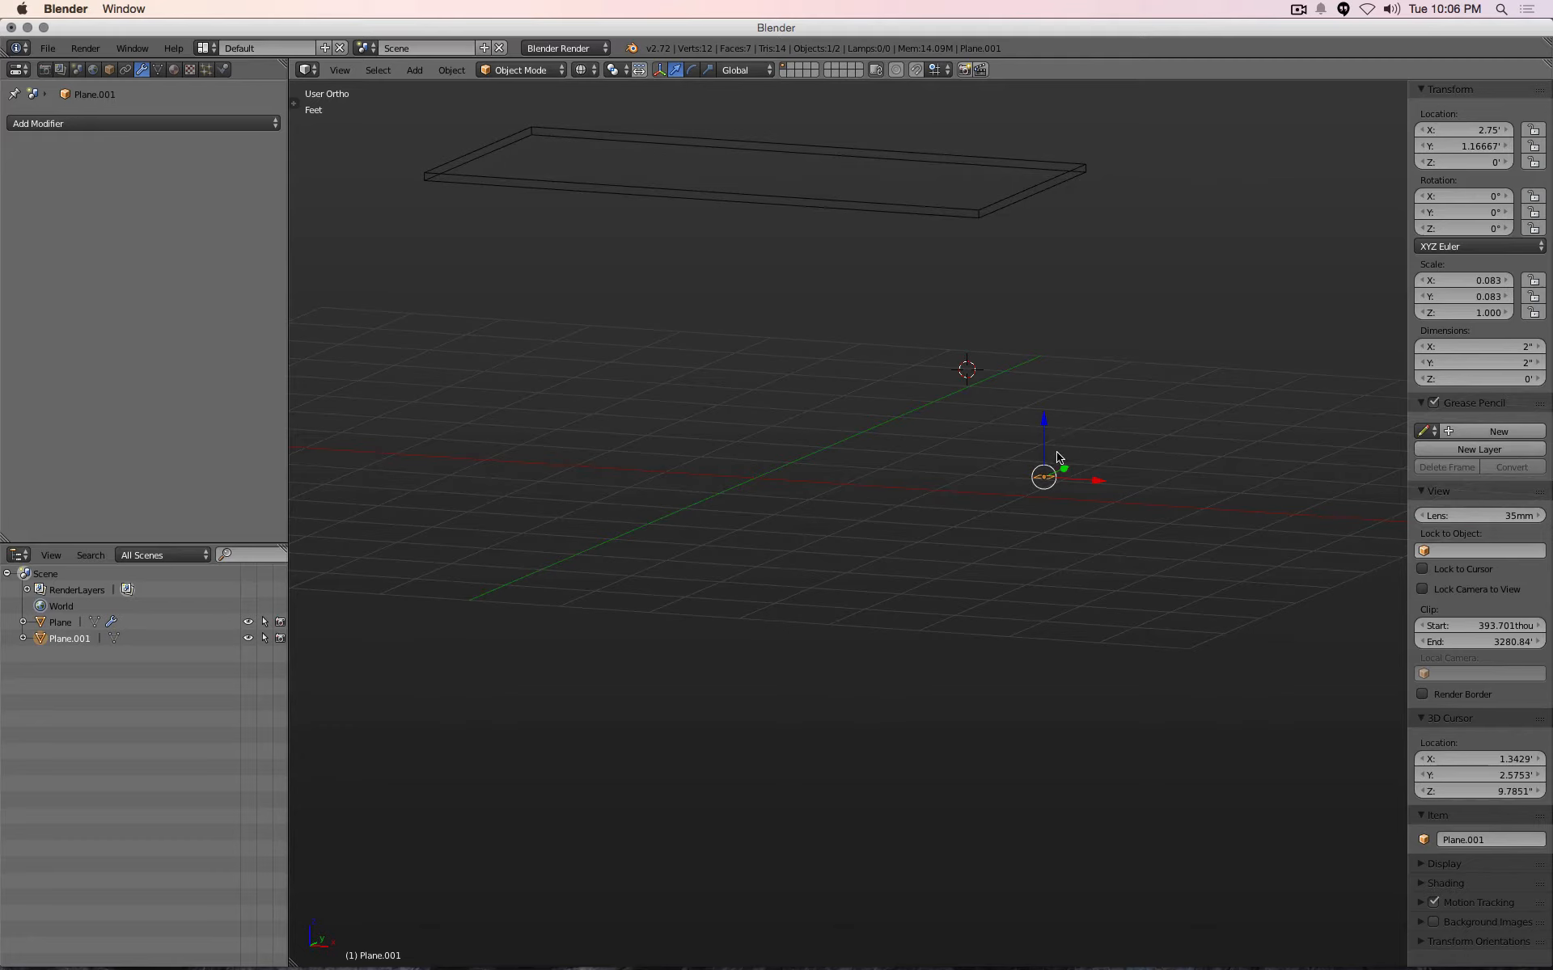
mouse_move(1055, 458)
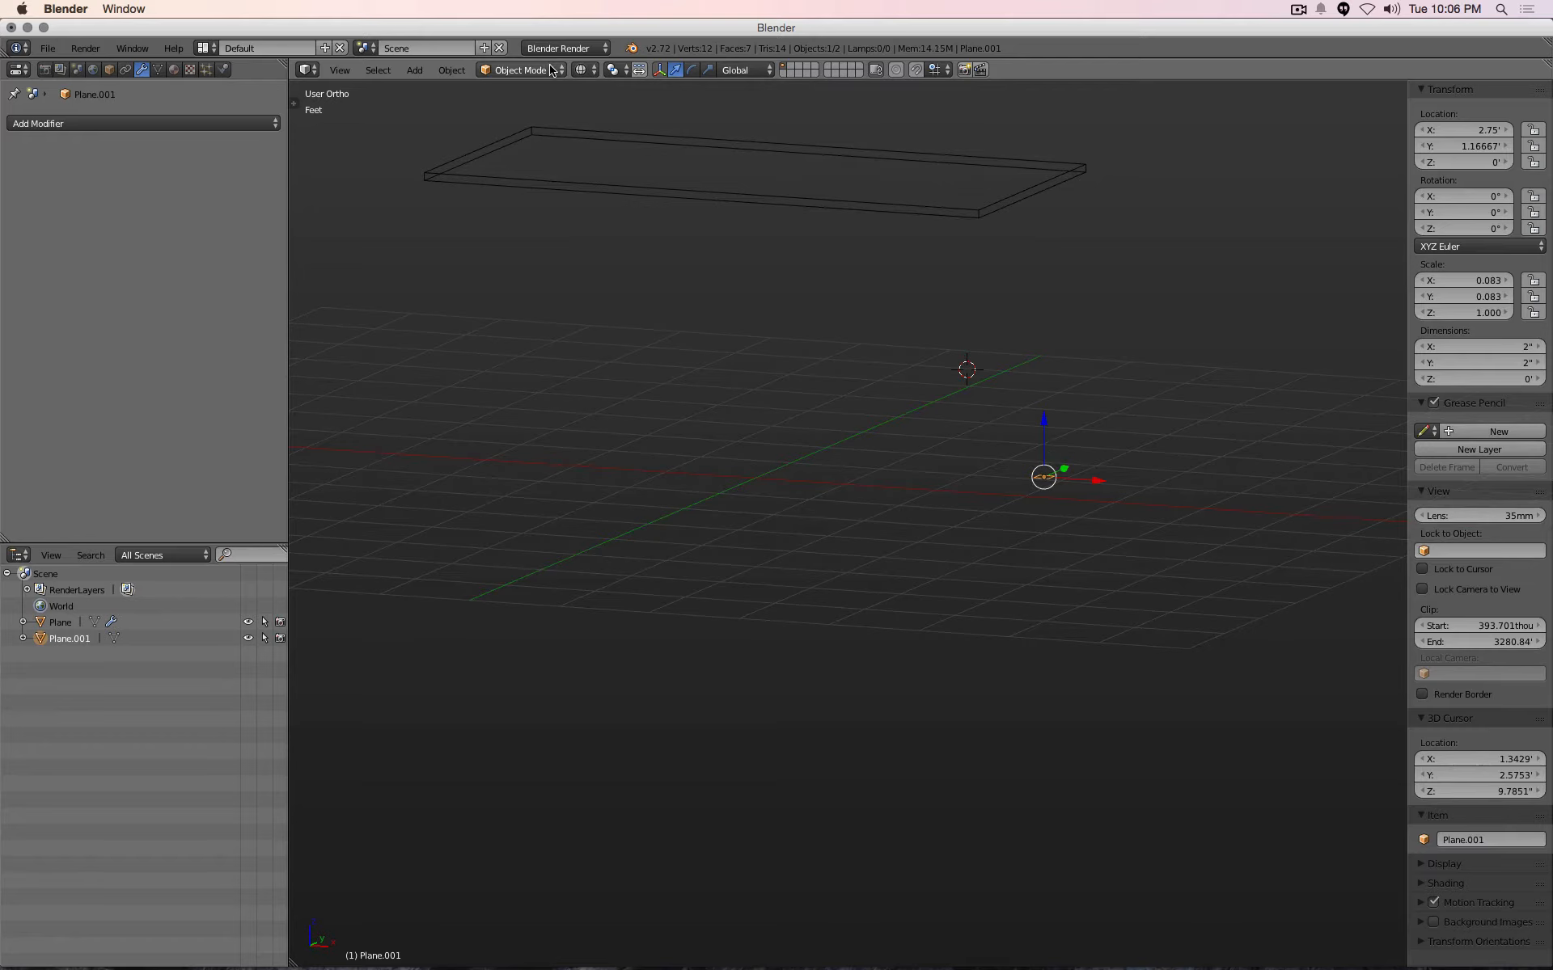
click(519, 70)
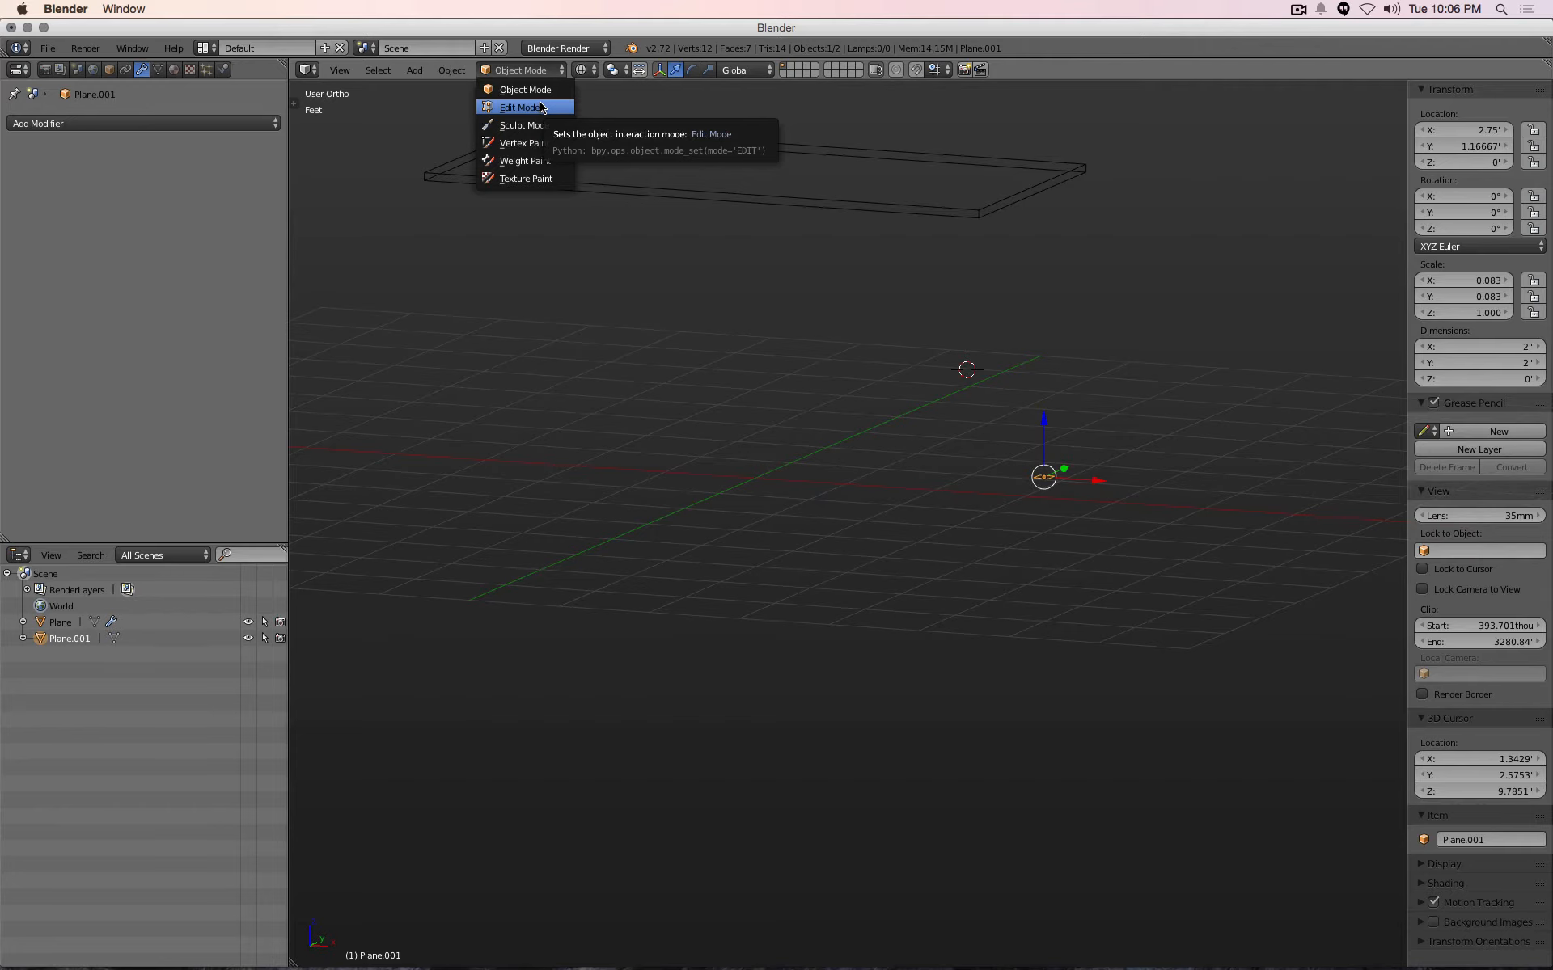
mouse_move(525, 89)
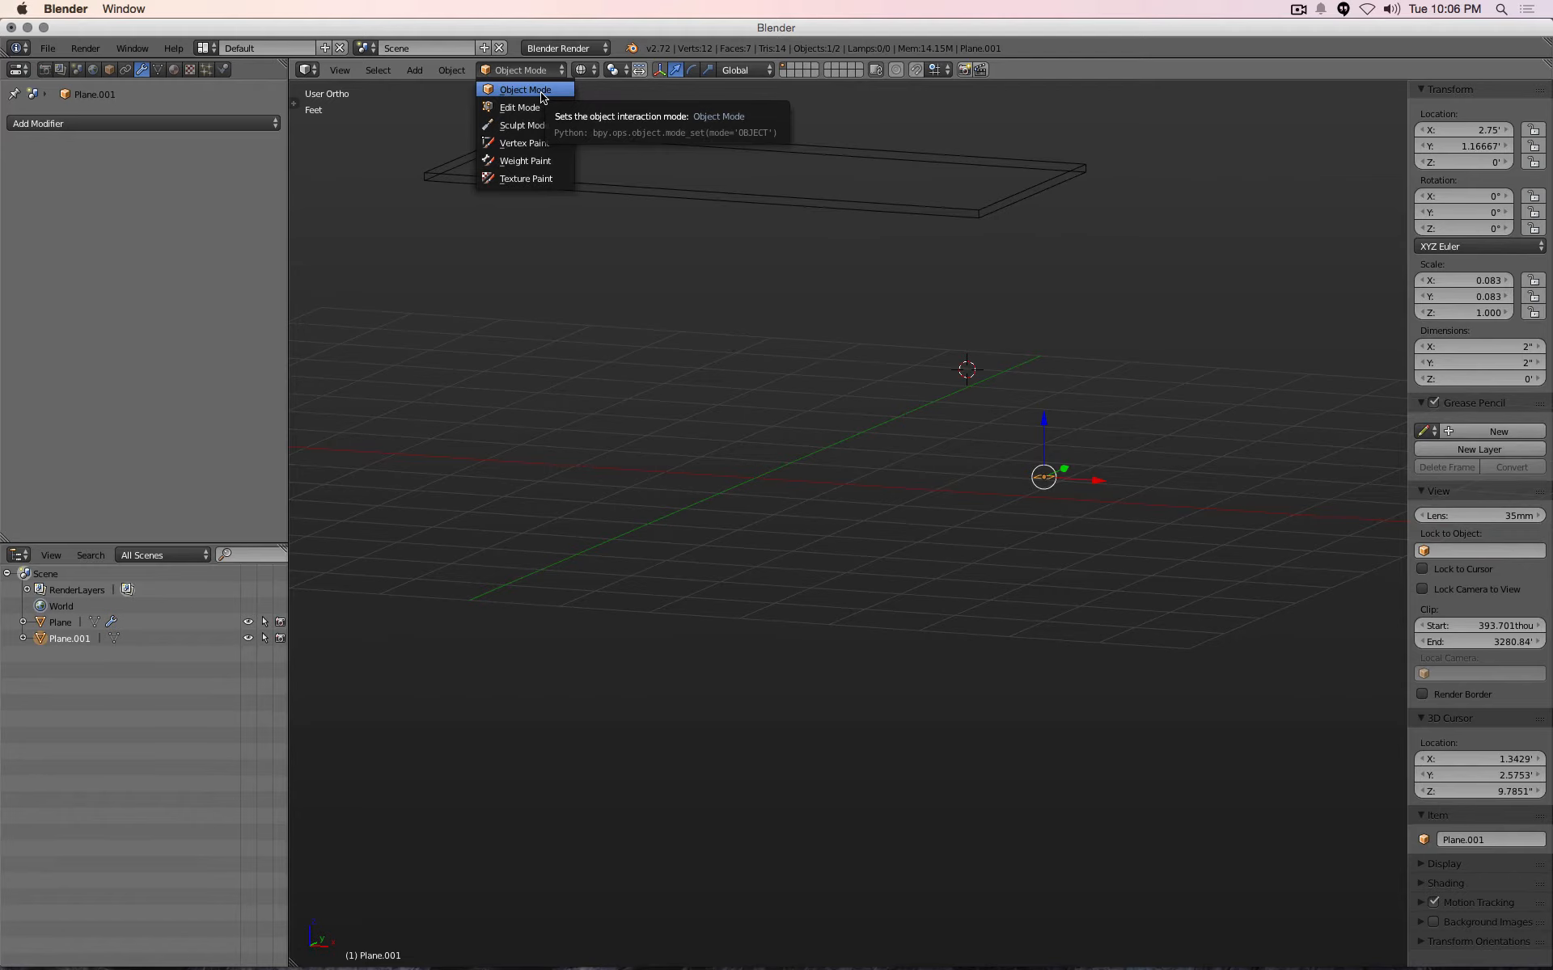
mouse_move(519, 106)
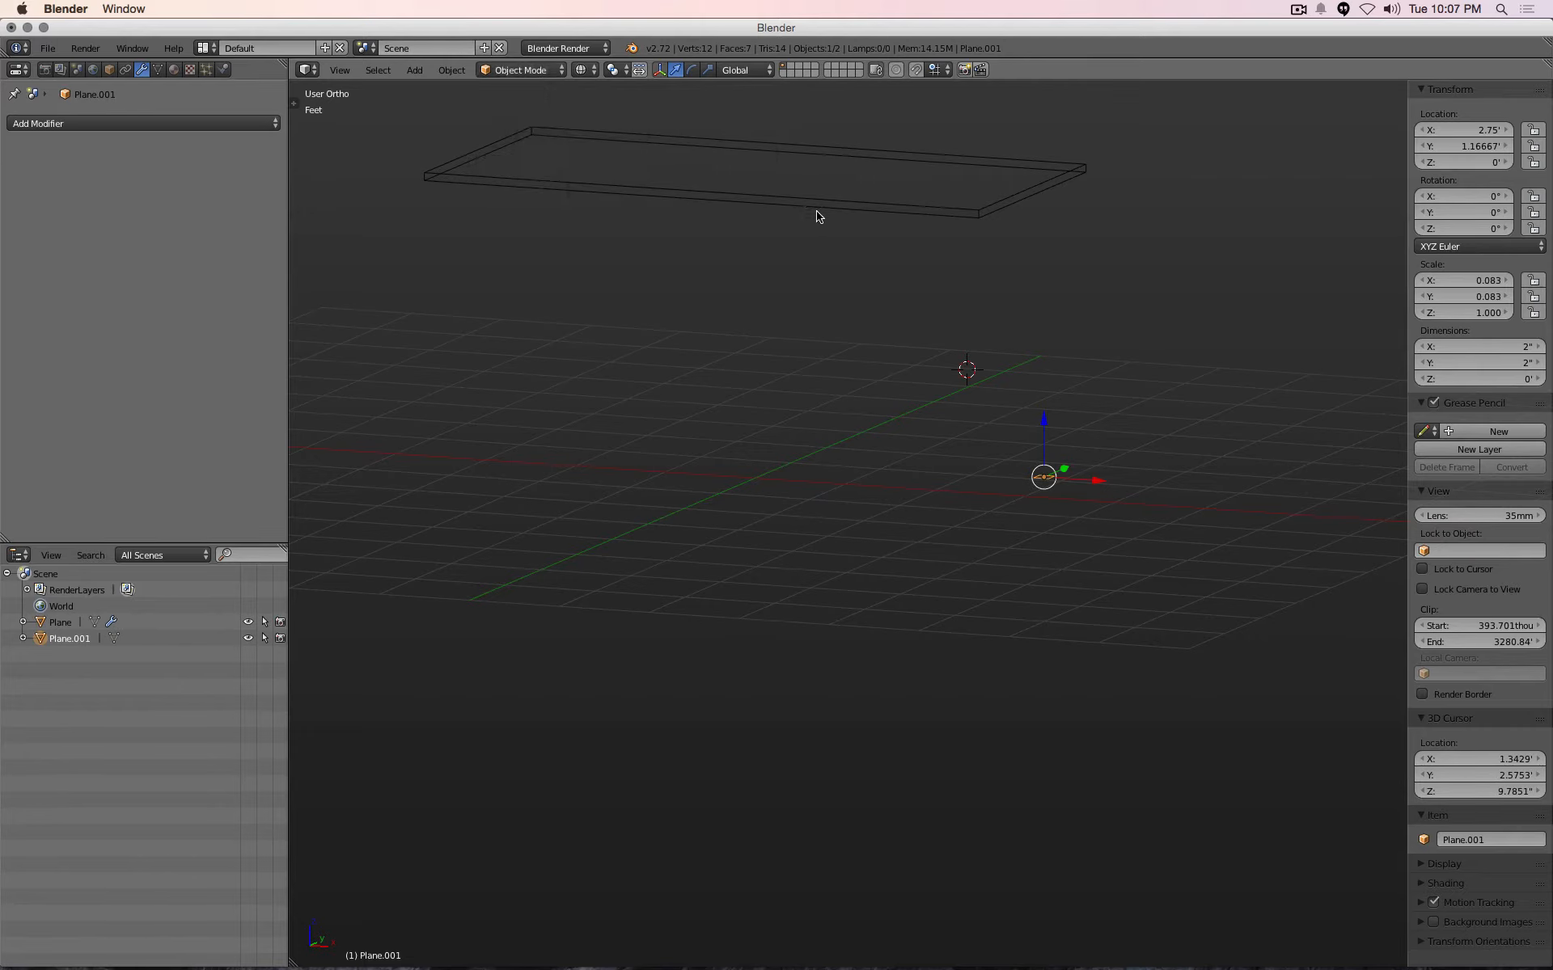
click(519, 70)
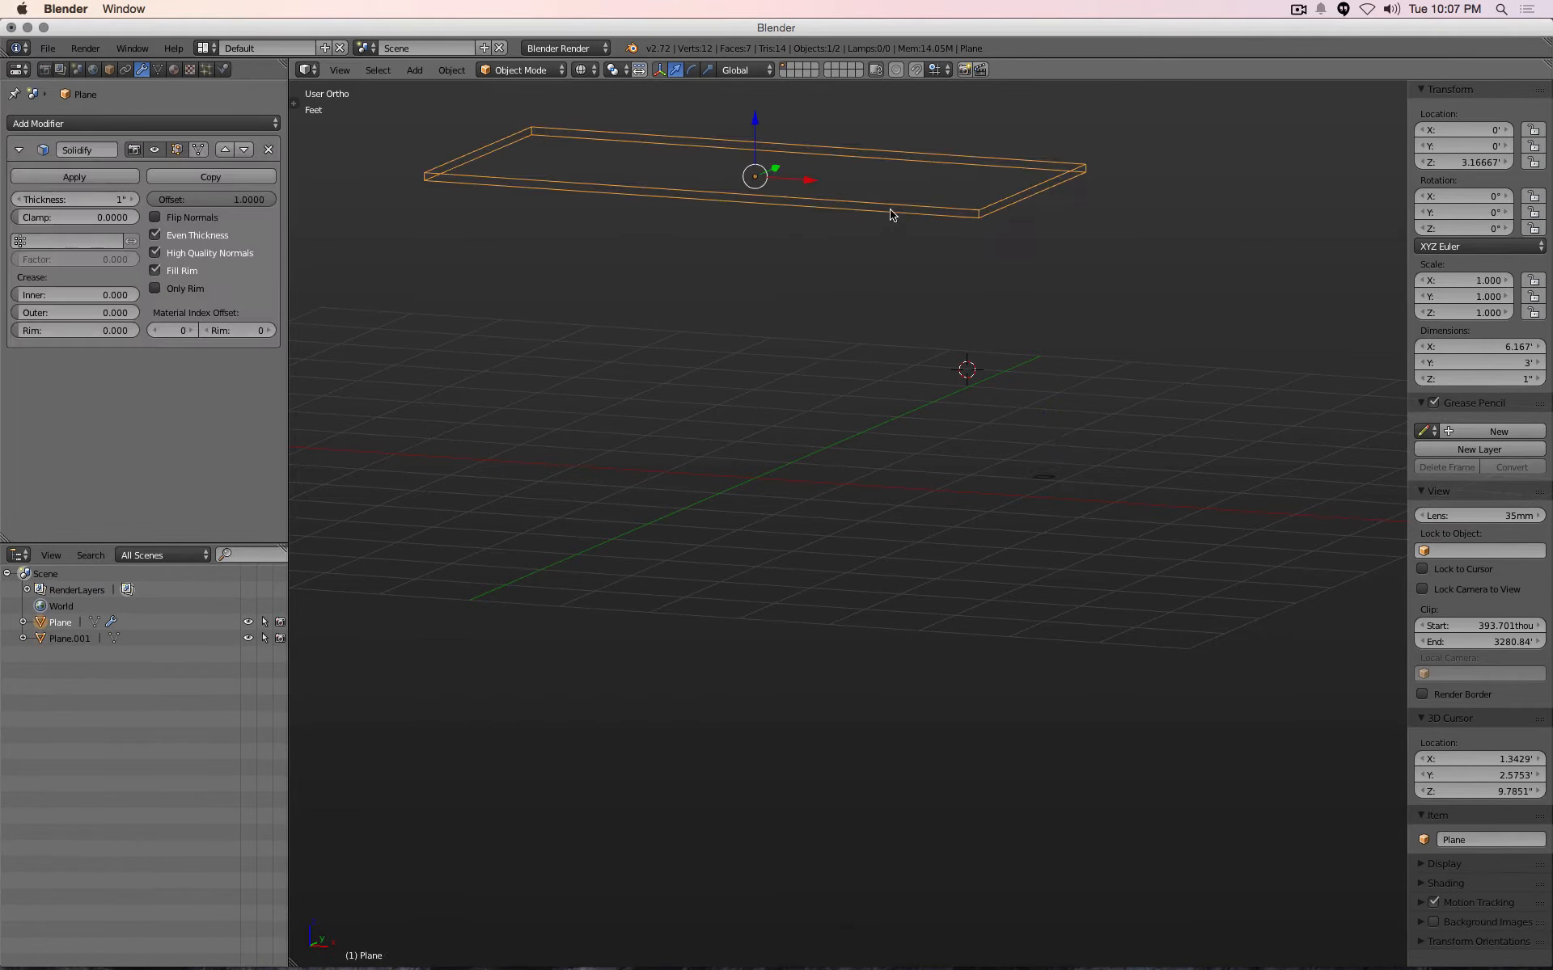
mouse_move(755, 181)
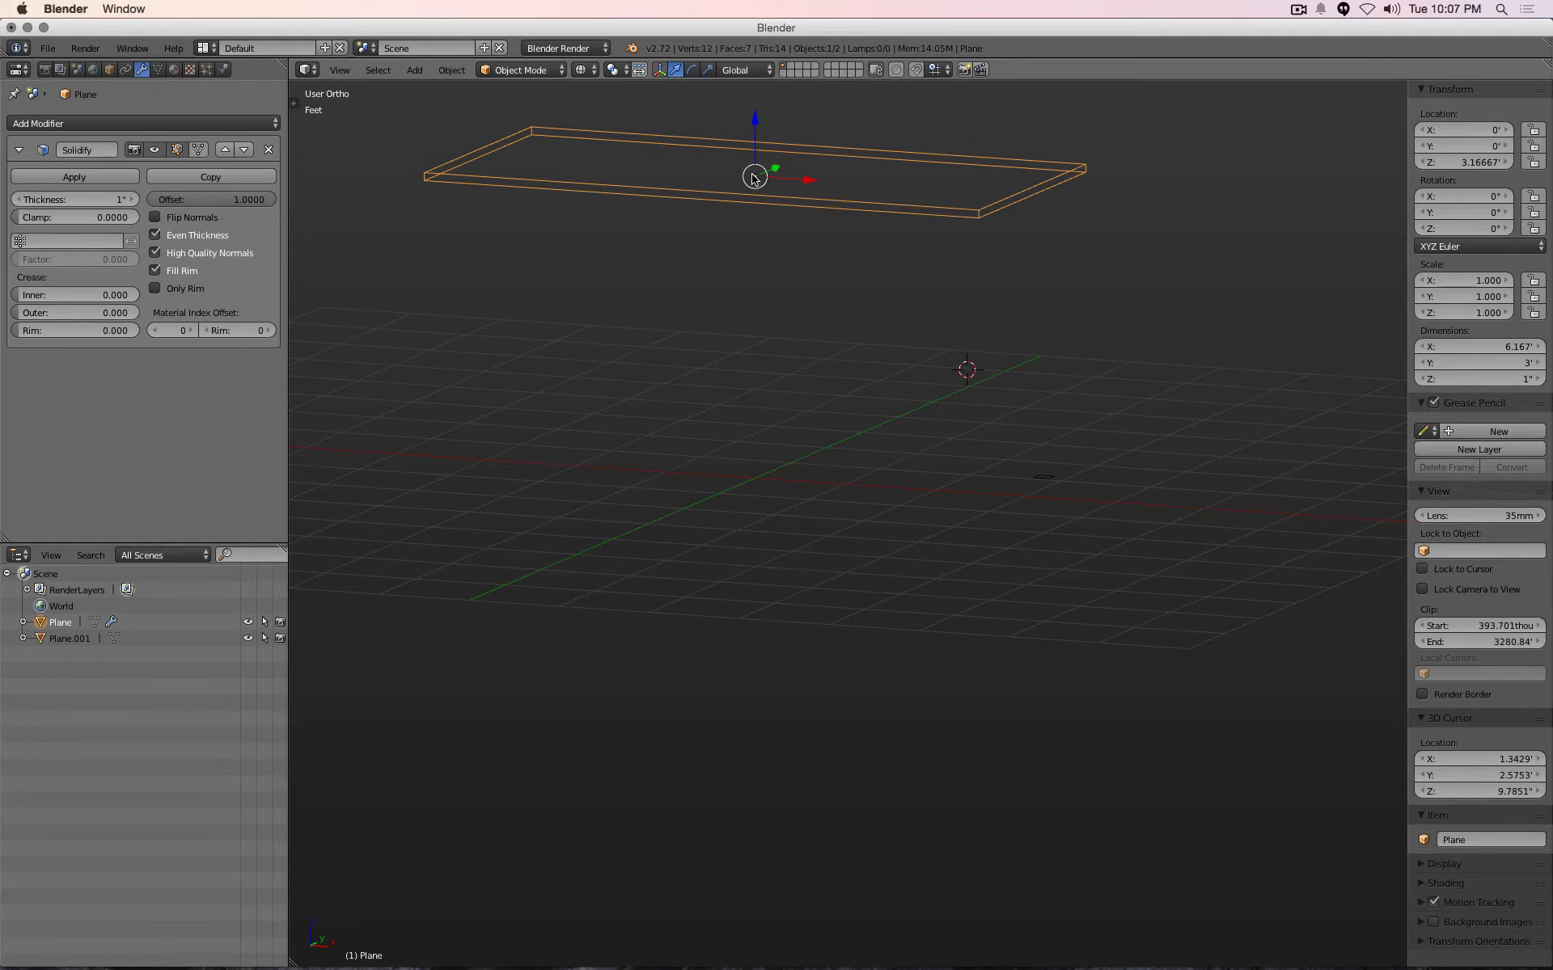
mouse_move(1109, 394)
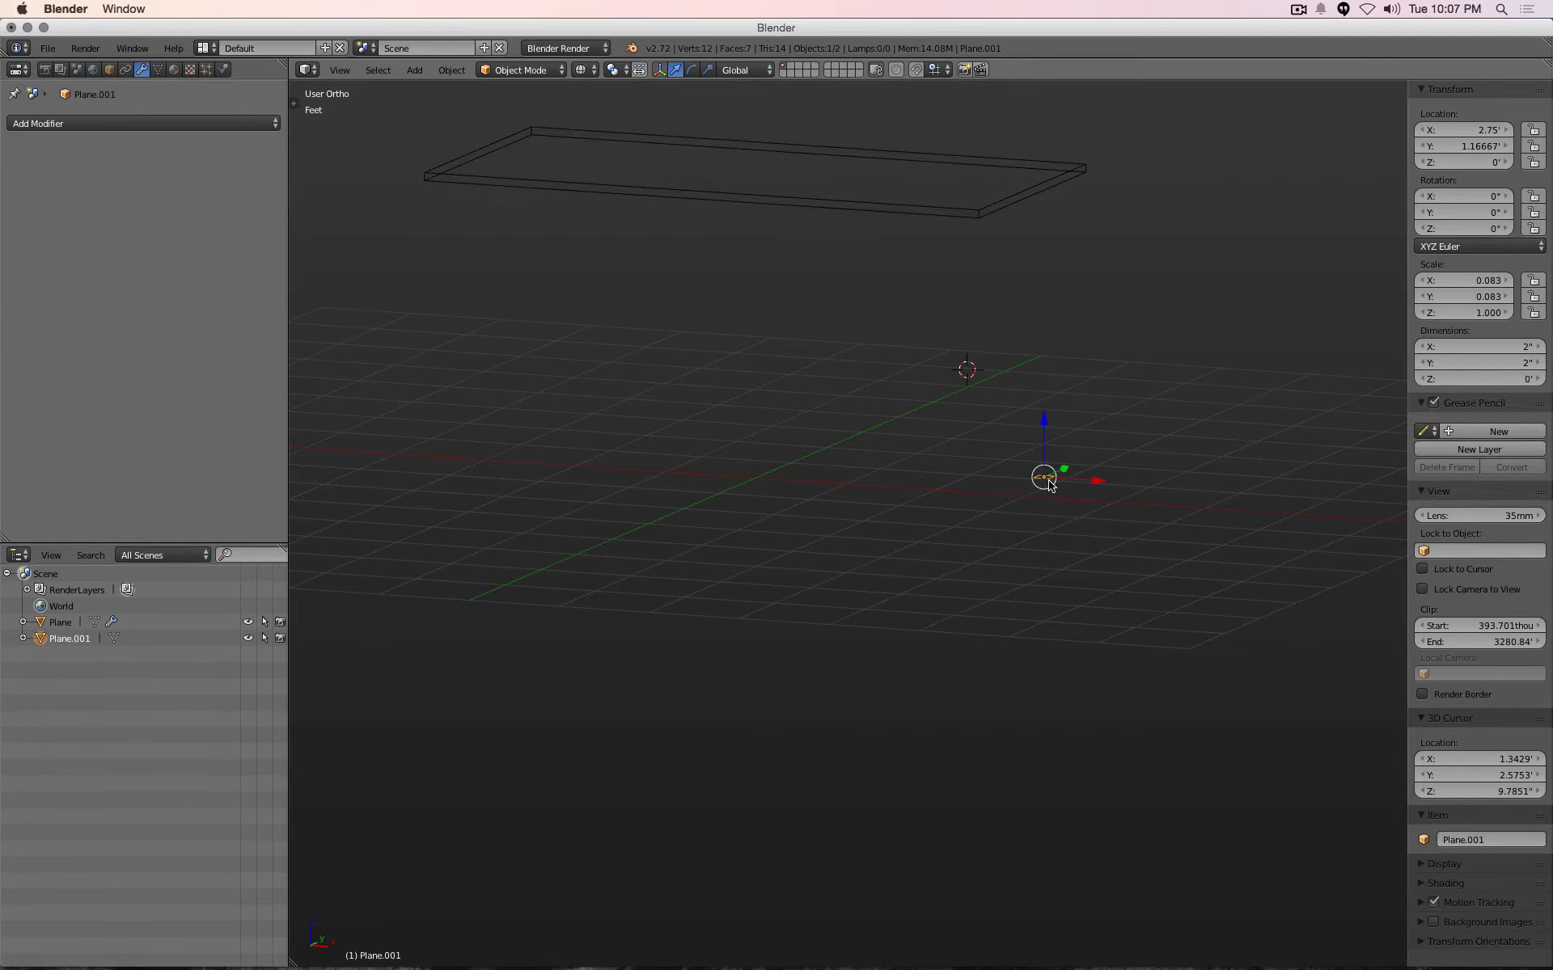
Extrude the frame copy upward into a 3.167-foot leg, snapping its top vertex to the tabletop corner
click(519, 70)
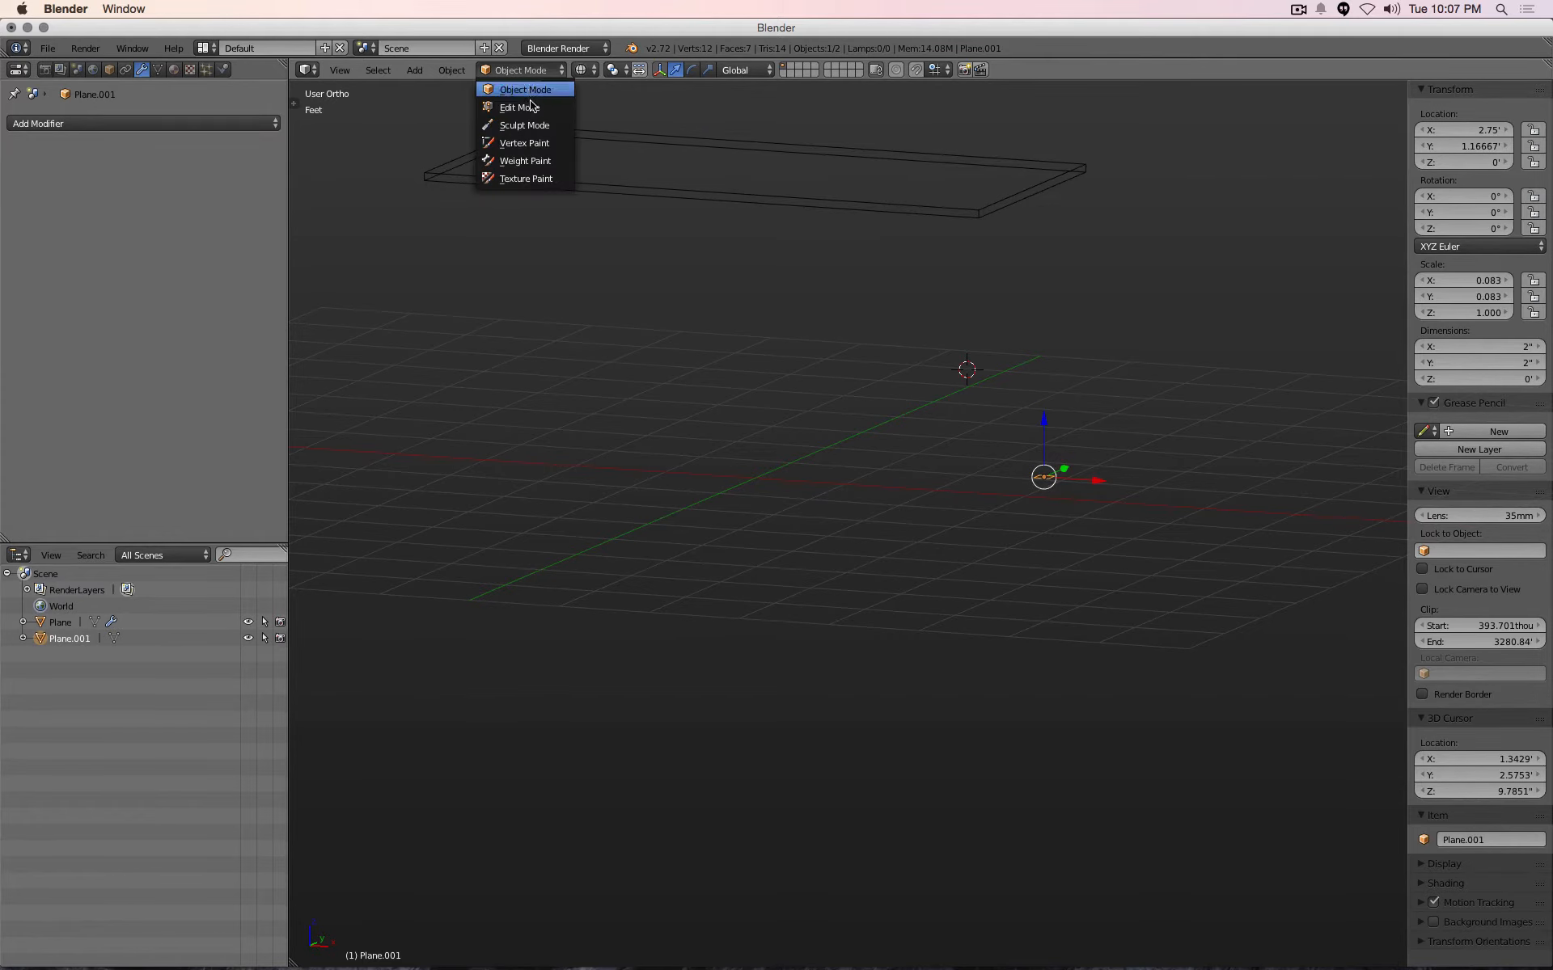
click(515, 107)
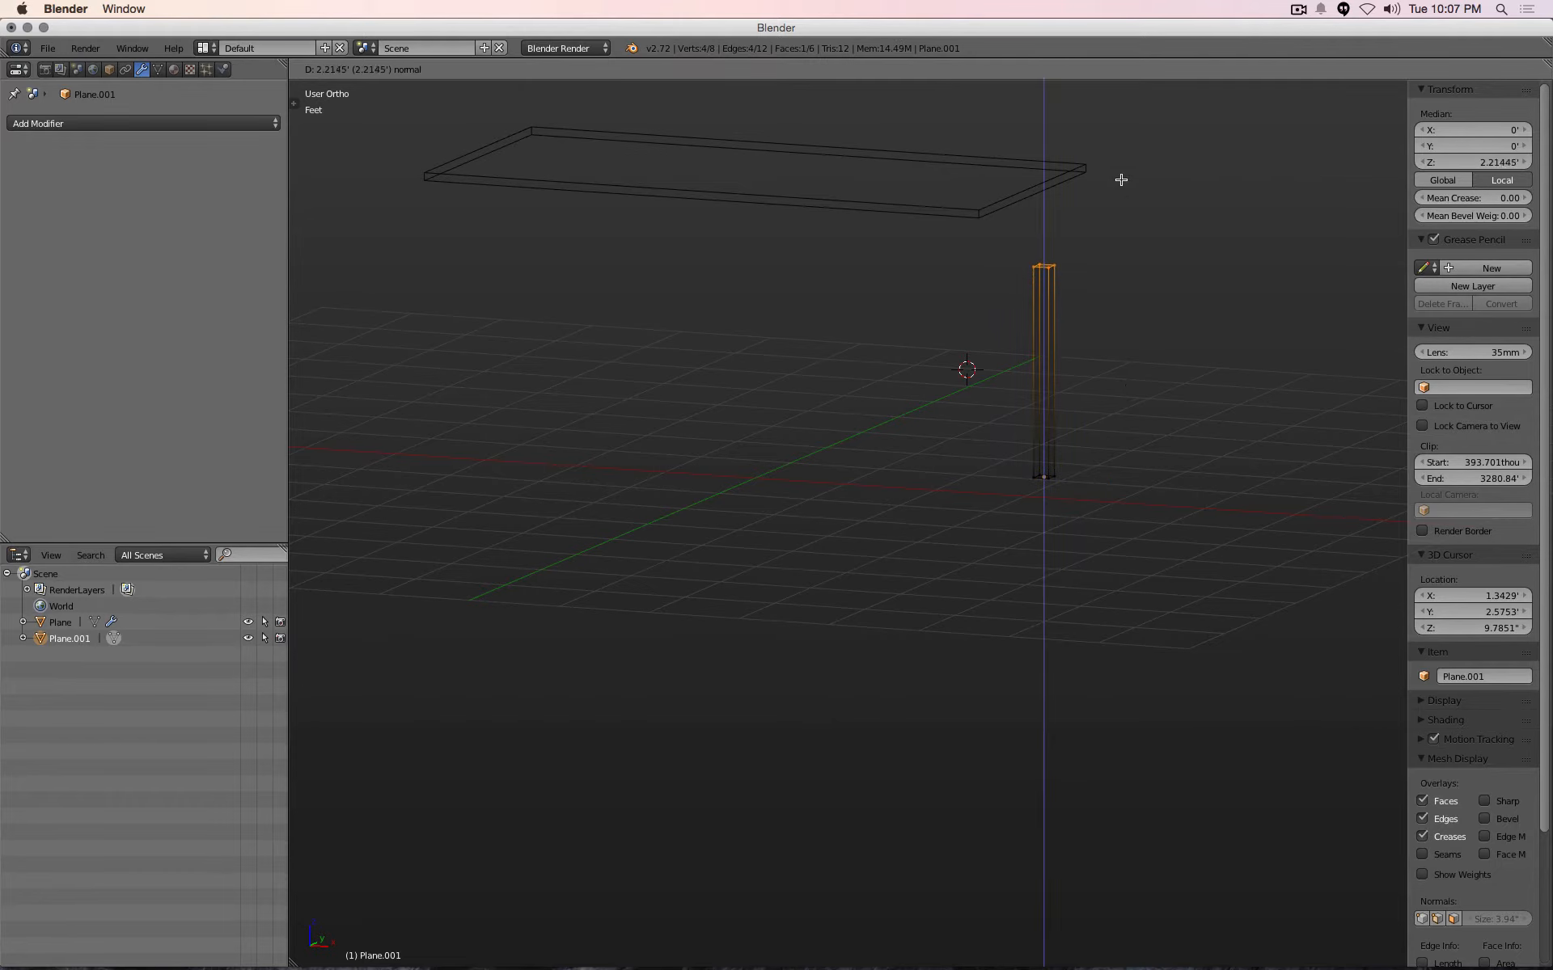
key(Tab)
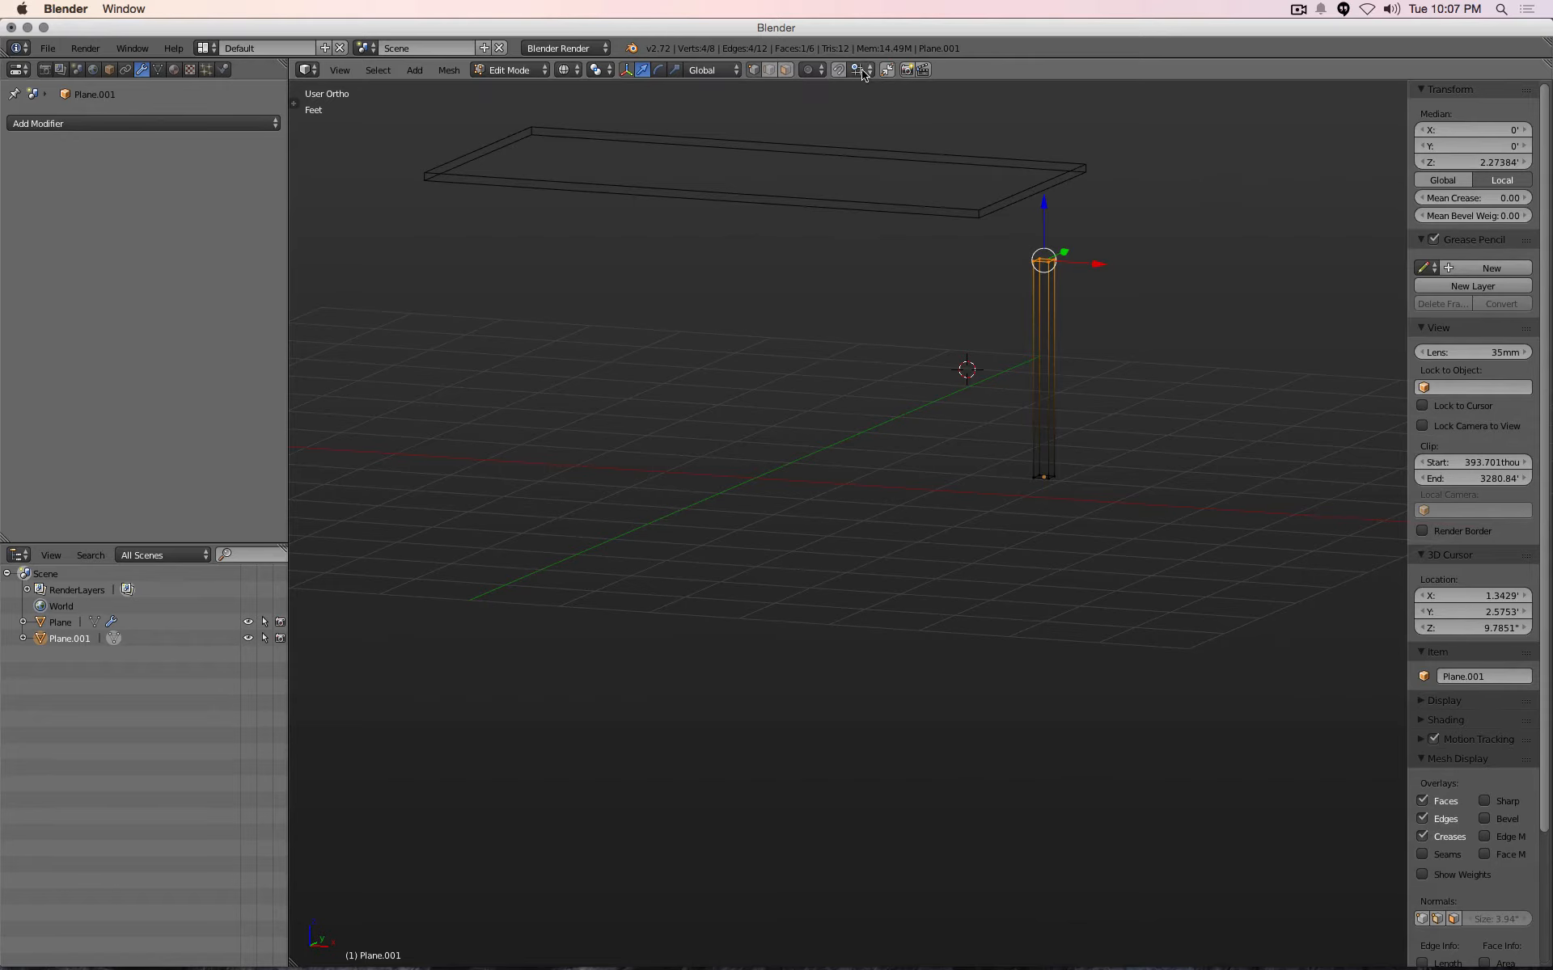
click(860, 70)
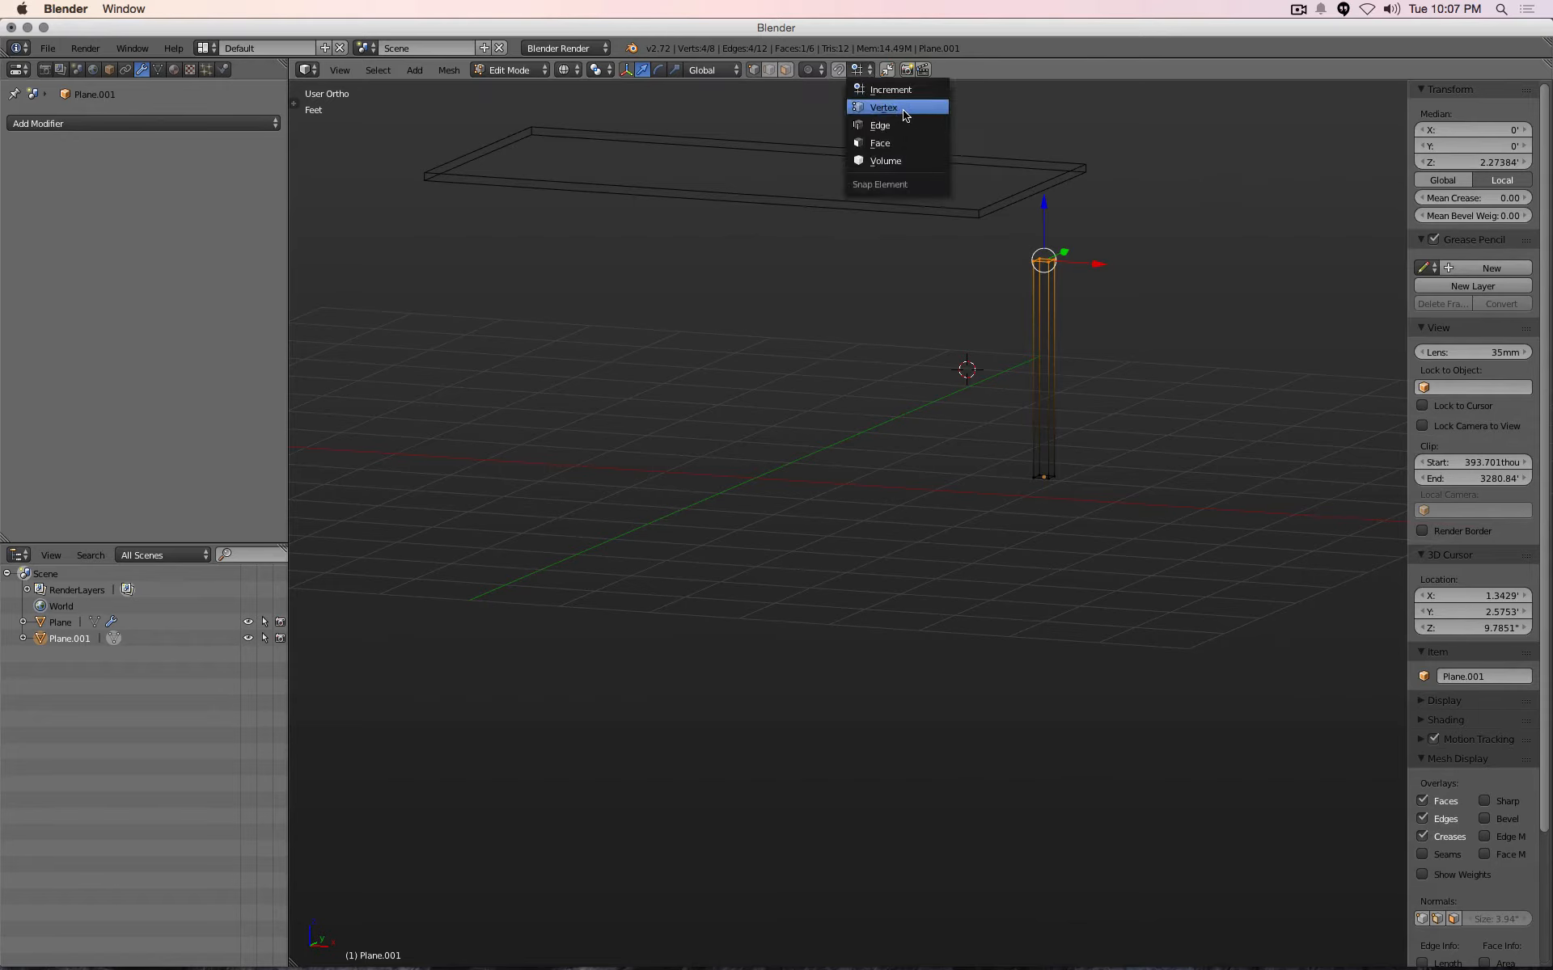
click(882, 107)
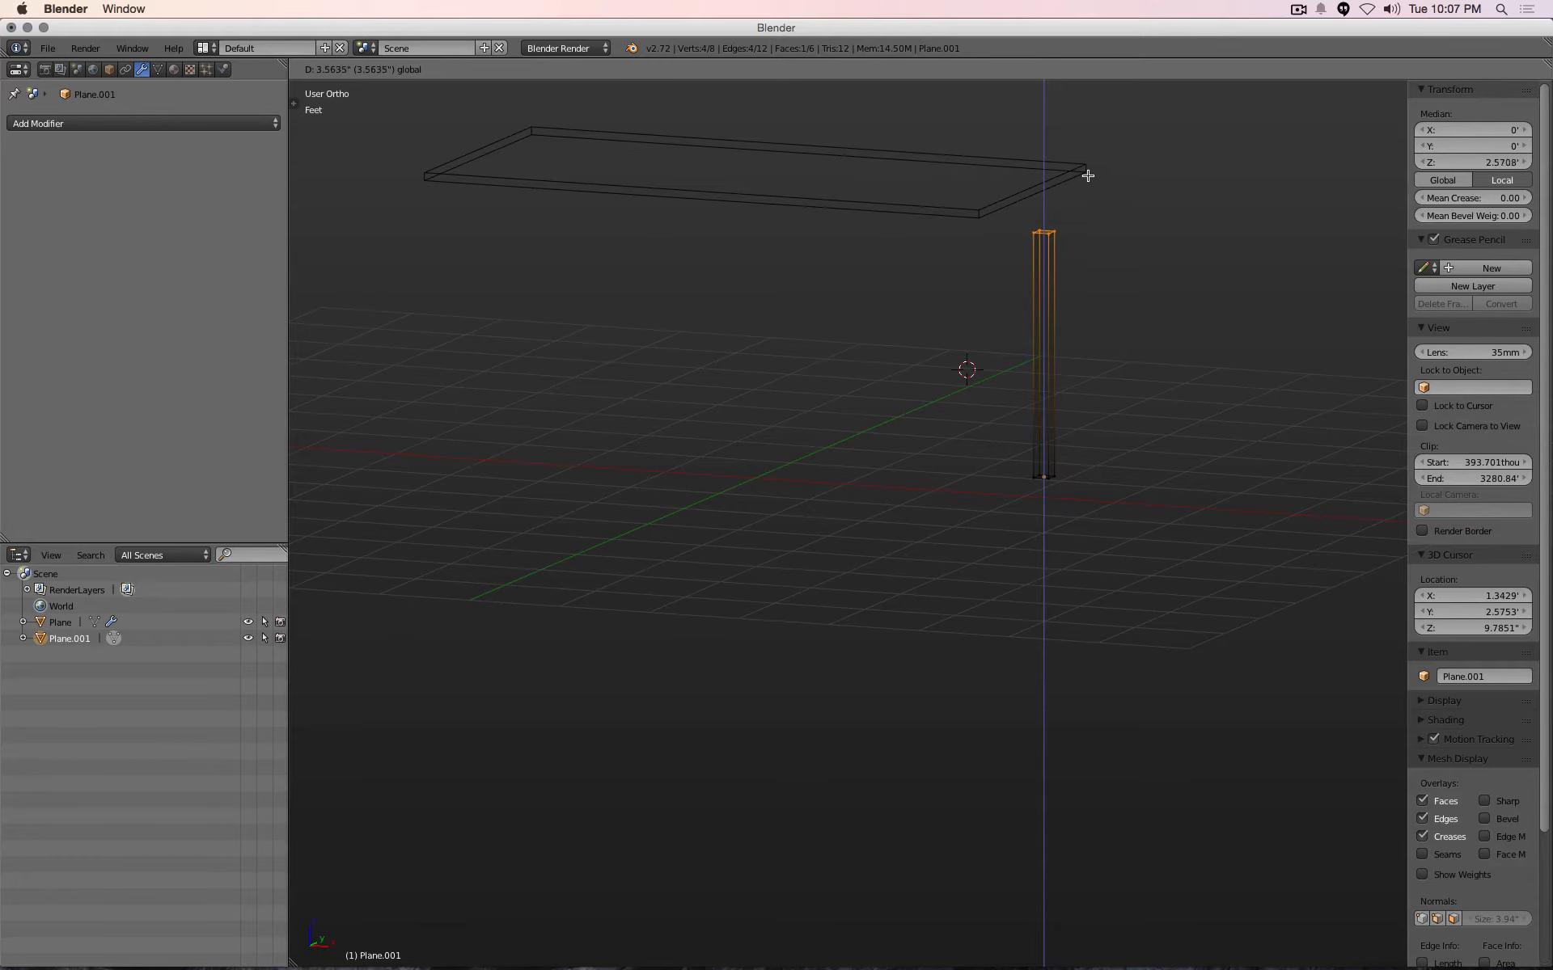
mouse_move(979, 220)
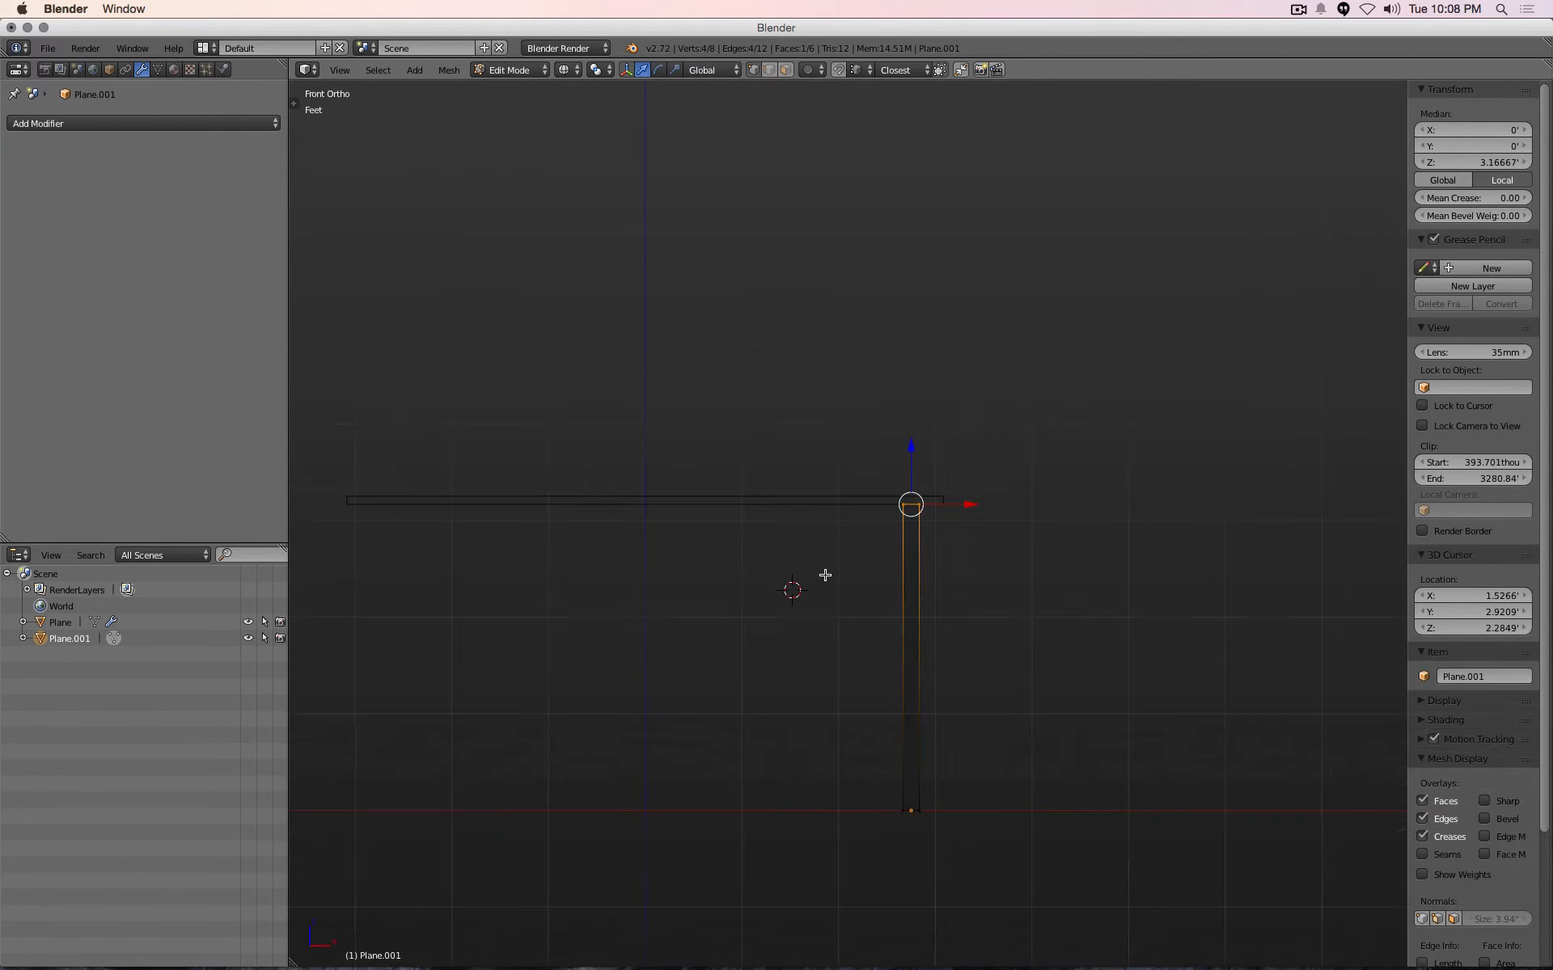
key(Tab)
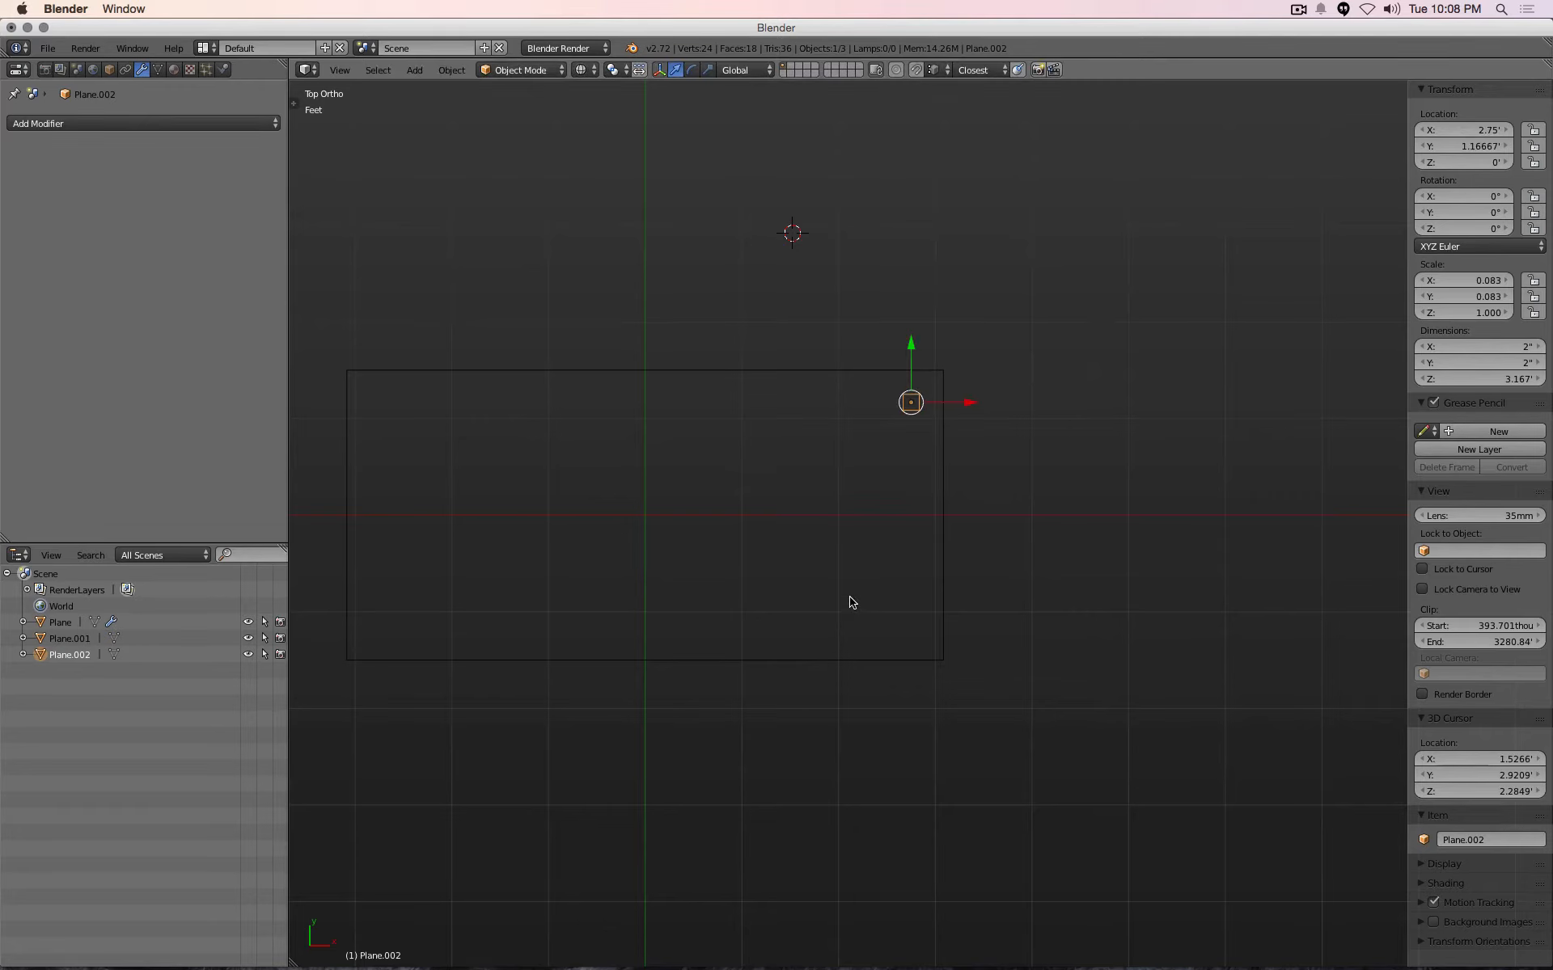
mouse_move(894, 626)
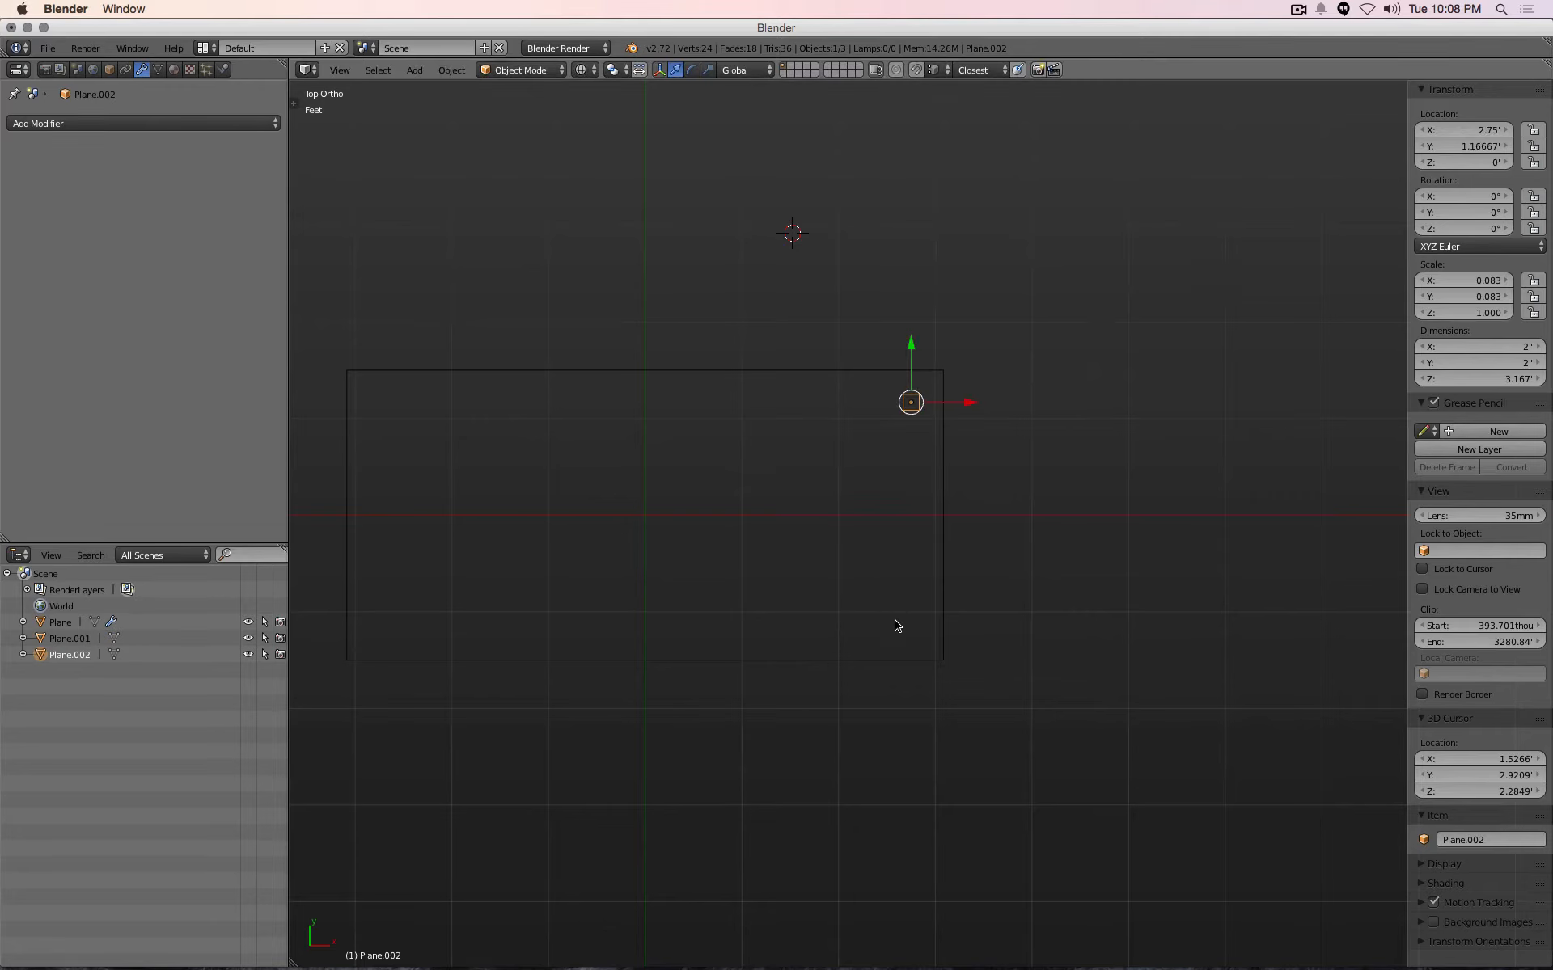
mouse_move(902, 647)
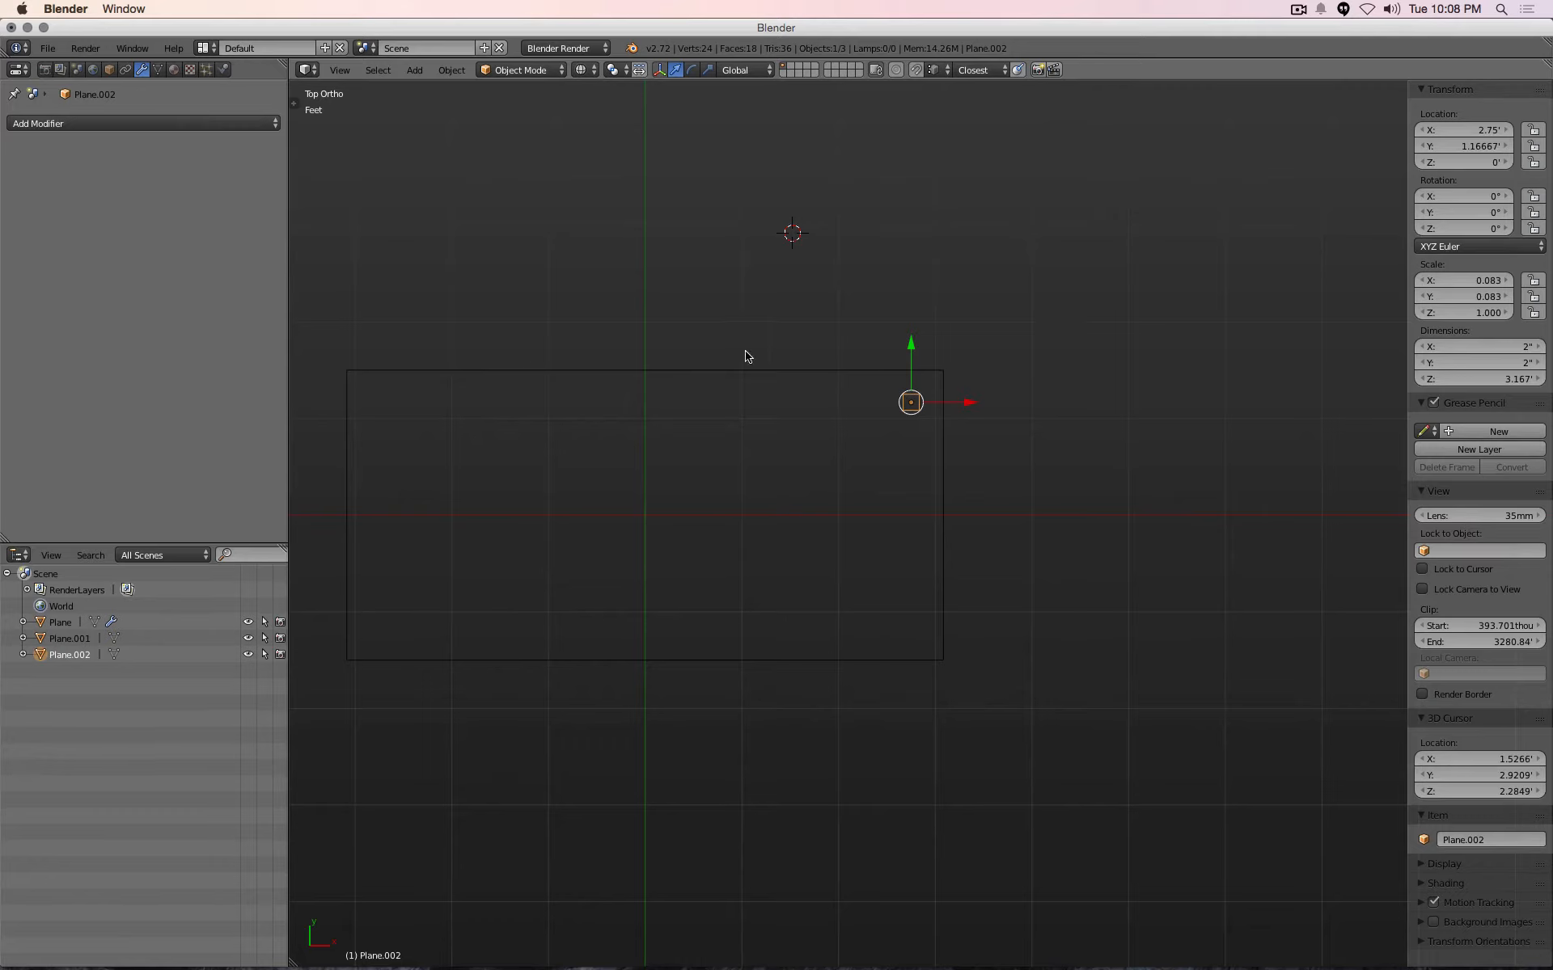
mouse_move(1349, 207)
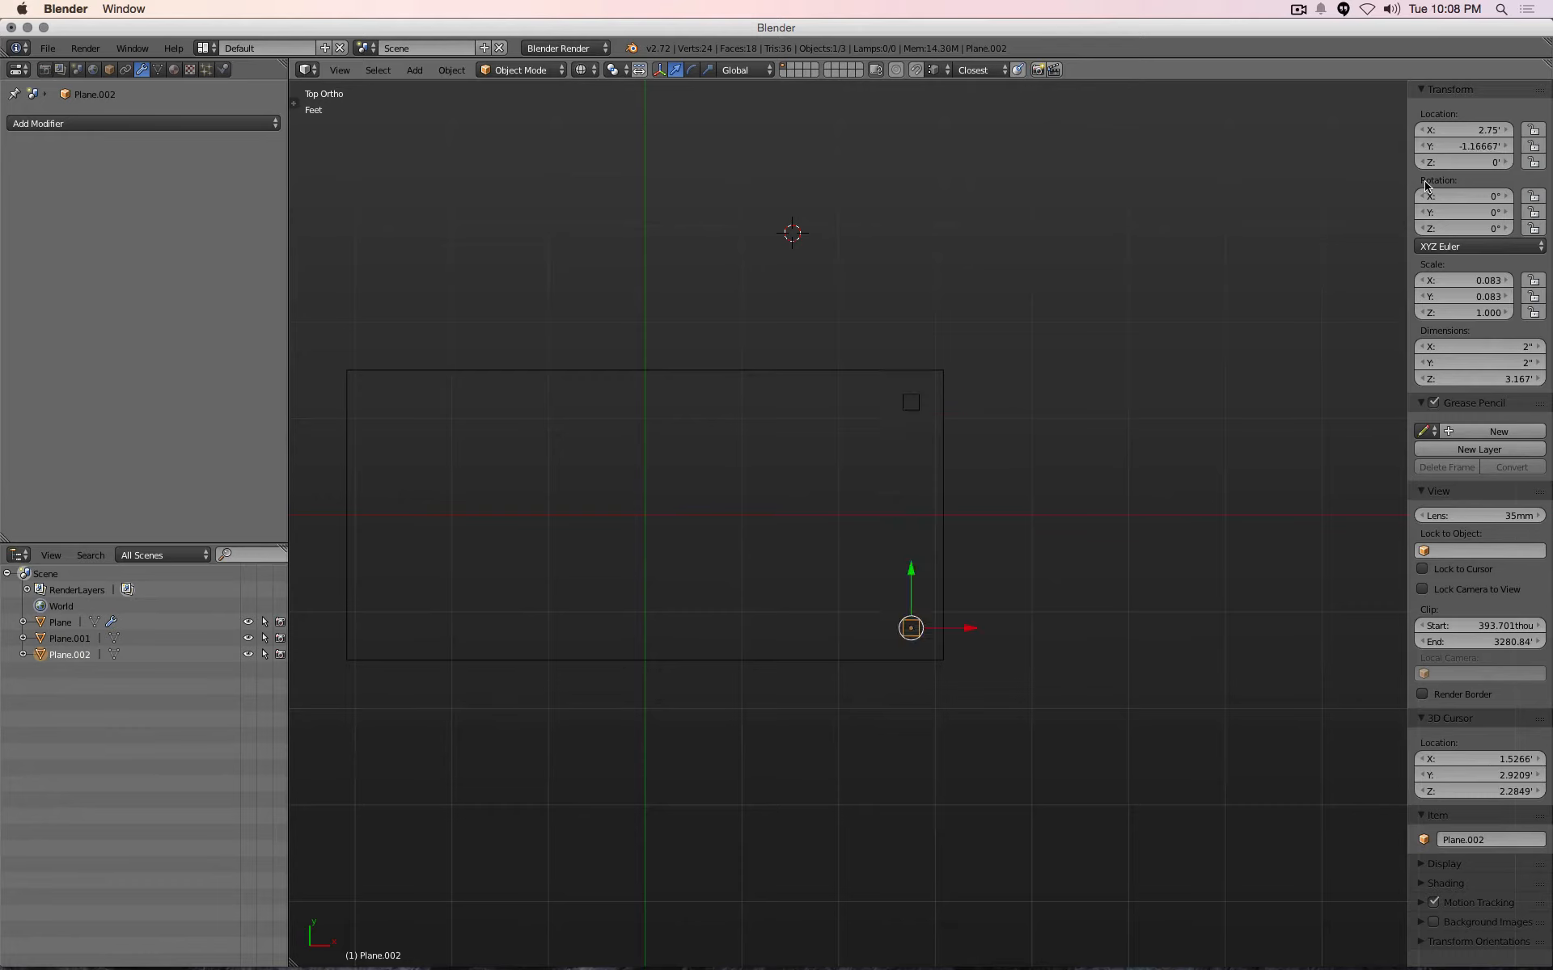
mouse_move(1088, 380)
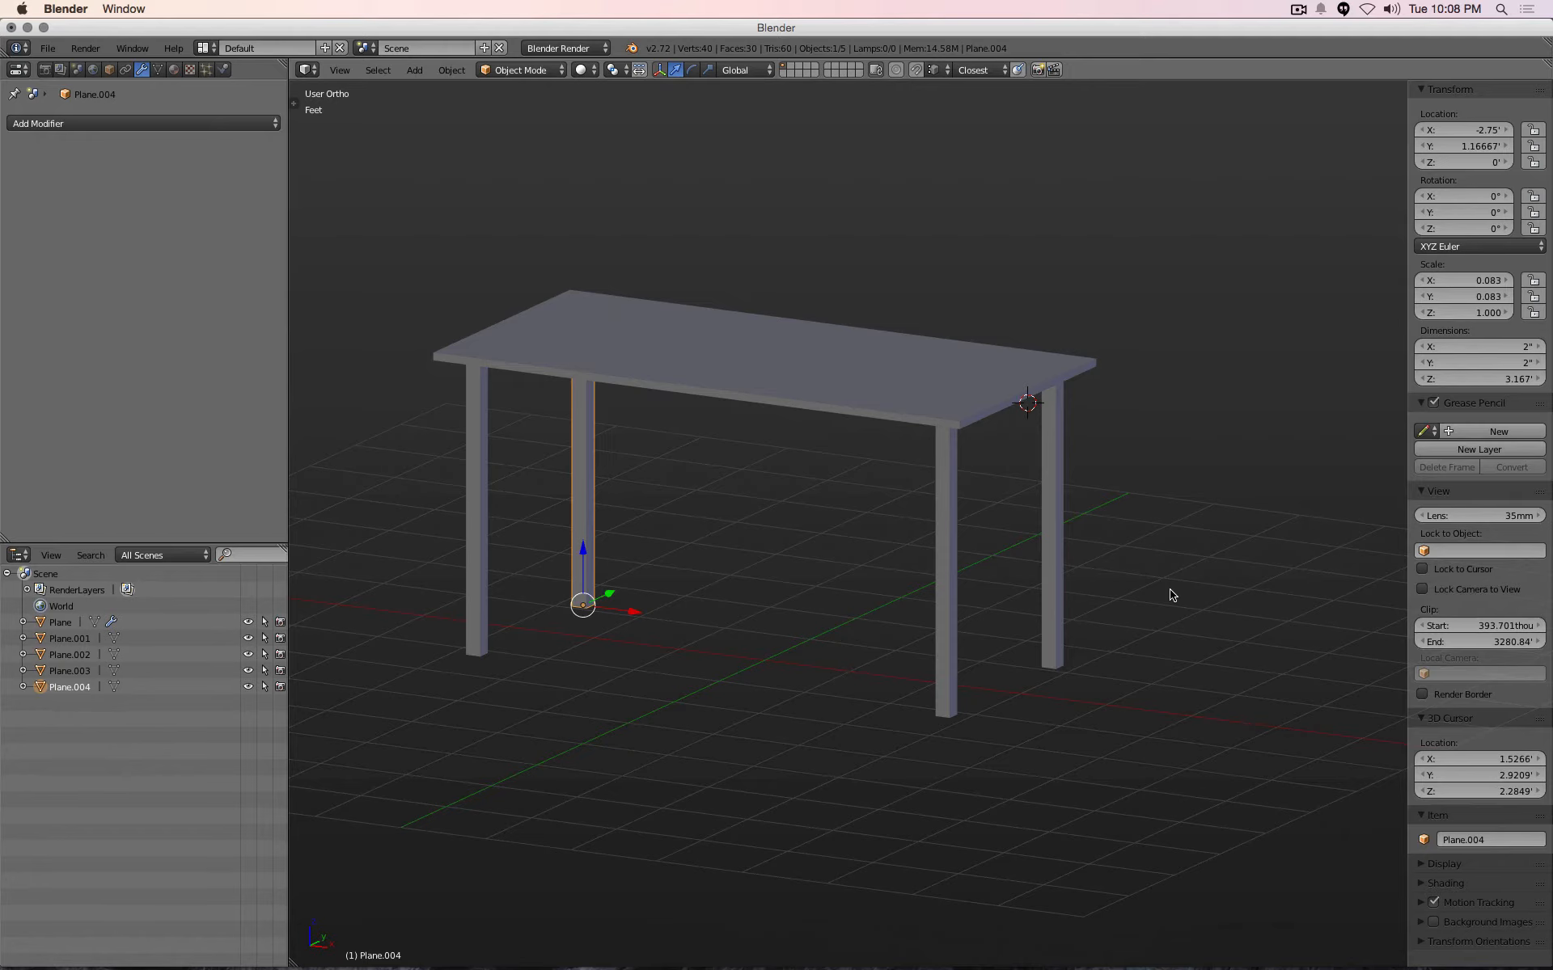
View the table from the side after placing the legs at the corners (X ±2.75, Y ±1.16667 ft)
key(z)
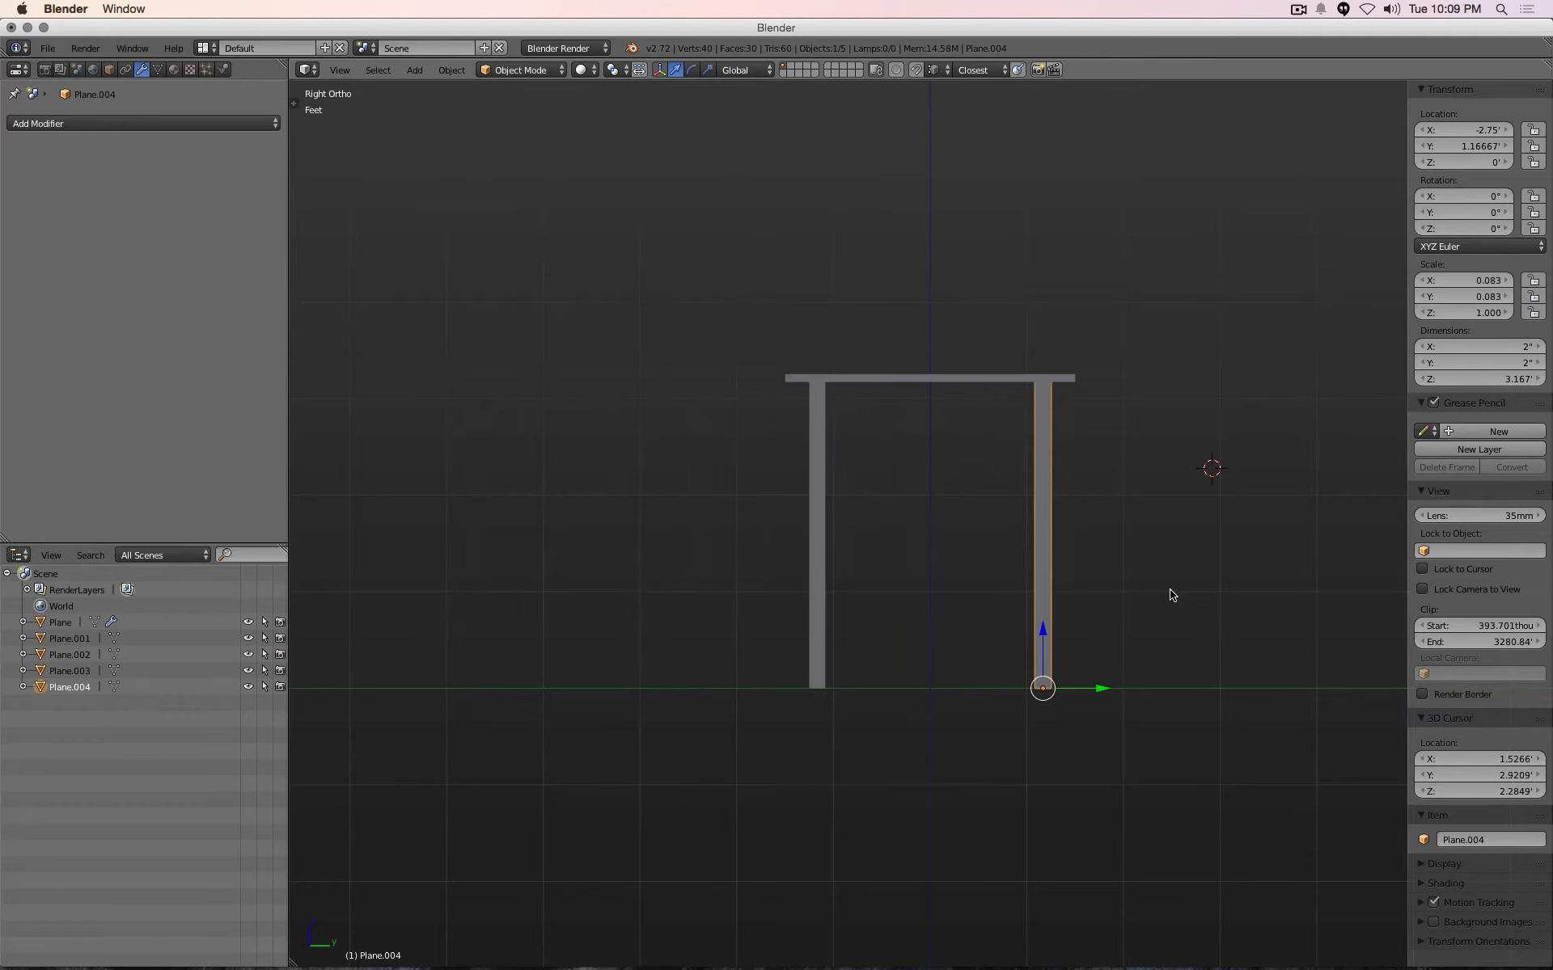
mouse_move(991, 642)
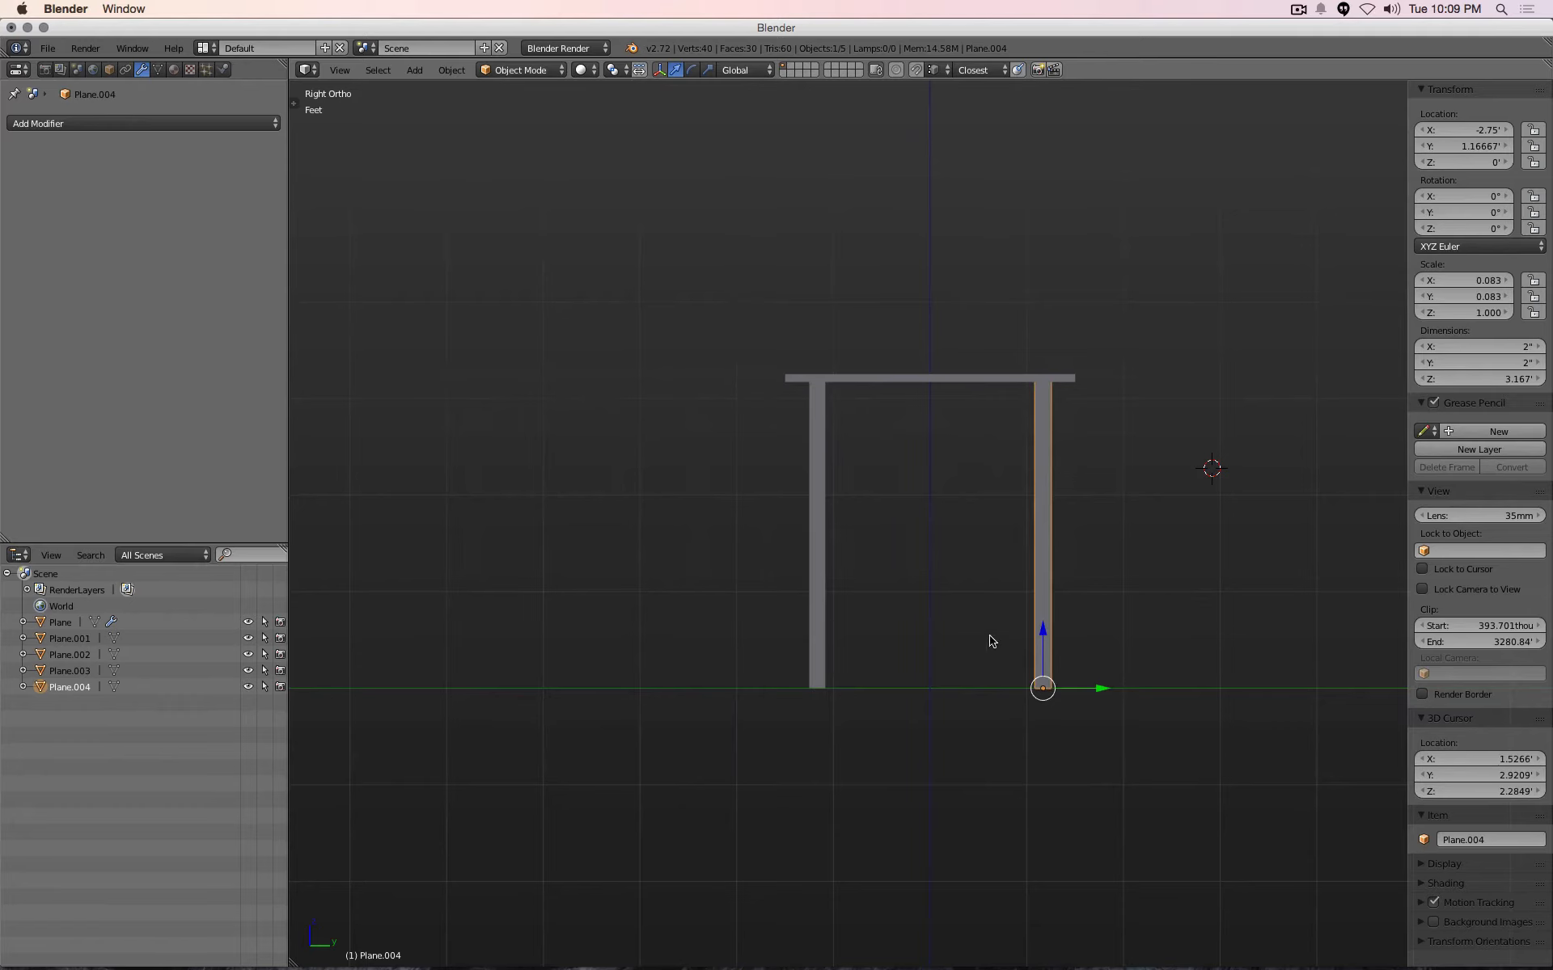
mouse_move(1033, 628)
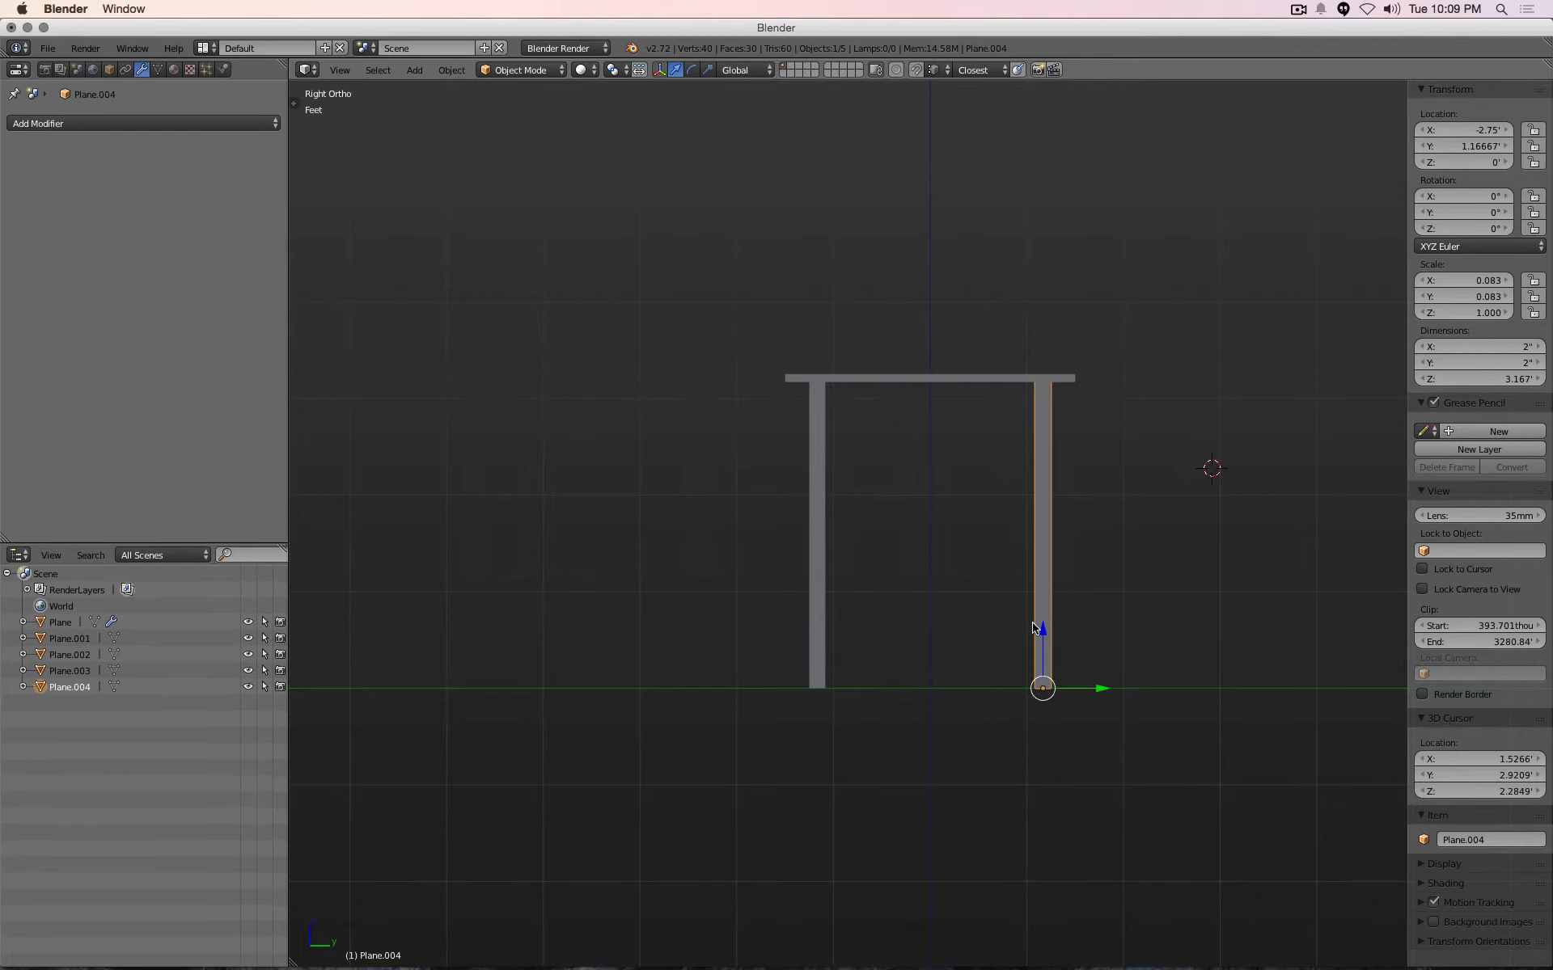
mouse_move(861, 639)
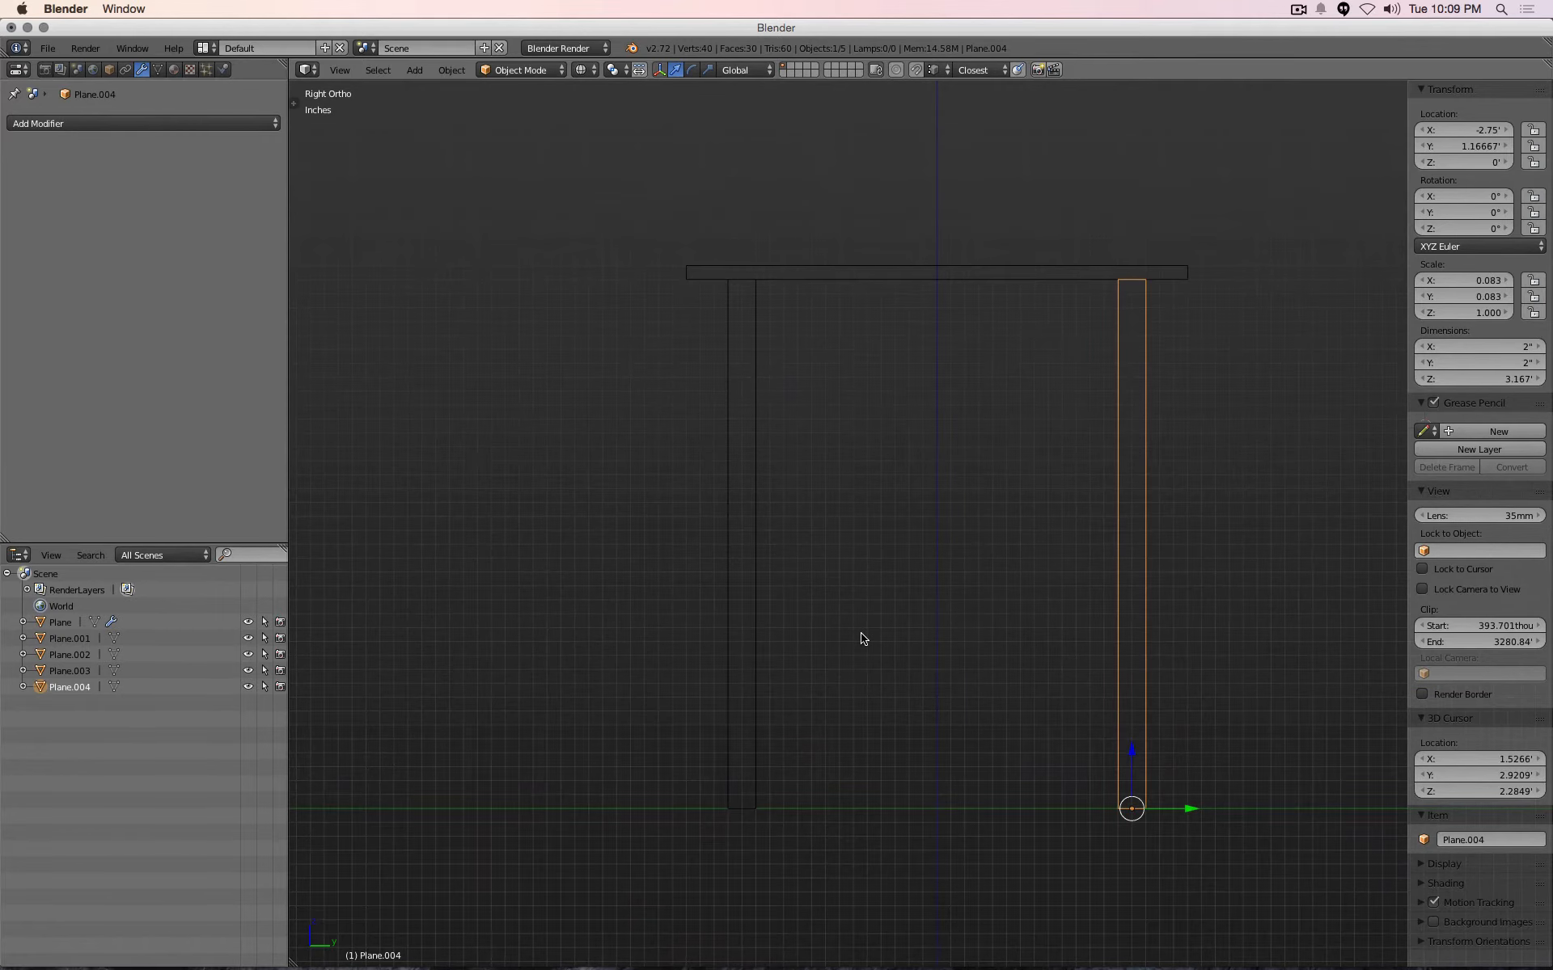
Rotate the fifth leg copy −90° about X so it lies flat along the floor as a rail
scroll(up, 3)
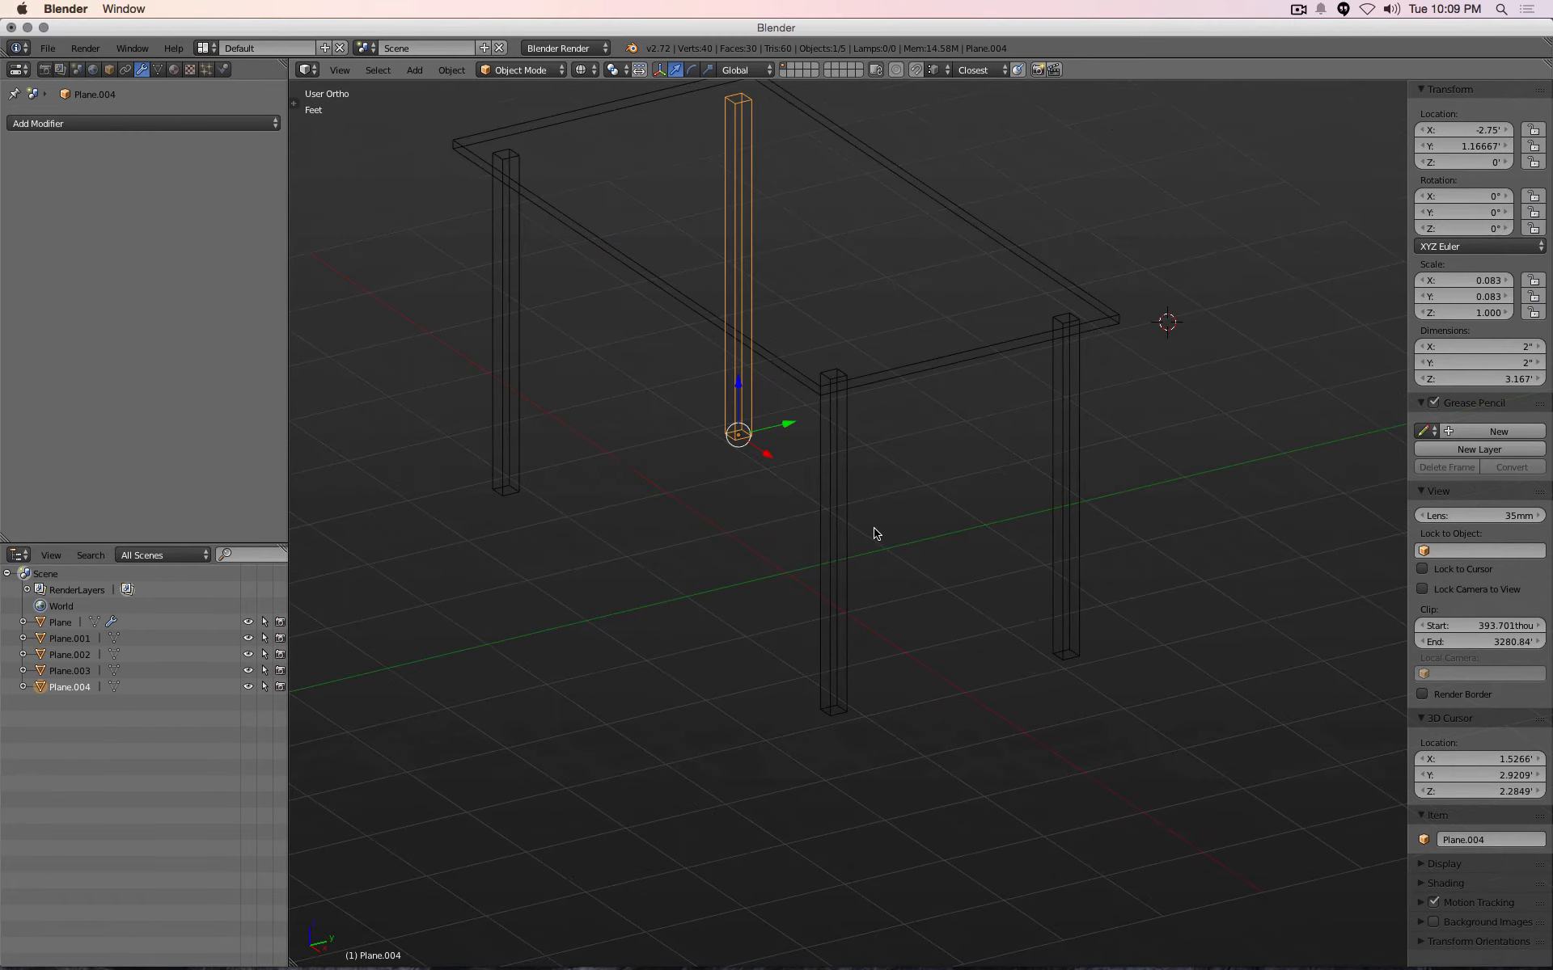
mouse_move(847, 600)
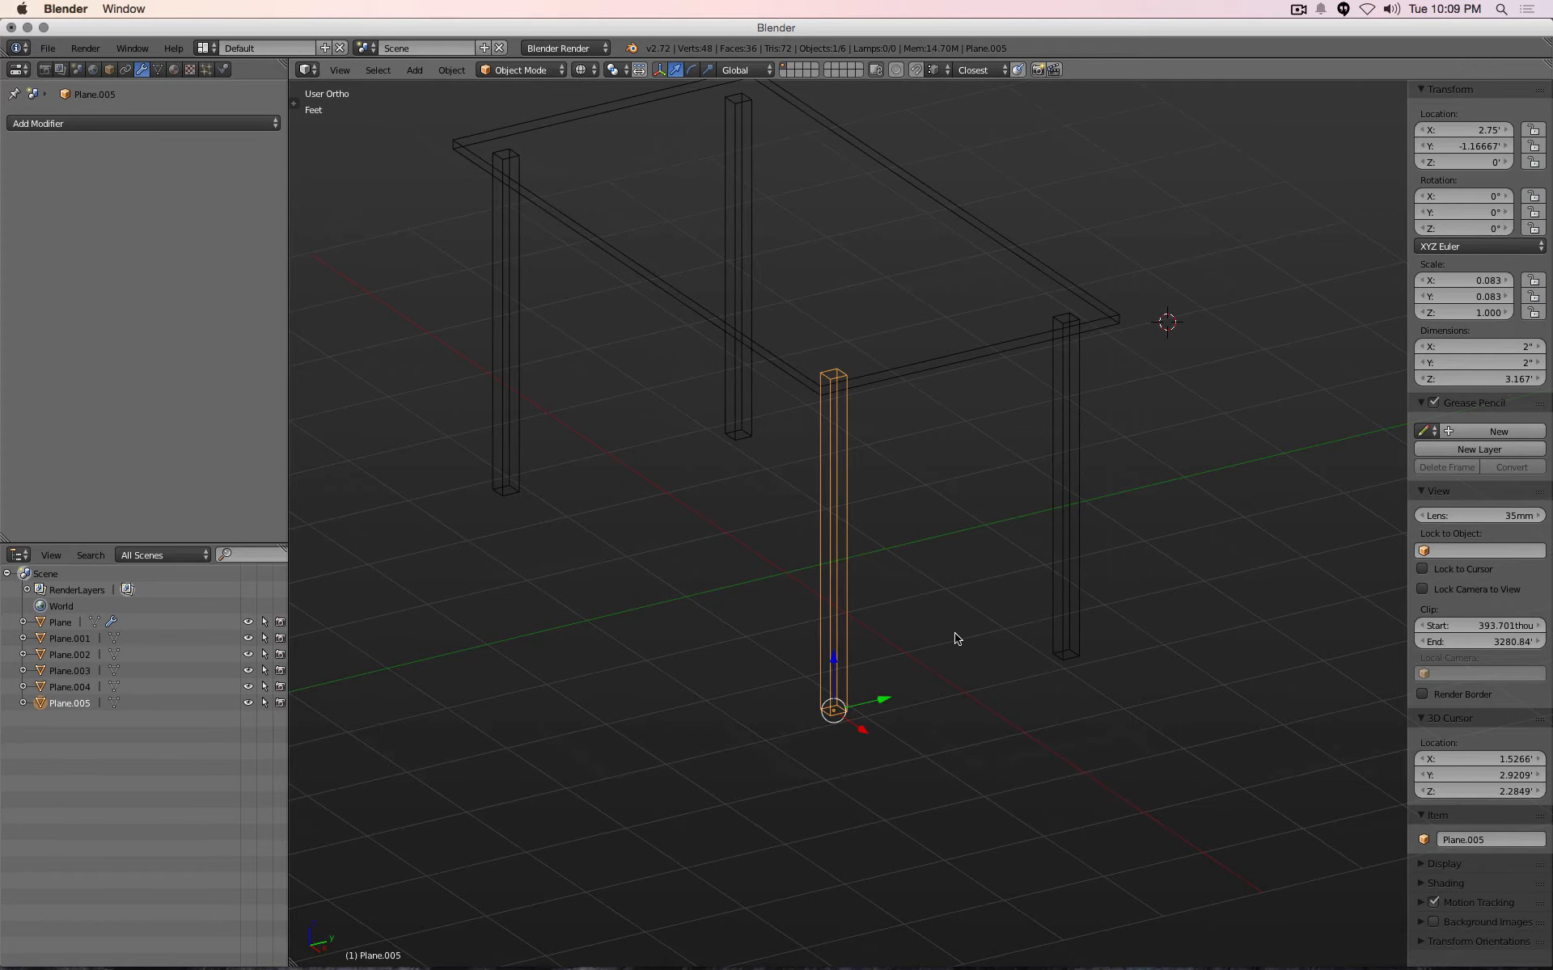
key(r)
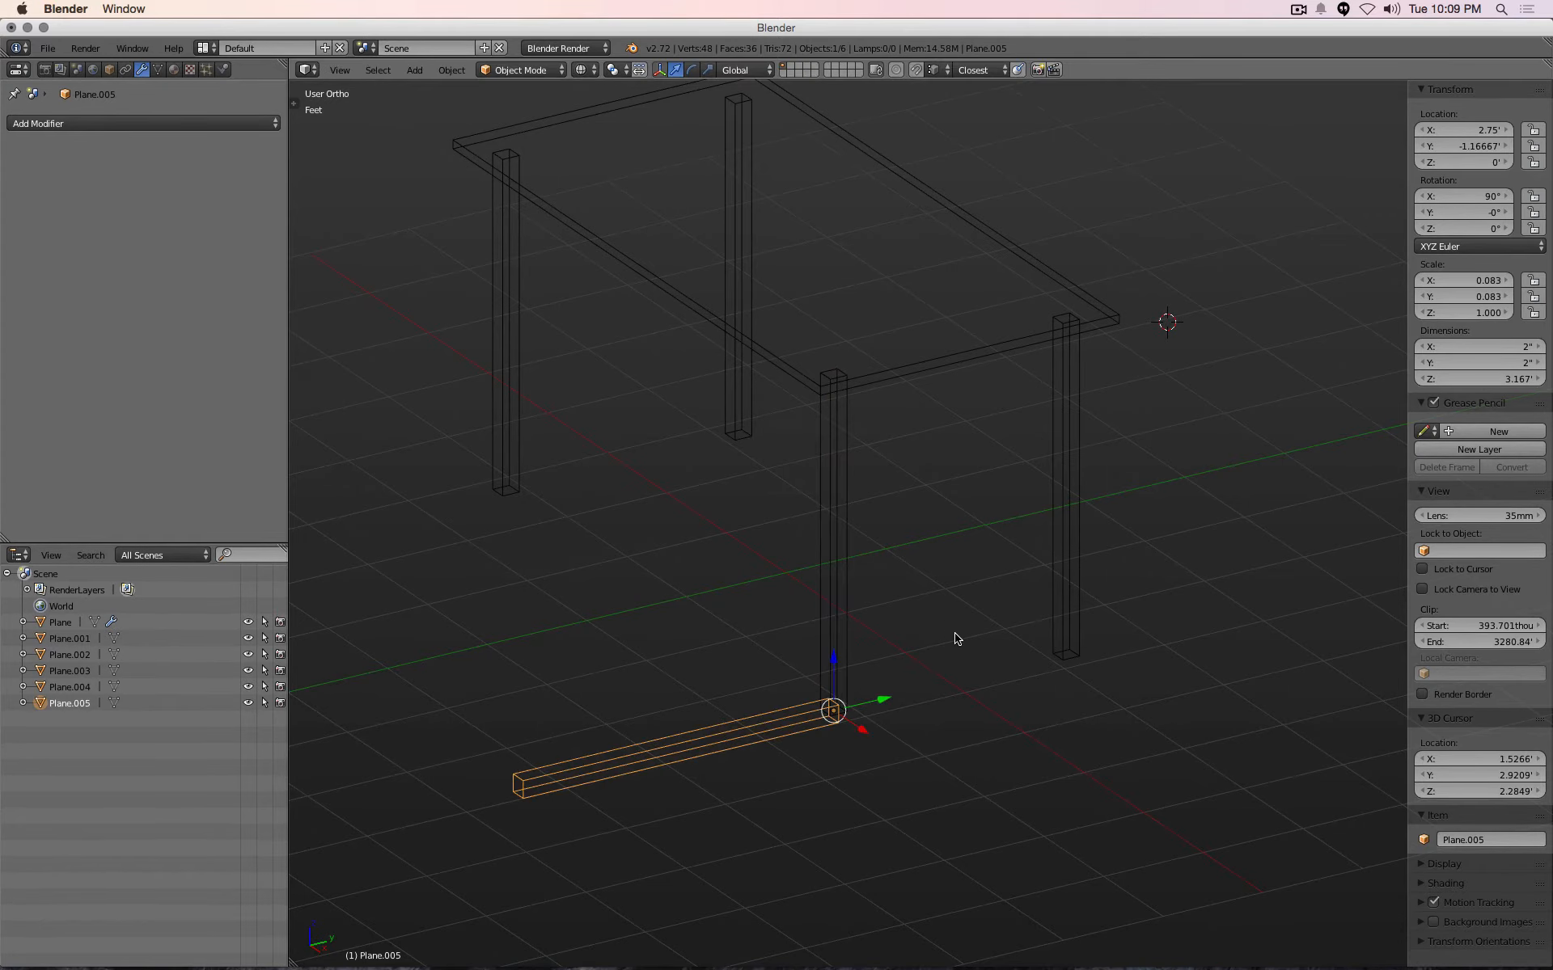
key(r)
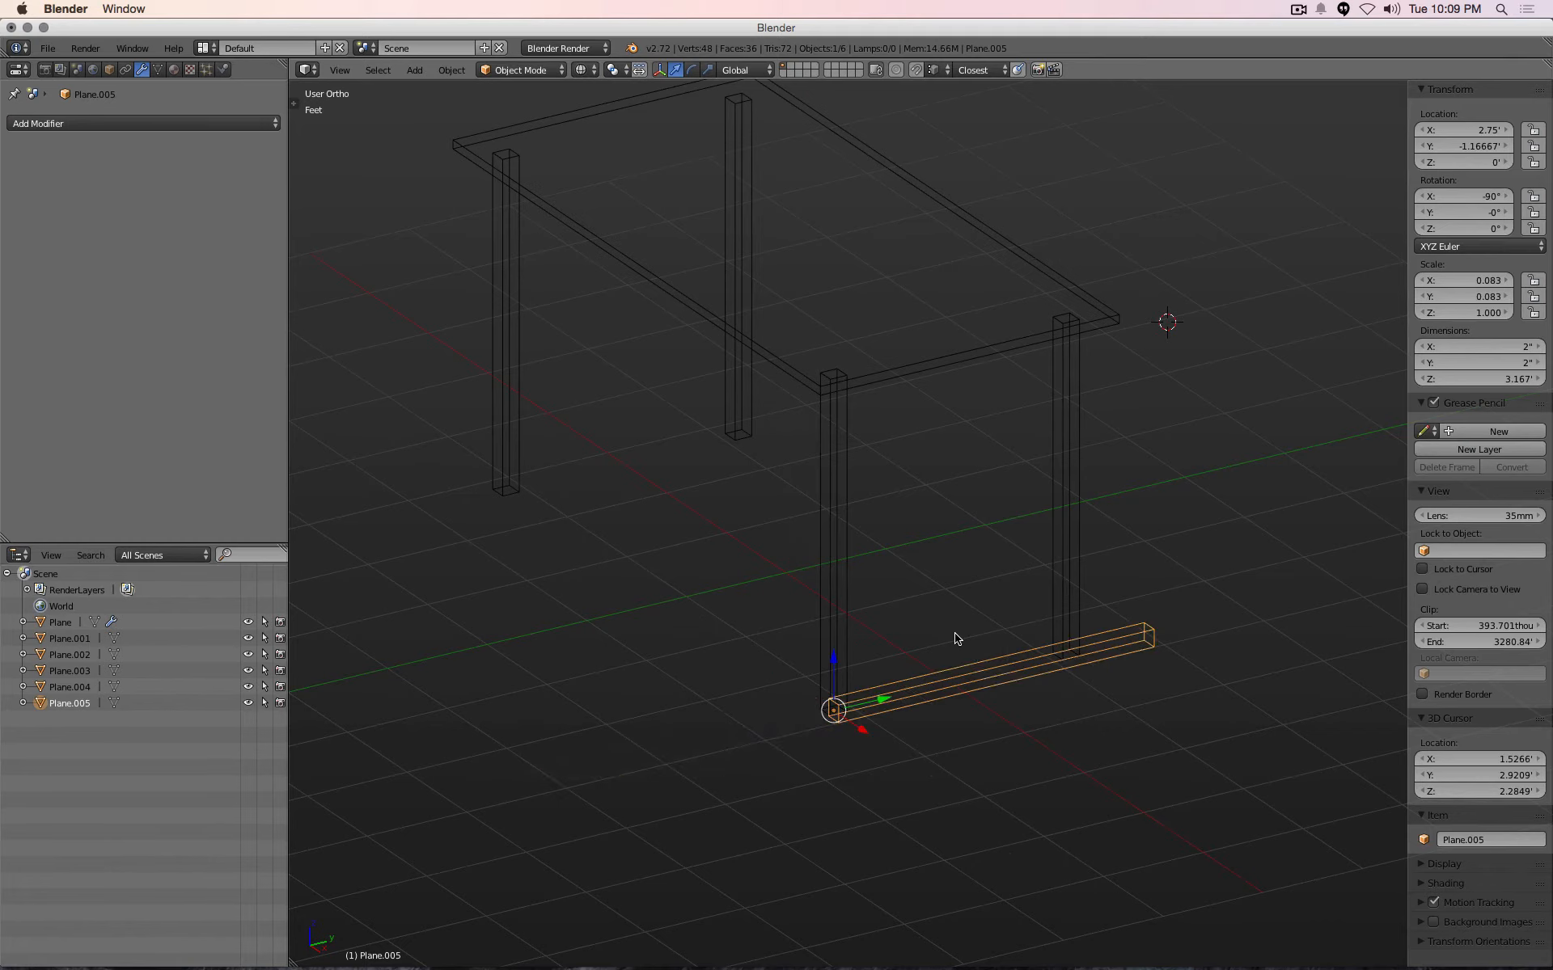
click(581, 69)
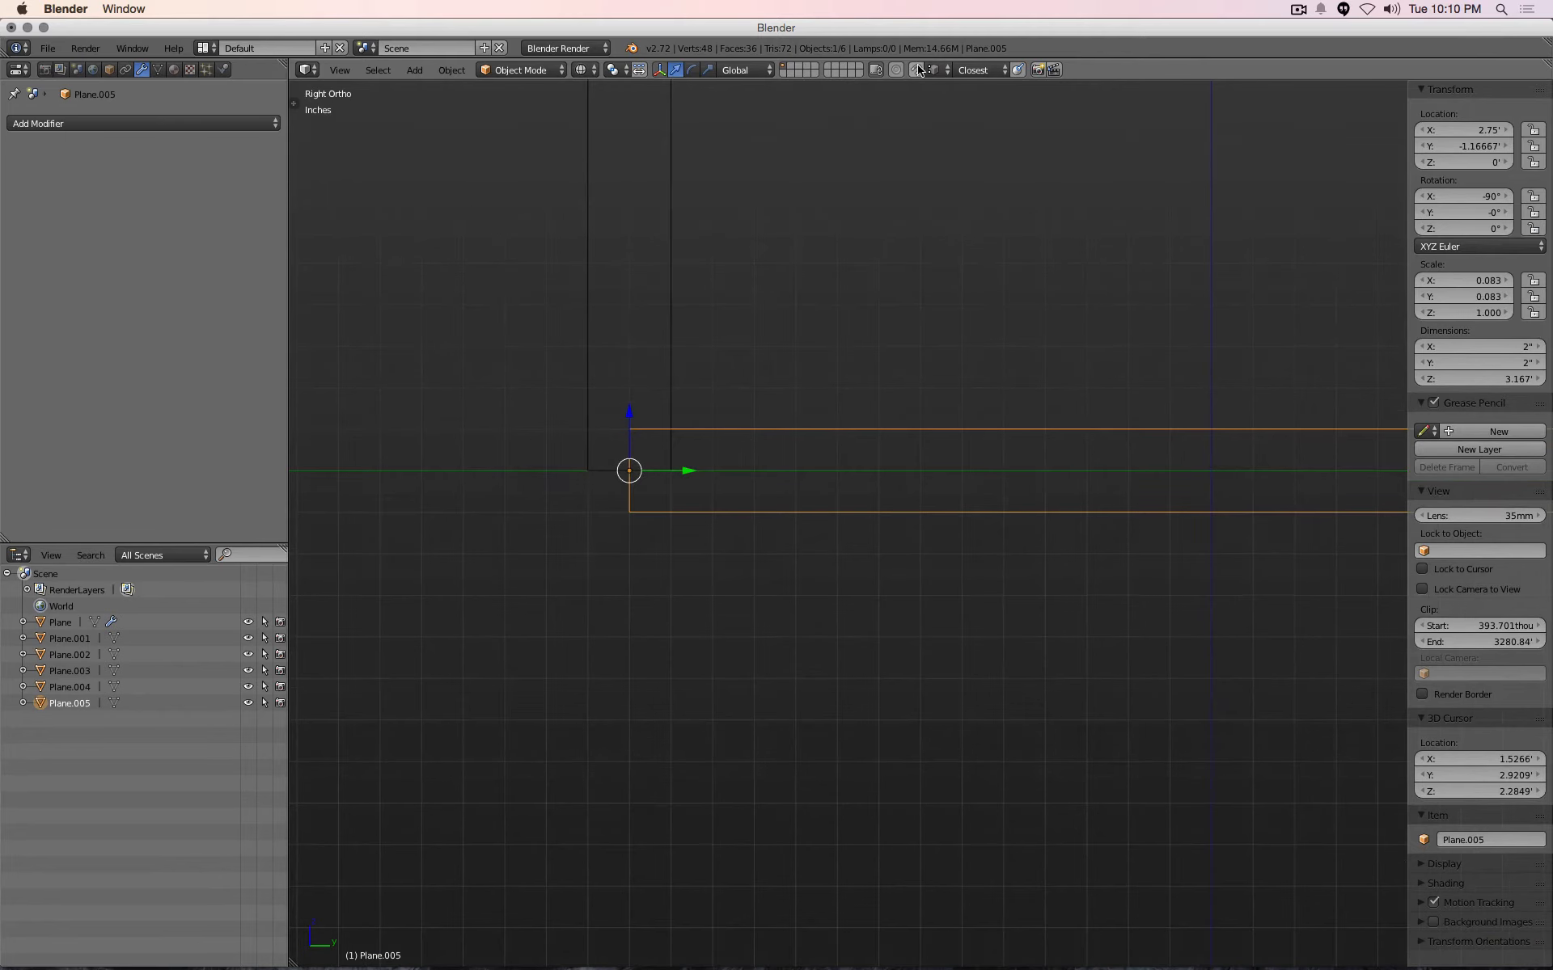
Enable snapping to lift the rail 7 inches and place it at Y −1.08334 ft between the legs
click(919, 70)
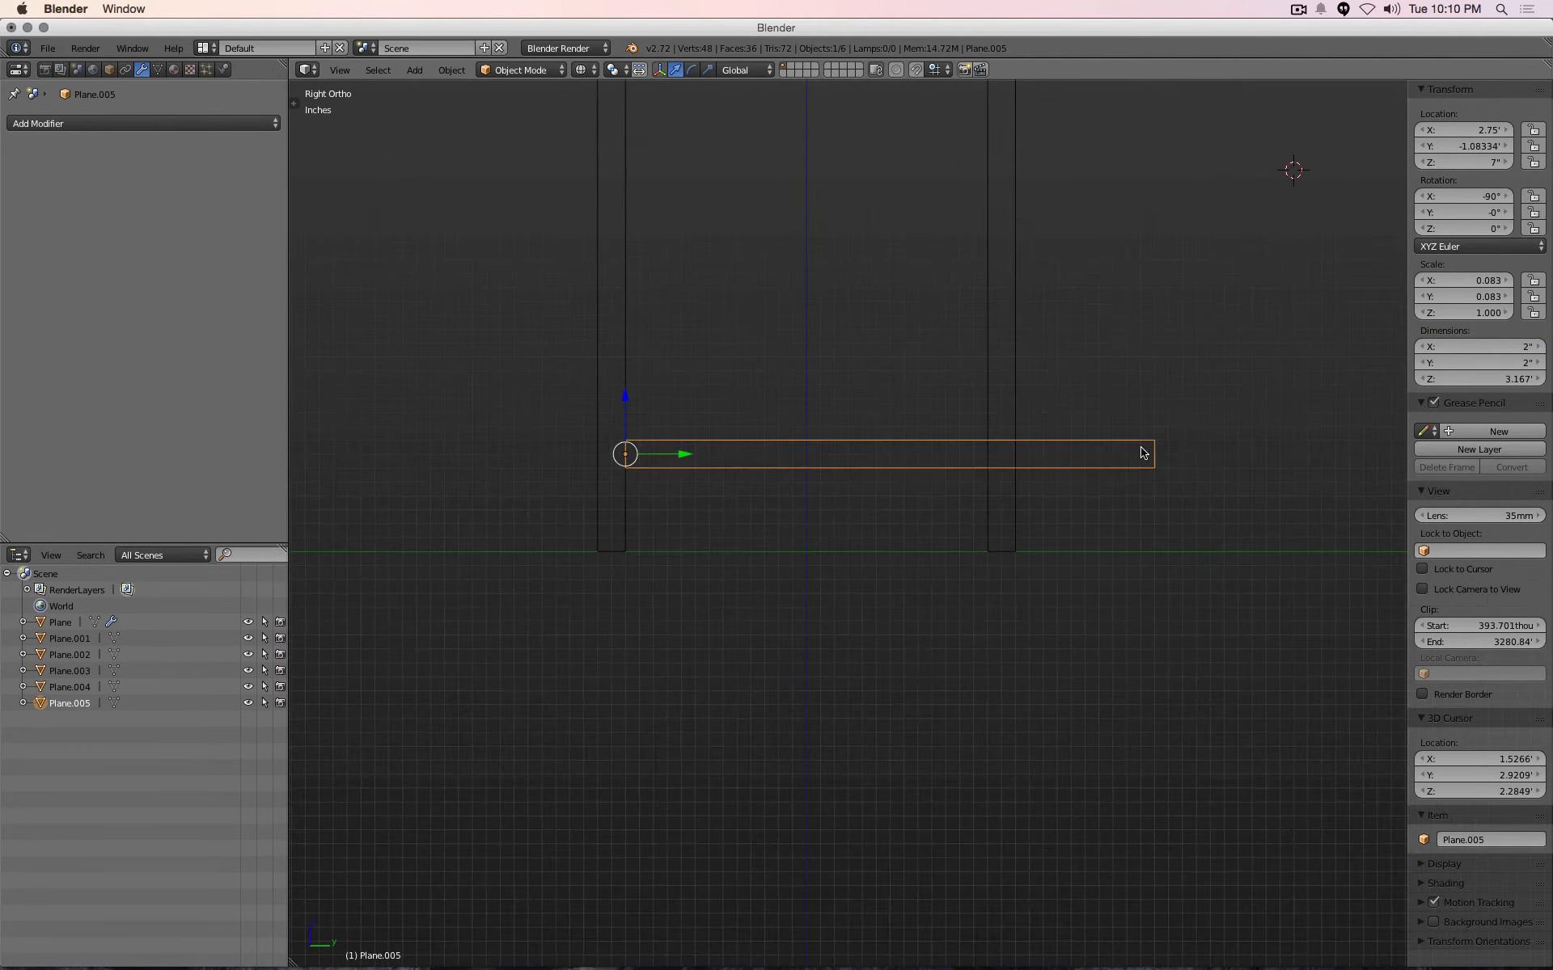
mouse_move(1159, 456)
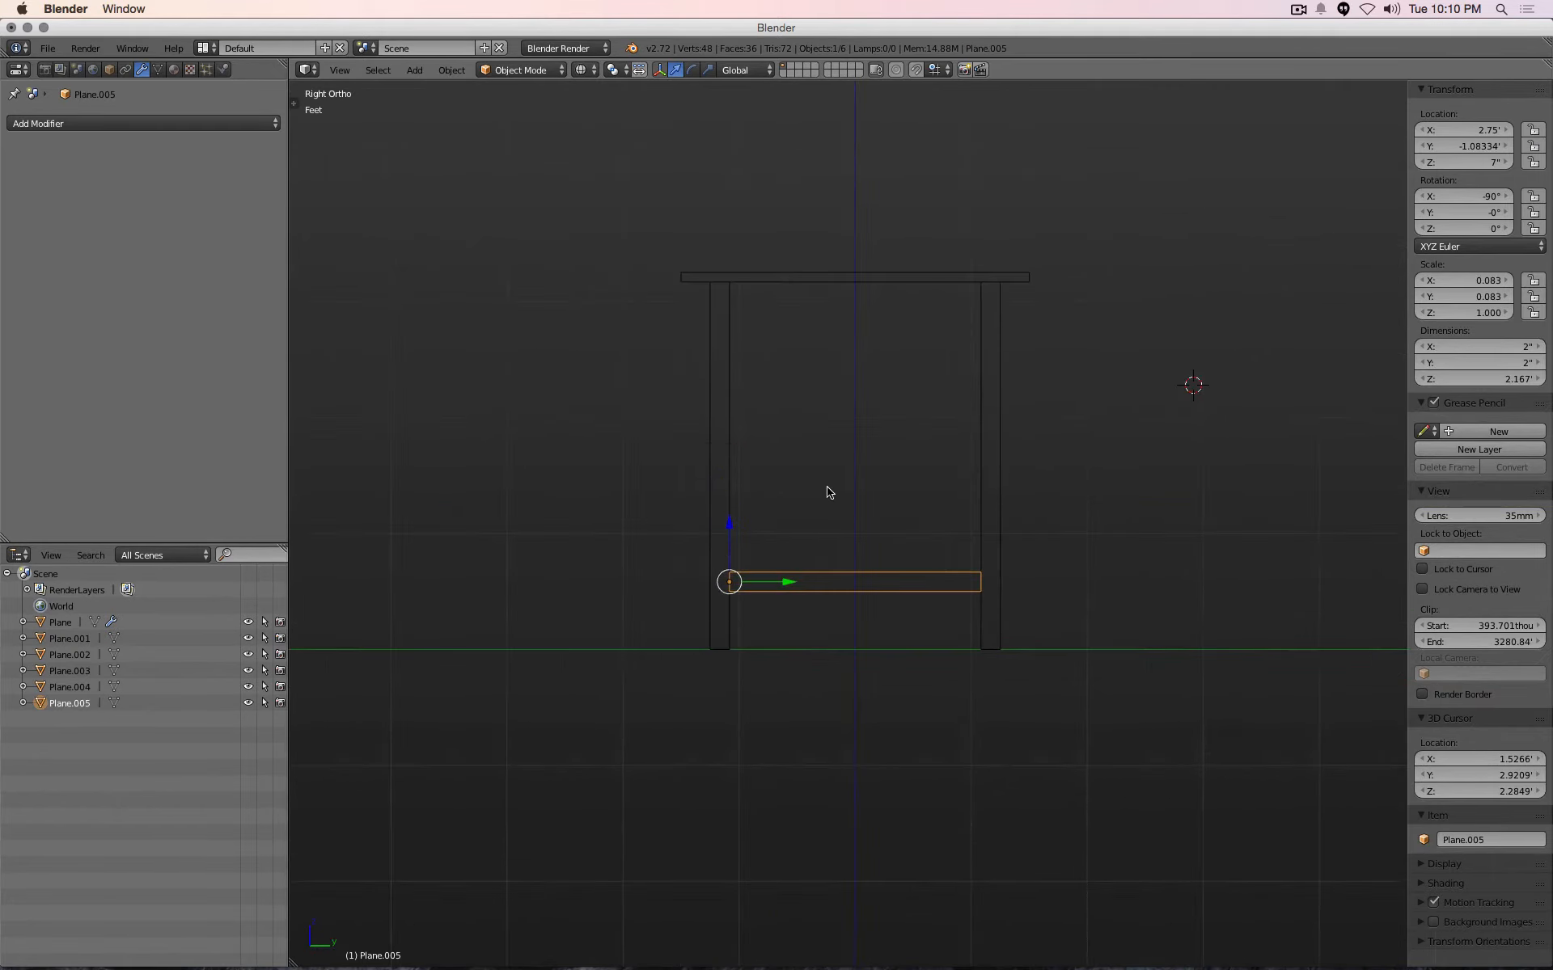
mouse_move(764, 502)
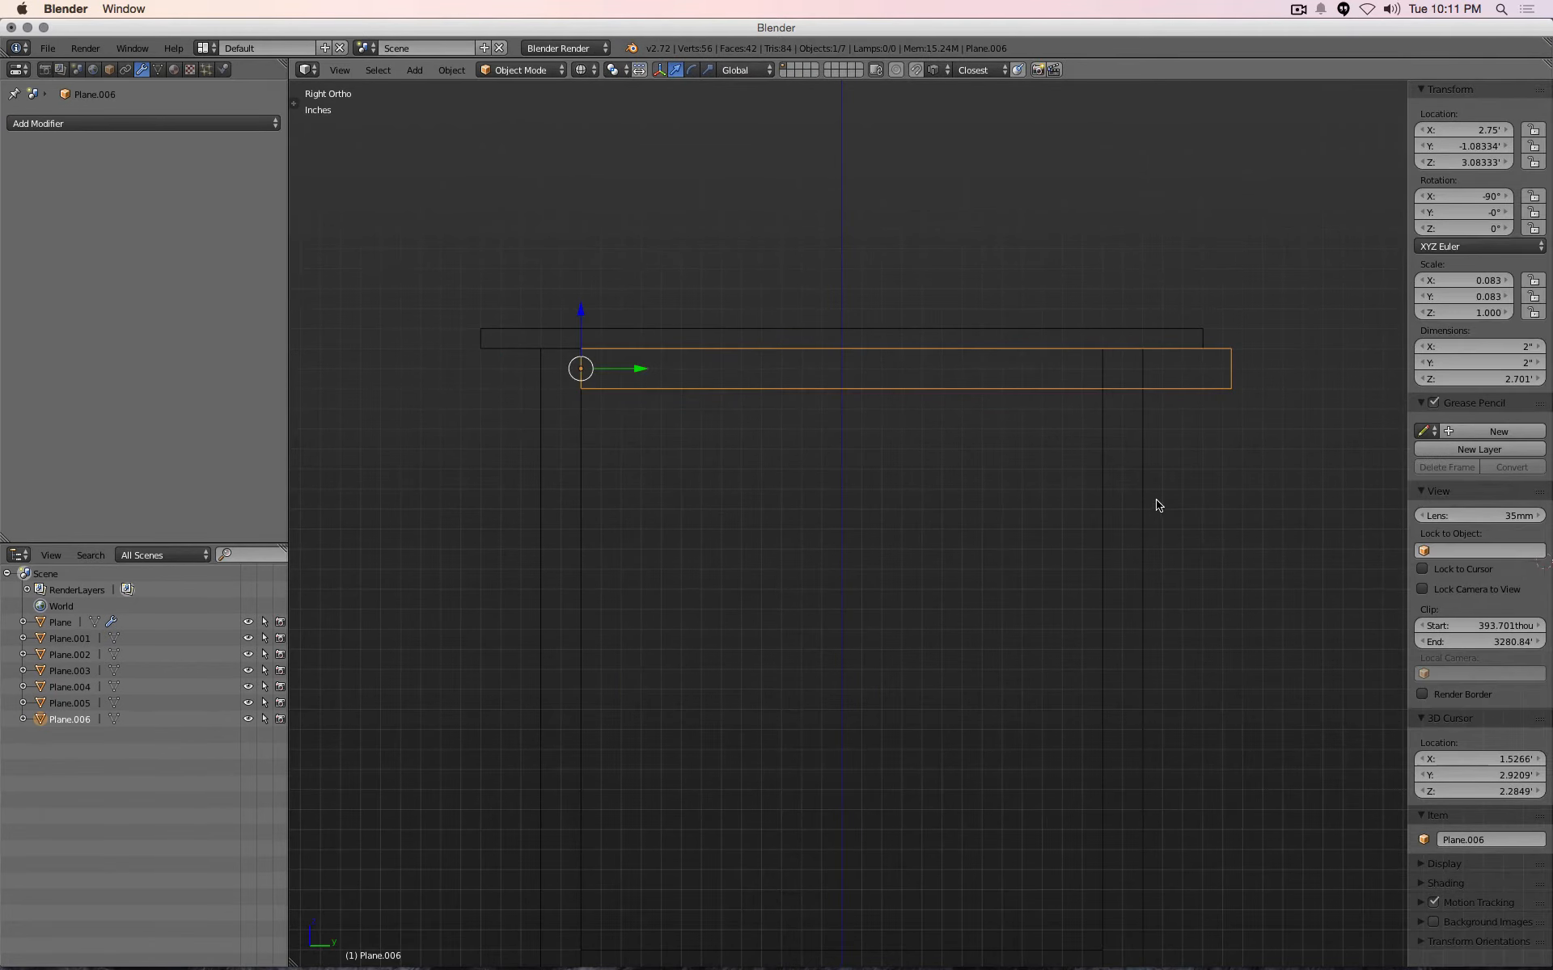
Trim the rail under the tabletop to 2.167 feet by pulling its end vertices to the leg, then return to Object Mode
key(Tab)
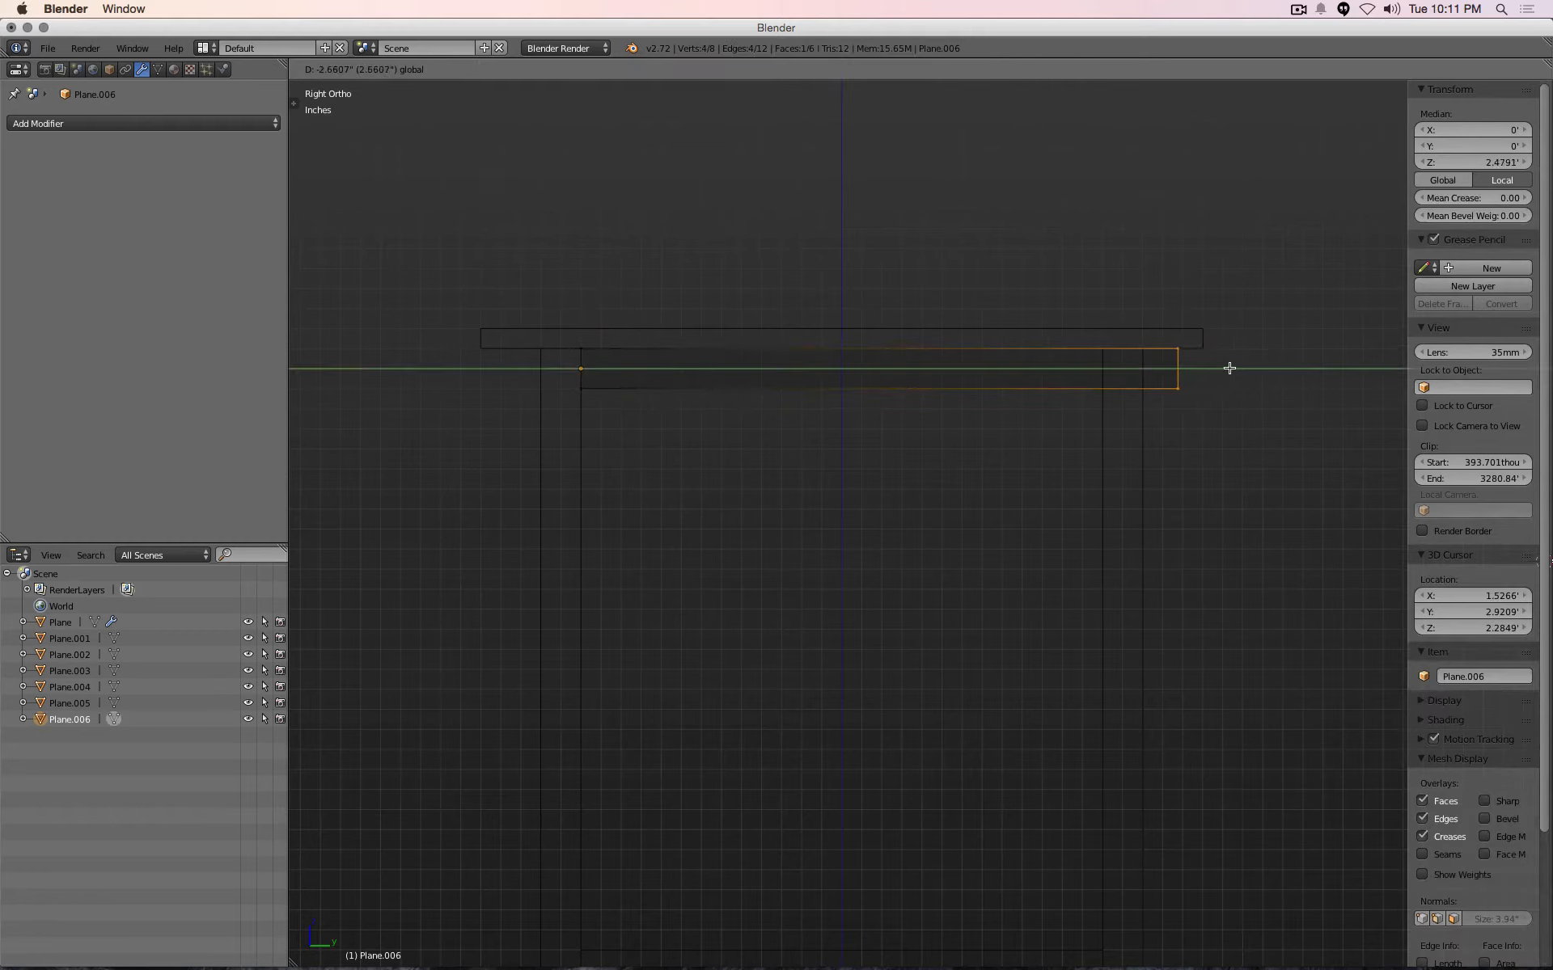
mouse_move(1102, 369)
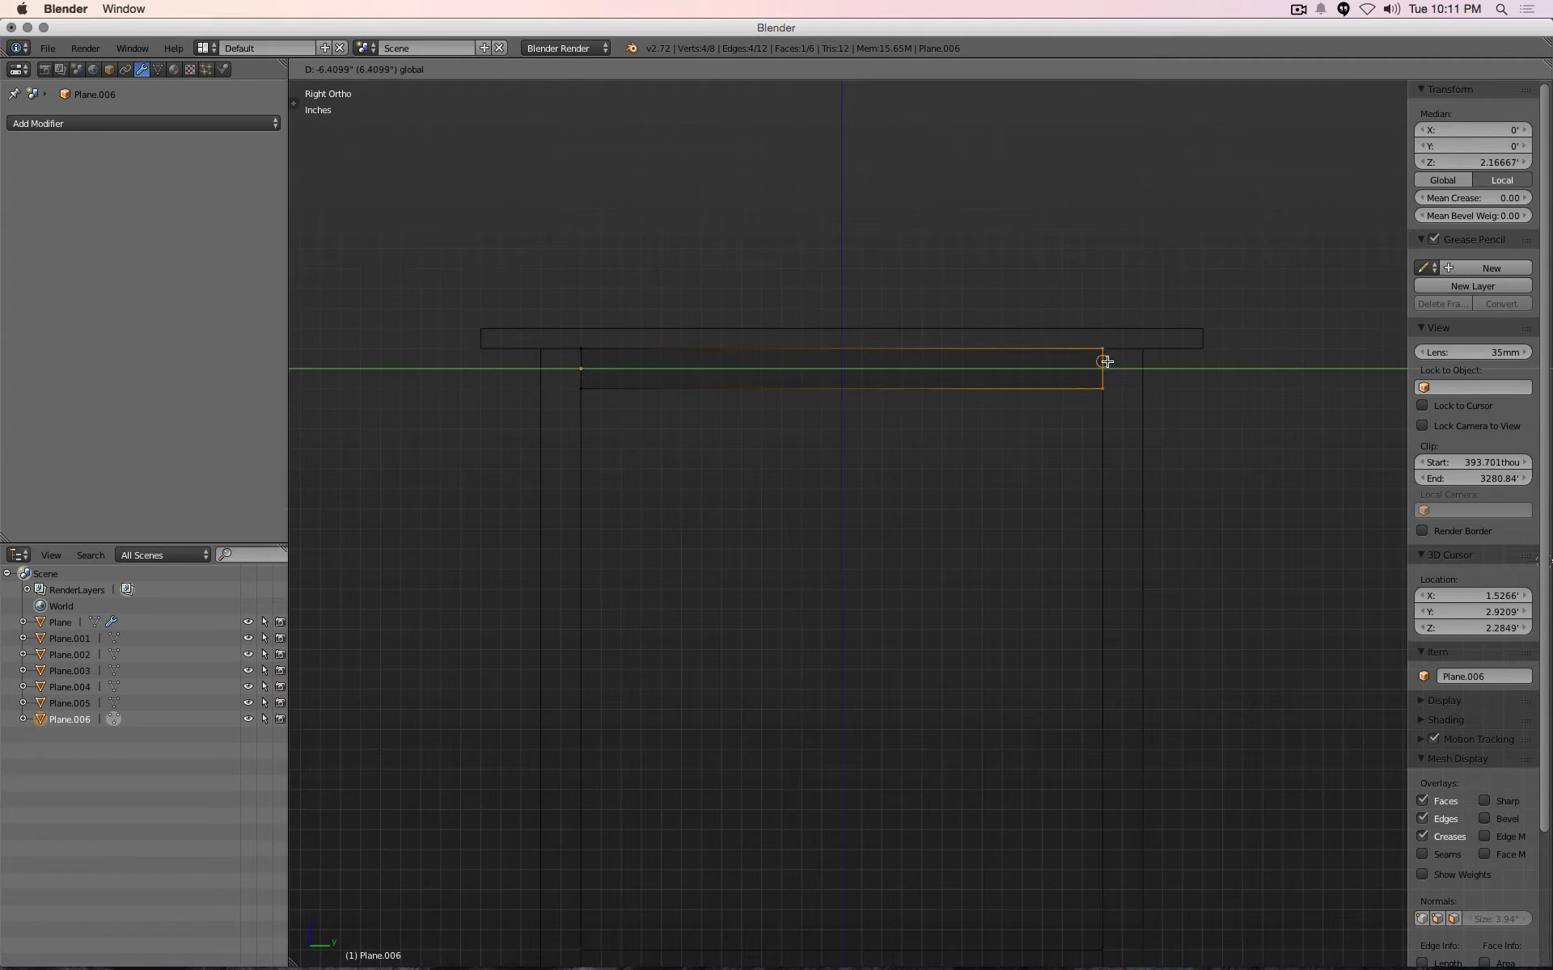
key(Tab)
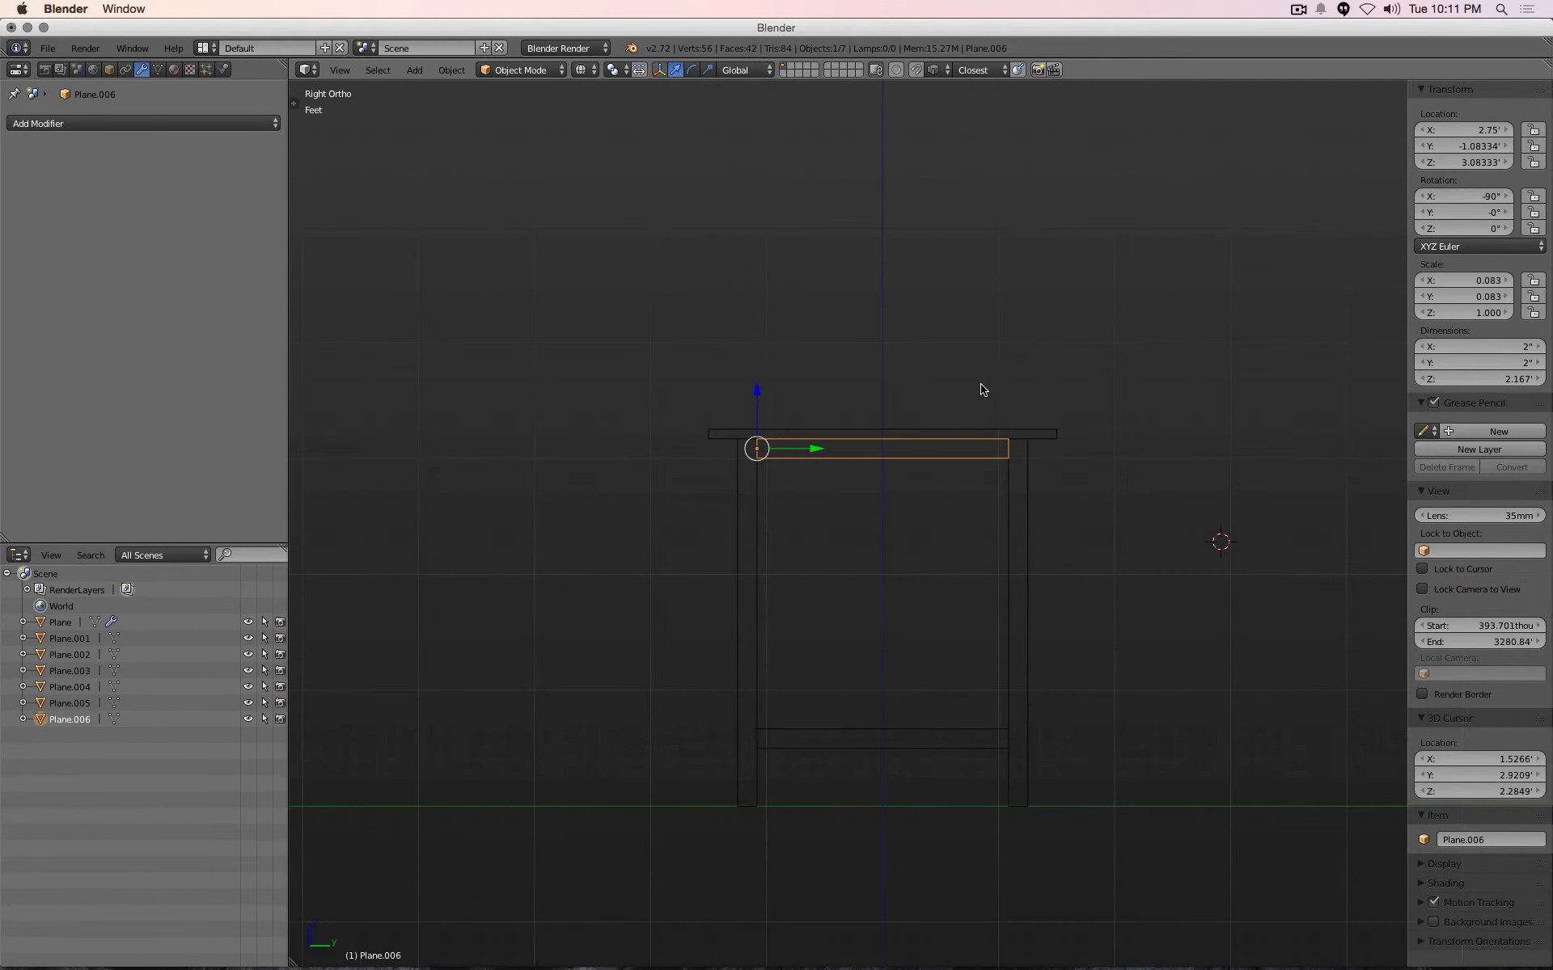
mouse_move(644, 255)
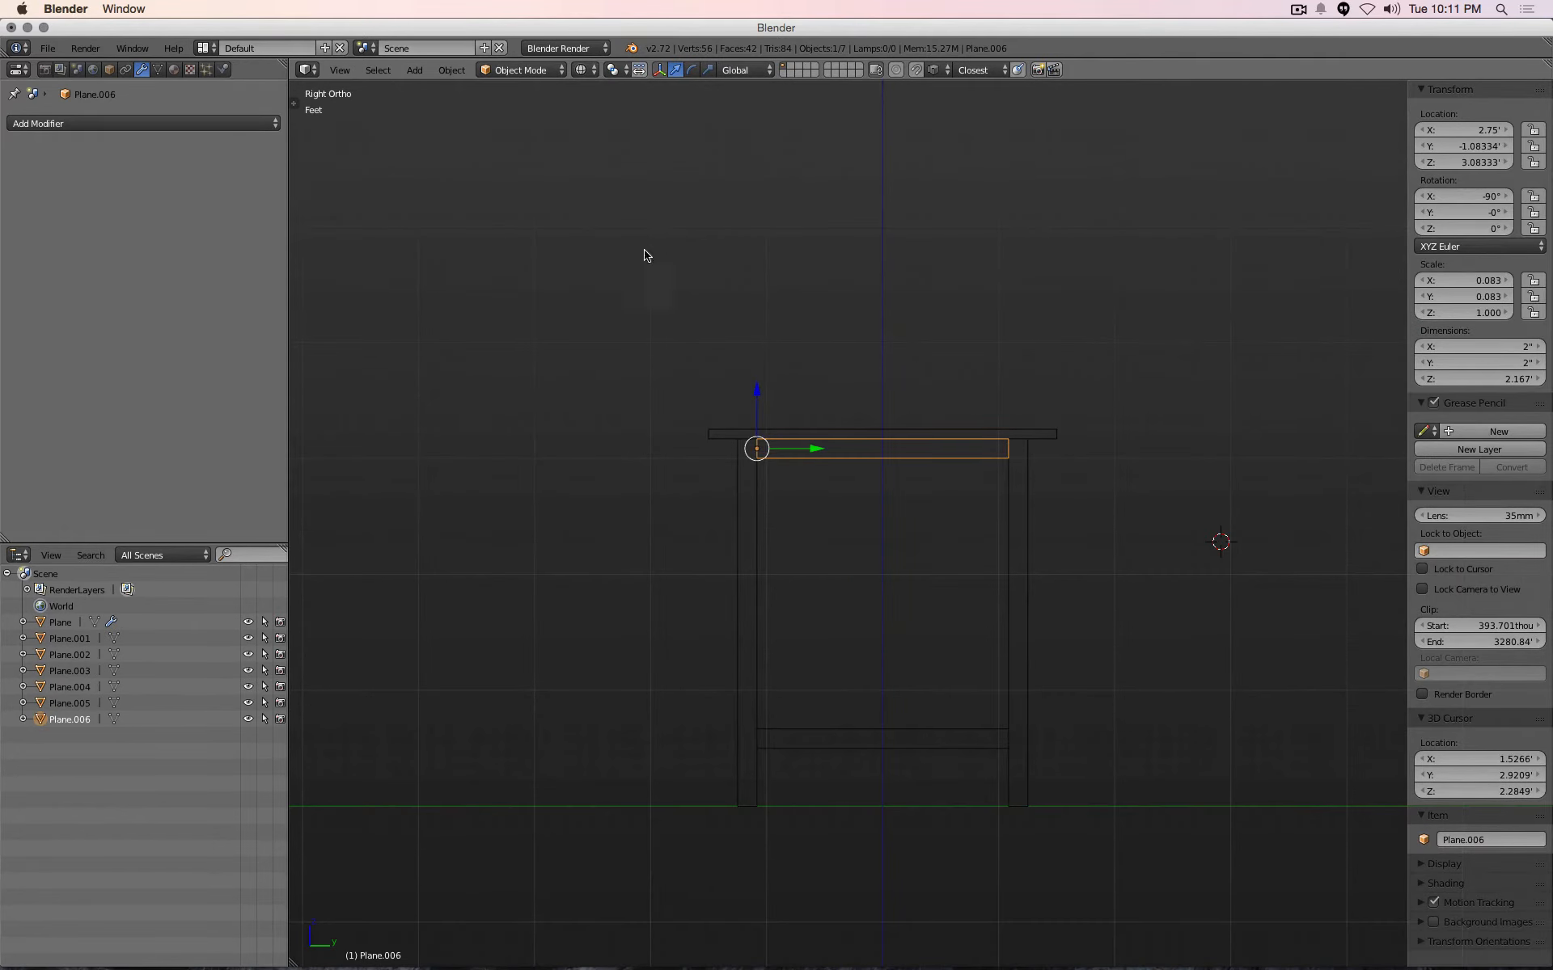
click(520, 70)
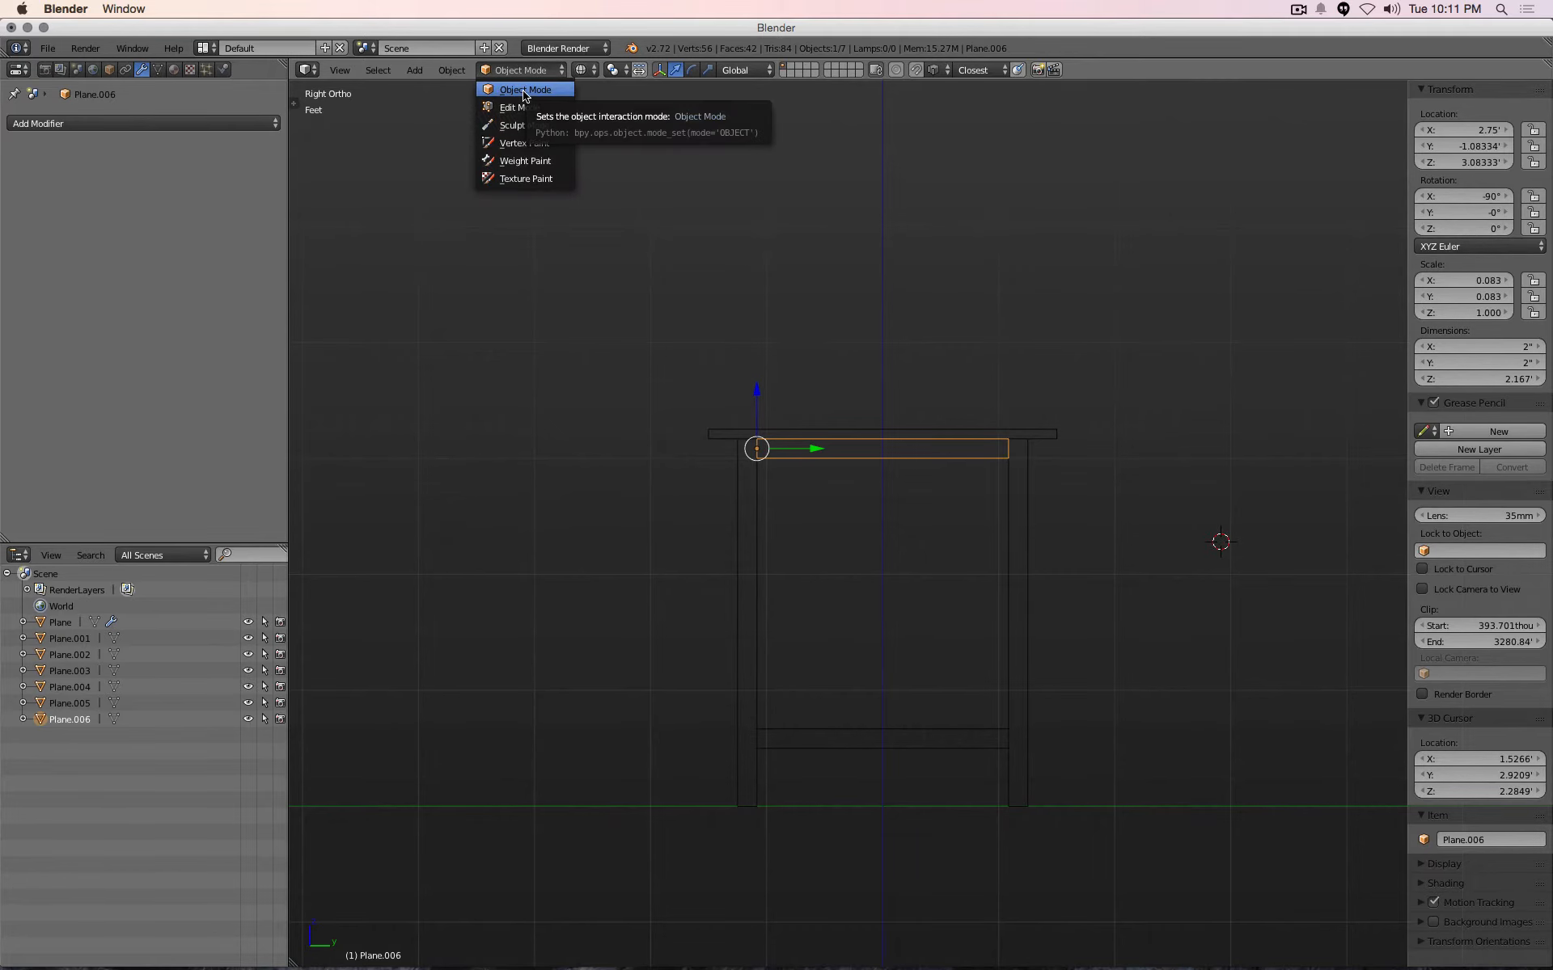
click(525, 89)
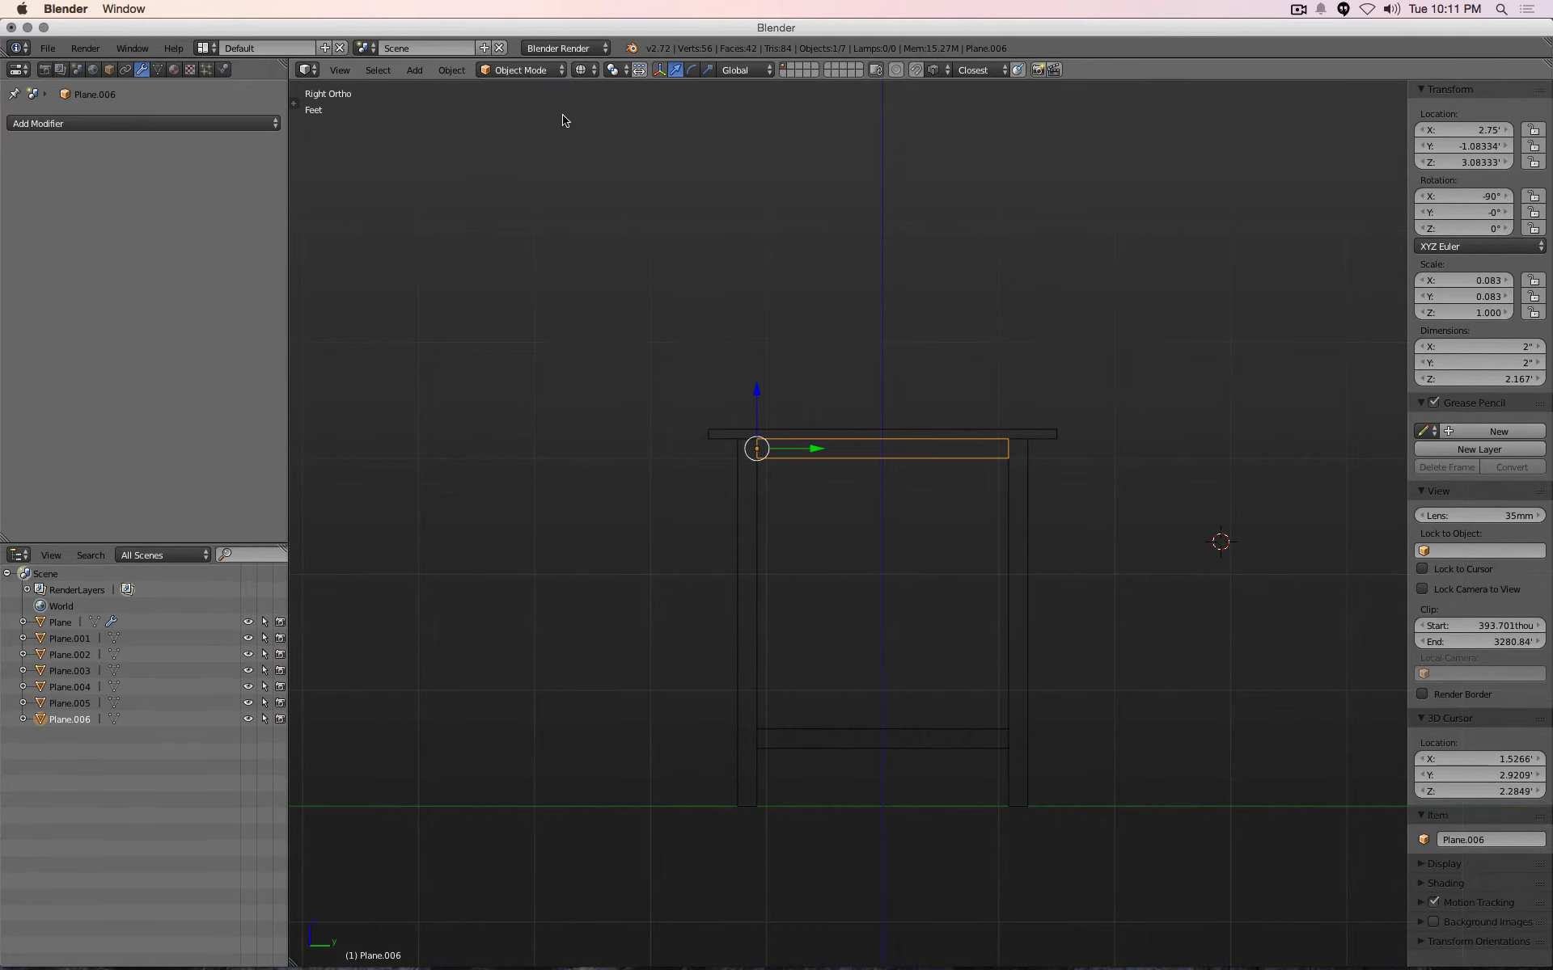
click(510, 69)
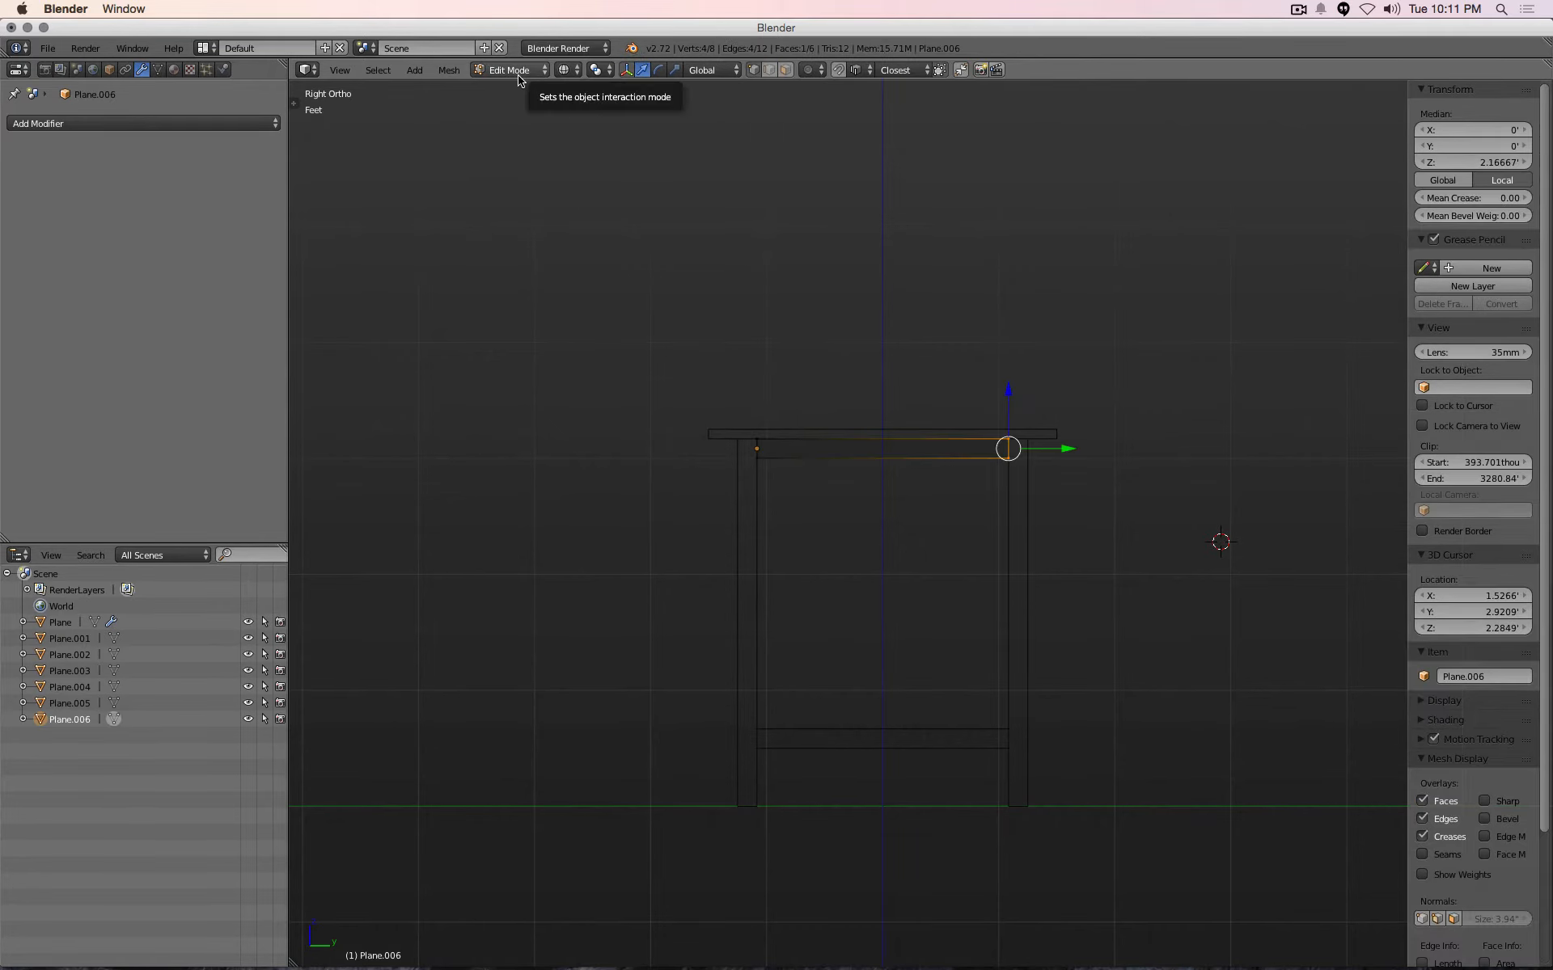
click(508, 70)
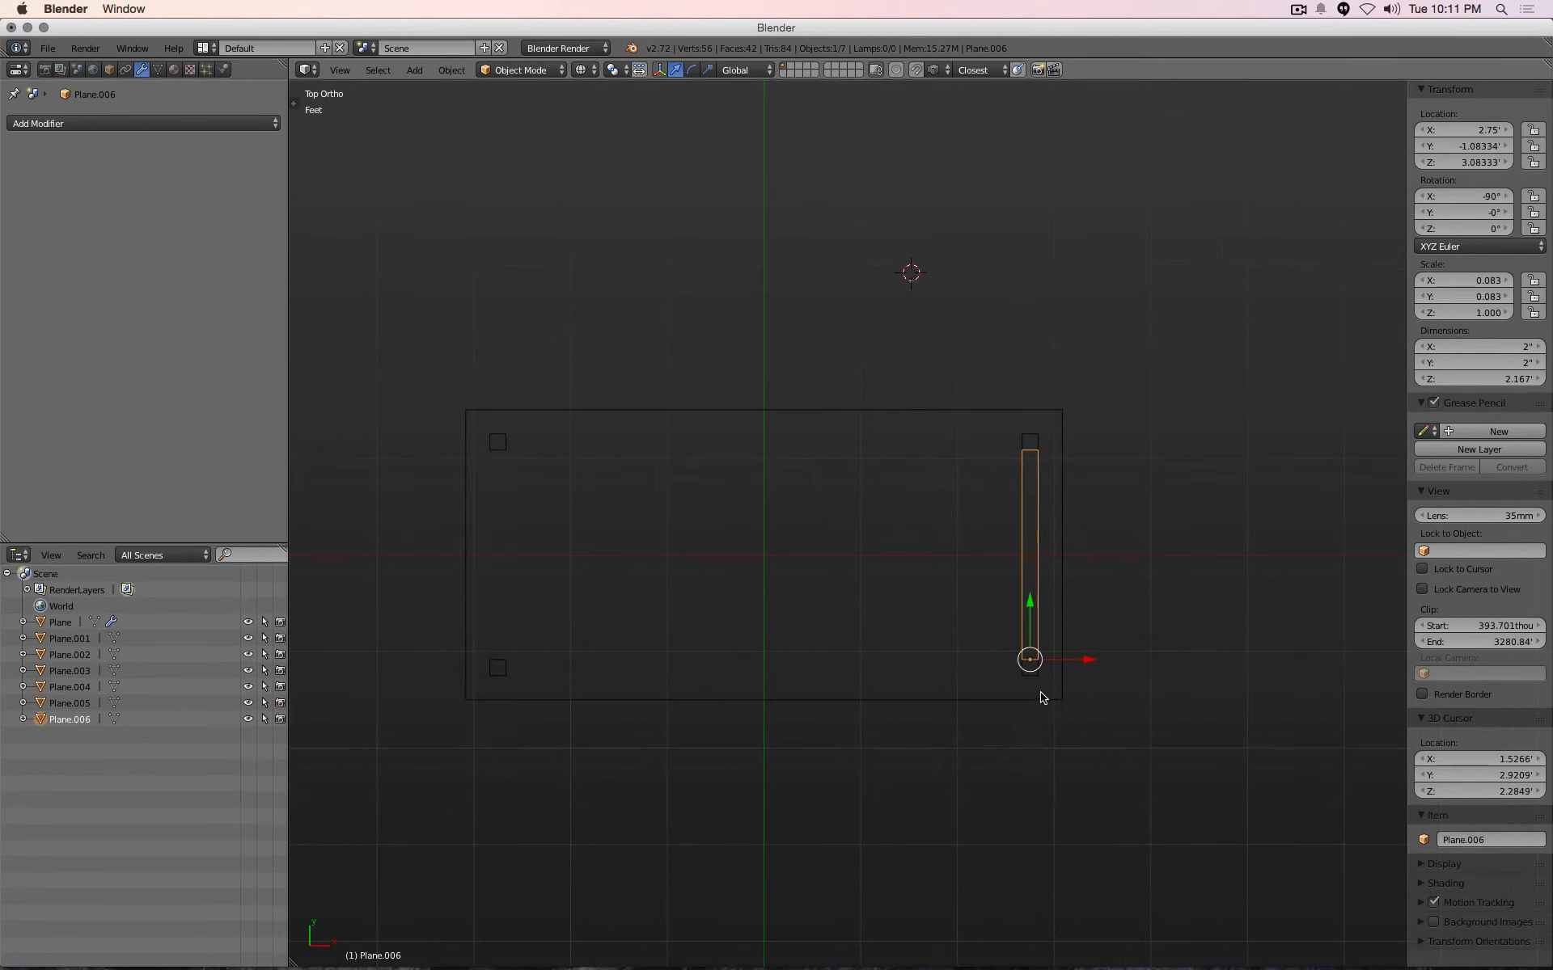
mouse_move(1013, 487)
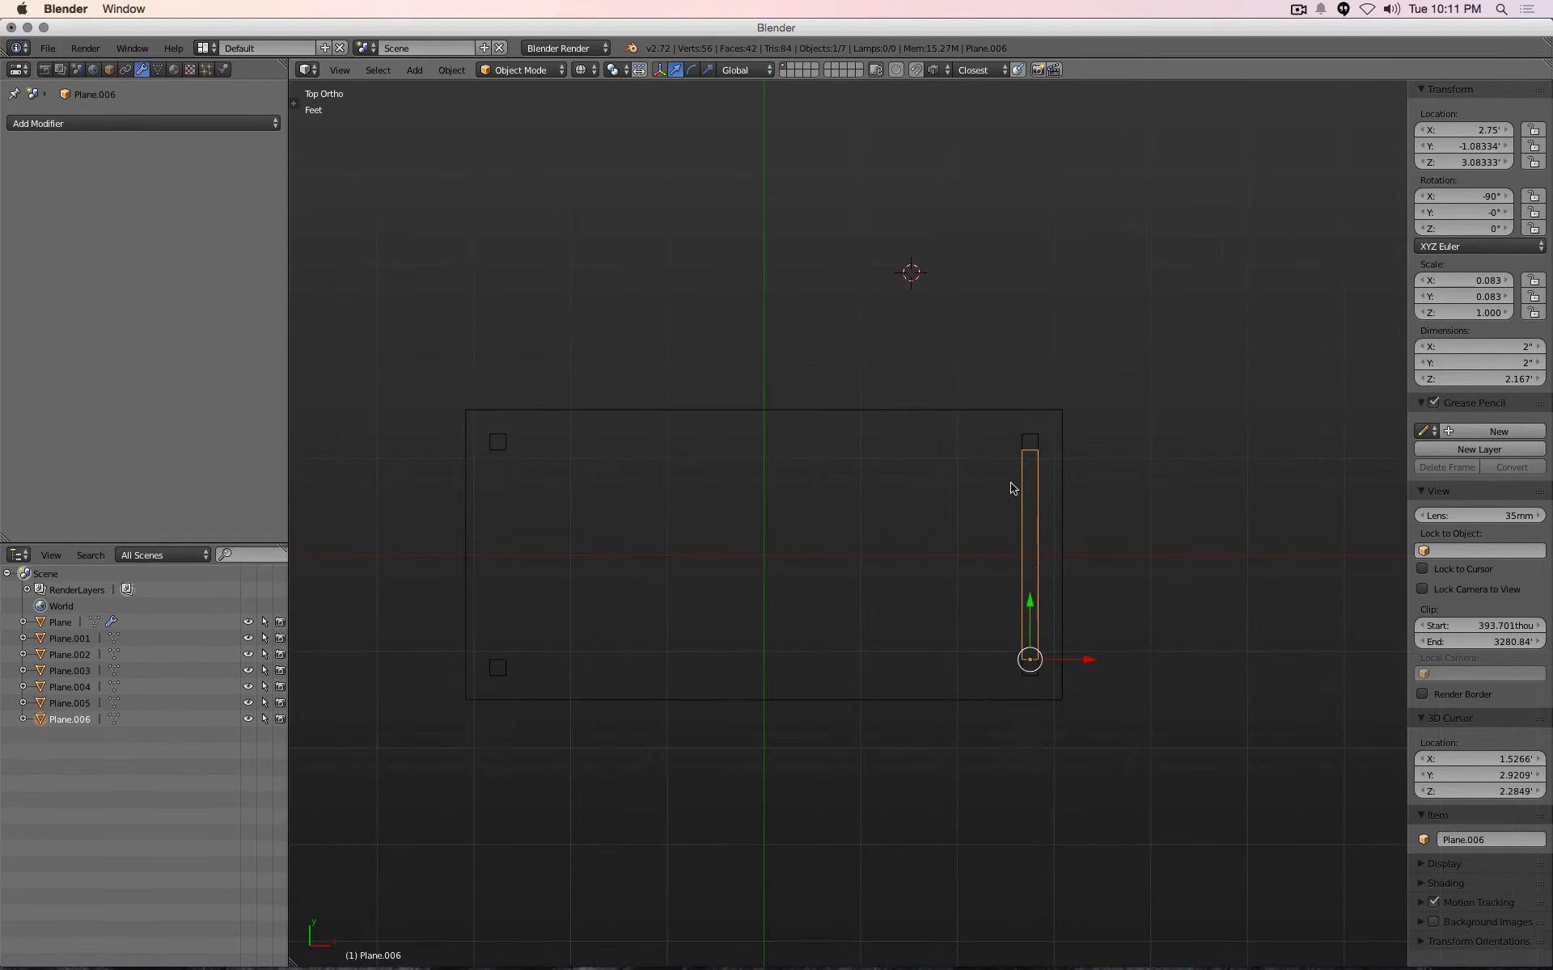
mouse_move(1054, 616)
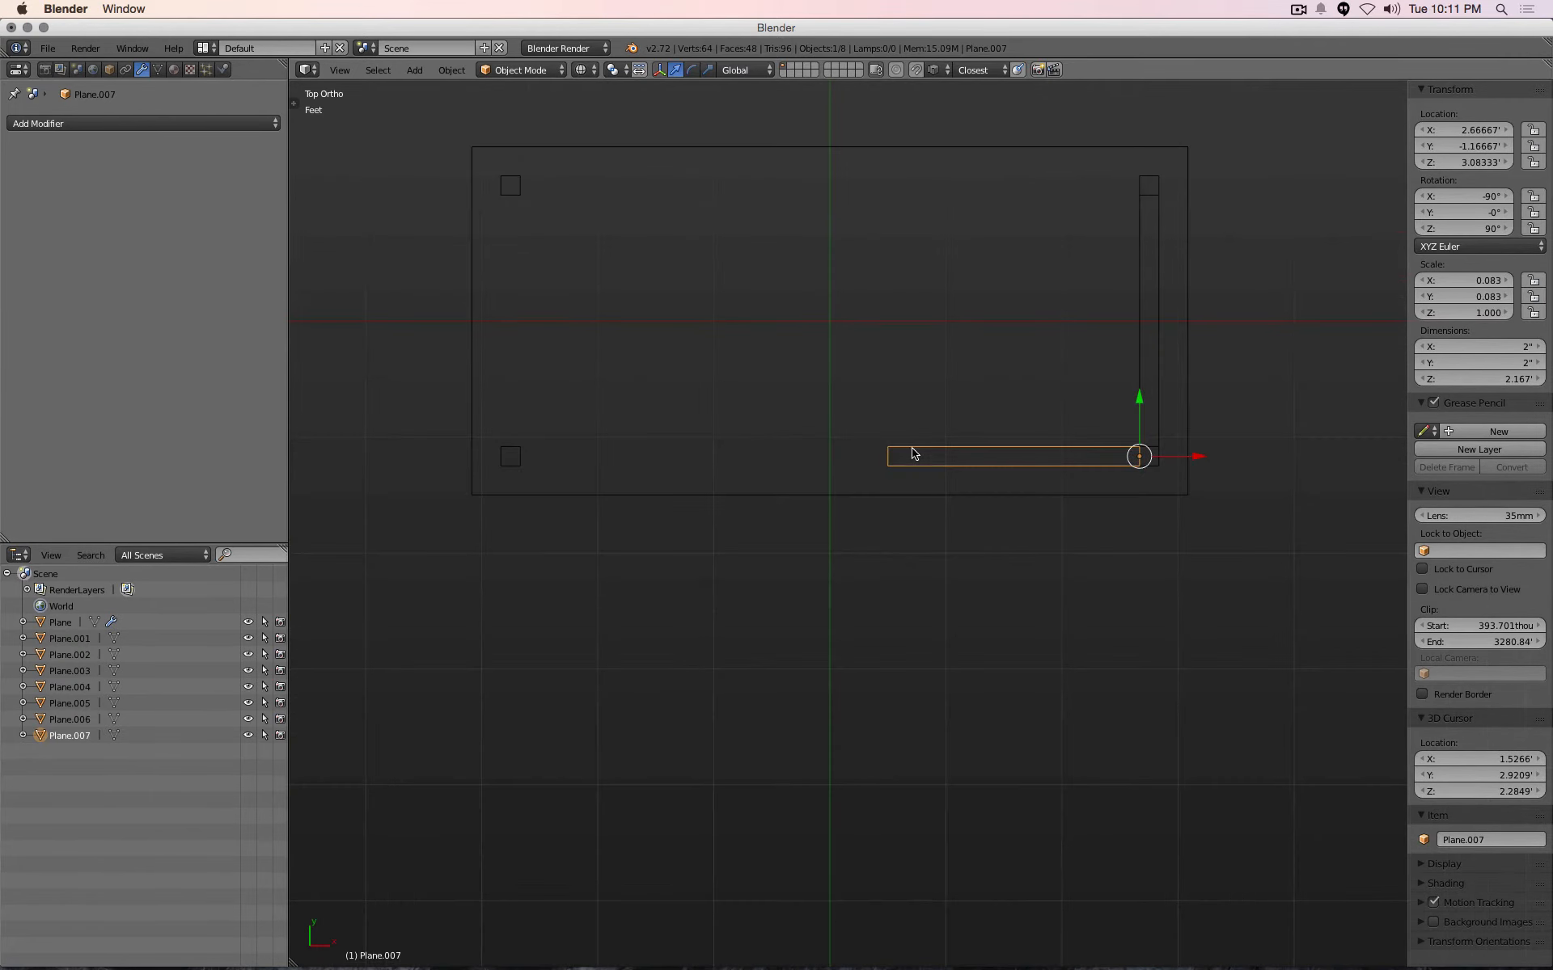
Lengthen the copied rail to 5.333 feet along the long side and view the result in solid shading
key(Tab)
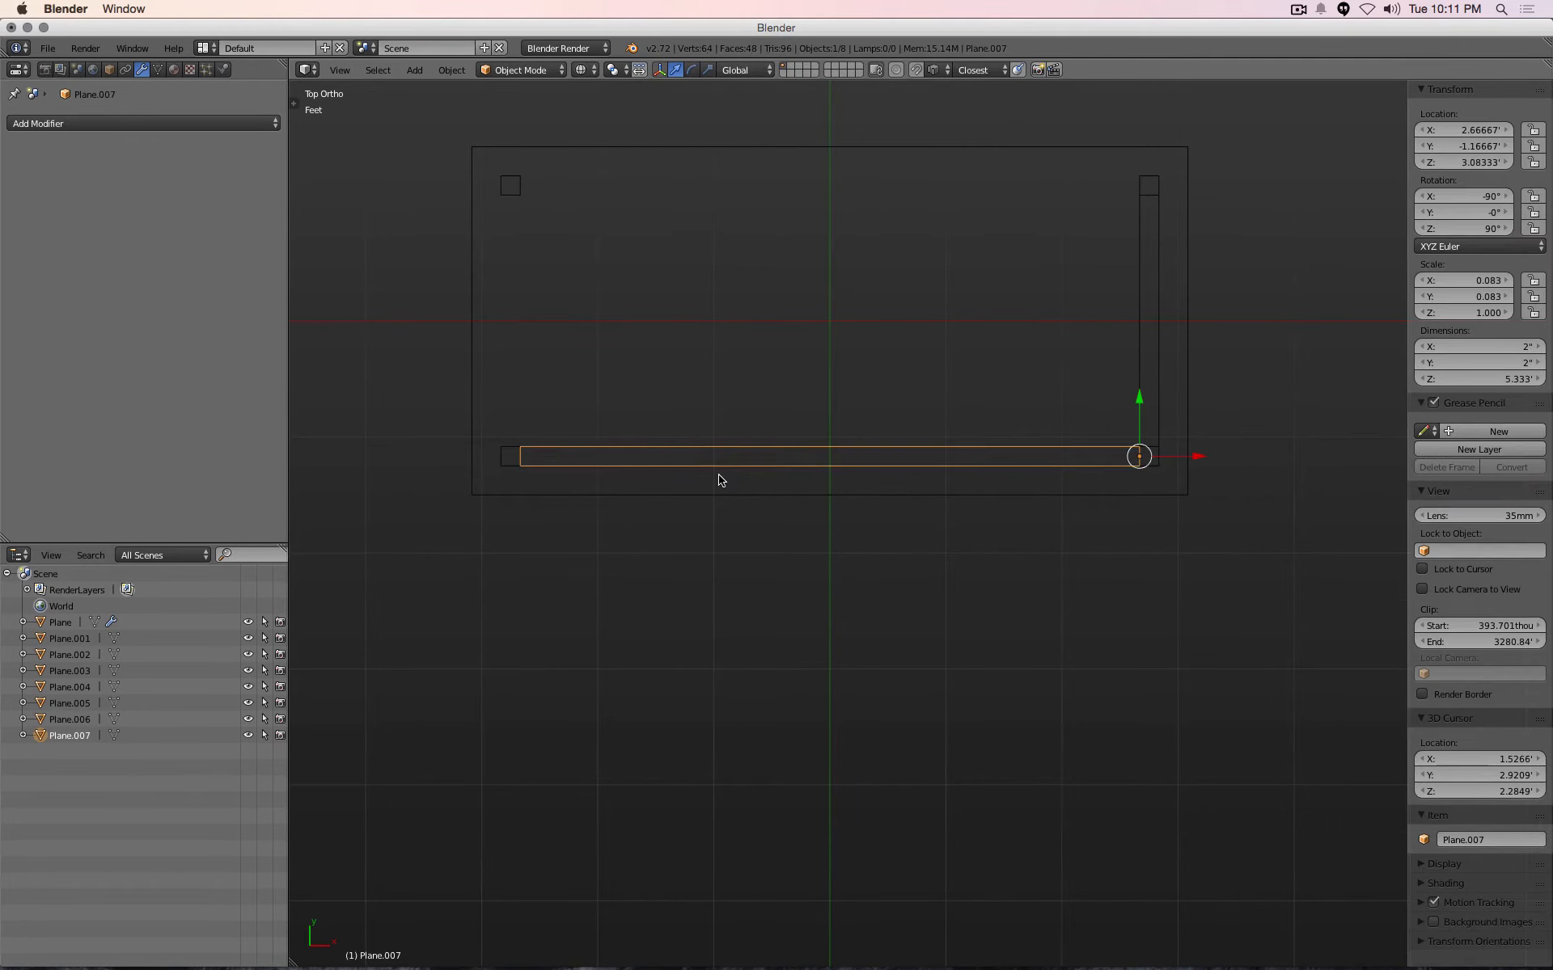
mouse_move(1091, 217)
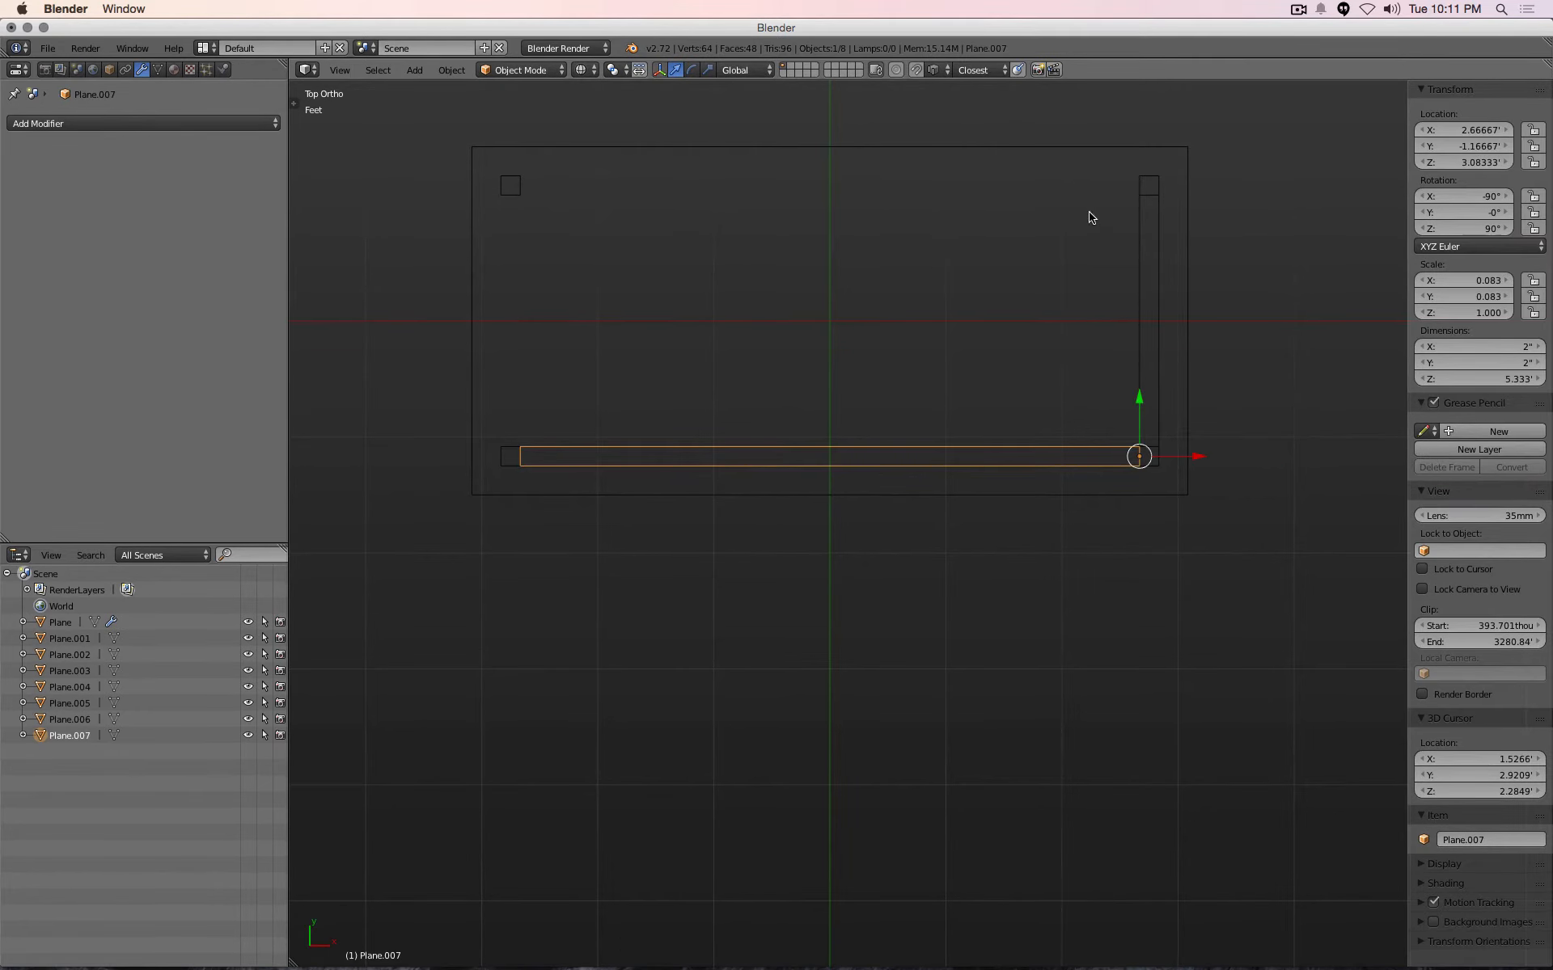
mouse_move(1064, 328)
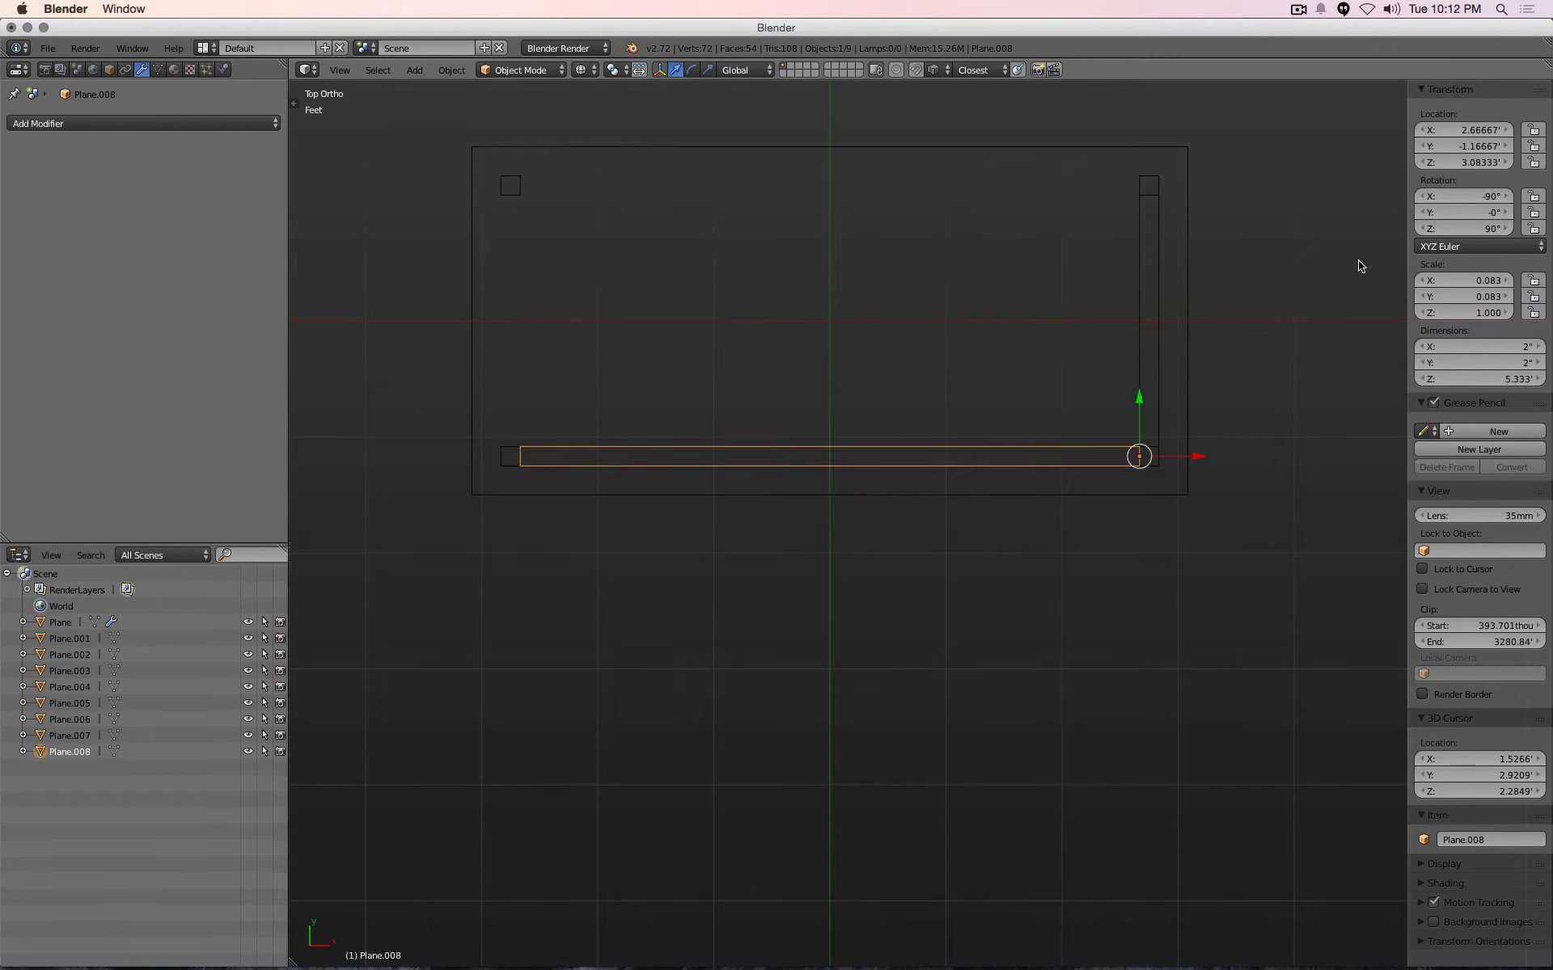
click(1463, 146)
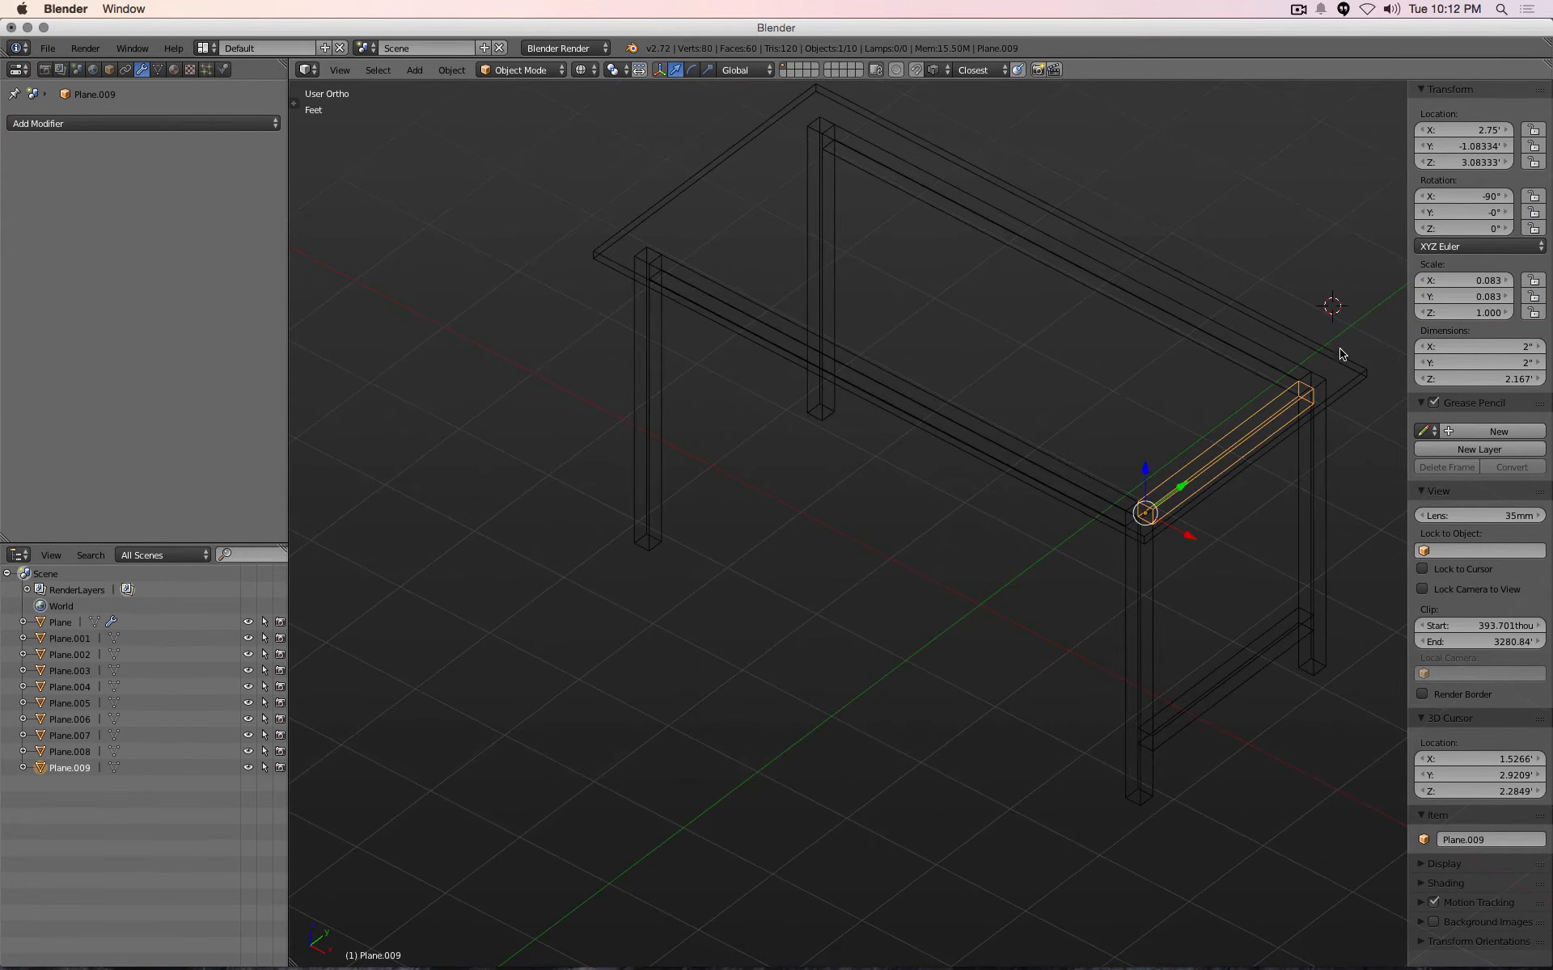
mouse_move(1091, 304)
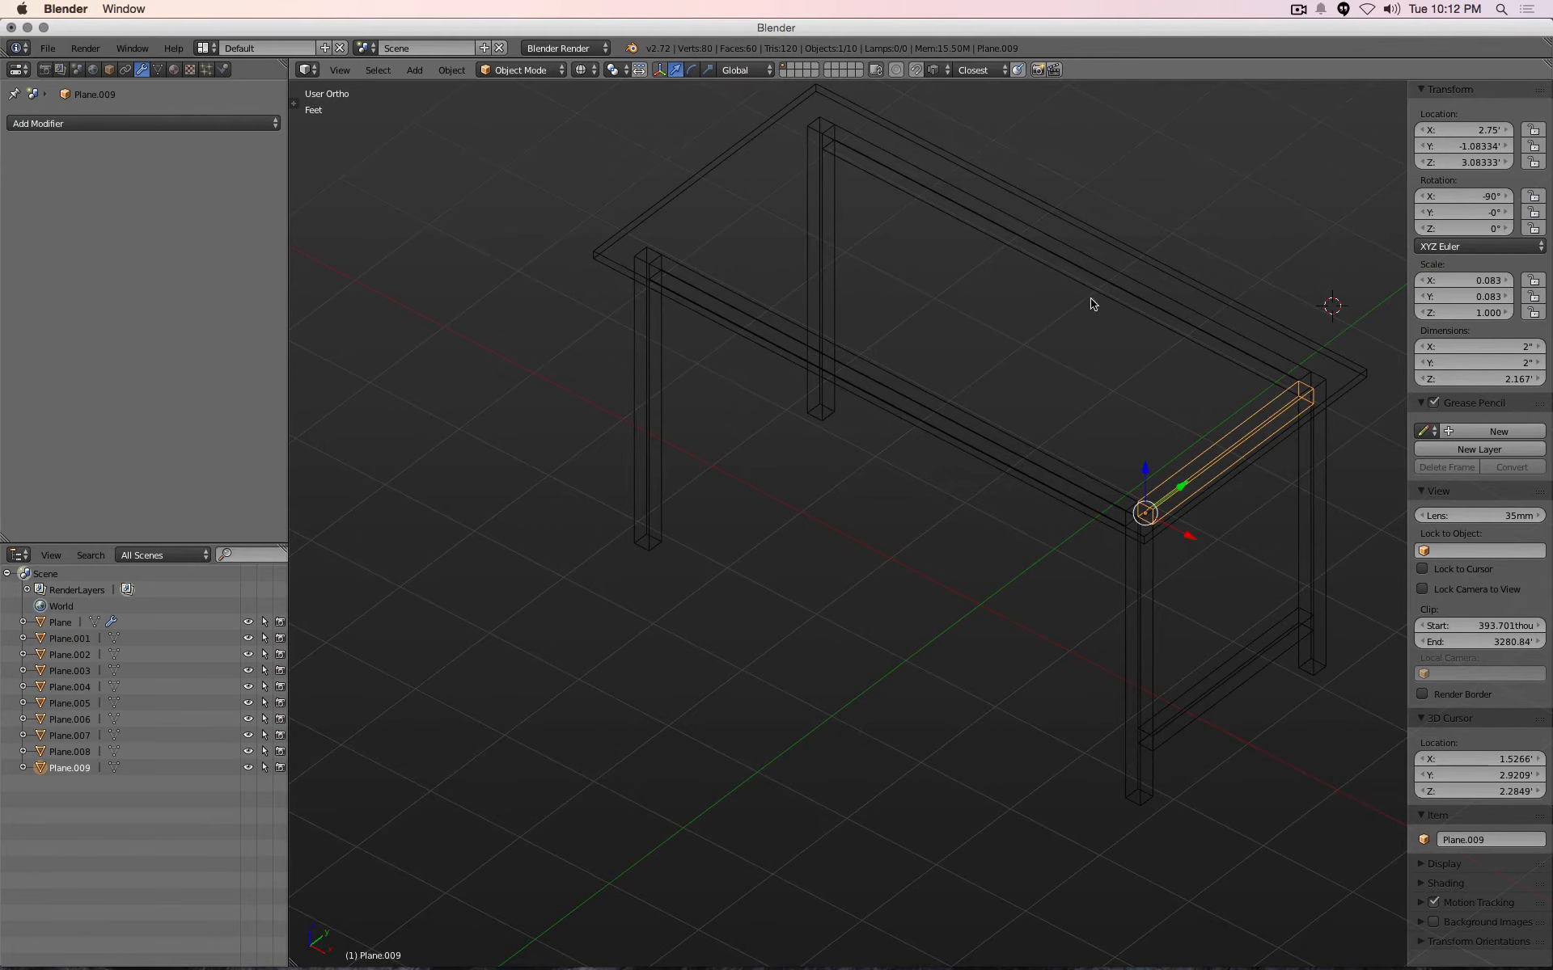
click(1463, 129)
text(-)
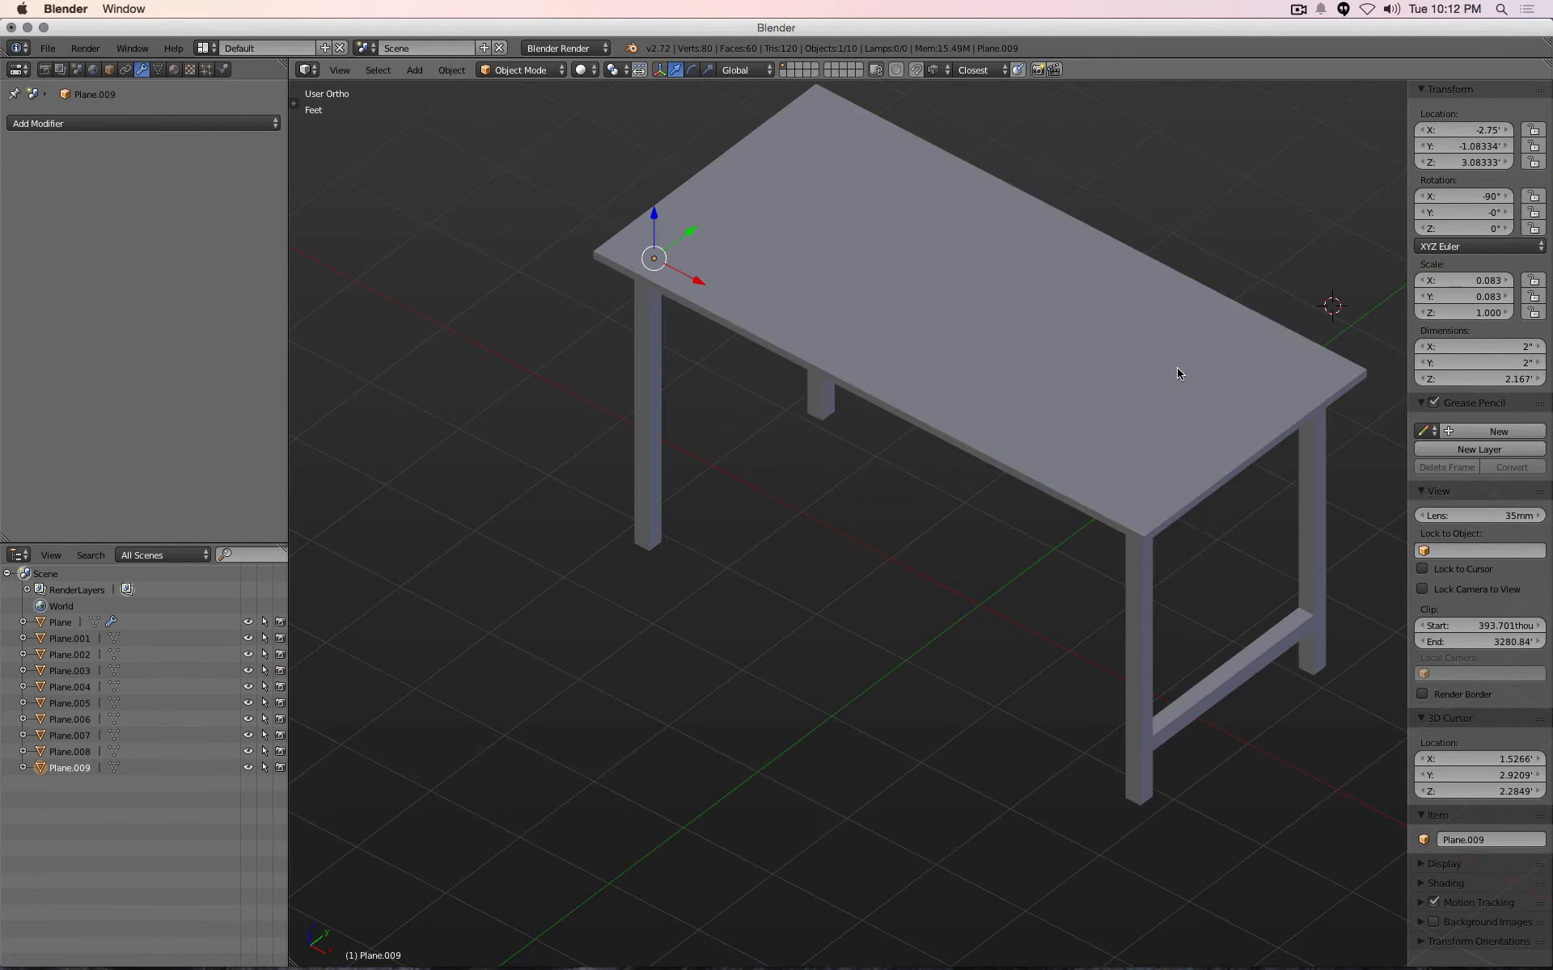
Select the lower right-side rail to copy it 7 inches up at X −2.75 ft
click(1228, 644)
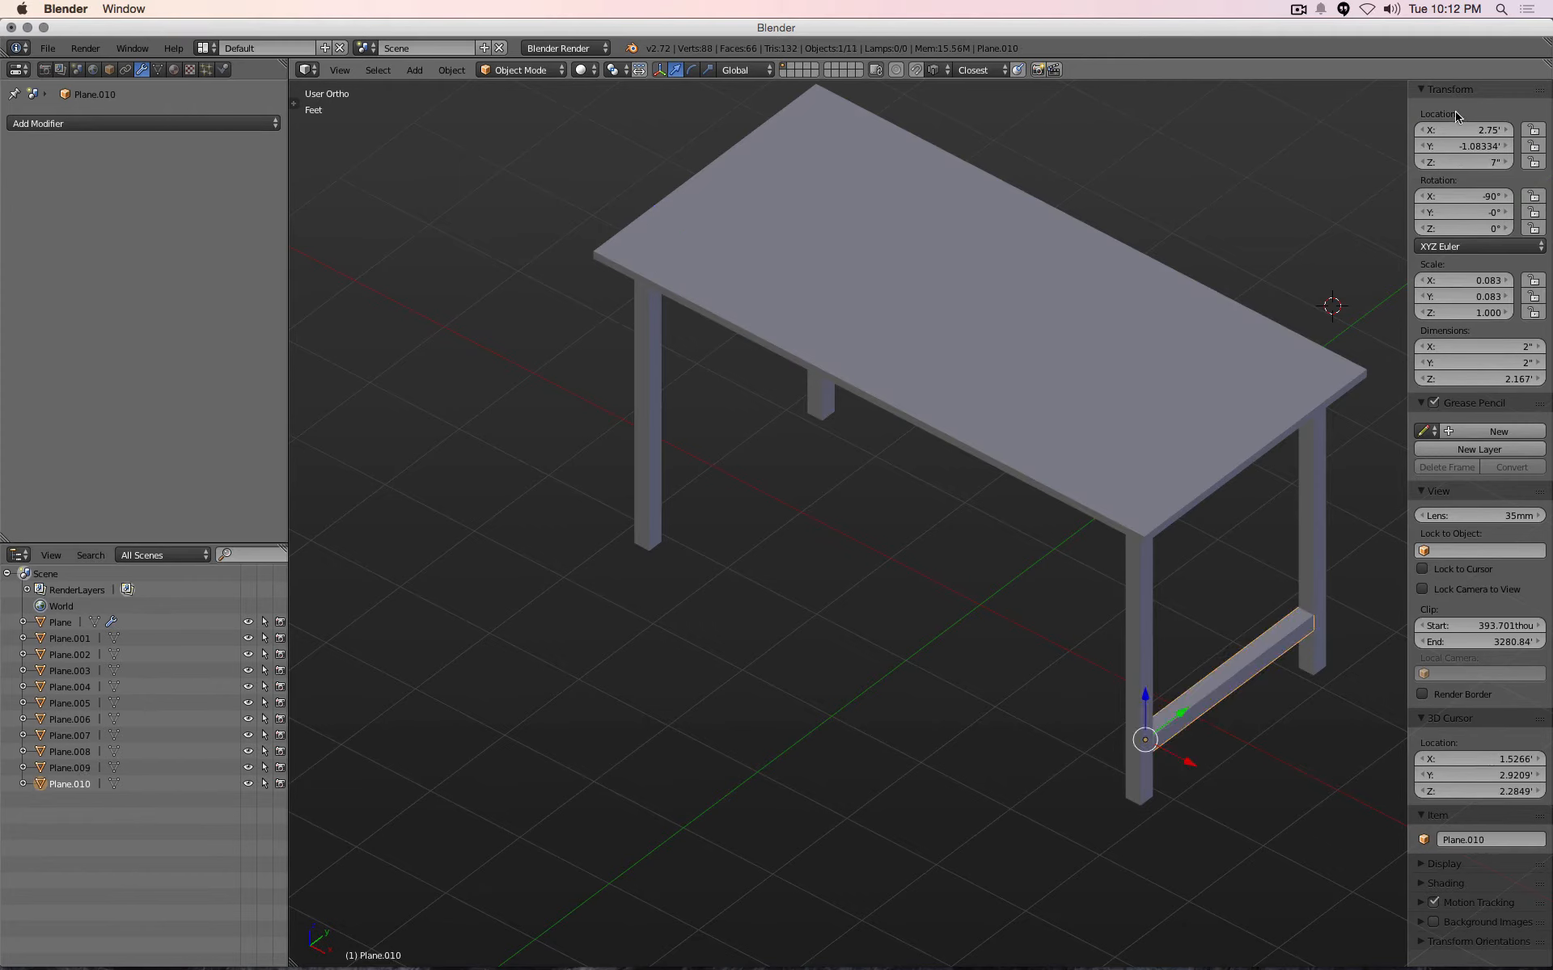
click(1463, 129)
text(-)
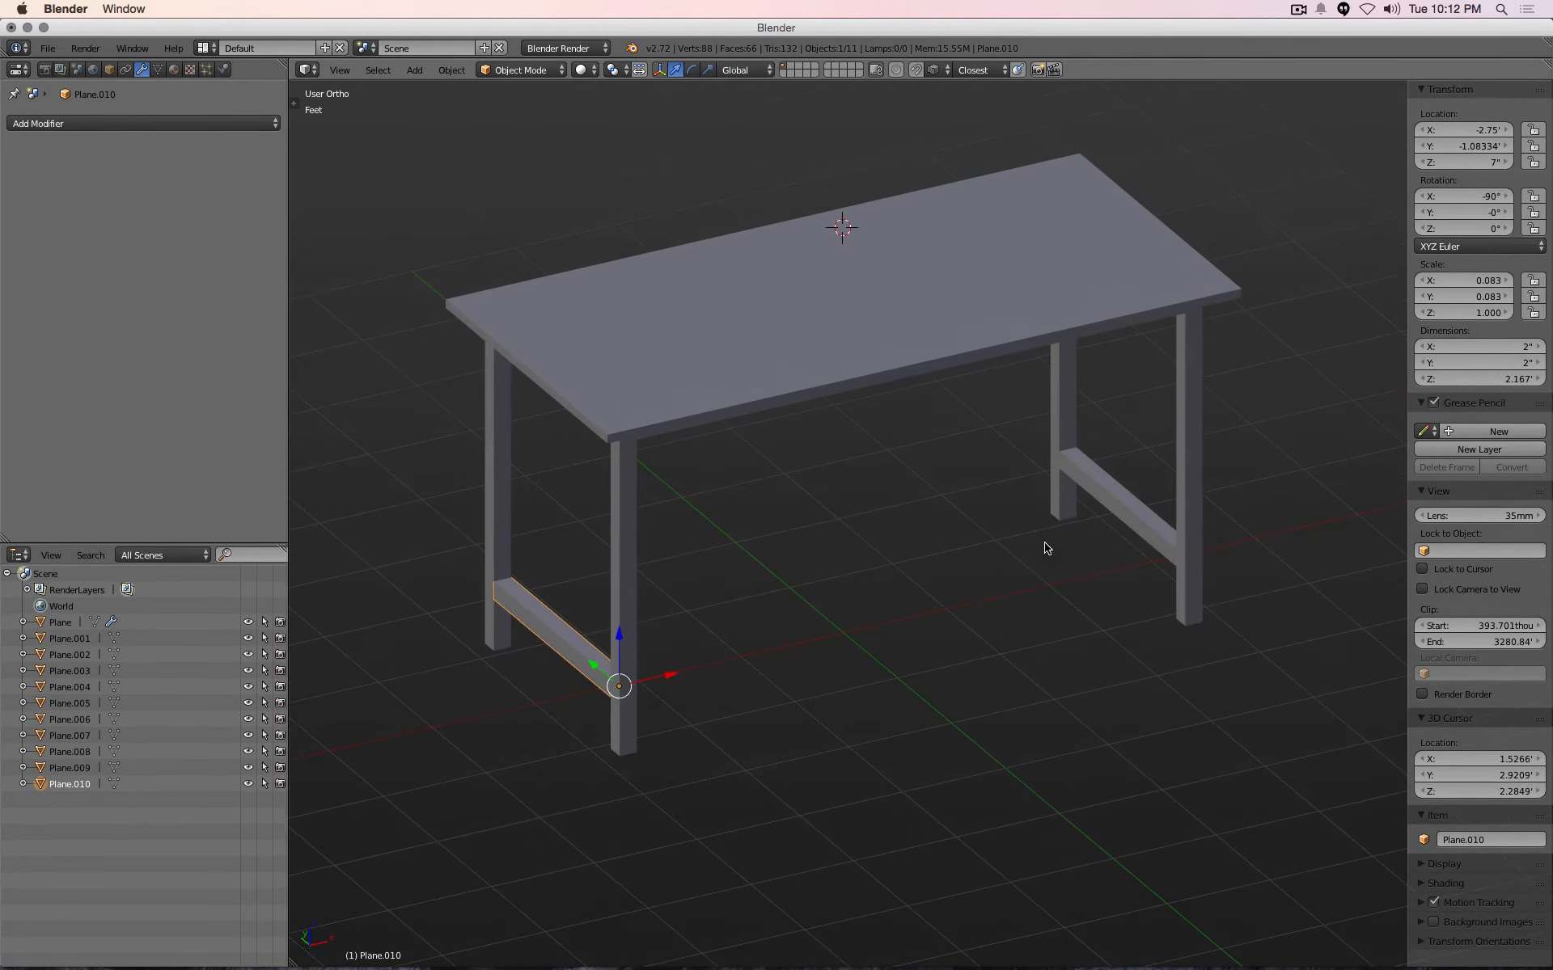
mouse_move(669, 411)
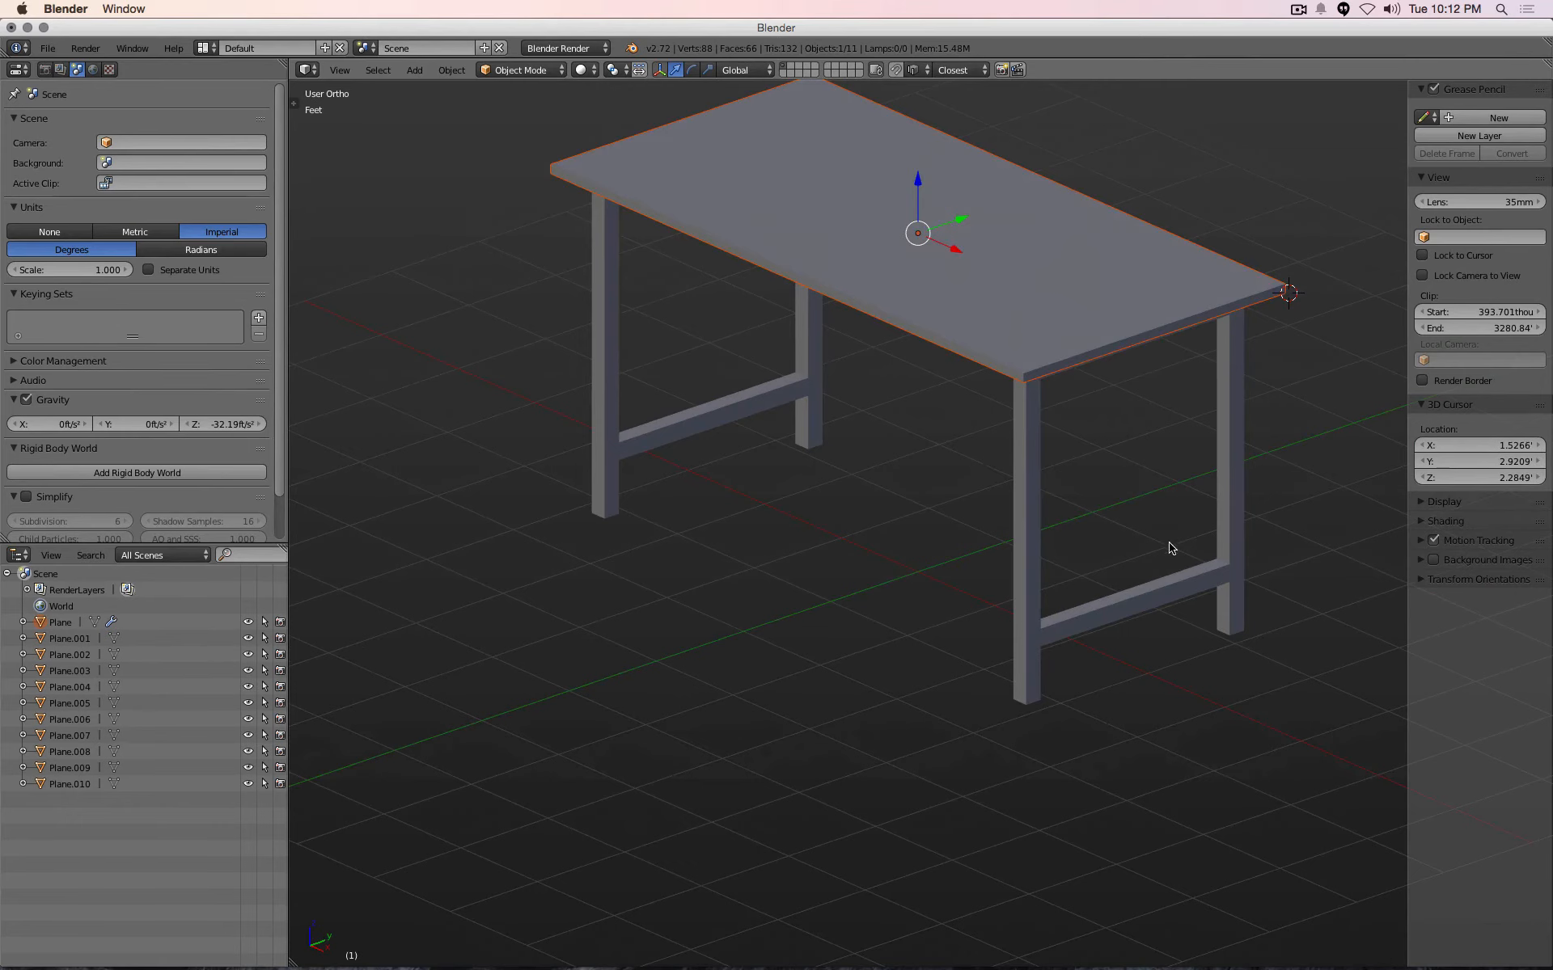
mouse_move(1226, 570)
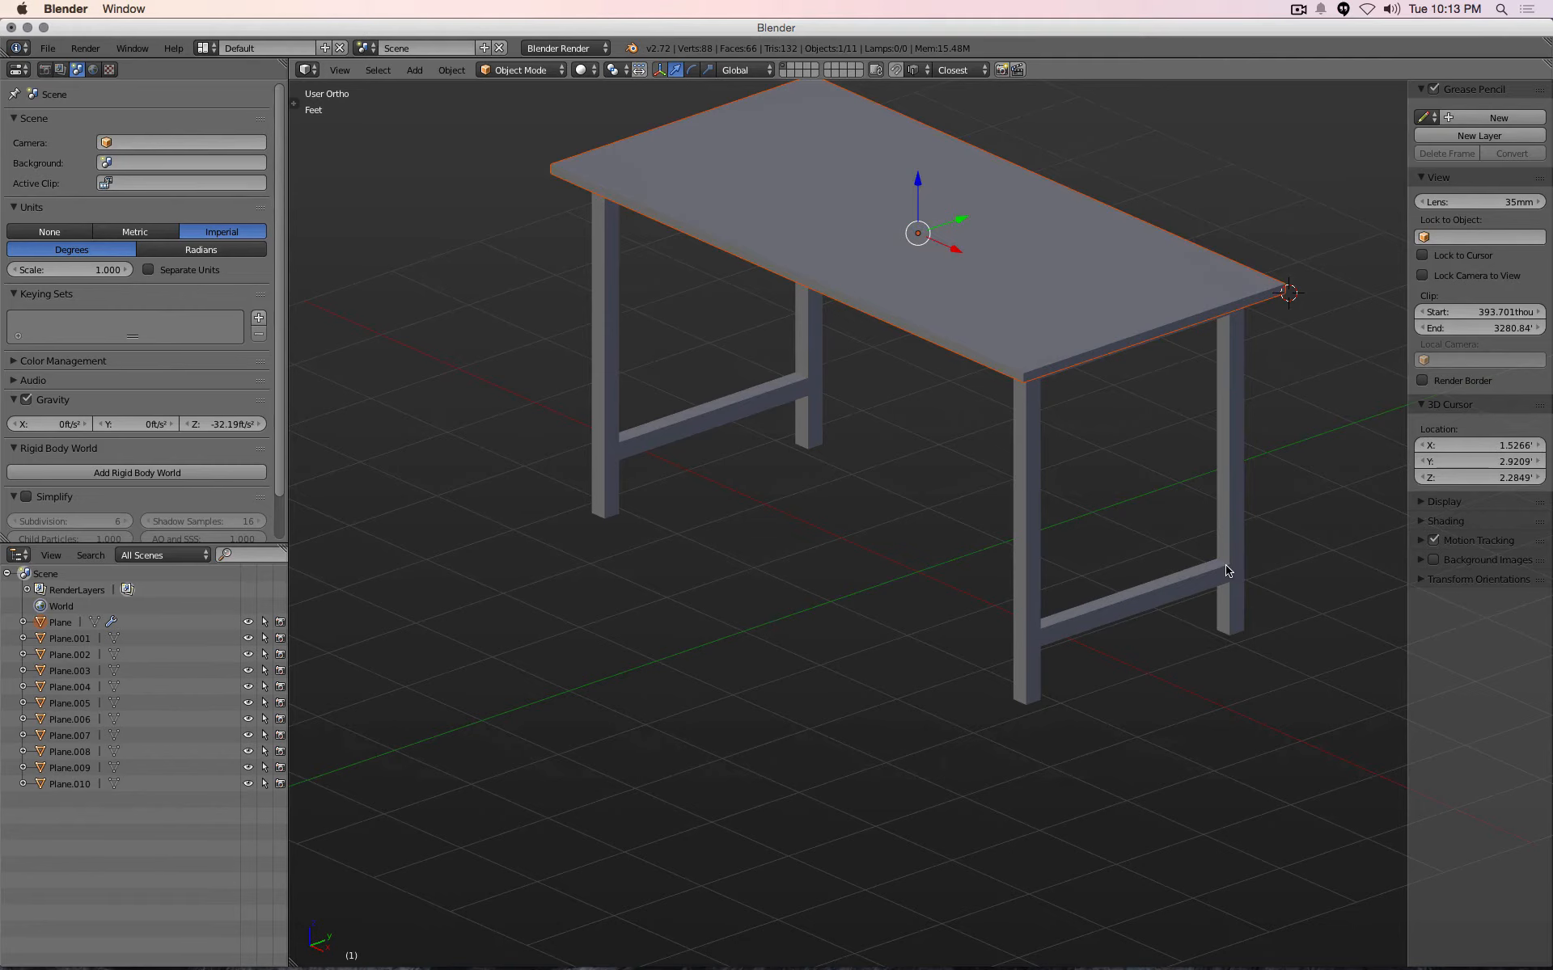
mouse_move(935, 530)
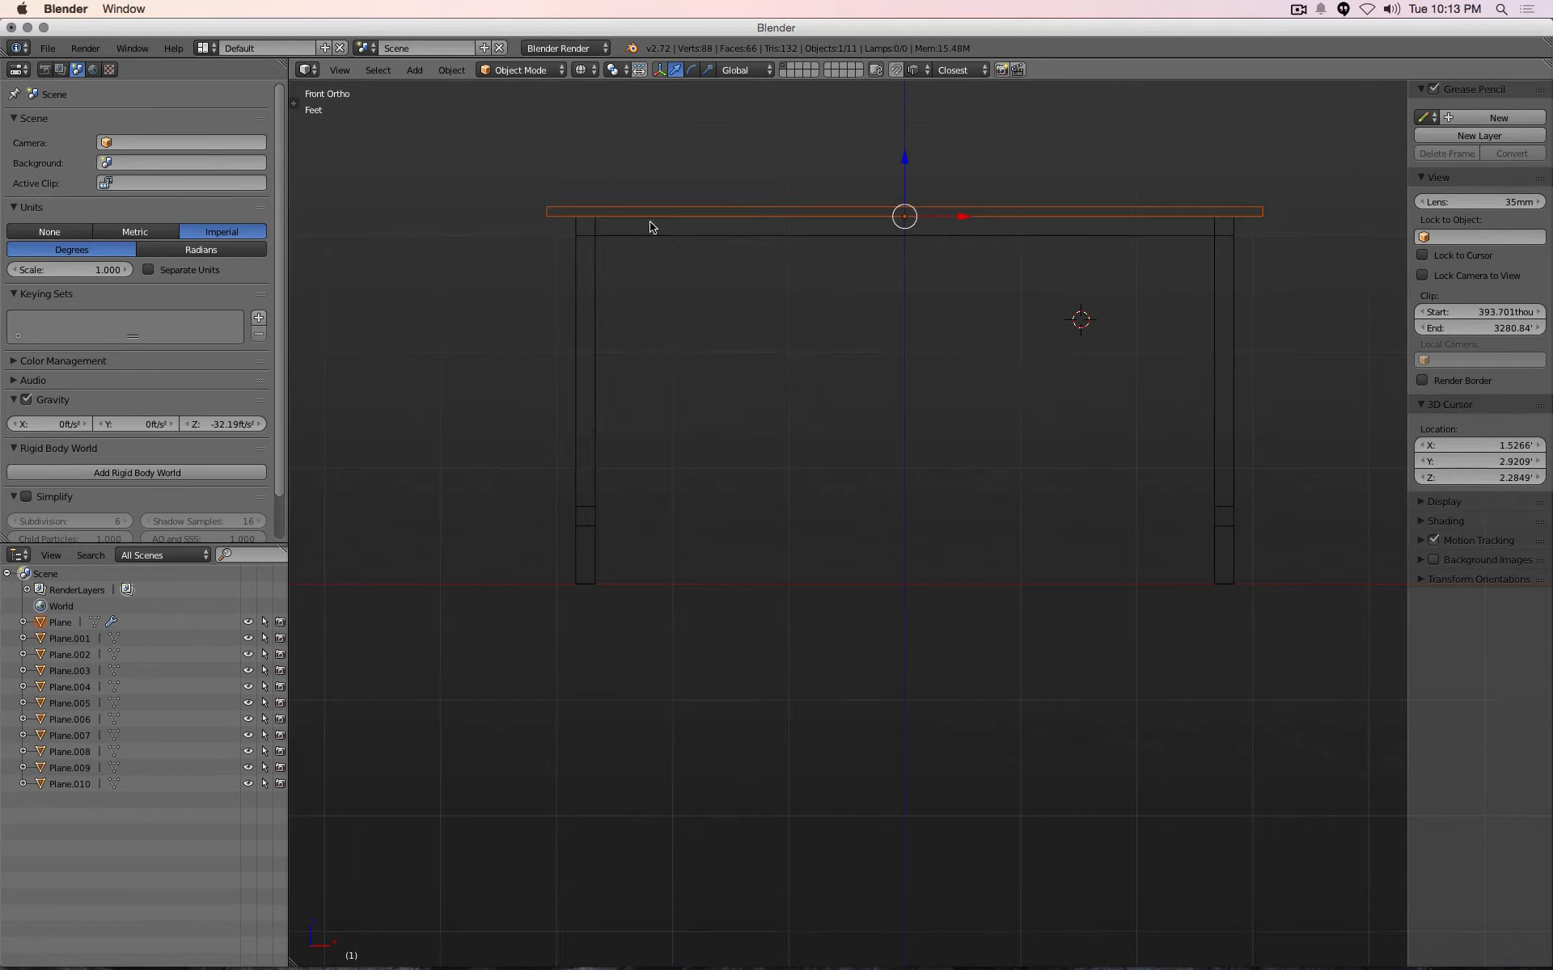
mouse_move(655, 385)
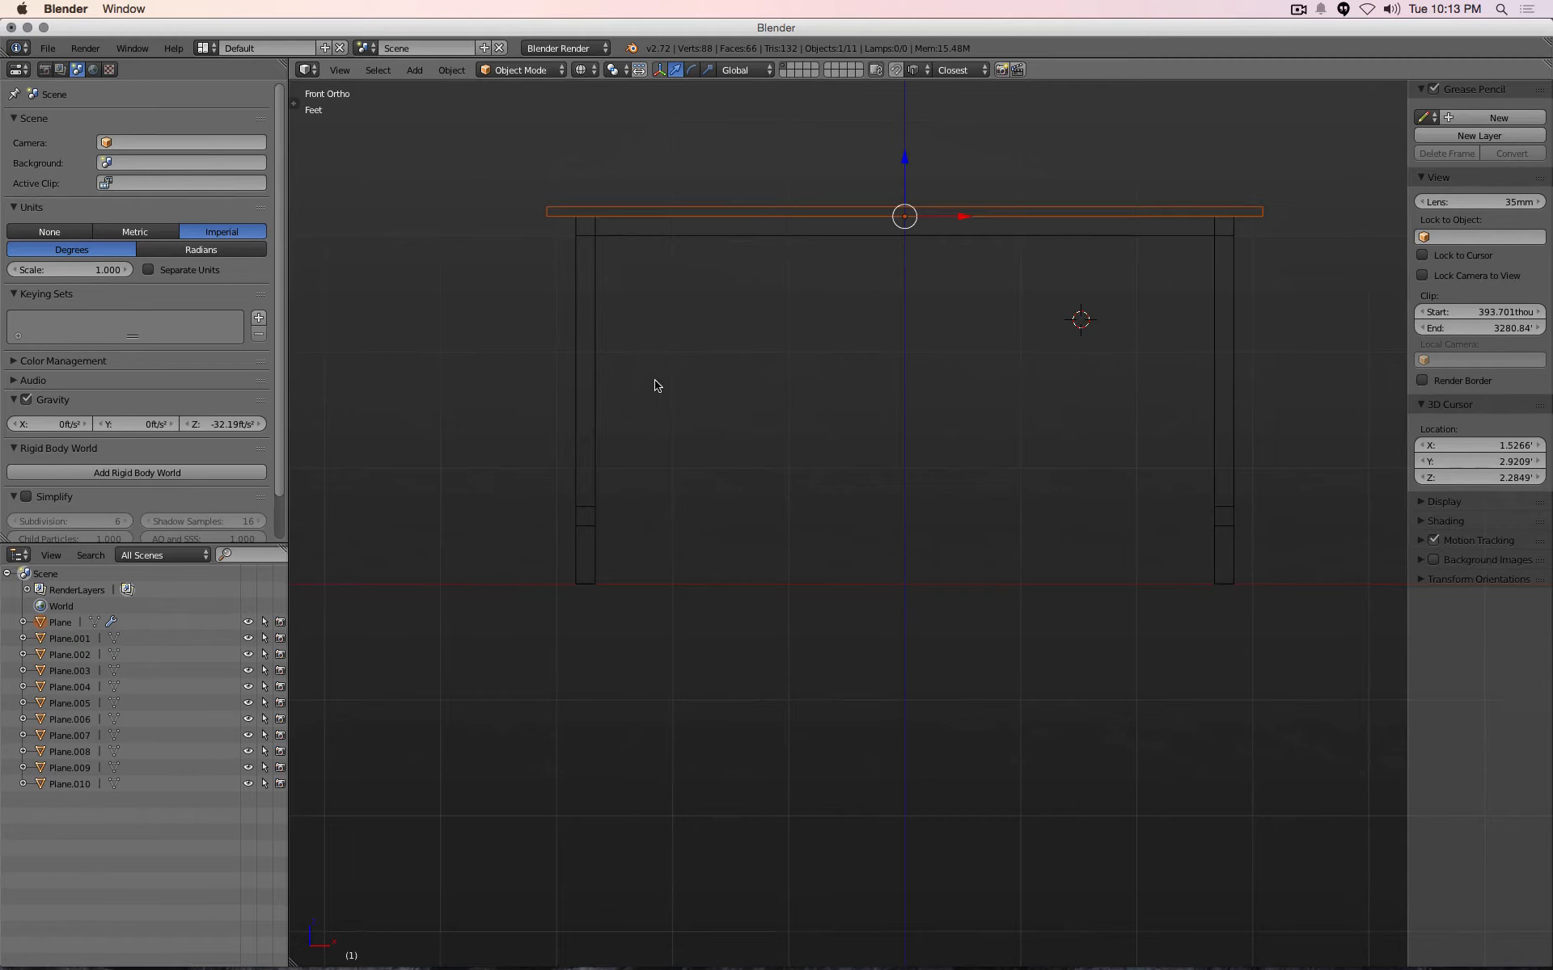
Deselect everything and show the whole table in wireframe shading
click(545, 308)
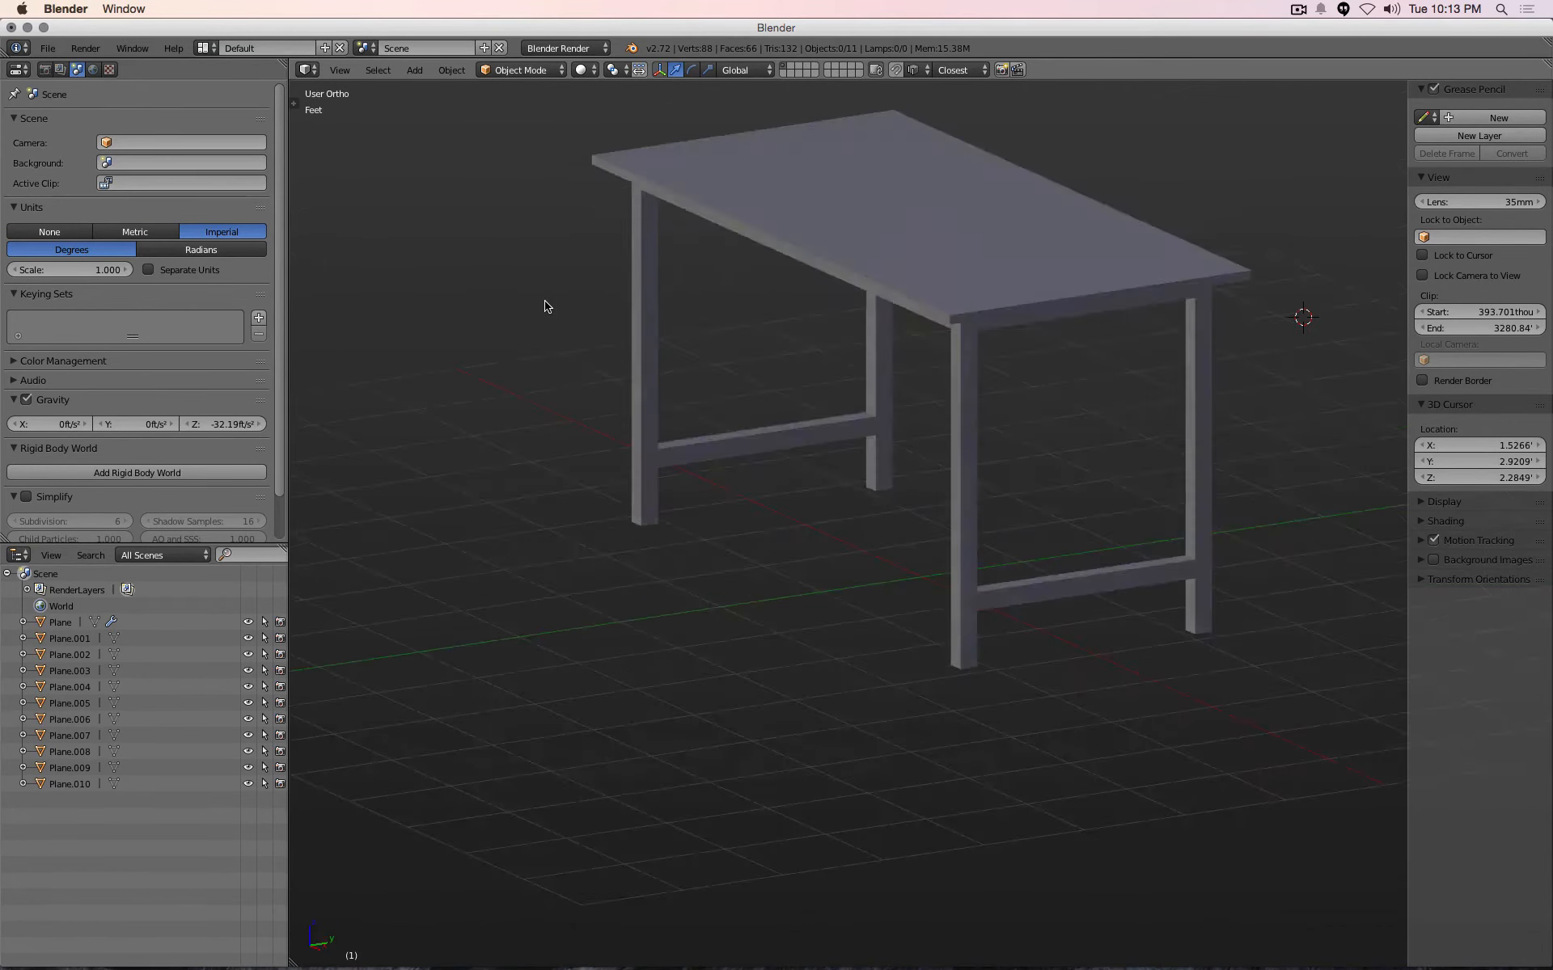
key(z)
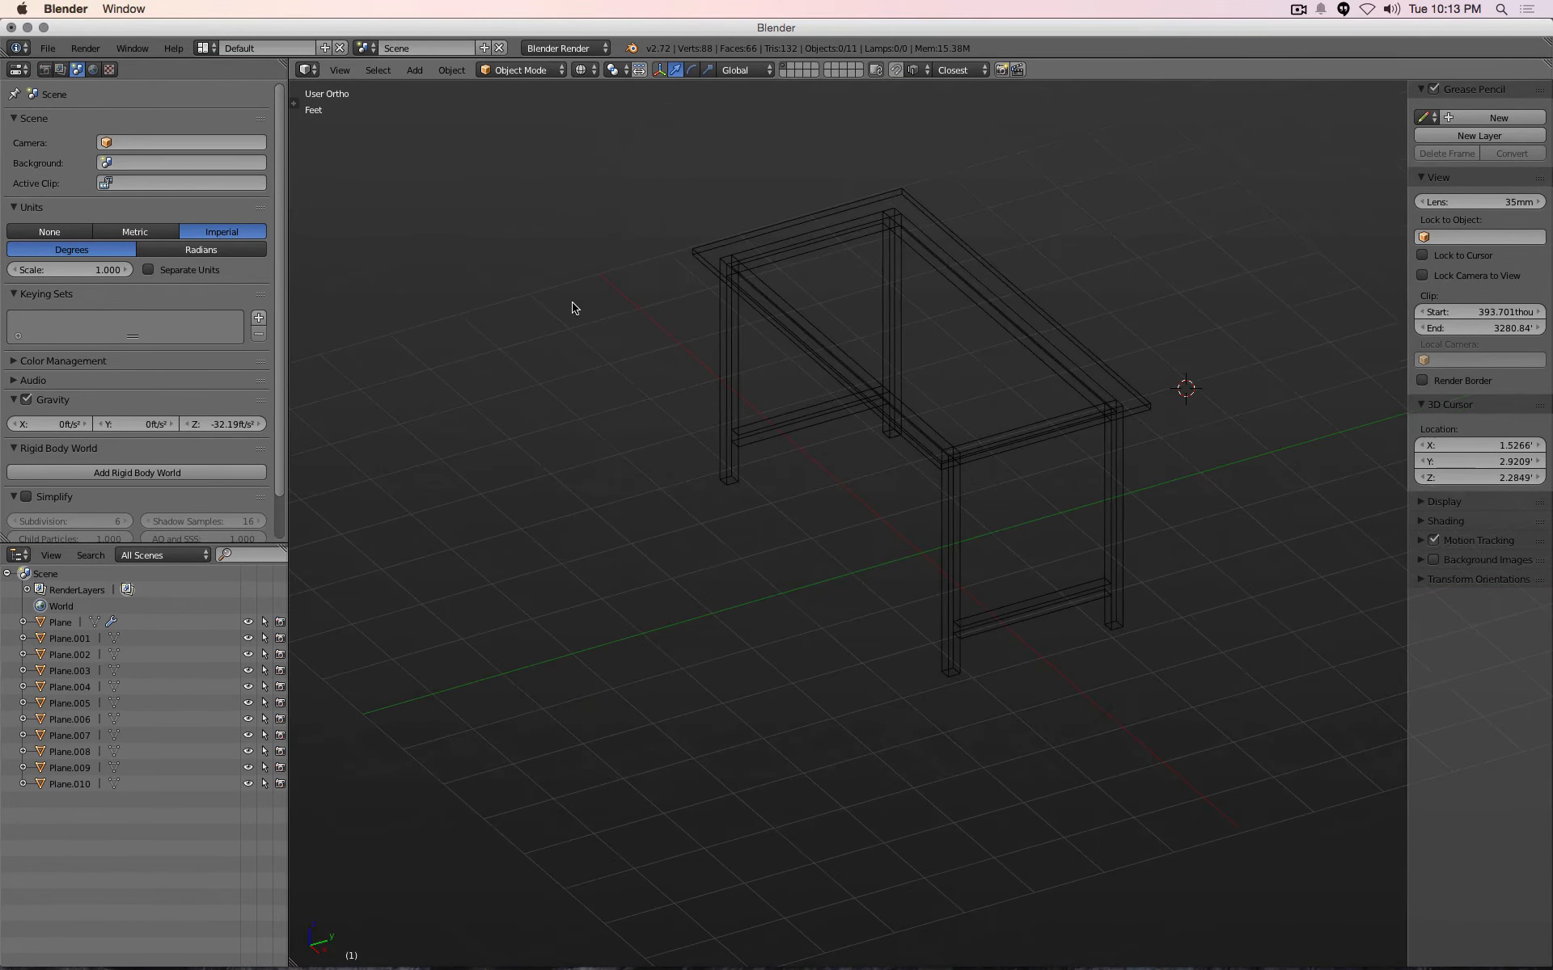
mouse_move(605, 283)
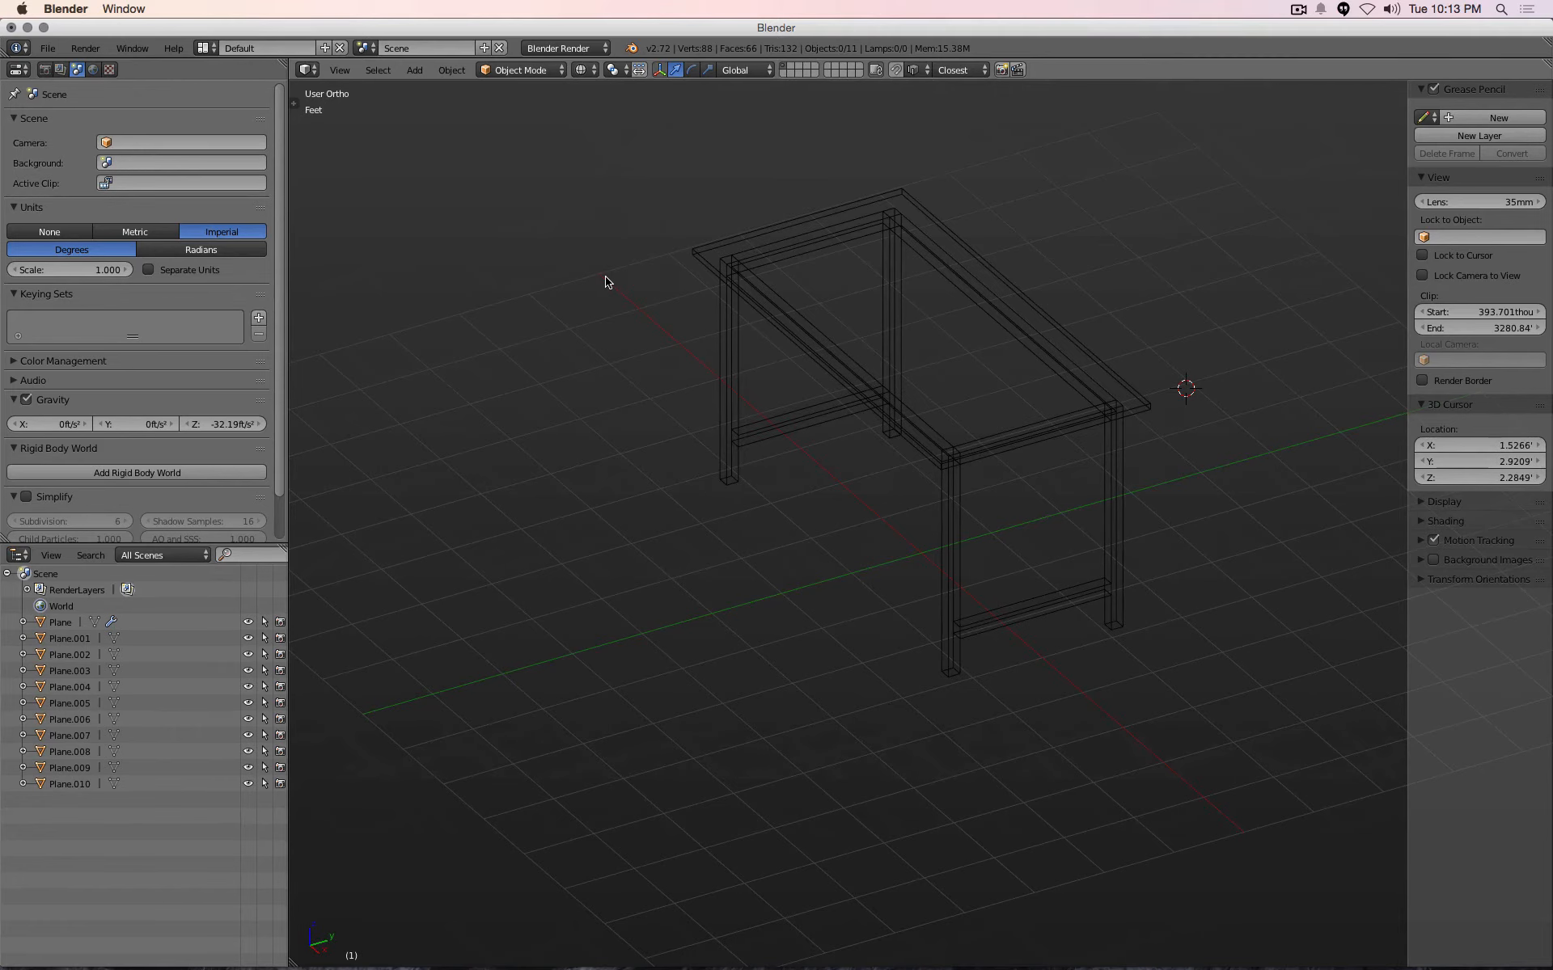
mouse_move(693, 257)
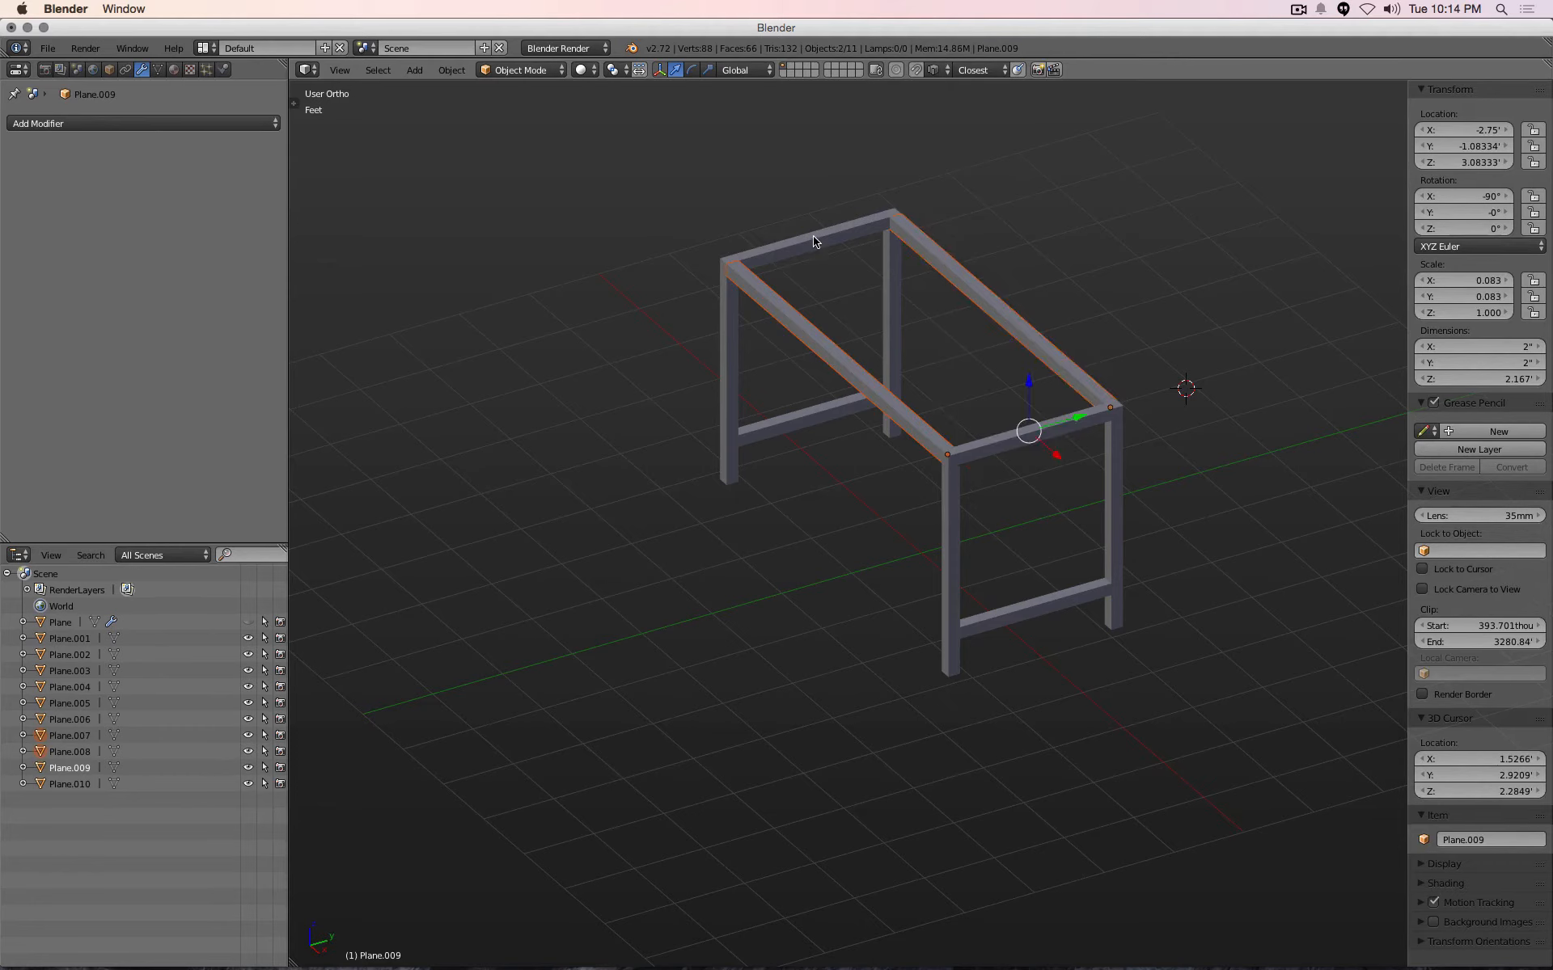
Select all ten frame pieces using circle select and a border rectangle, with the tabletop hidden
click(985, 453)
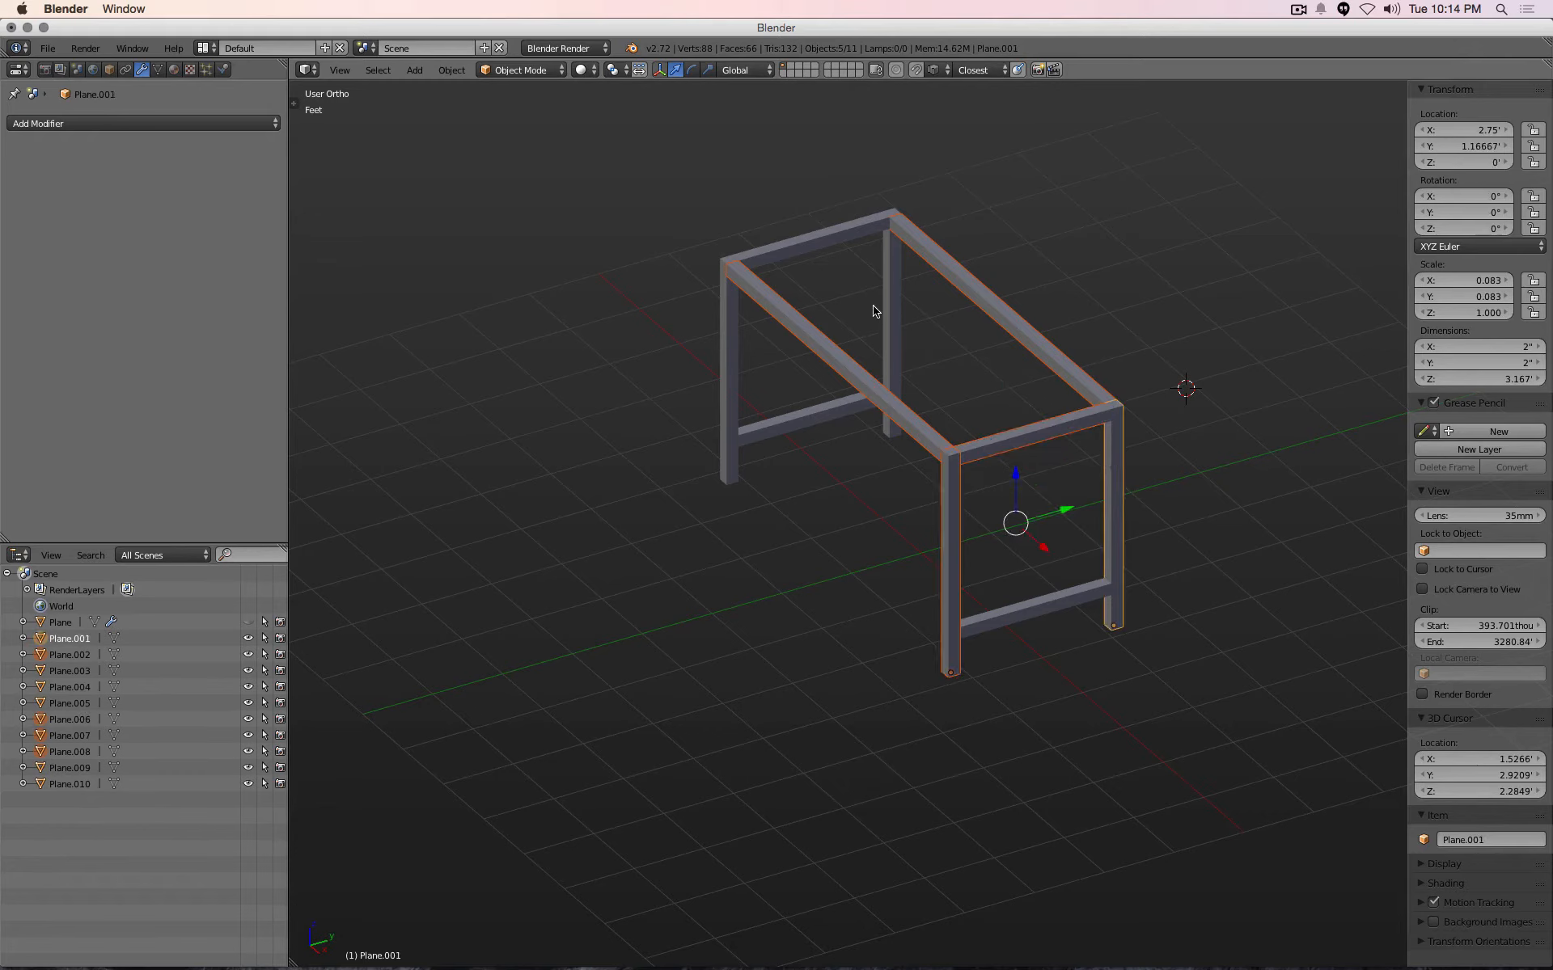
click(711, 195)
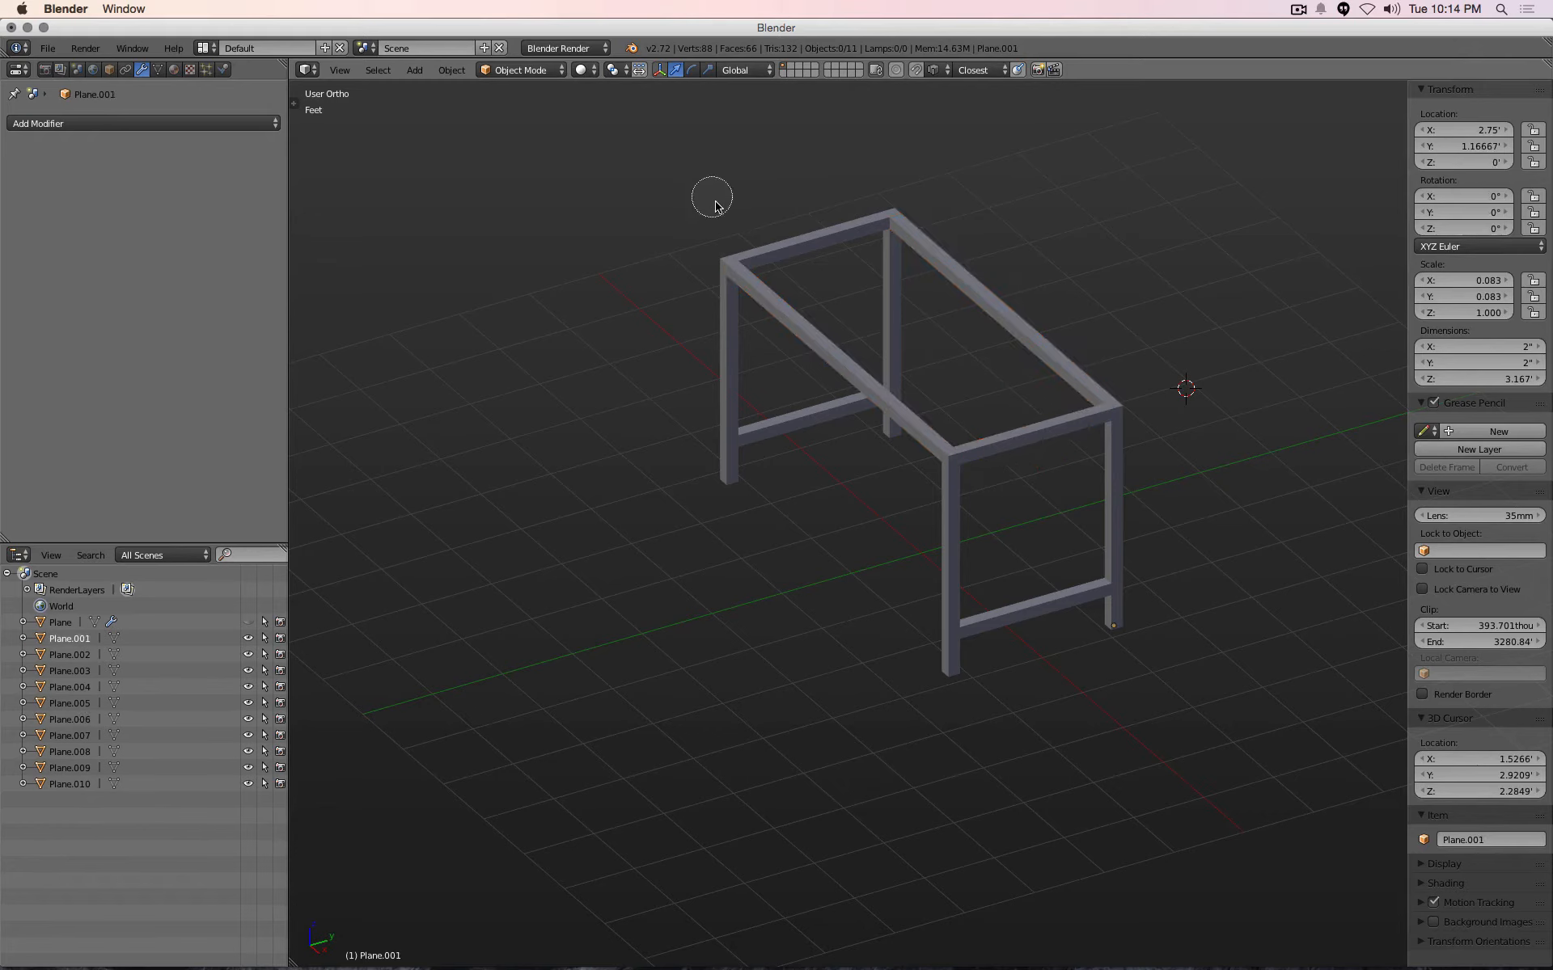
mouse_move(598, 273)
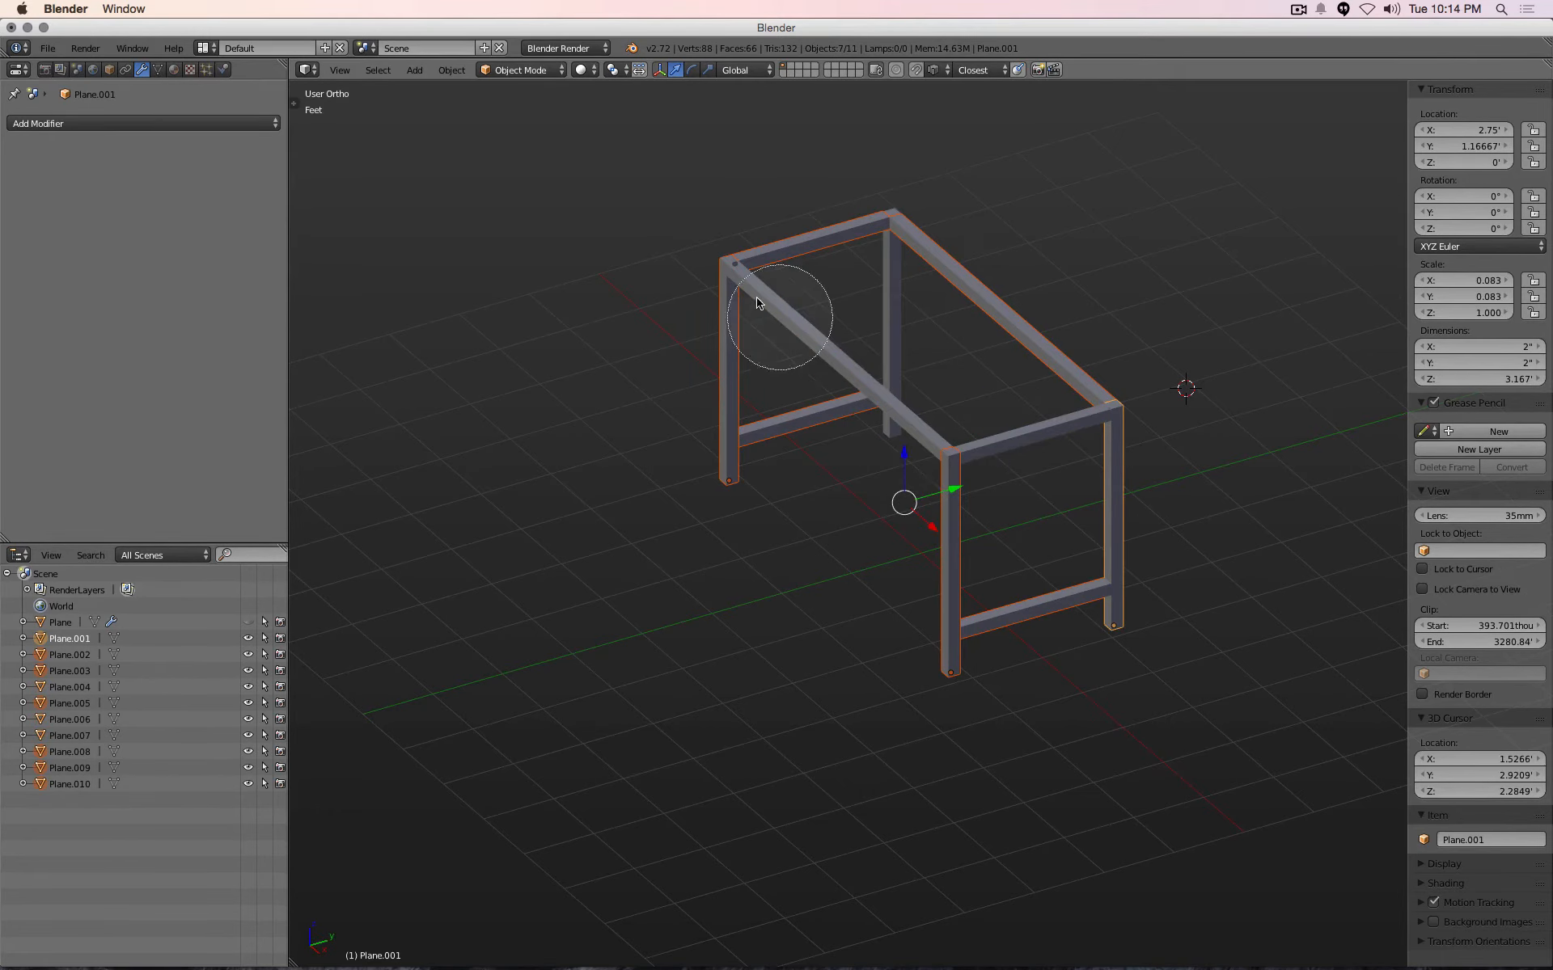
click(743, 483)
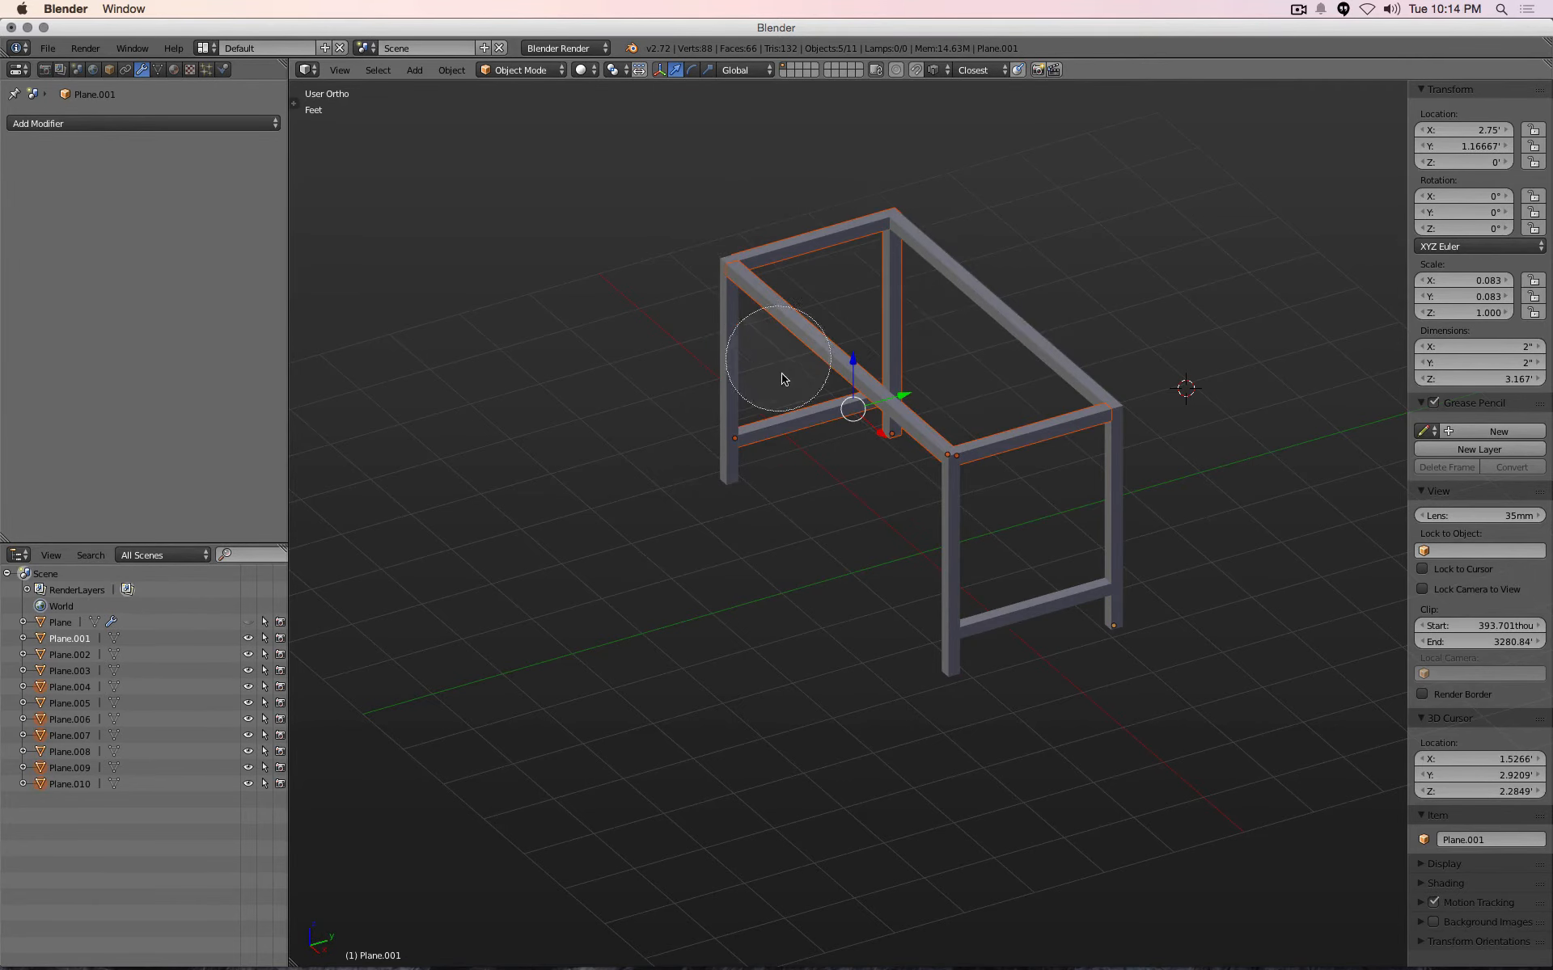
click(735, 513)
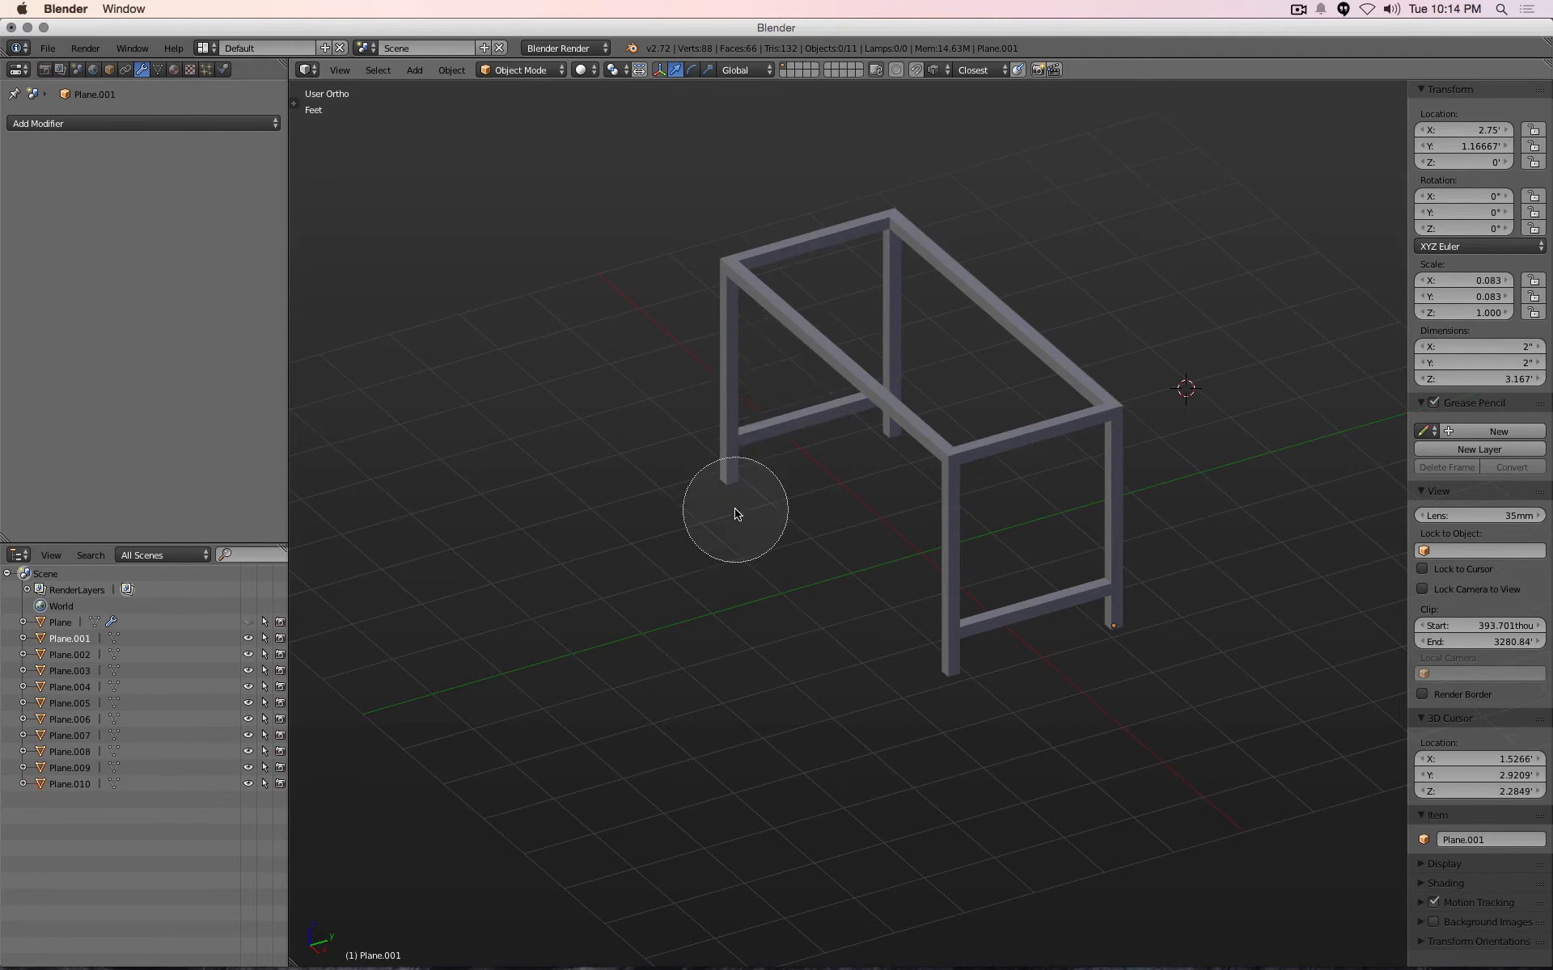
mouse_move(628, 168)
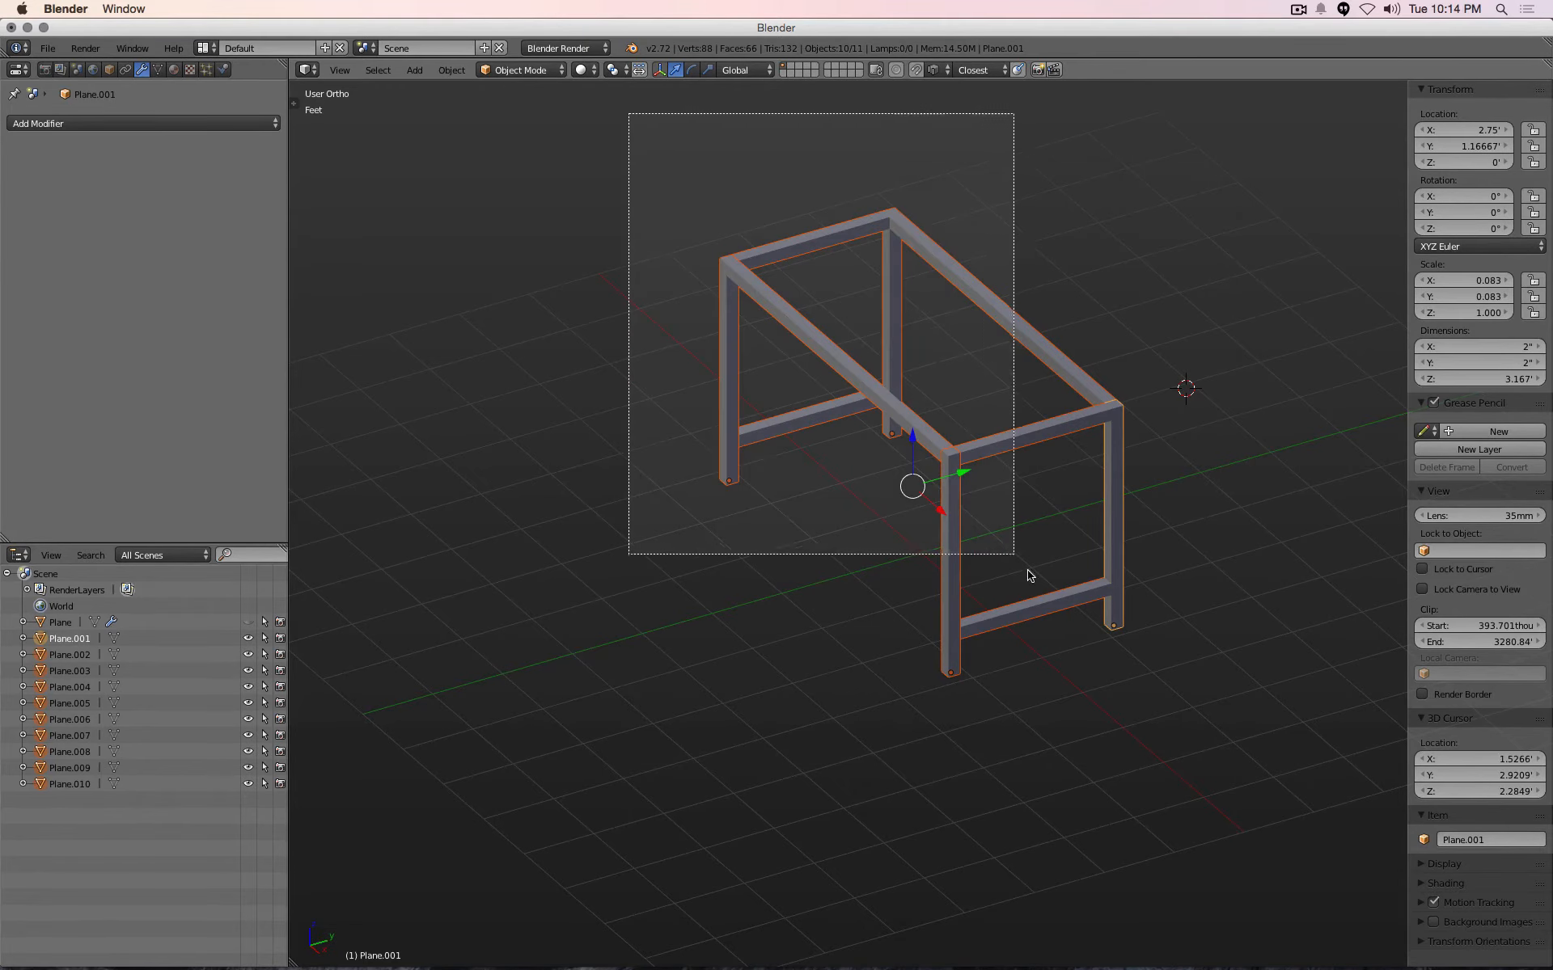
click(1212, 744)
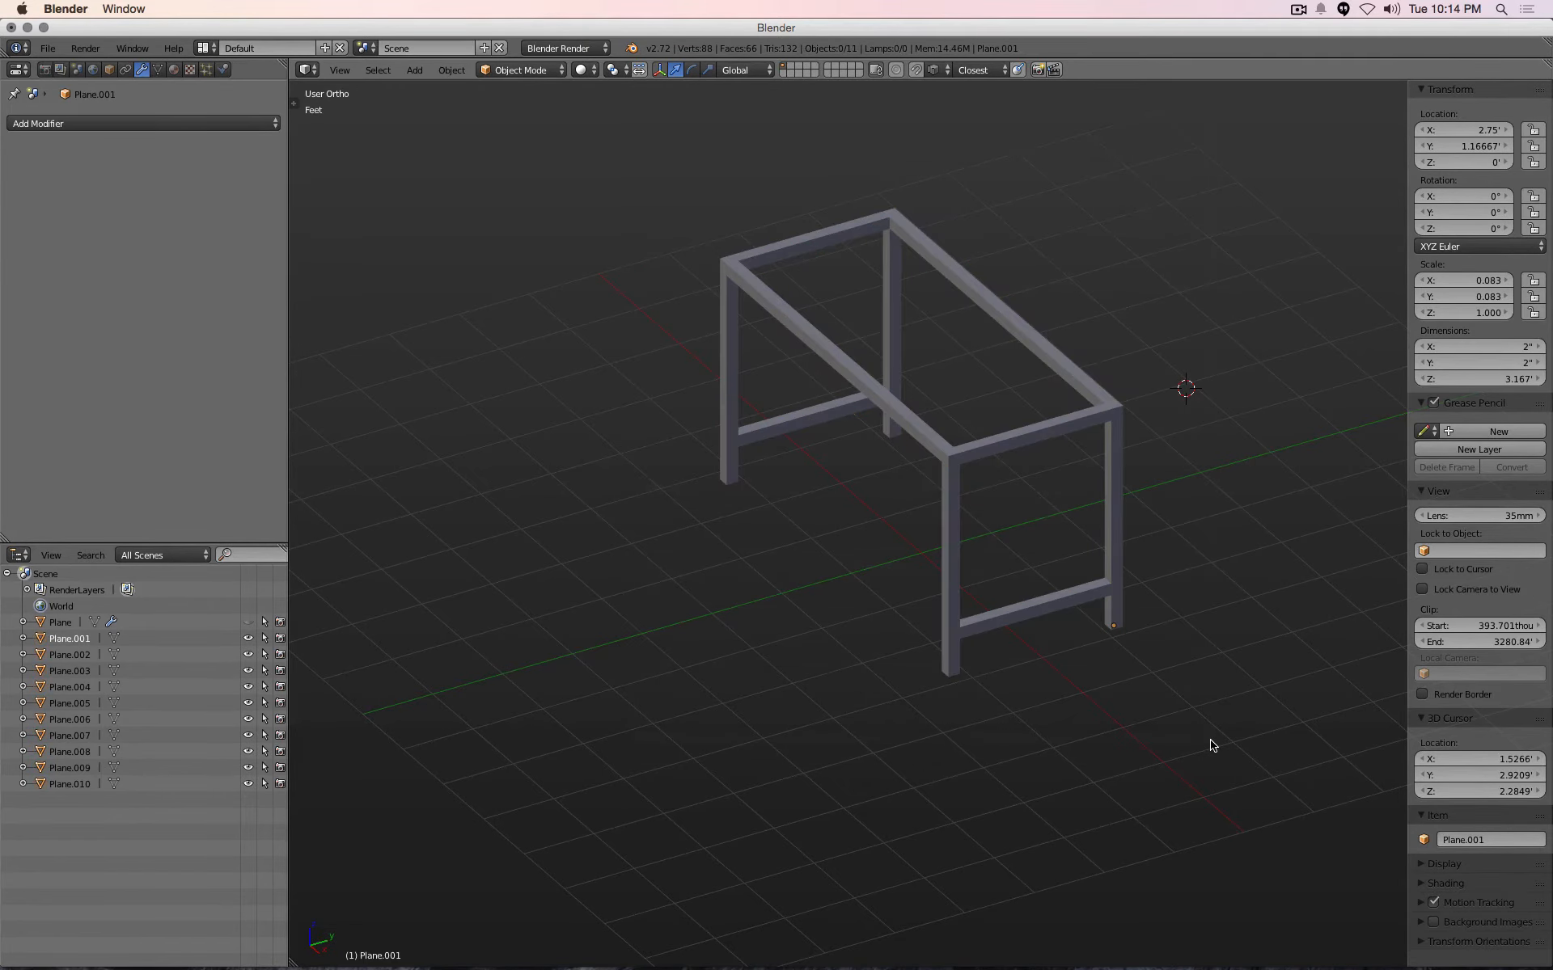
mouse_move(698, 458)
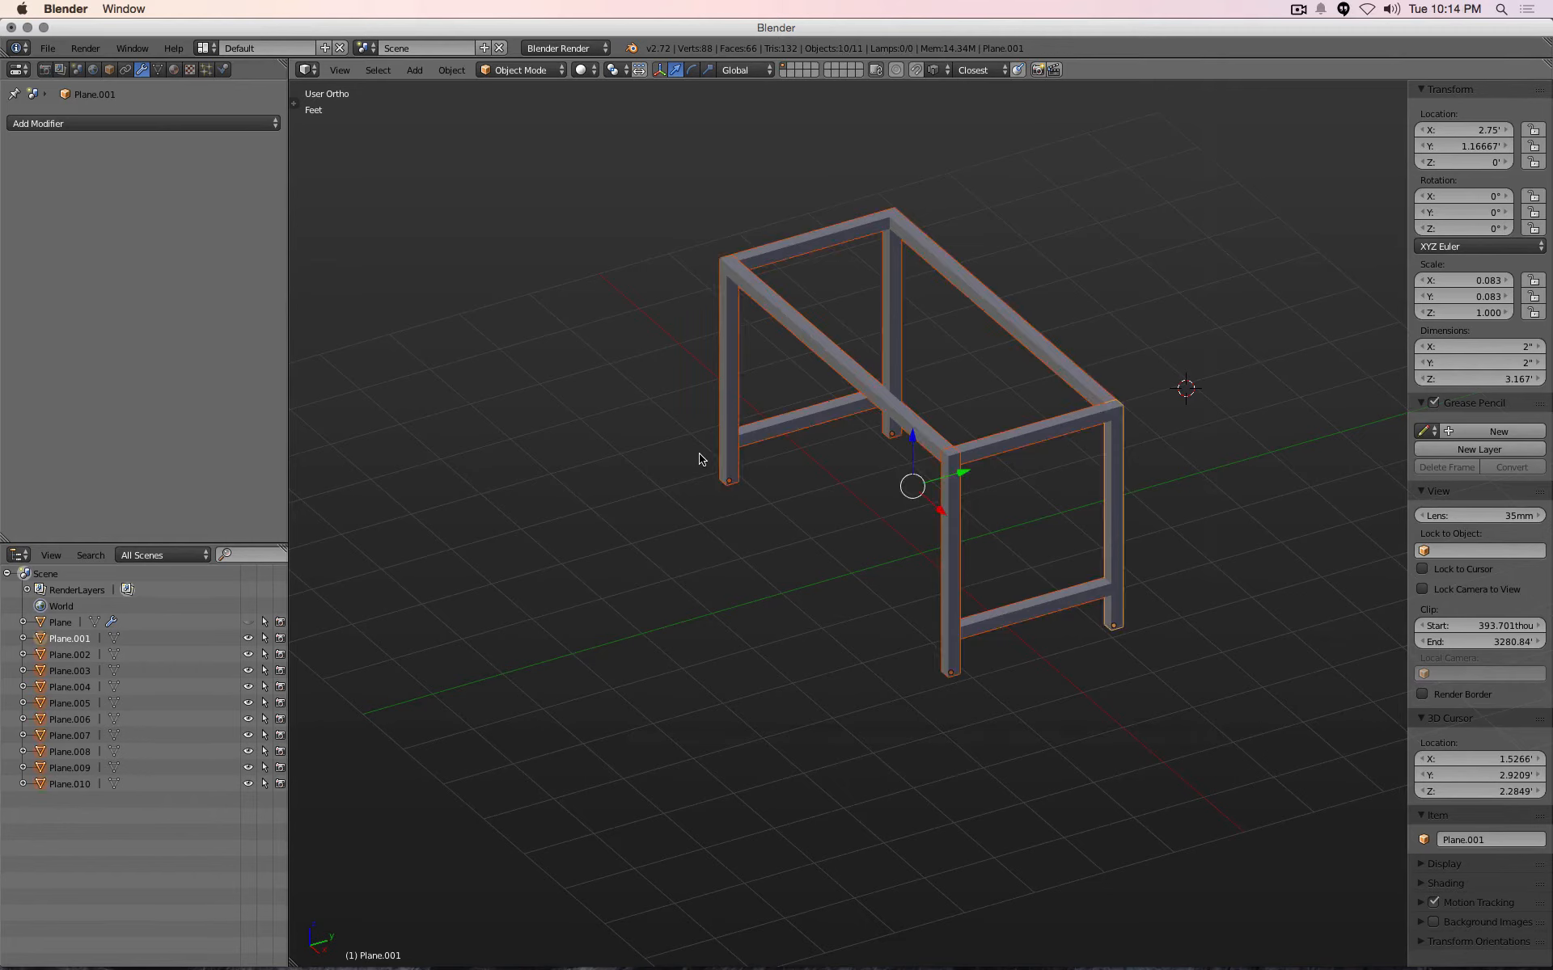
mouse_move(792, 65)
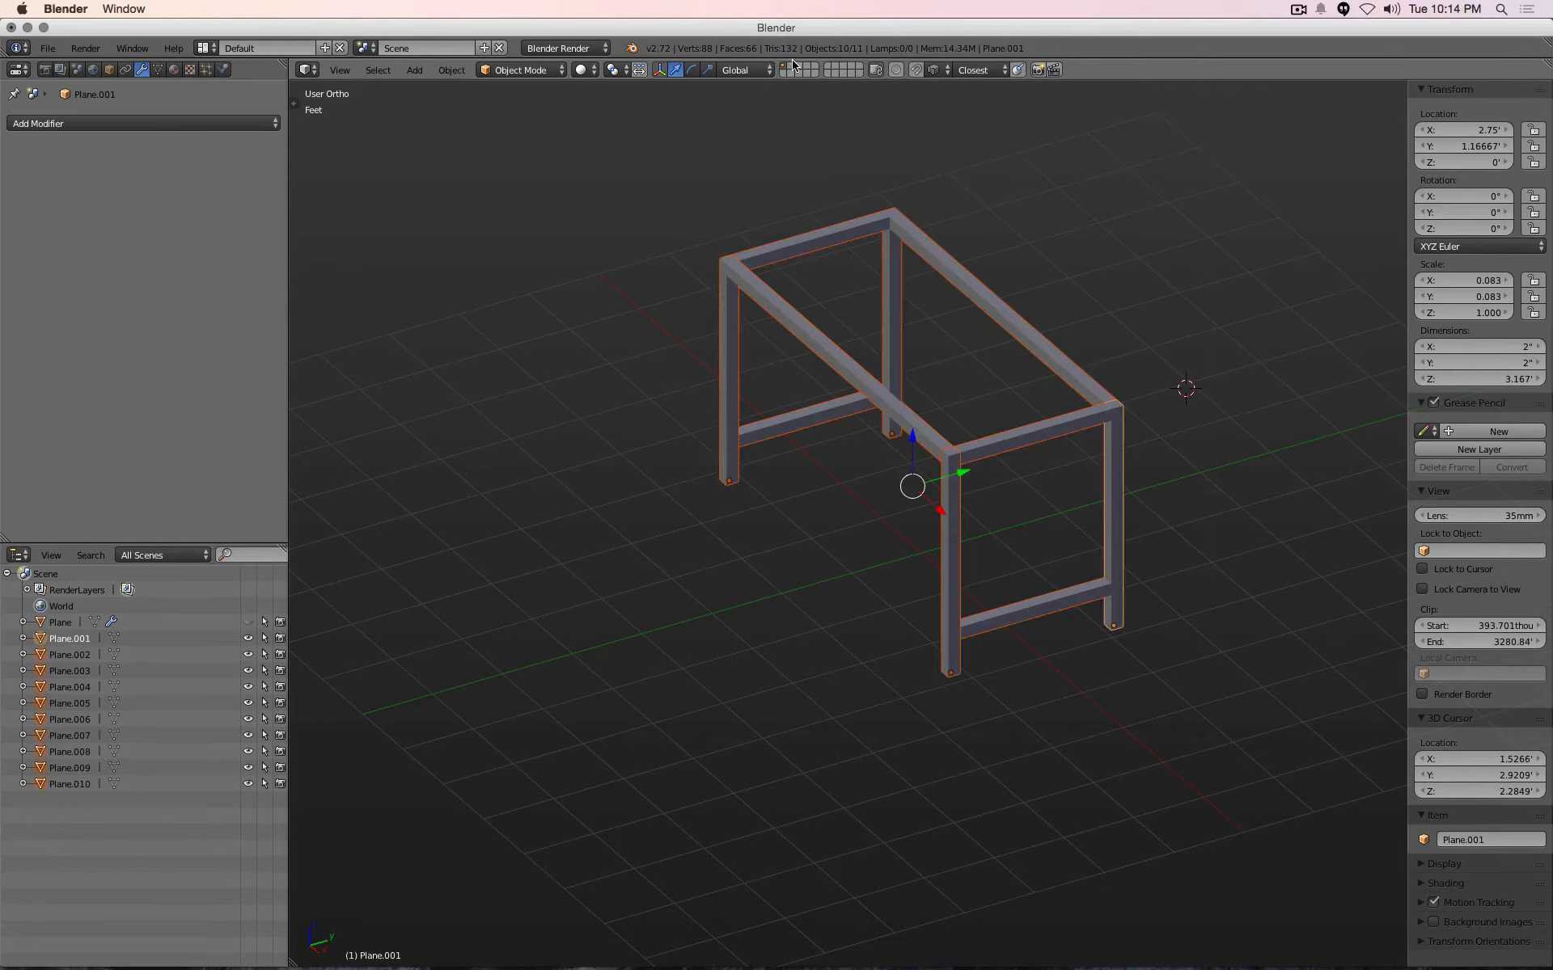
mouse_move(792, 69)
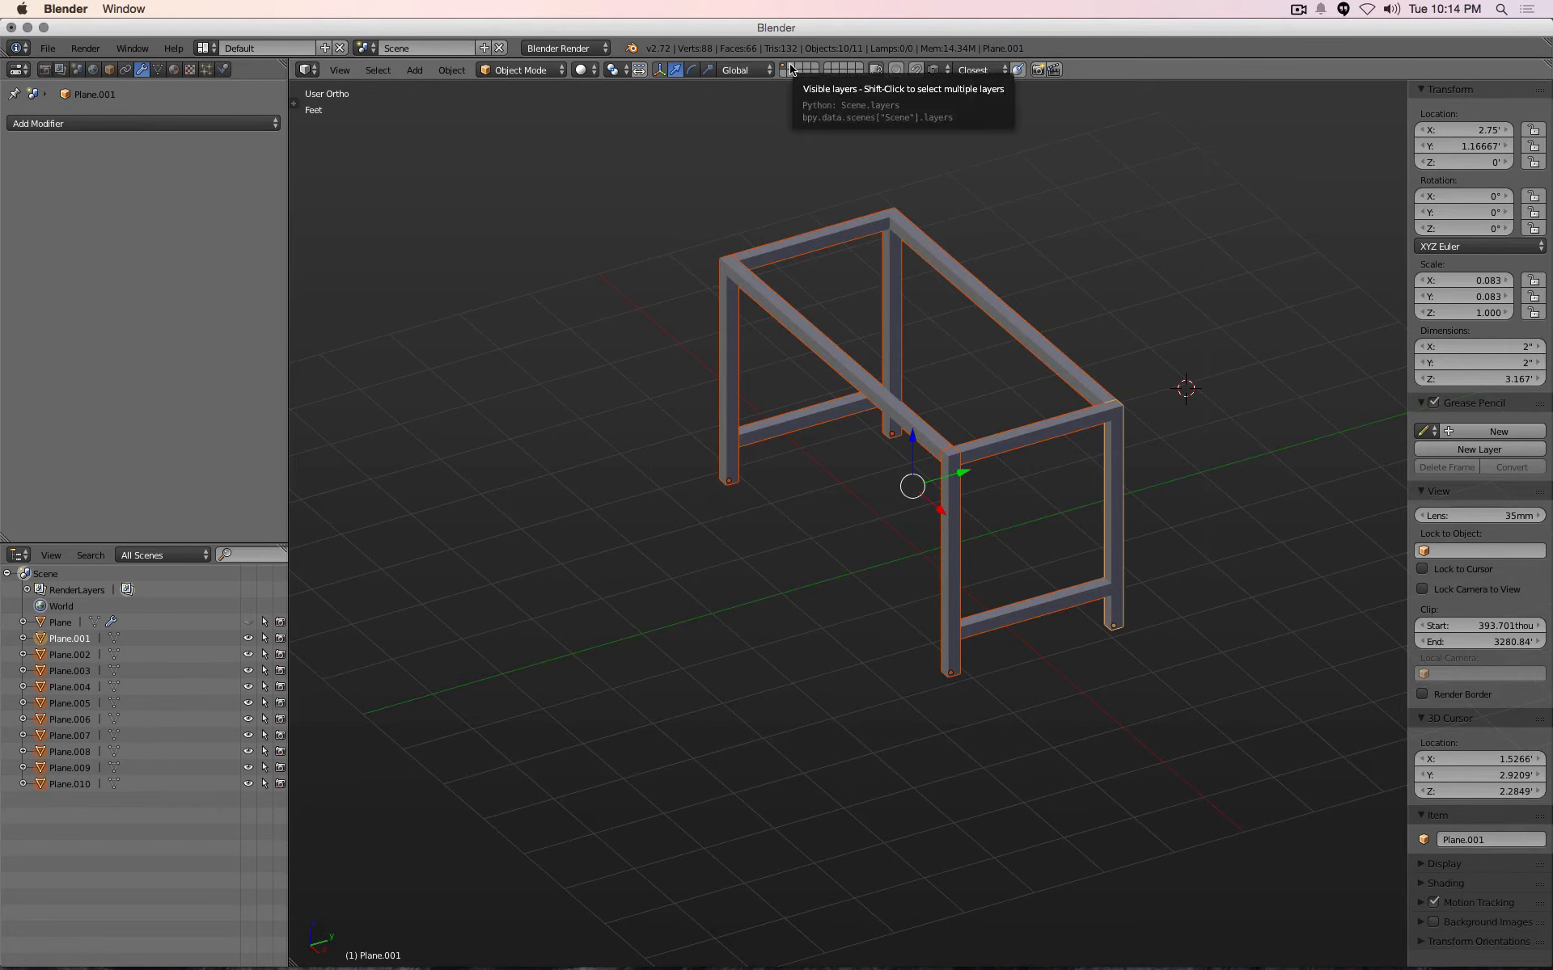
Send the selected frame to a second layer via Object > Move to Layer and show that layer
click(450, 69)
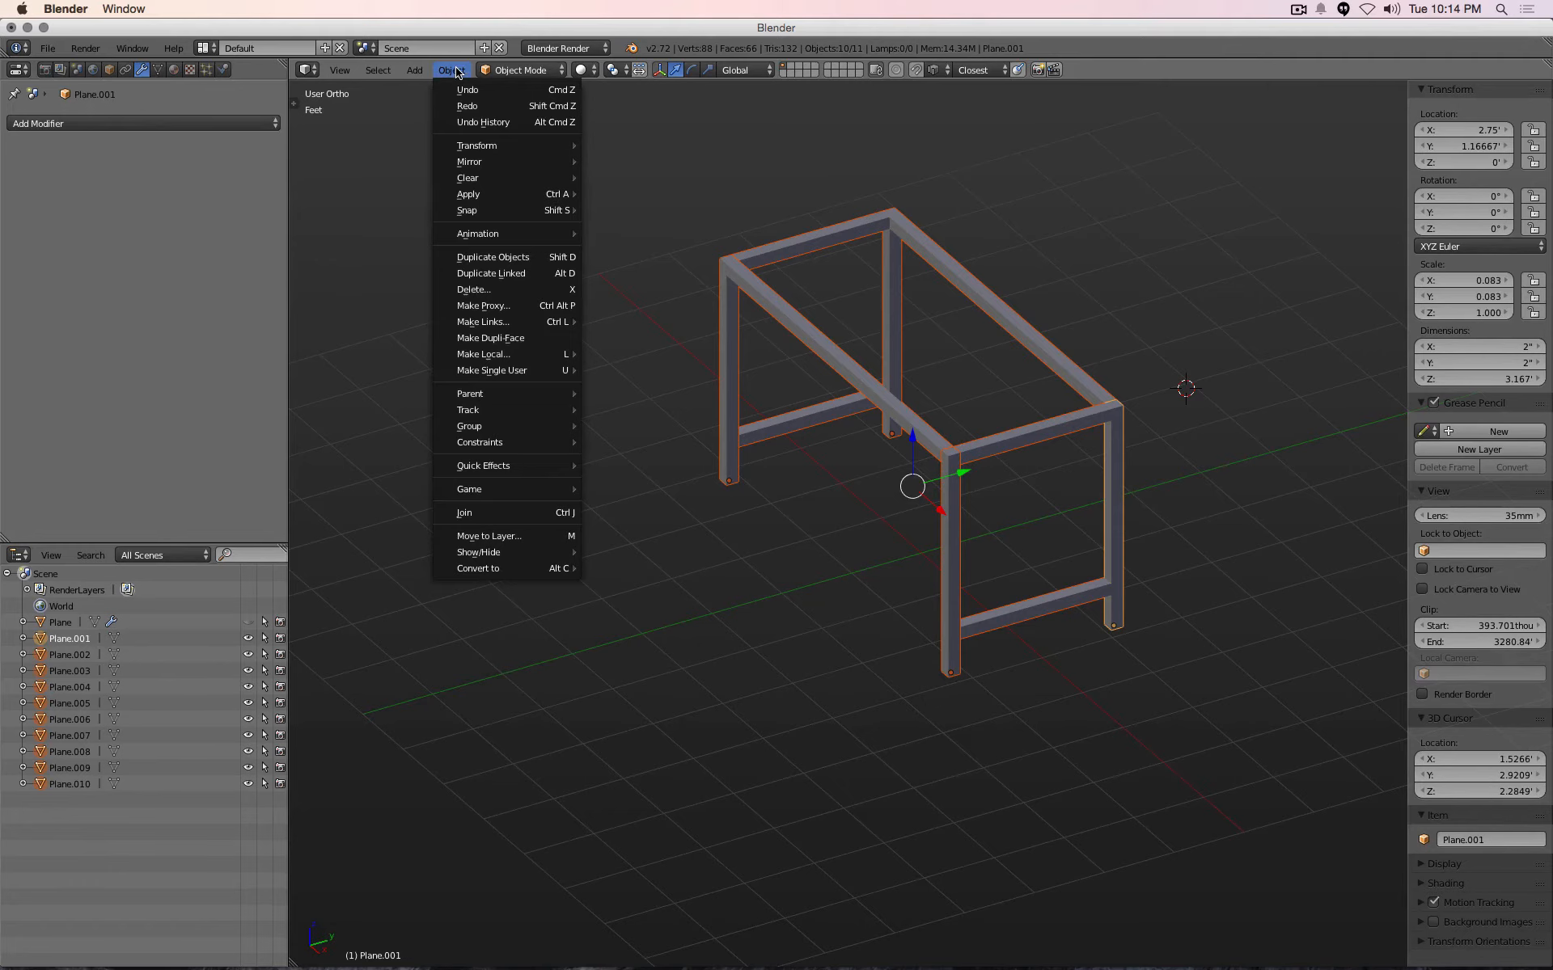
mouse_move(500, 536)
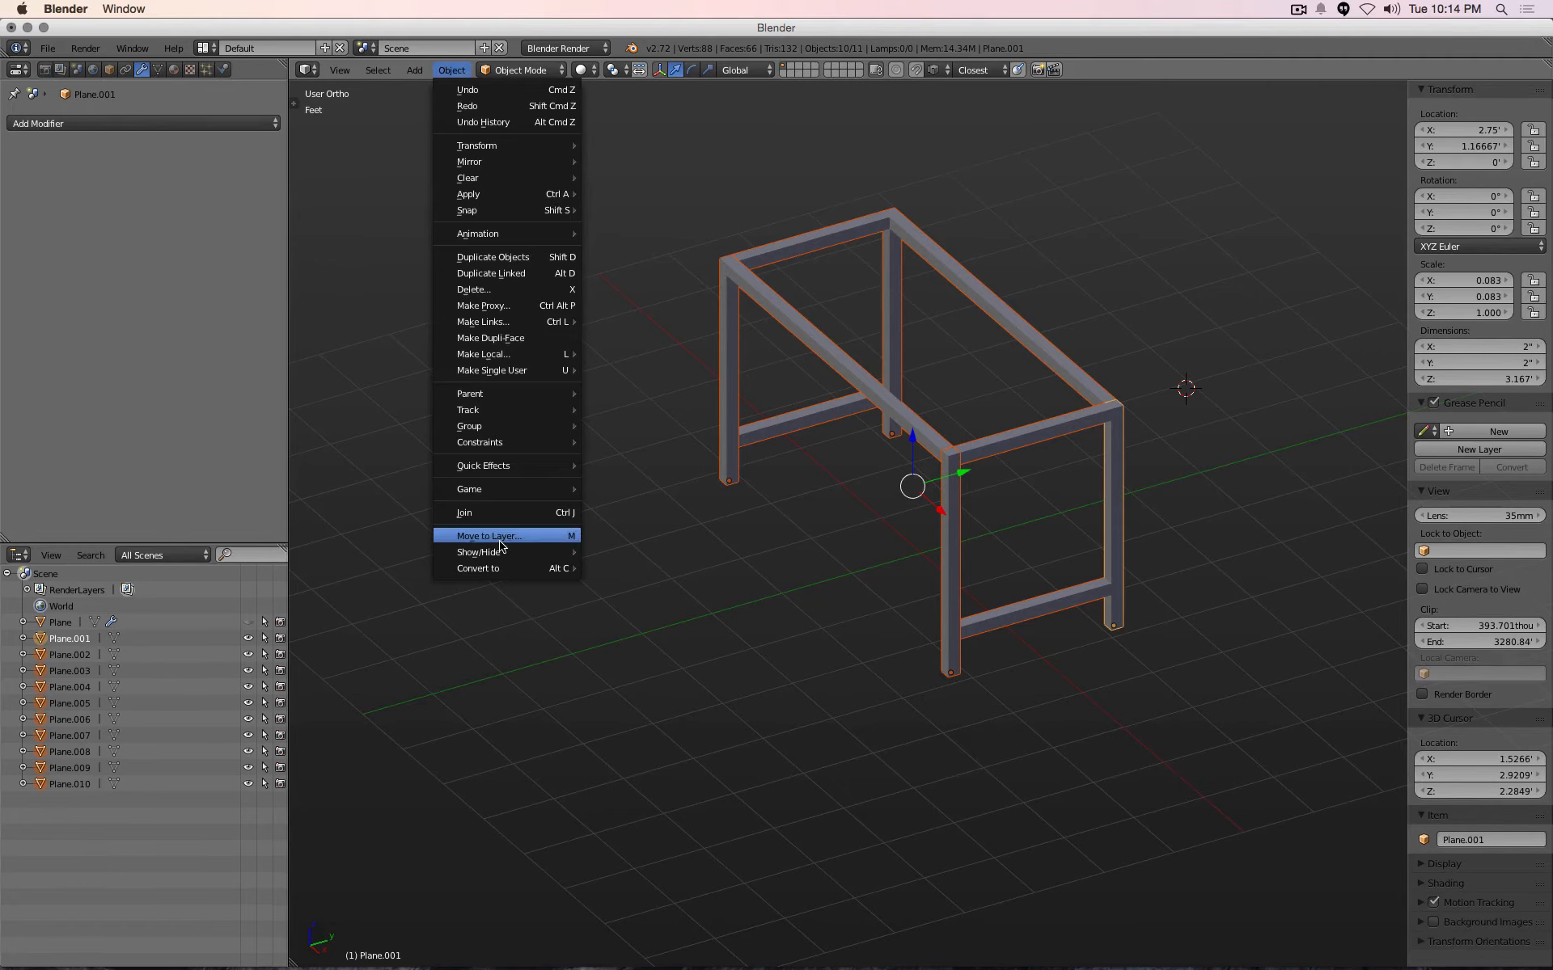
click(486, 534)
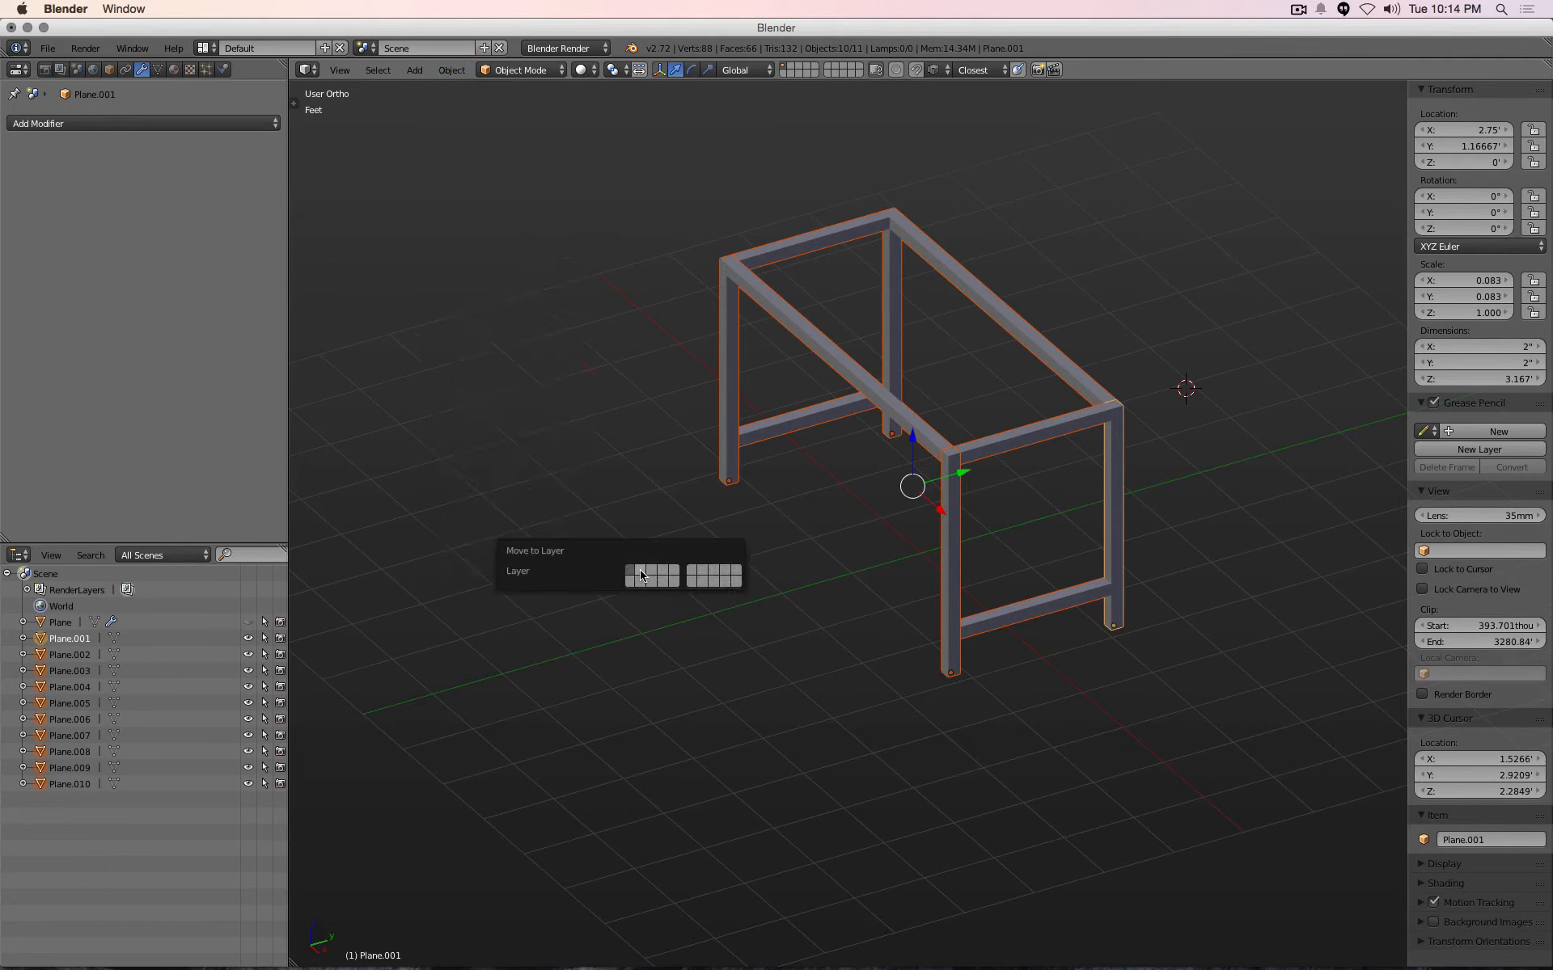
click(639, 575)
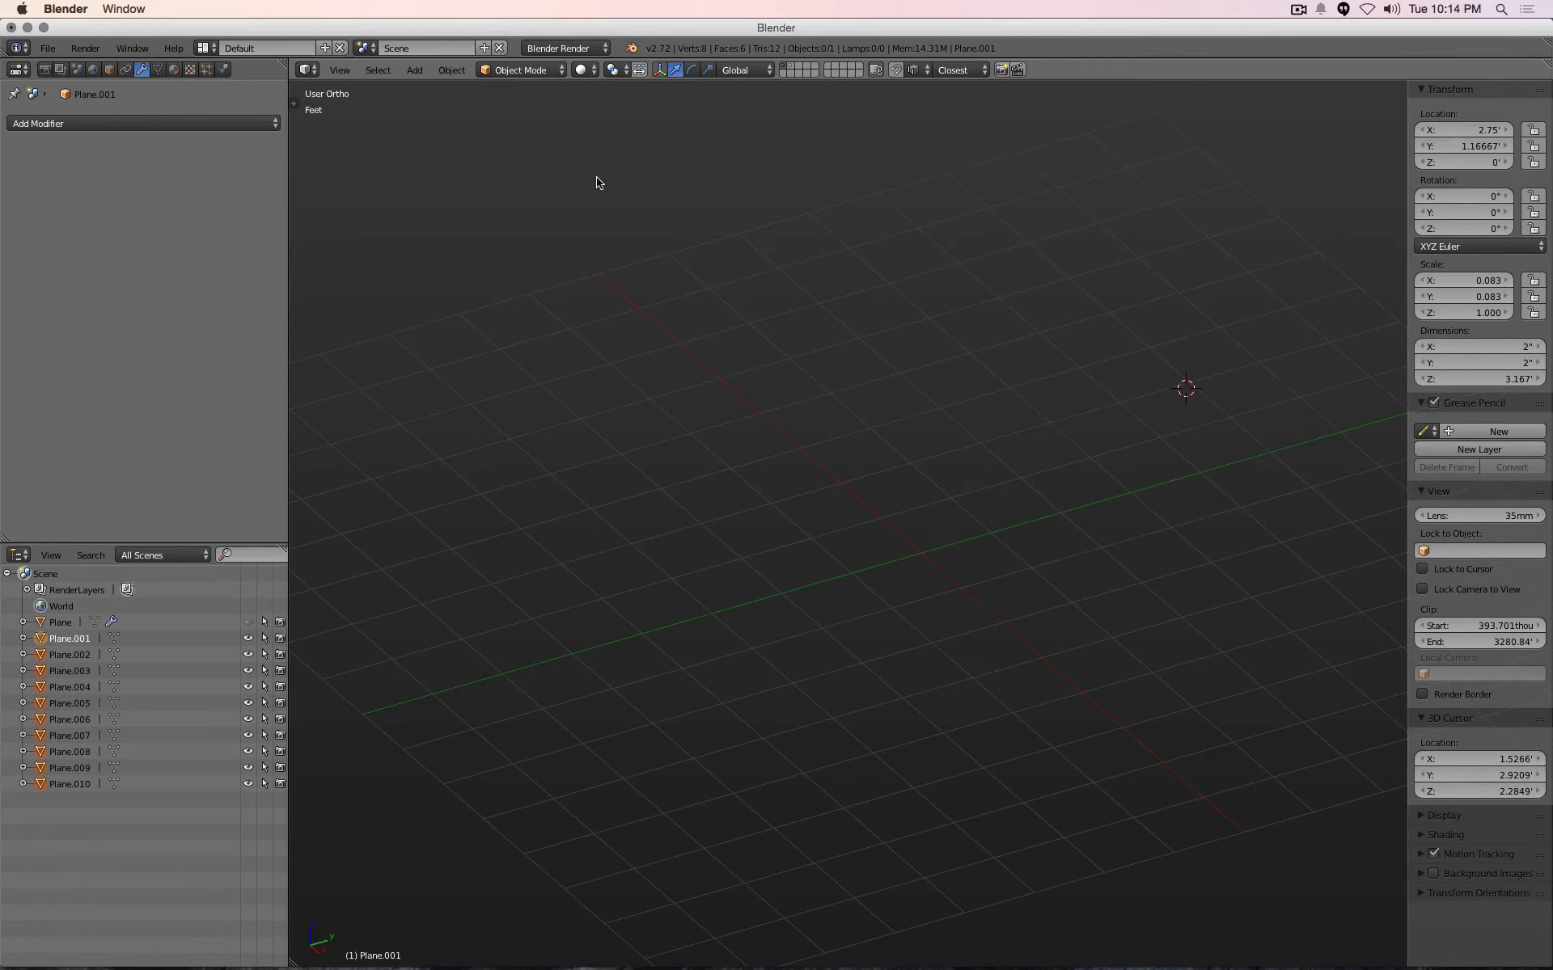
mouse_move(790, 70)
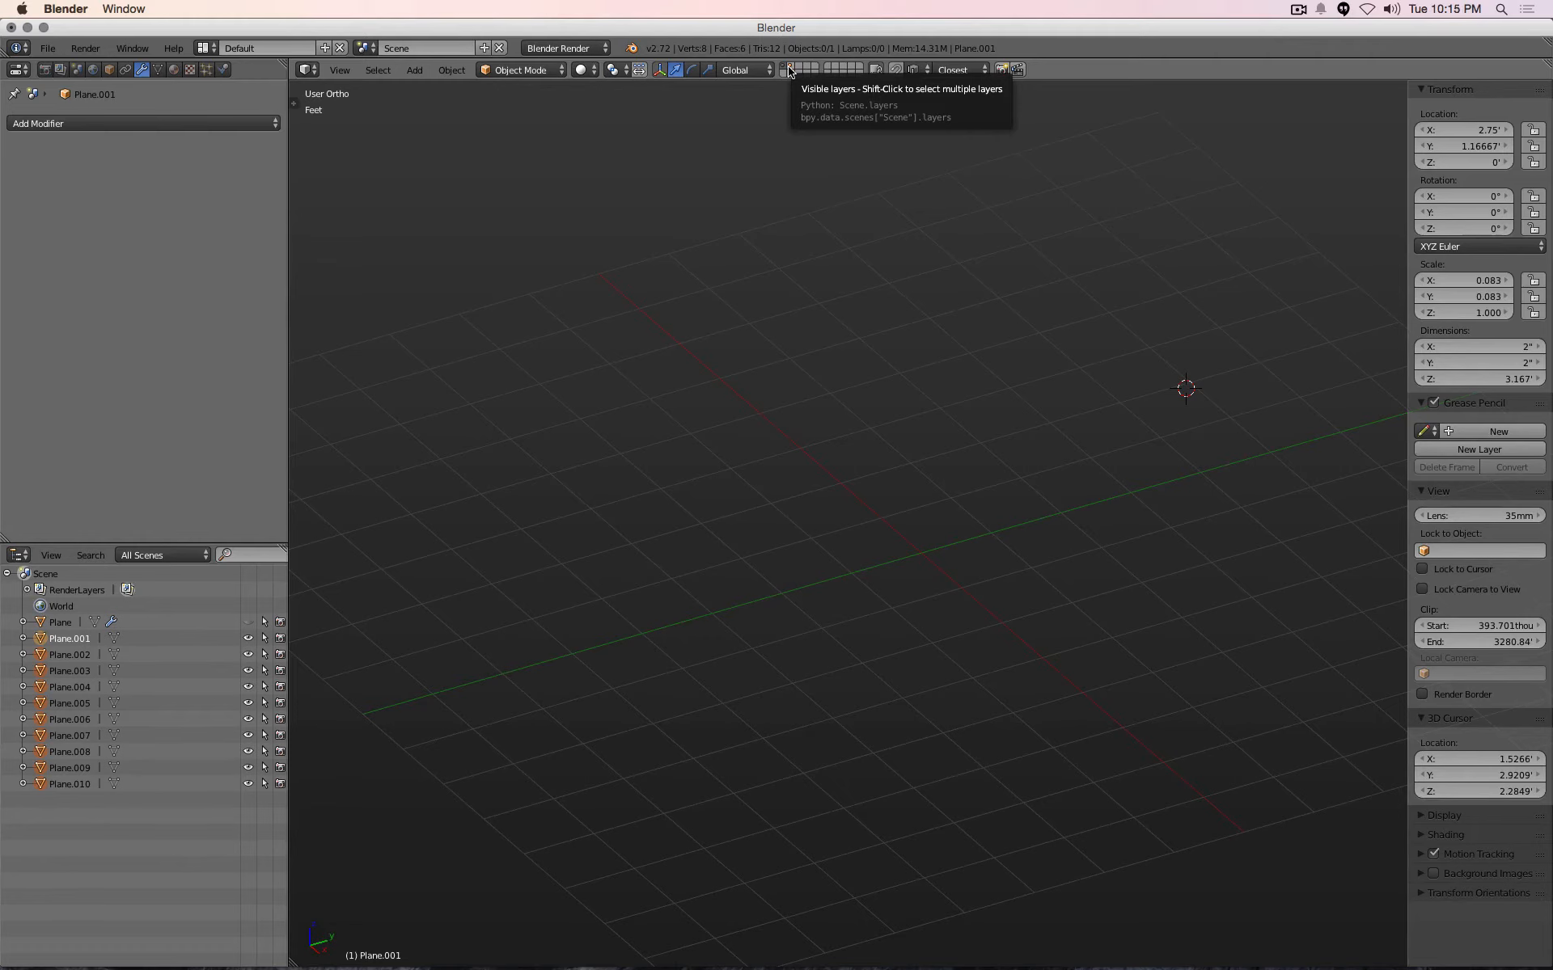
click(790, 70)
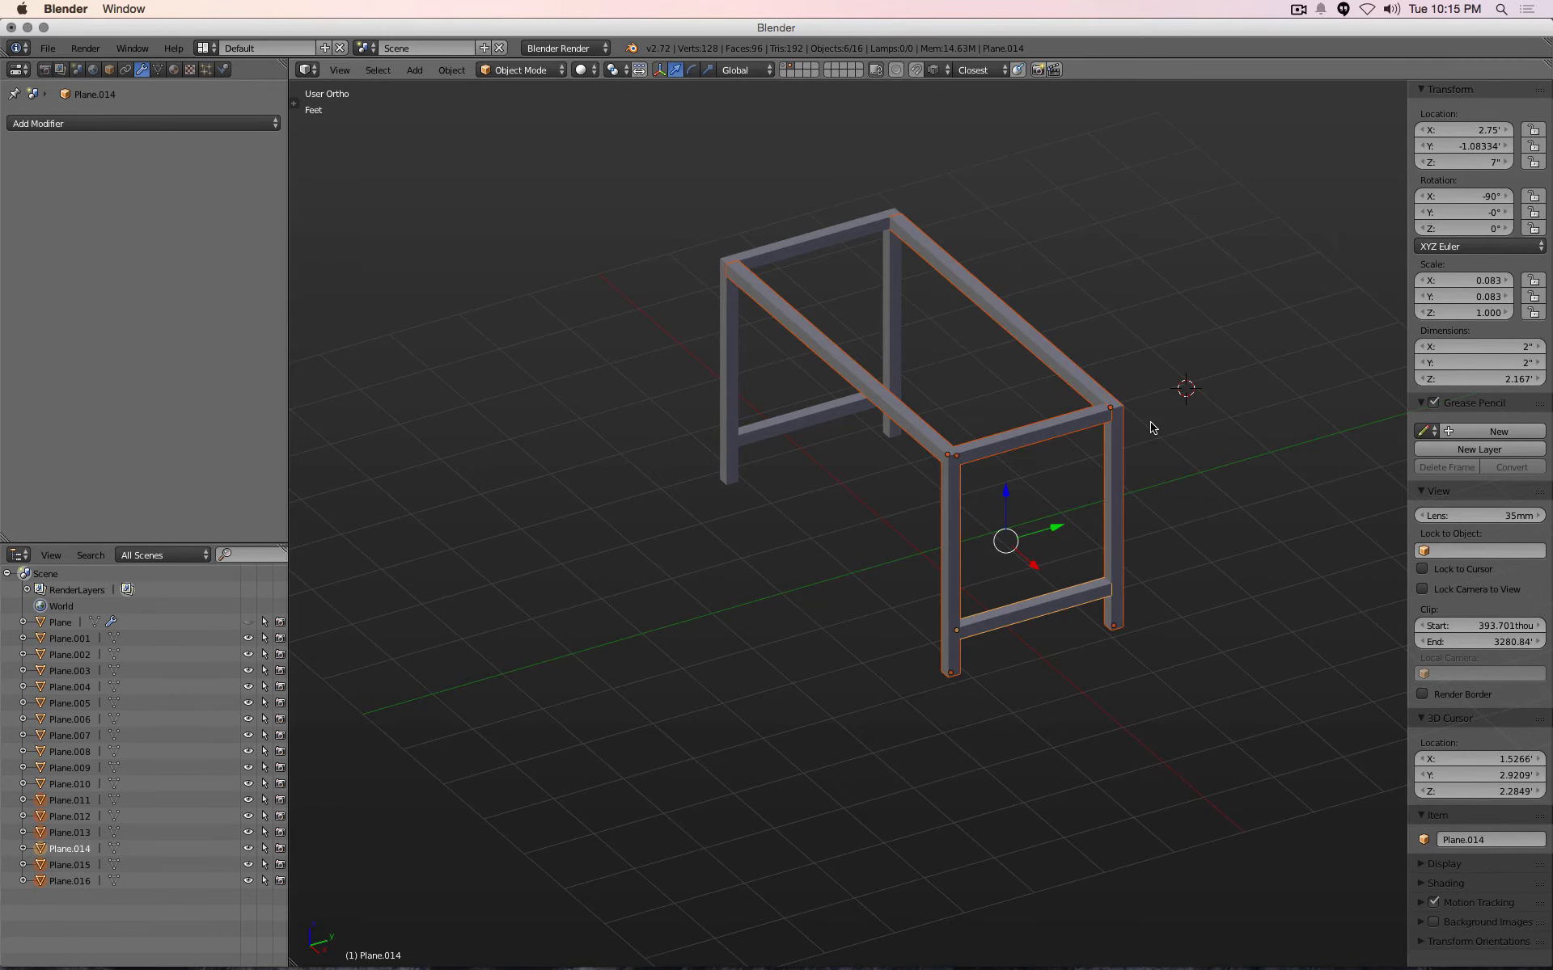
Move the remaining frame pieces to another layer via Object > Move to Layer
click(451, 70)
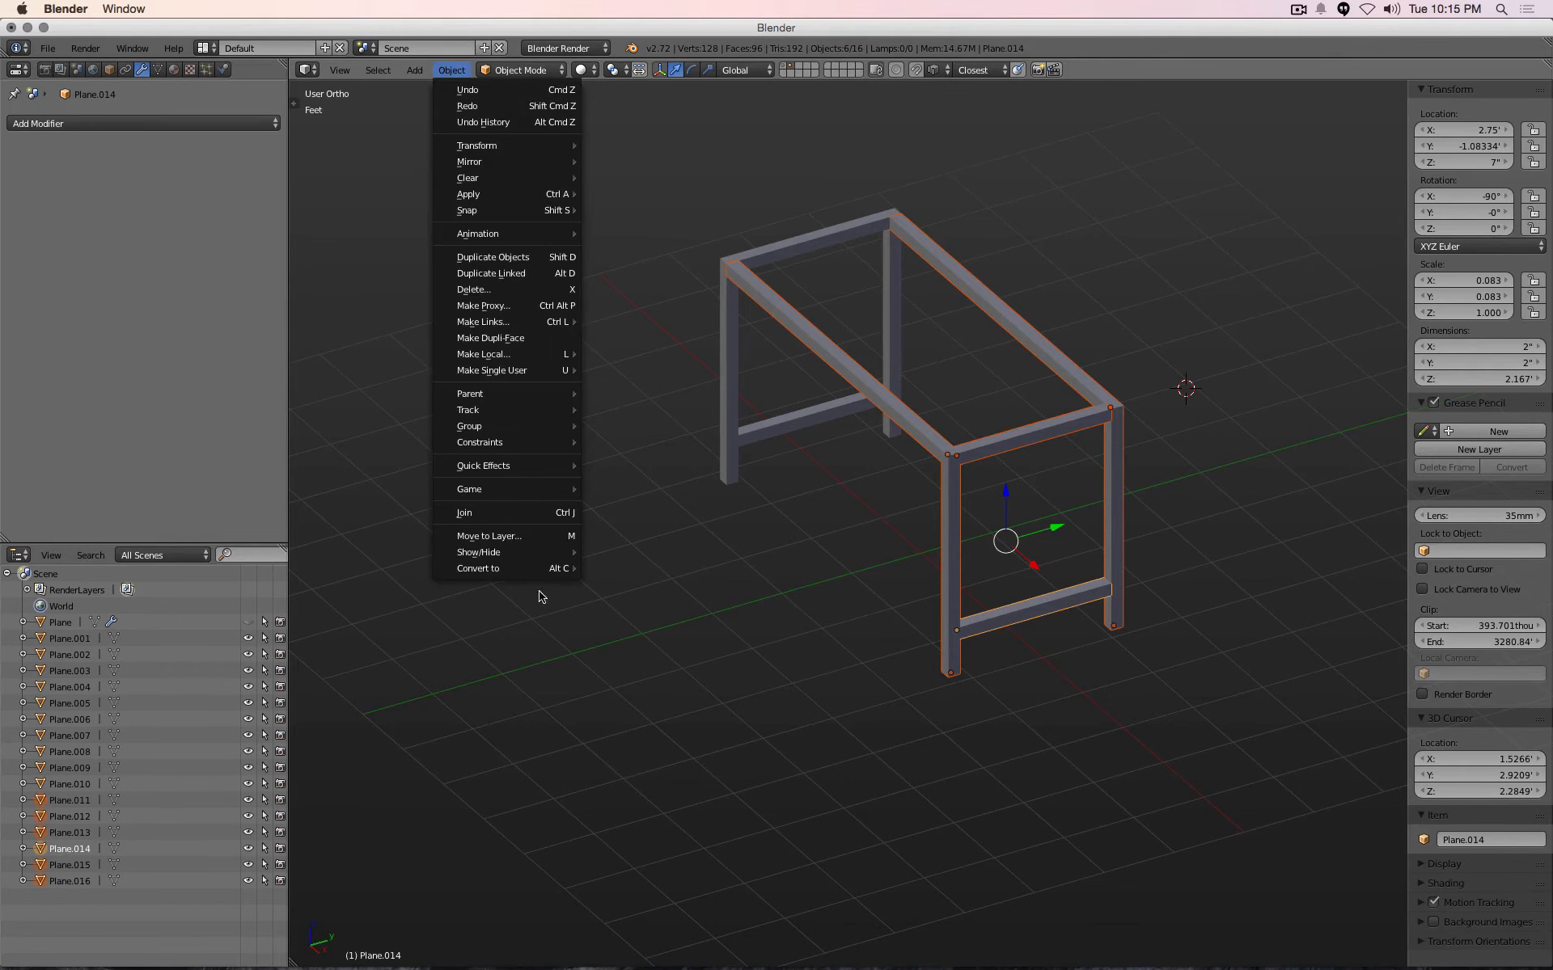
mouse_move(489, 535)
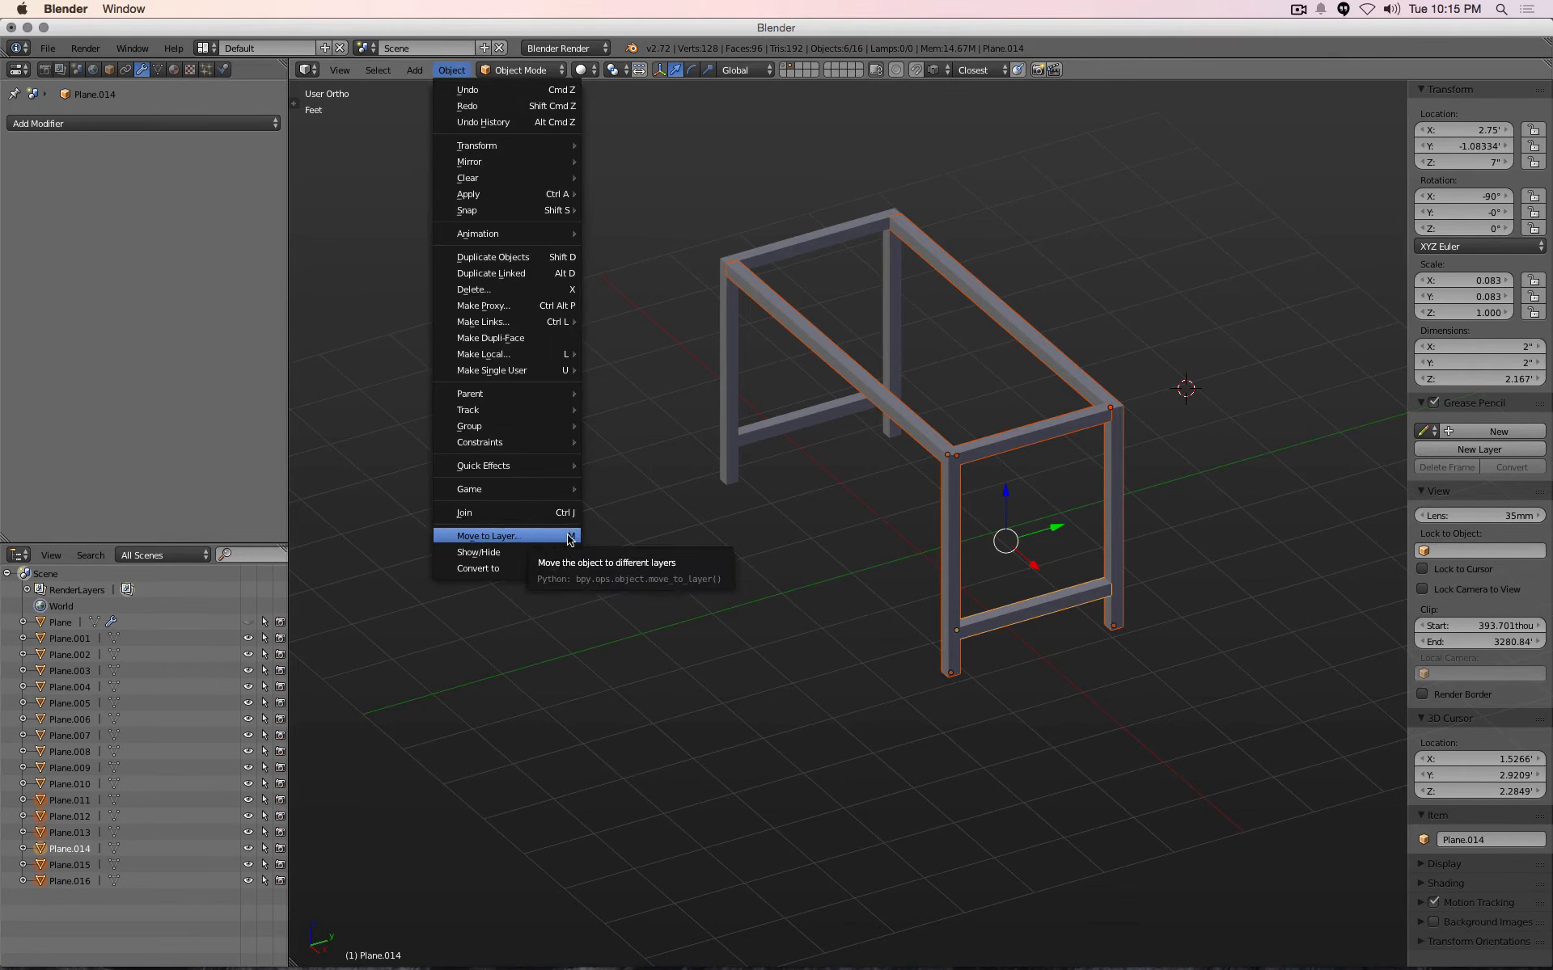
click(485, 536)
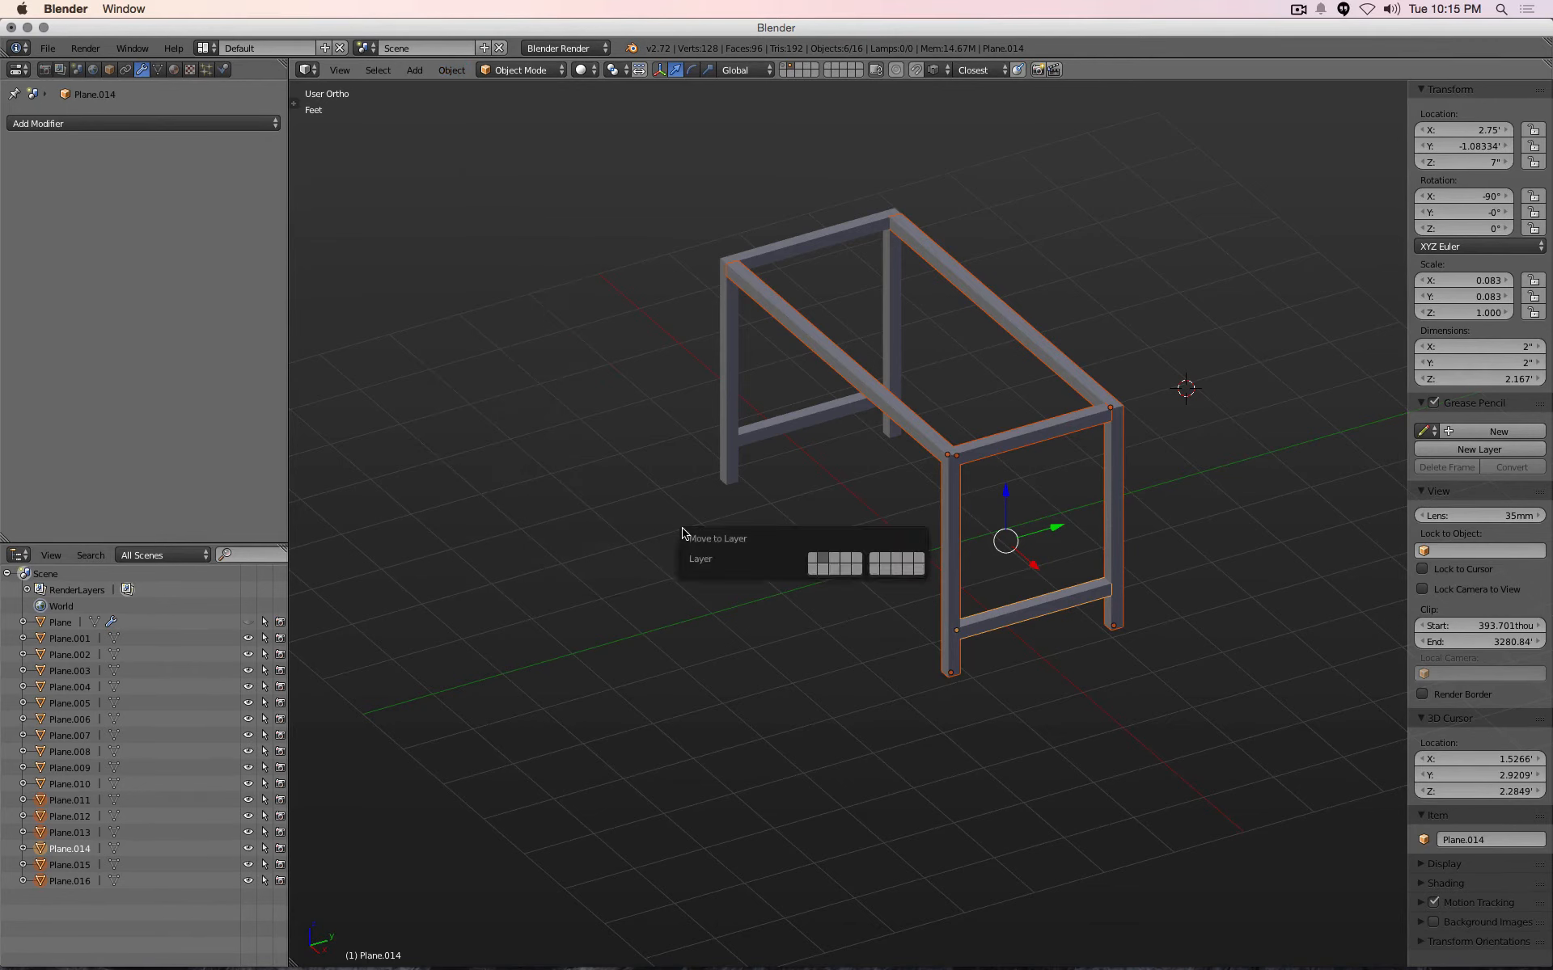
click(846, 563)
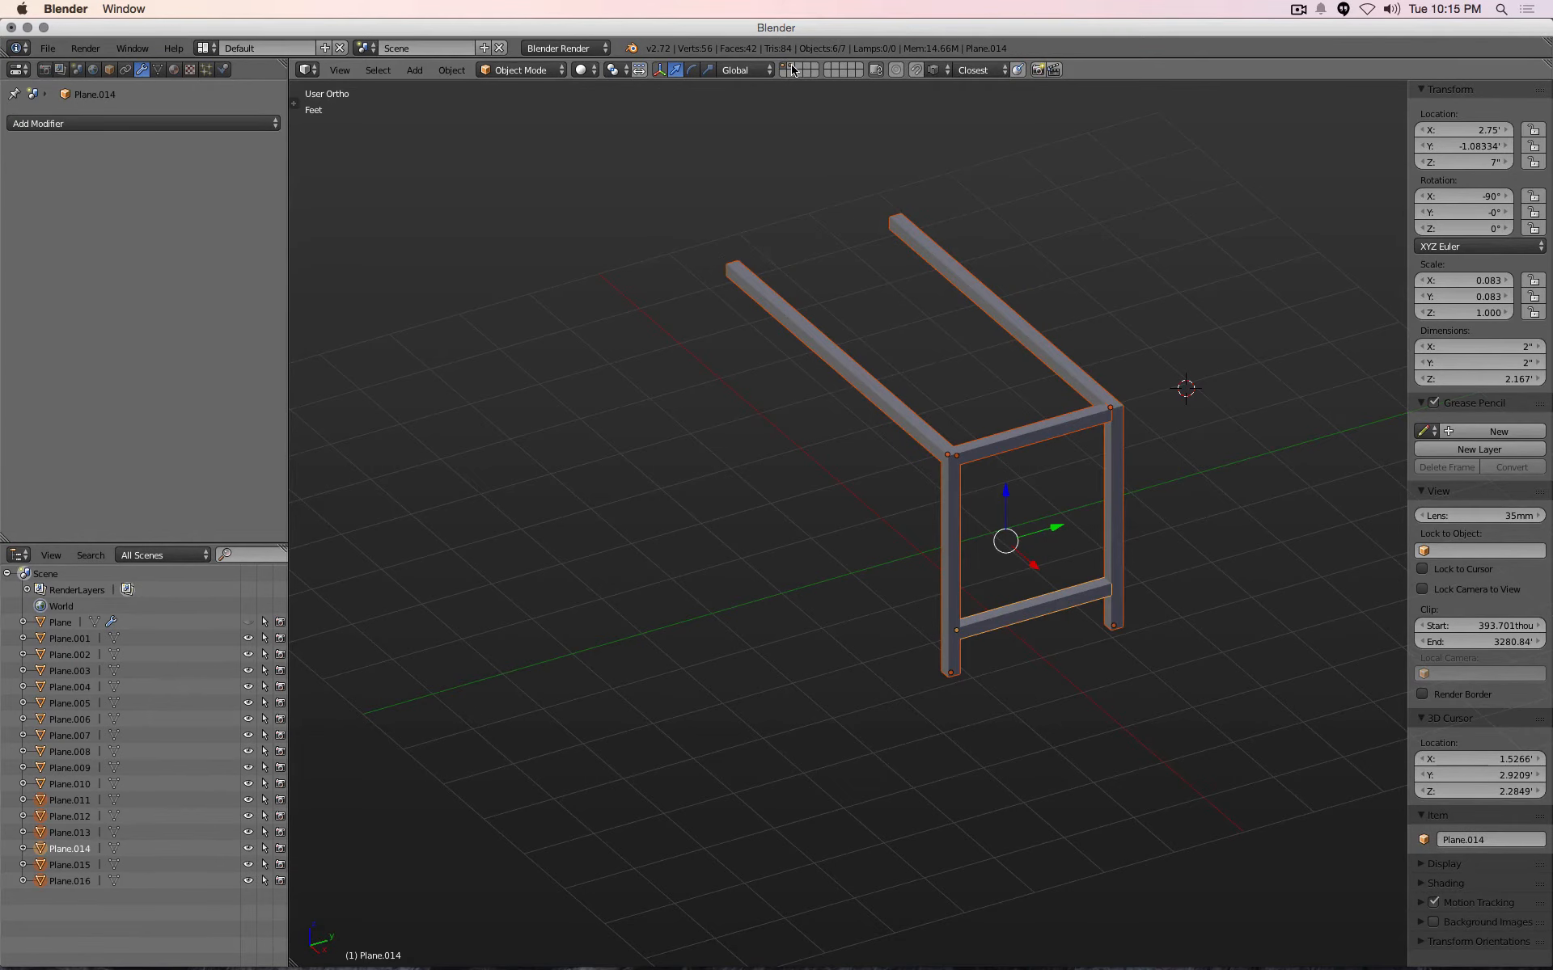
mouse_move(749, 130)
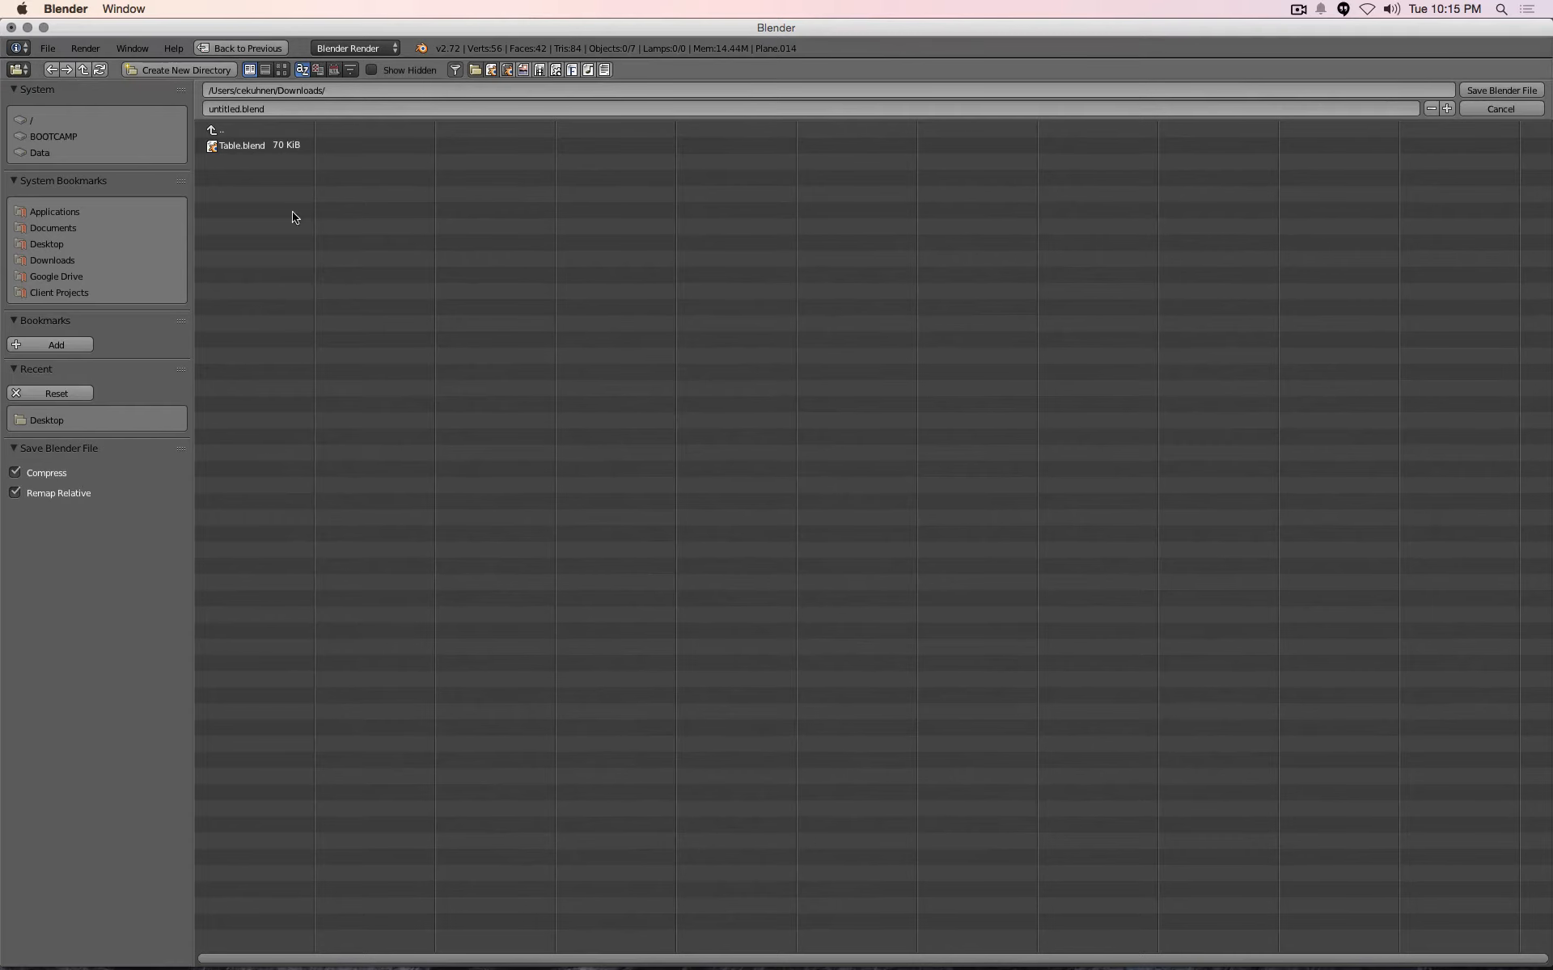
Save the scene over the existing Table.blend in the Downloads folder
click(240, 145)
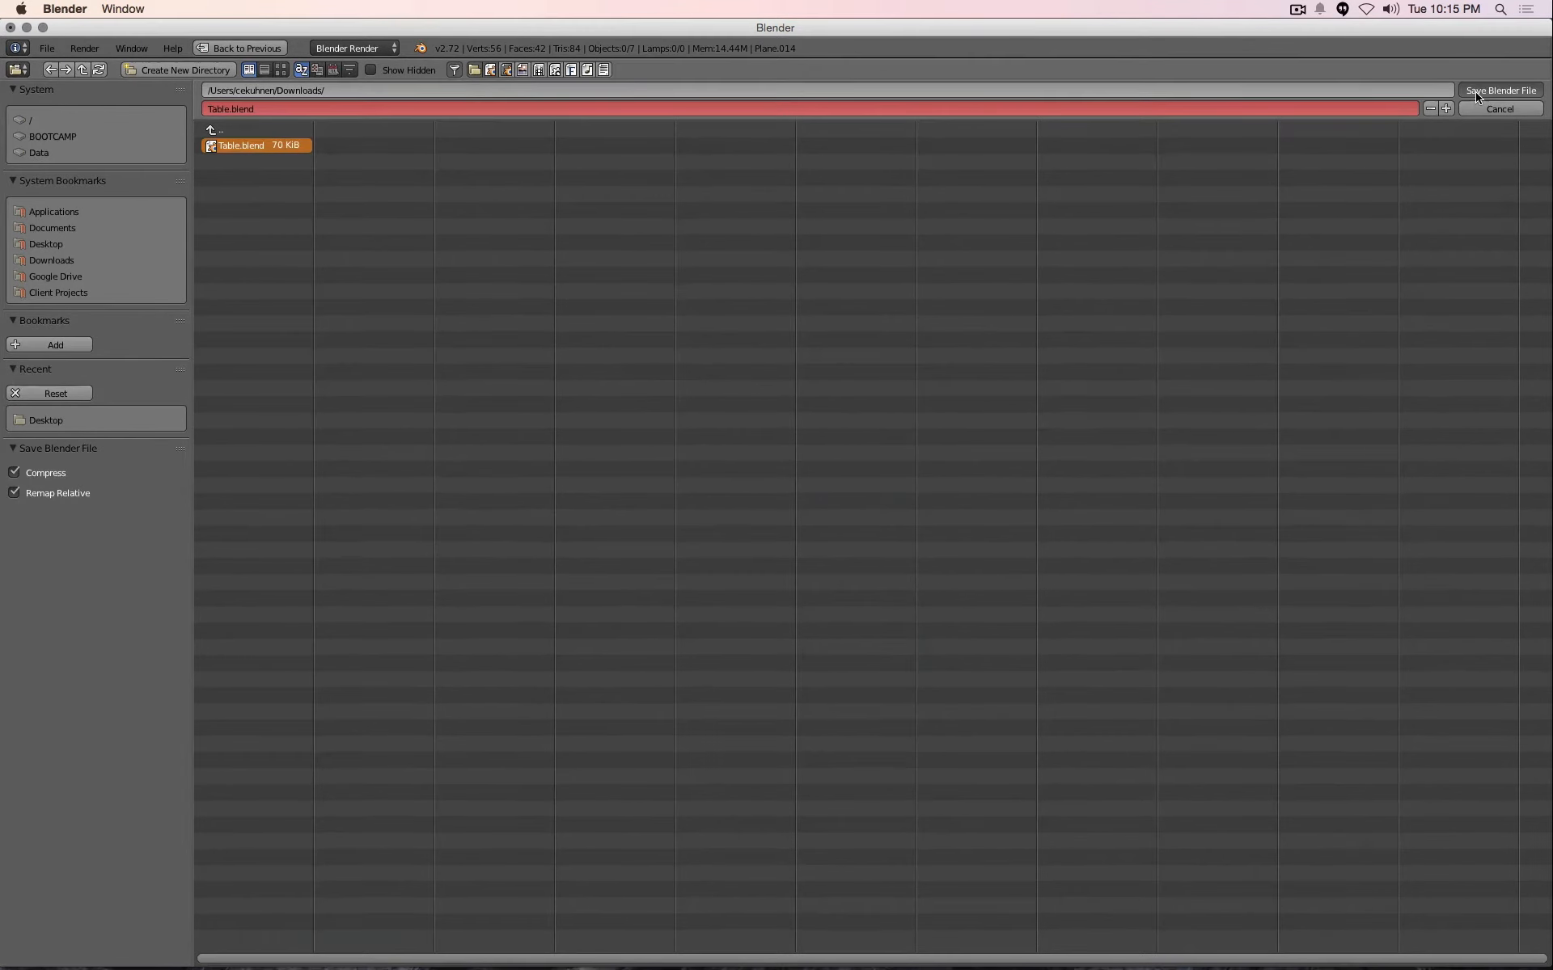
click(1498, 89)
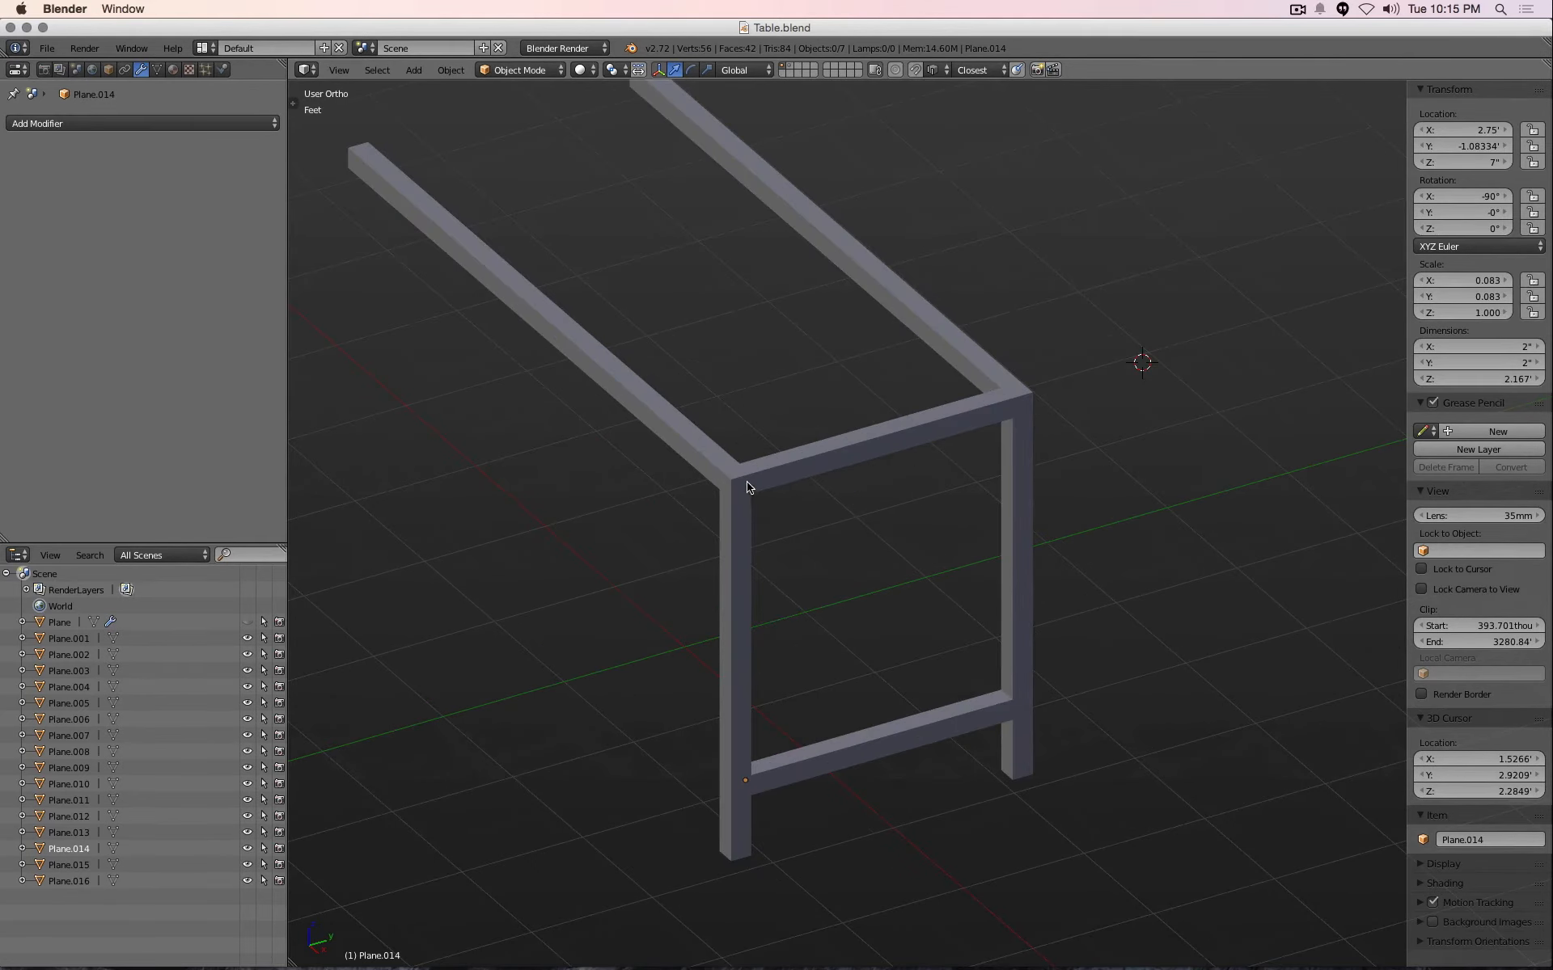
mouse_move(982, 552)
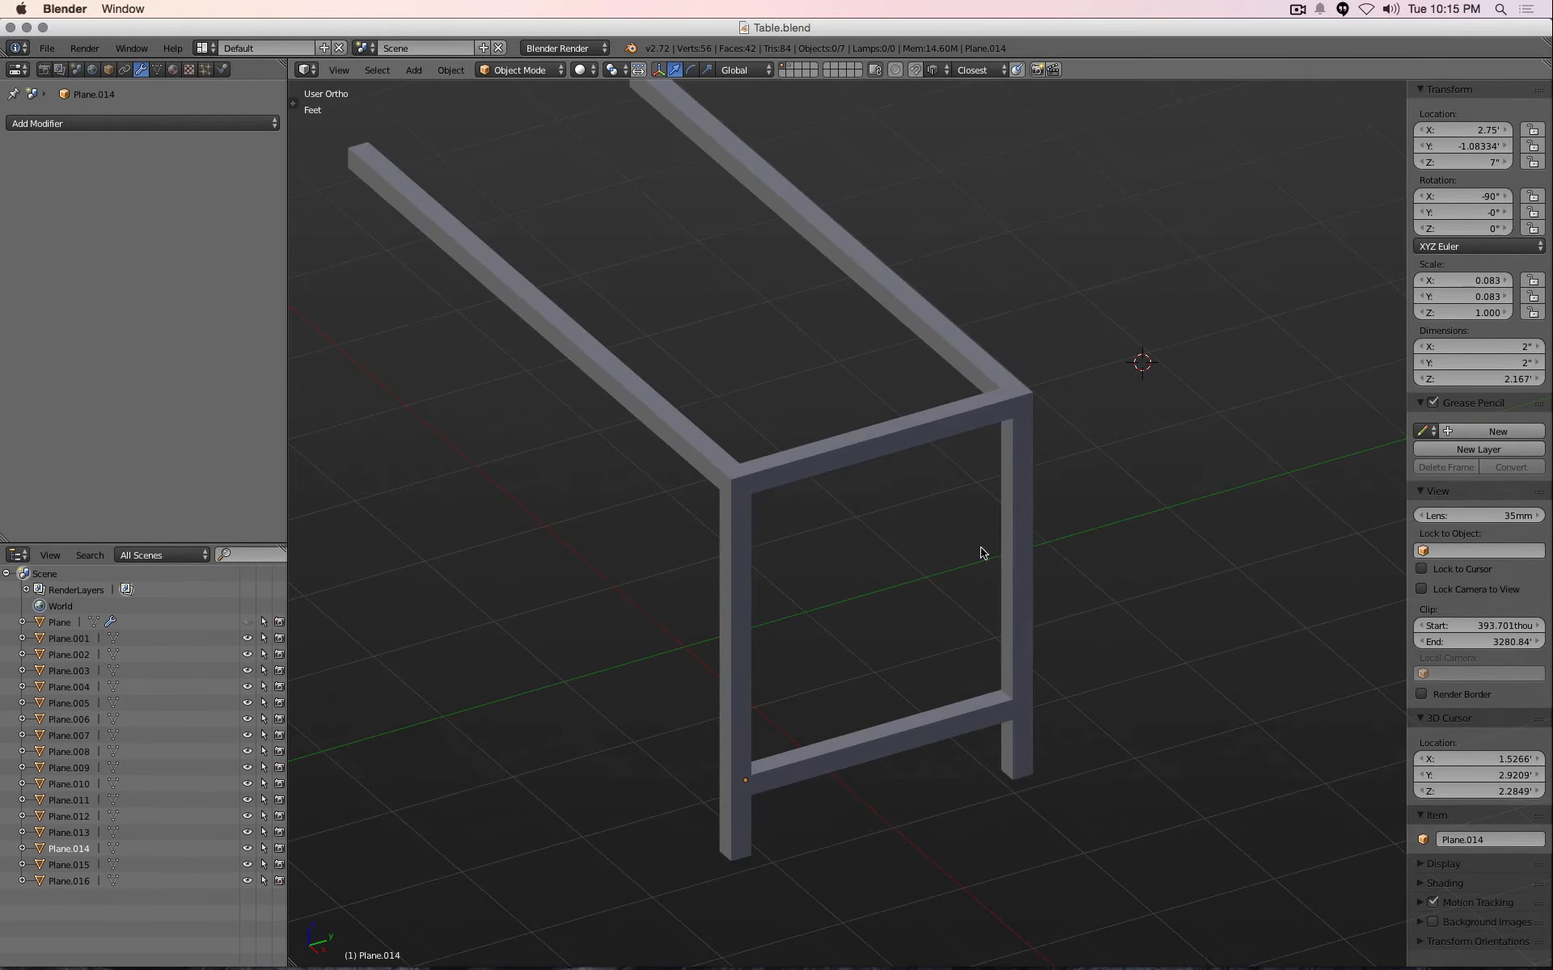
Show the frame in wireframe, edit the leg Plane.016 and set snapping to Closest
key(z)
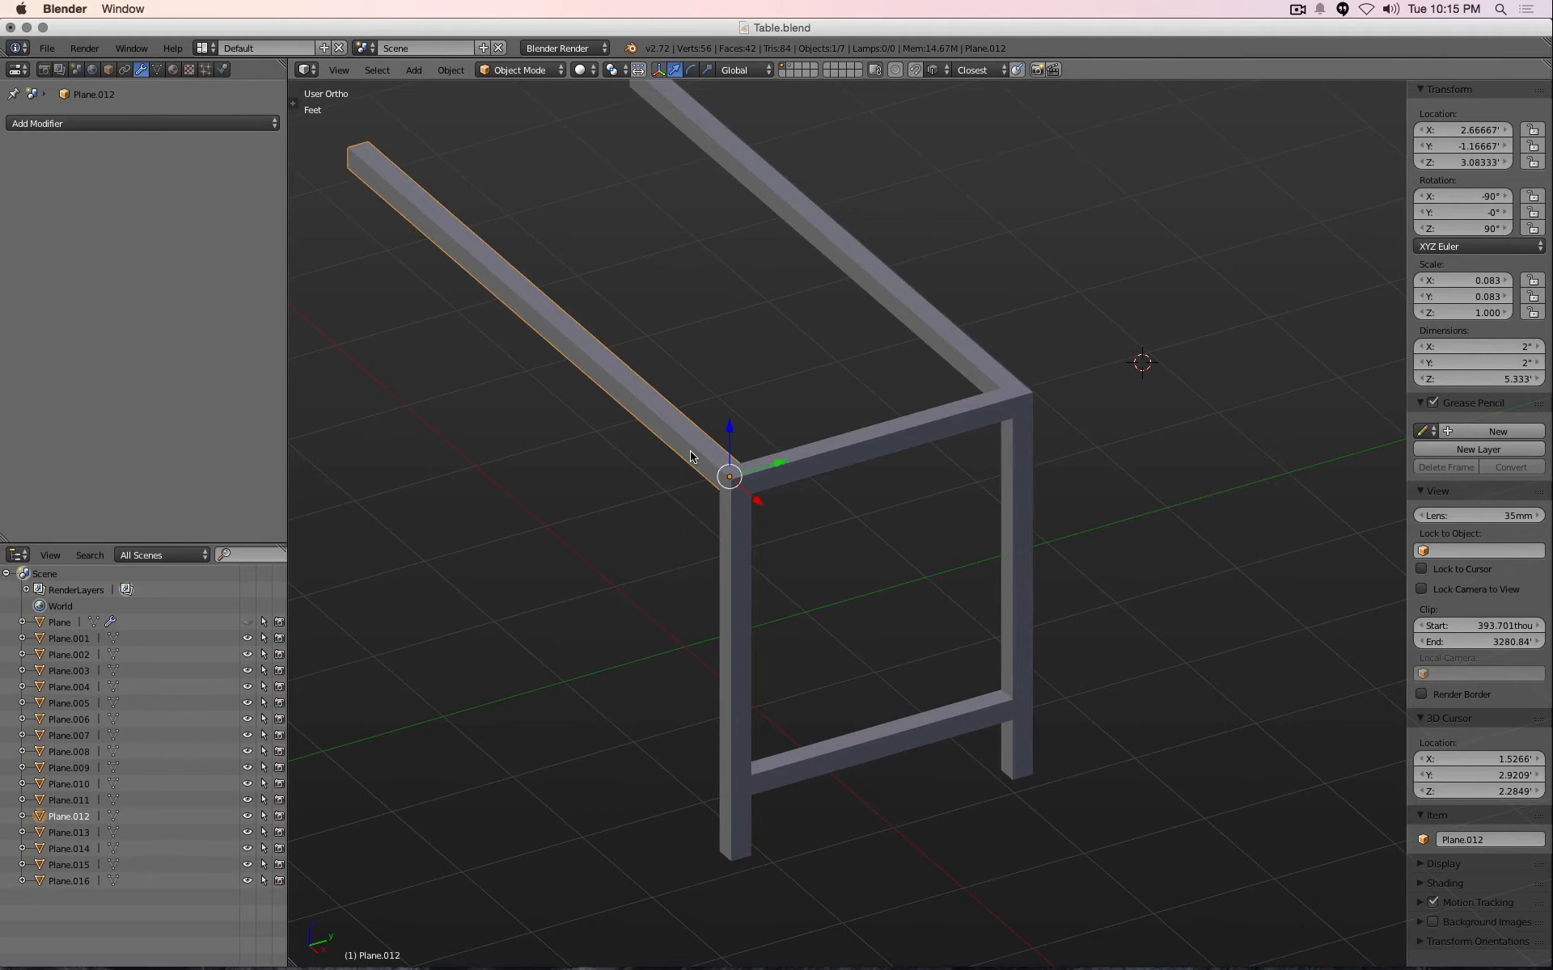
key(z)
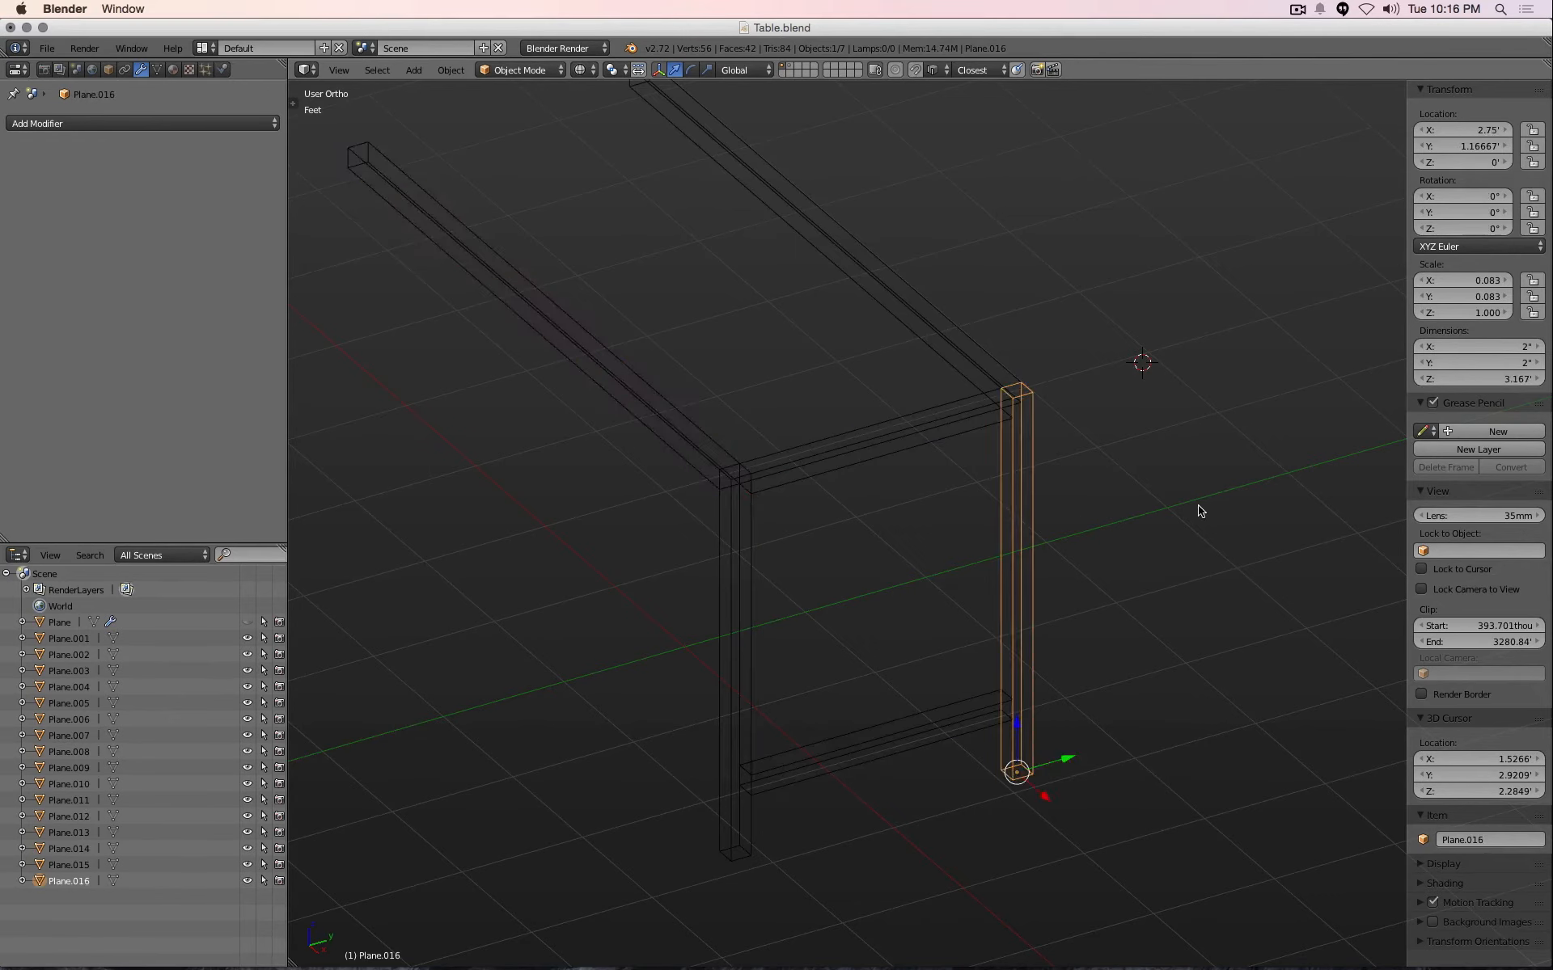
key(Tab)
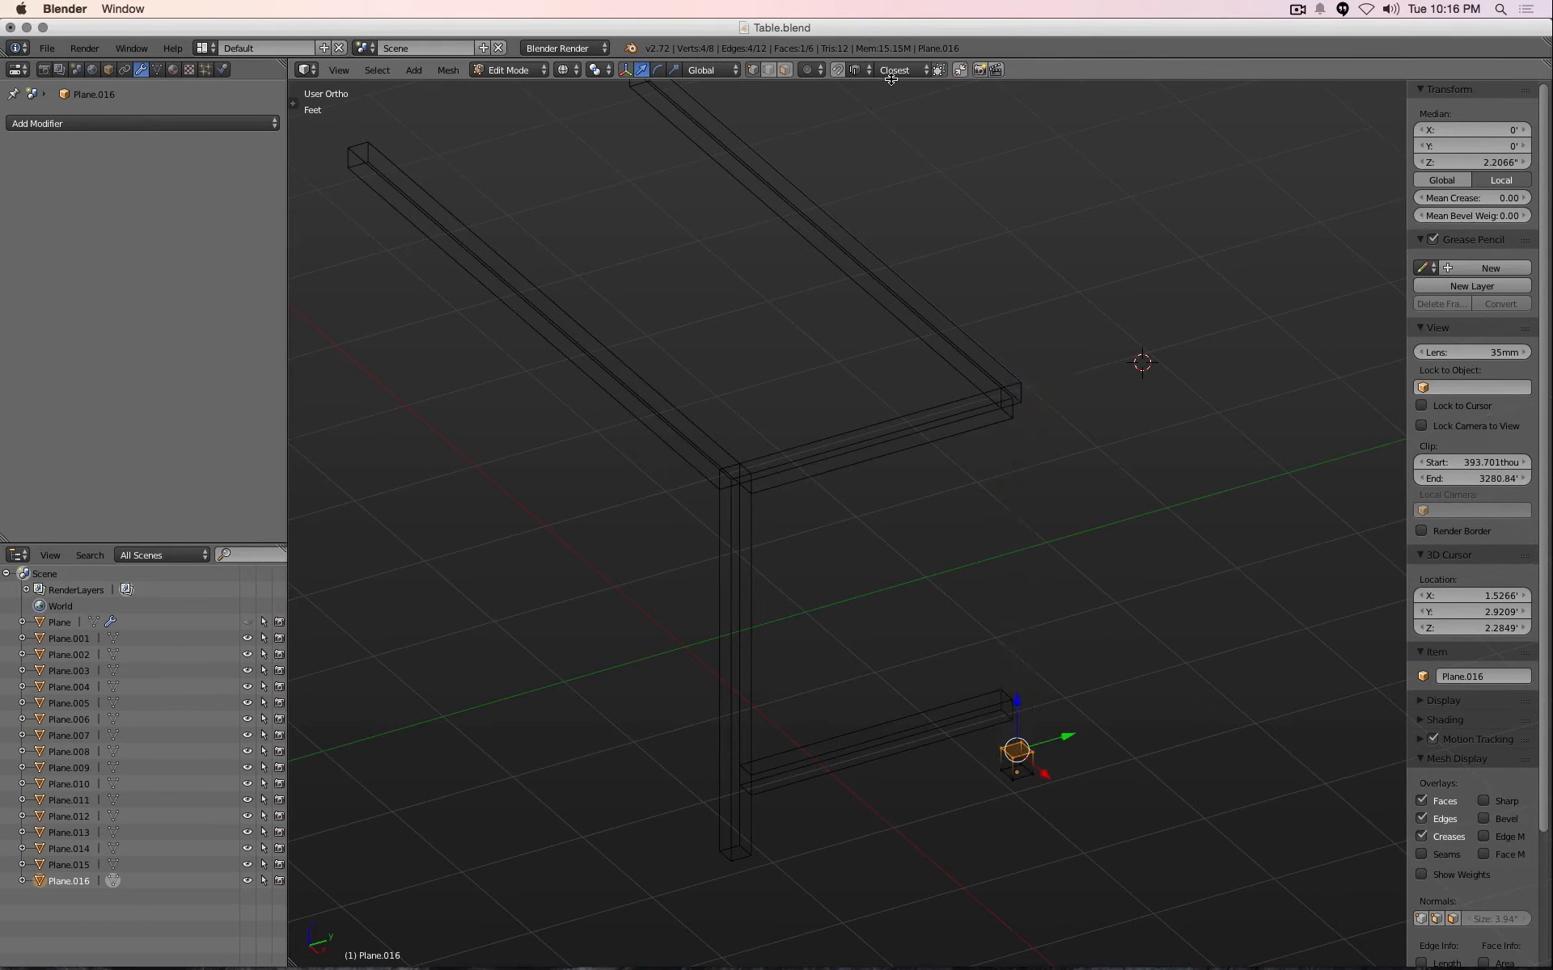
click(870, 70)
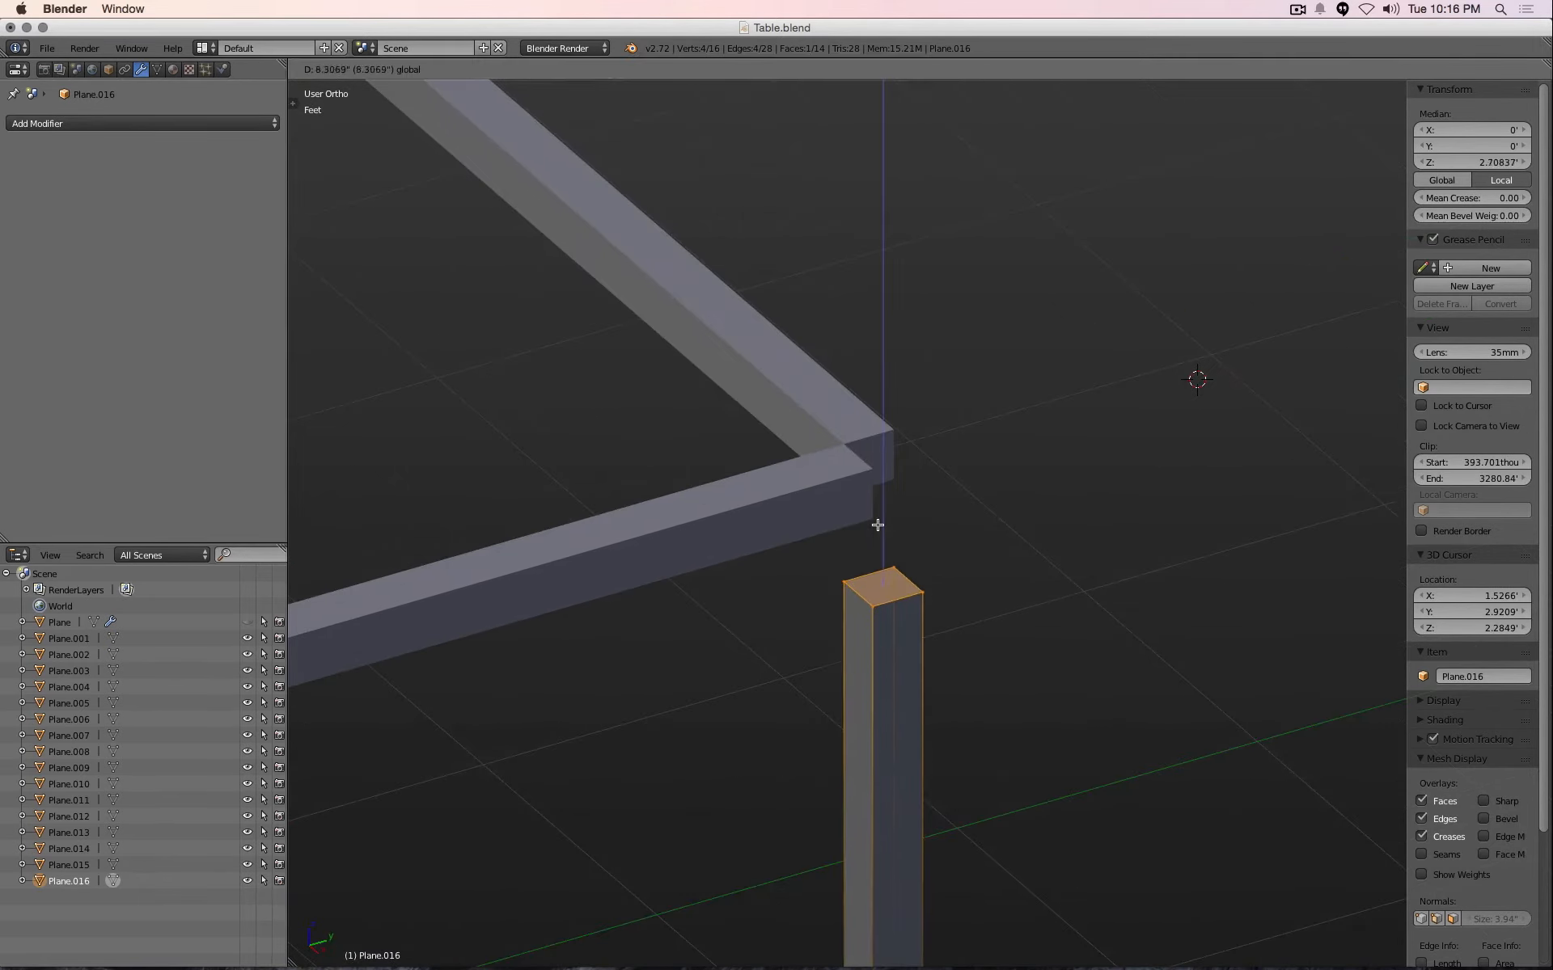
Extrude the leg's top face up to the frame's top corner, 3.167 feet high
key(Tab)
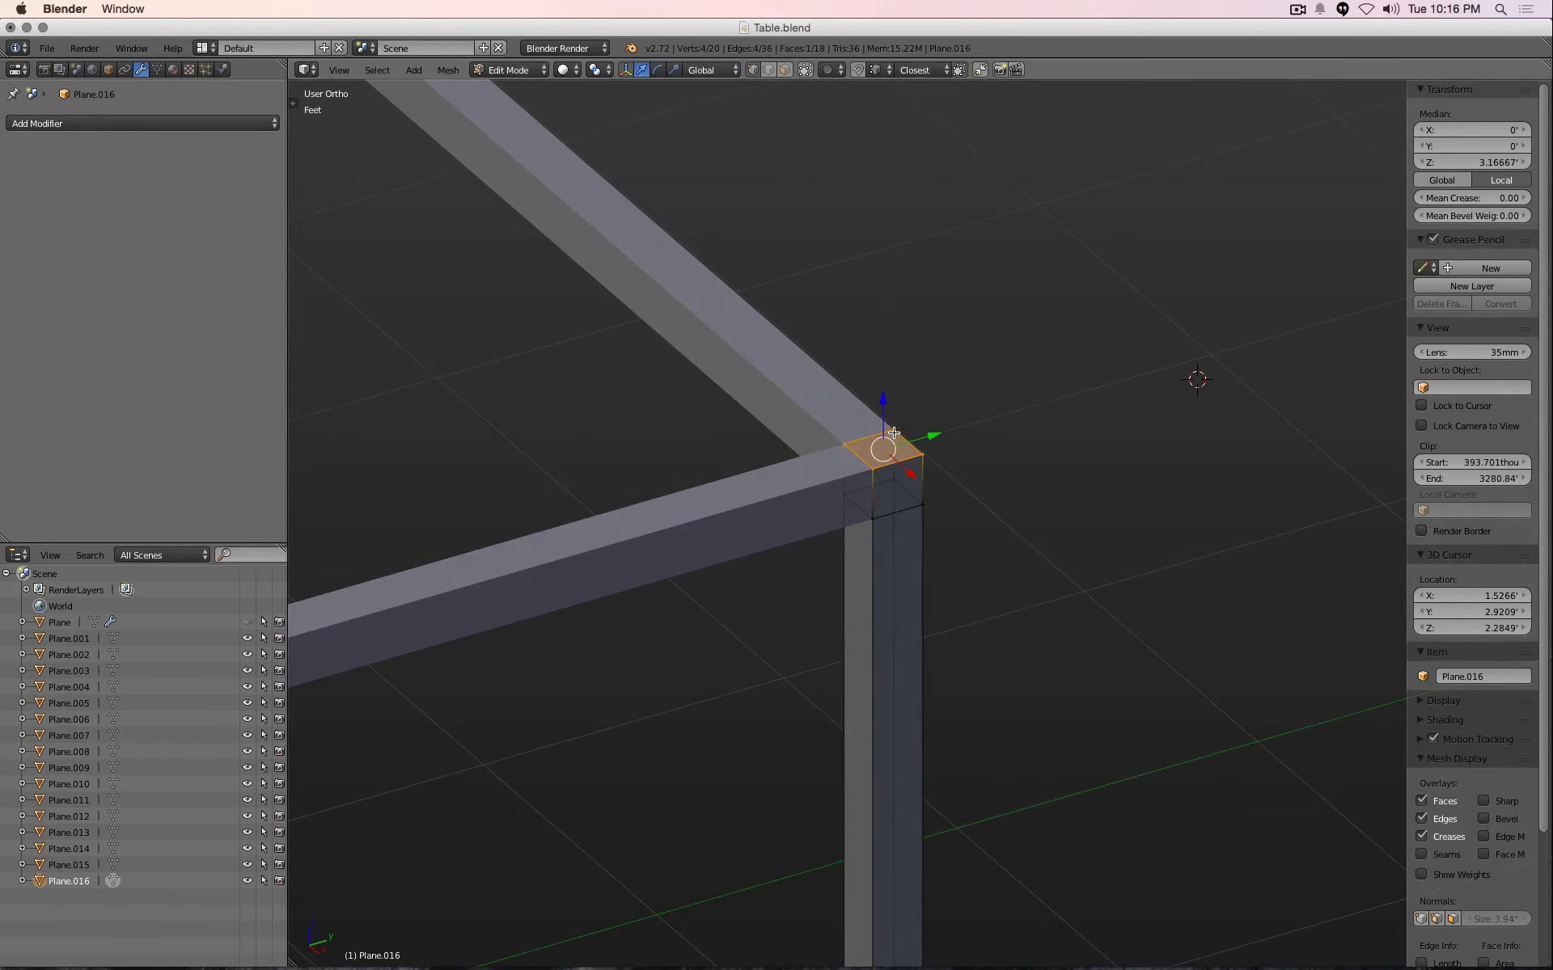
key(Tab)
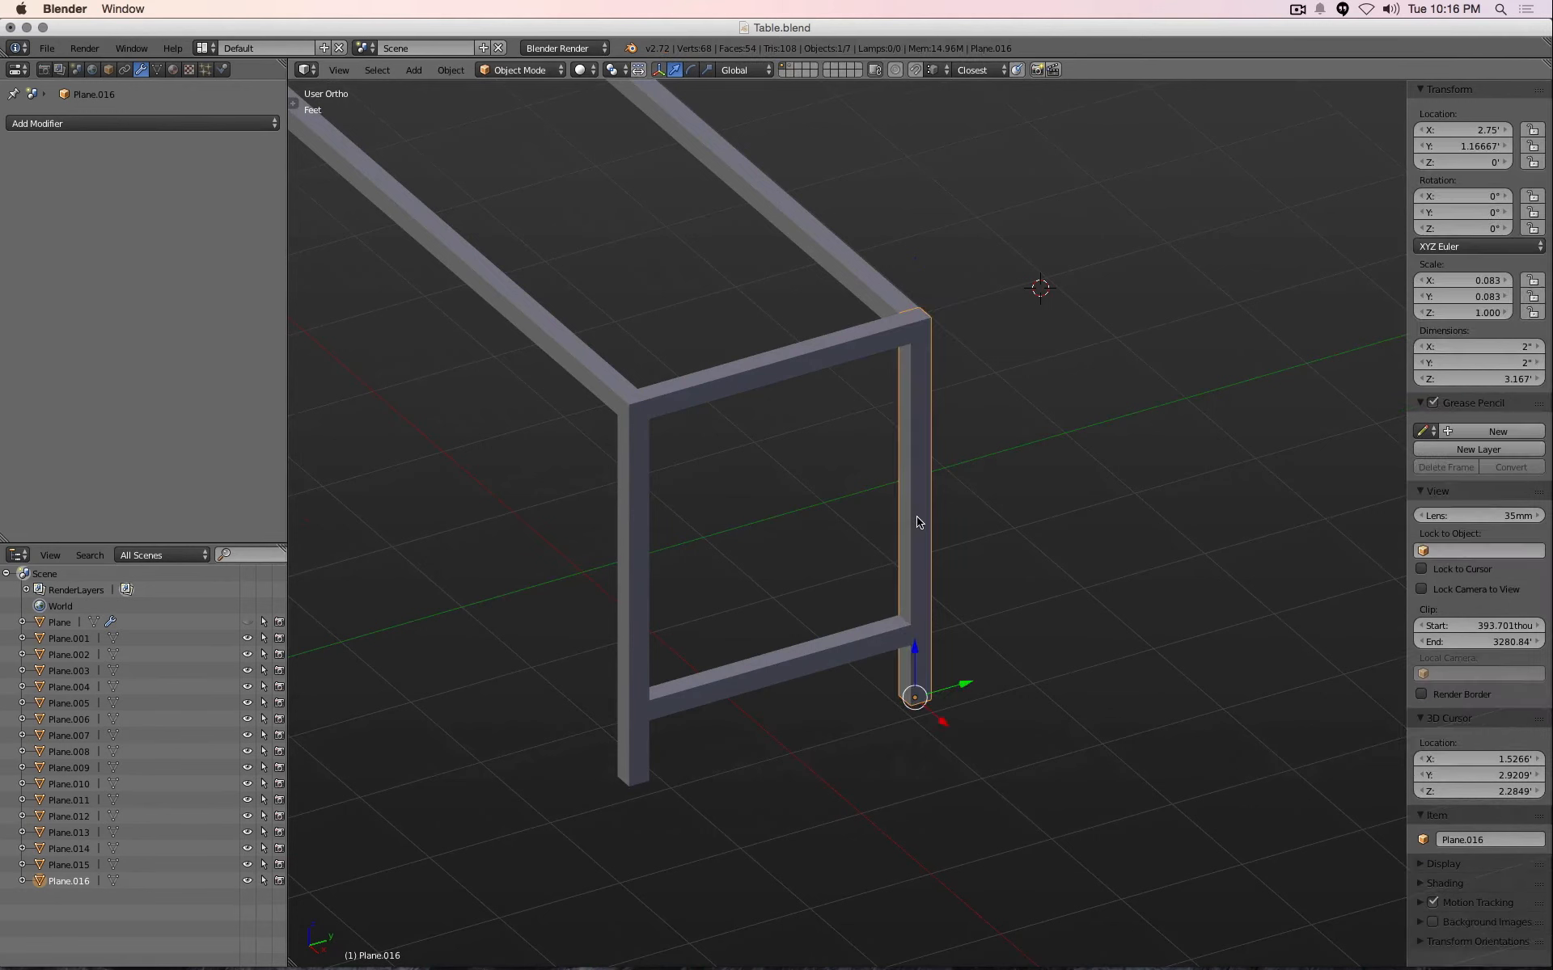
key(Tab)
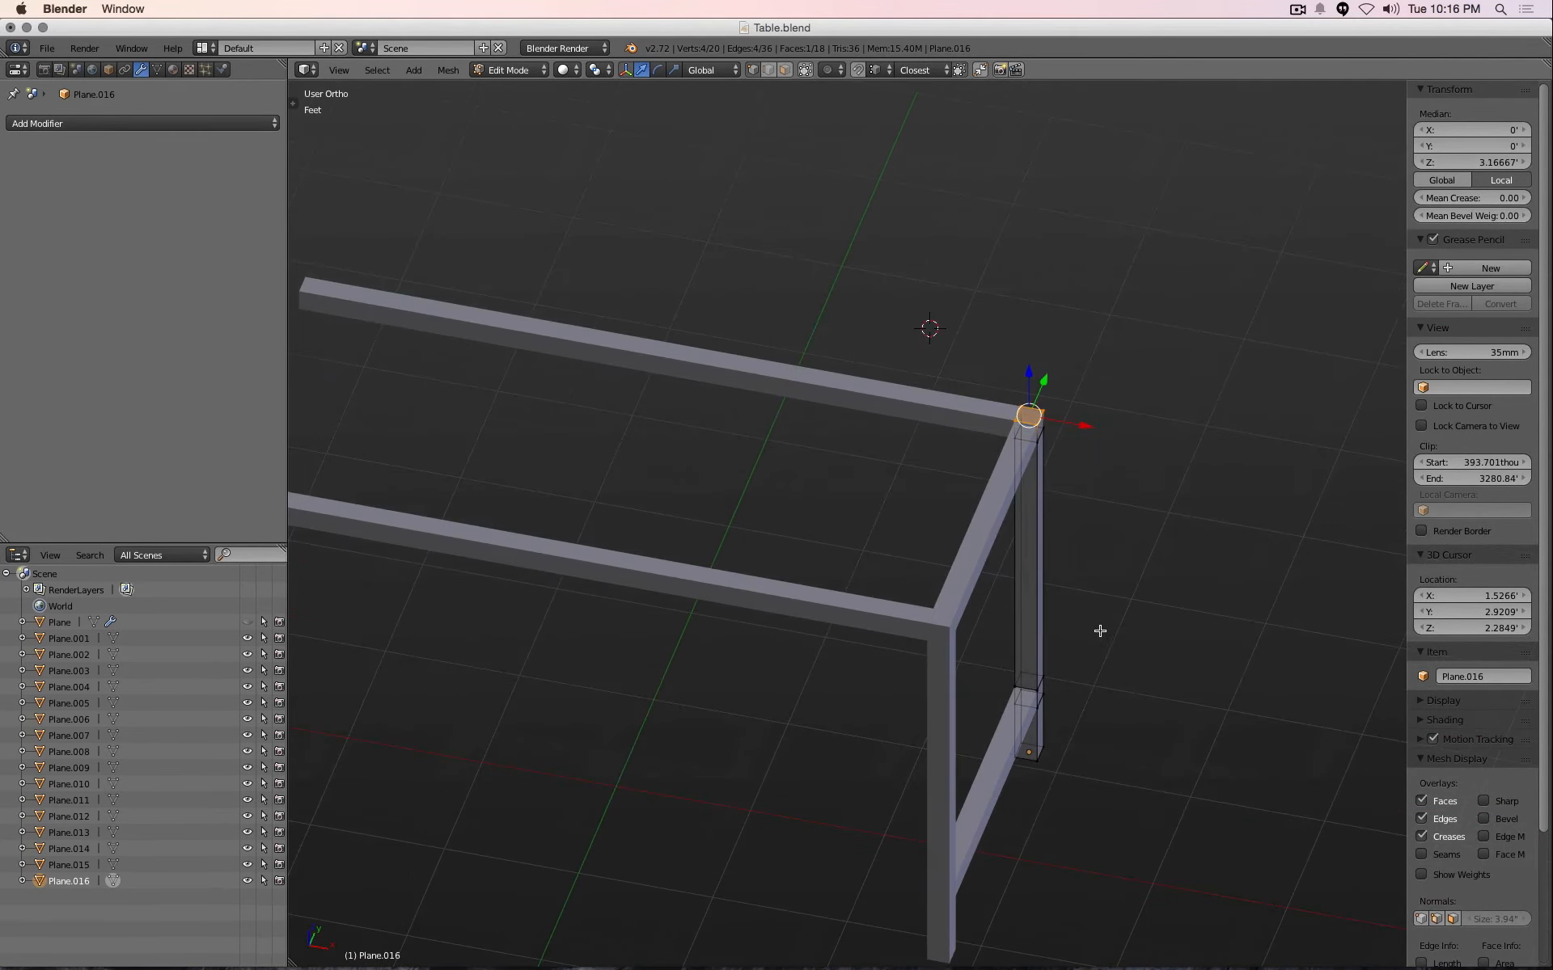
mouse_move(755, 76)
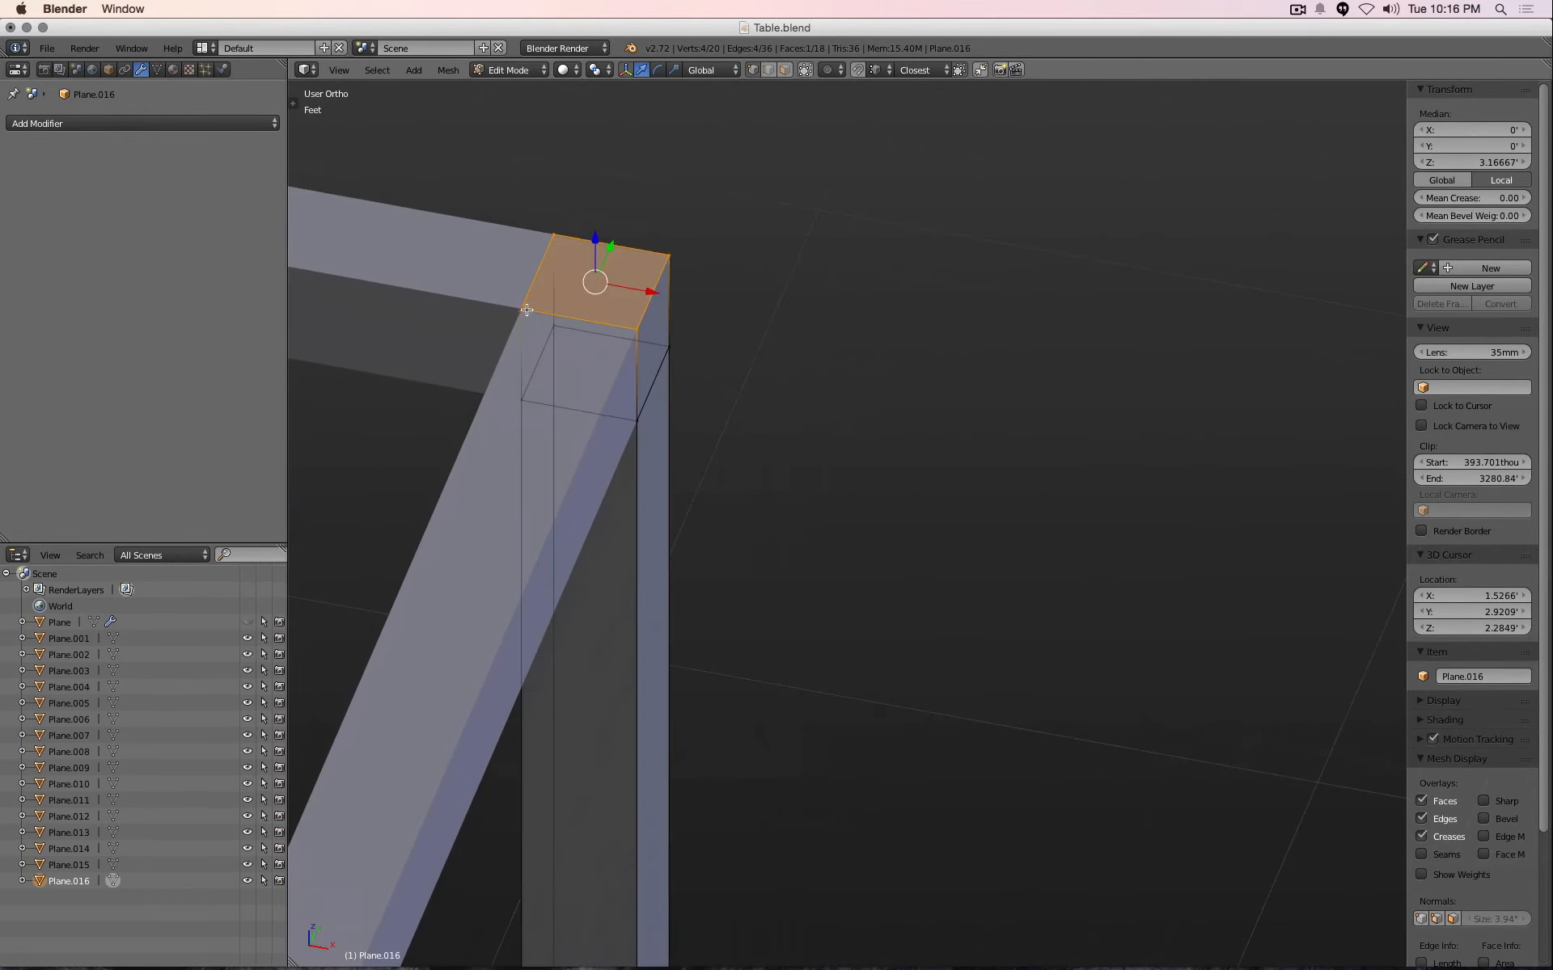
mouse_move(609, 326)
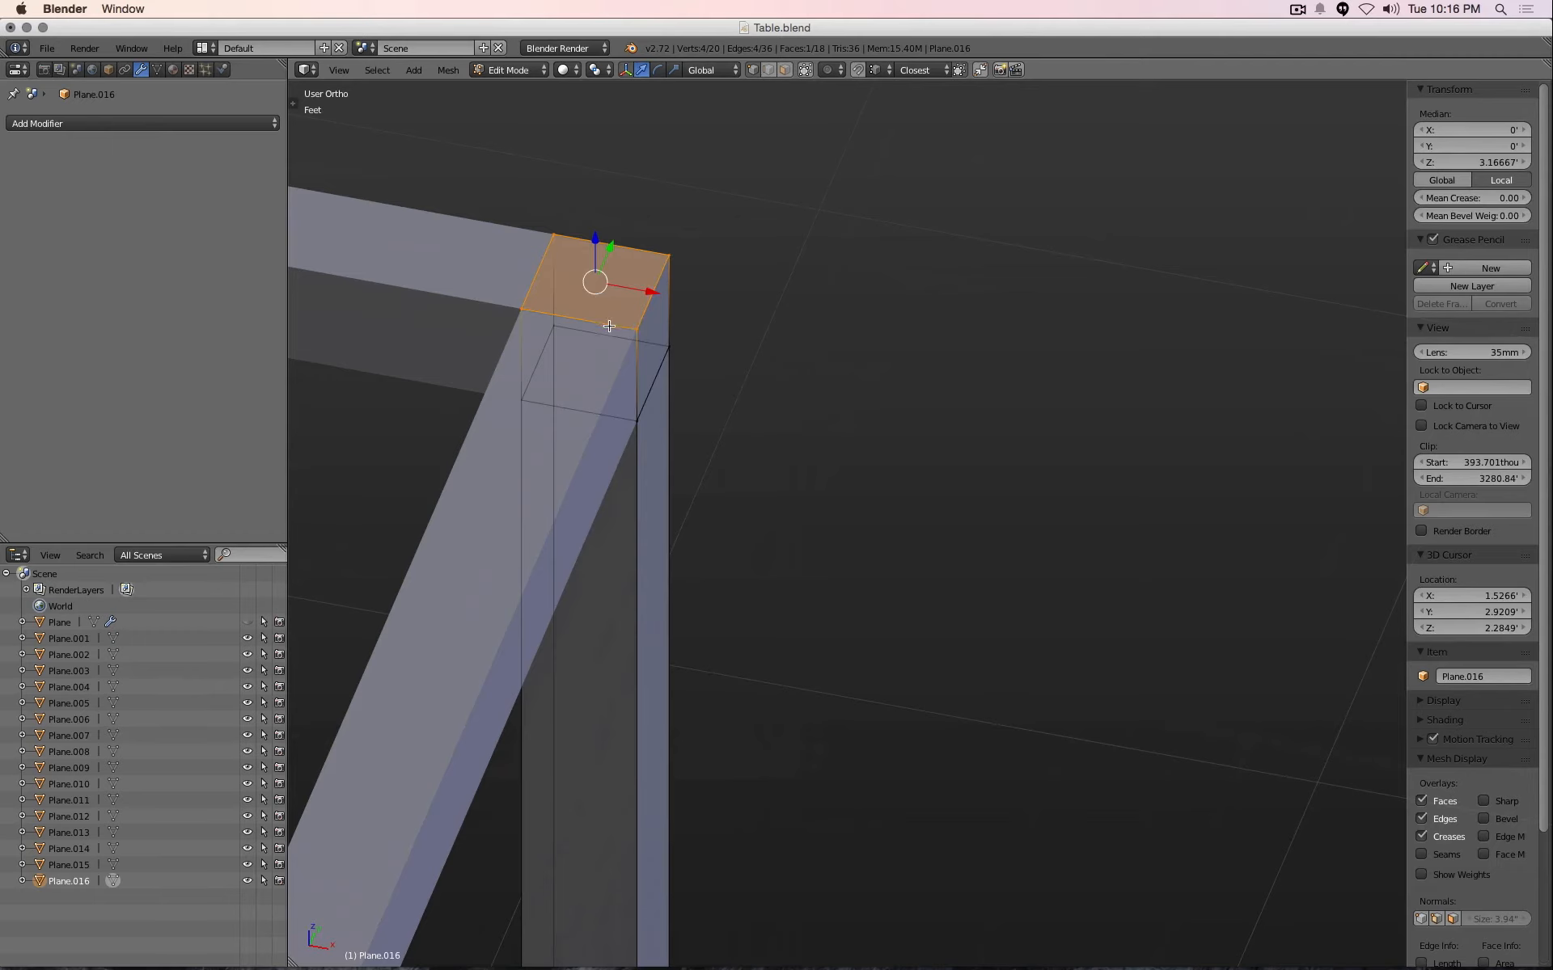
mouse_move(595, 282)
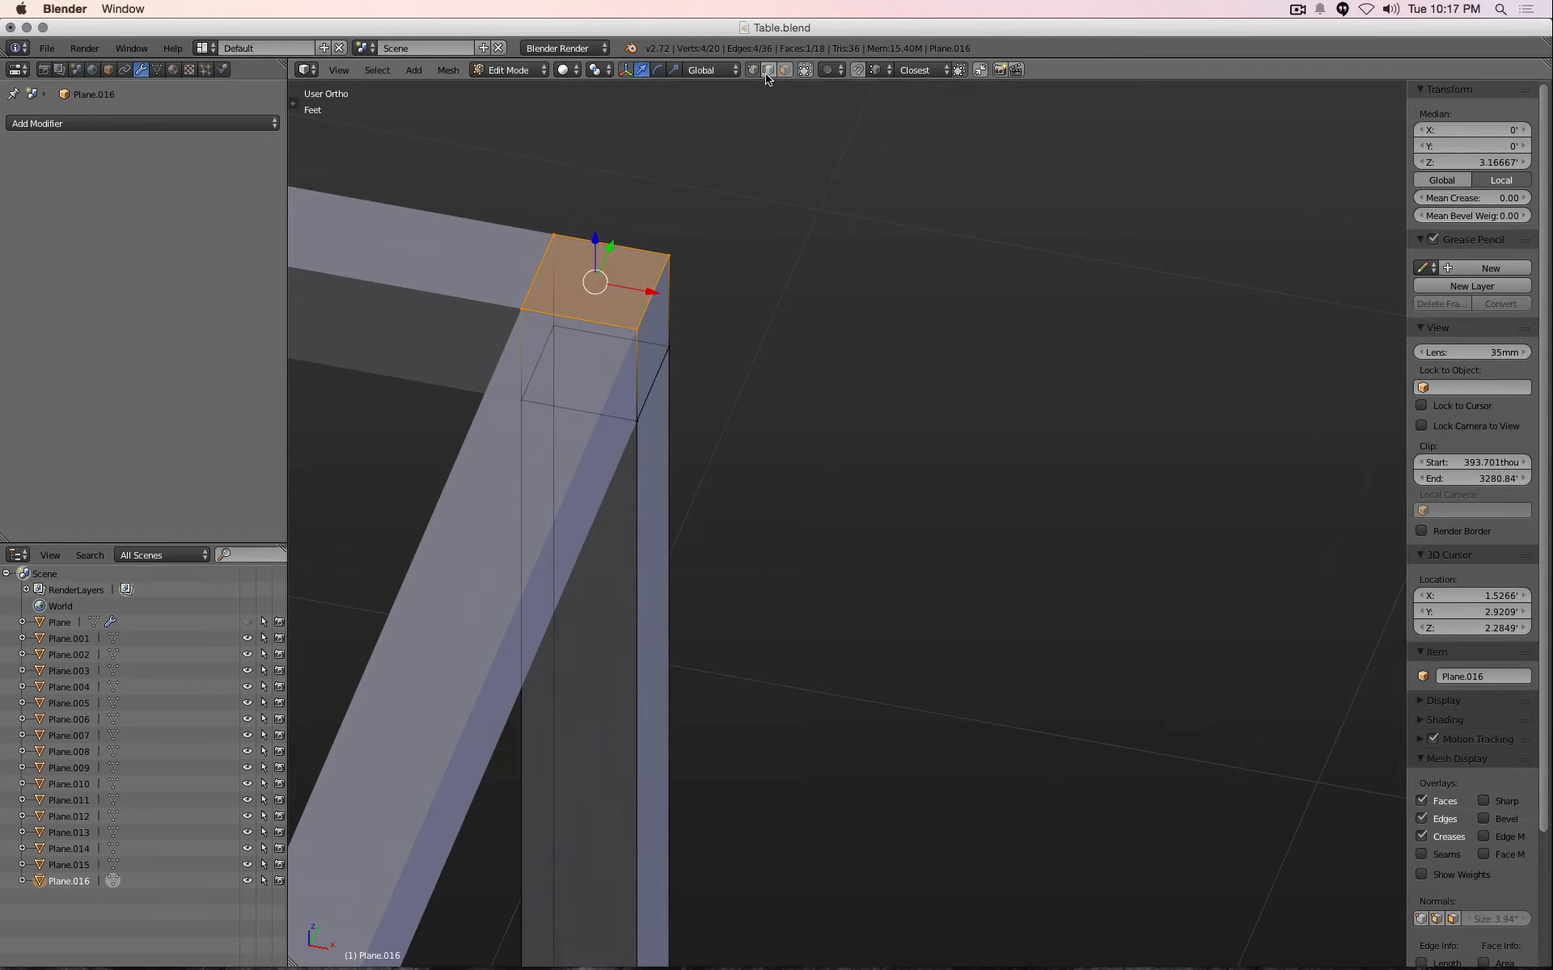
Select the leg's top side face, then its outer top corner vertex
click(767, 69)
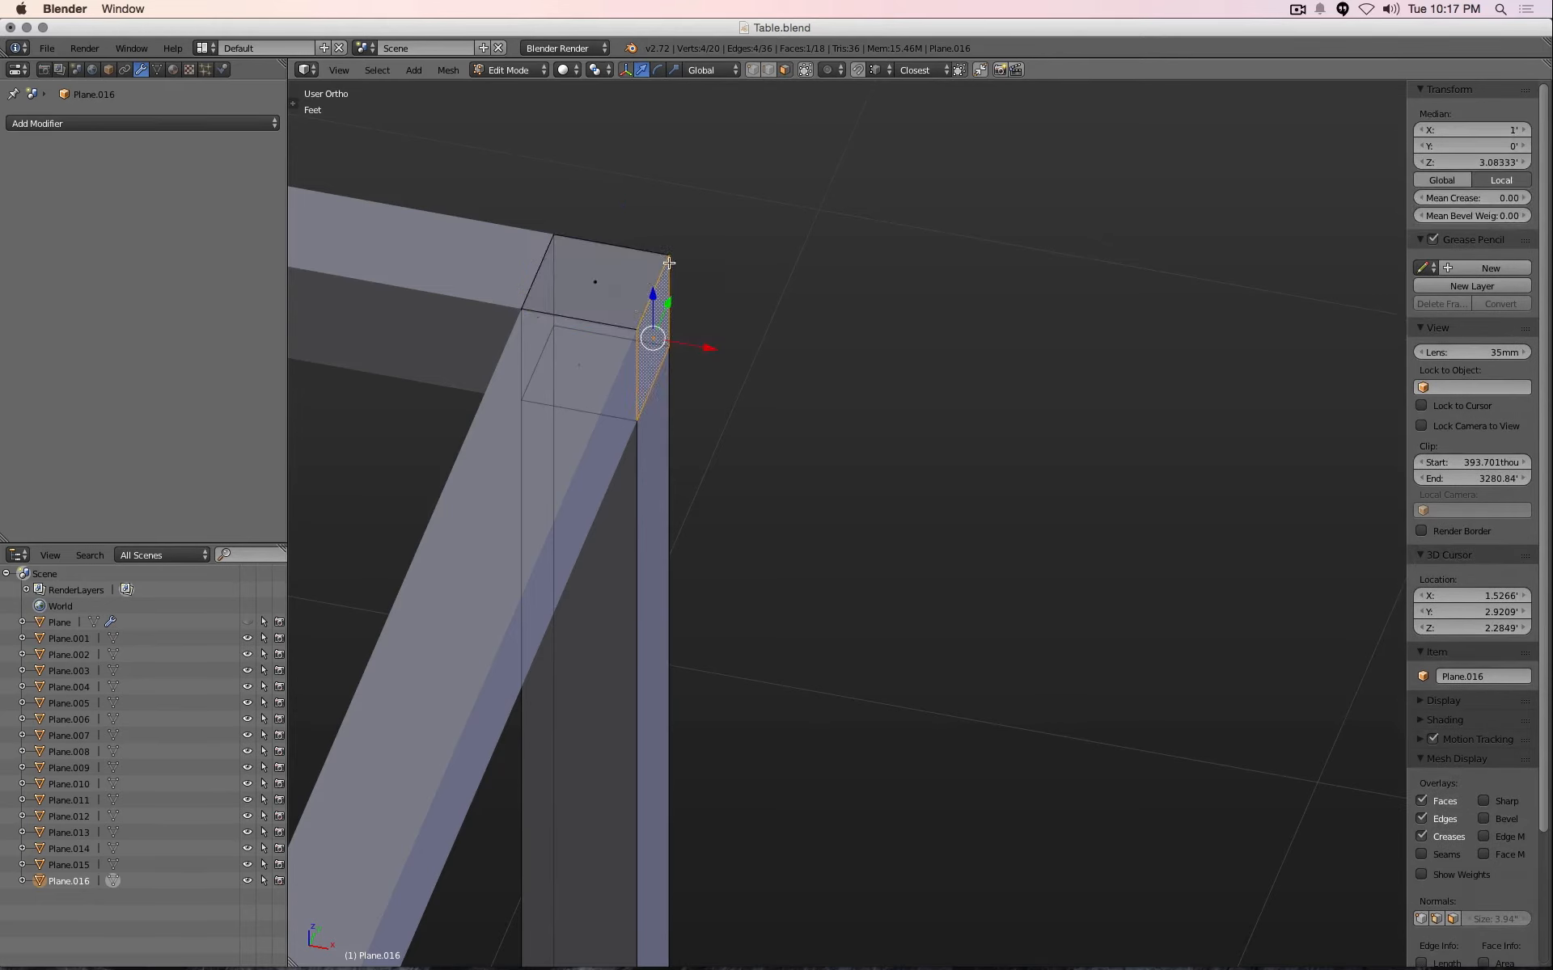
click(767, 69)
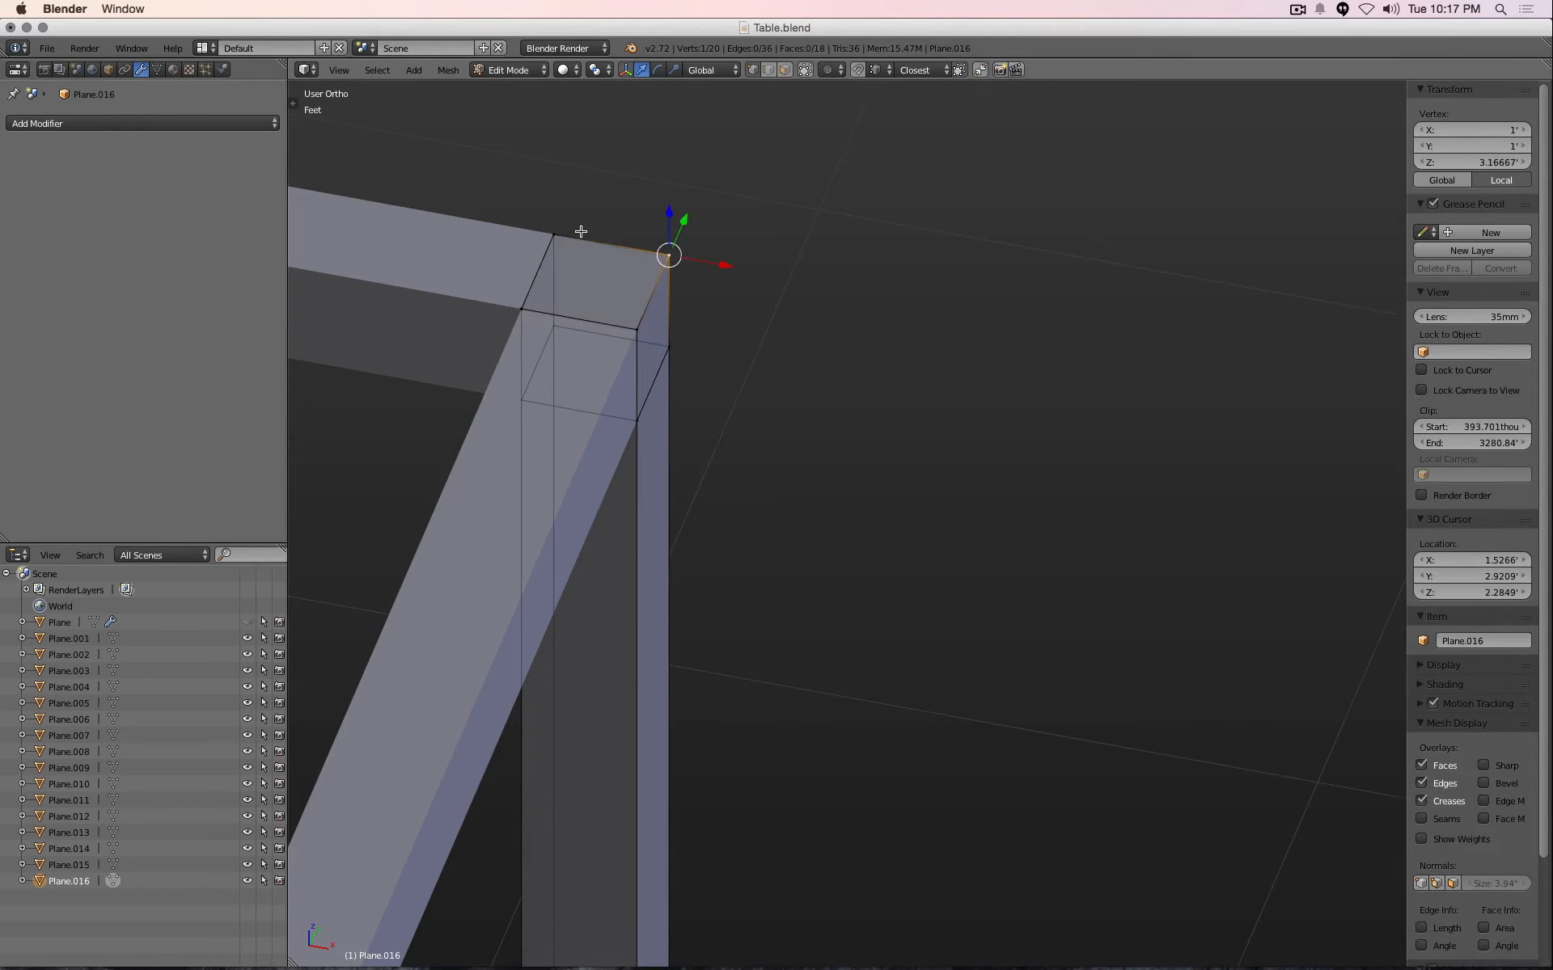
click(581, 229)
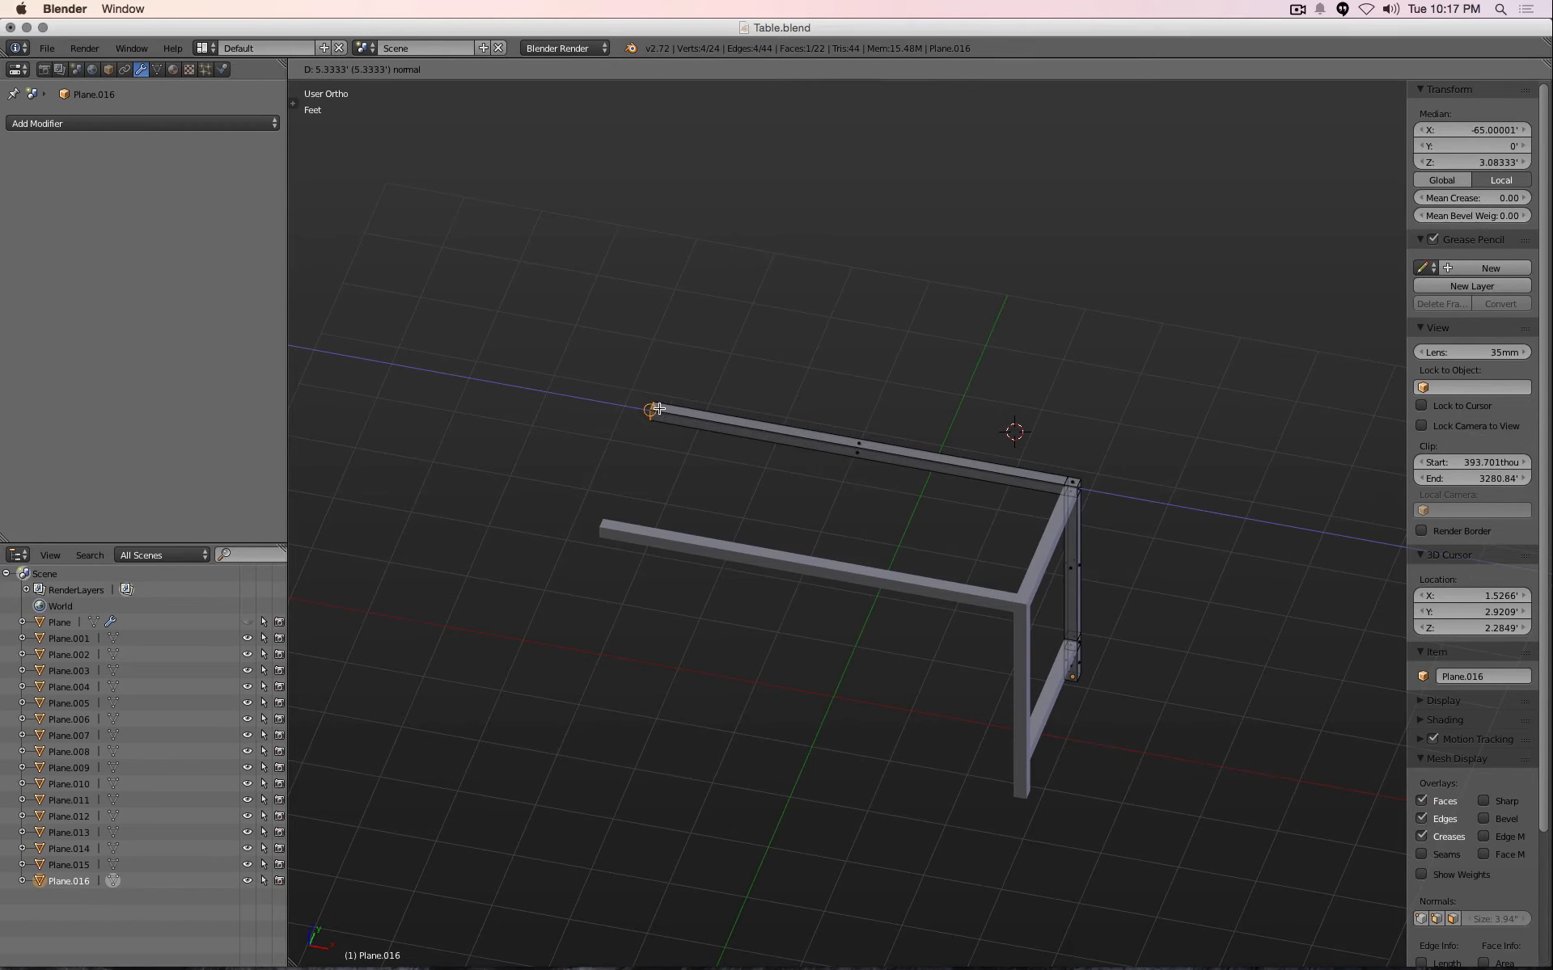
Extrude the first long top rail about 5.333 feet along the frame side
key(Tab)
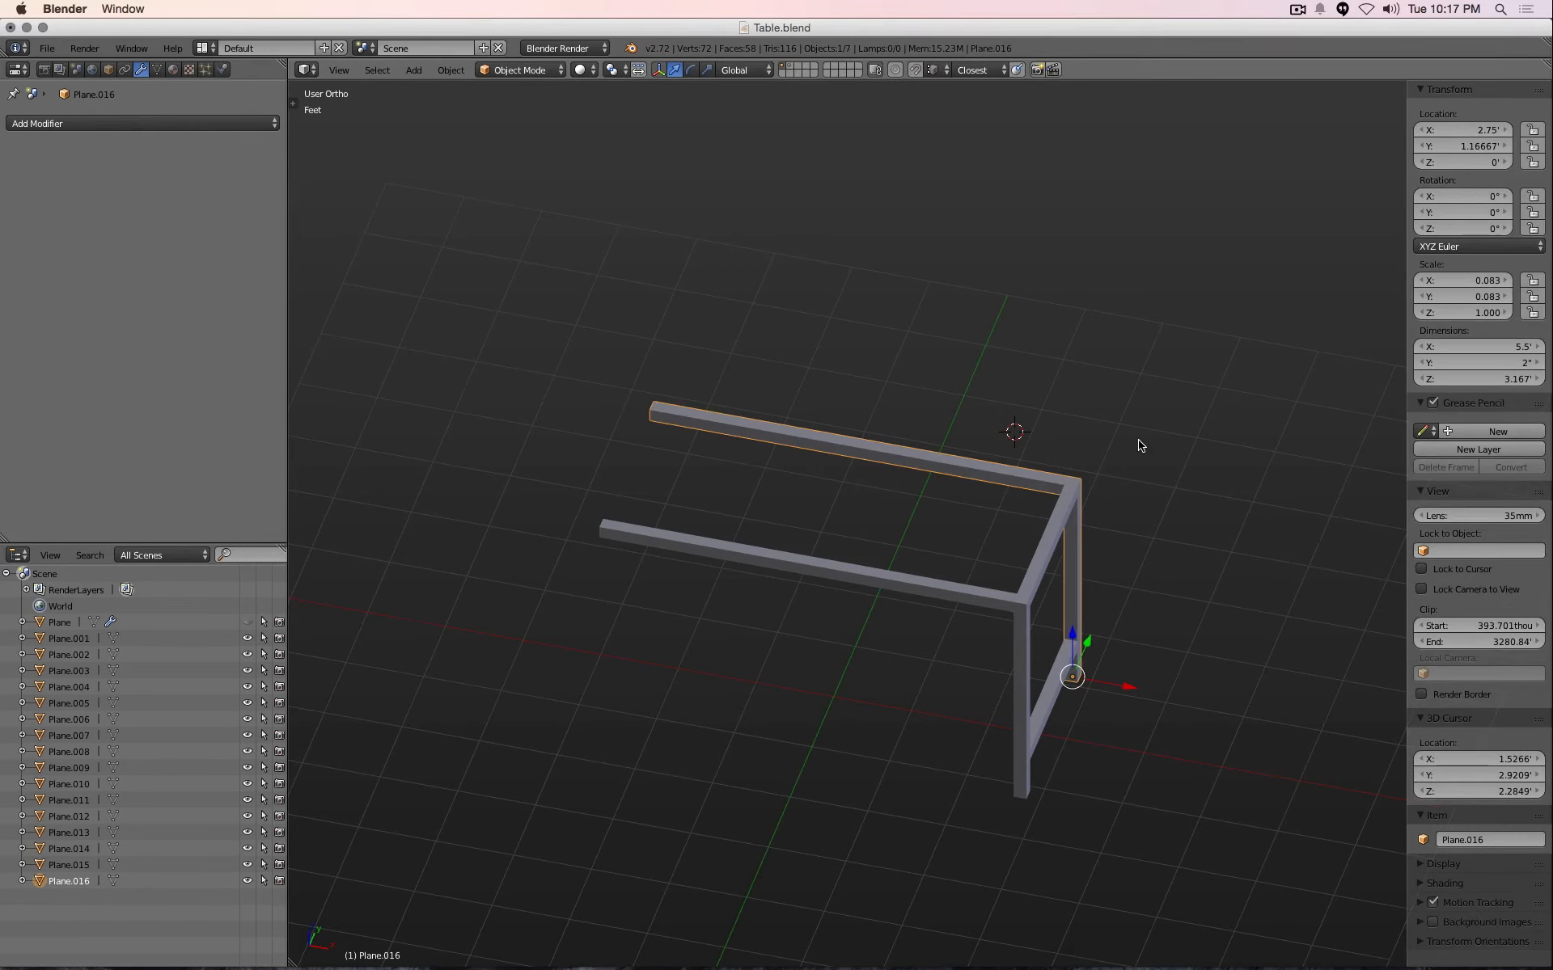
key(z)
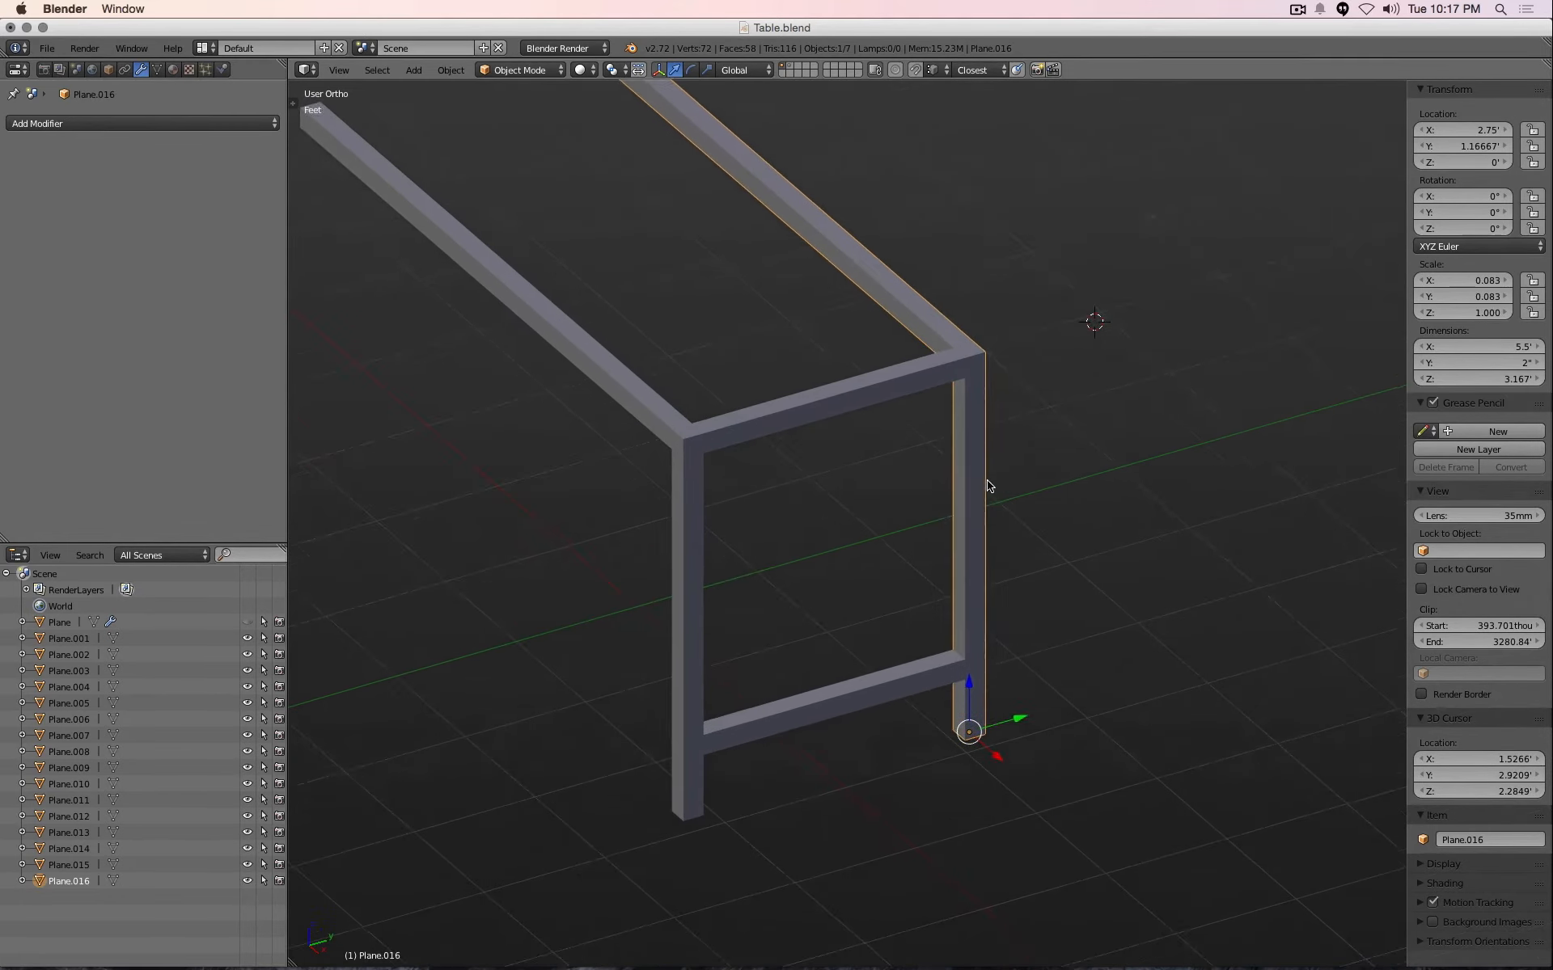
key(Tab)
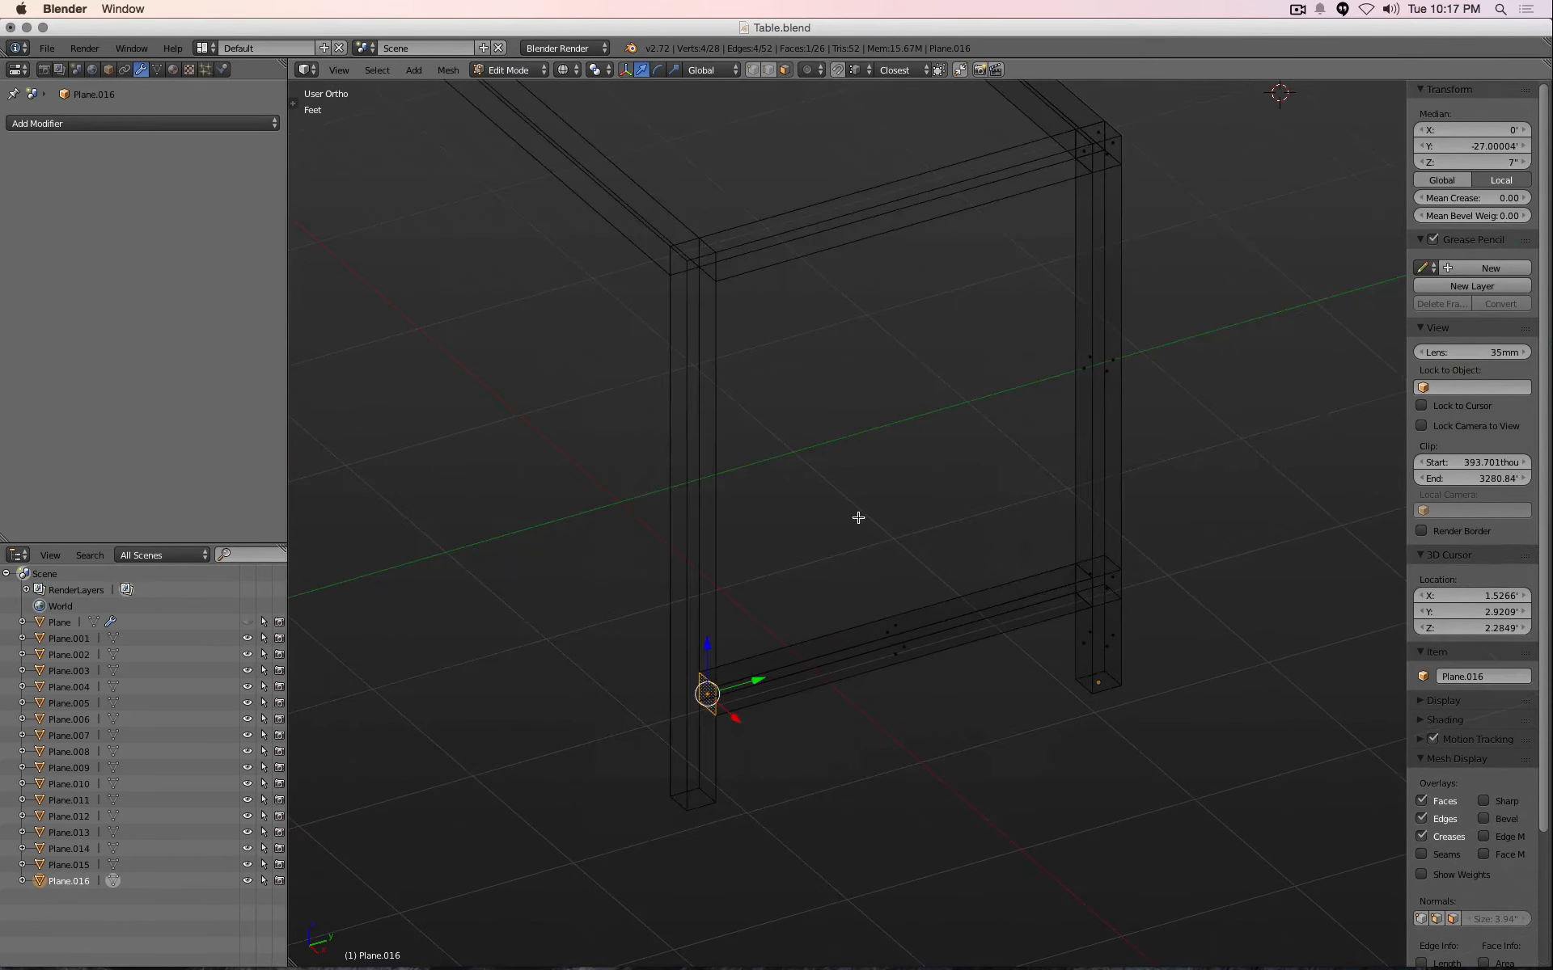
mouse_move(779, 460)
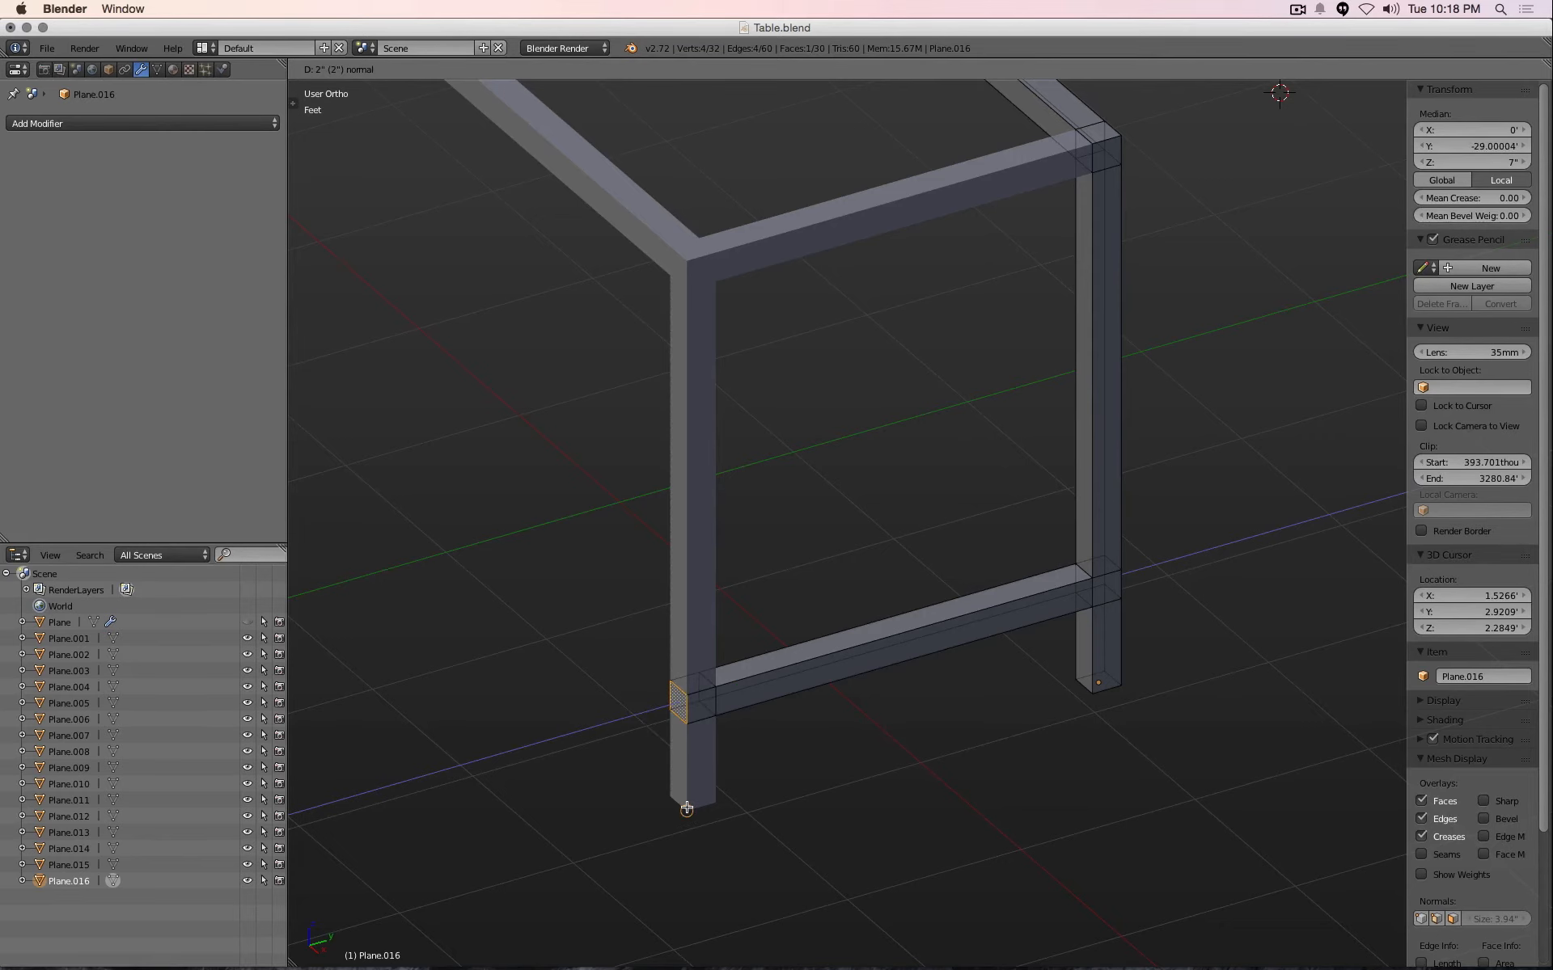
Extrude the short crossbar section, the far leg top and the second long top rail
key(Tab)
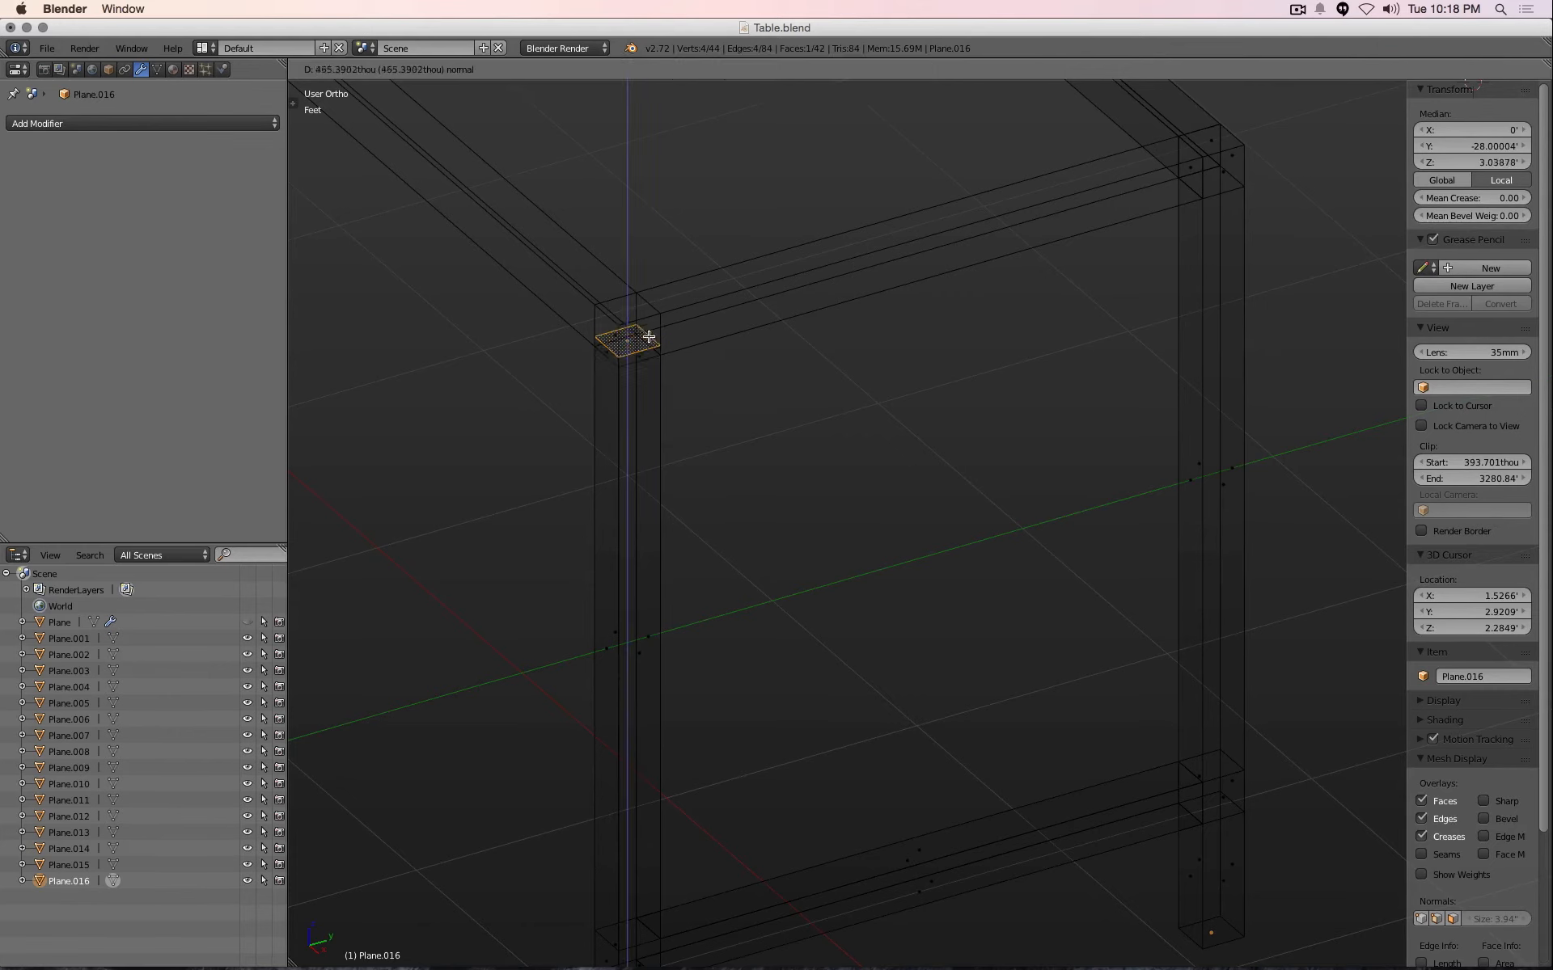
key(Tab)
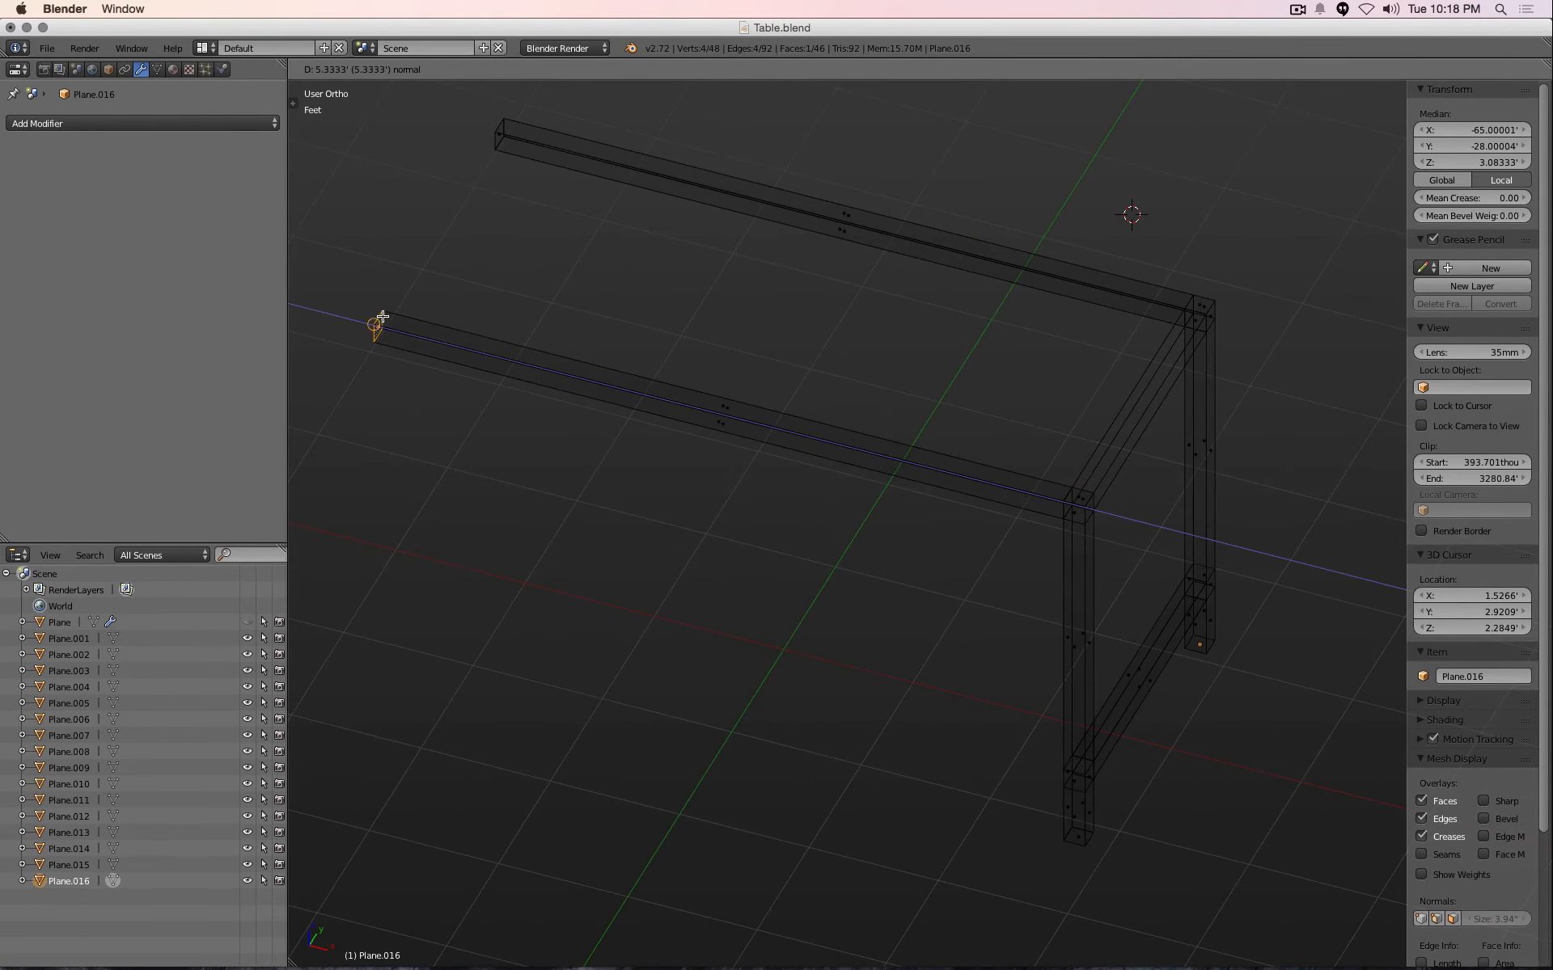
key(Tab)
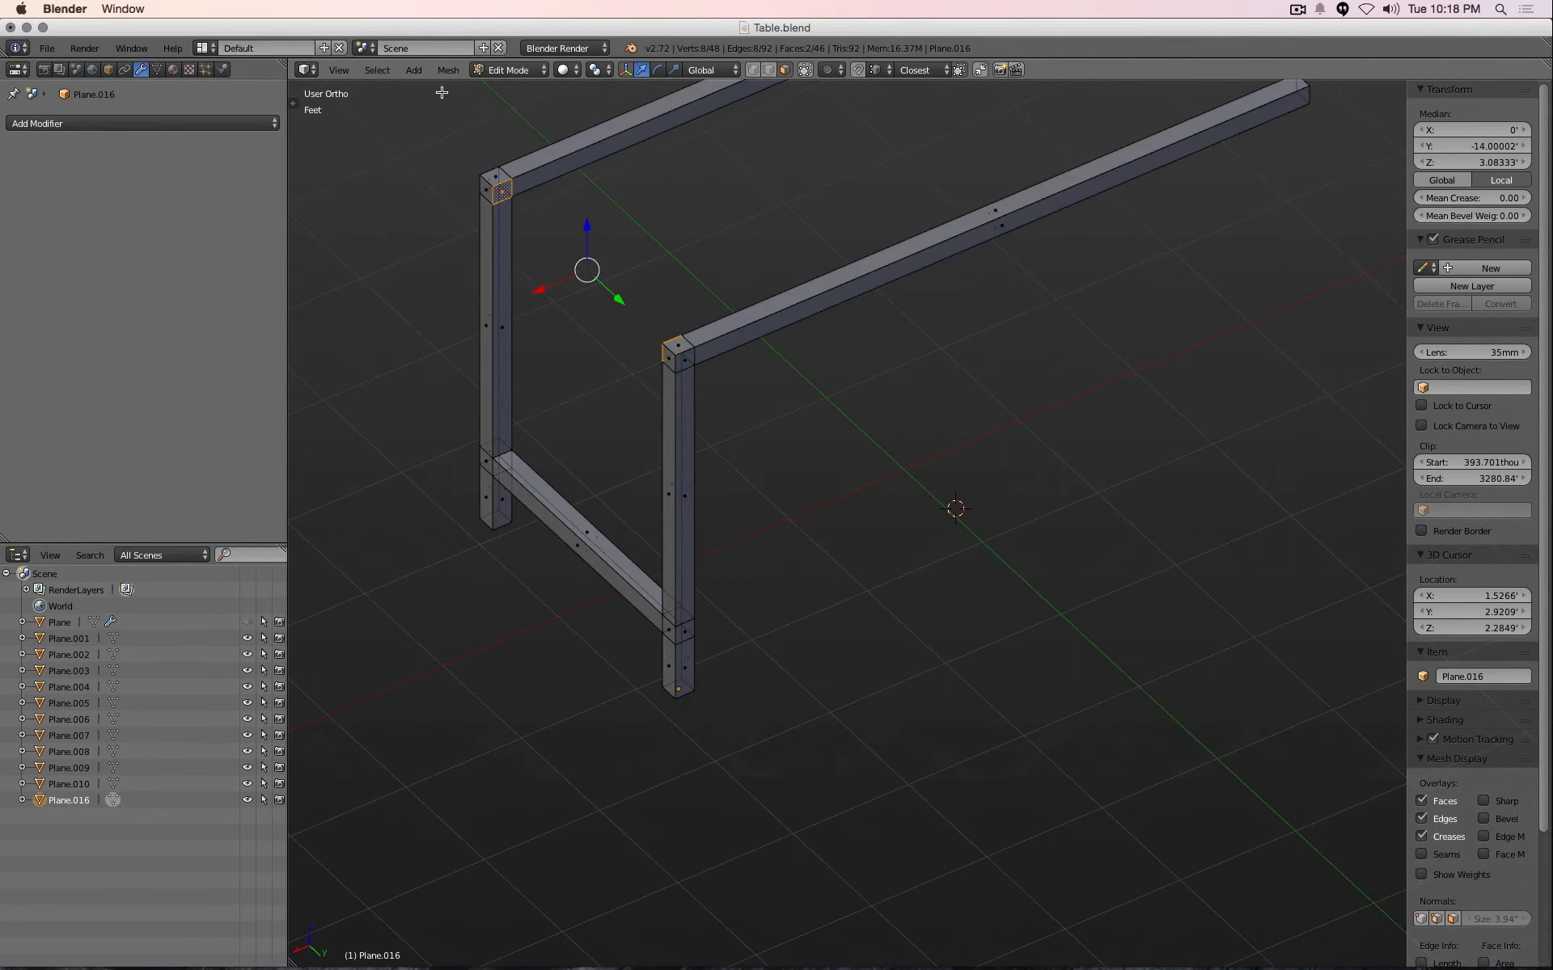
Switch to face selection and pick the top crossbar faces of the end frame
click(447, 70)
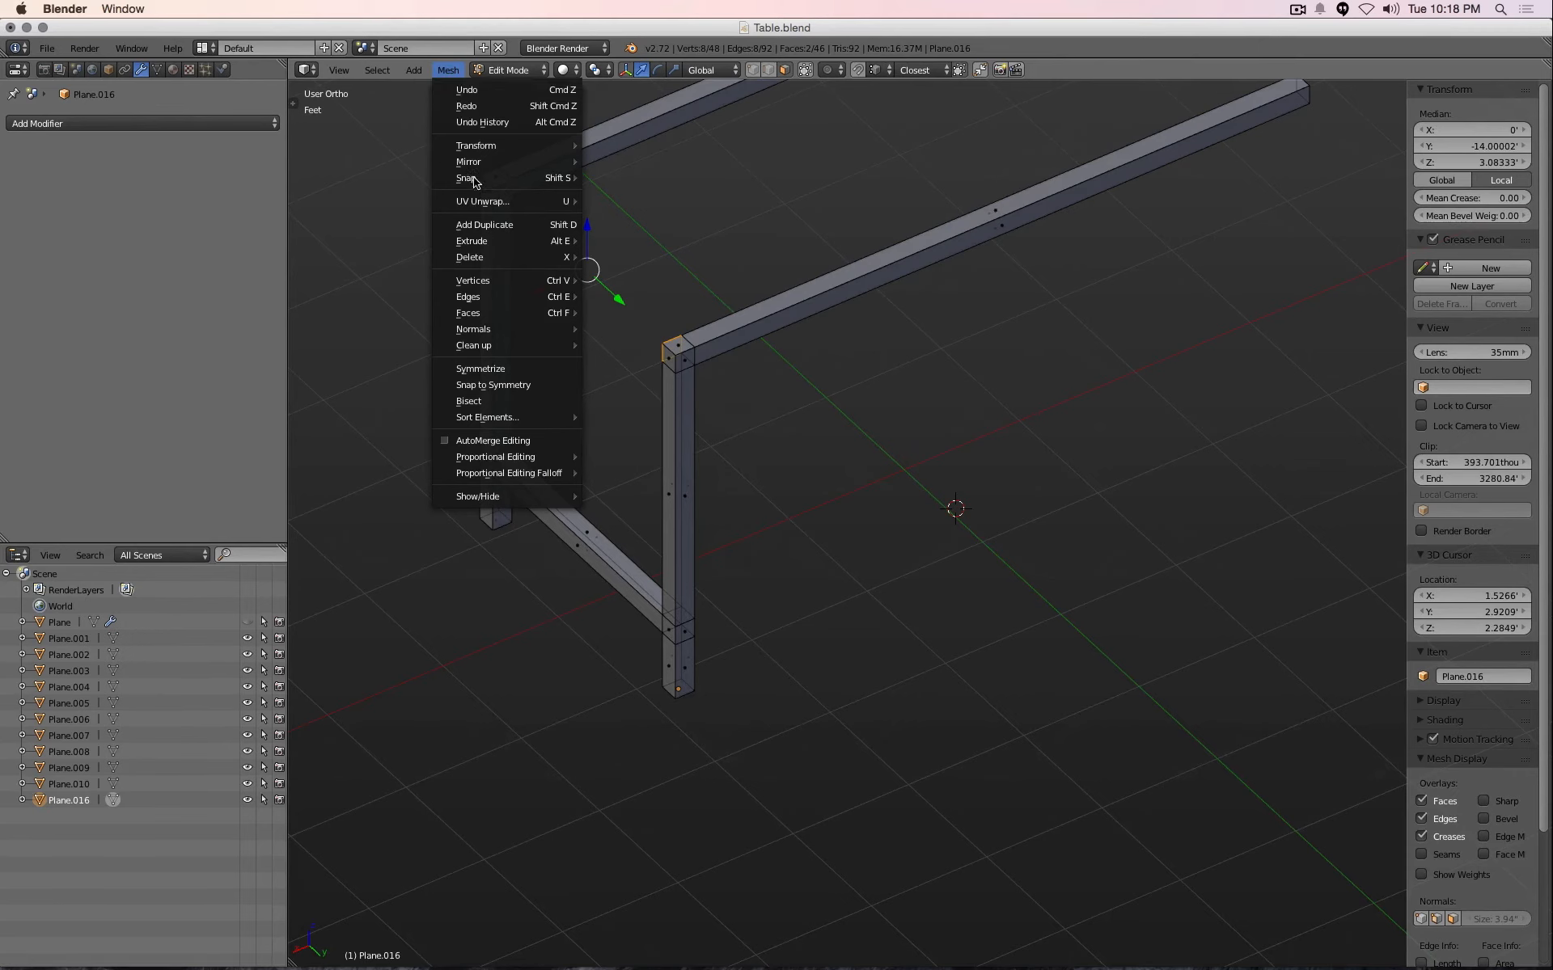
mouse_move(467, 313)
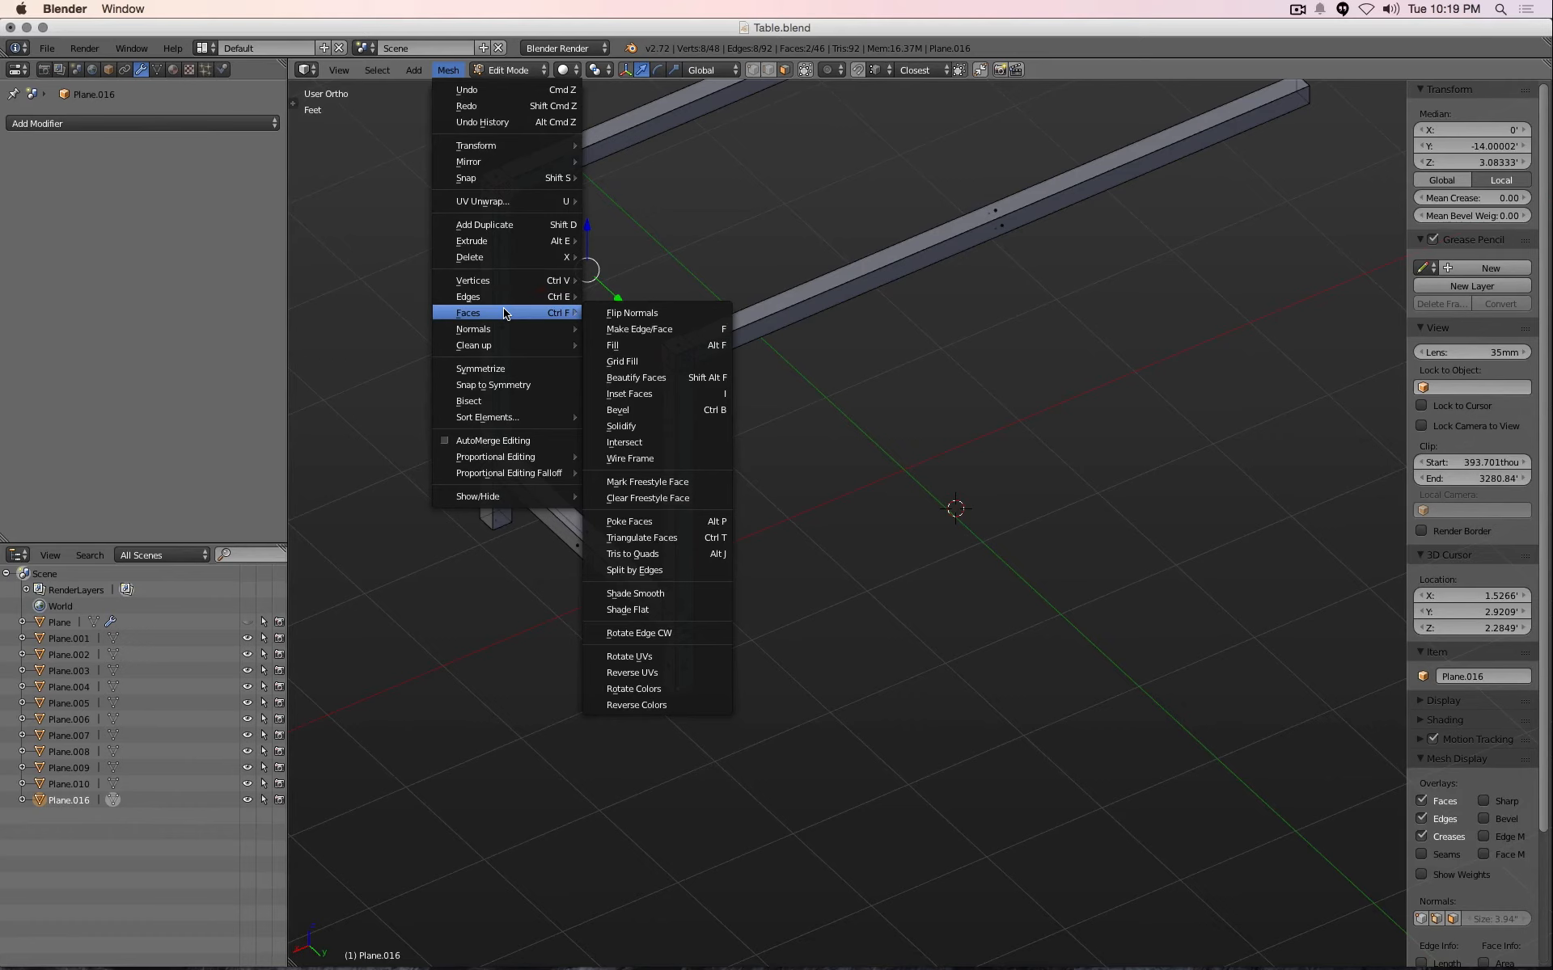
mouse_move(472, 280)
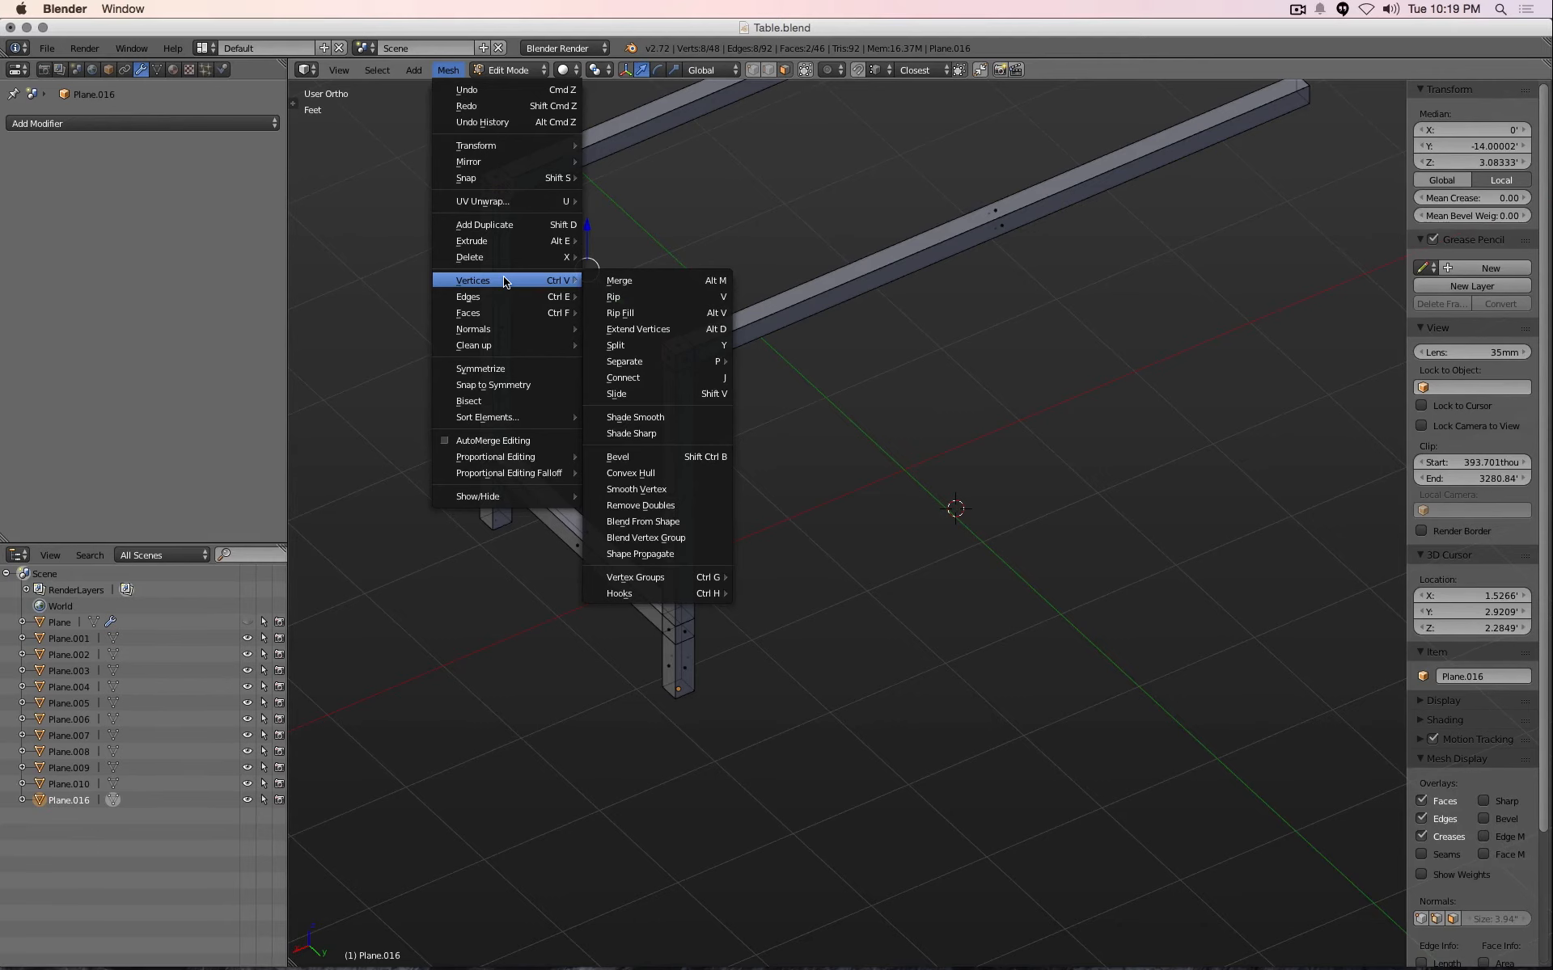
mouse_move(467, 296)
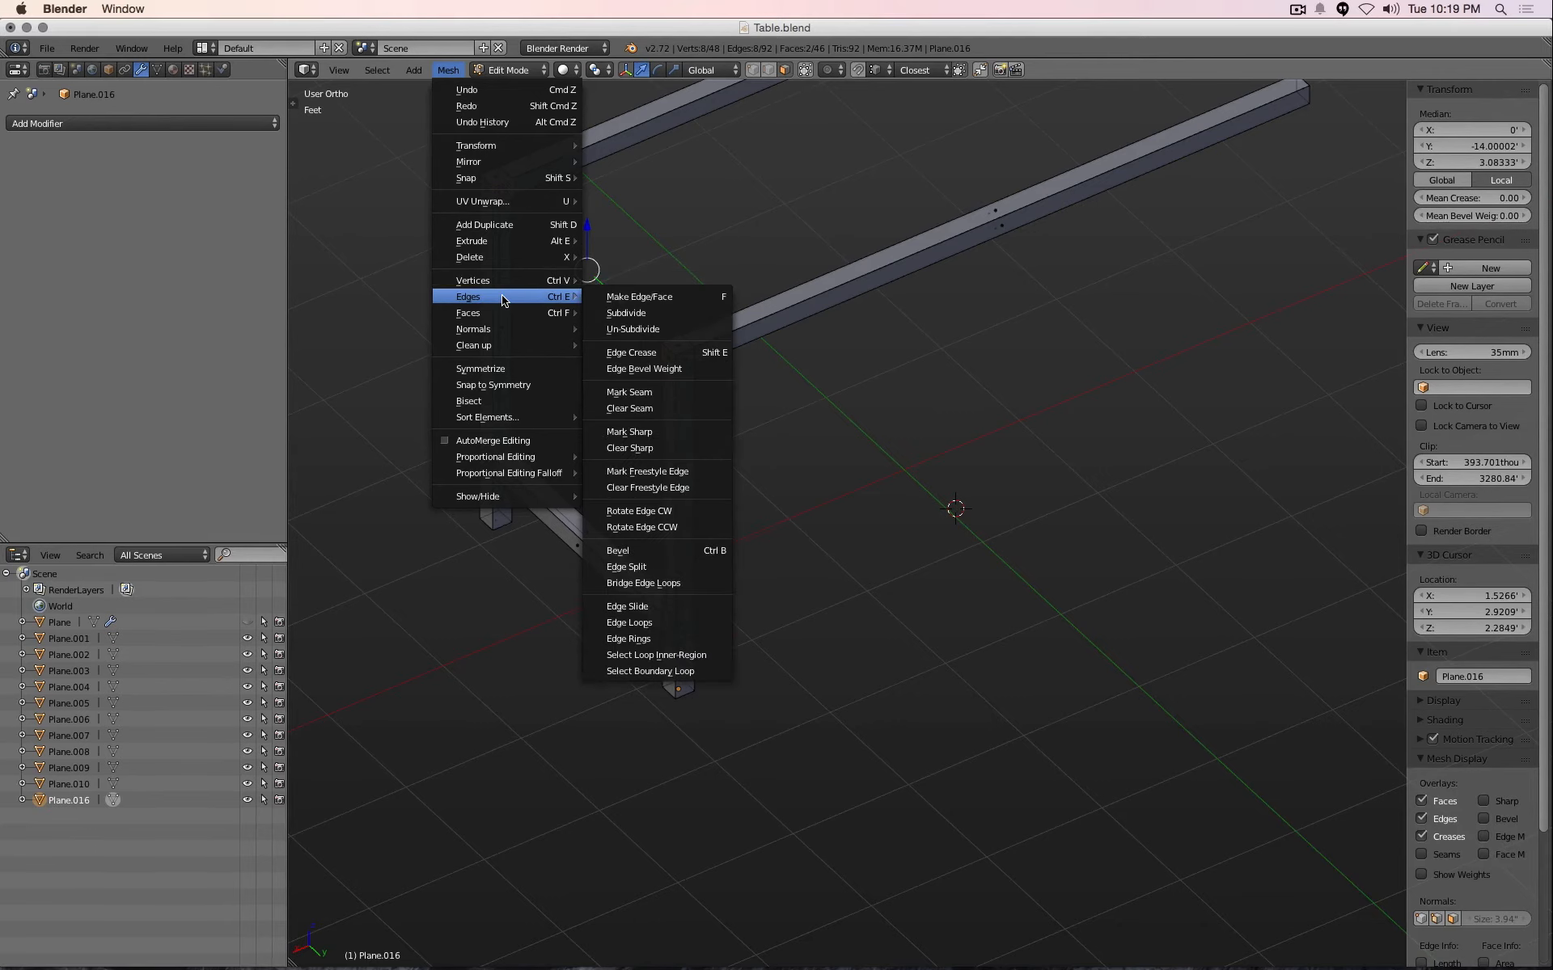
mouse_move(658, 583)
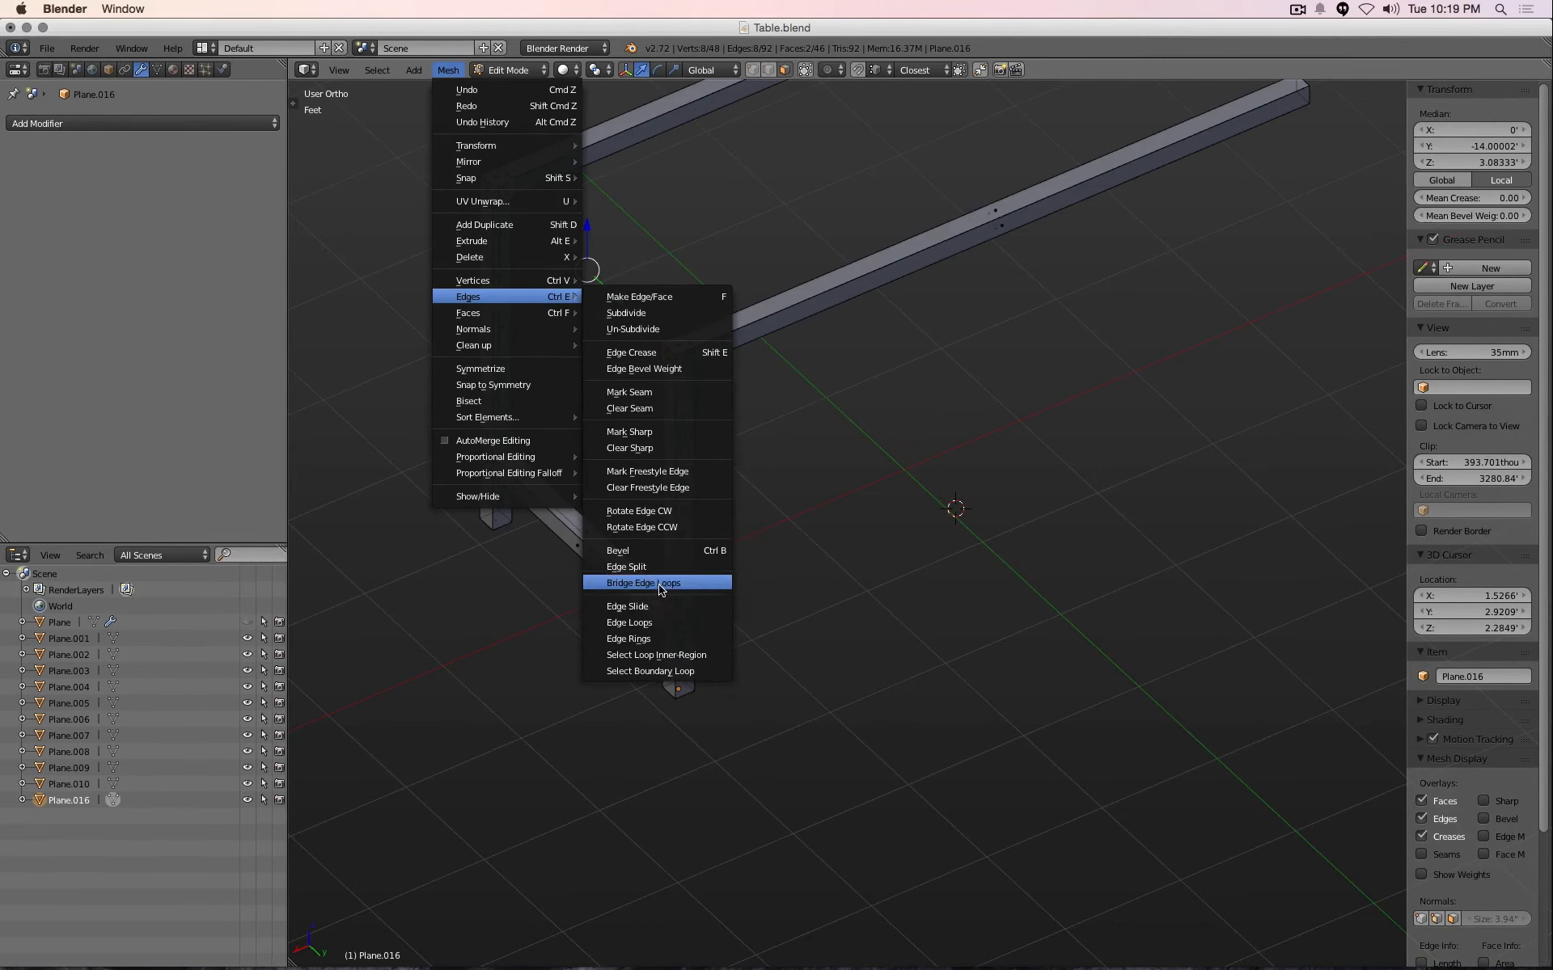
mouse_move(660, 582)
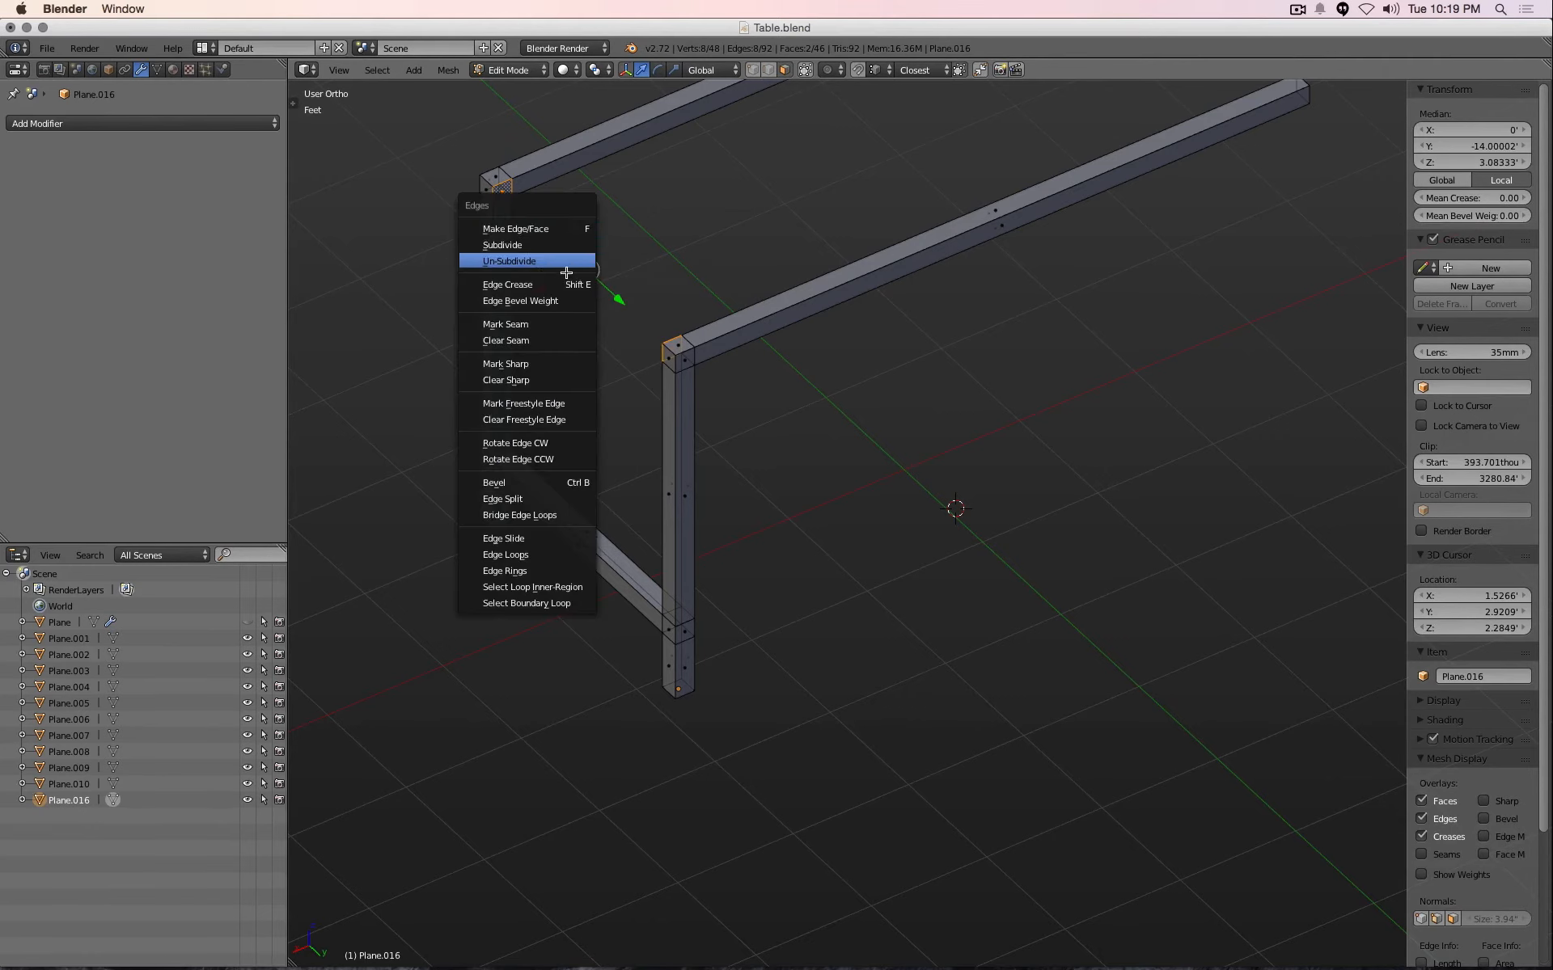
mouse_move(548, 506)
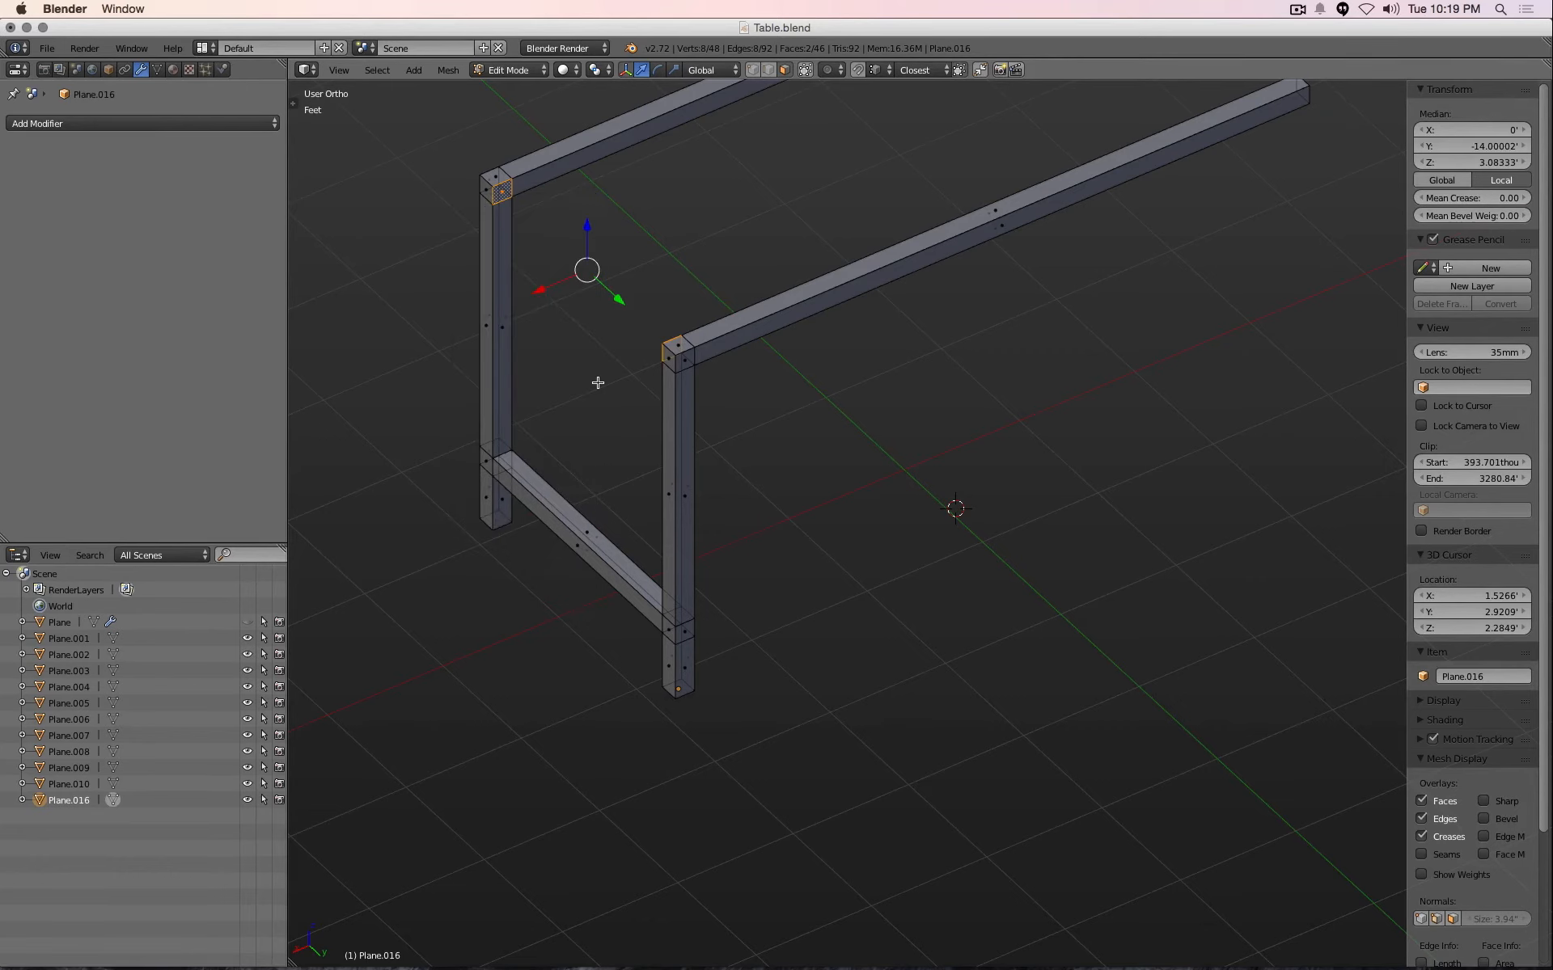
key(space)
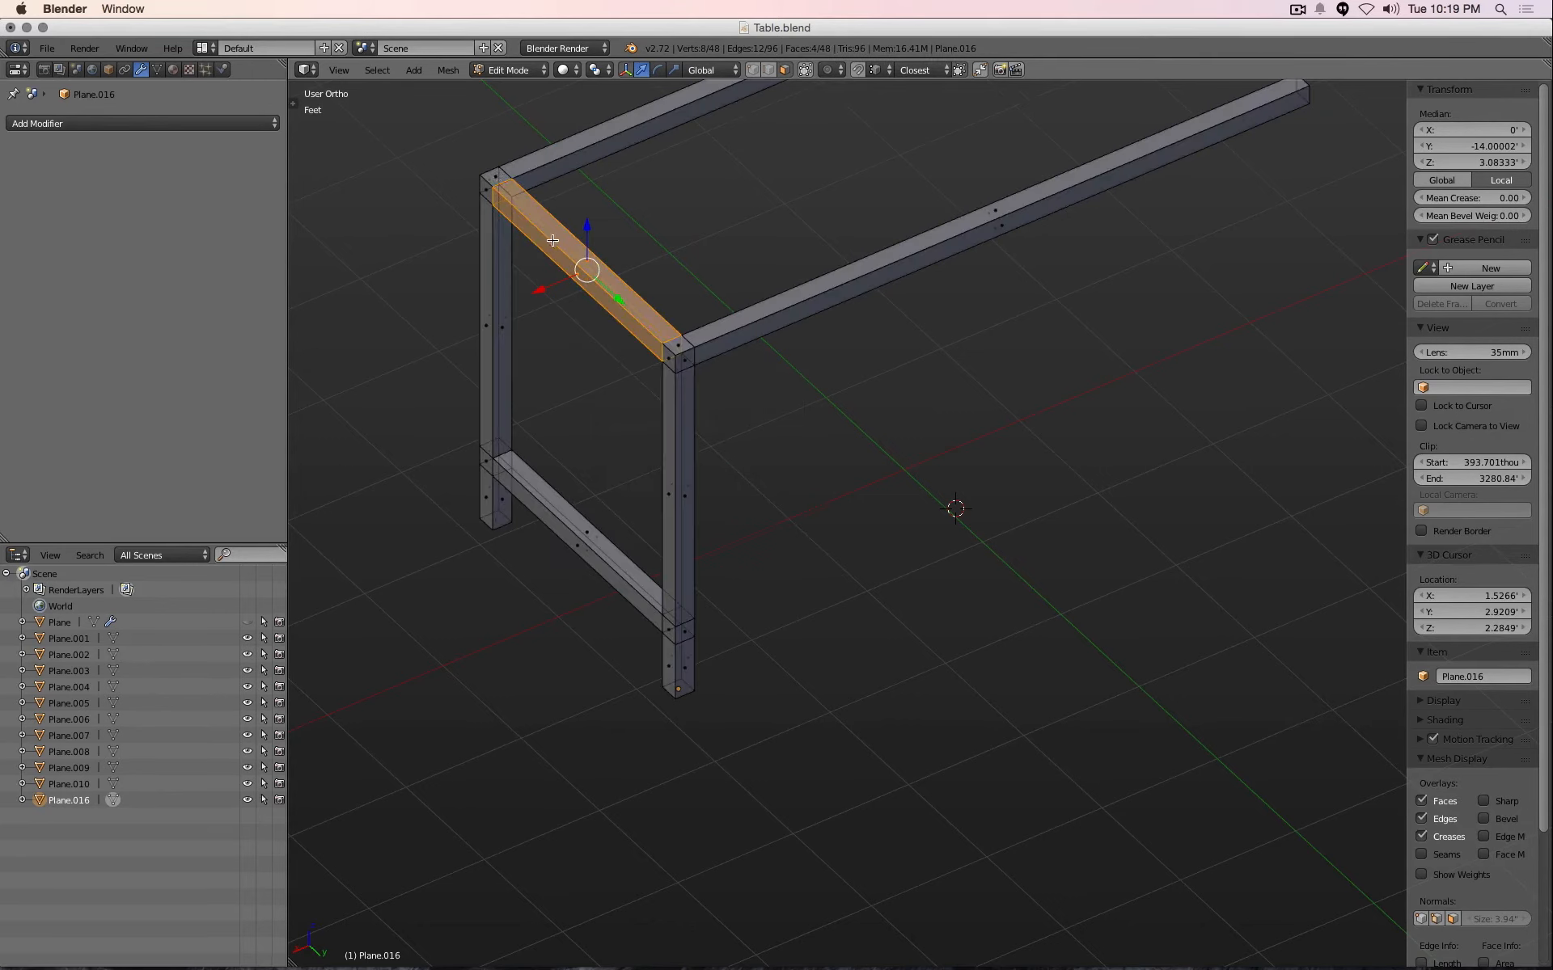
key(Tab)
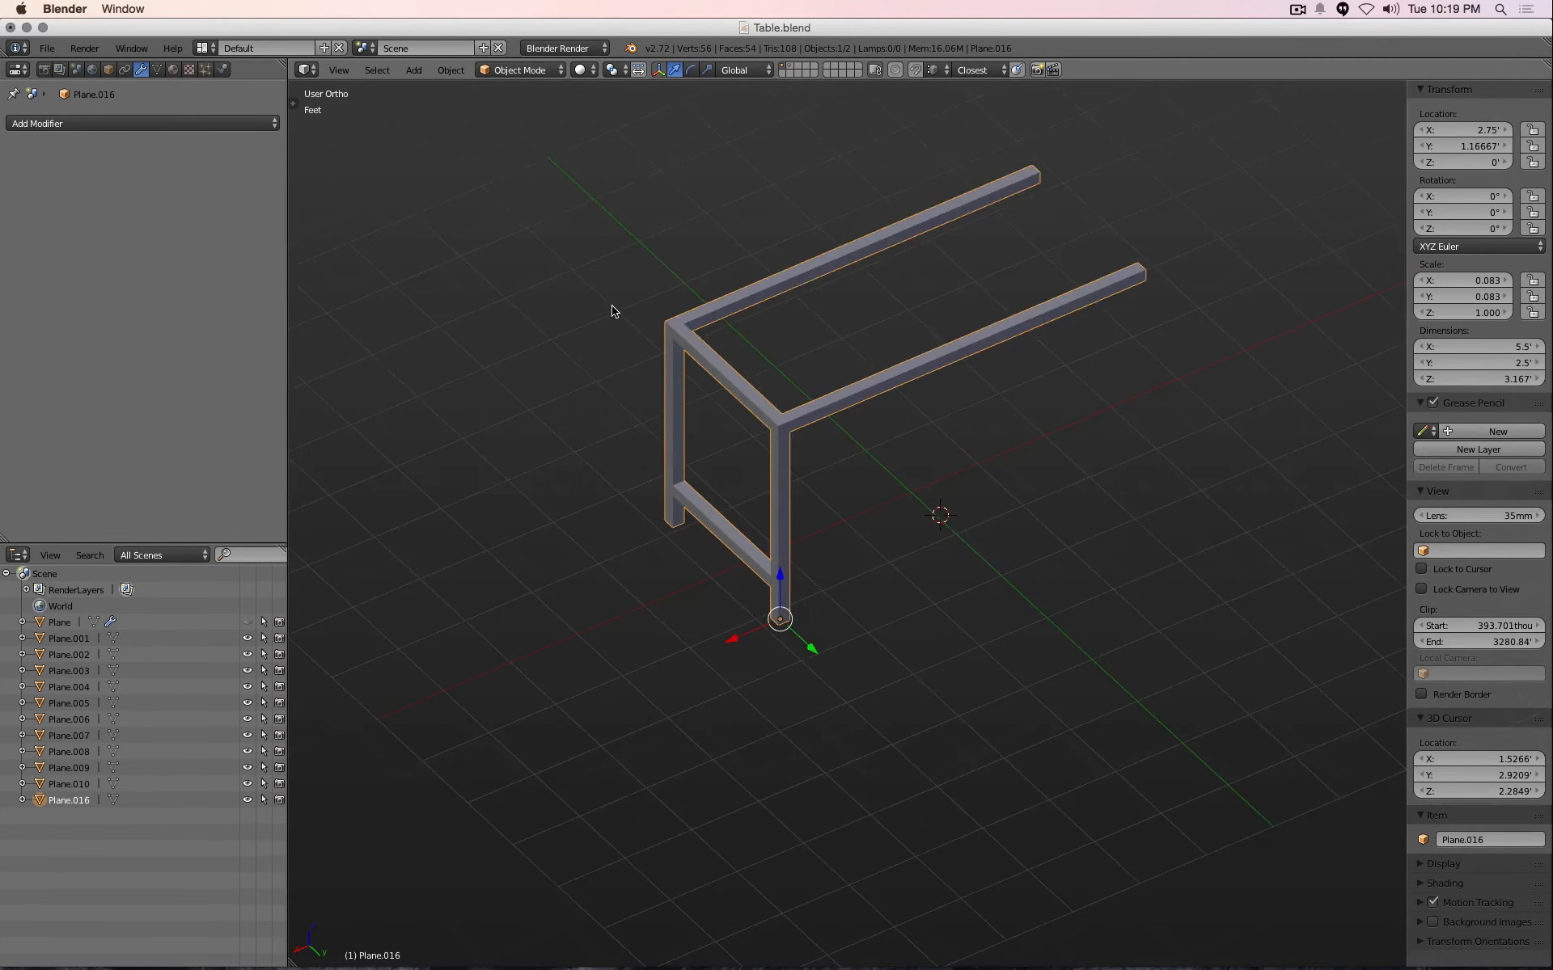
key(Tab)
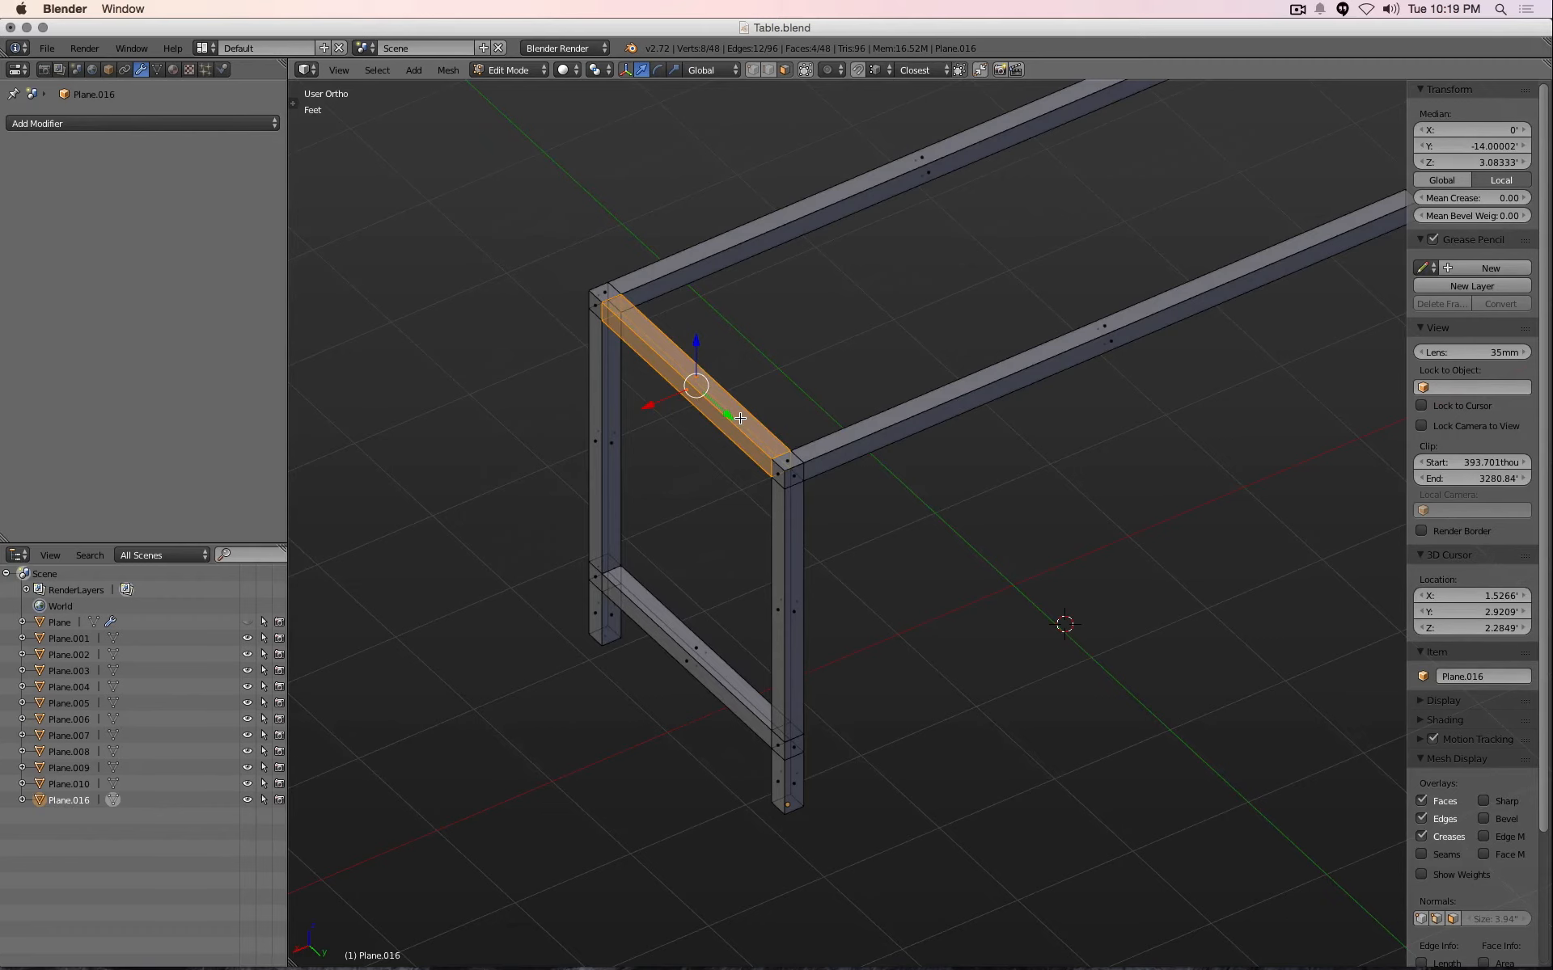
mouse_move(604, 305)
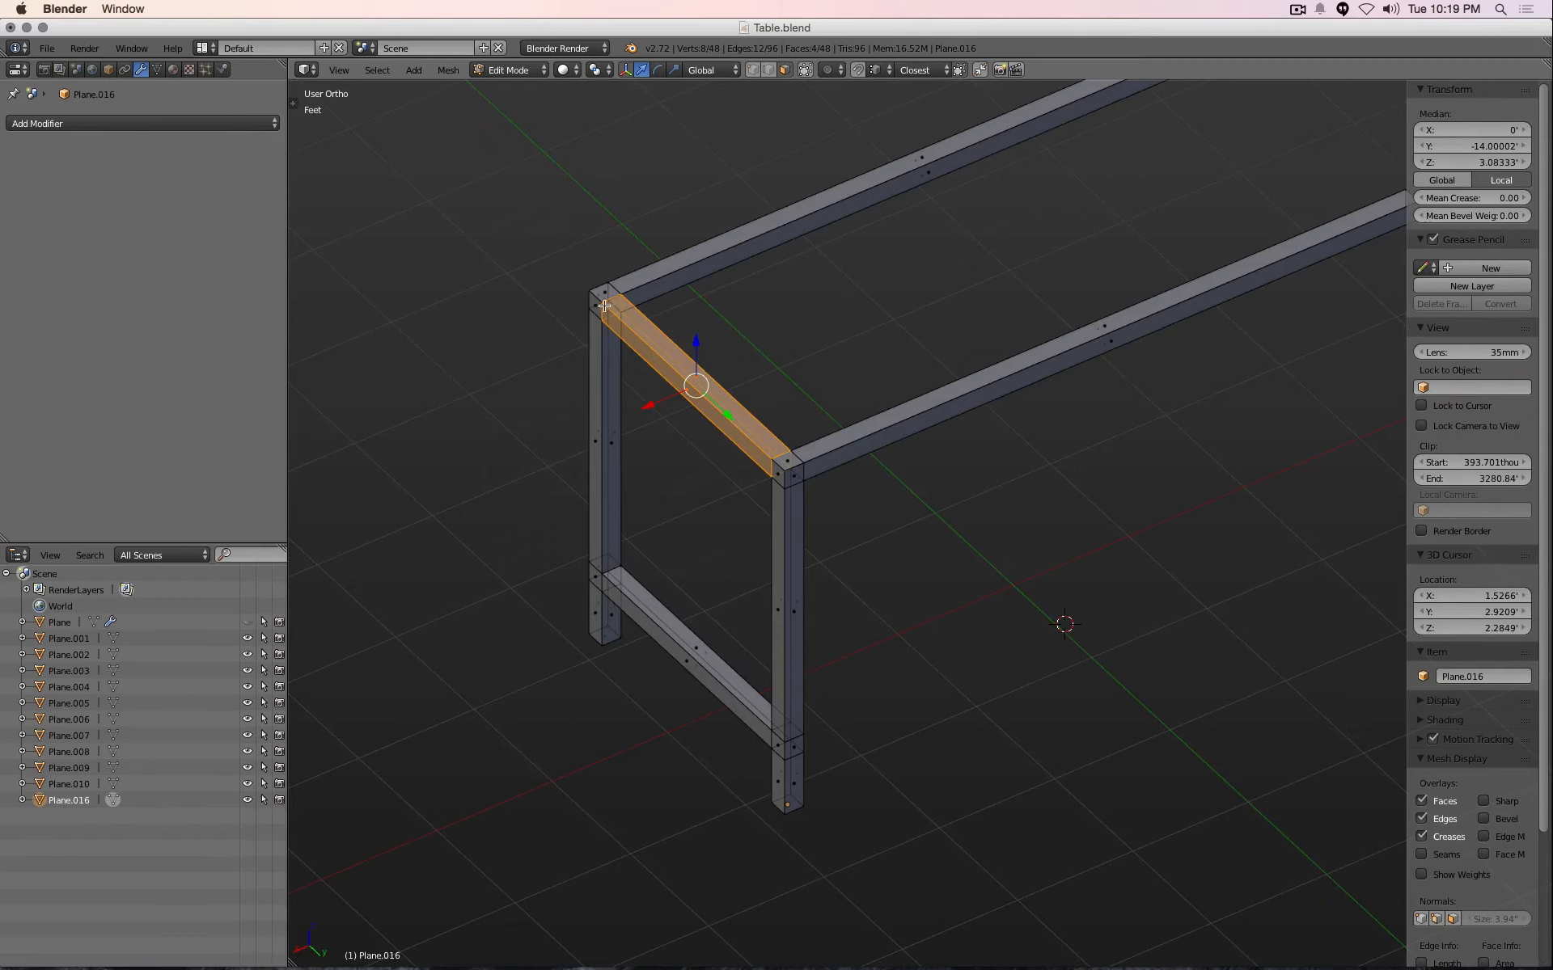
mouse_move(771, 469)
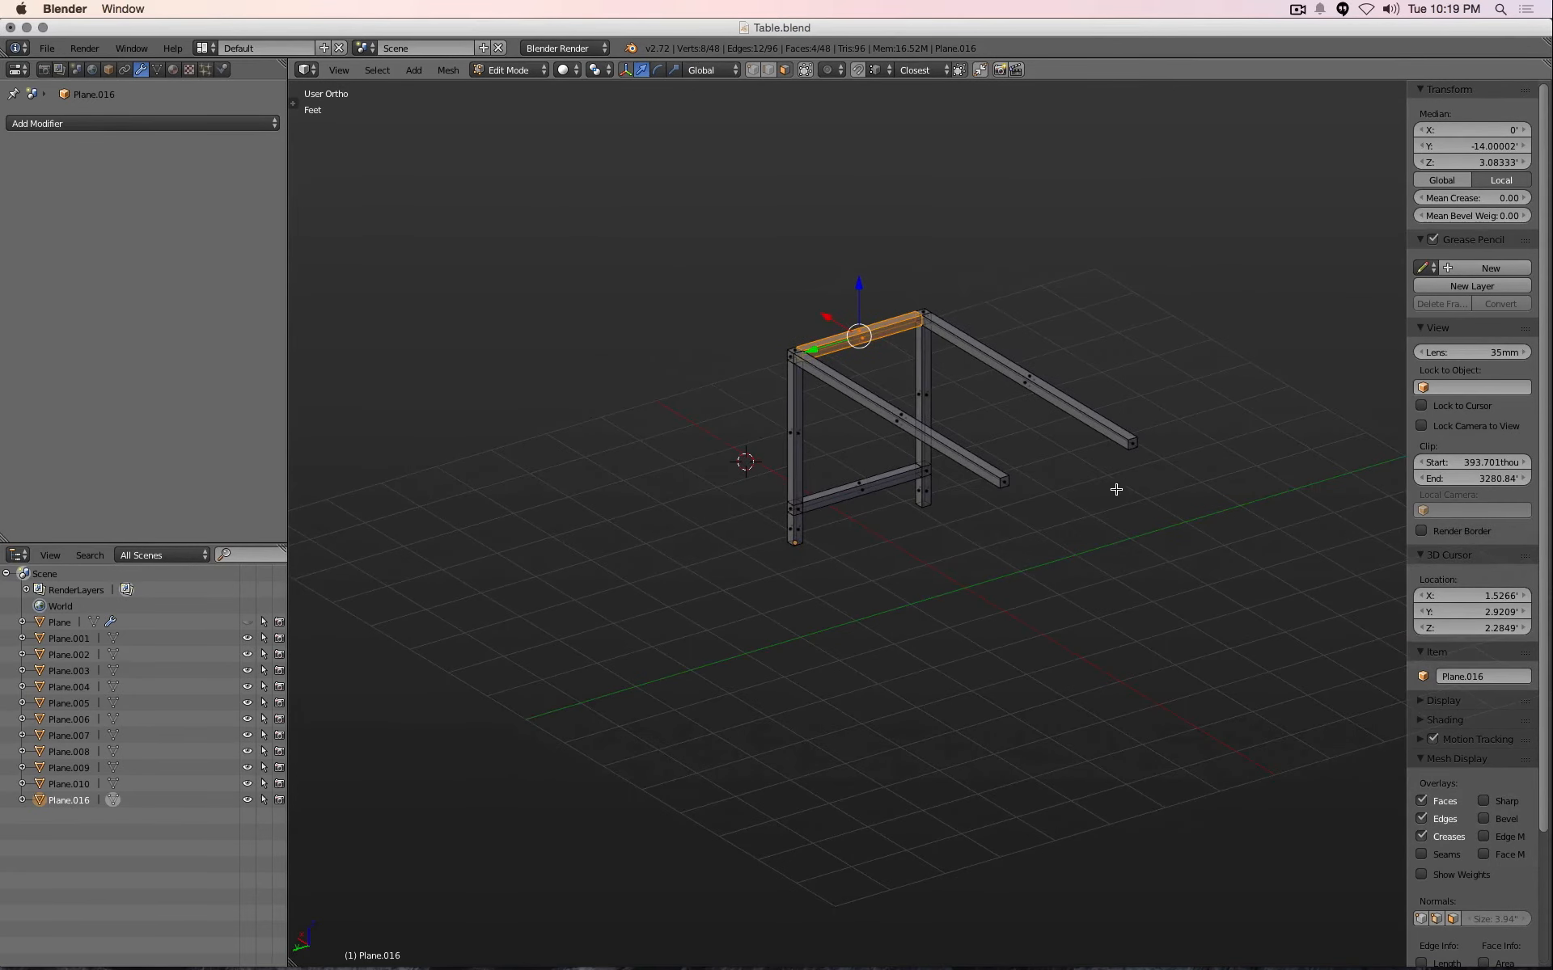
mouse_move(1042, 508)
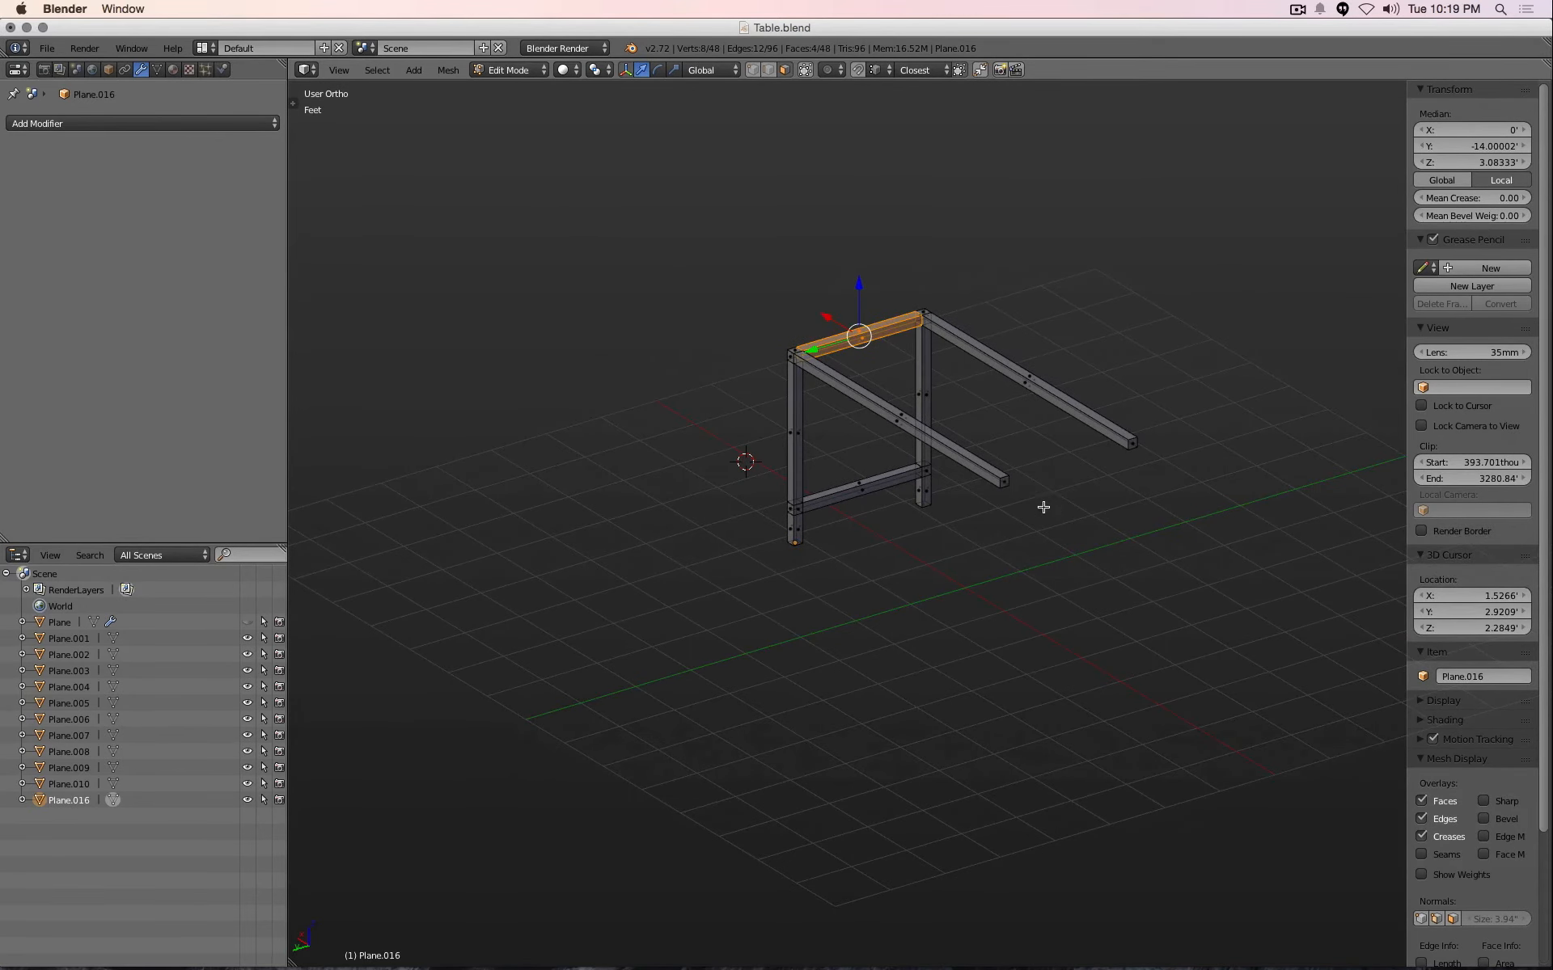
Duplicate the end frame with Shift+D and place the copy away from the long rails
key(Tab)
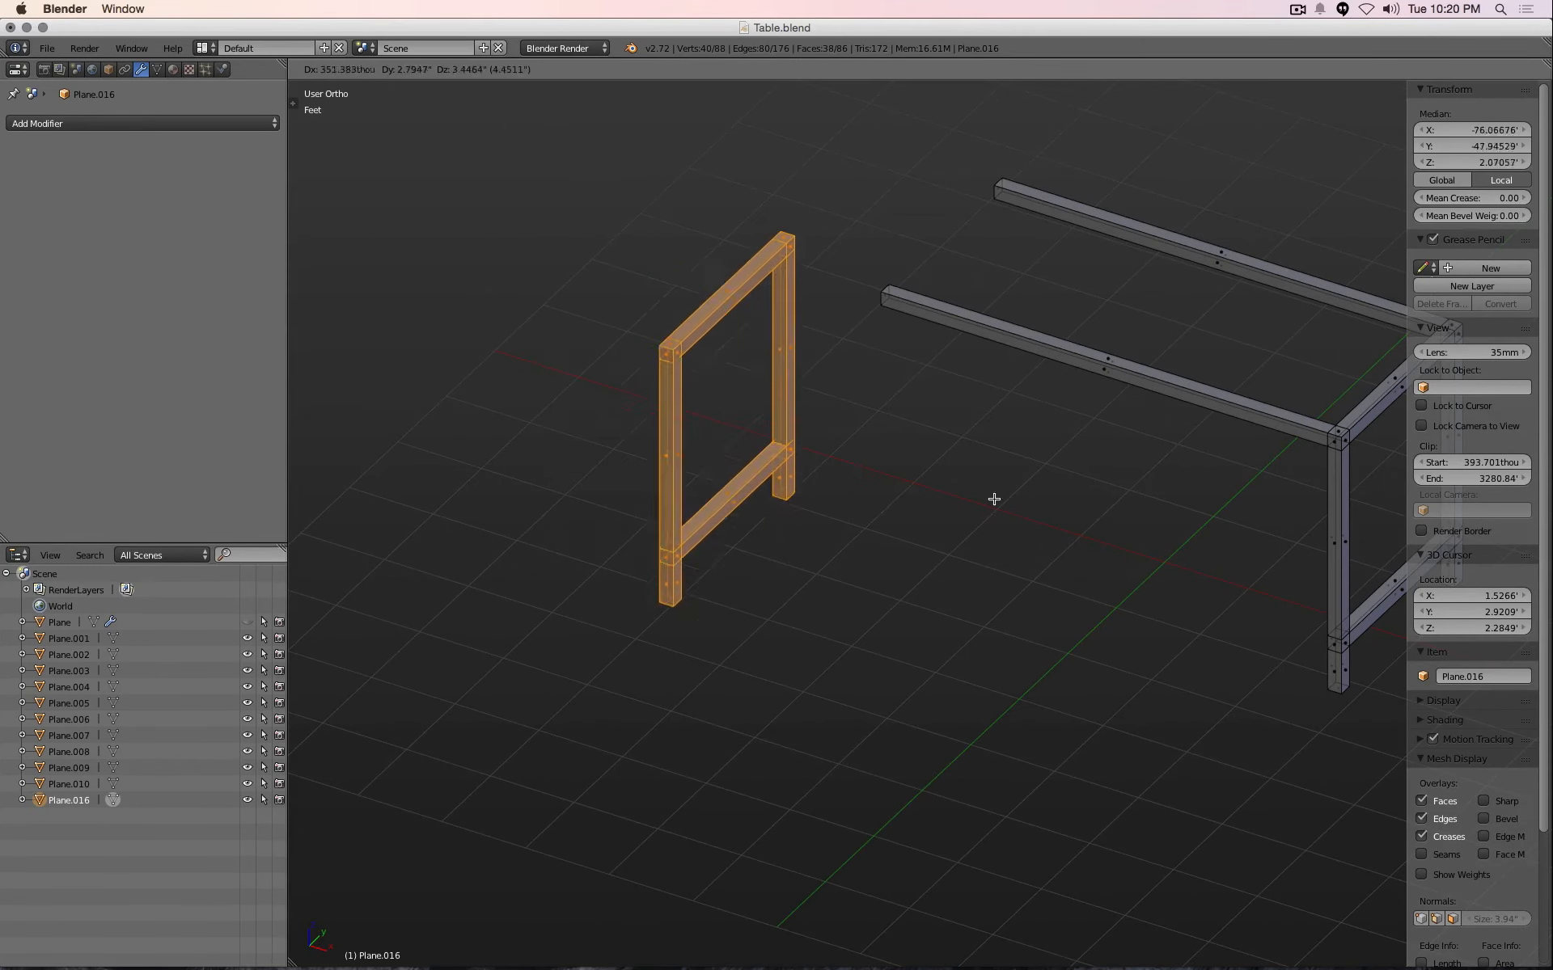
key(Tab)
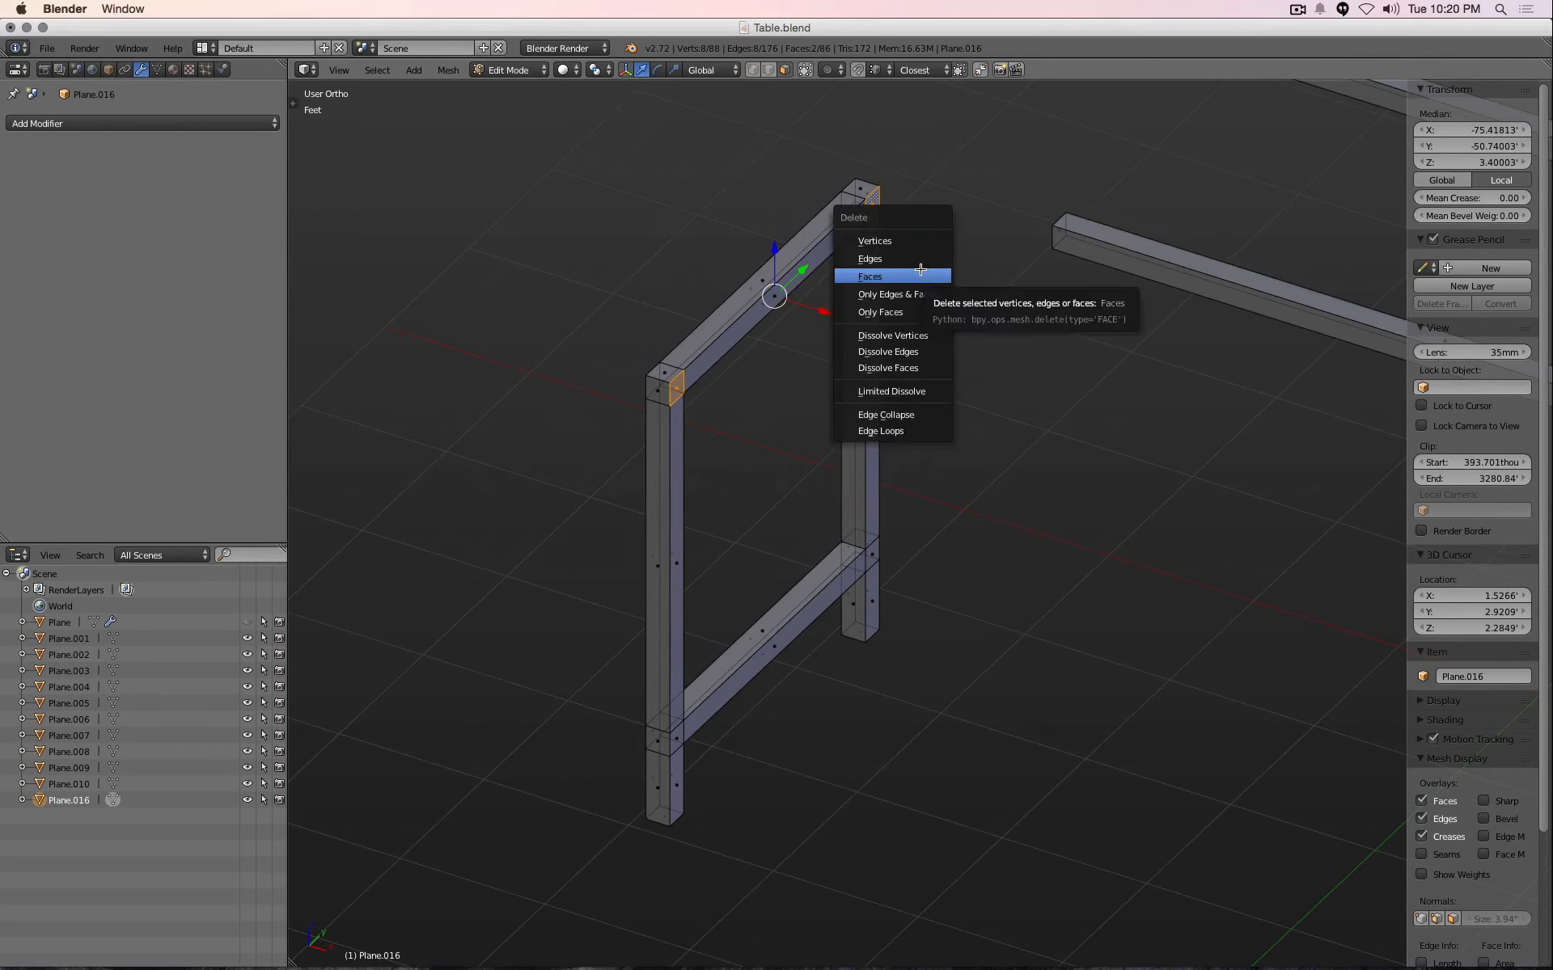
Delete the two small cap faces at the copied frame's post tops
click(869, 275)
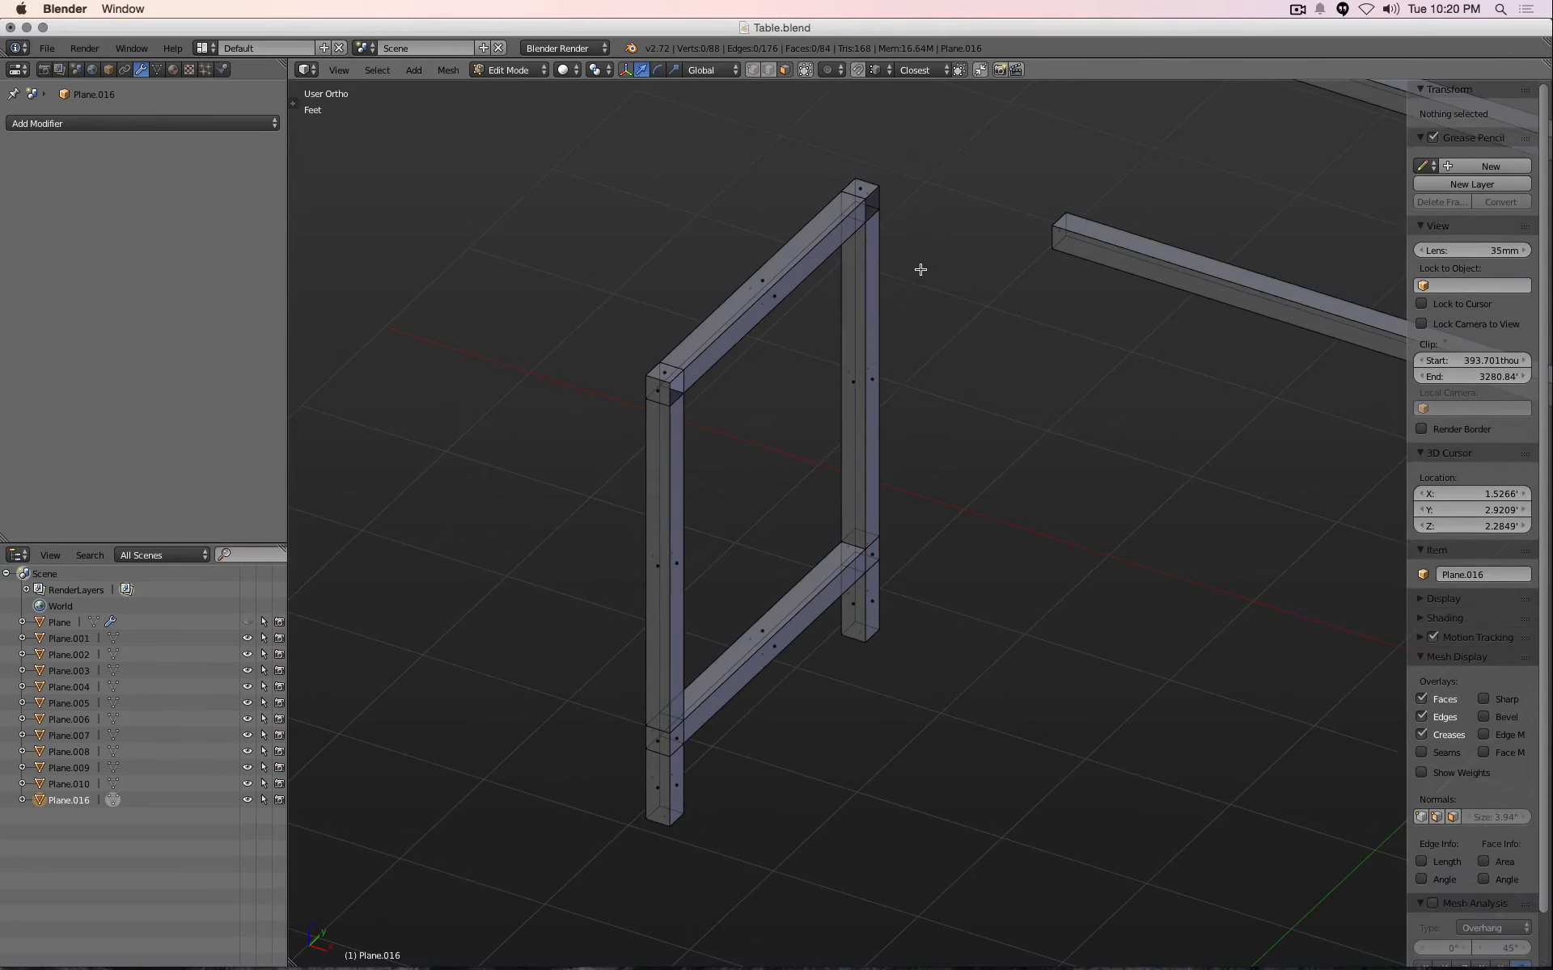
key(x)
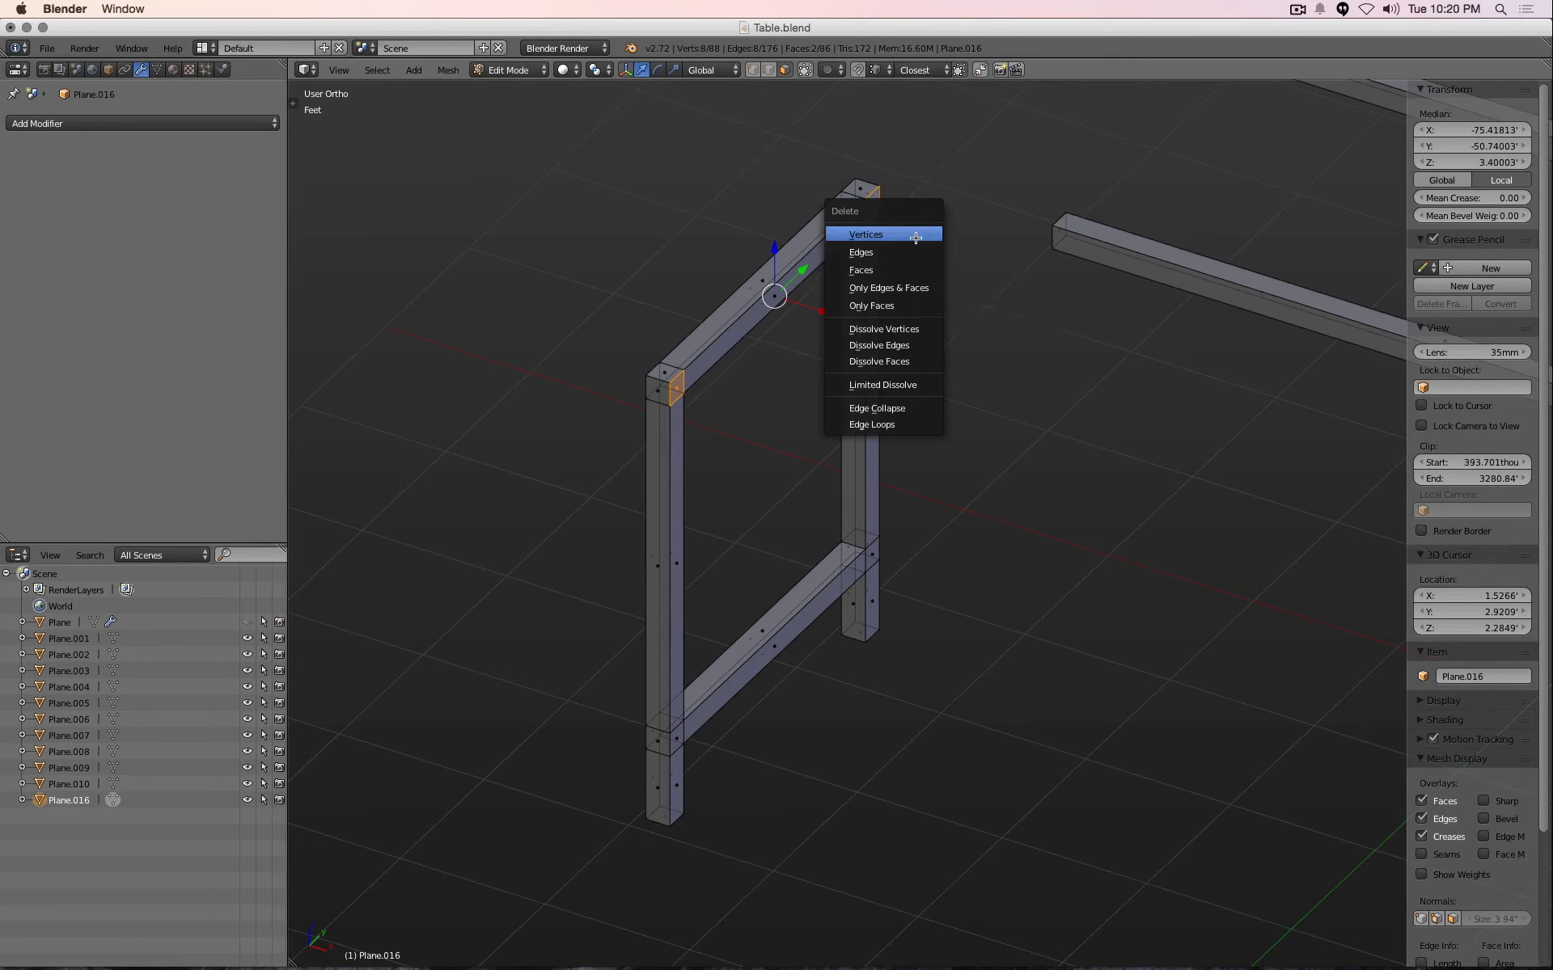
click(864, 234)
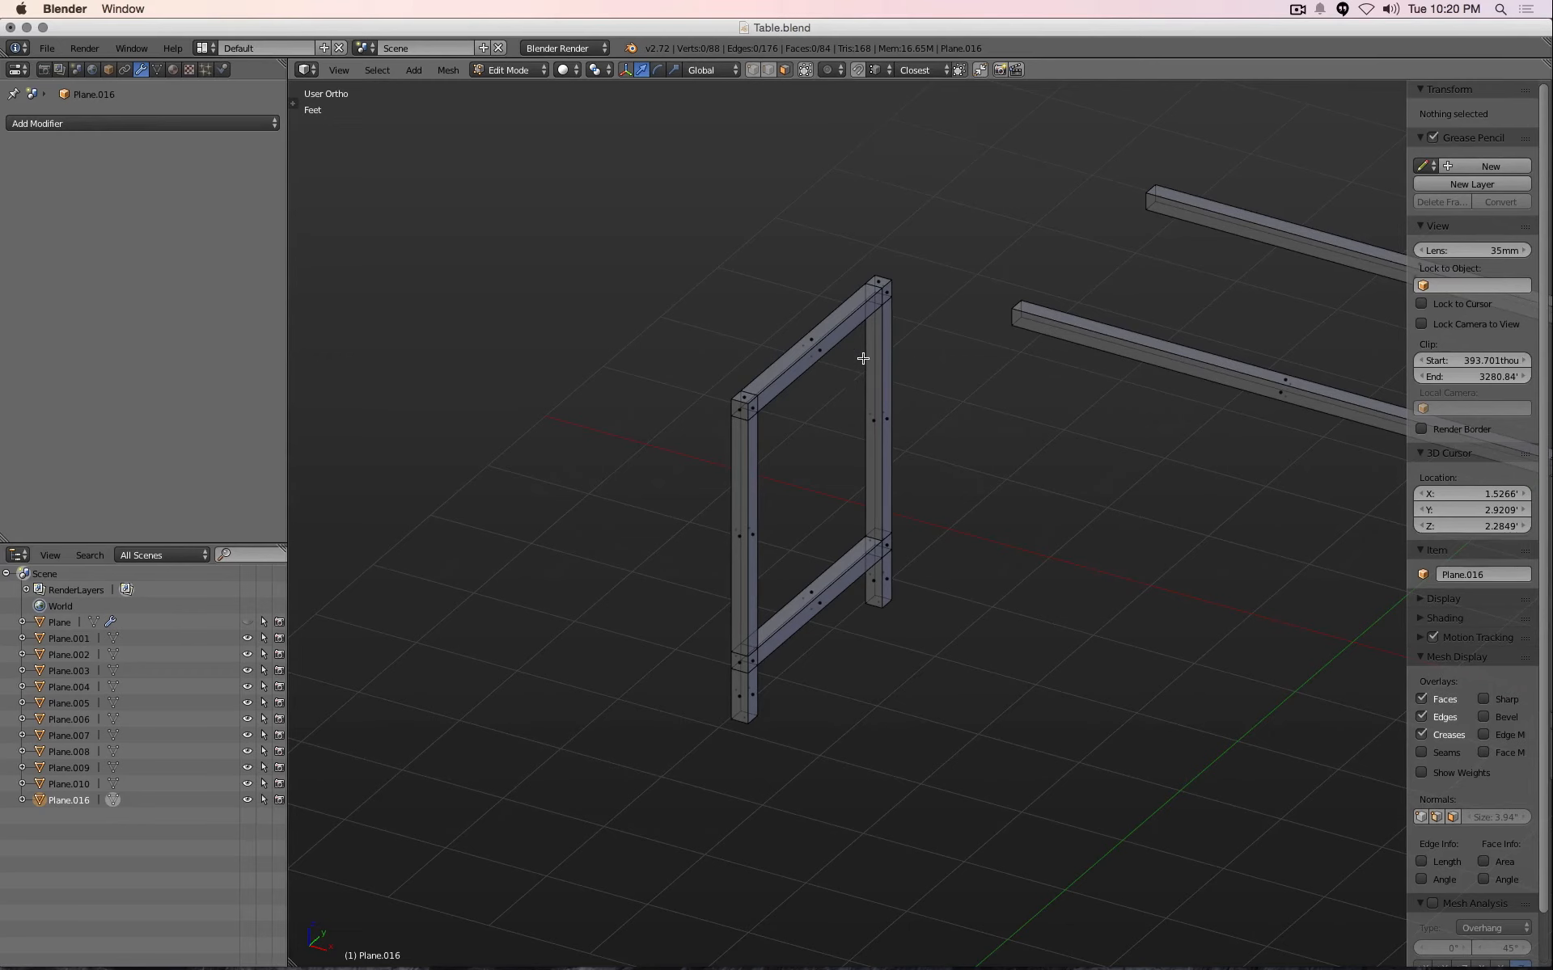
Select the whole copied end frame to move it toward the rail ends
key(a)
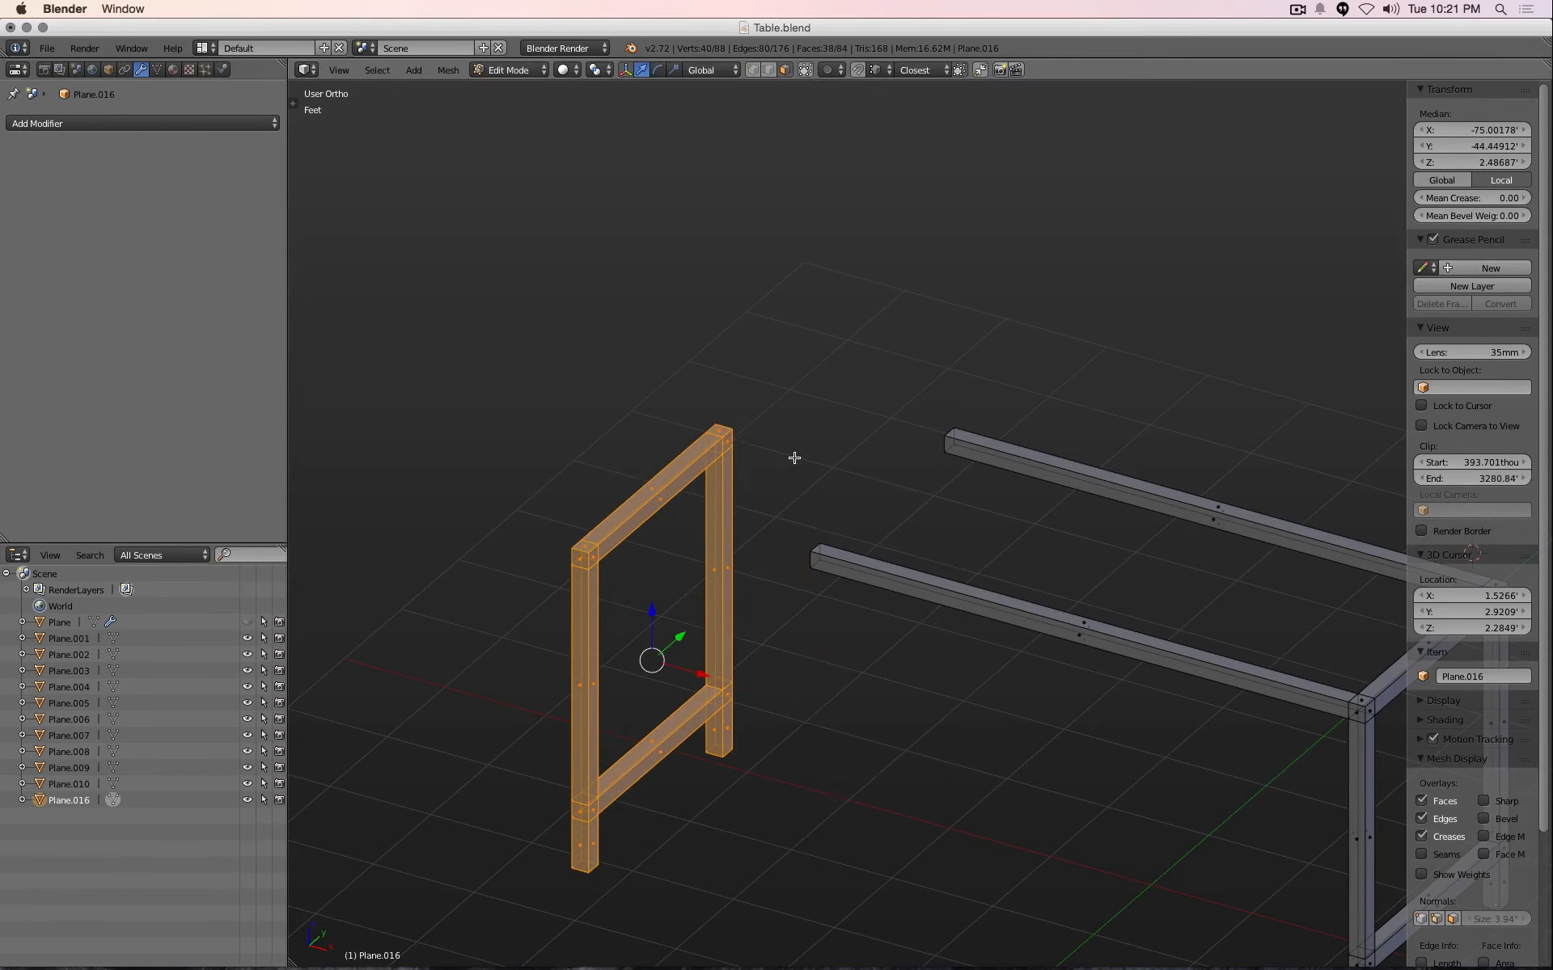
mouse_move(738, 454)
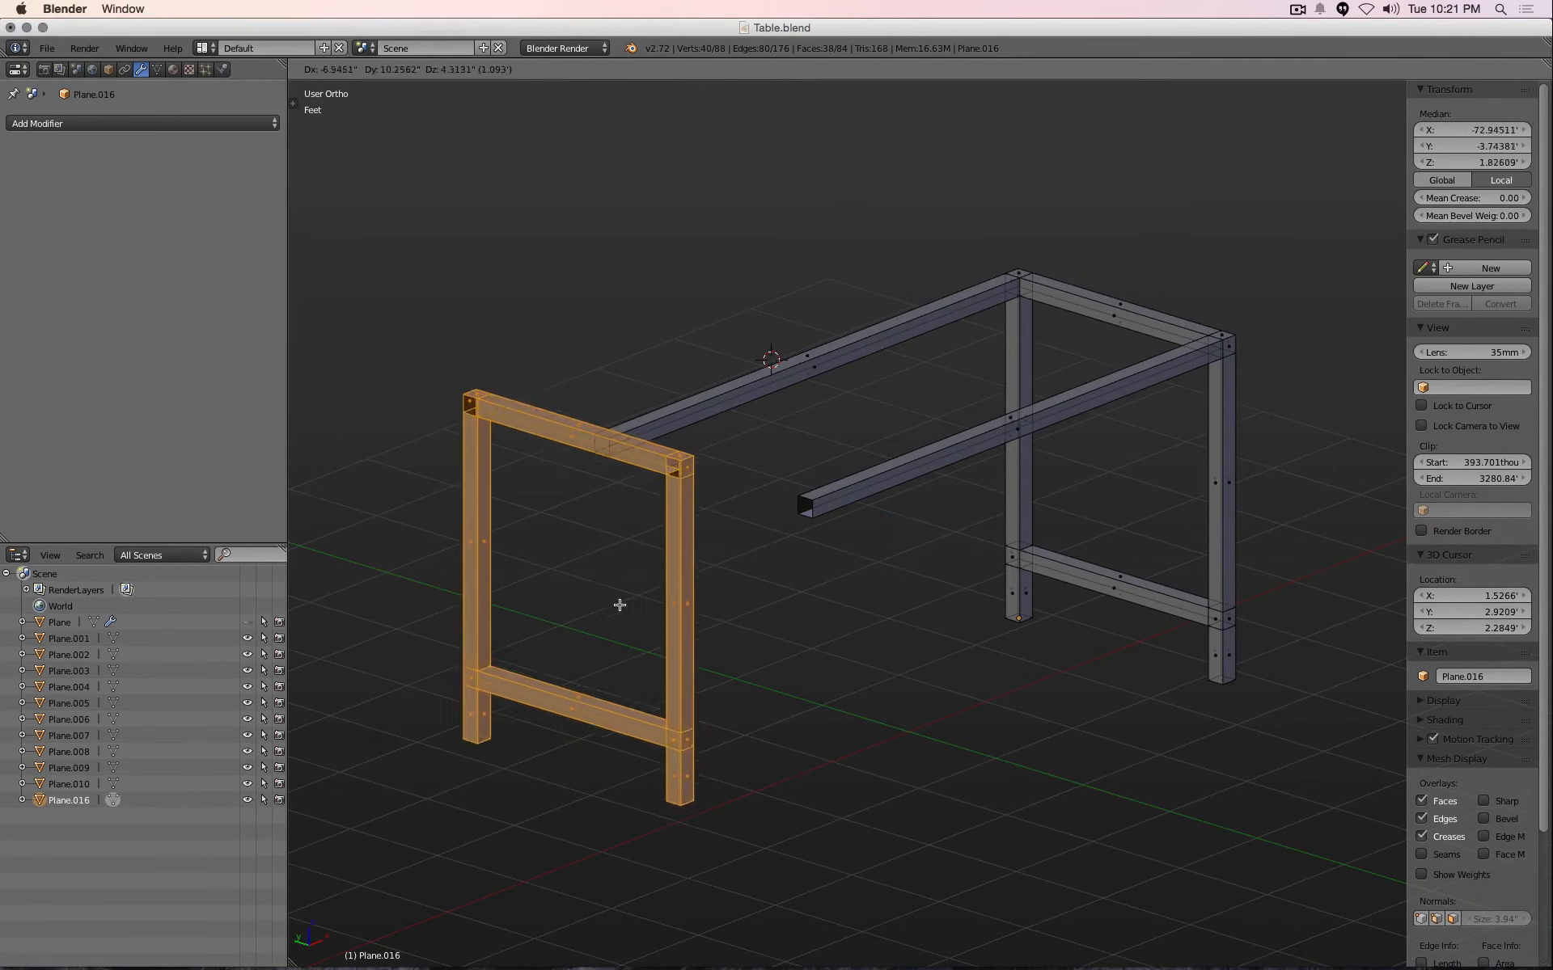
Set the end frame at the rail ends and Remove Doubles to merge overlapping vertices
key(Tab)
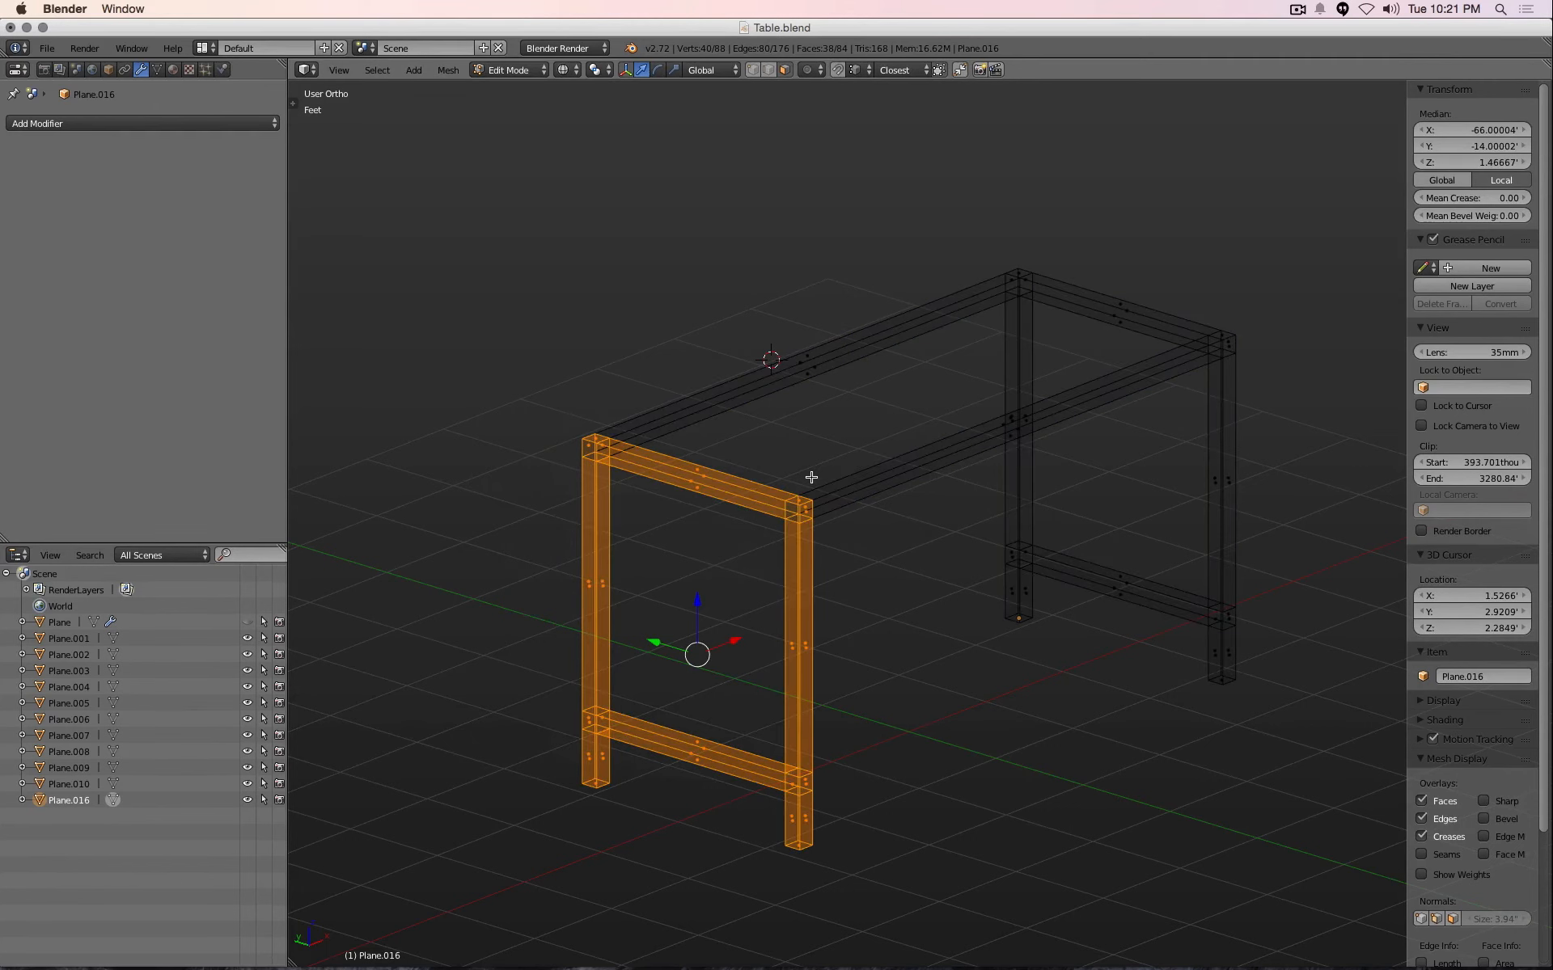
key(a)
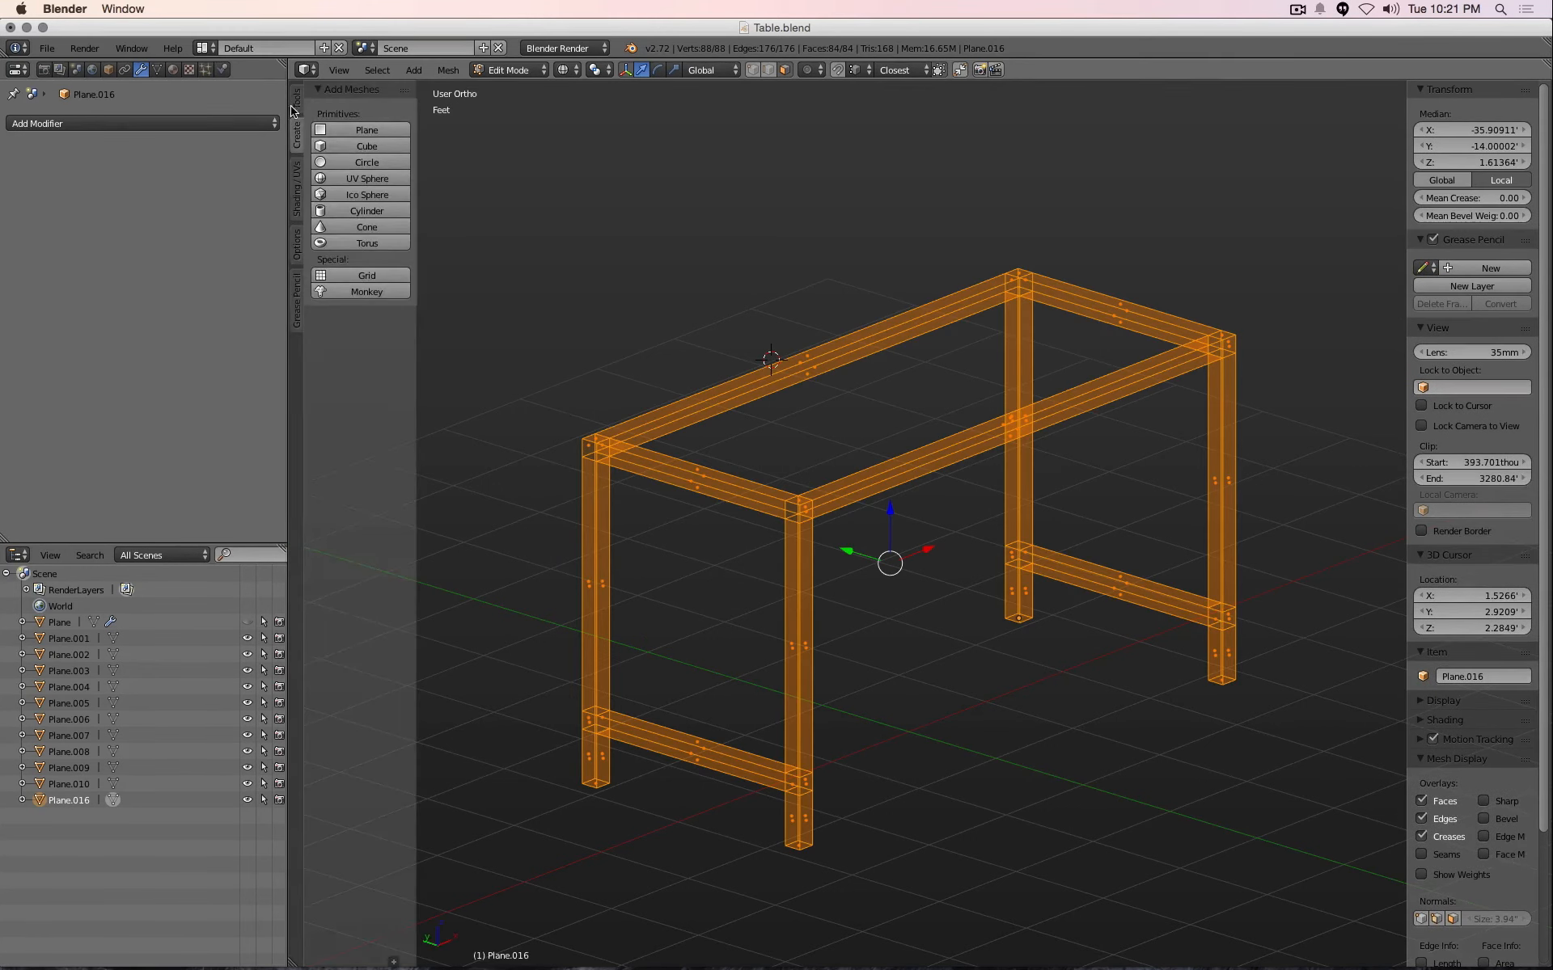
click(292, 97)
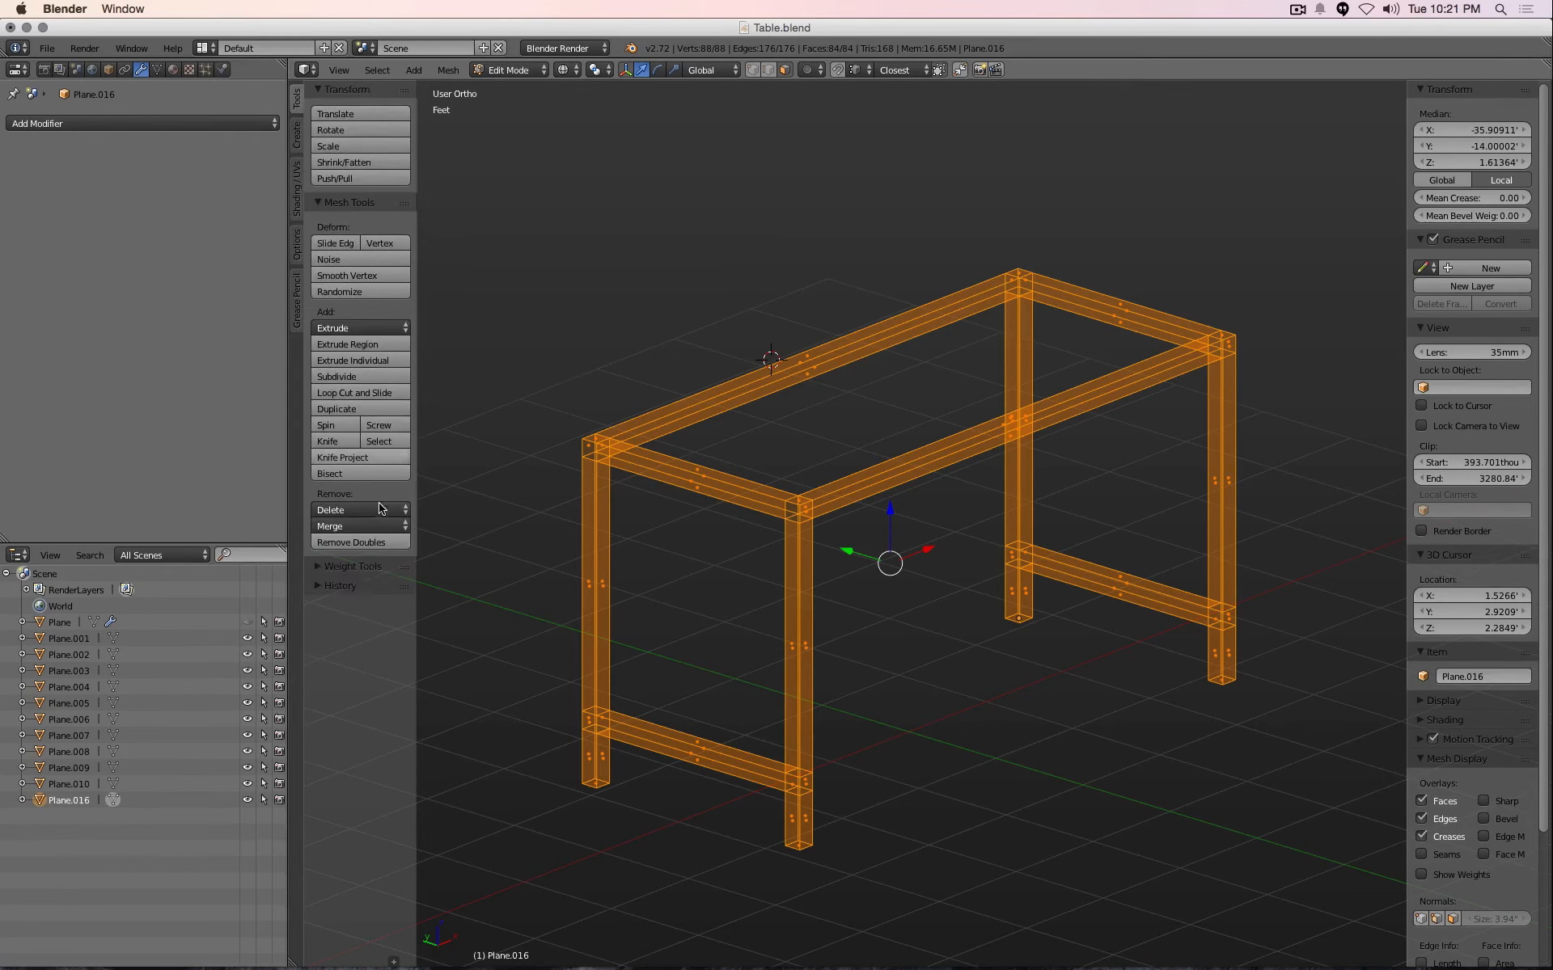
mouse_move(371, 544)
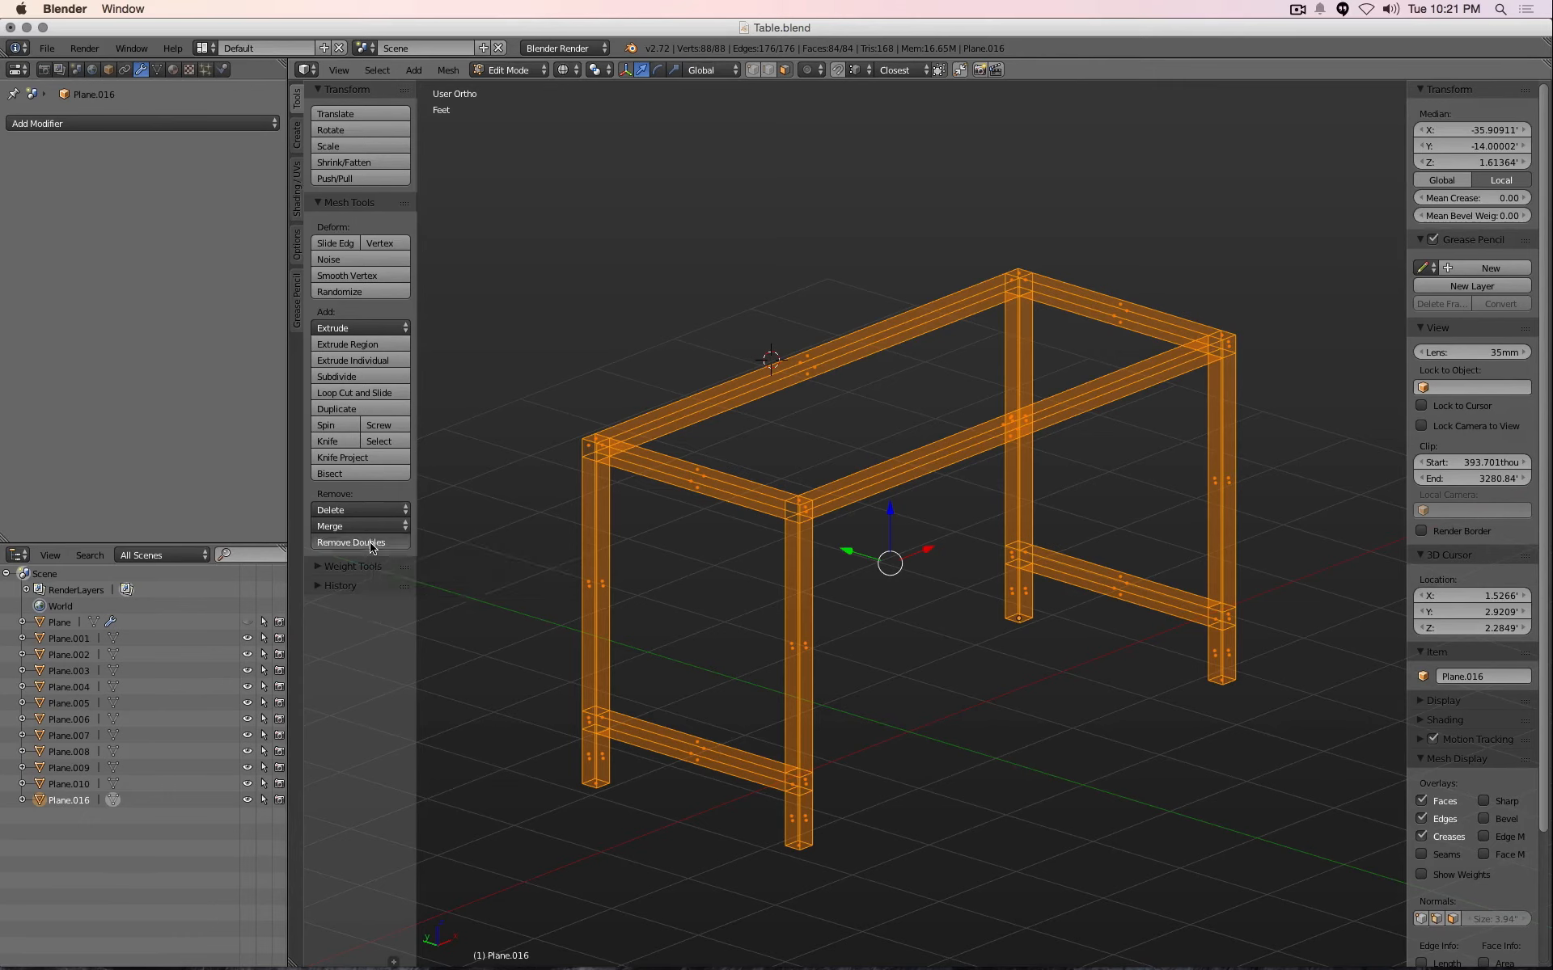
click(359, 542)
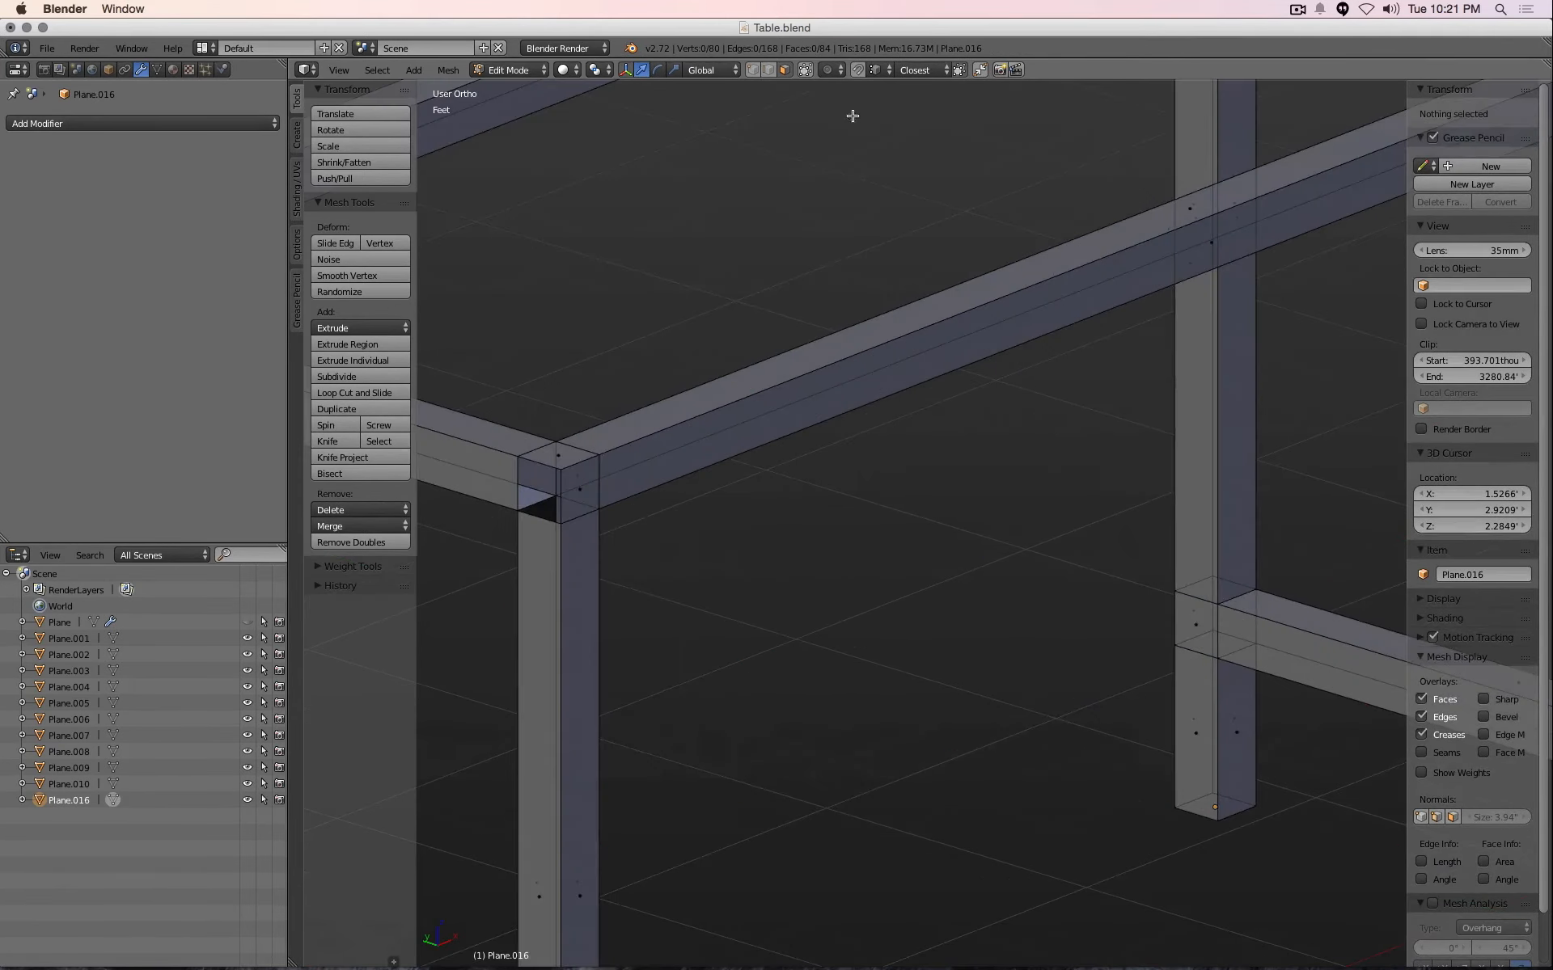
Delete the hidden internal faces inside the rail-to-end-frame joints, leaving 82 faces
click(555, 440)
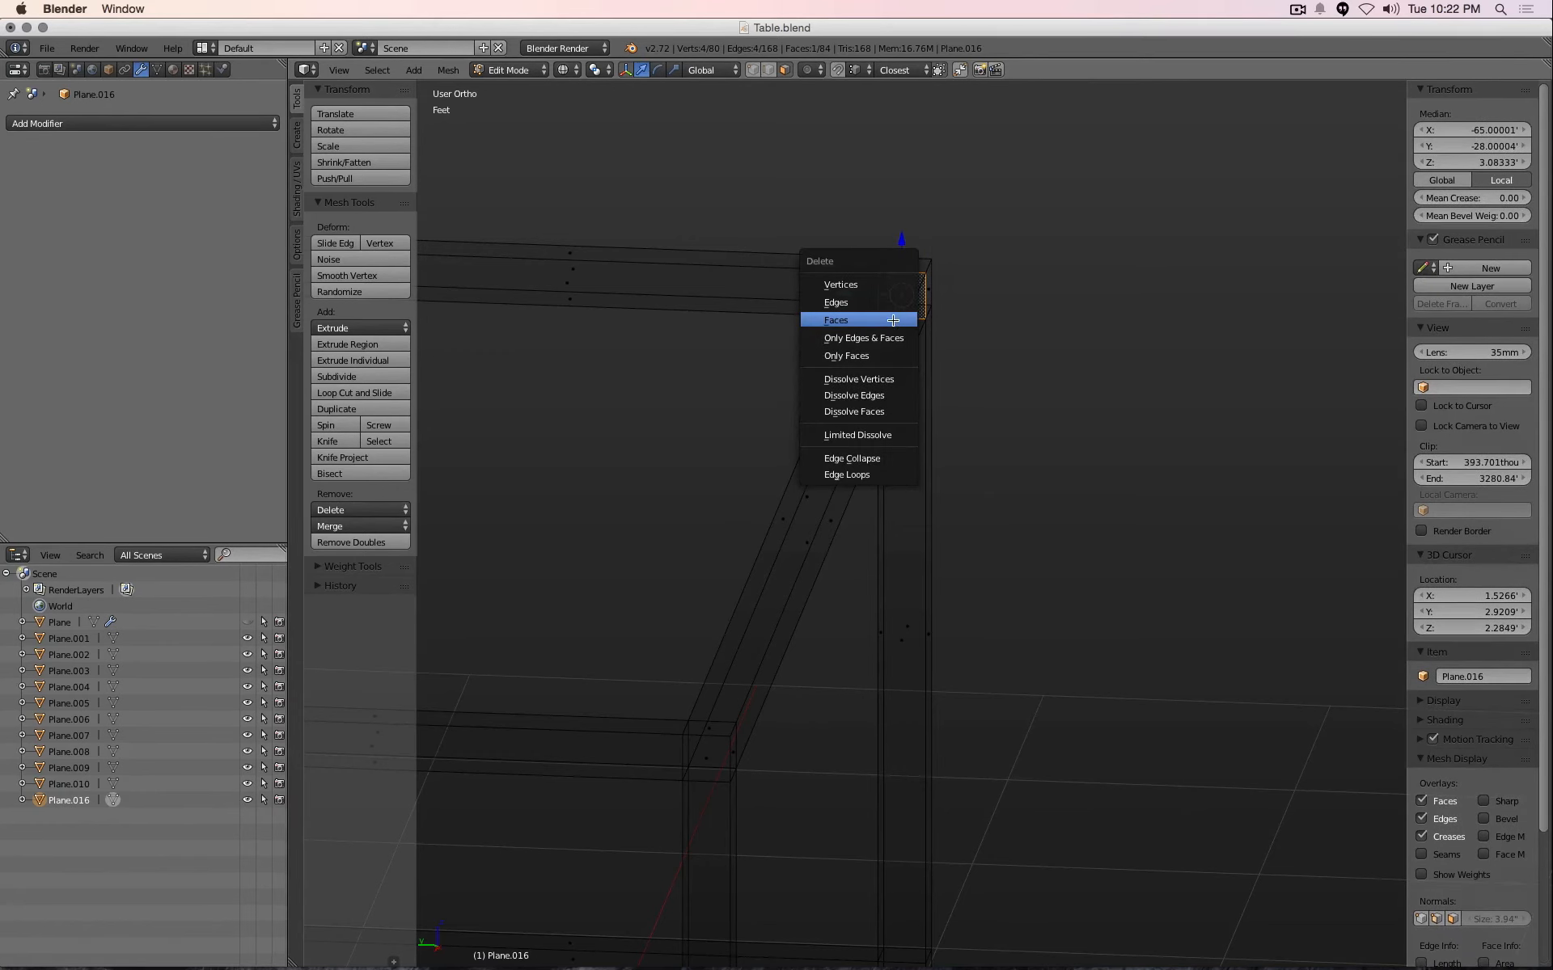
click(835, 319)
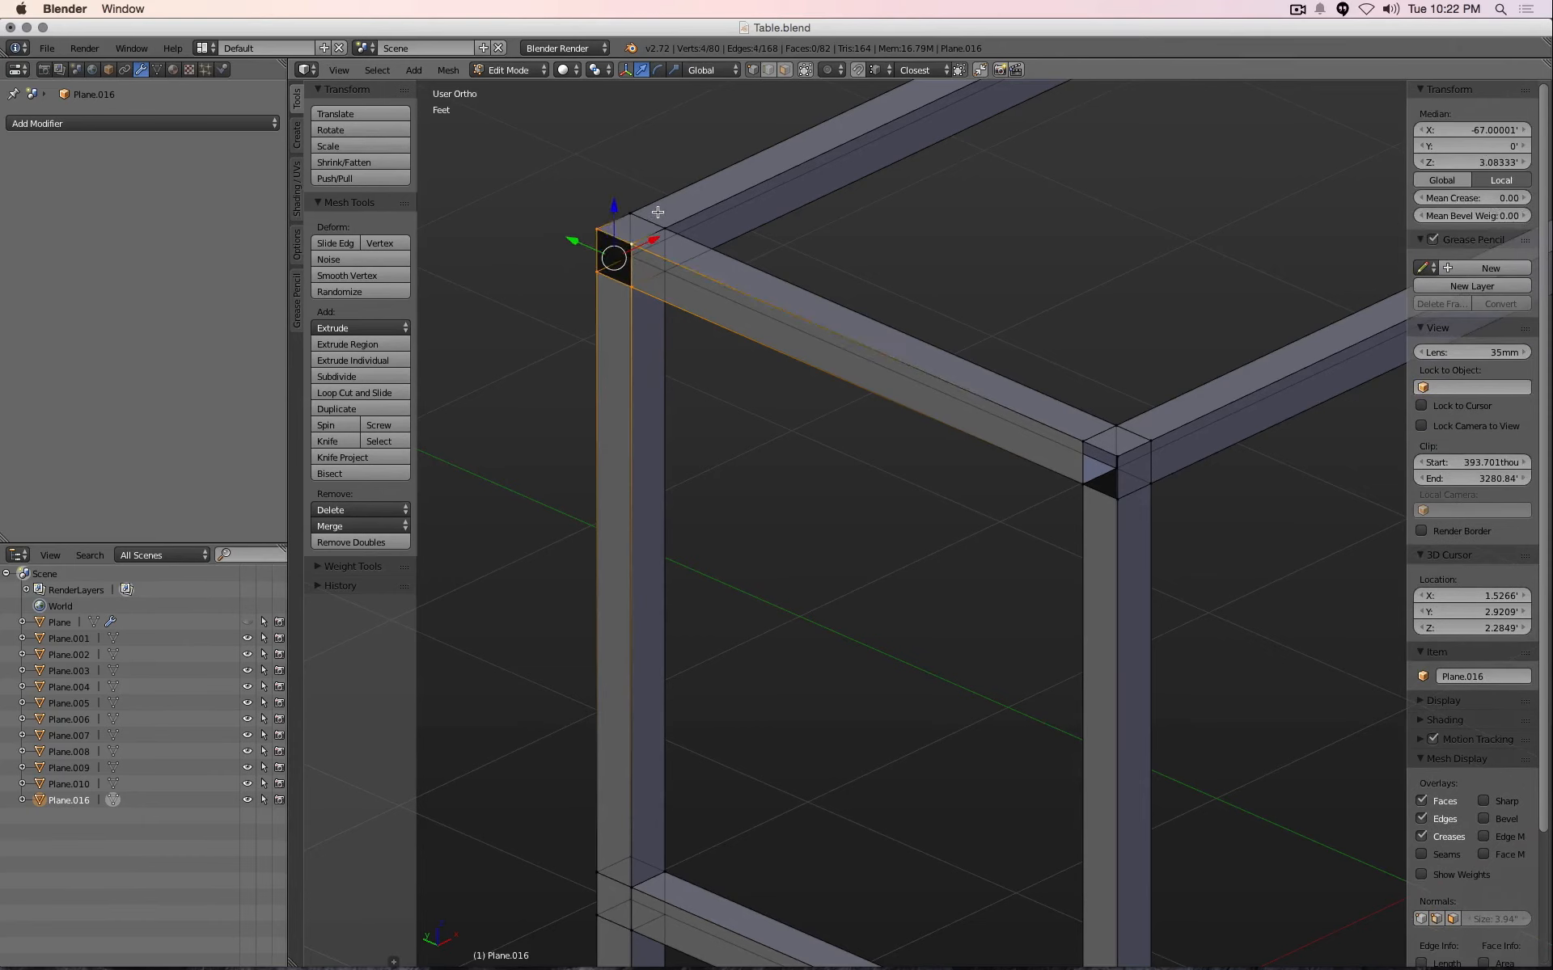
Cap the open post-top holes with new faces via Mesh > Faces > Make Edge/Face
click(447, 69)
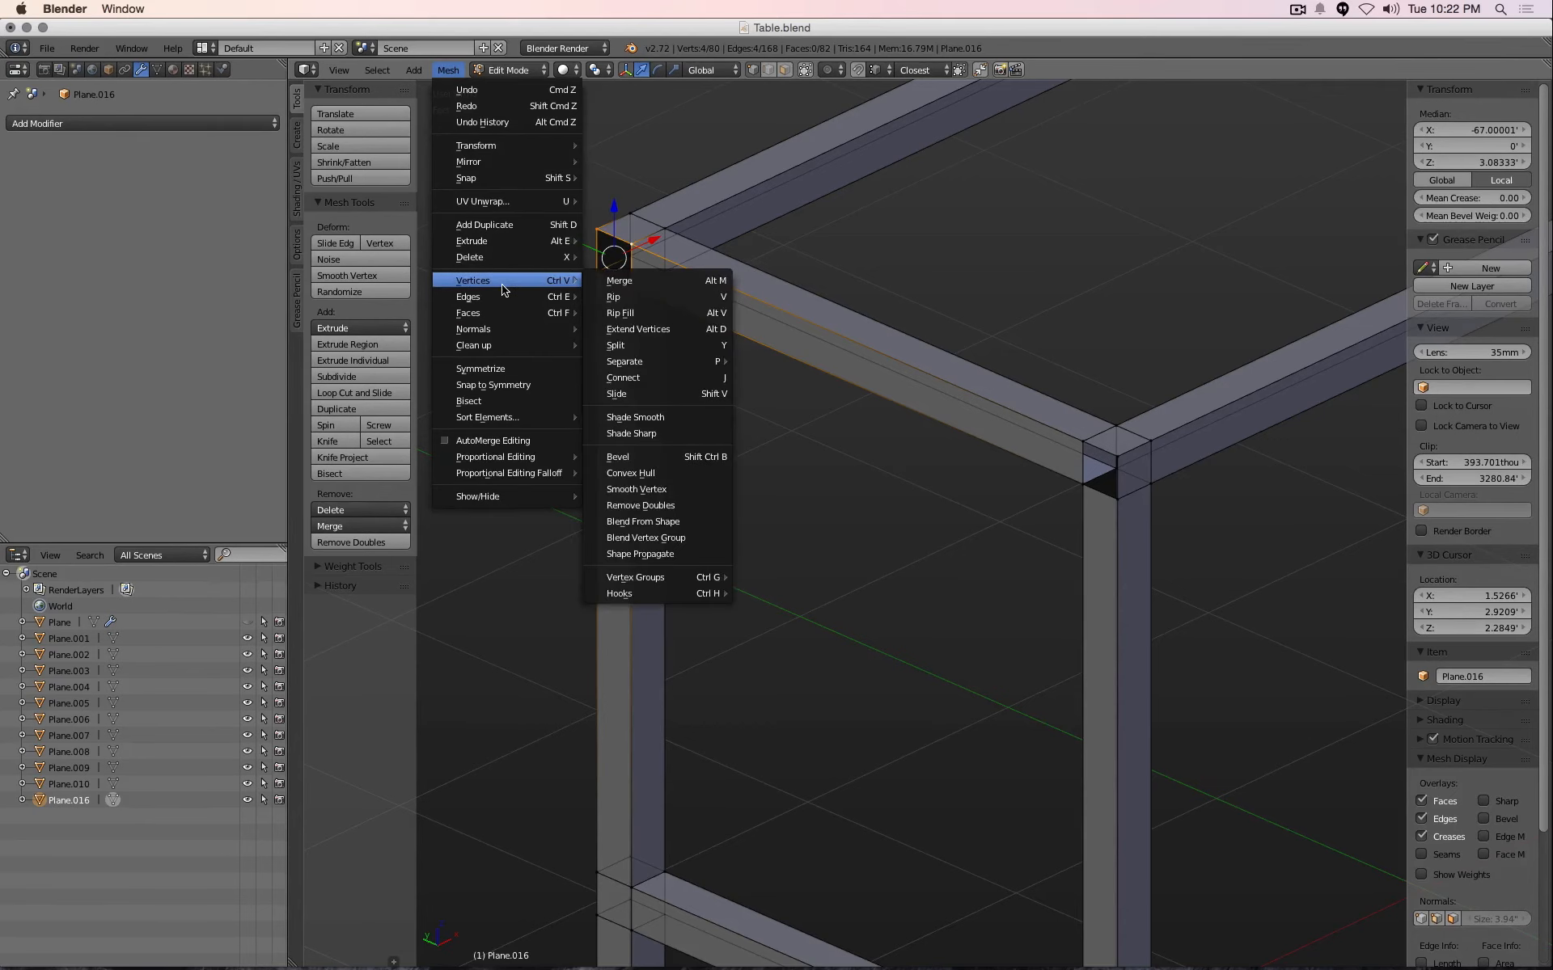
mouse_move(467, 296)
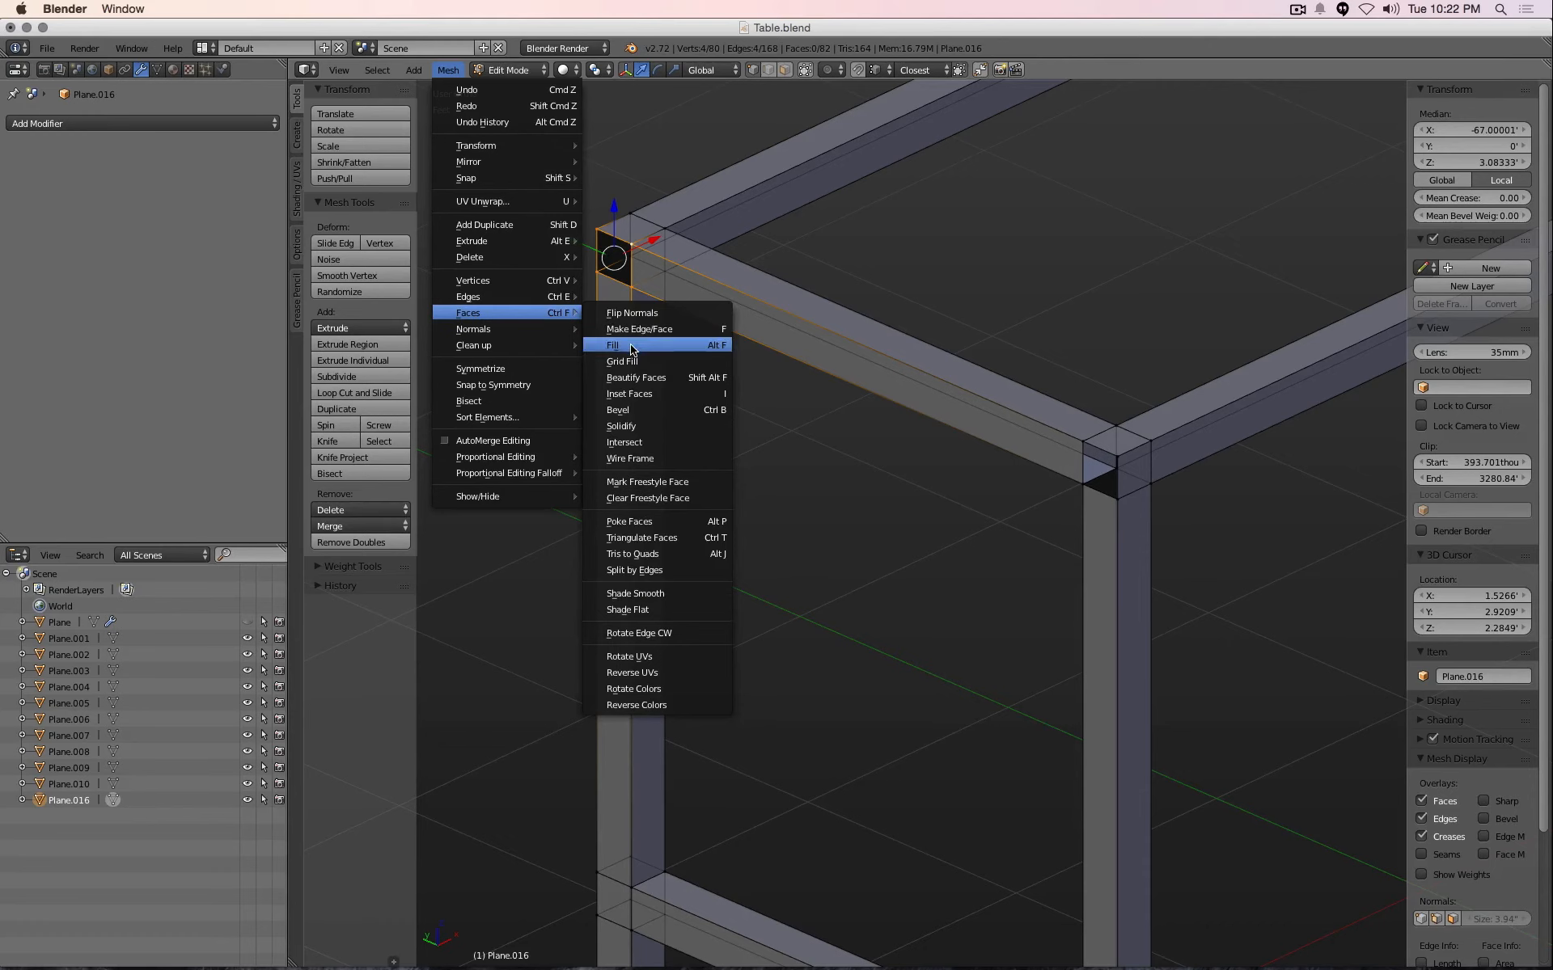
mouse_move(652, 329)
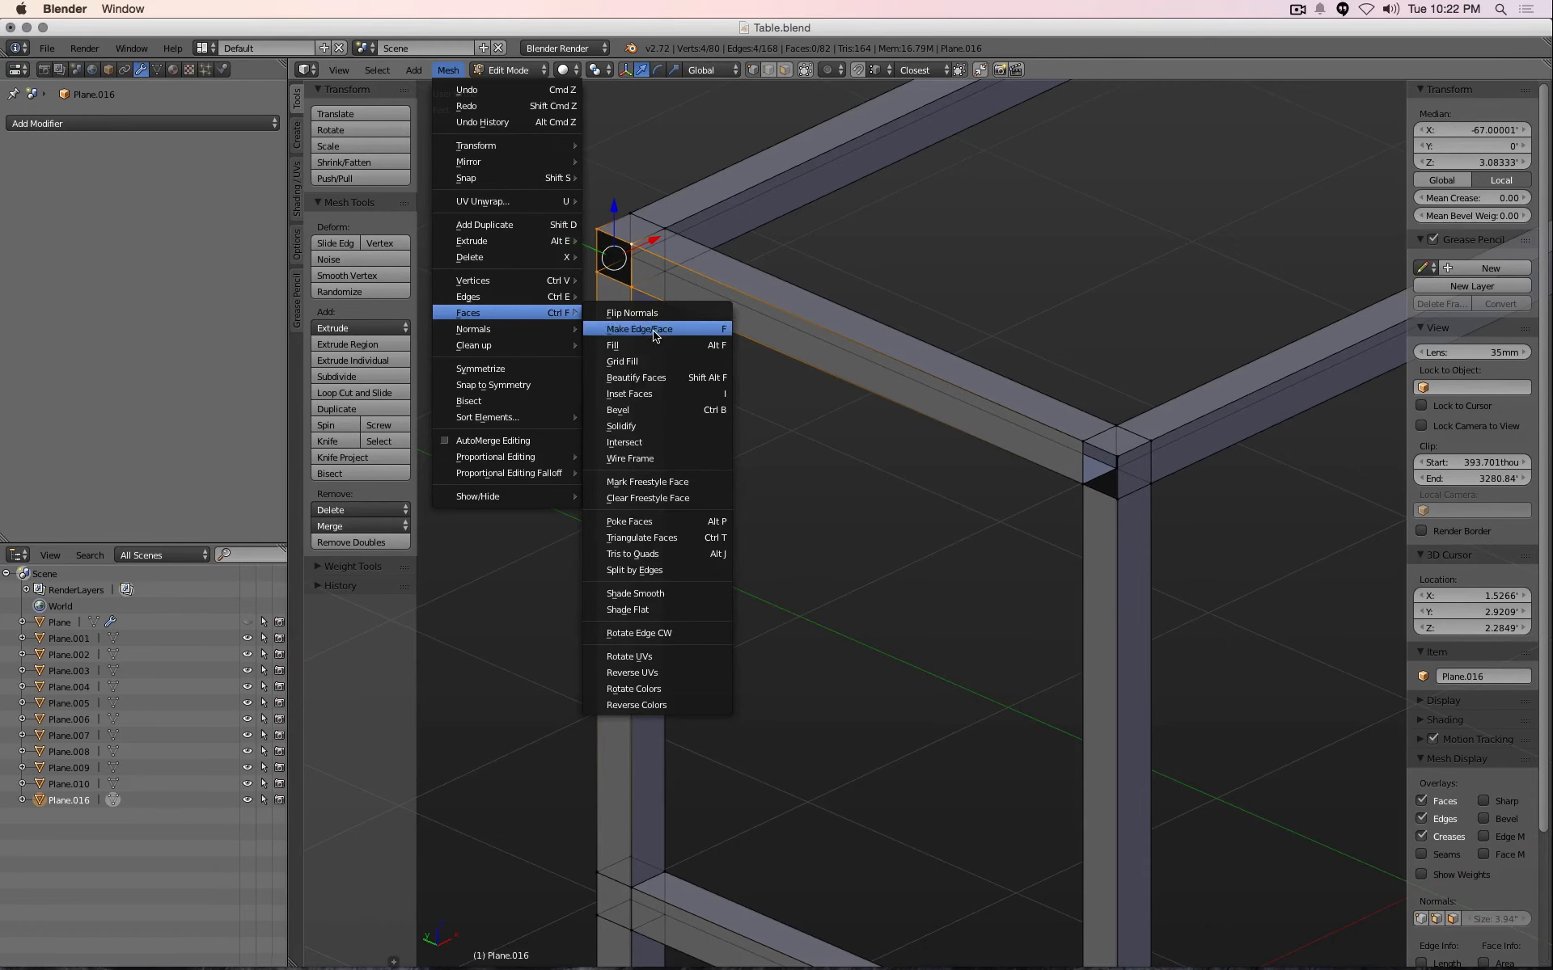
click(639, 328)
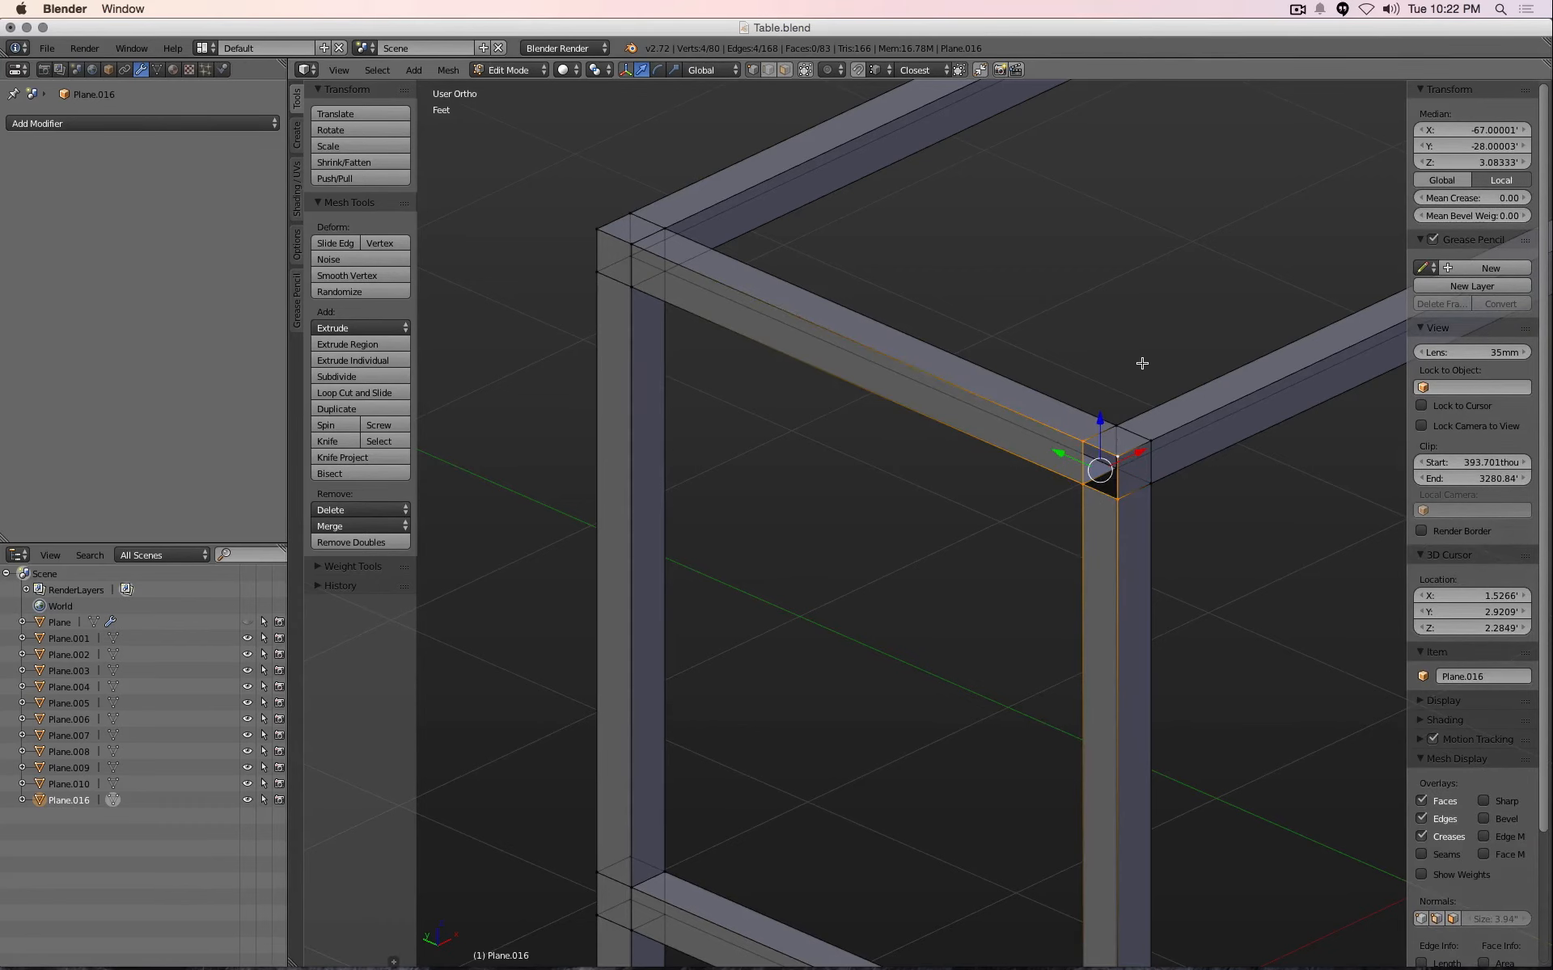
click(1099, 473)
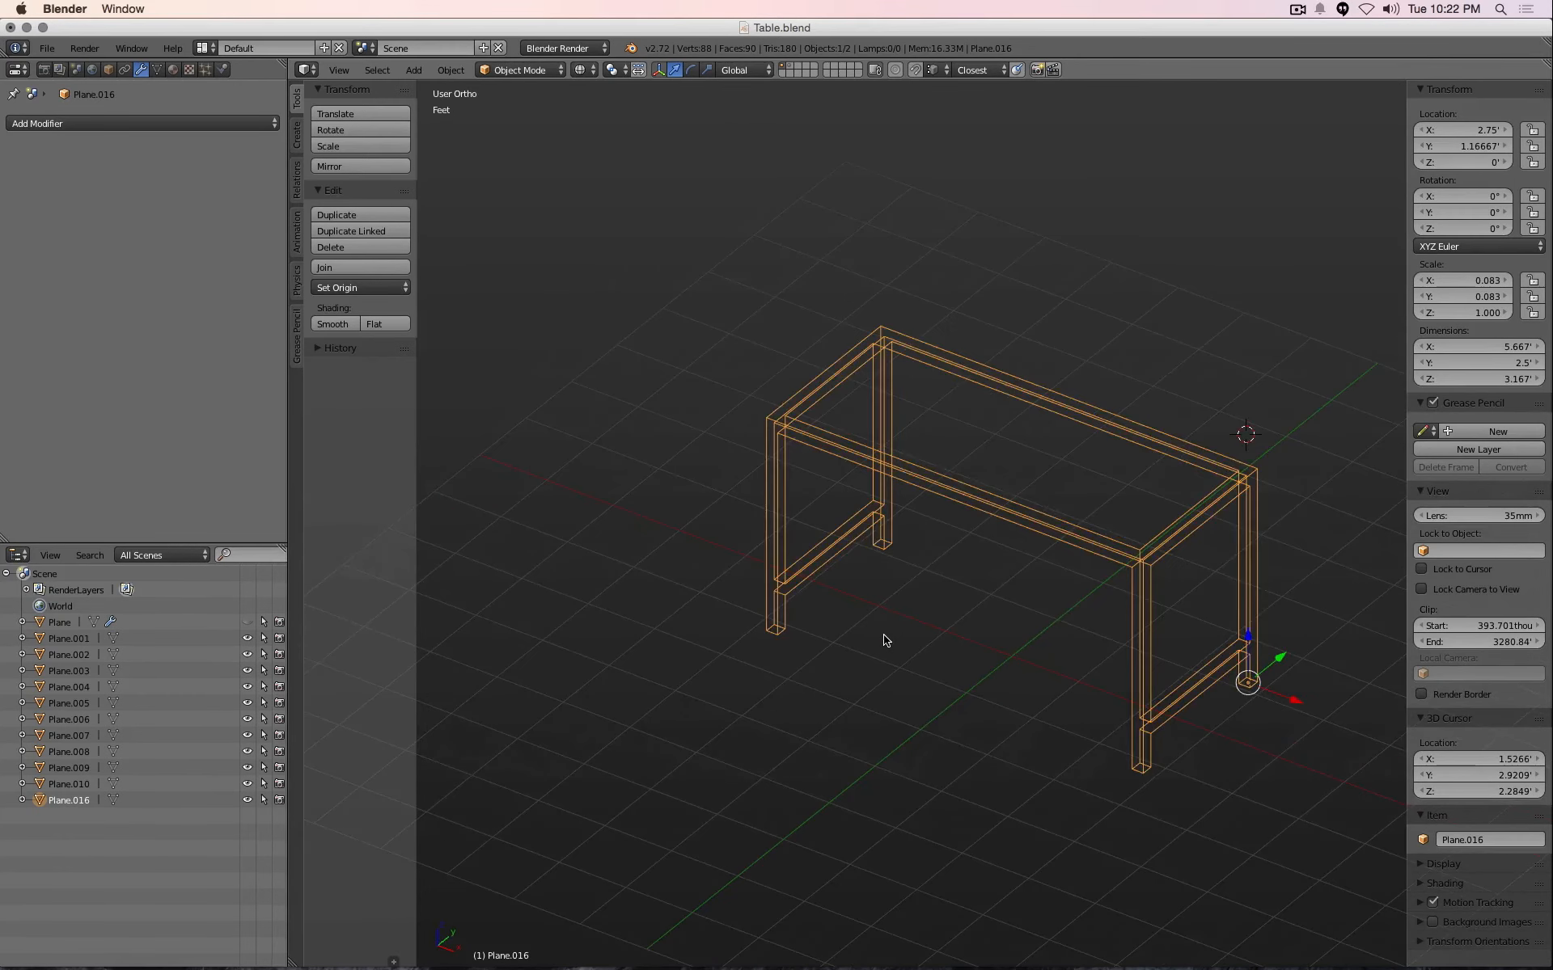
In solid shading, add a one-segment, small-width Bevel modifier to the joined frame
click(581, 69)
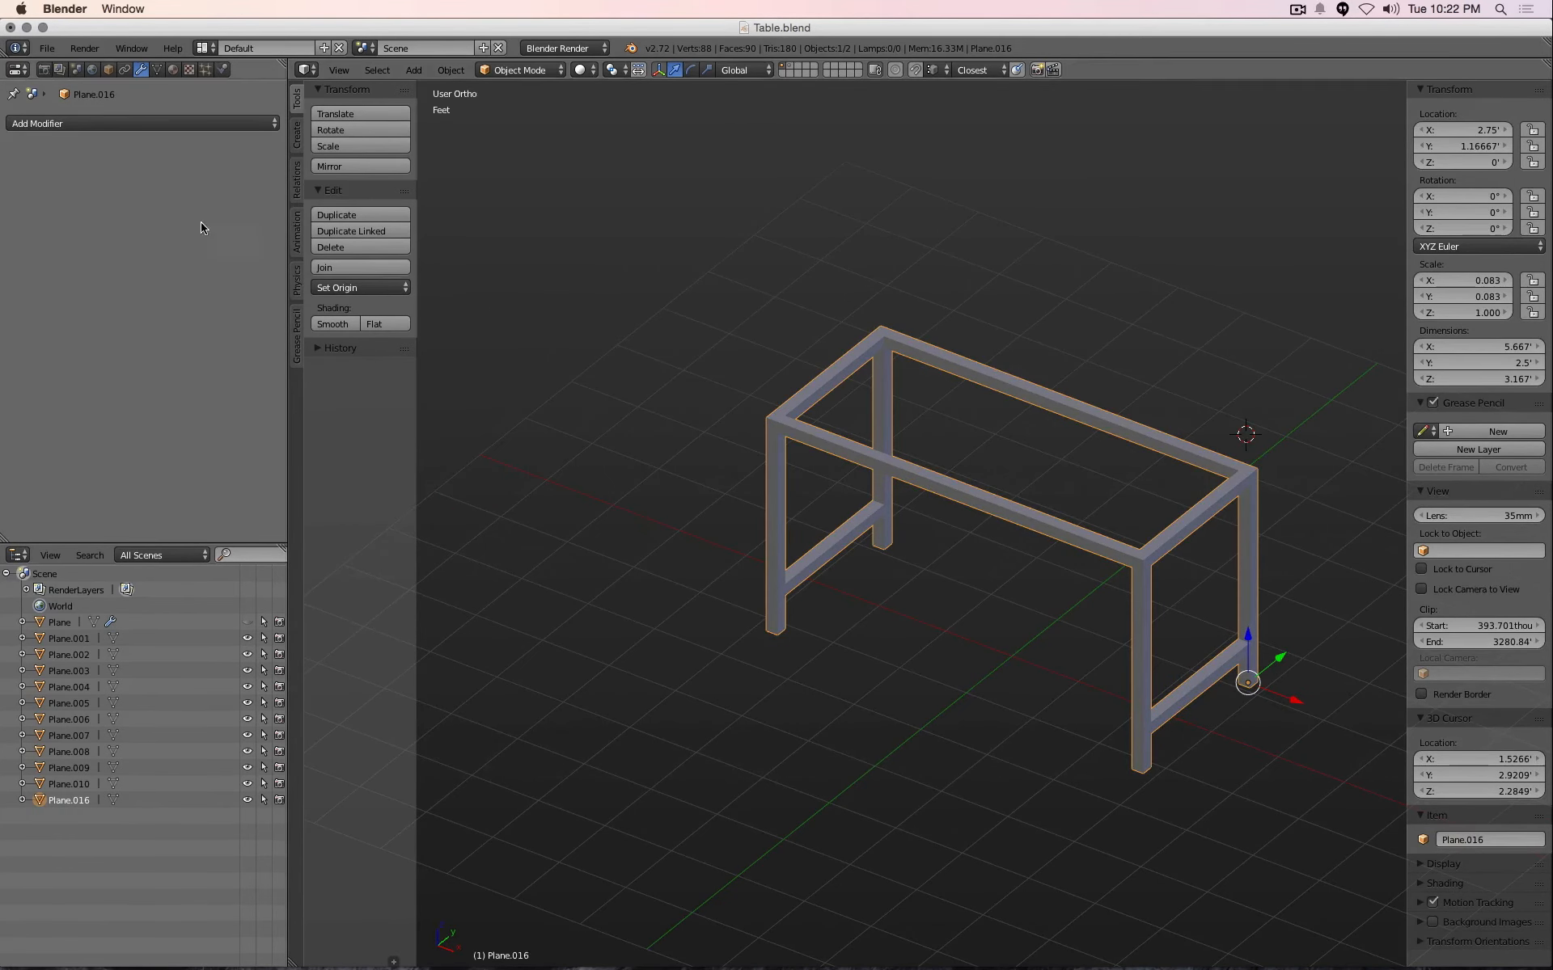
click(142, 123)
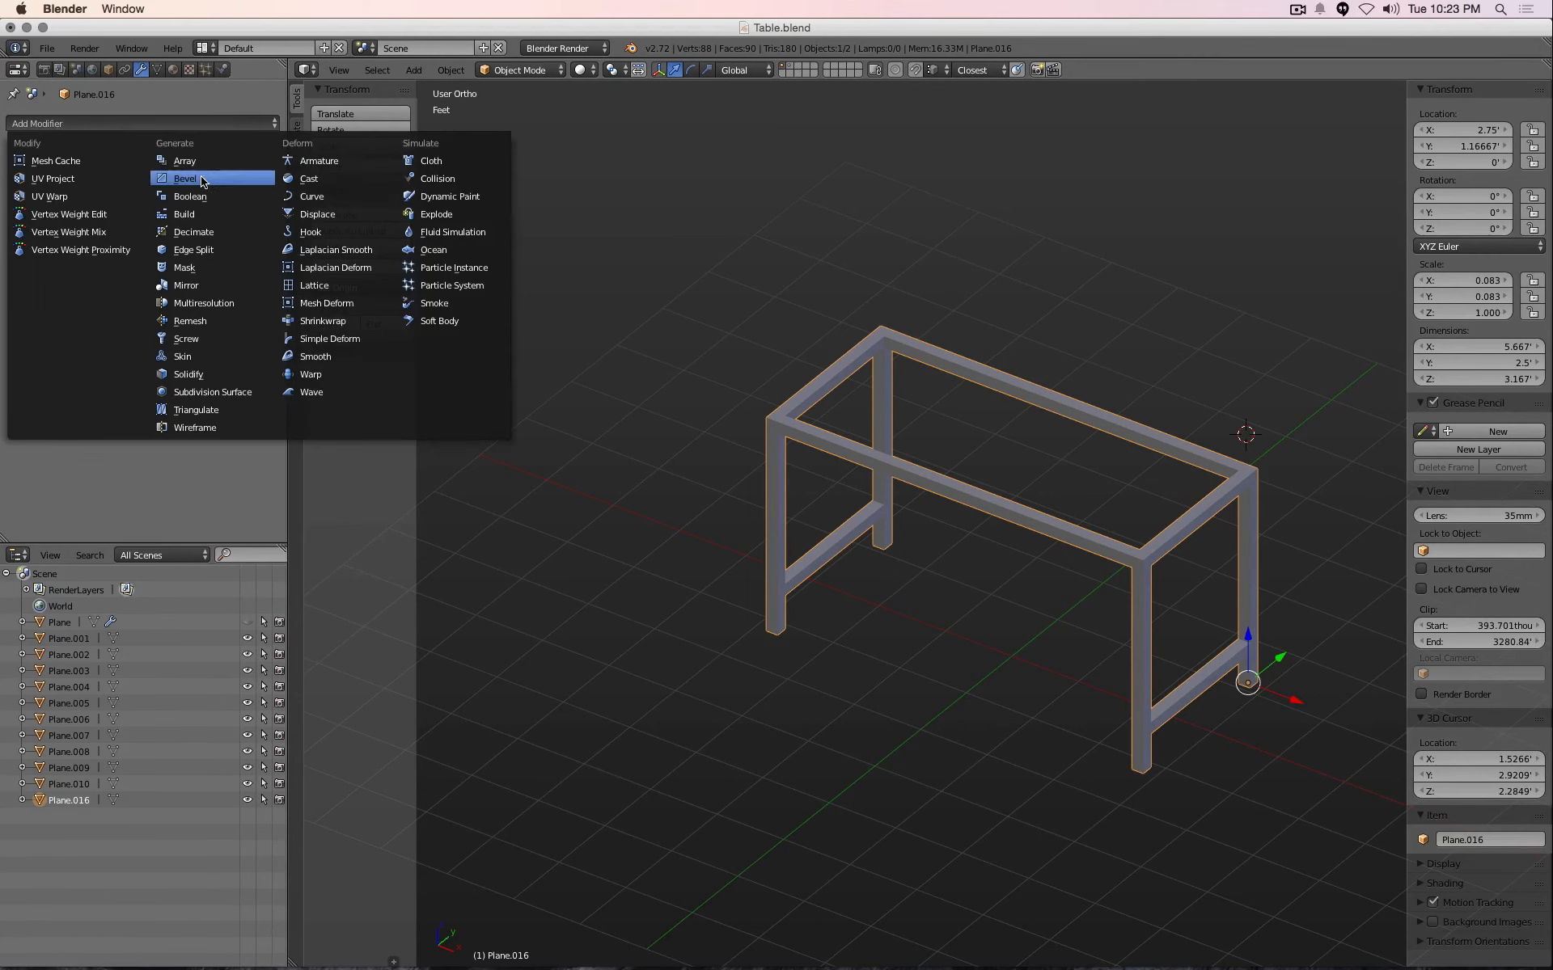
click(186, 178)
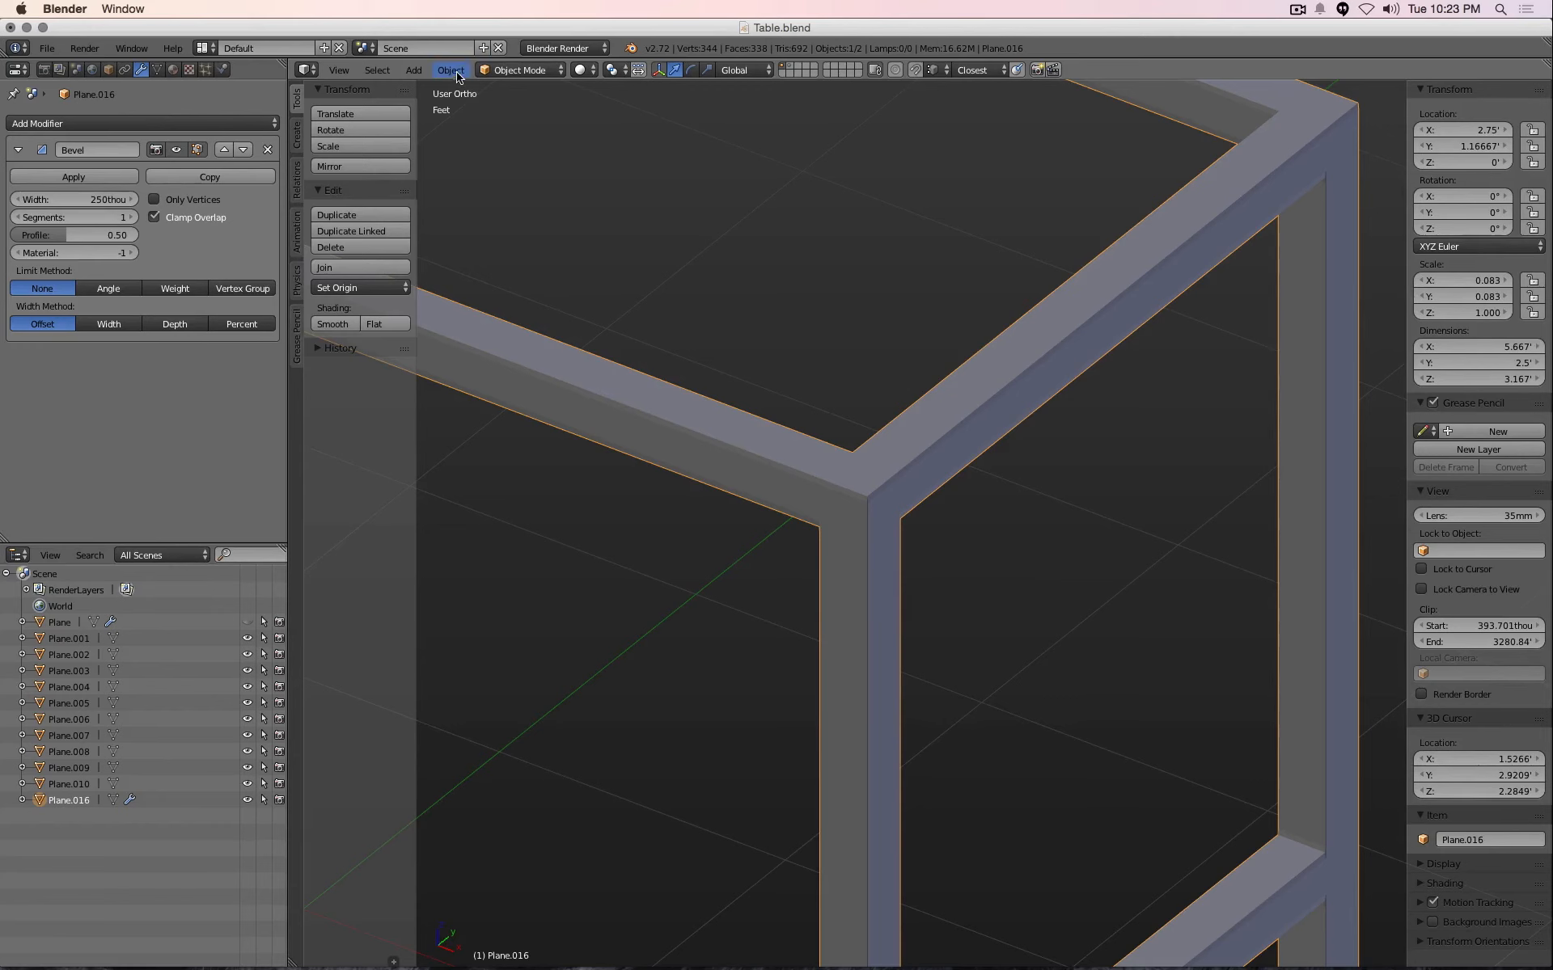
Apply Plane.016's transforms so its scale is 1 on every axis before the bevel
click(450, 69)
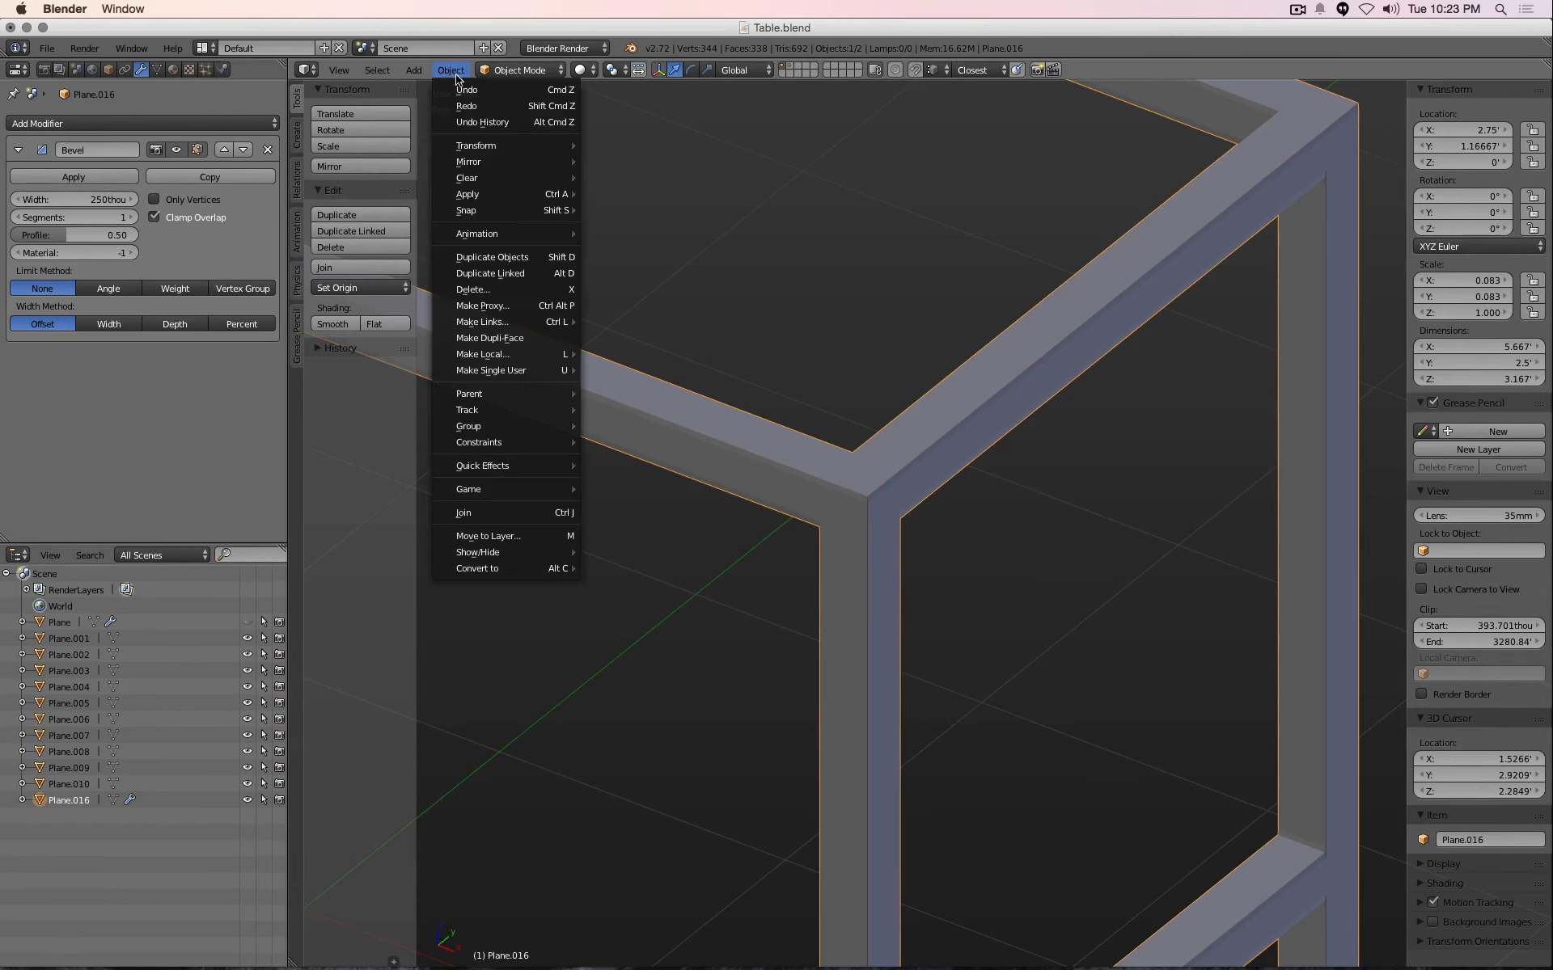
mouse_move(467, 193)
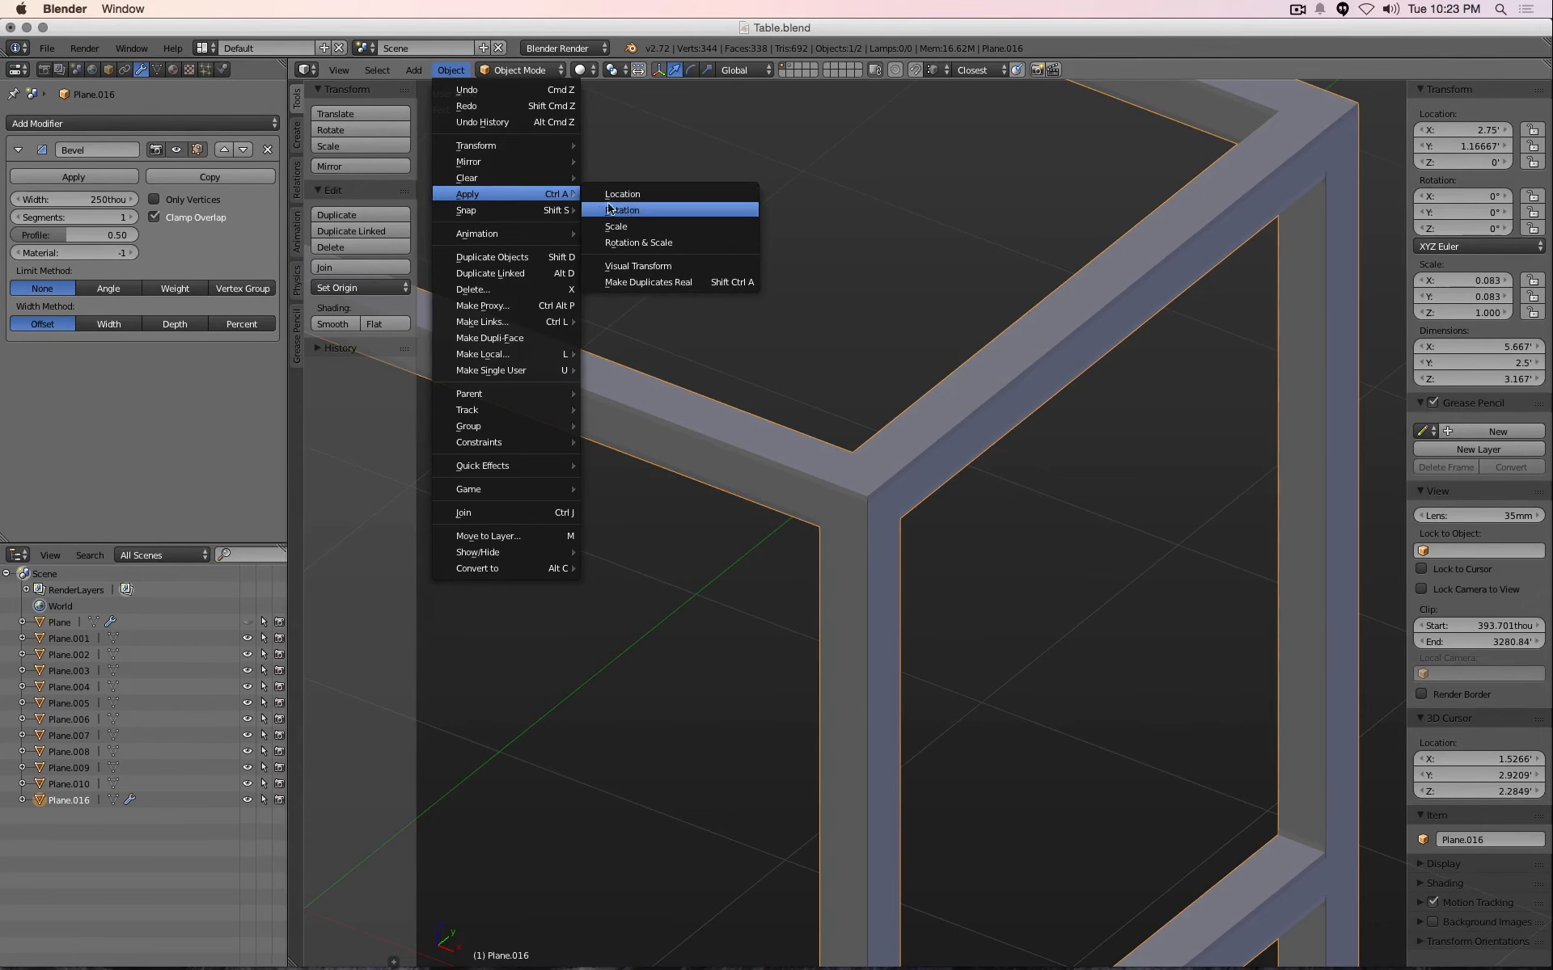
click(615, 226)
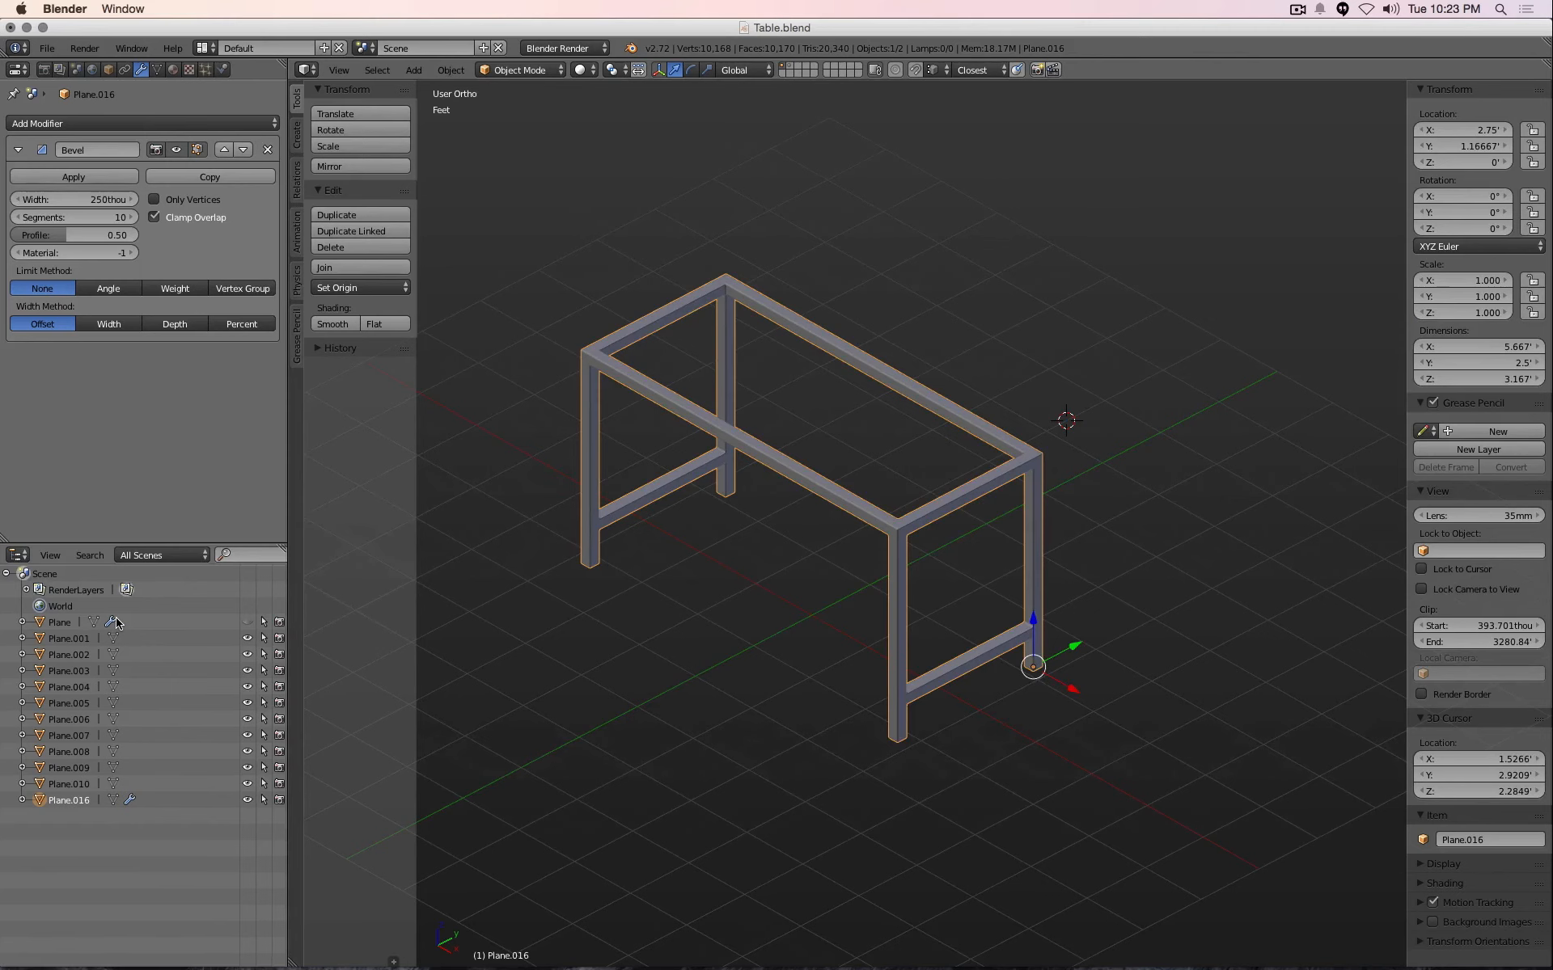
mouse_move(728, 612)
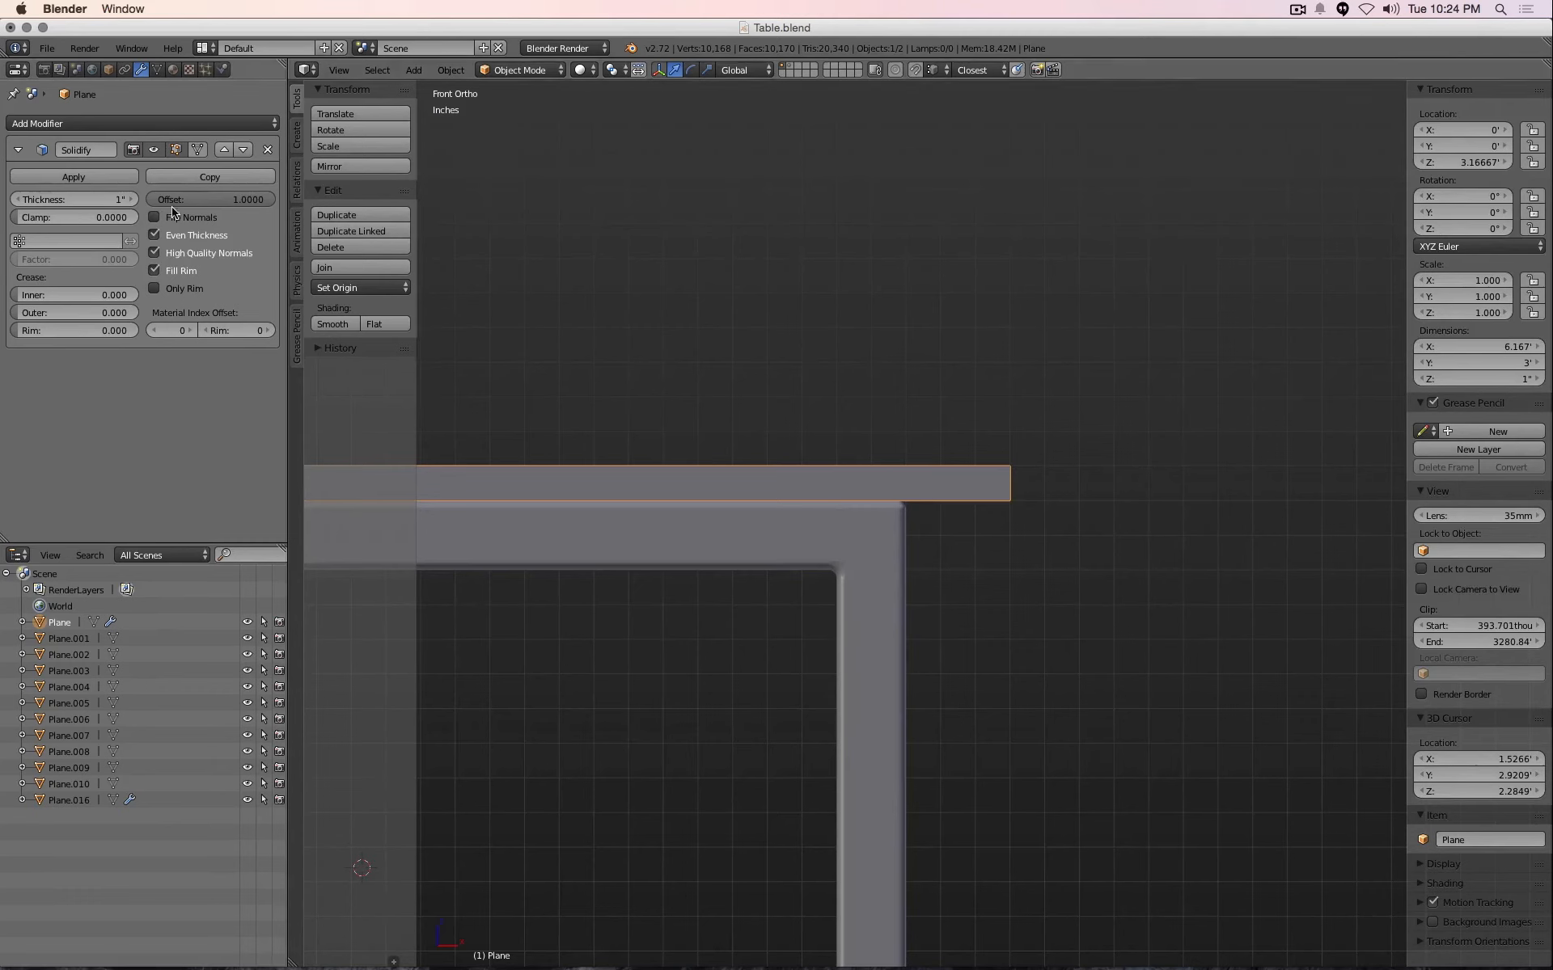
Collapse the tabletop's Solidify panel and bring up the Add Modifier list
click(138, 123)
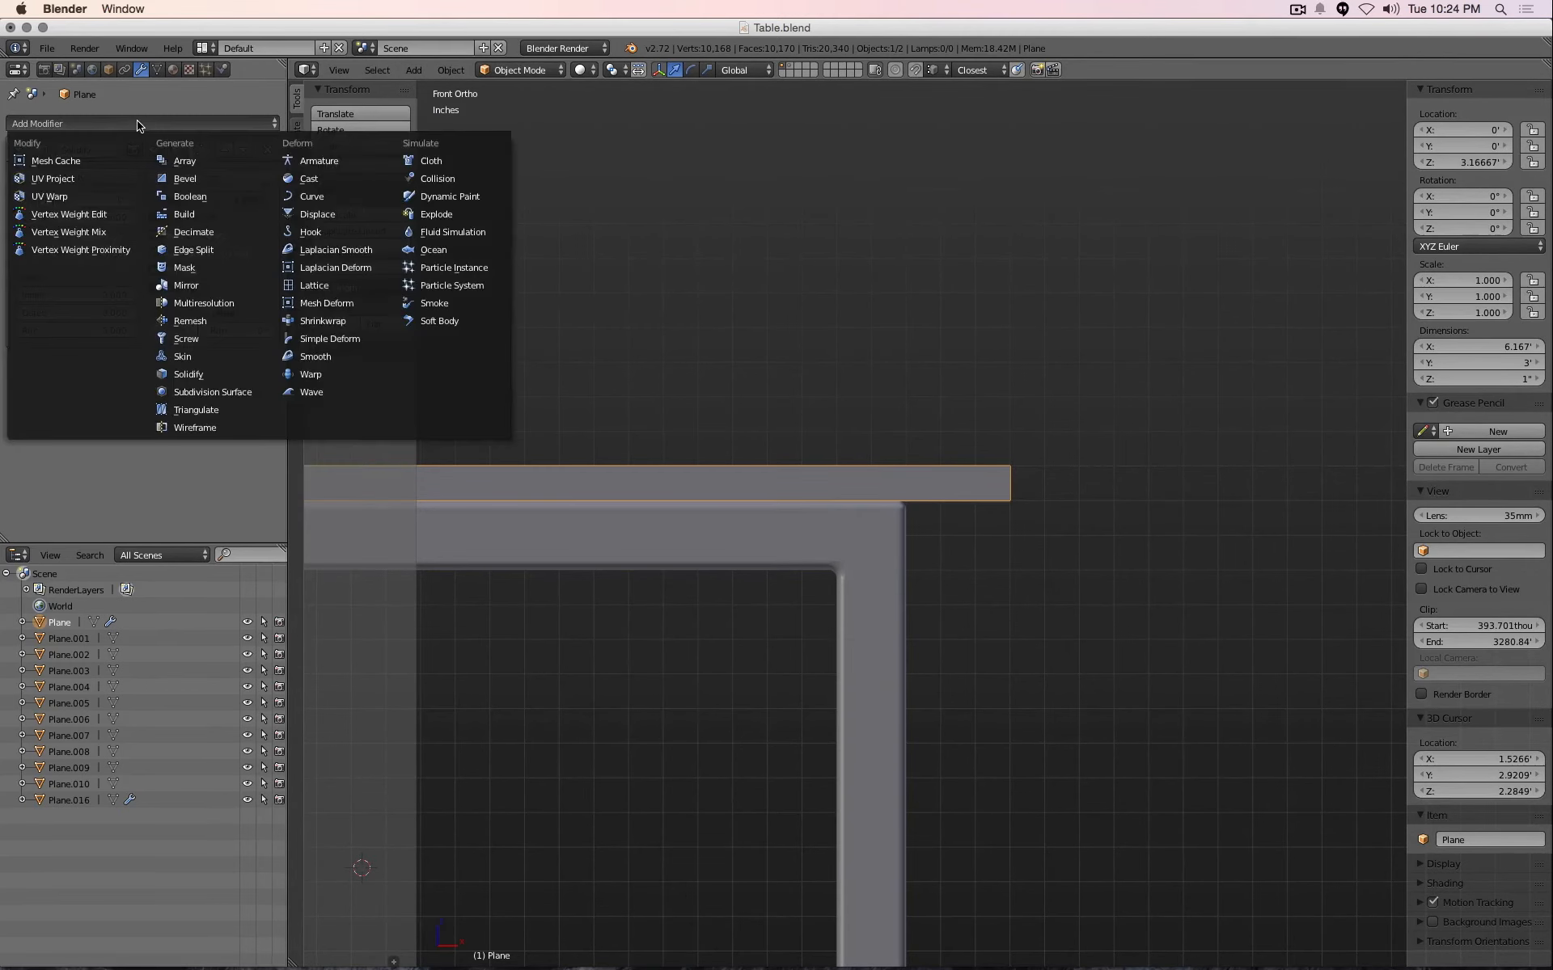
click(187, 374)
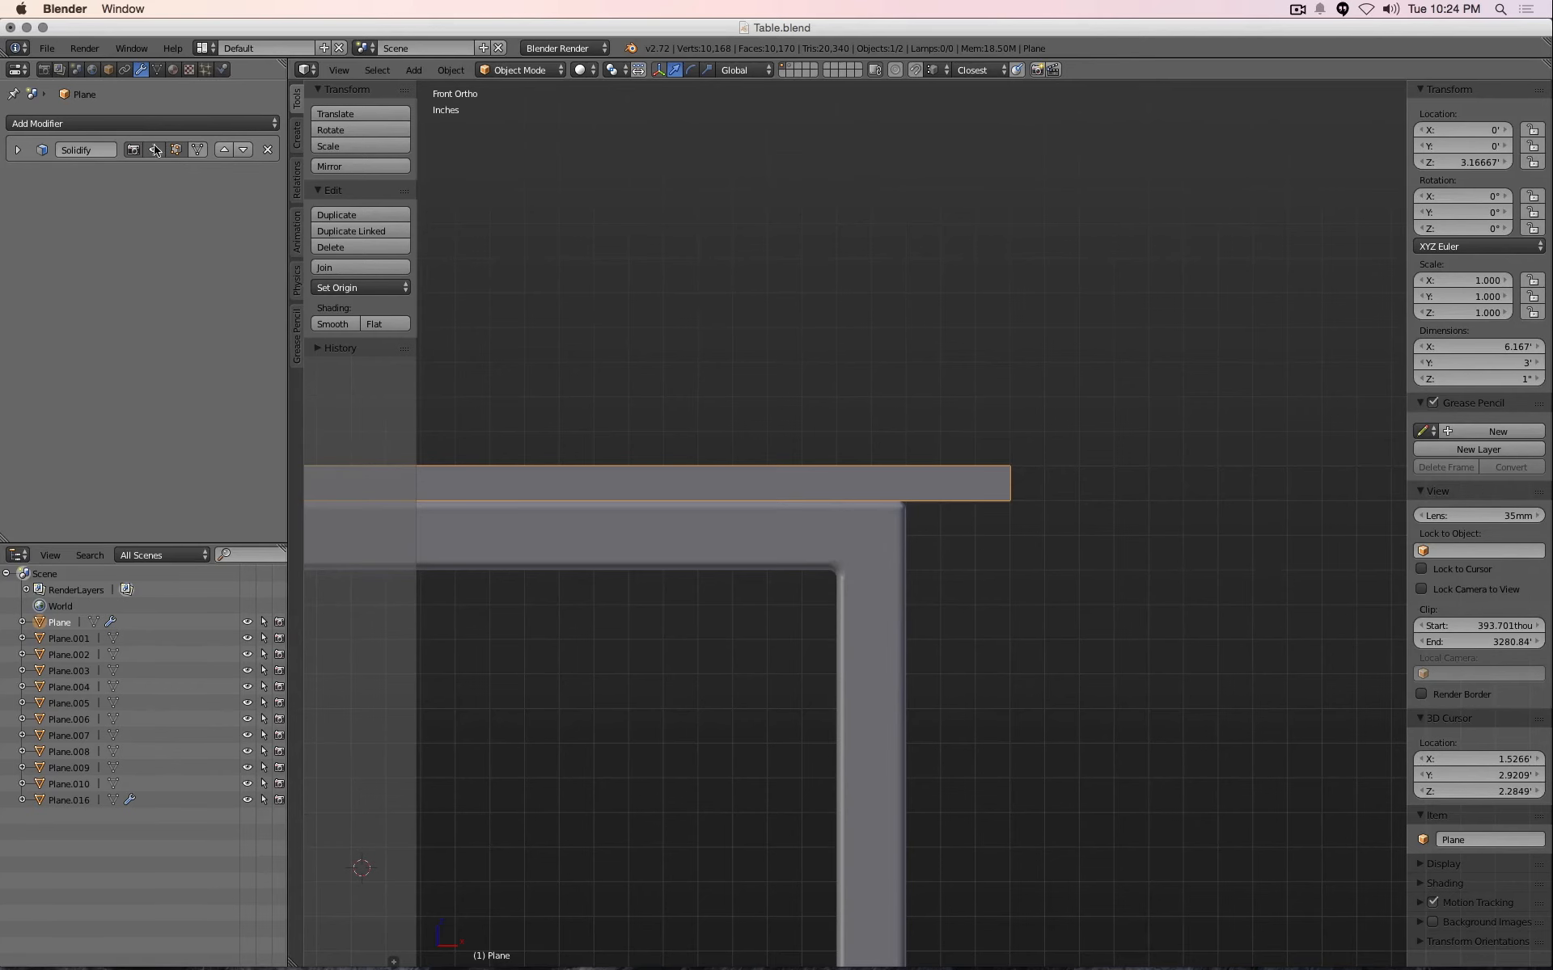
click(138, 123)
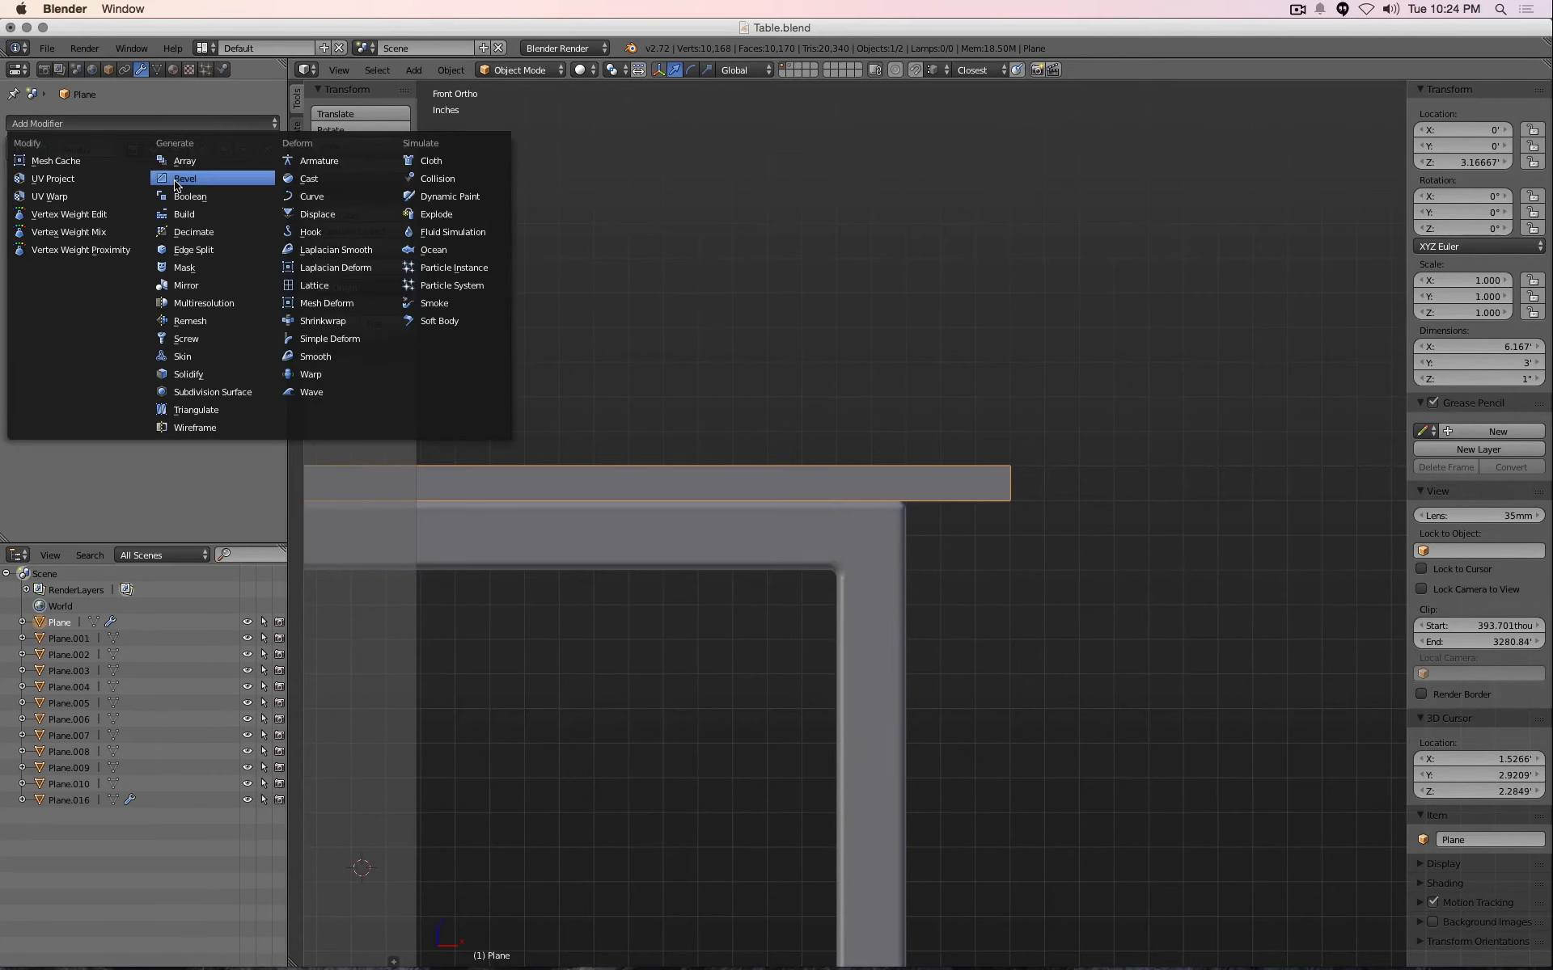
mouse_move(185, 178)
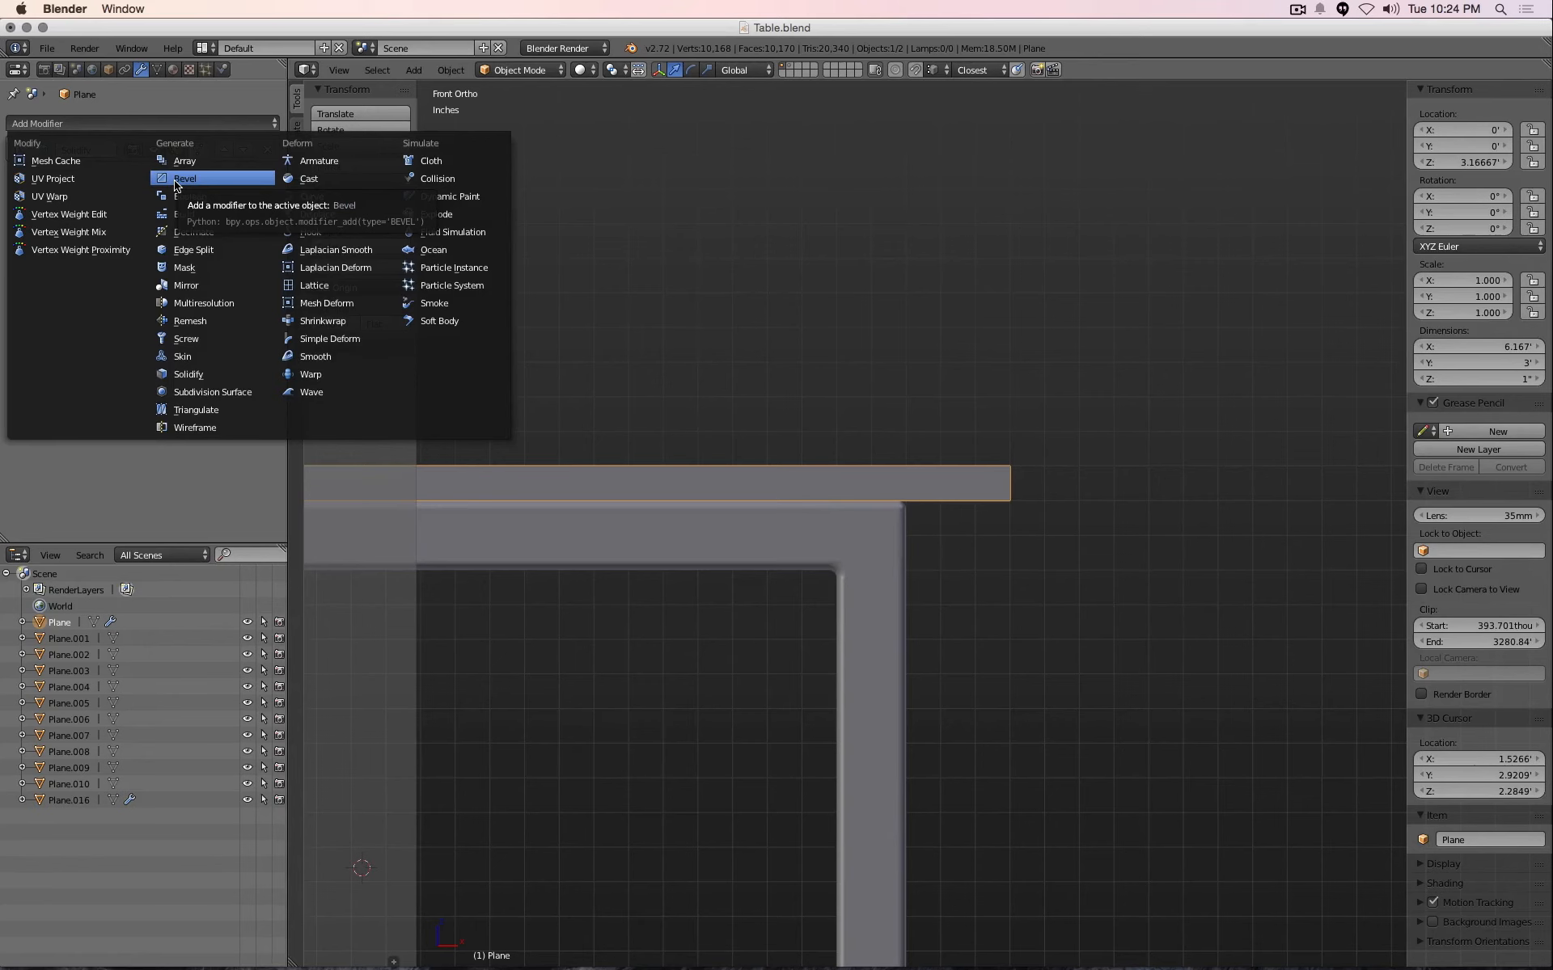
Add a Bevel modifier to the tabletop with 10 segments and 100 thou width
click(185, 177)
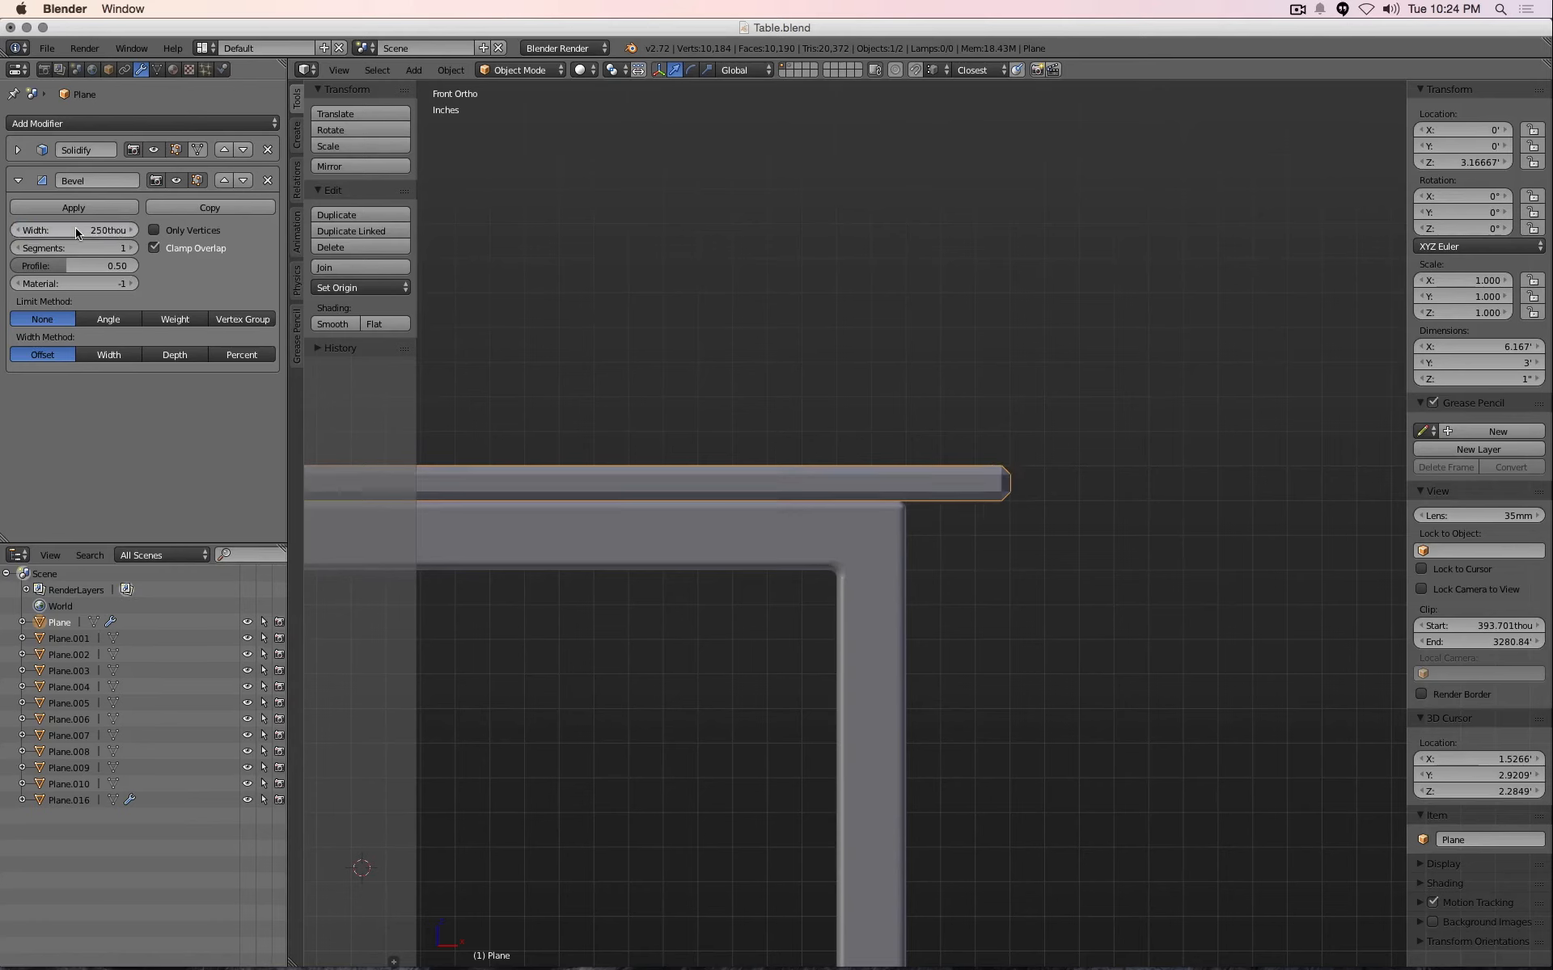
click(75, 248)
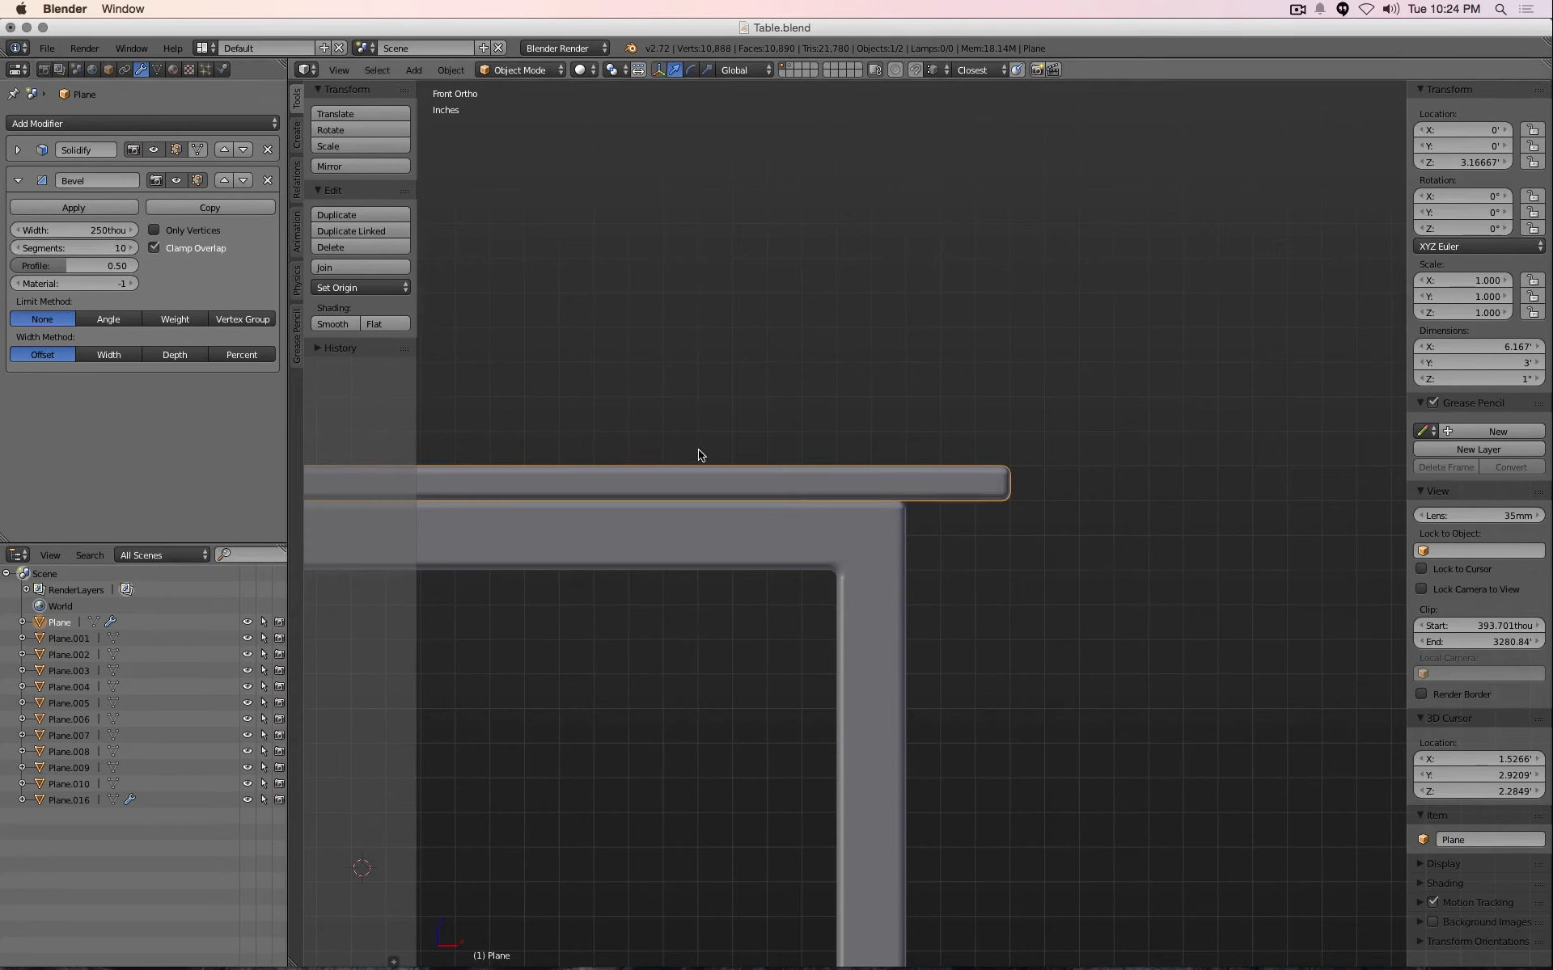
click(74, 230)
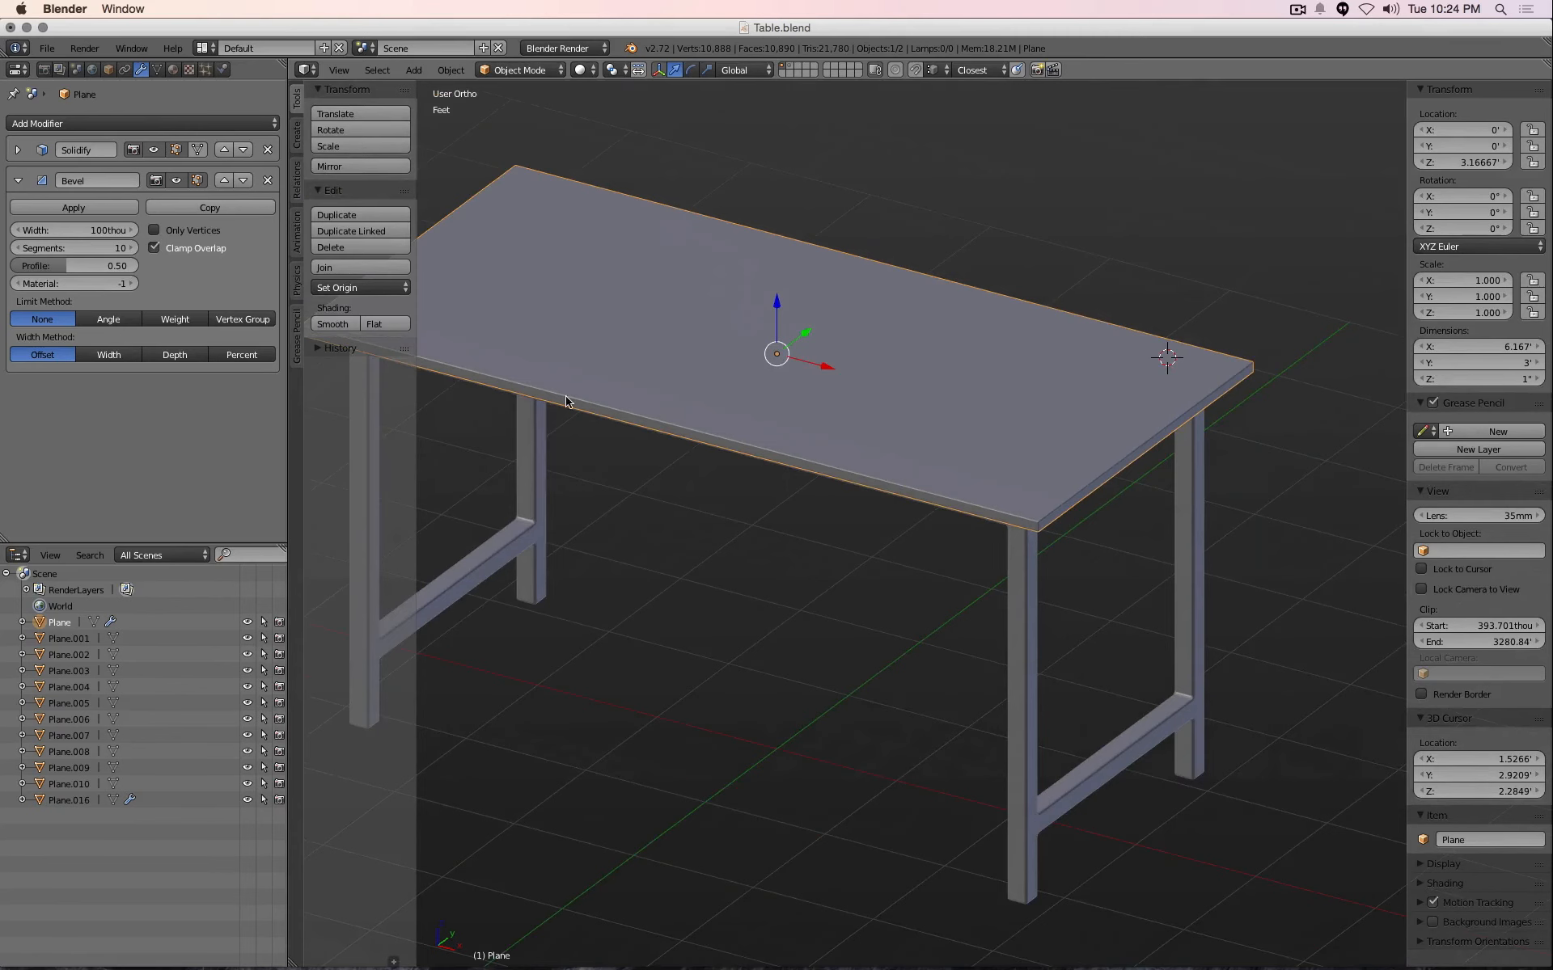
mouse_move(1175, 437)
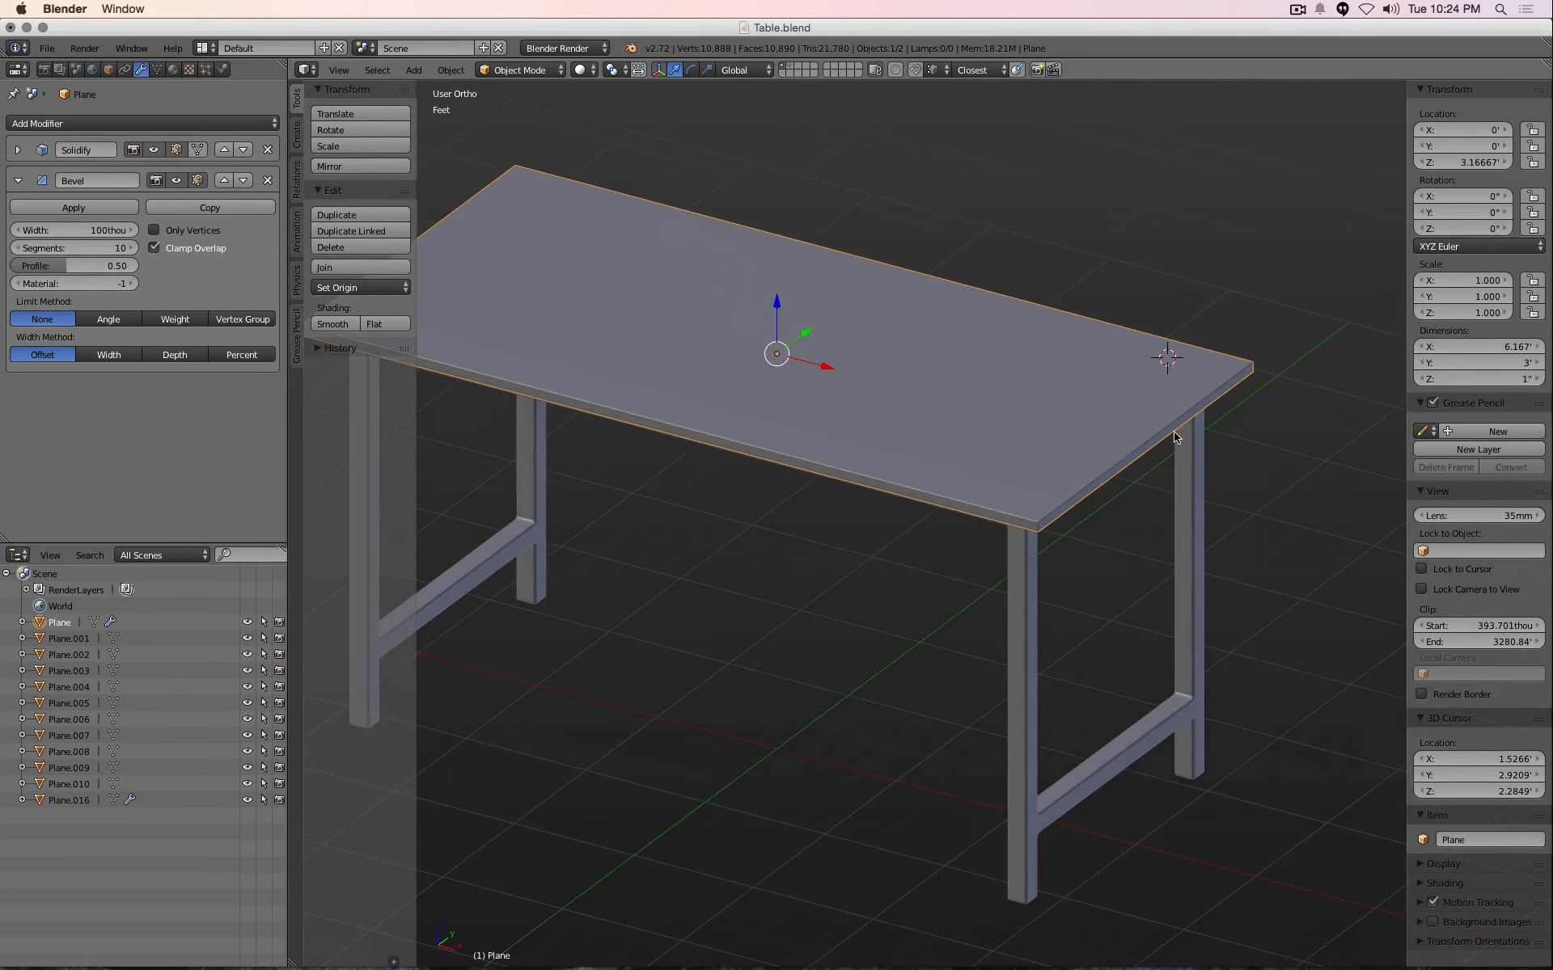
mouse_move(1181, 702)
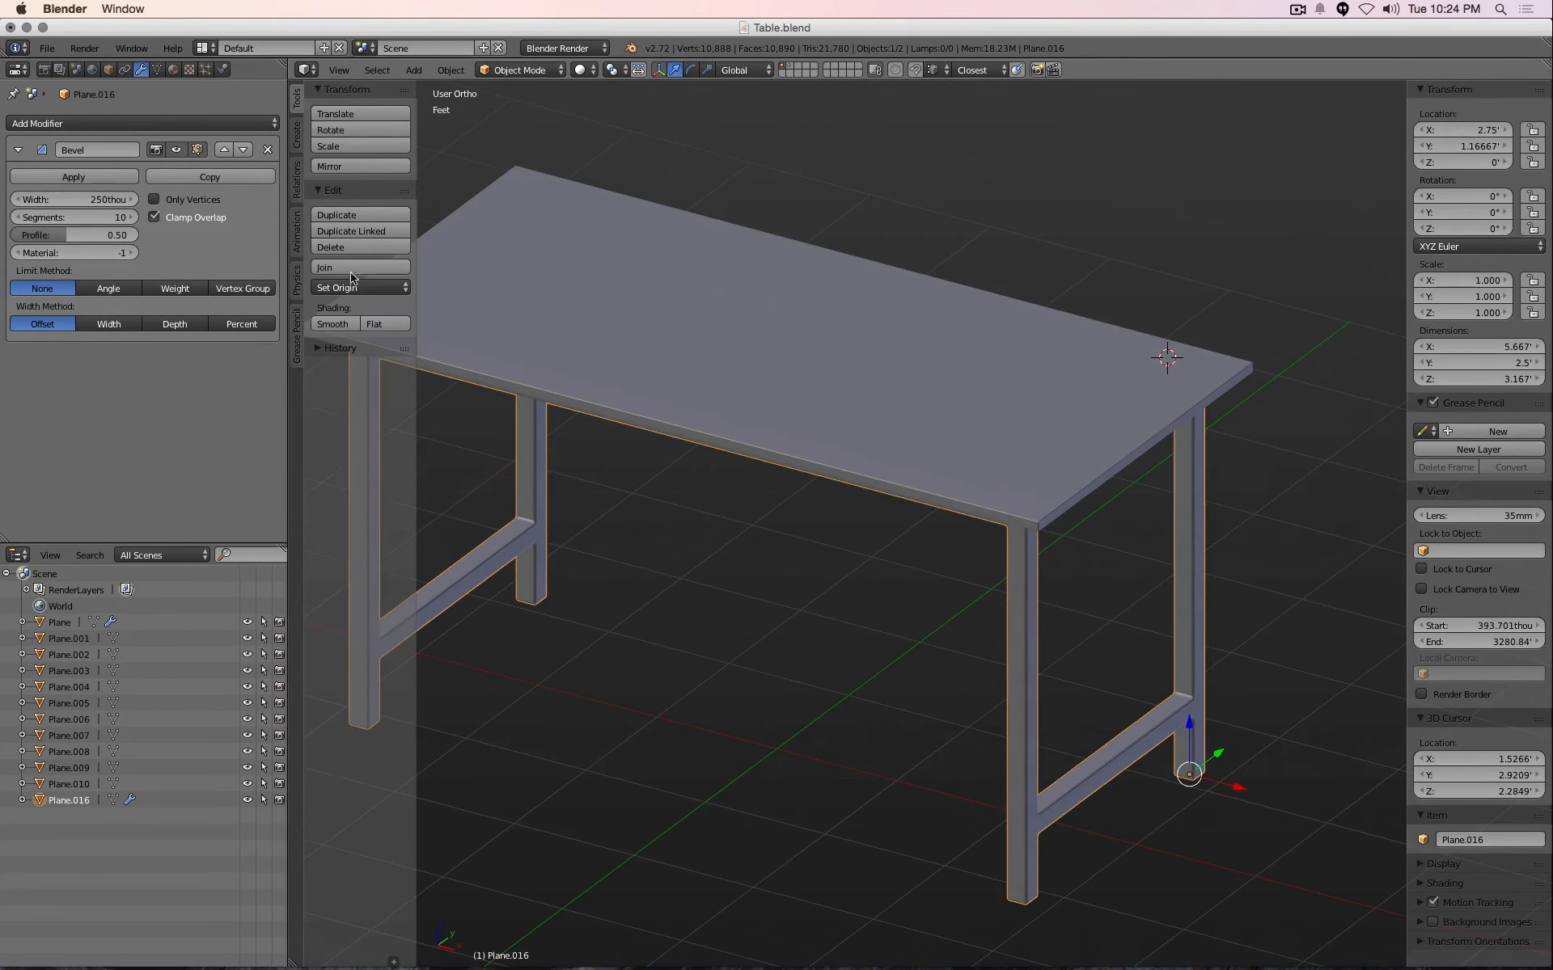
click(176, 149)
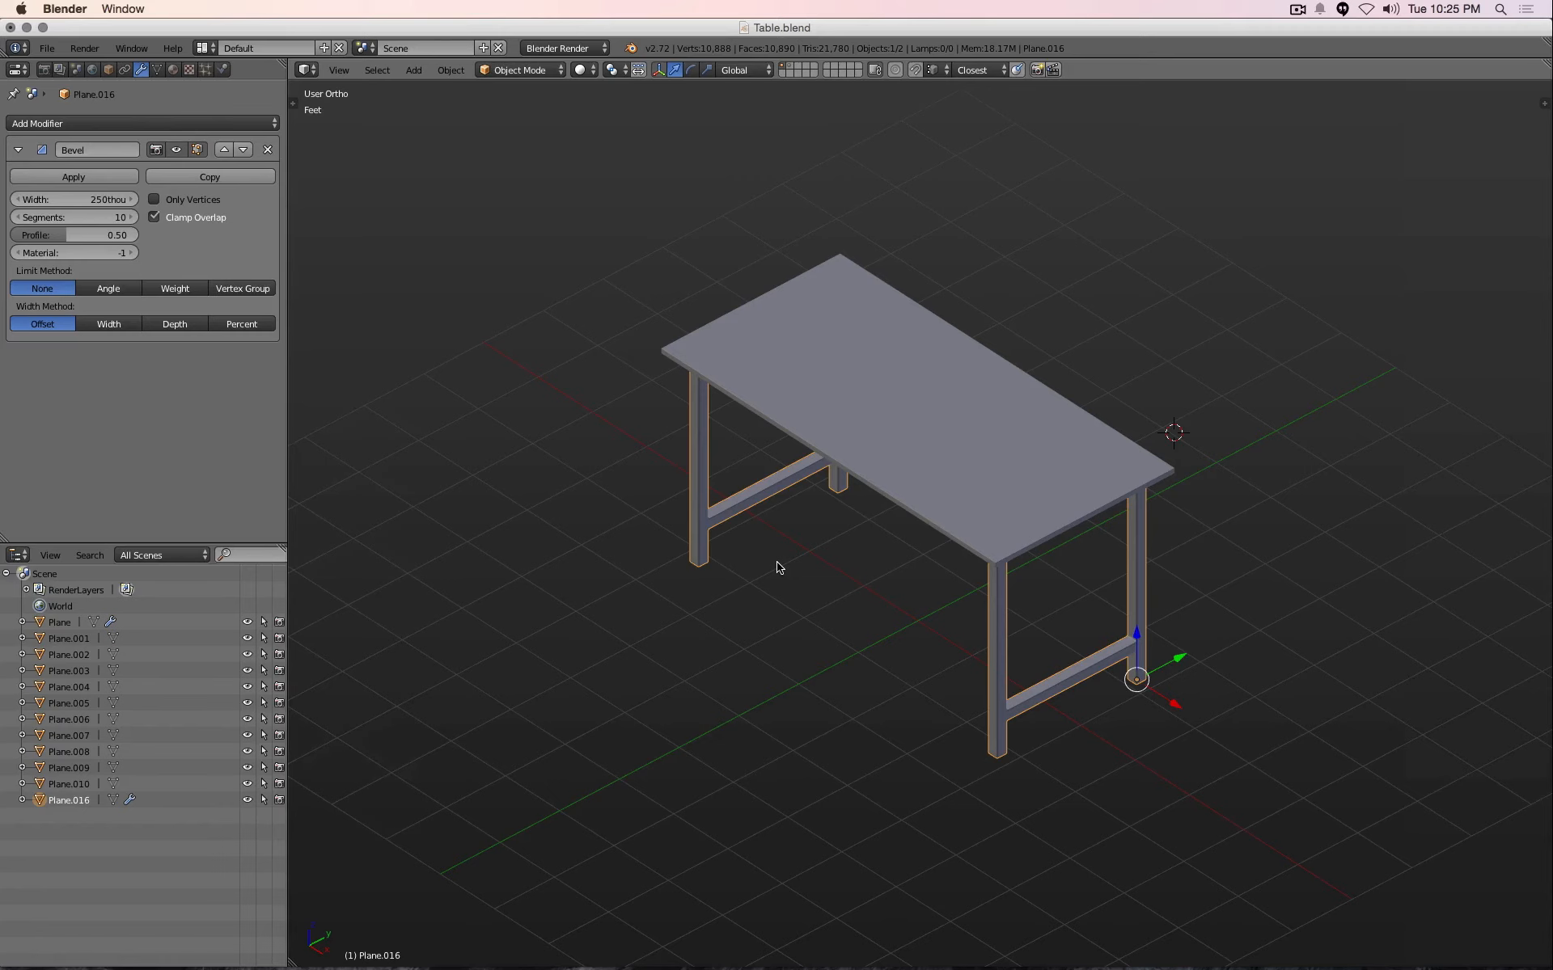
mouse_move(772, 539)
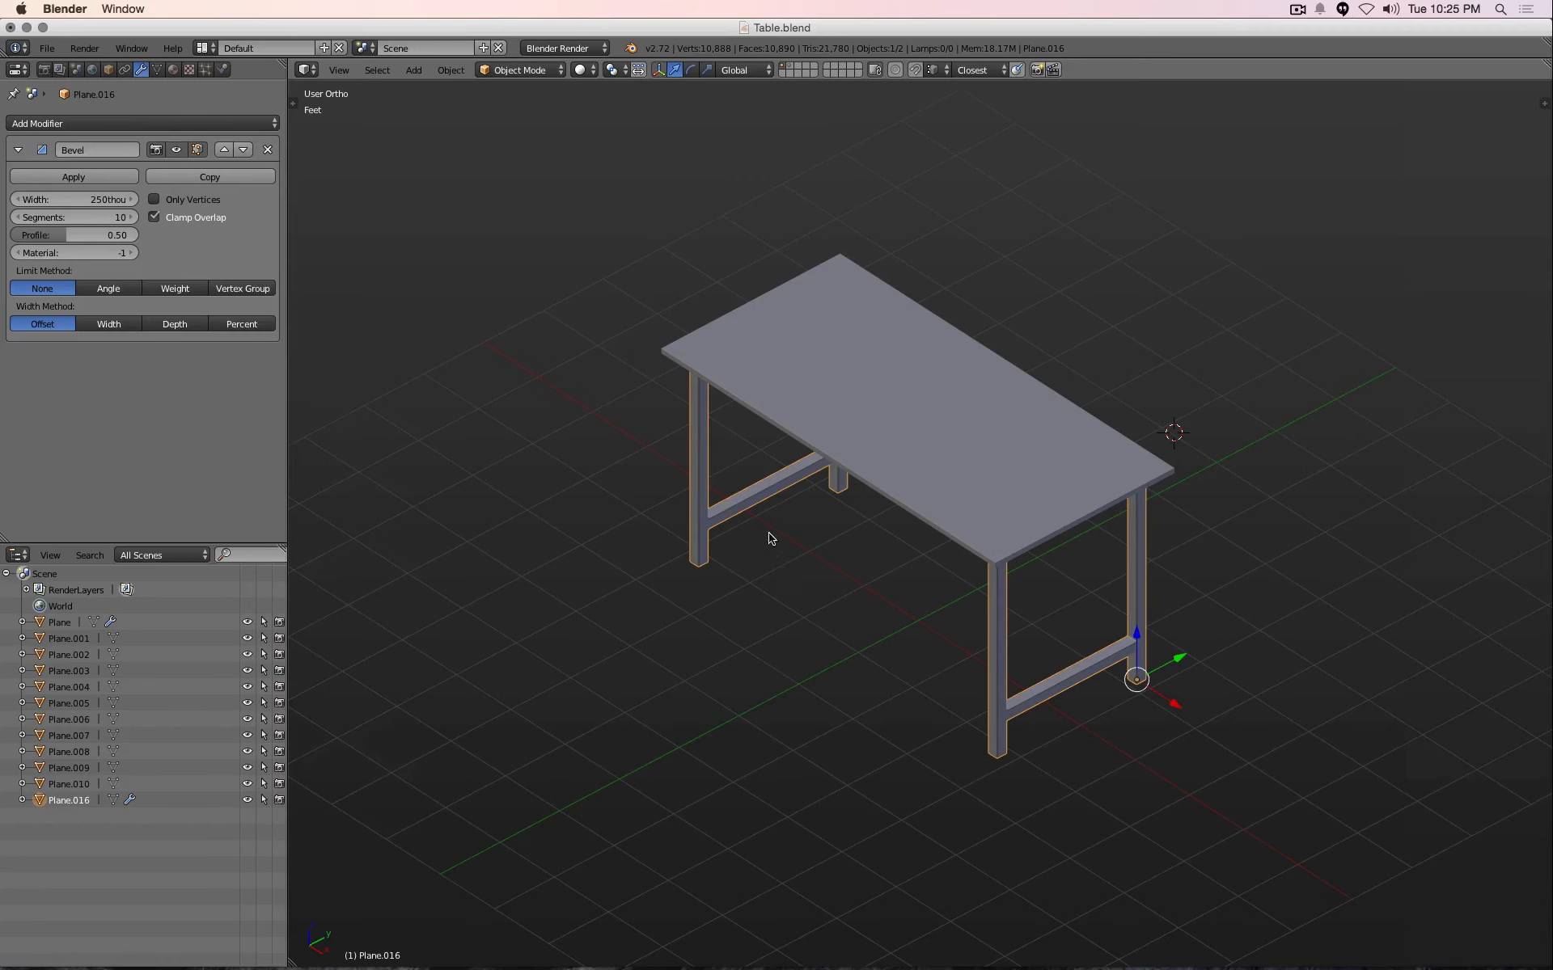
mouse_move(757, 503)
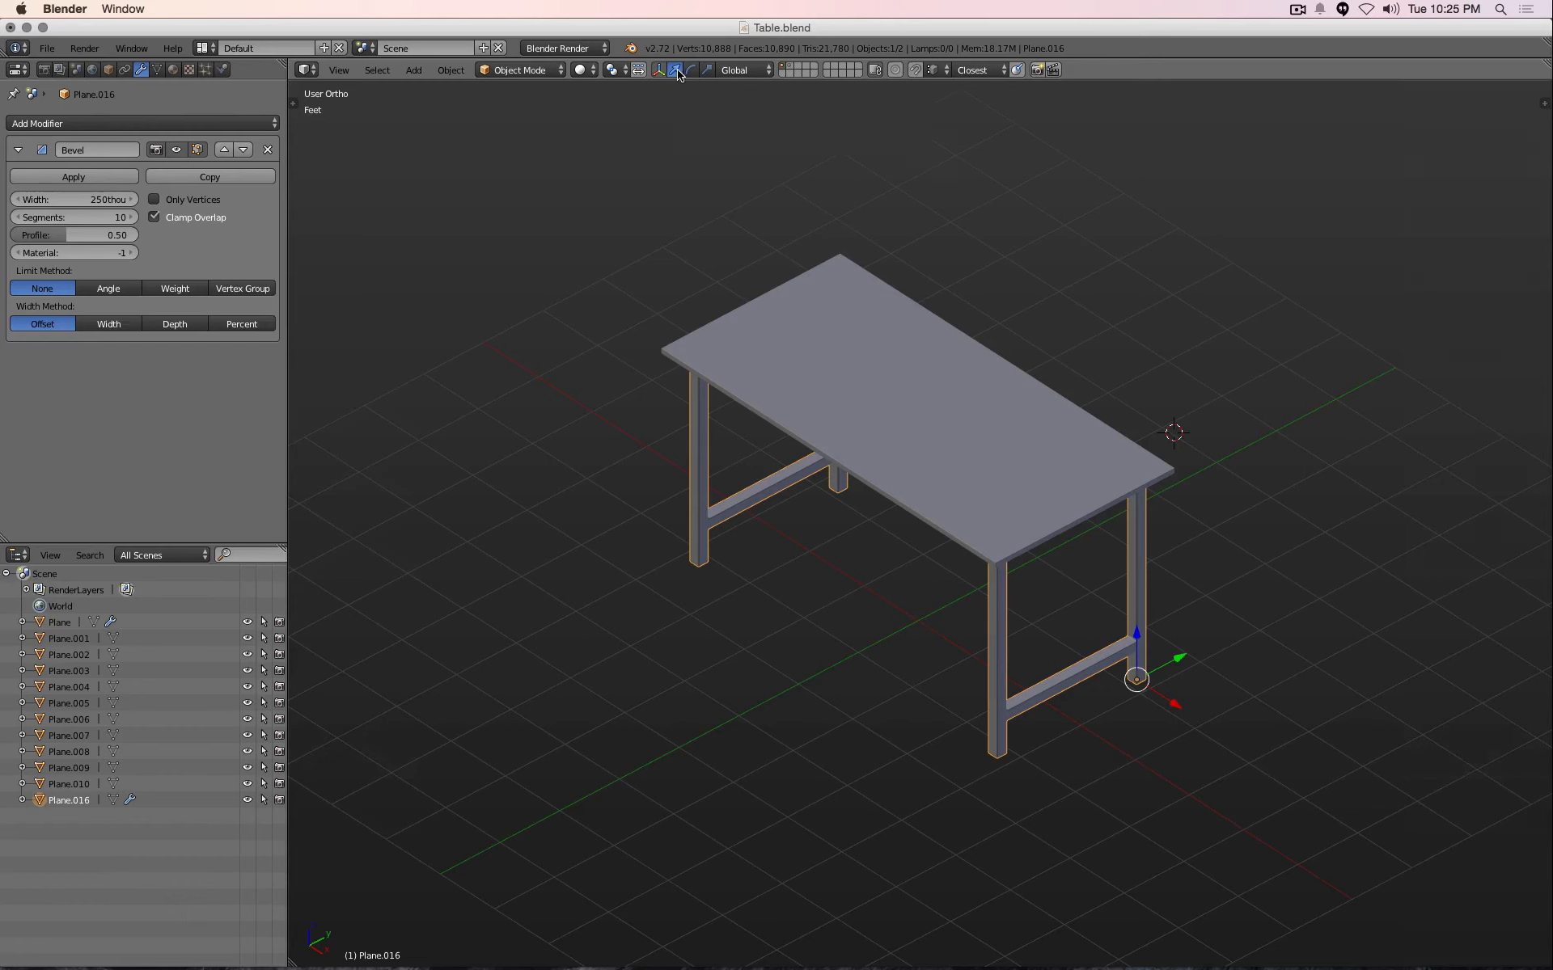
click(688, 69)
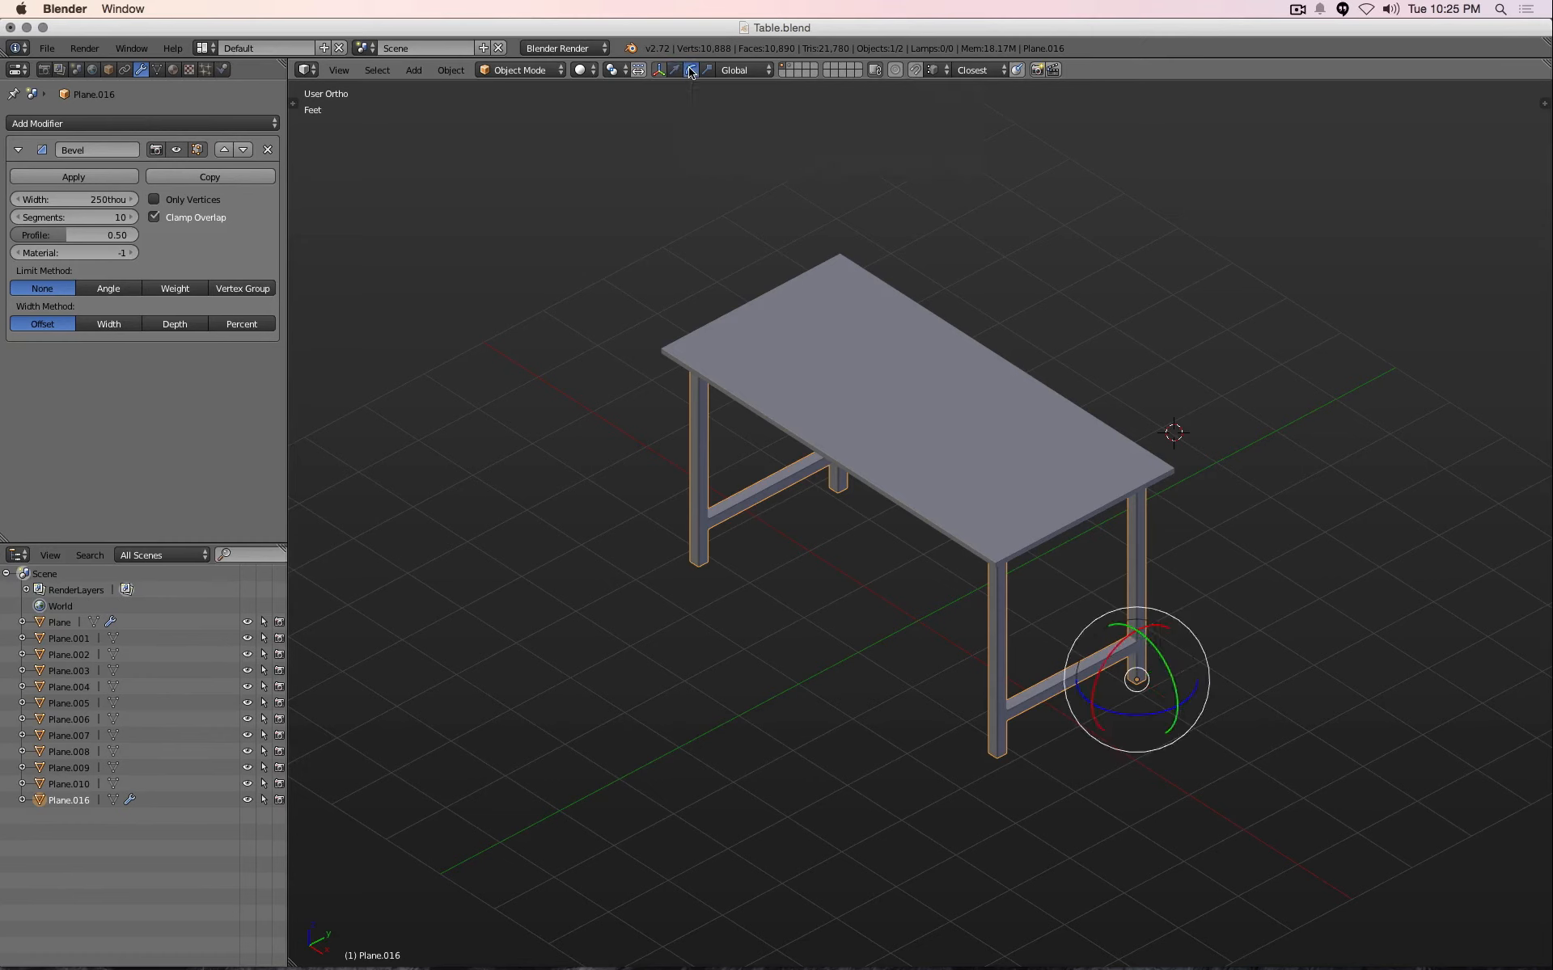
click(689, 70)
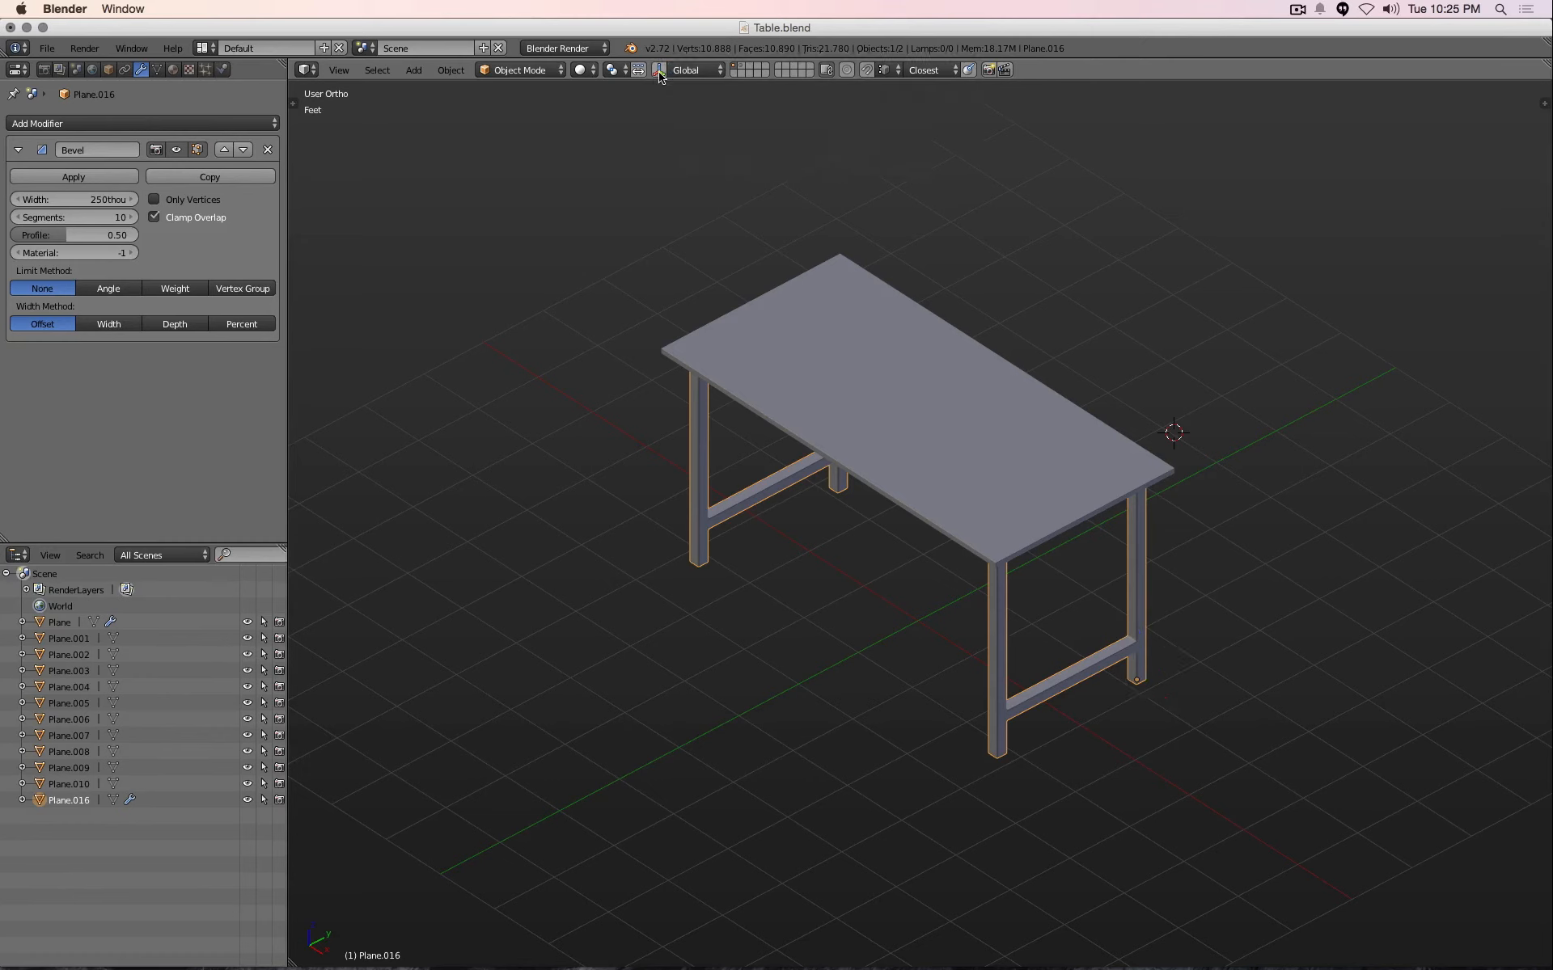
click(657, 70)
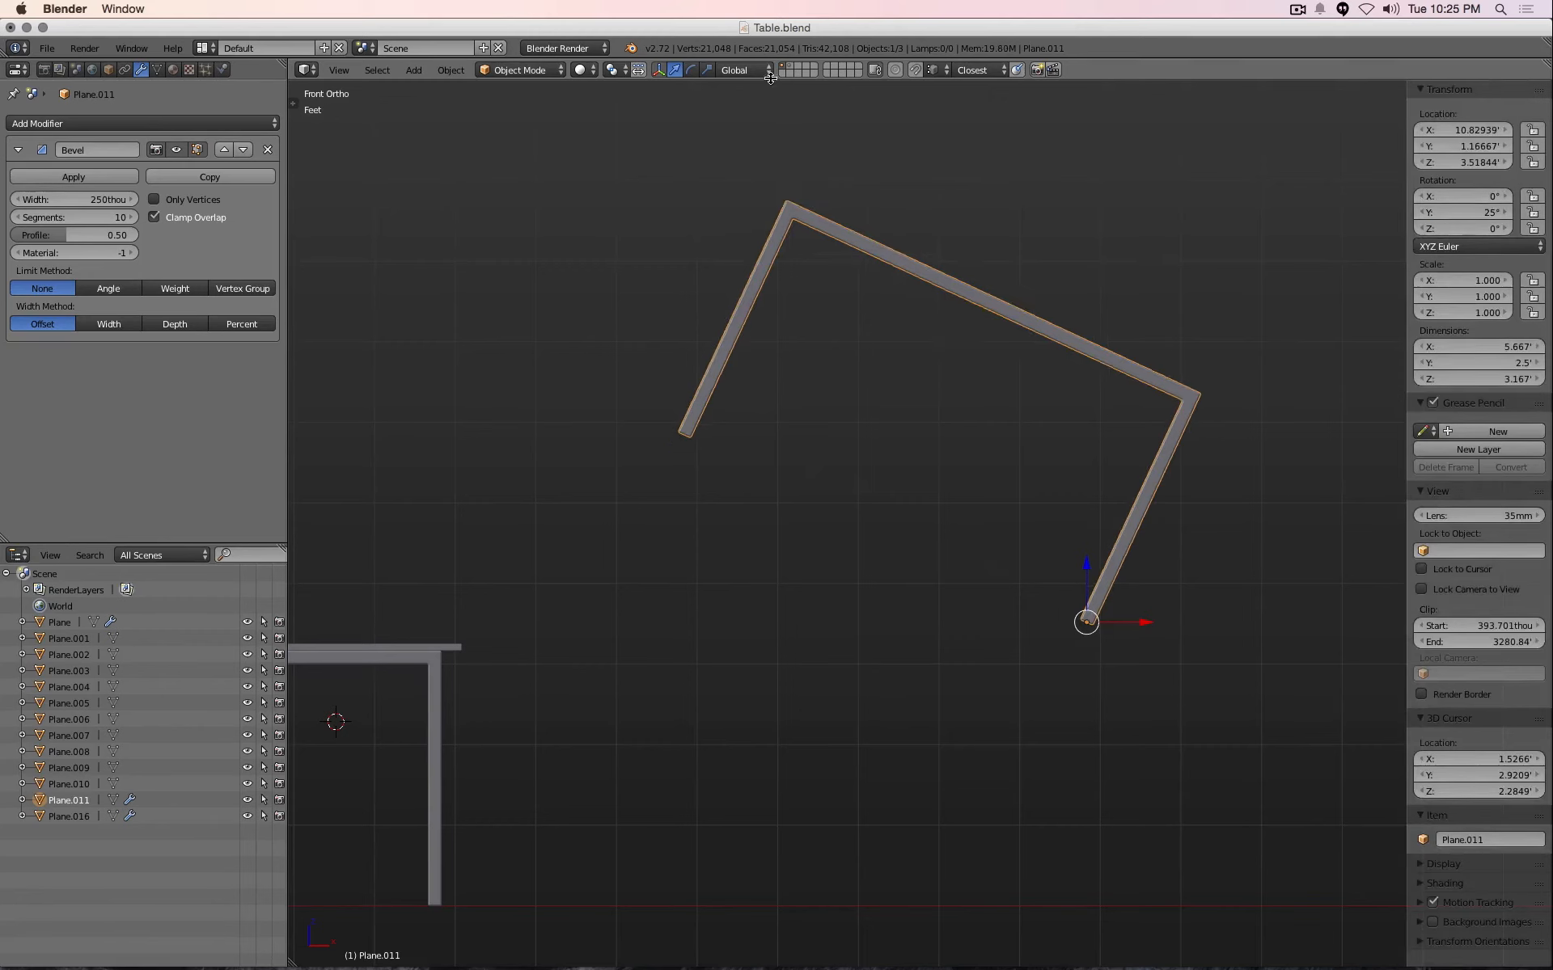
Set the transform orientation to Local so axes follow Plane.011's 25-degree tilt
click(740, 70)
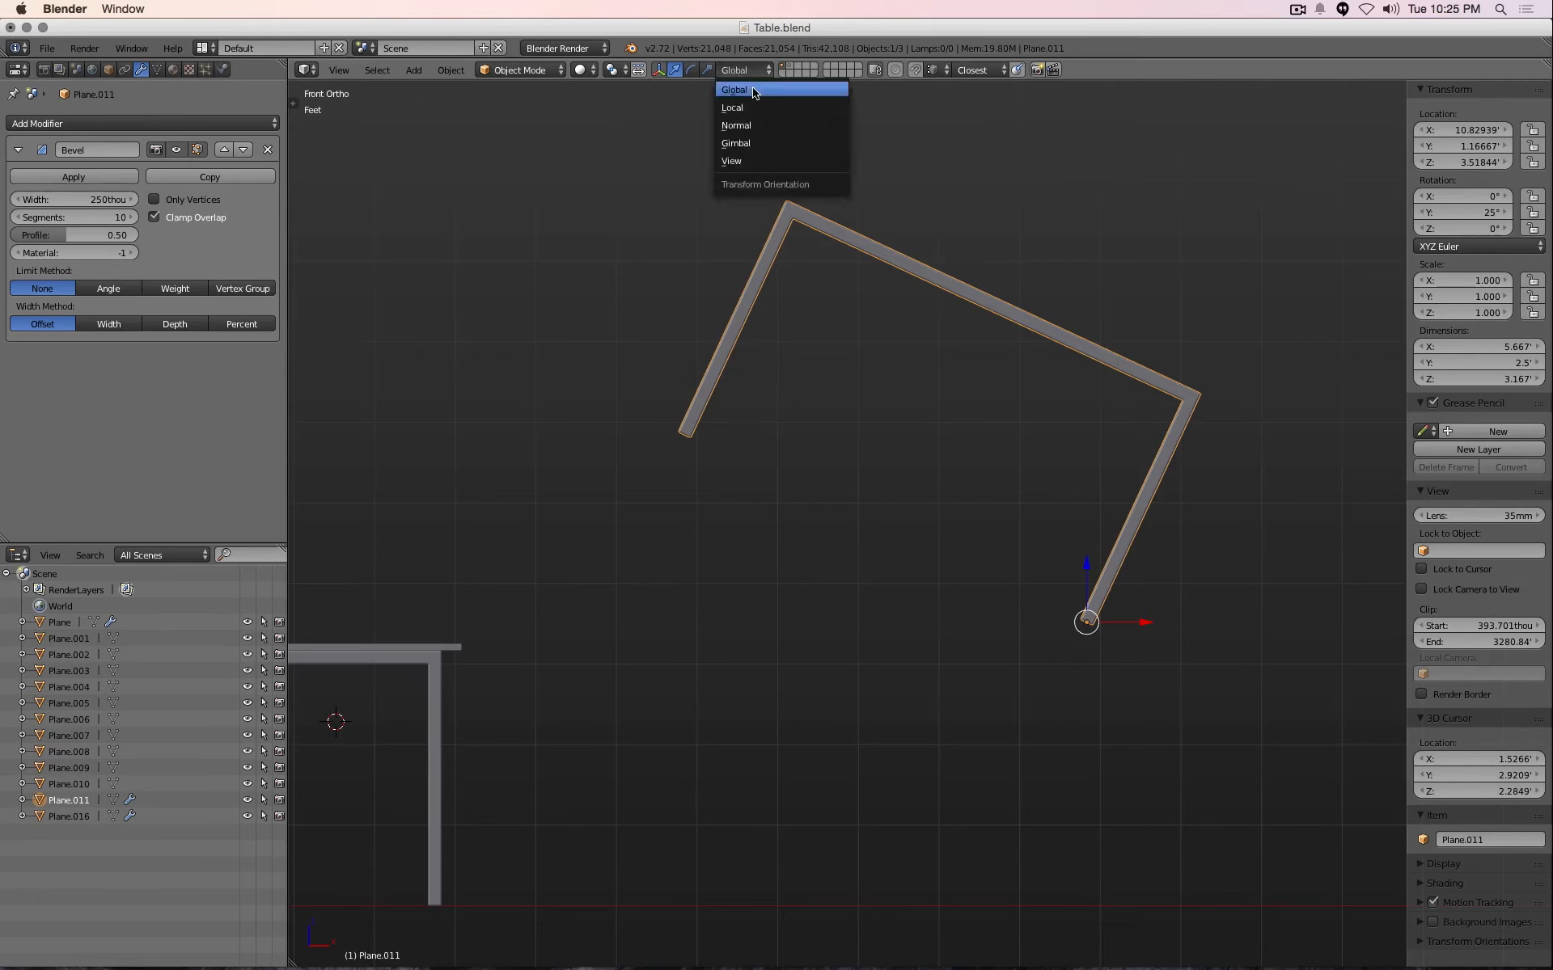
click(732, 106)
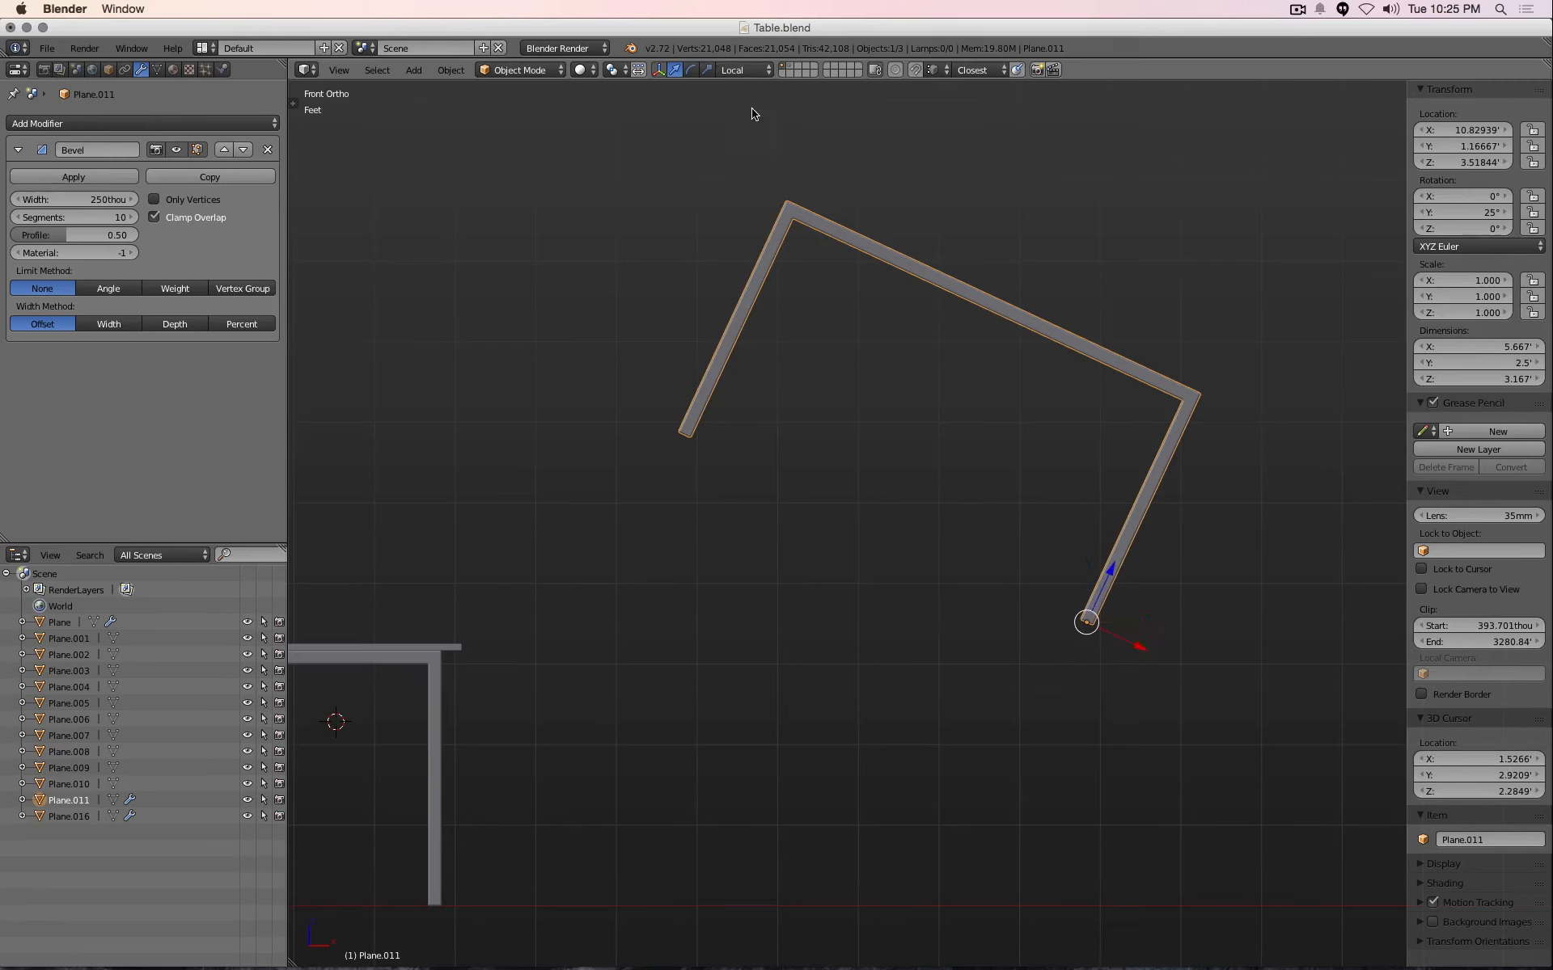
mouse_move(1112, 574)
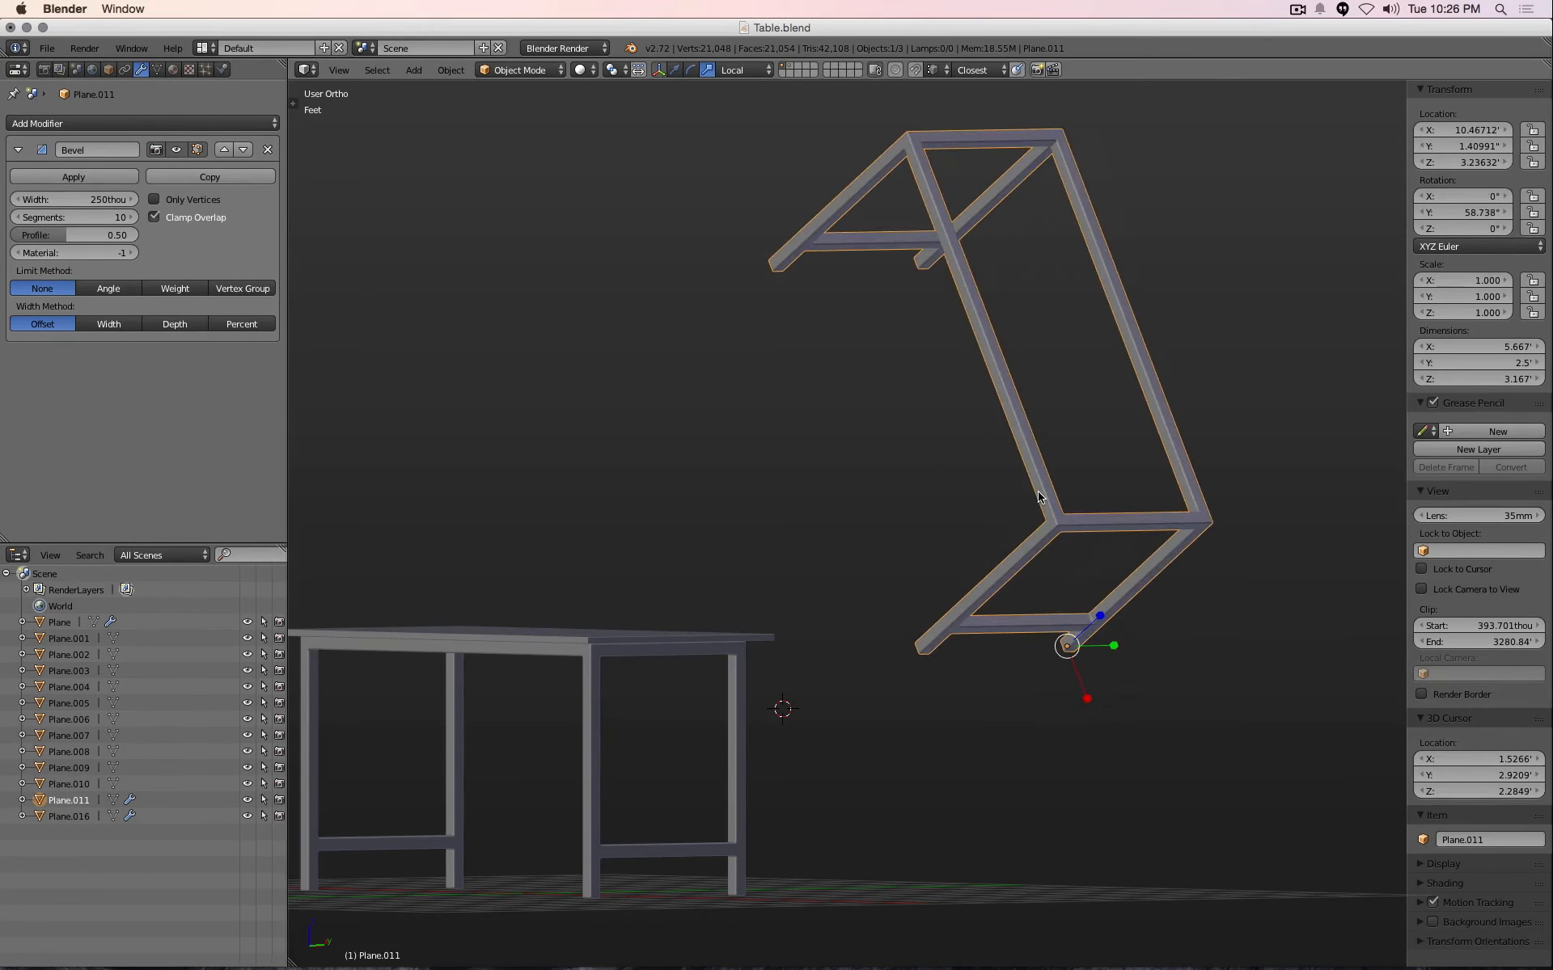
Reconfirm Local transform orientation before duplicating the tilted frame
click(741, 70)
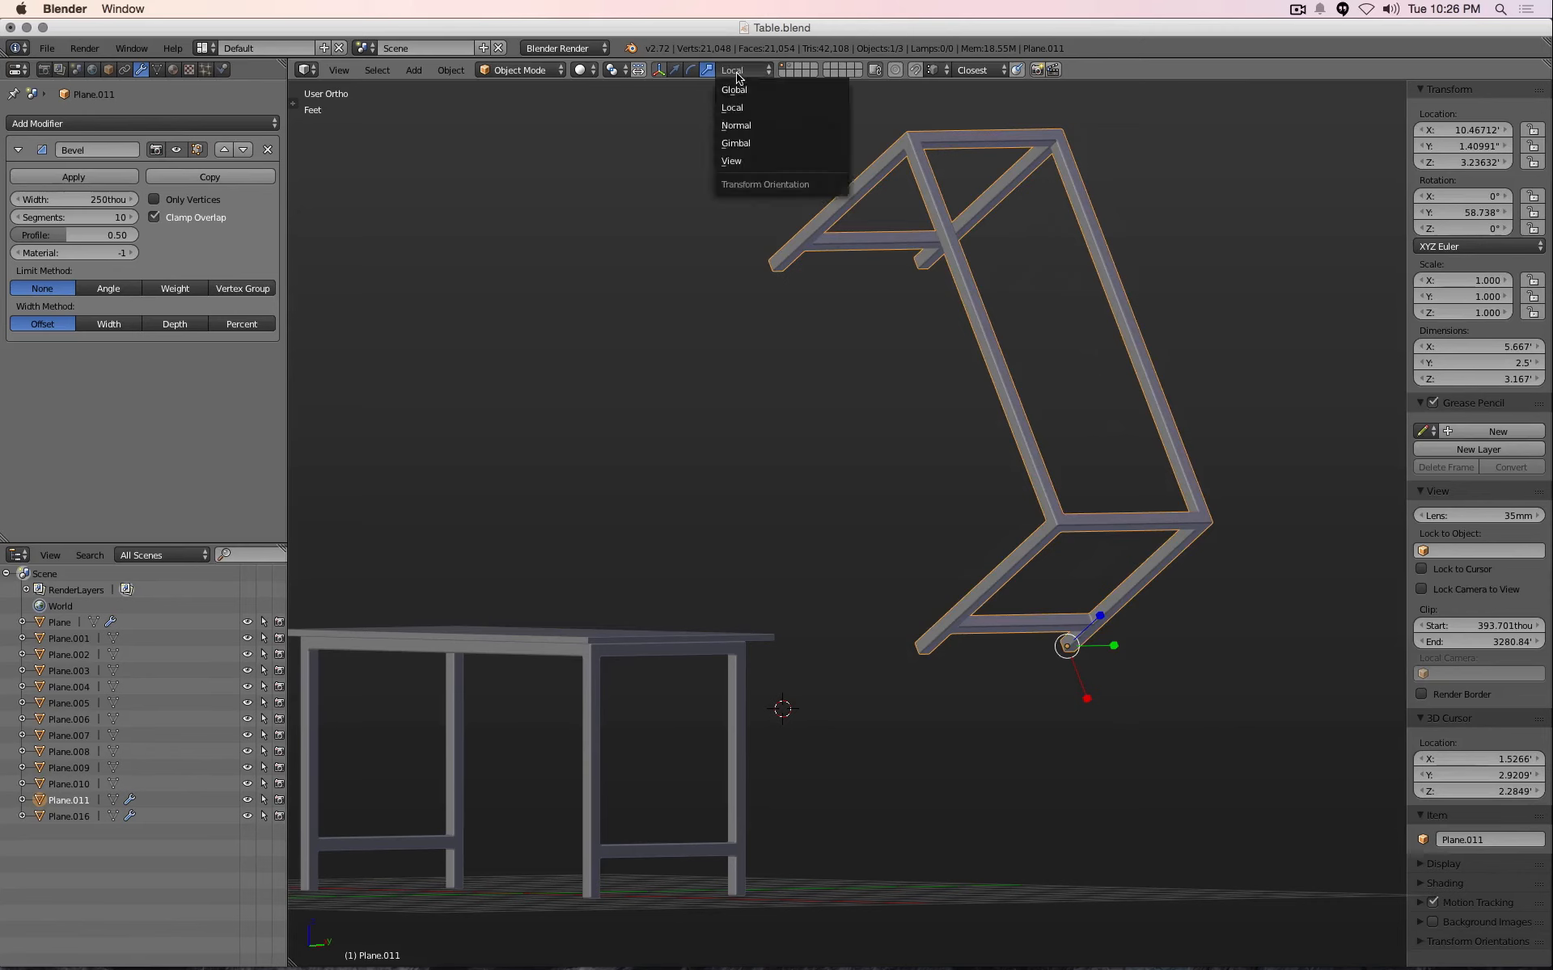
click(732, 107)
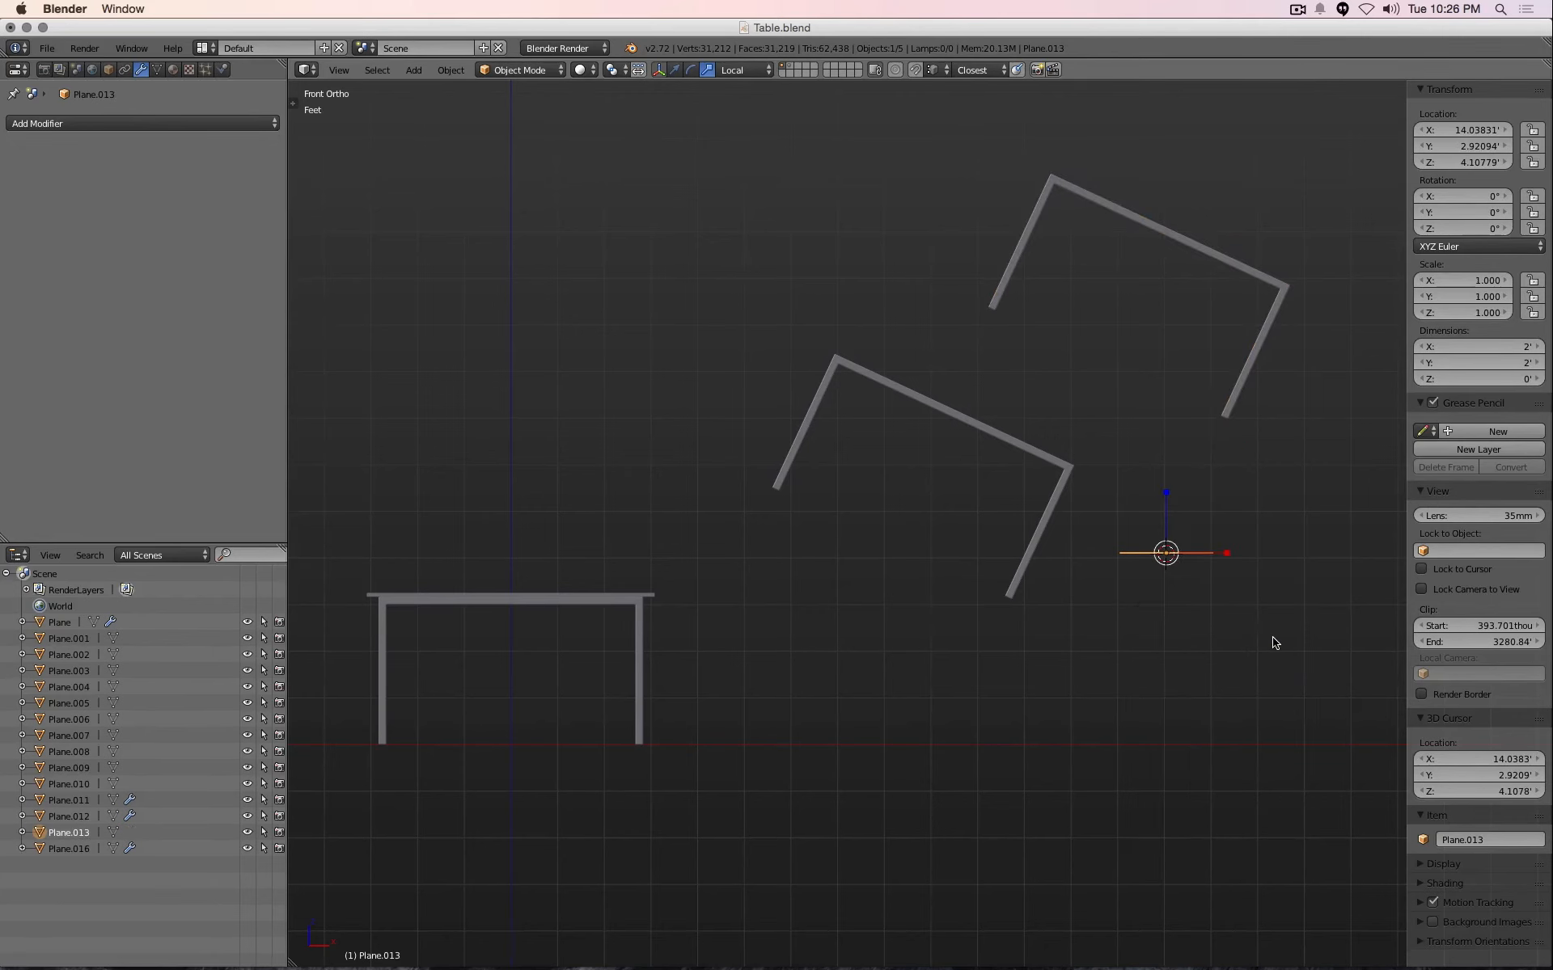
mouse_move(1217, 535)
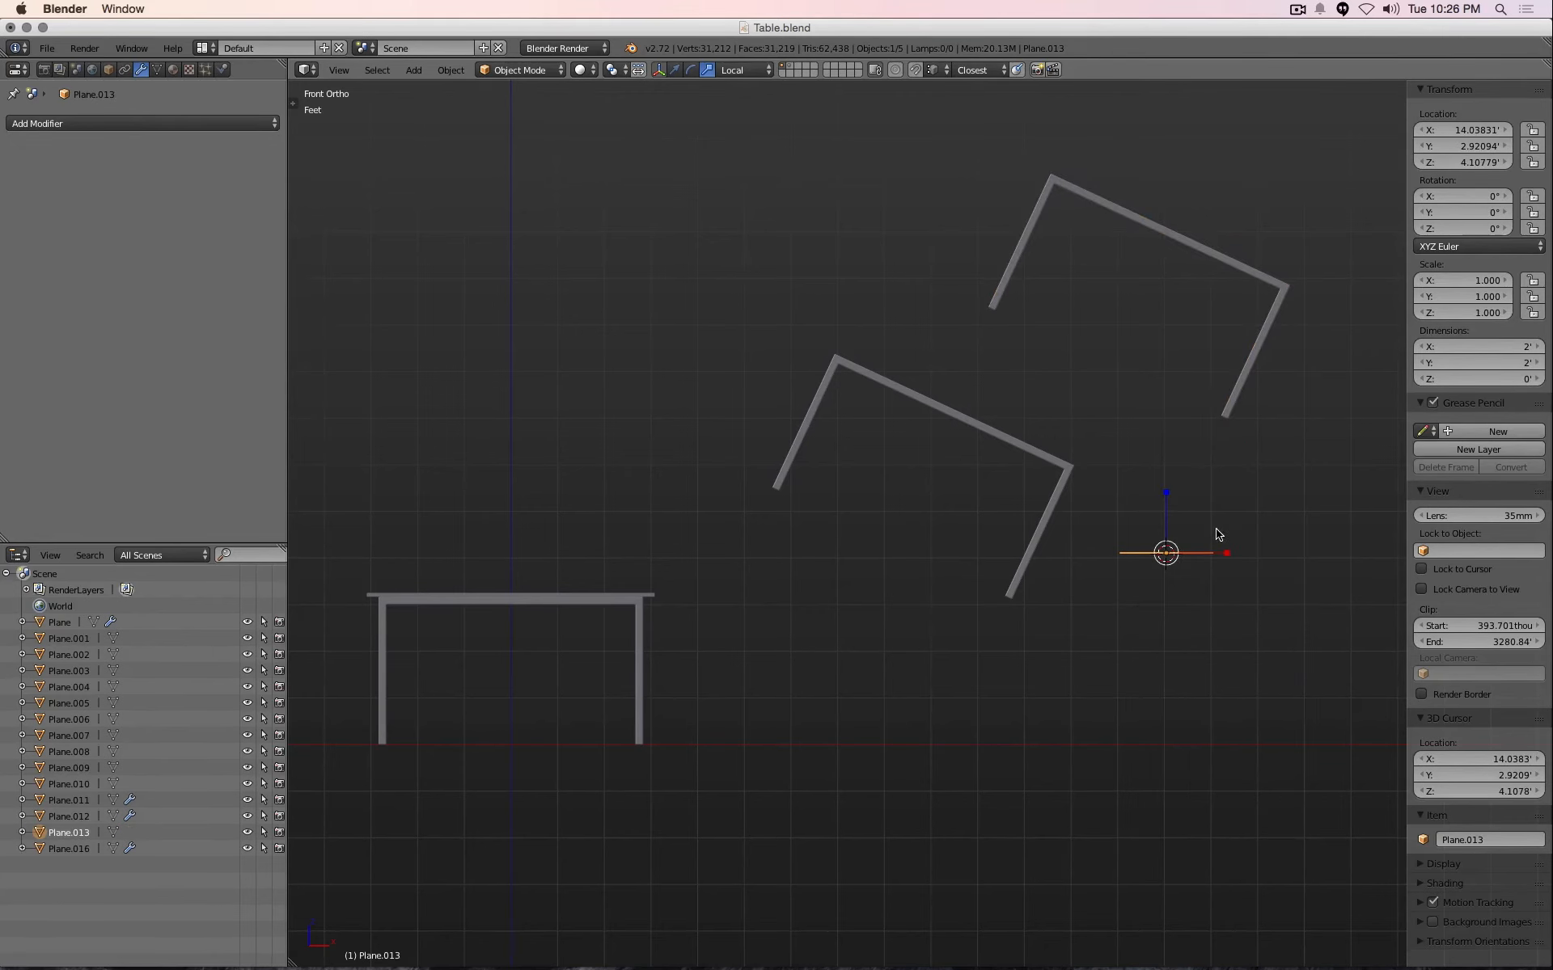
Delete the stray 2-foot plane and duplicate Plane.012 into a third tilted frame copy
key(x)
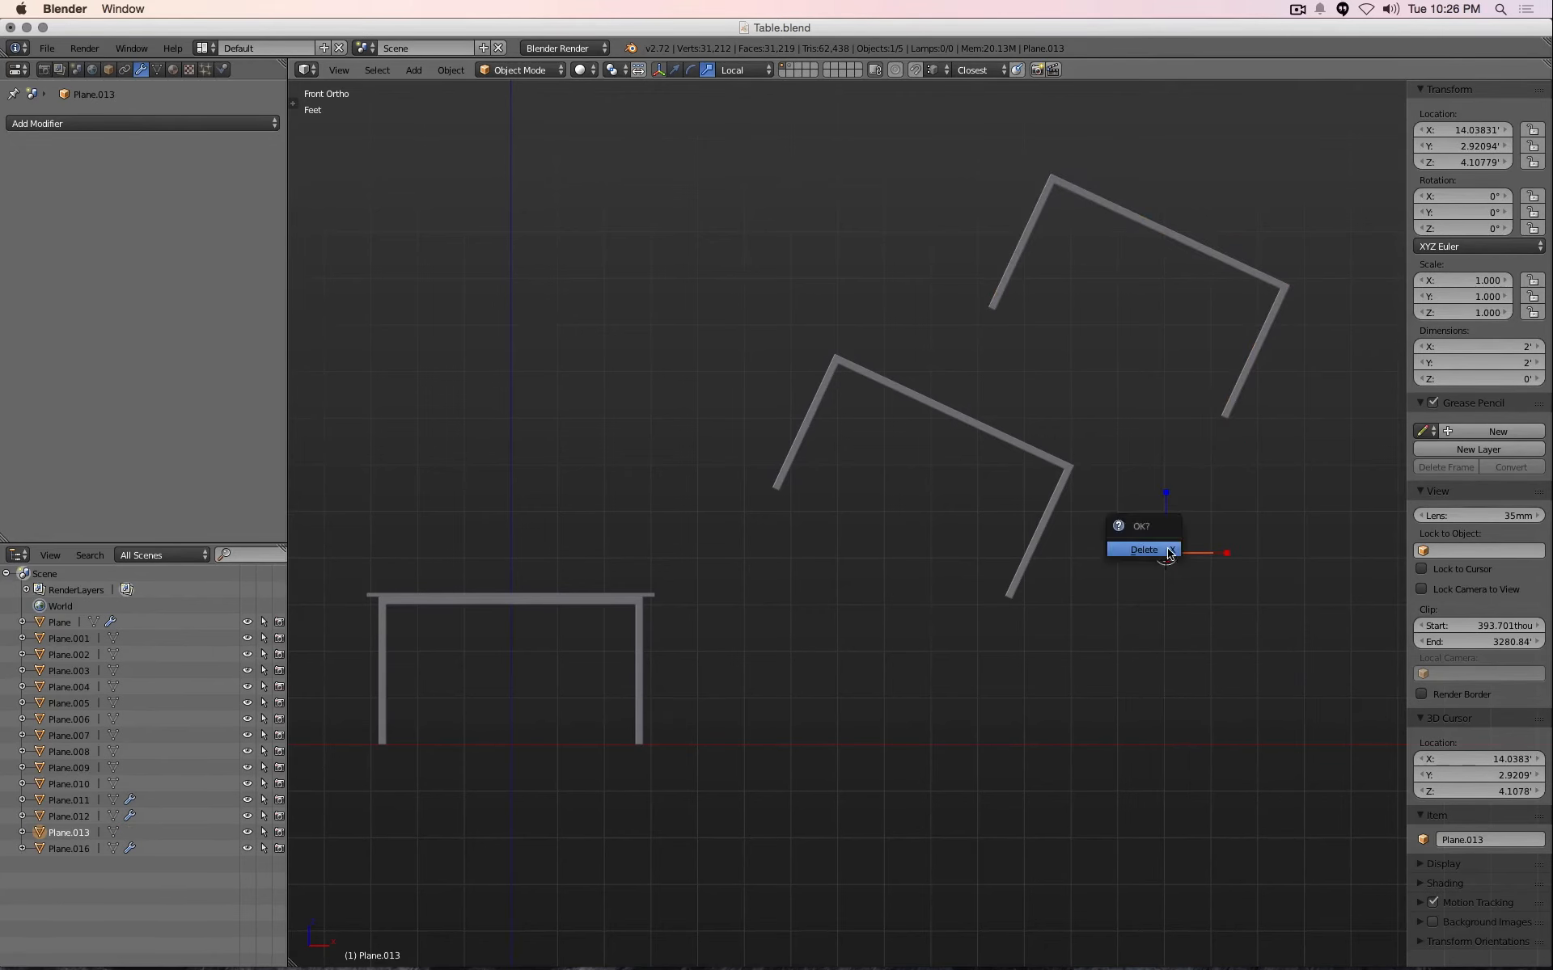
click(1142, 550)
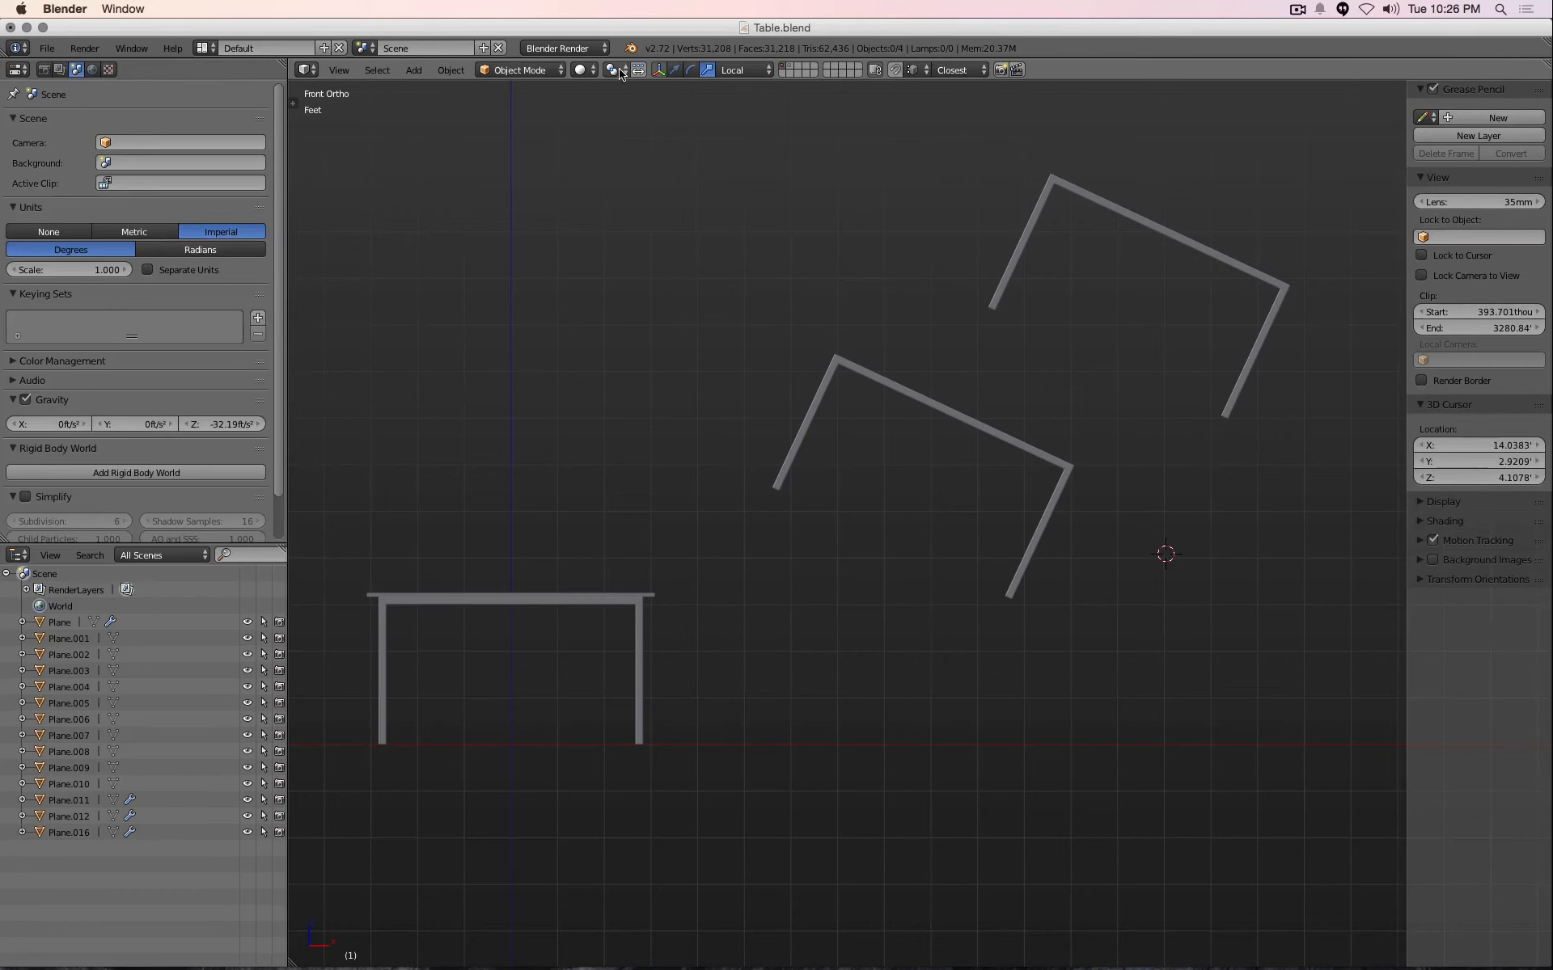
mouse_move(618, 70)
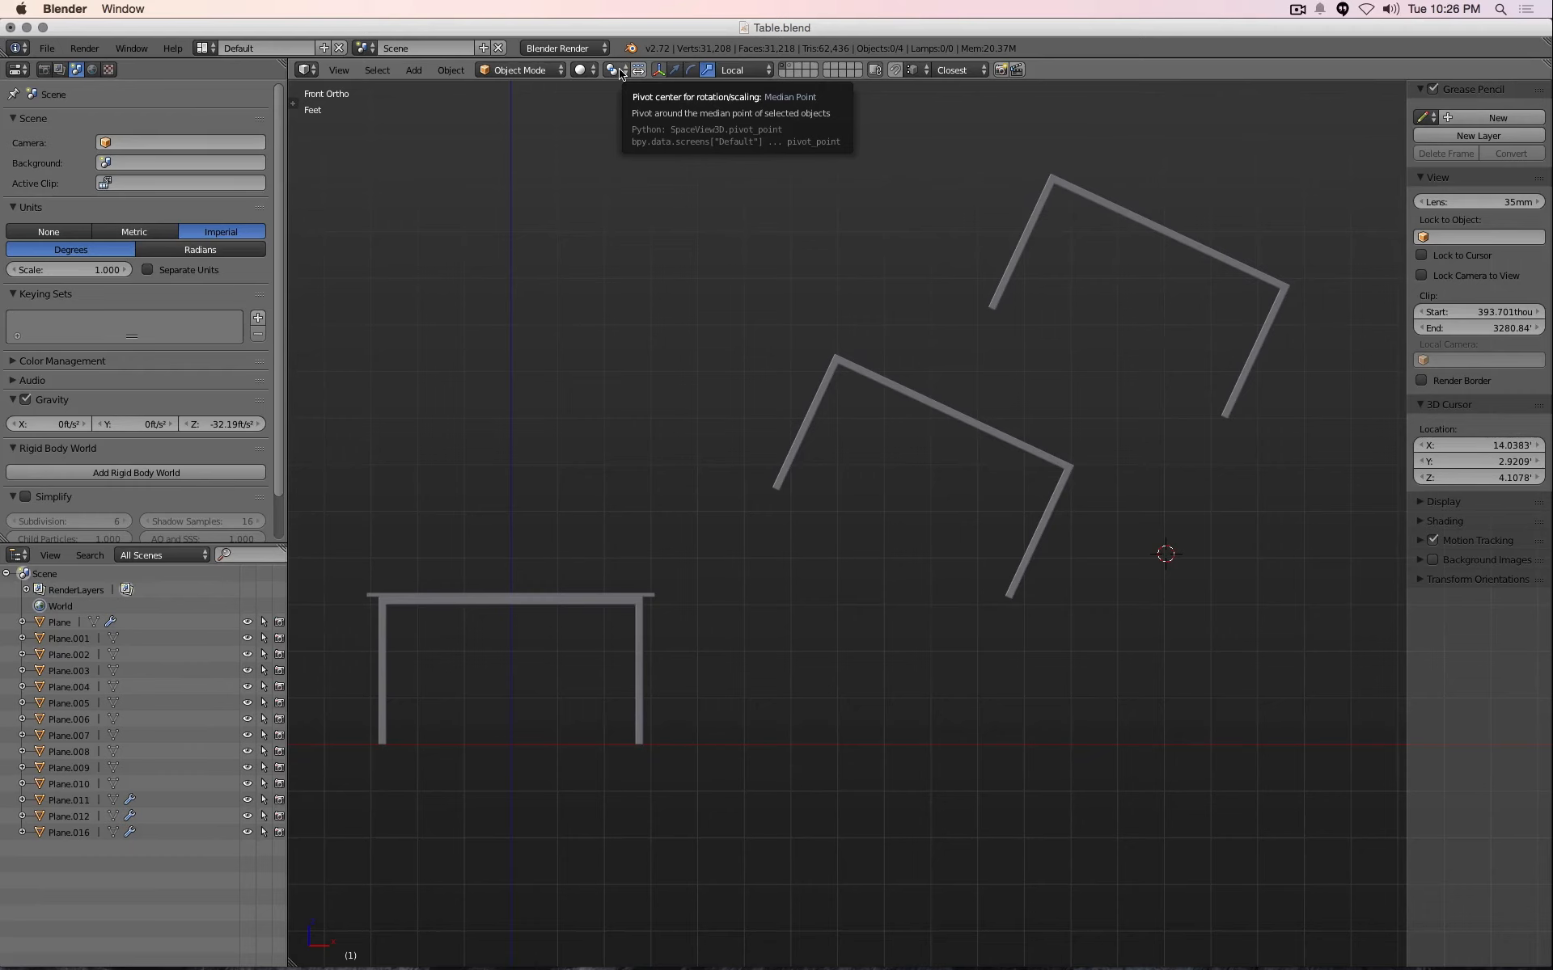
mouse_move(1003, 290)
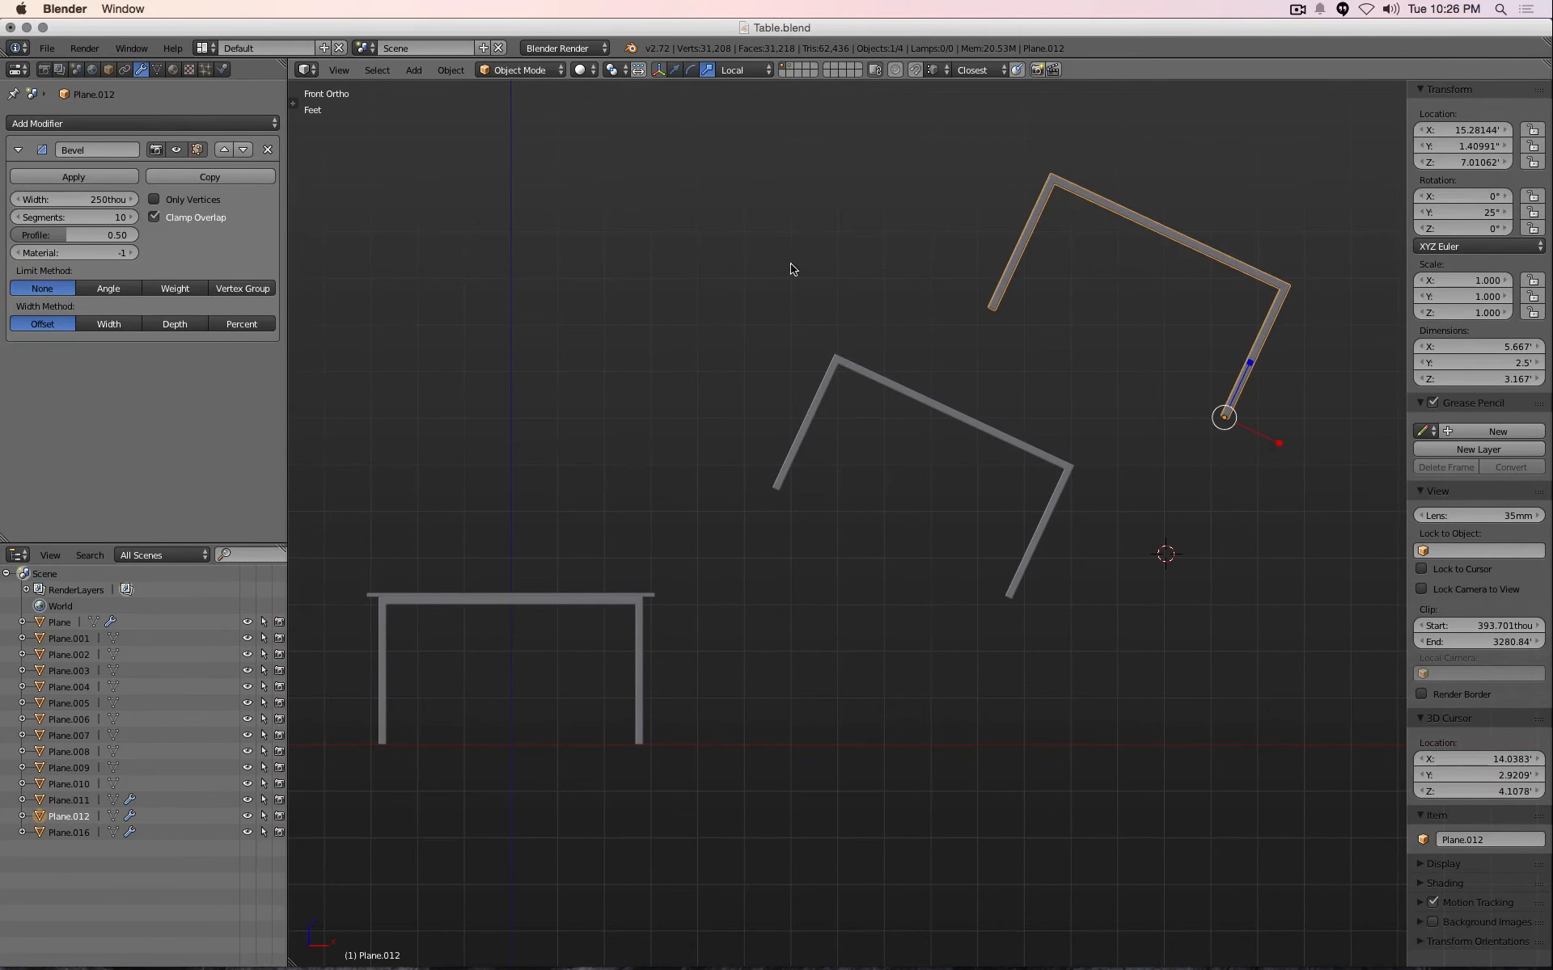
click(985, 305)
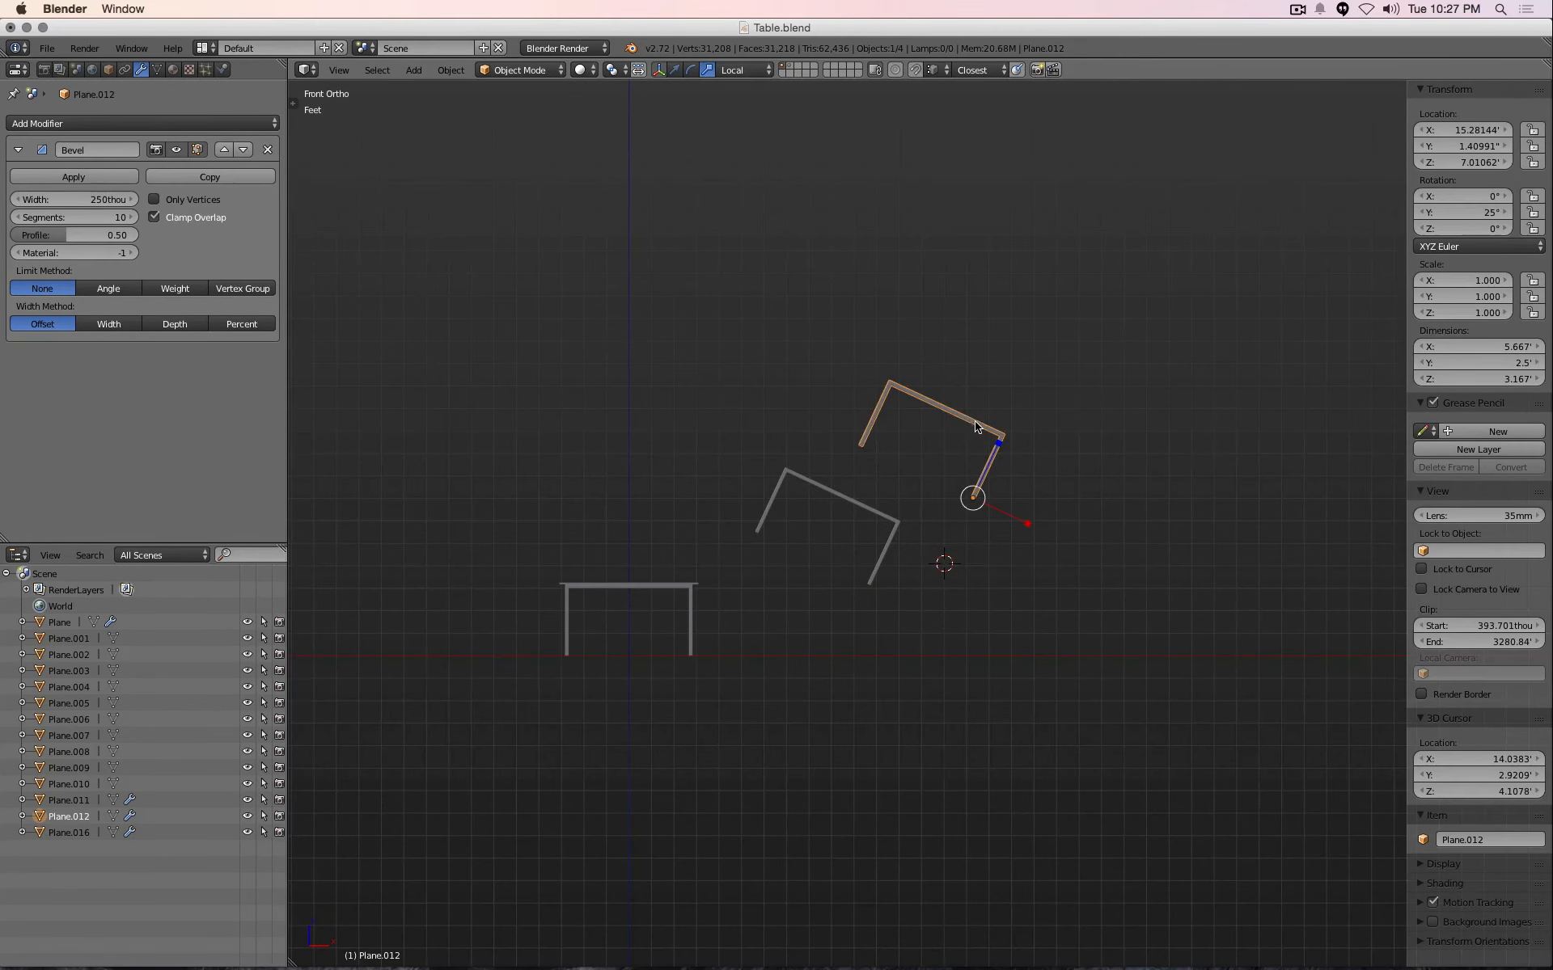
key(Shift+D)
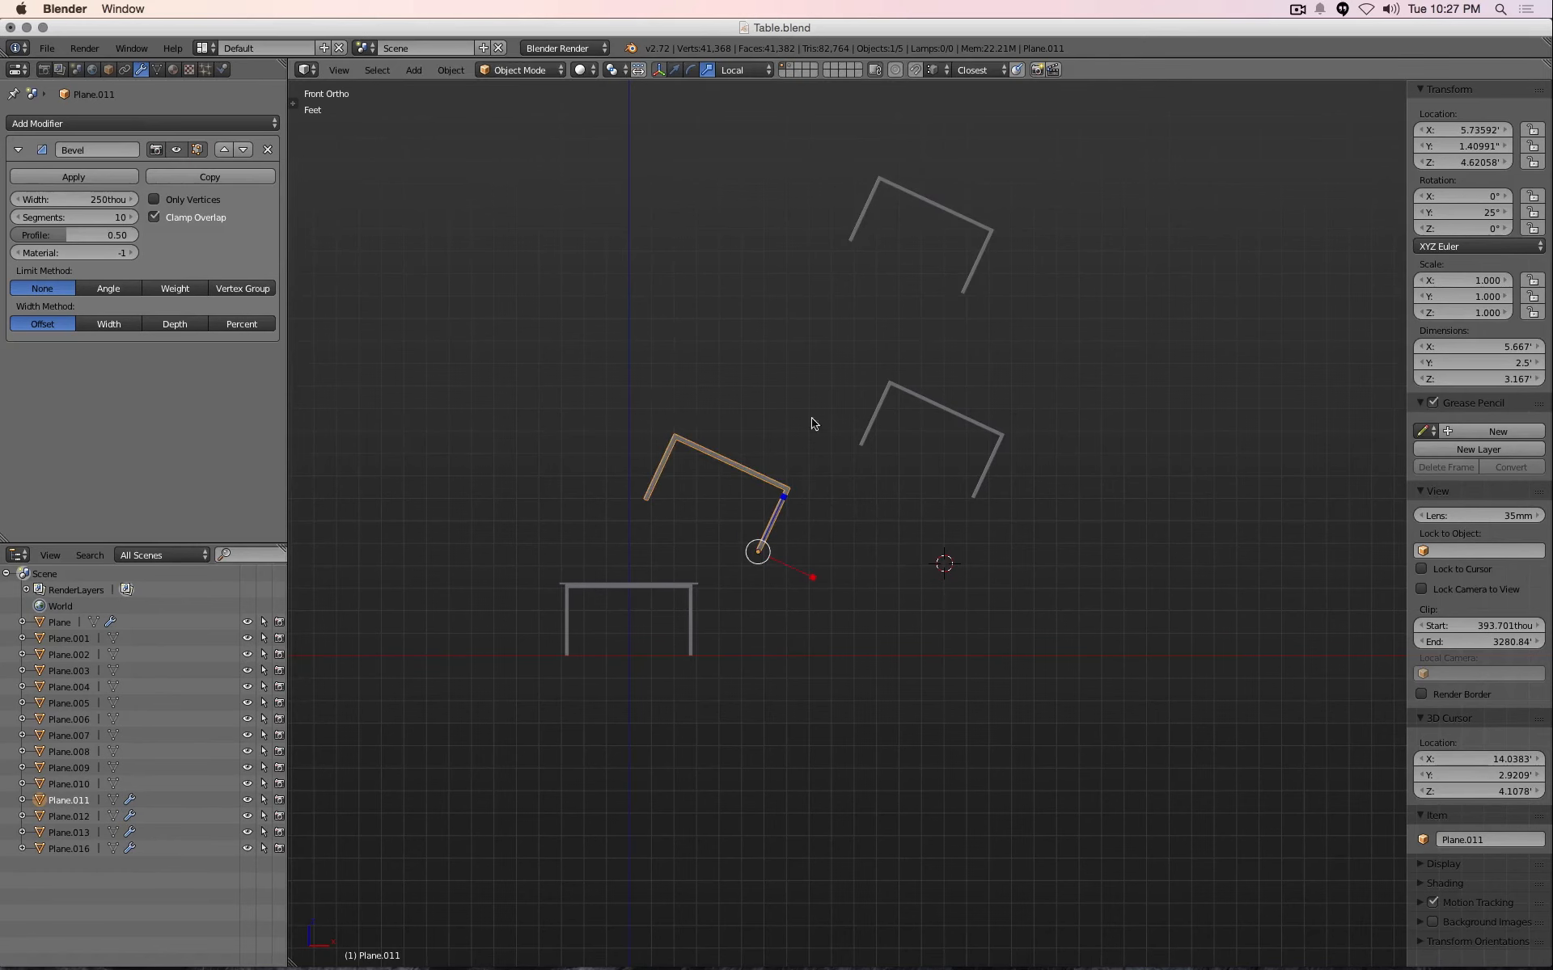
mouse_move(1211, 585)
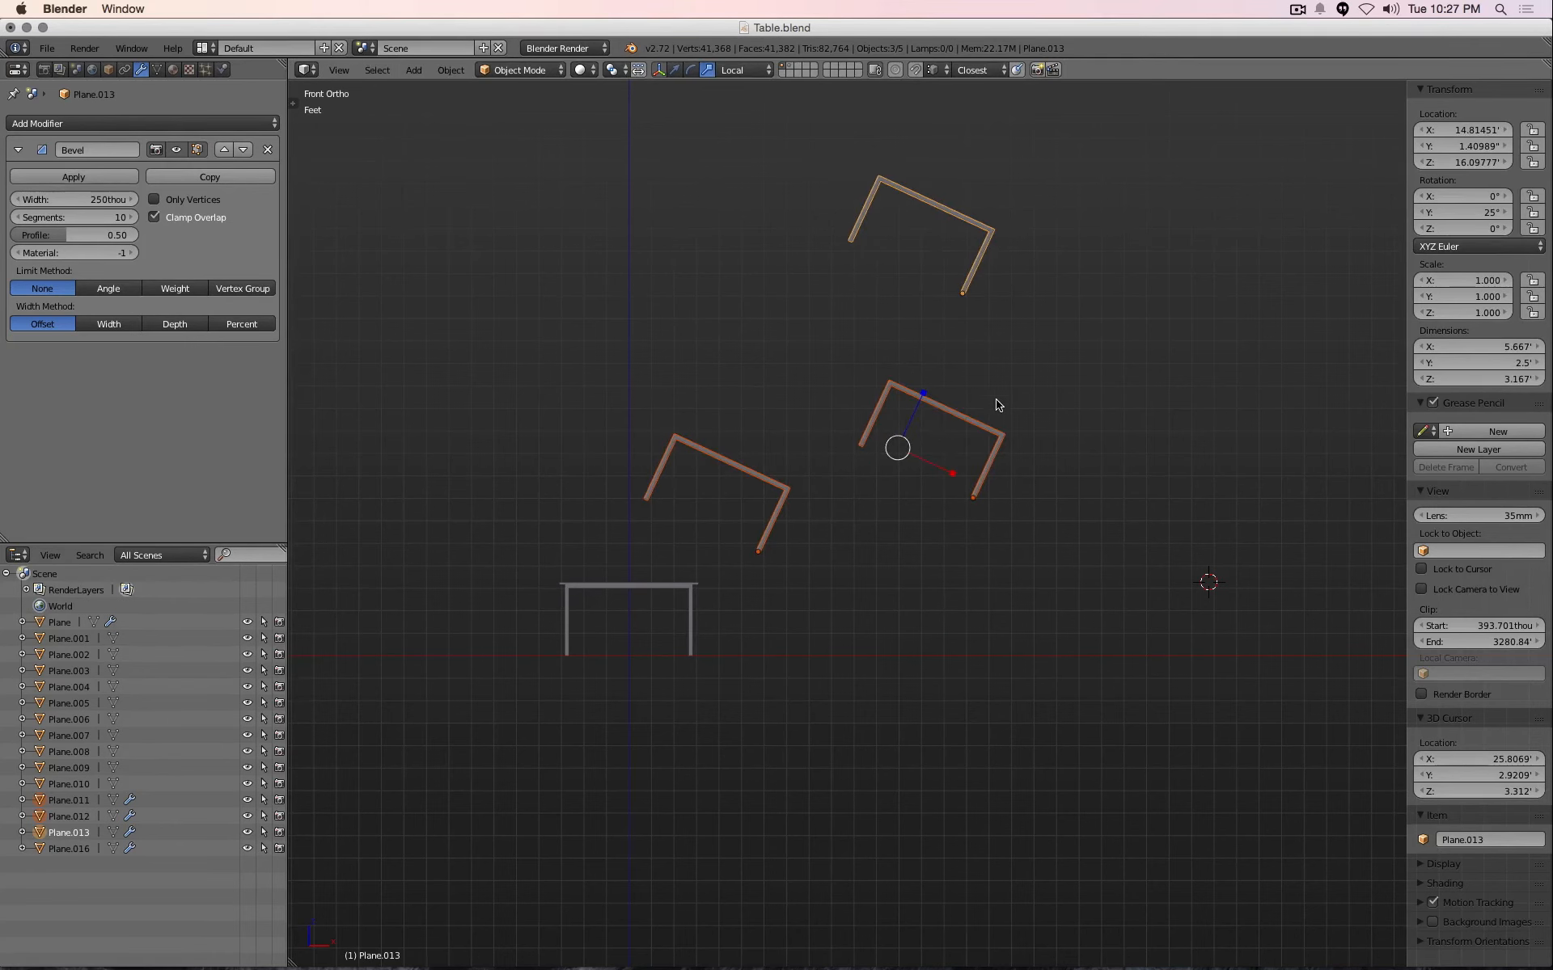
mouse_move(895, 465)
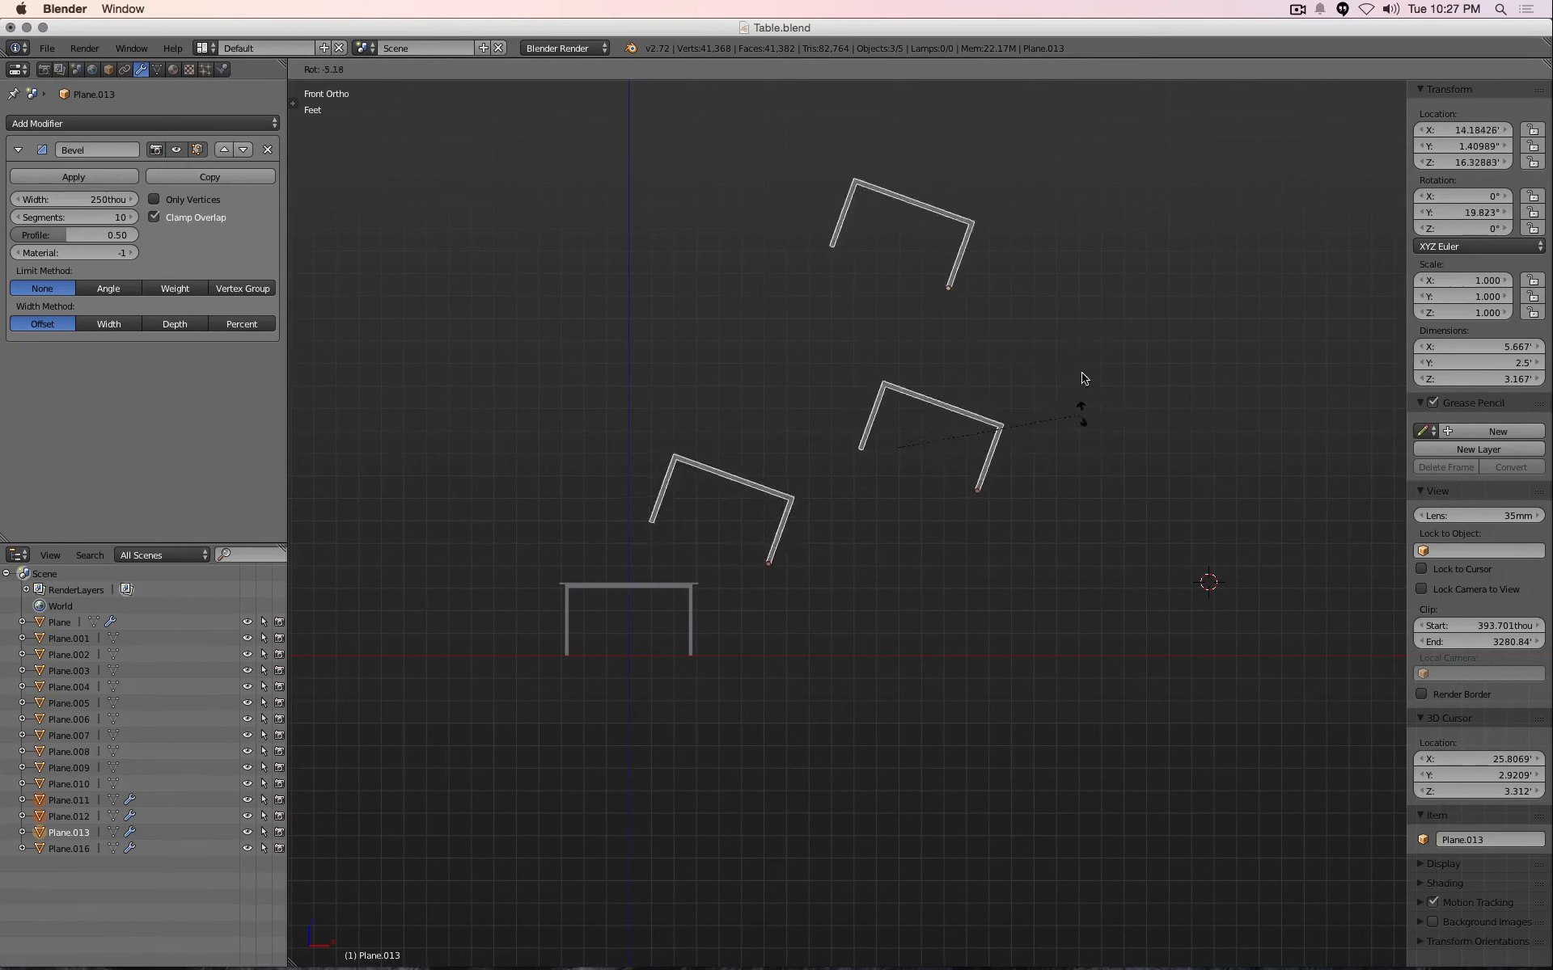
Trial-rotate and scale the frame copies from the Pivot Point controls, then cancel the resize
click(617, 69)
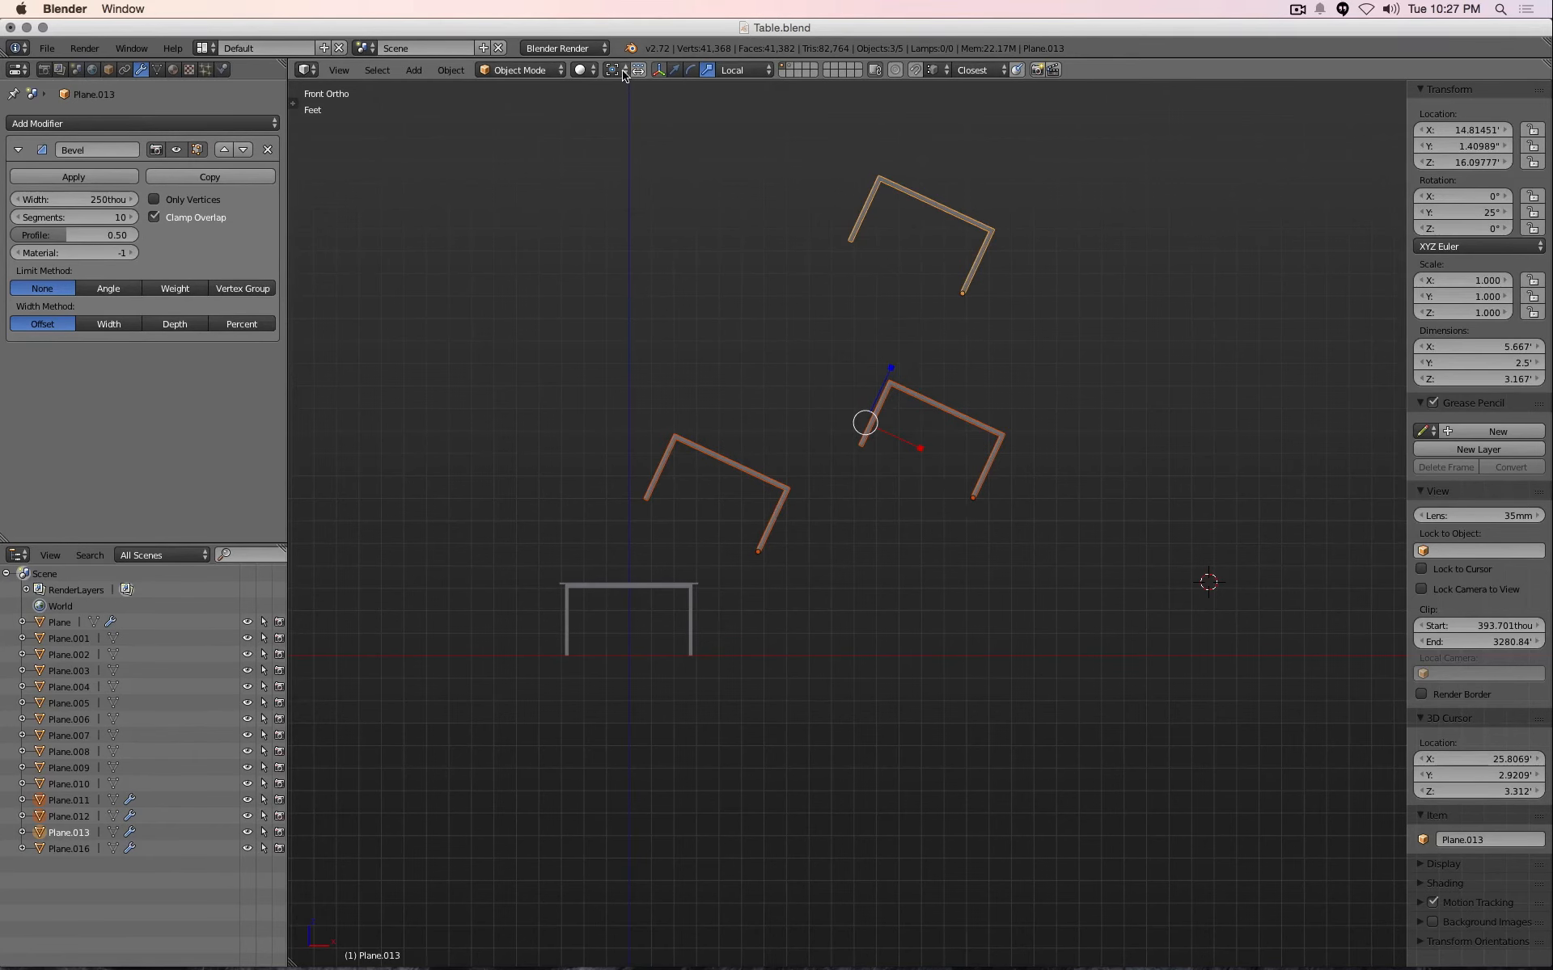
click(622, 70)
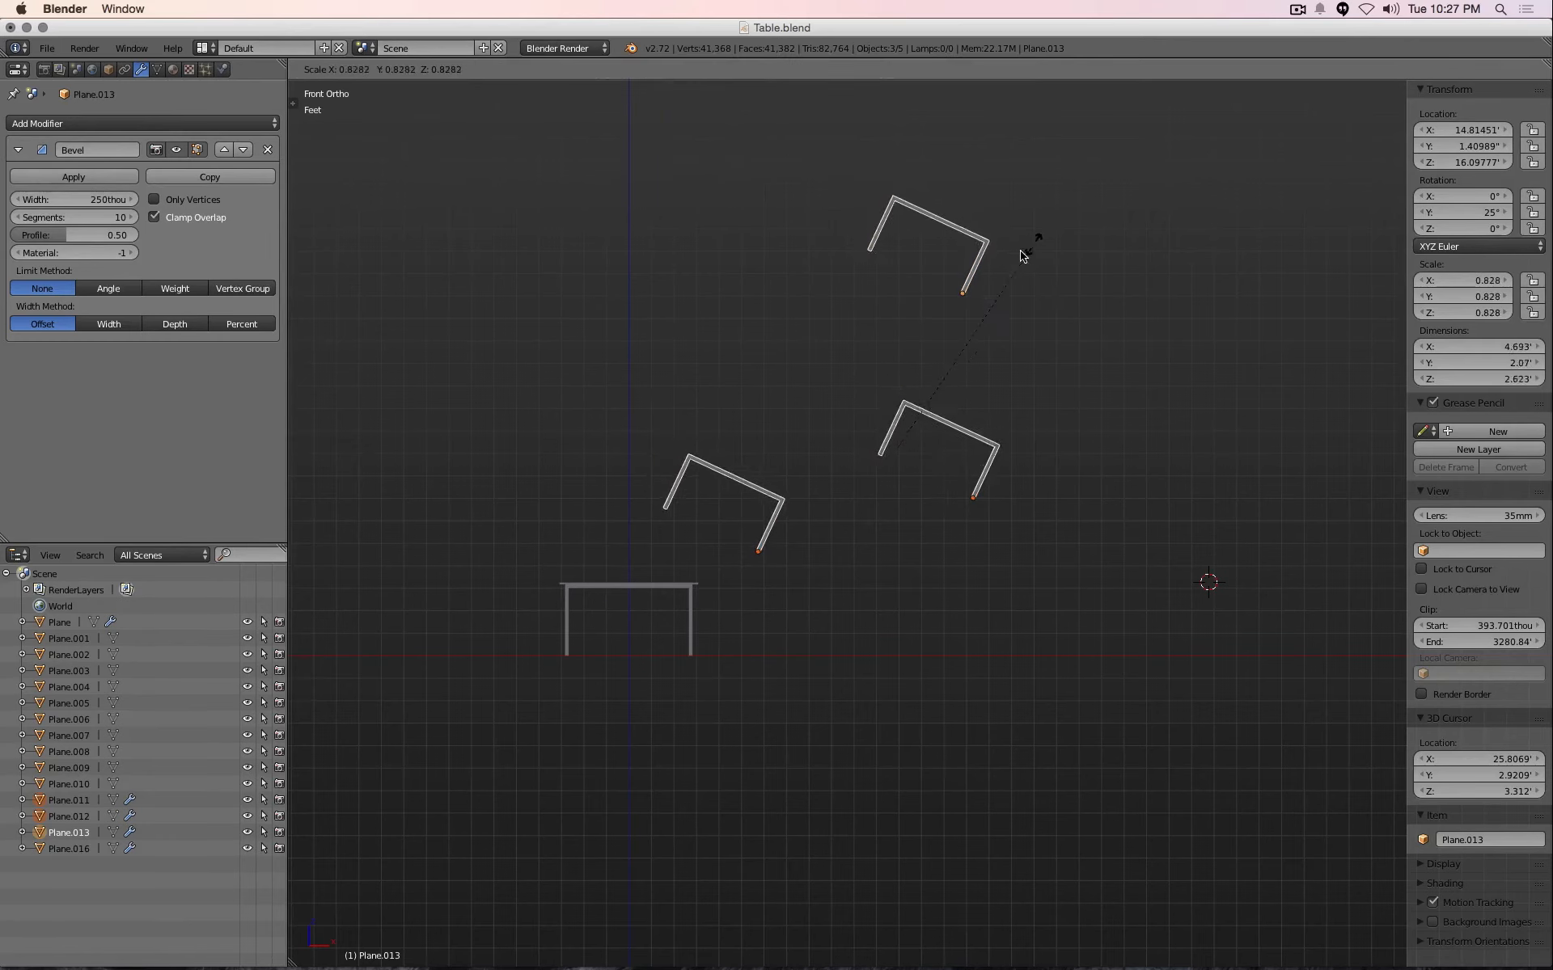
mouse_move(1020, 326)
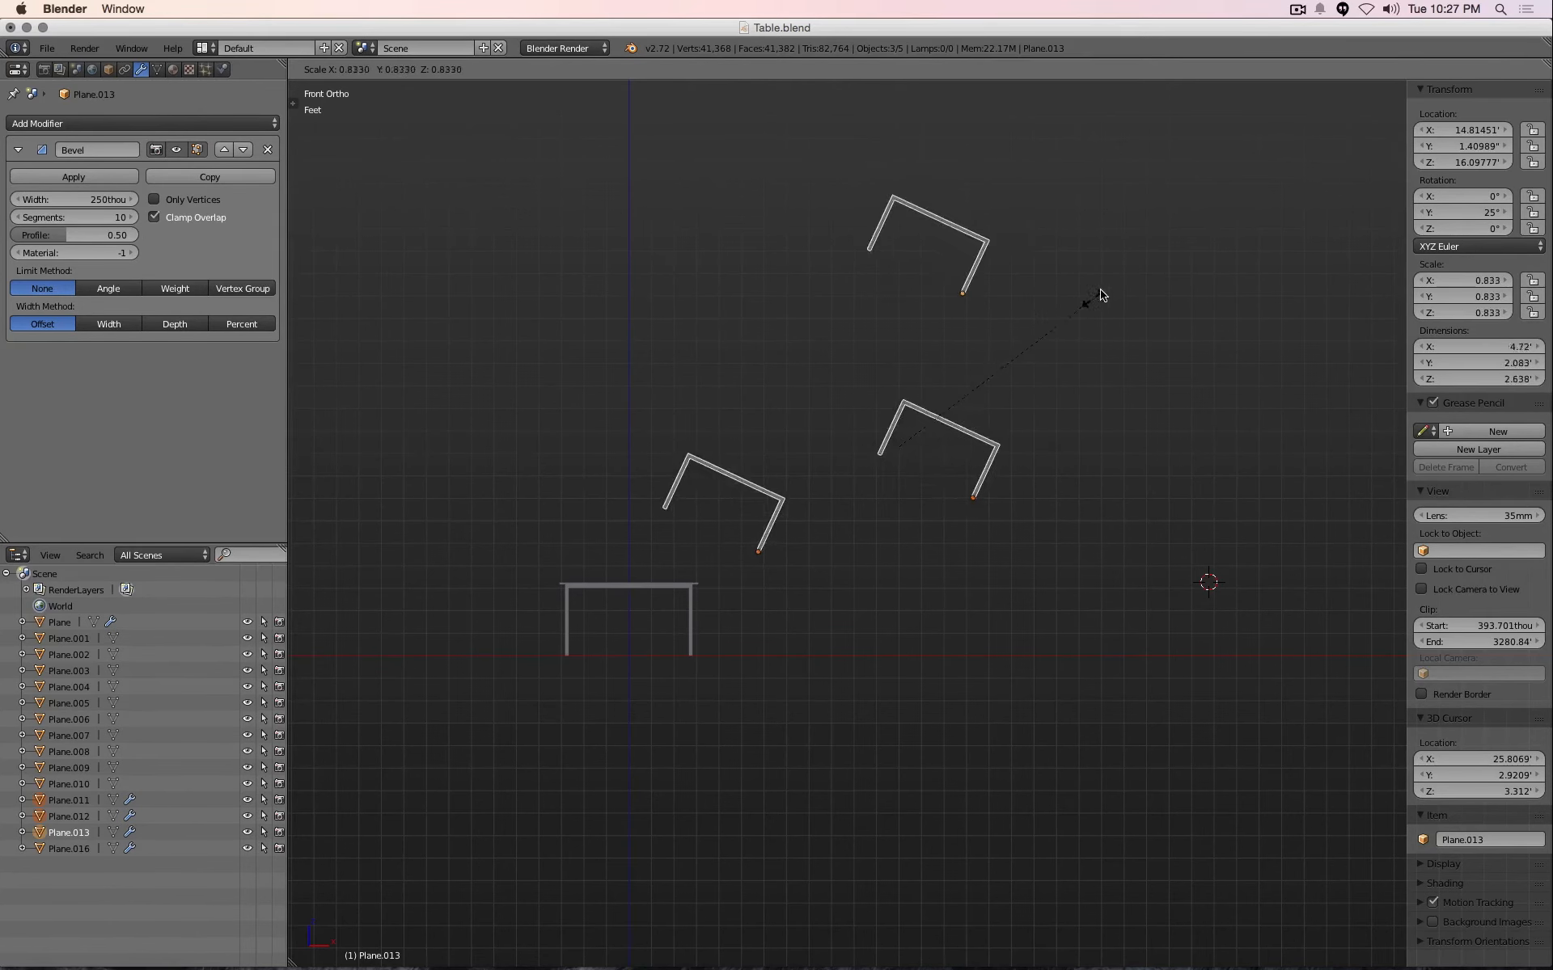
click(614, 69)
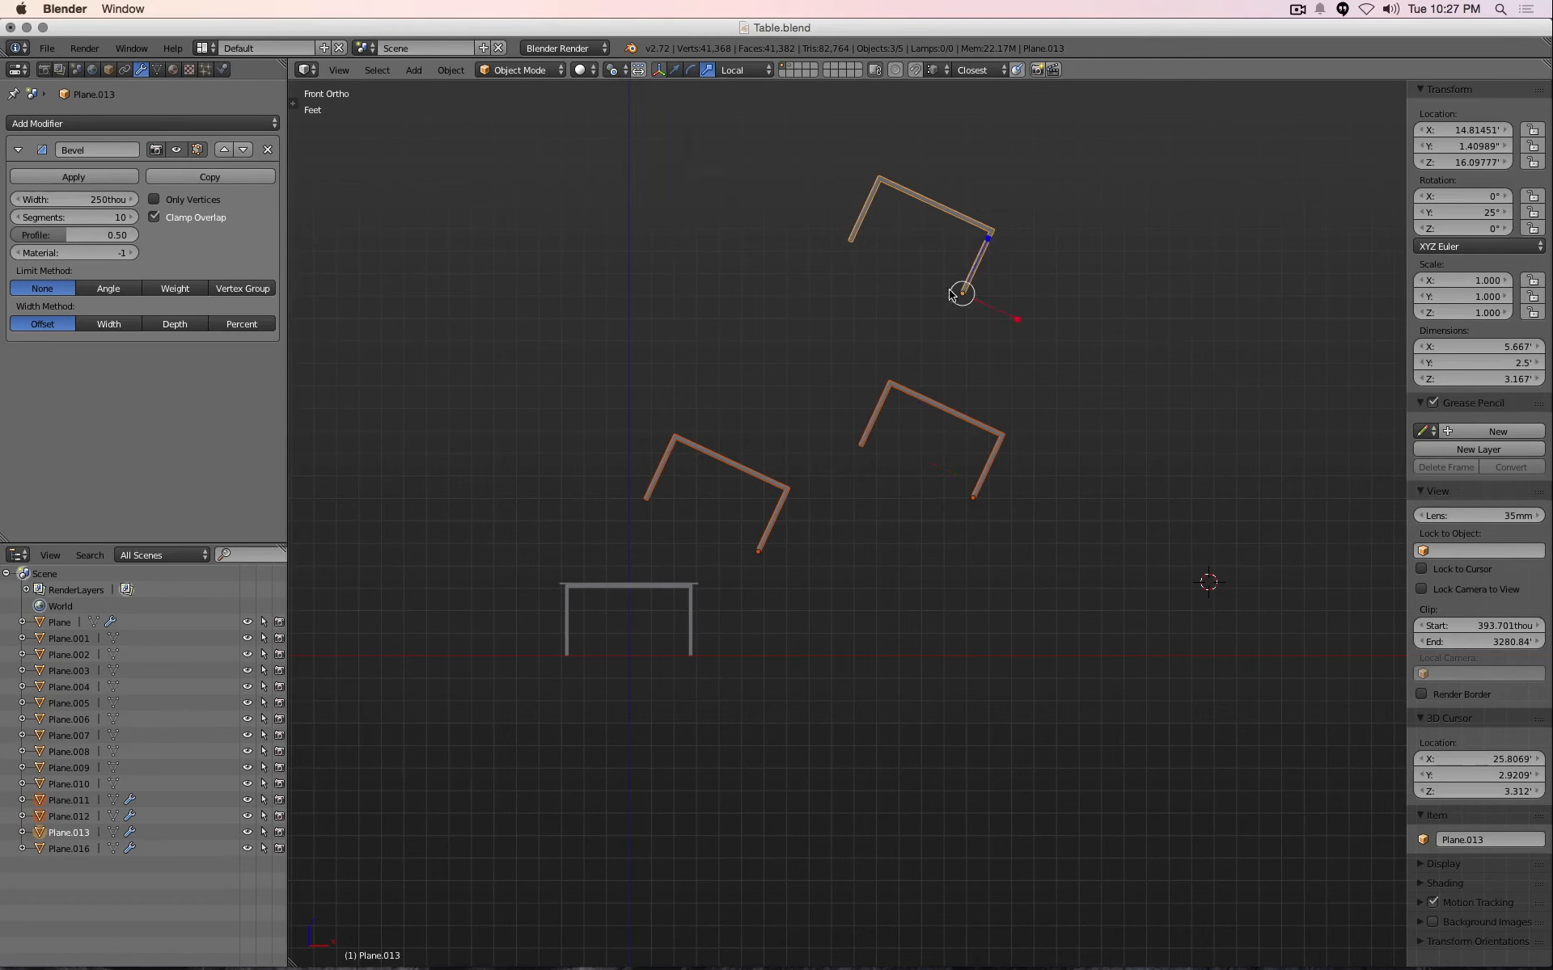
mouse_move(818, 400)
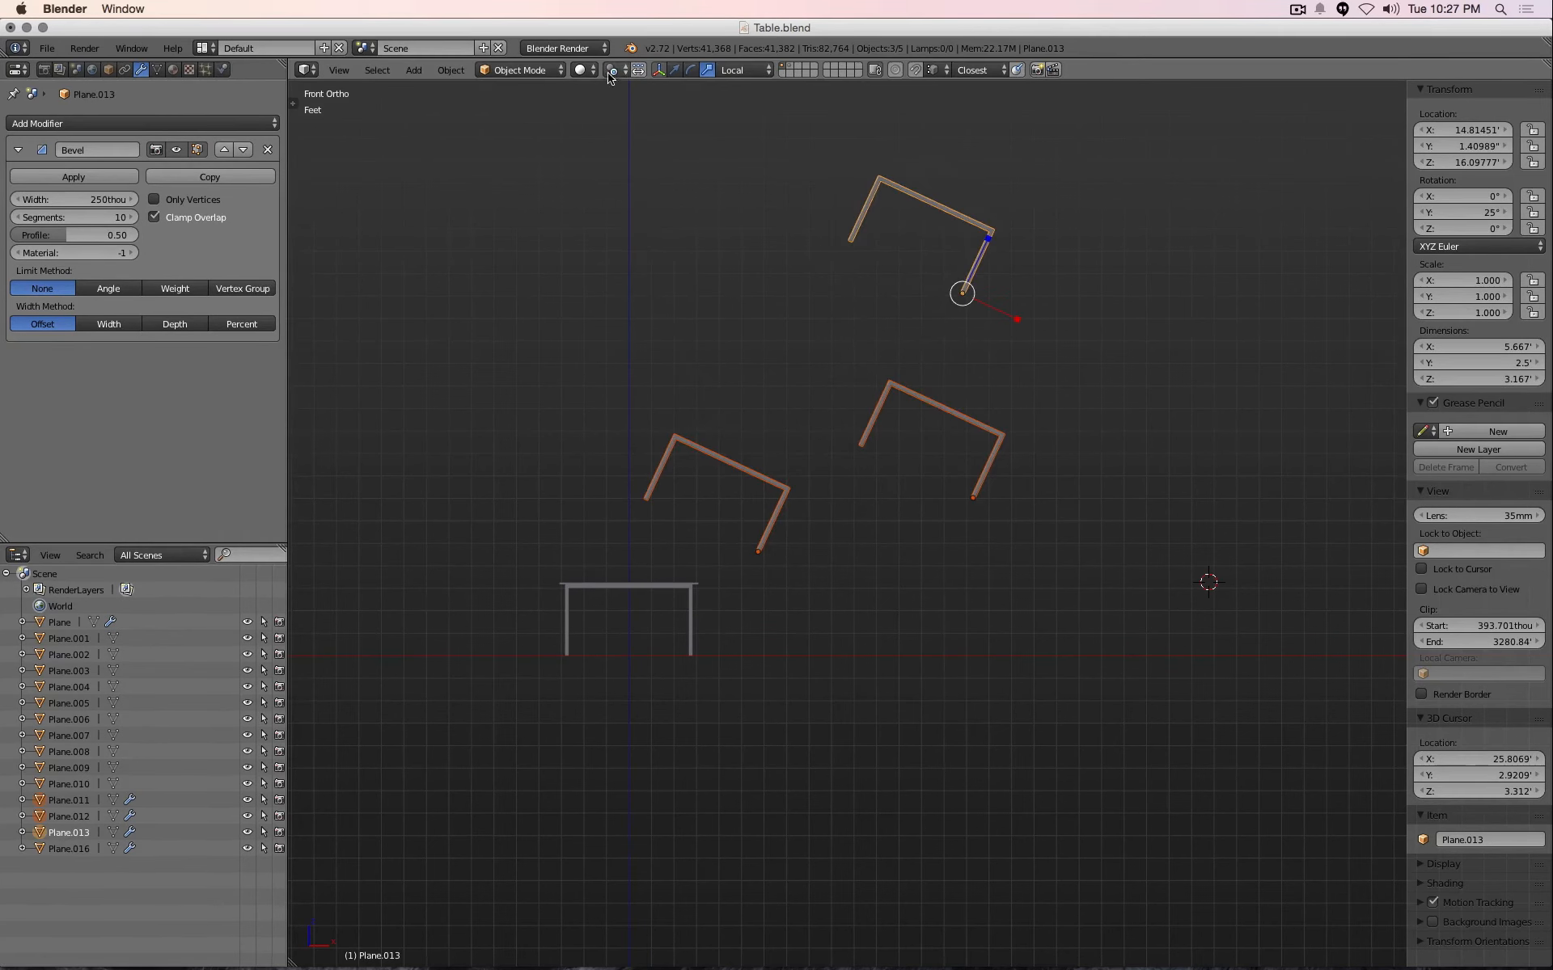
Set the transform pivot point to 3D Cursor for the frame copies
click(612, 69)
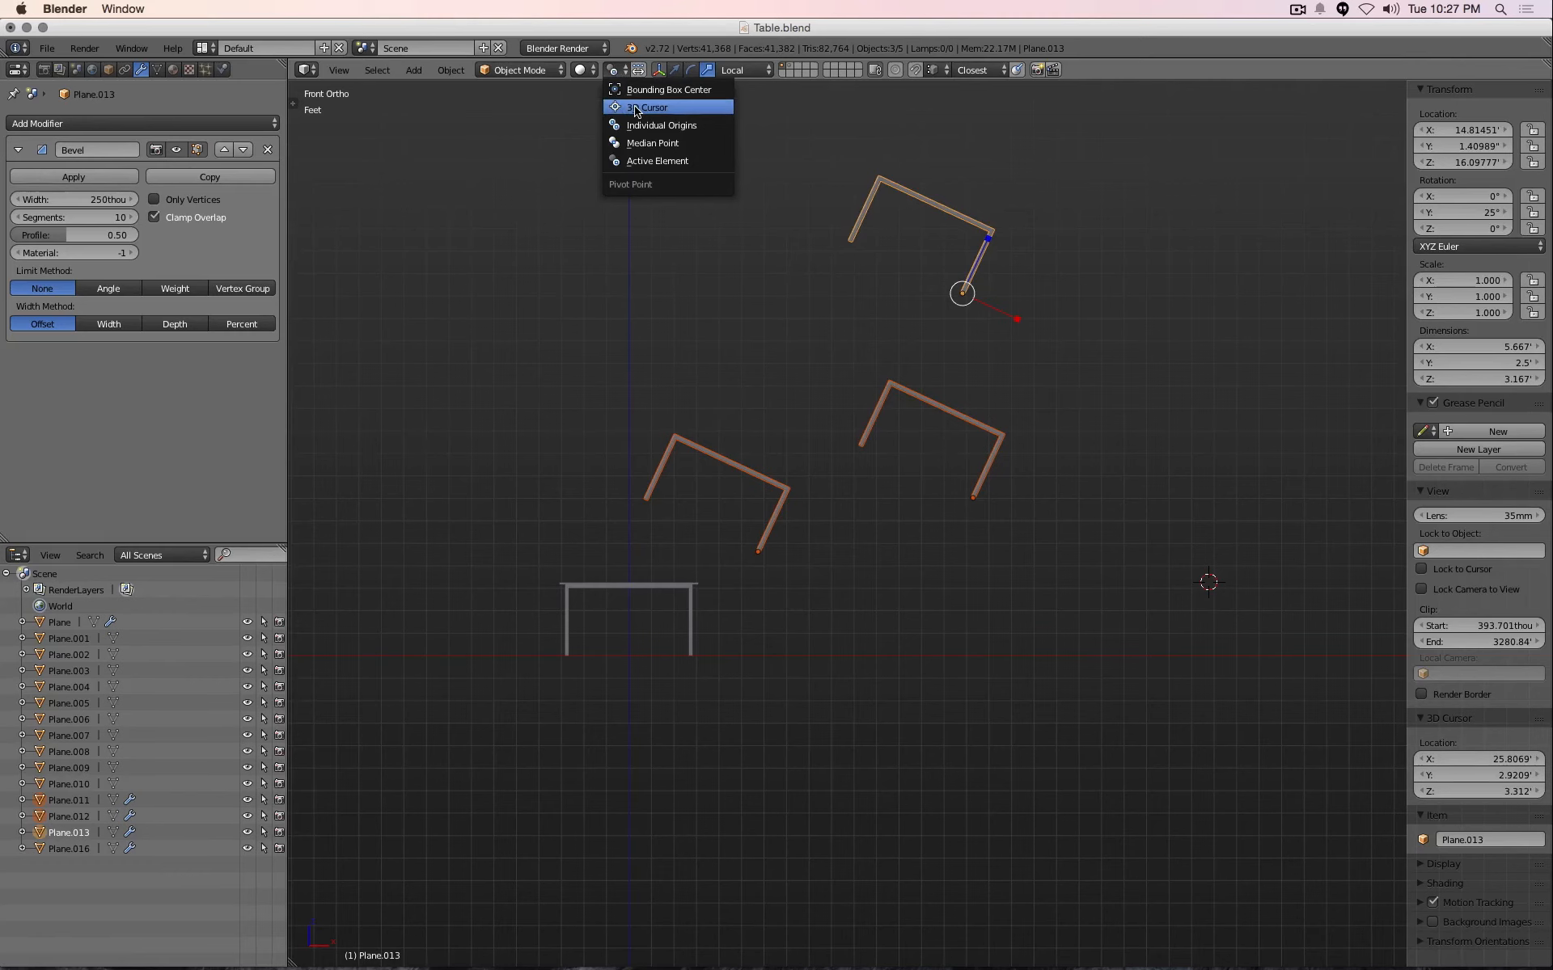
click(651, 107)
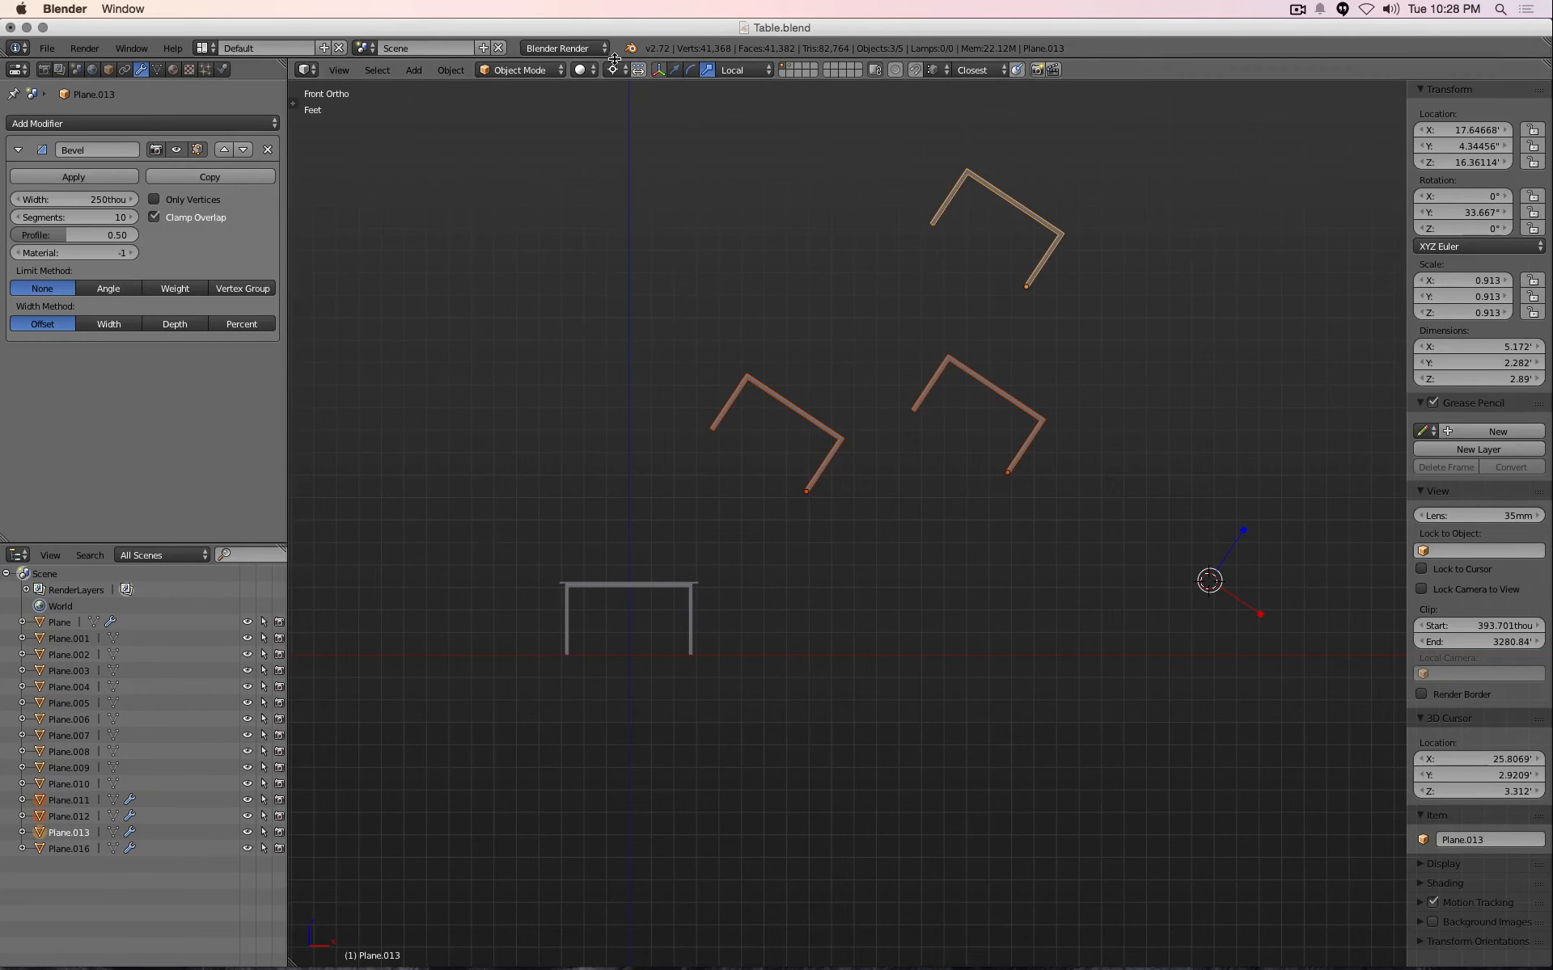
mouse_move(930, 340)
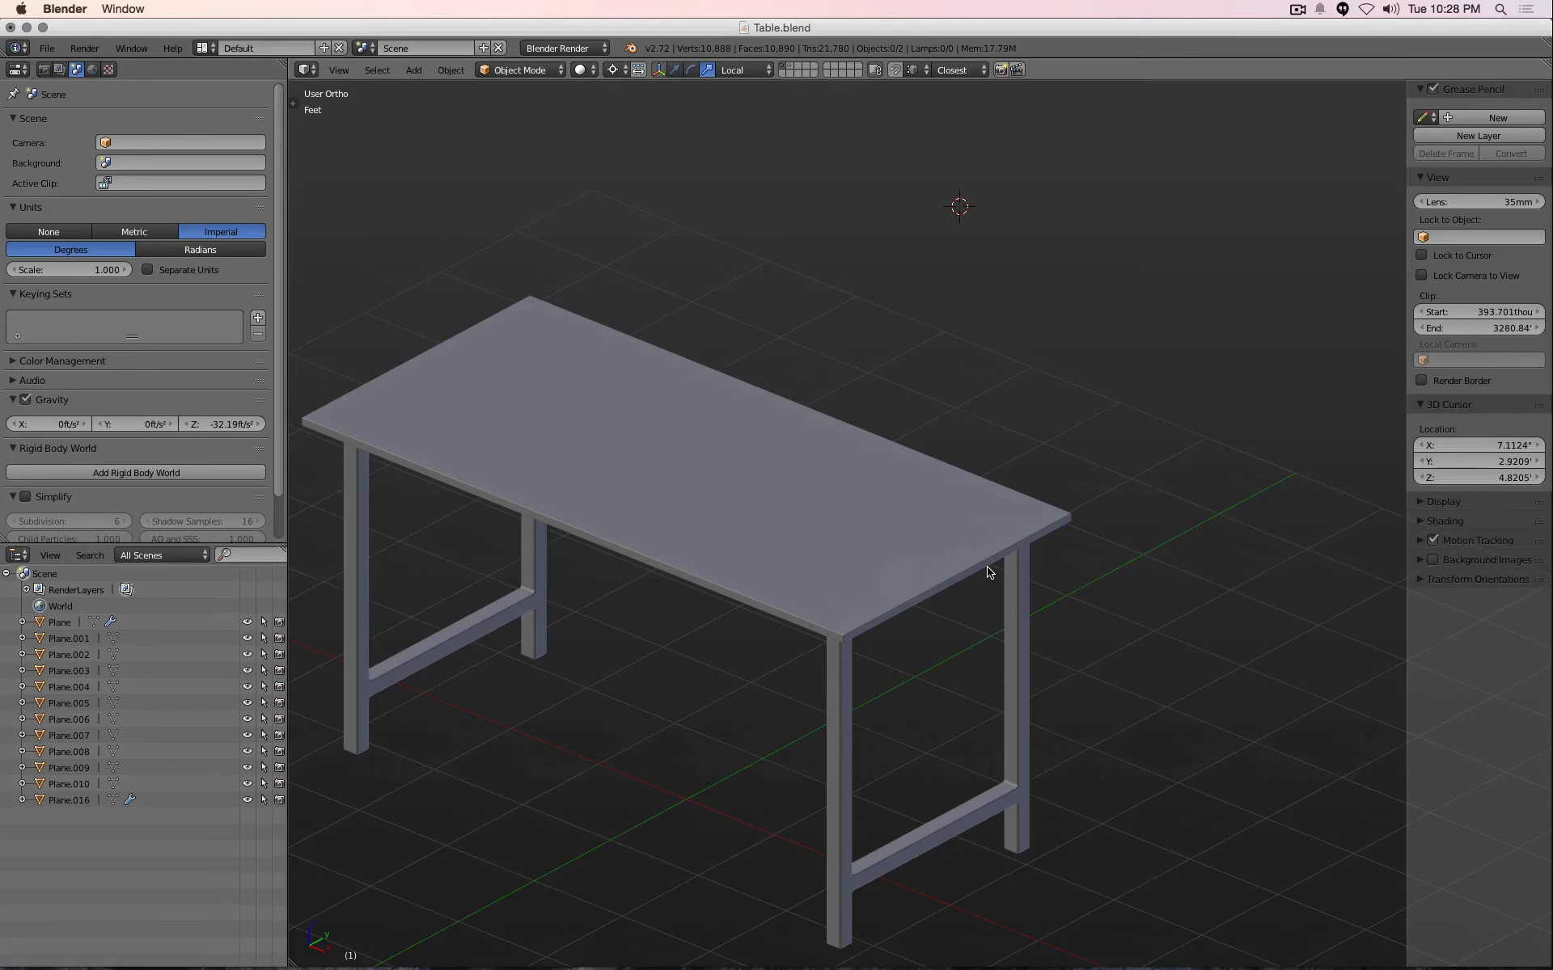
mouse_move(1003, 552)
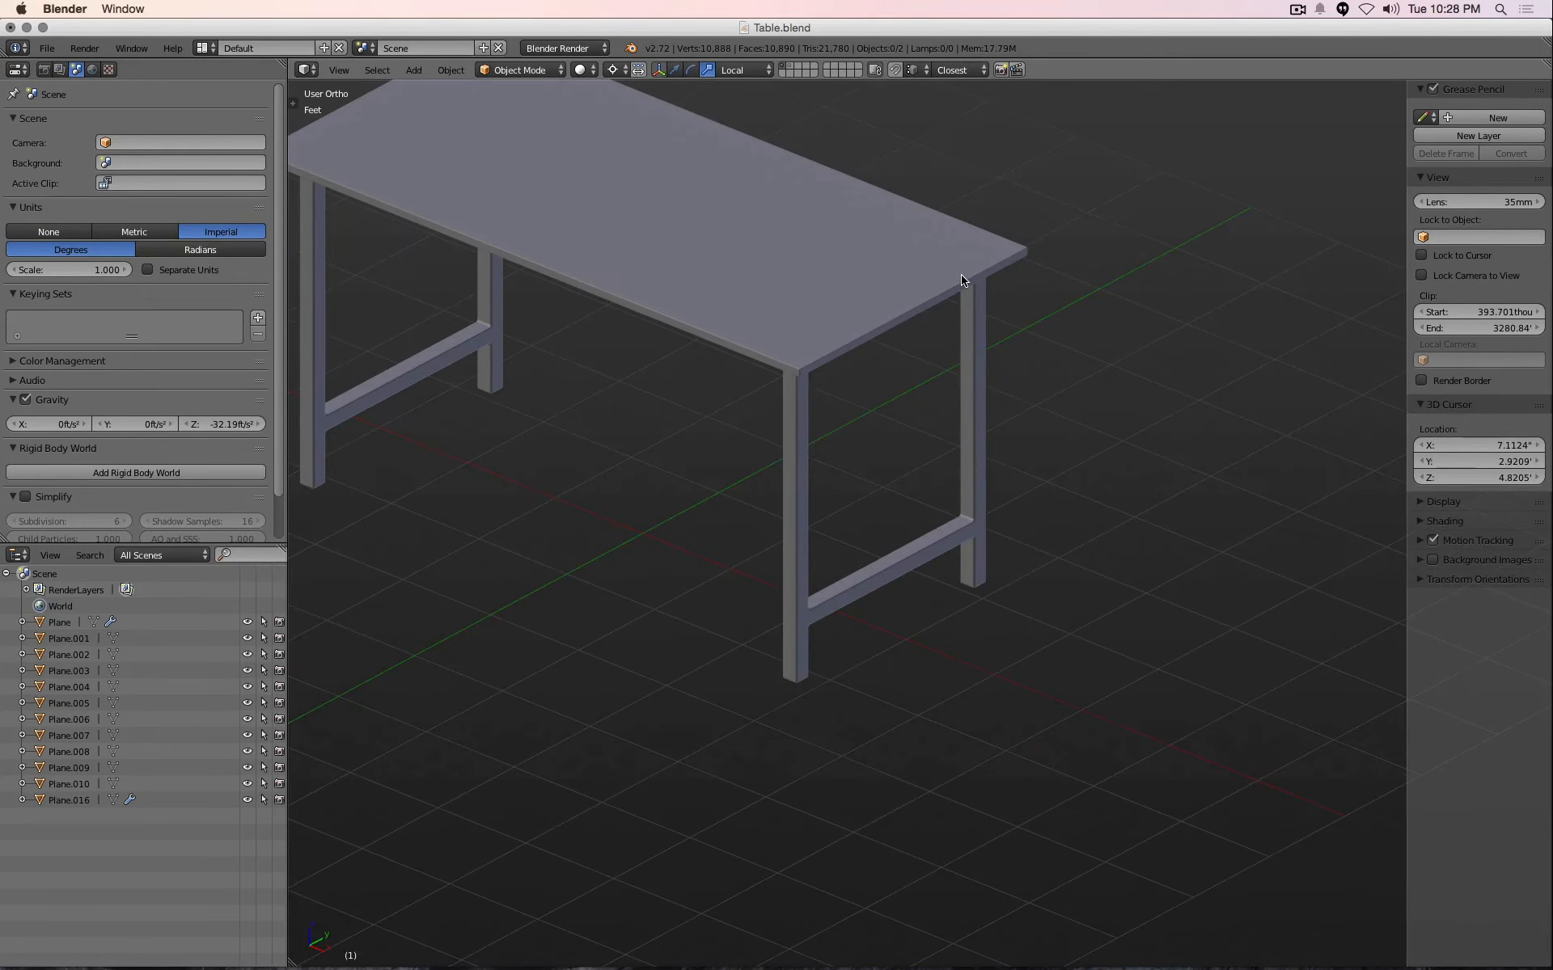
mouse_move(975, 592)
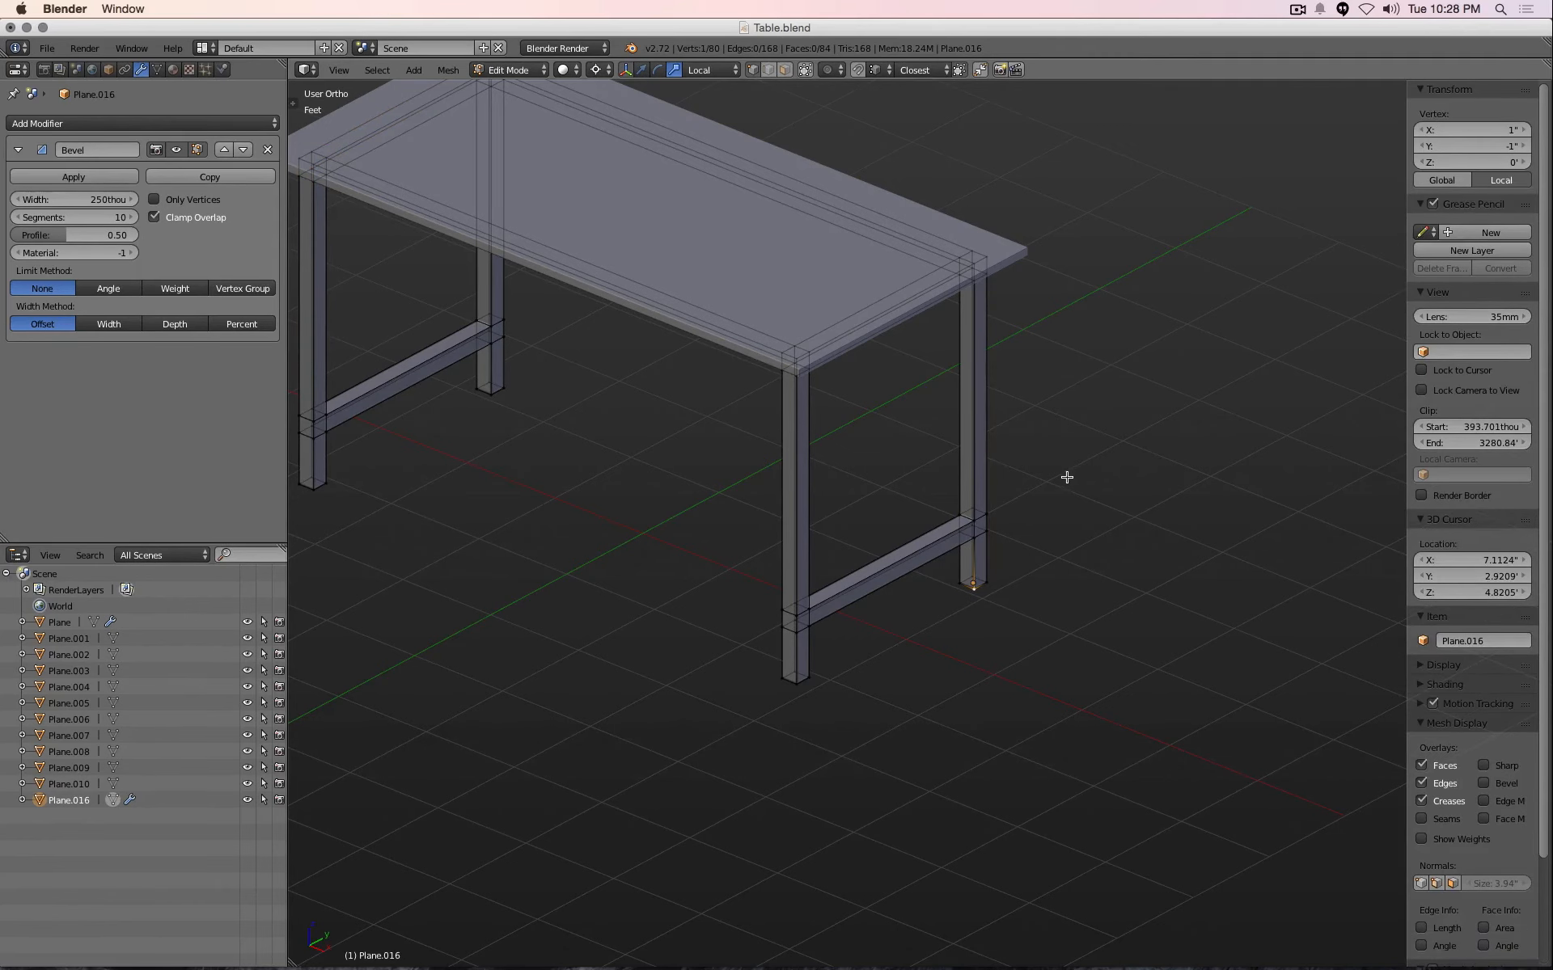
mouse_move(497, 405)
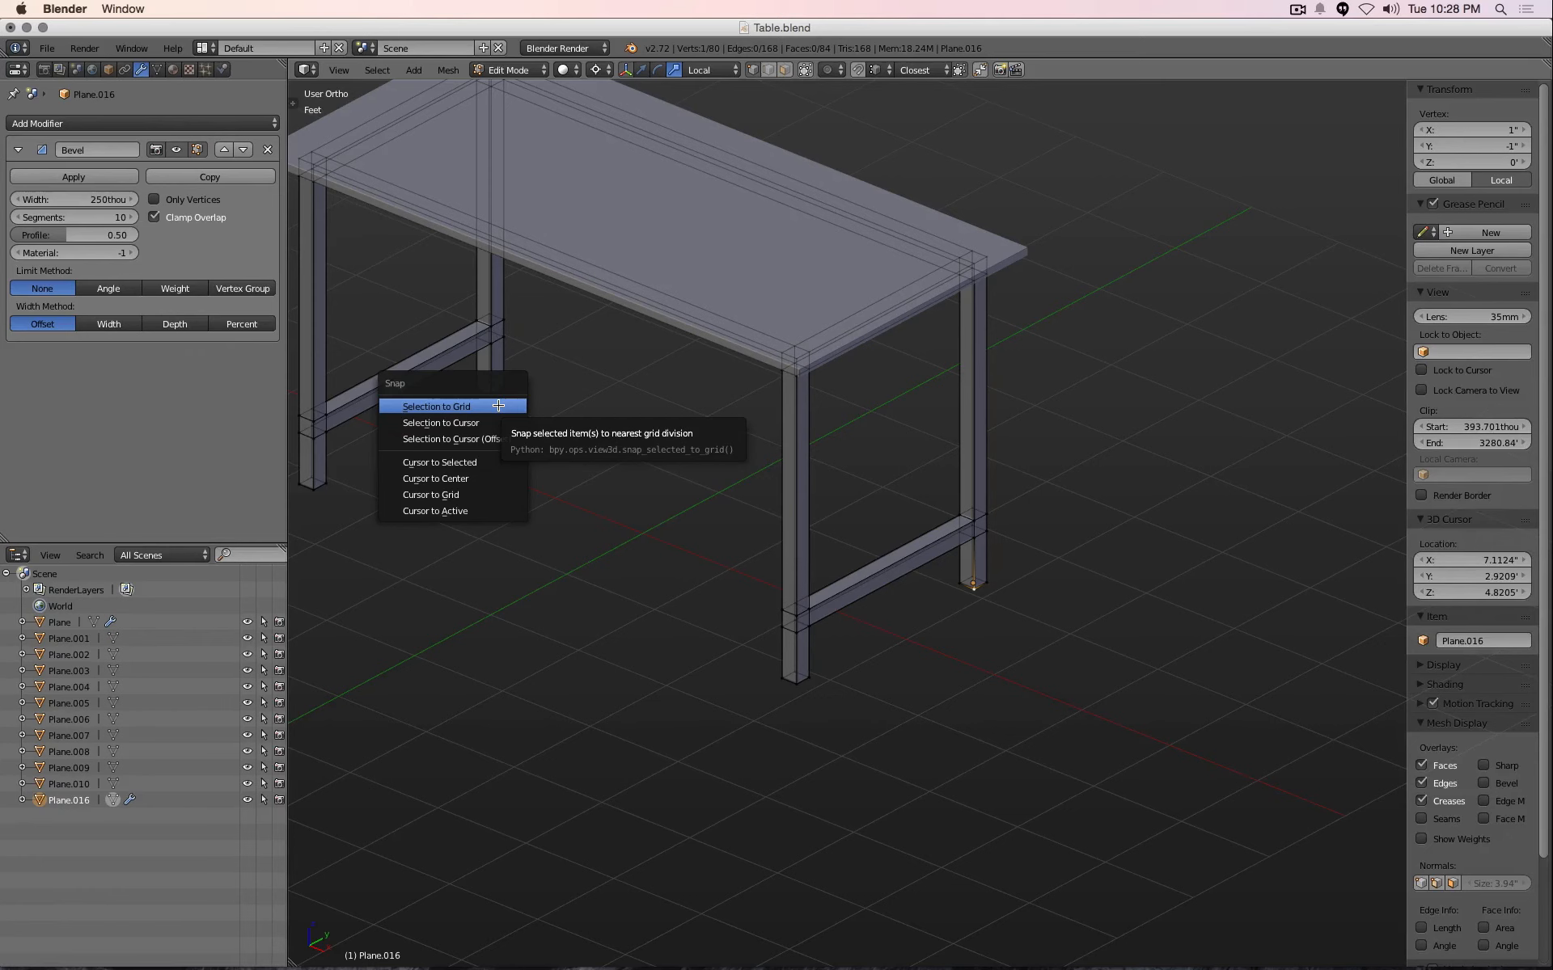
mouse_move(441, 423)
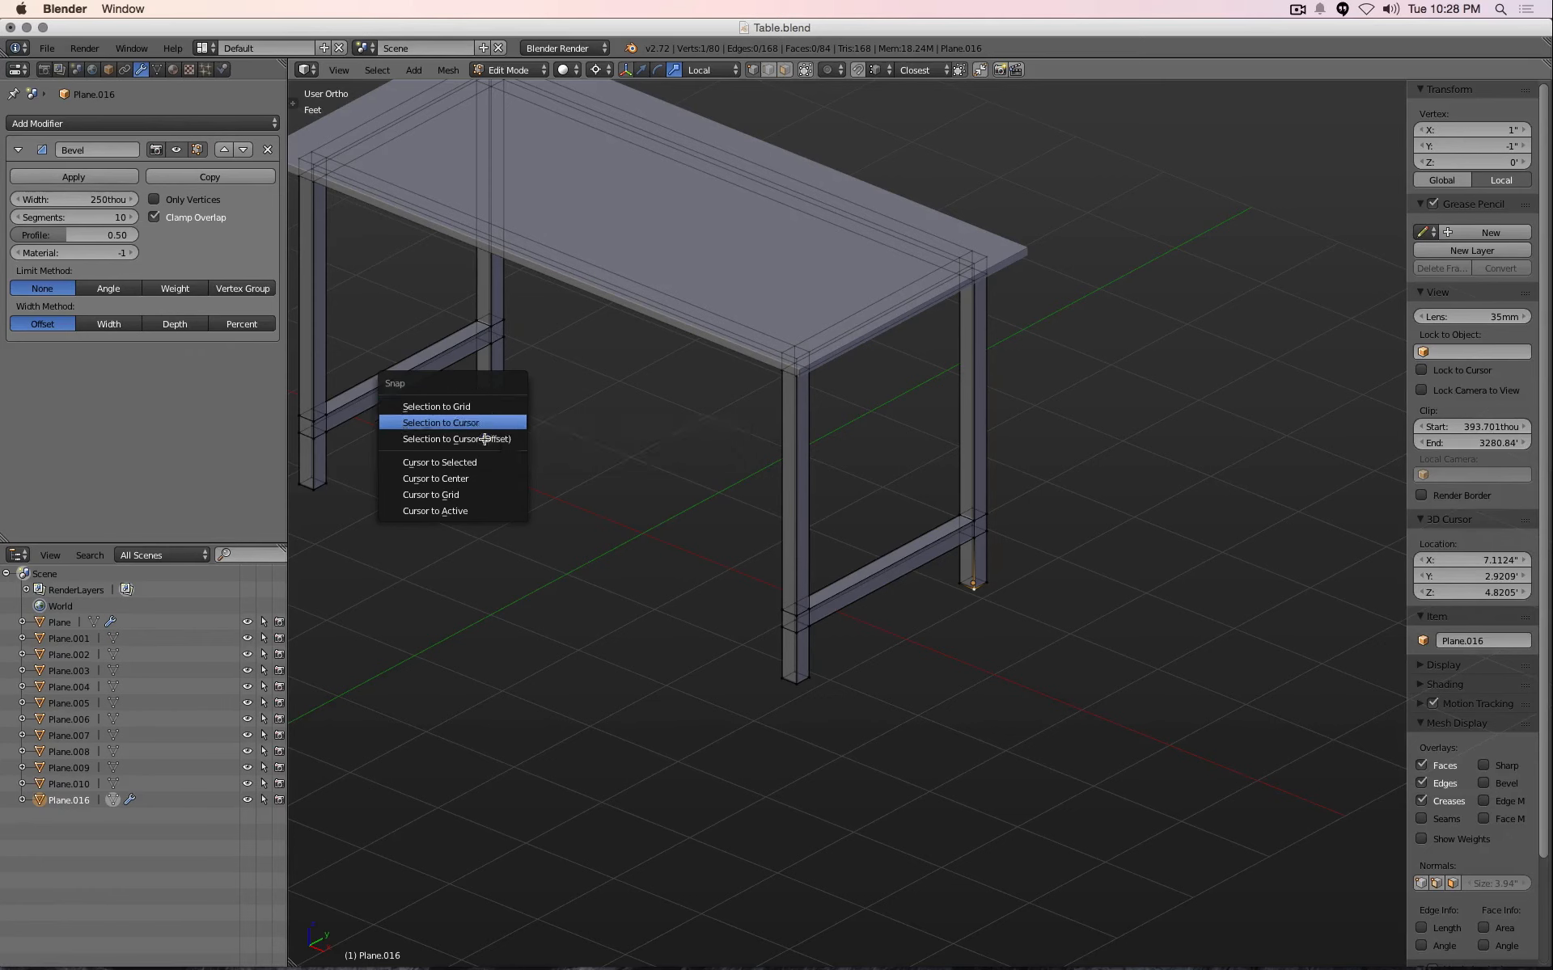
mouse_move(438, 462)
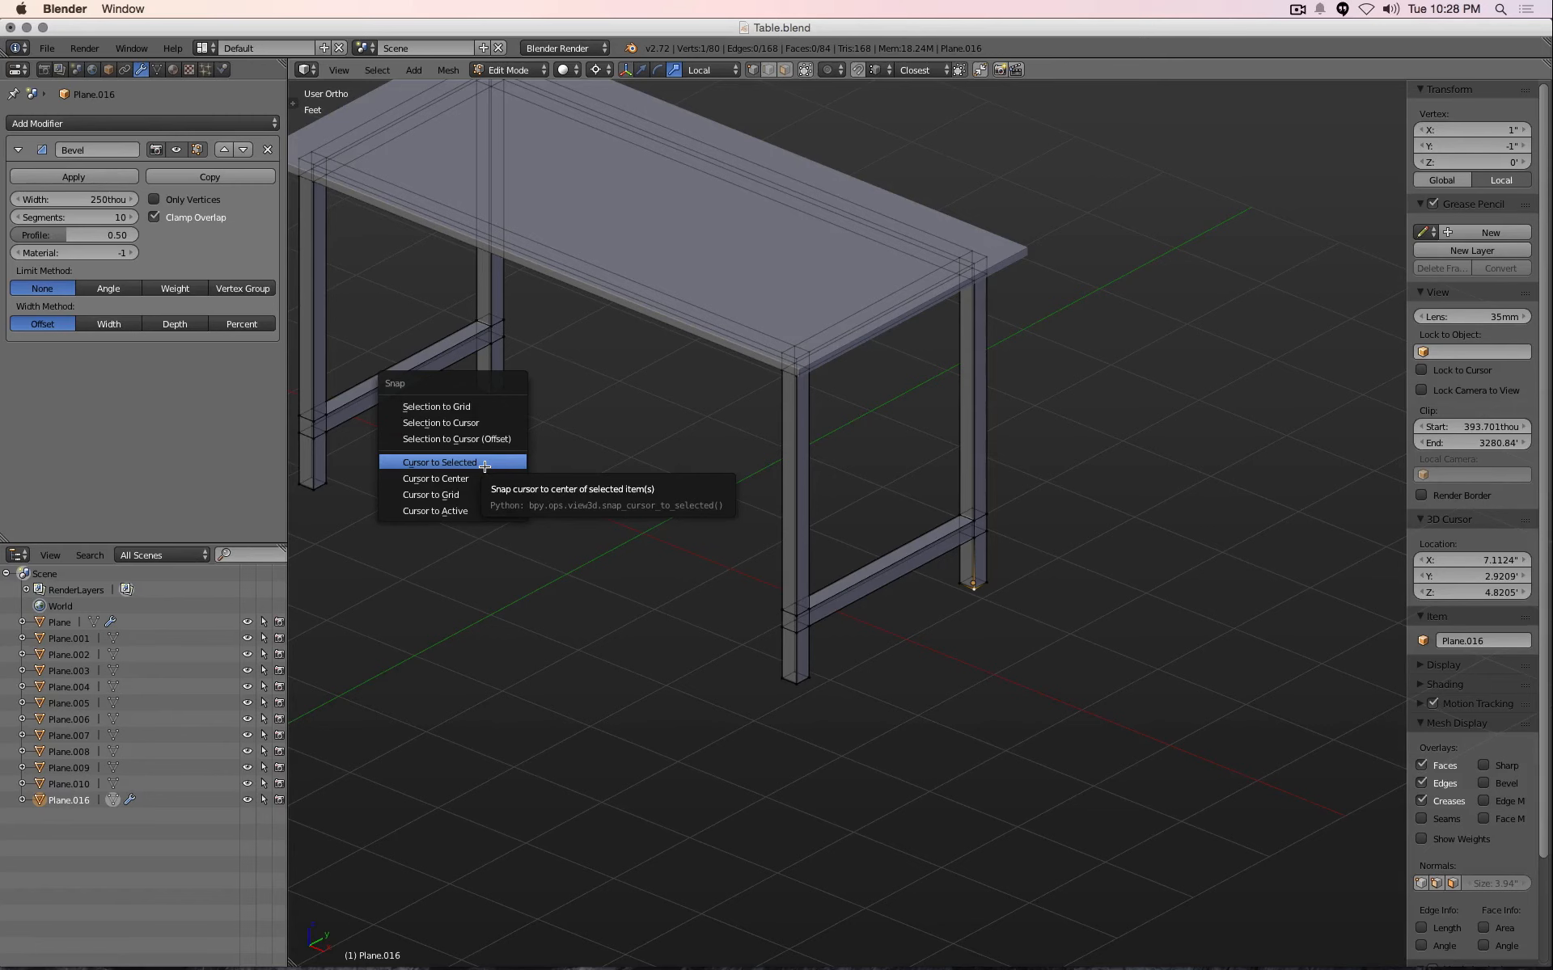
Snap the 3D cursor to the rear leg's bottom corner and add the front leg's corner to the selection
click(438, 462)
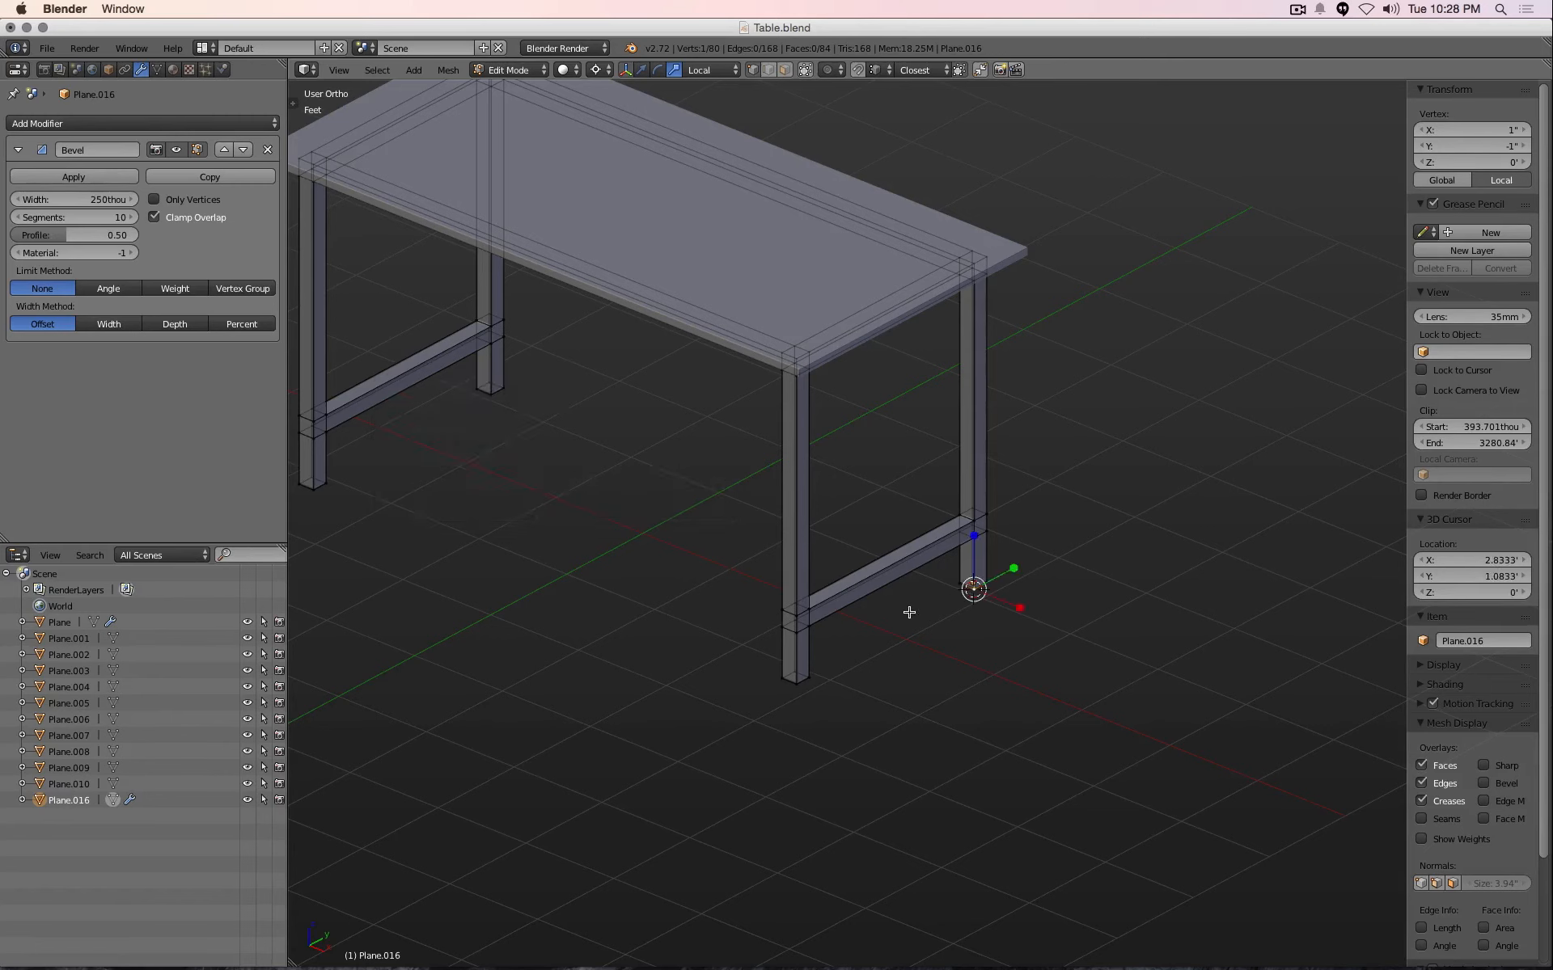
mouse_move(846, 672)
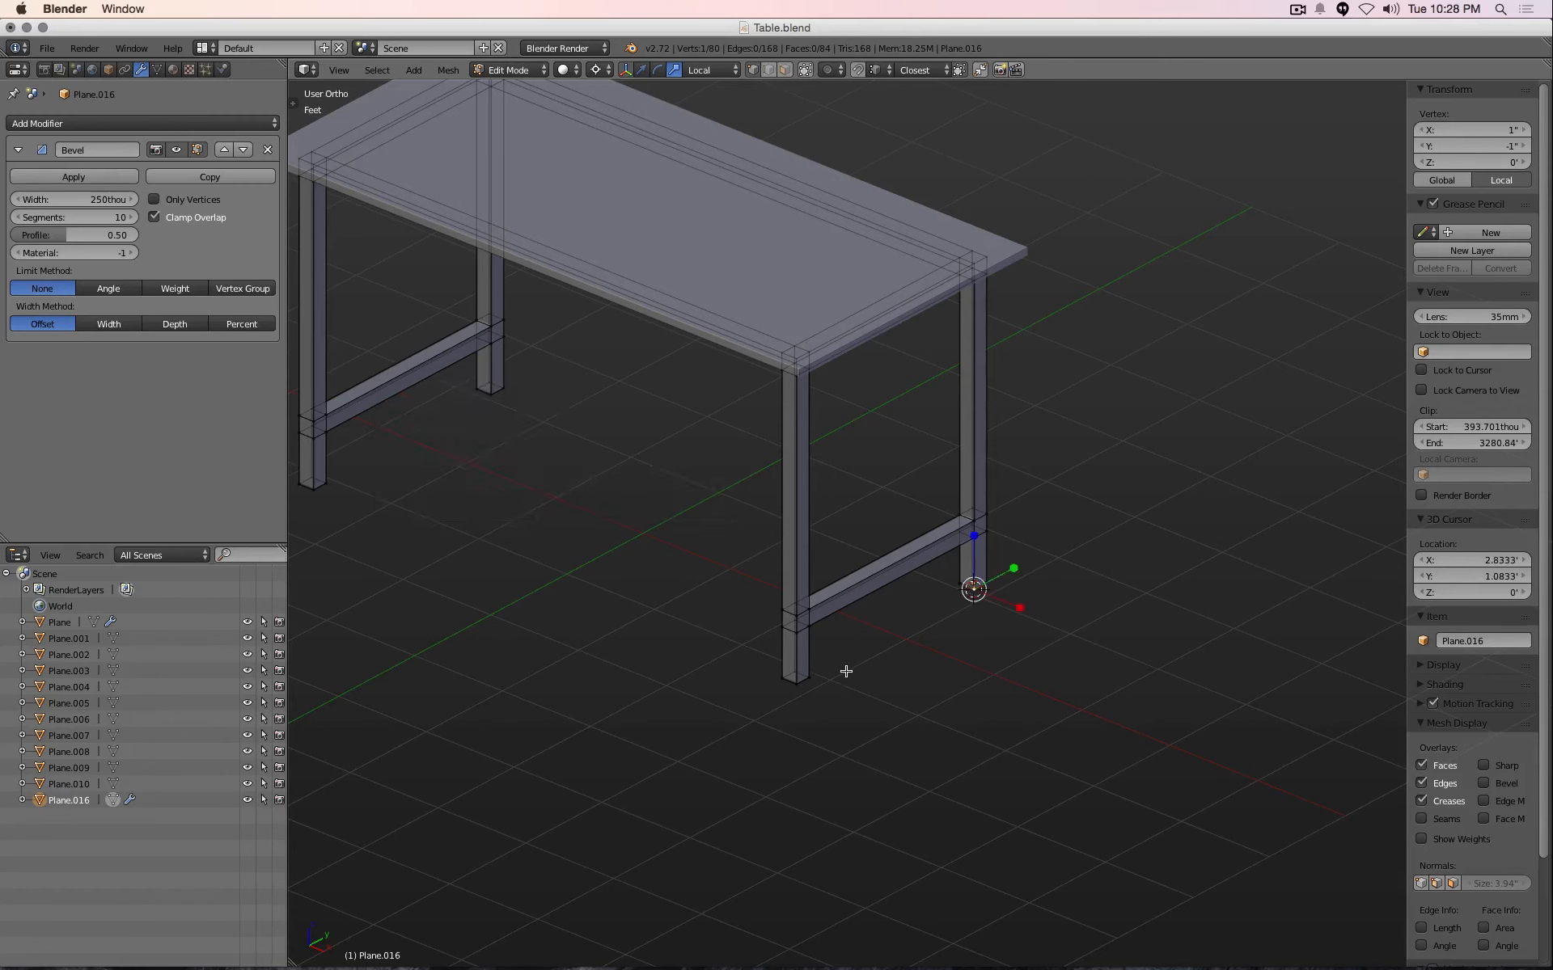
click(811, 678)
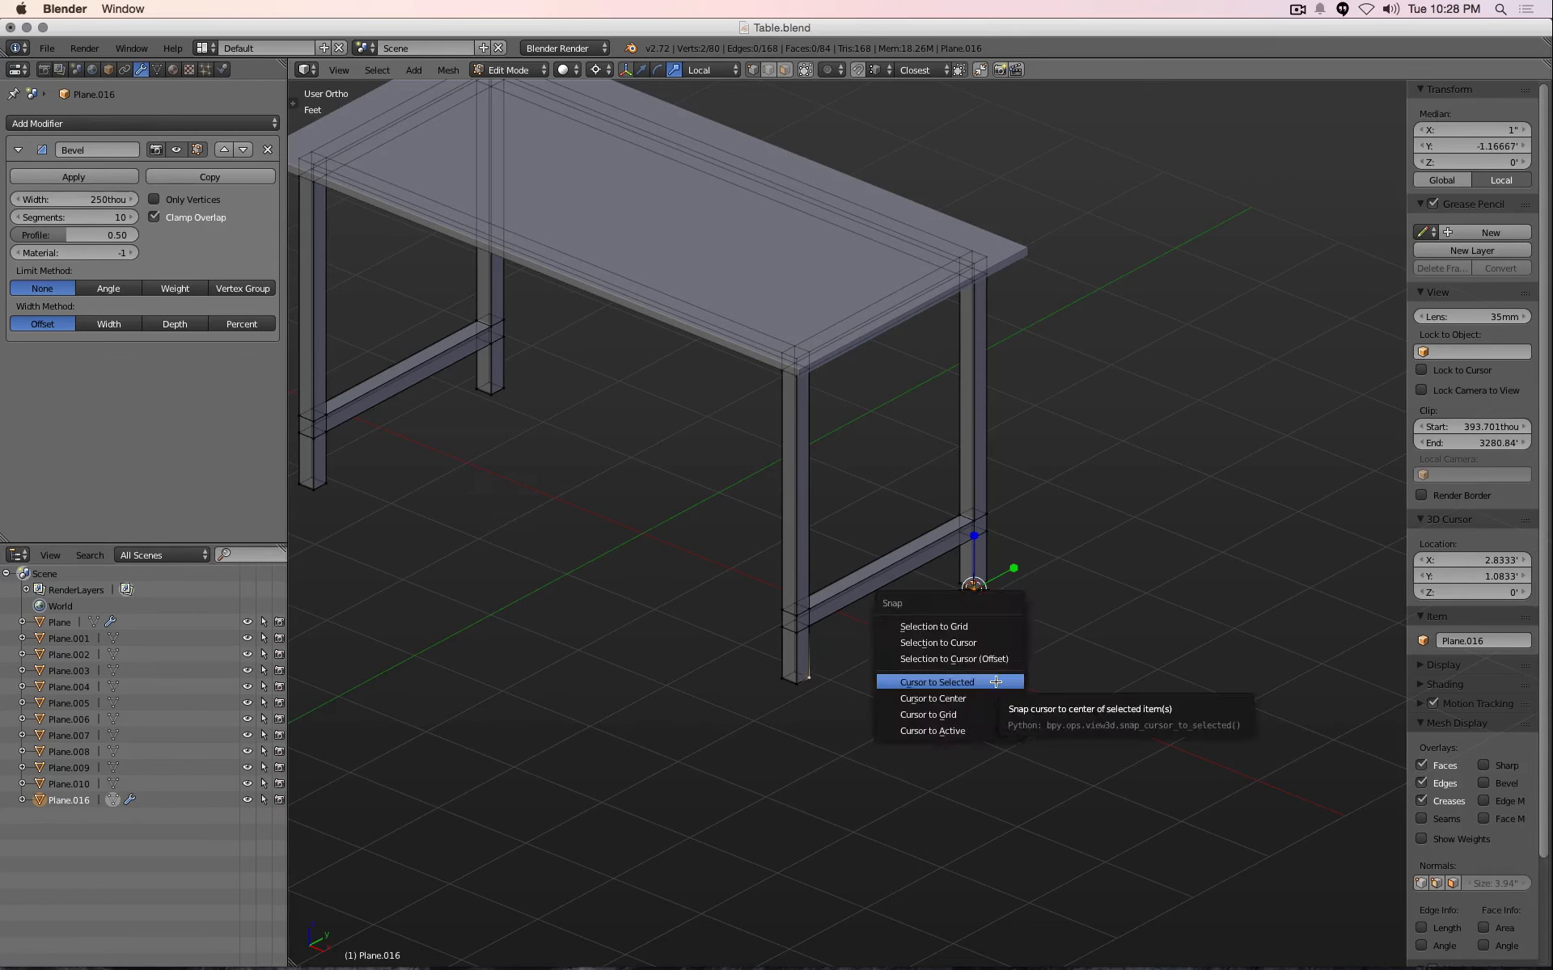
Snap the cursor between the two leg corners, then add the front leg's top corner to the selection
click(934, 681)
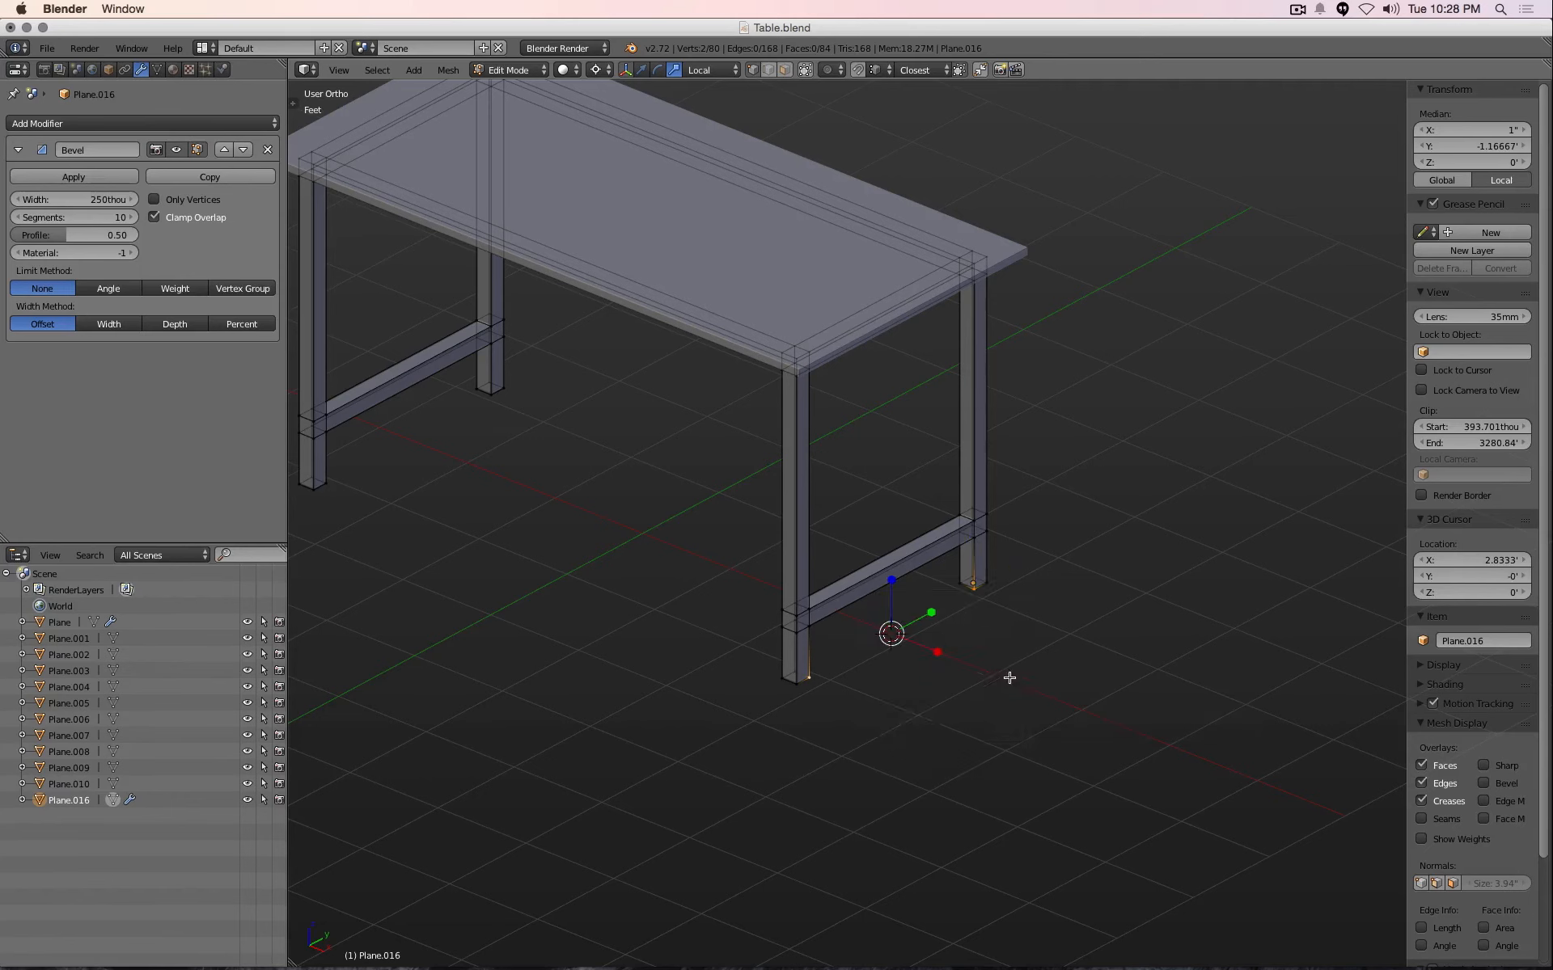
mouse_move(1057, 455)
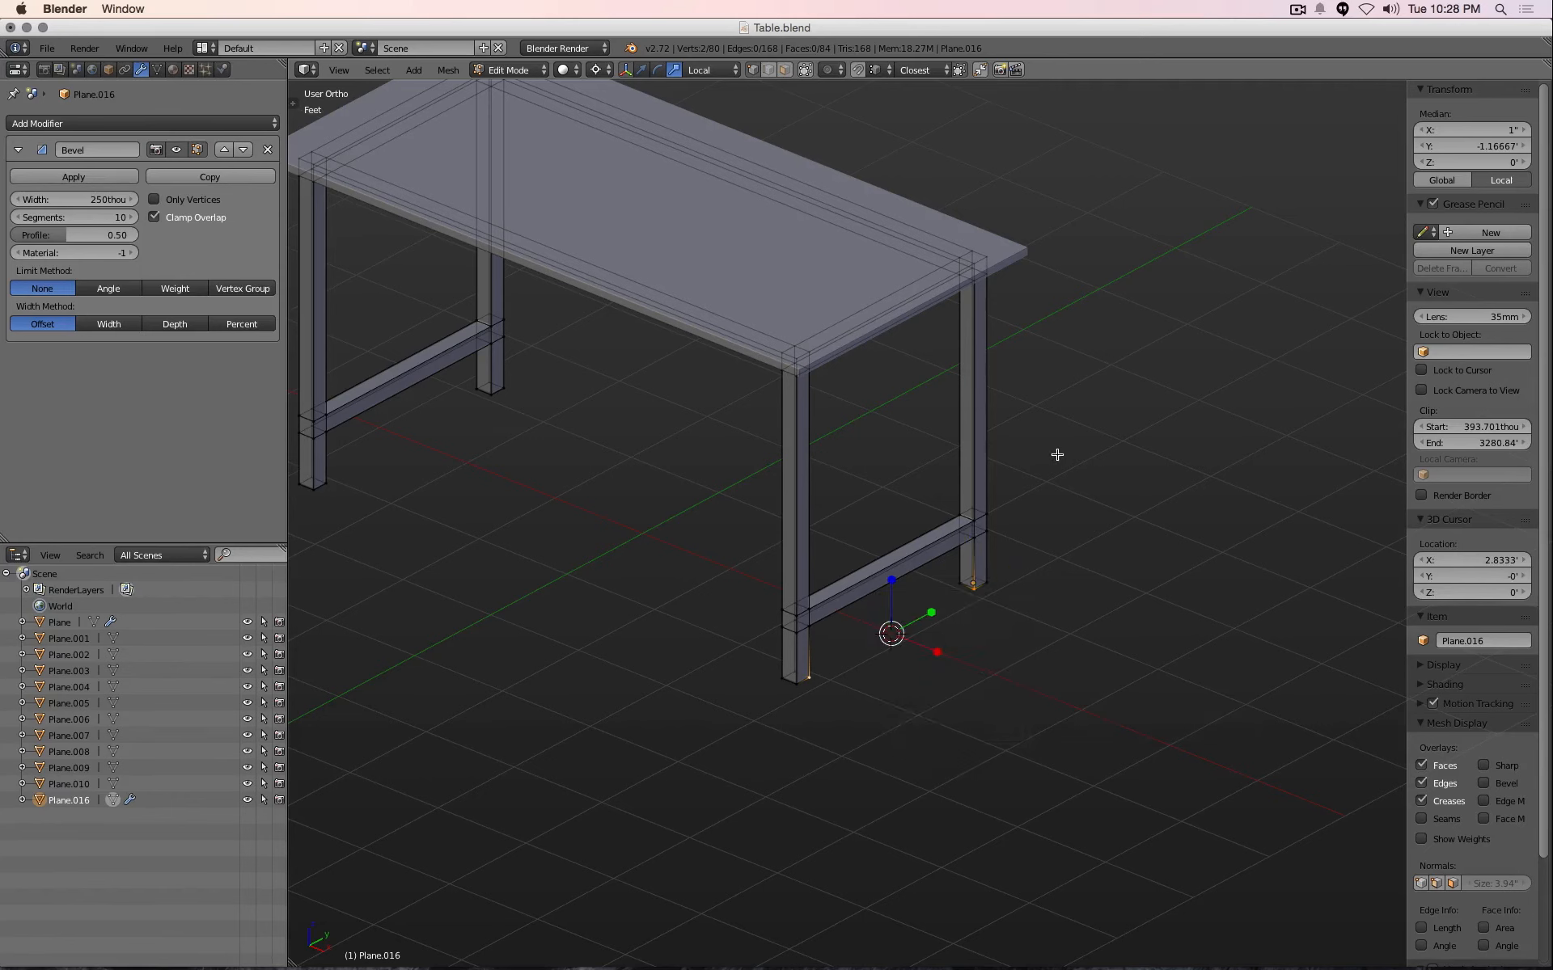
mouse_move(931, 627)
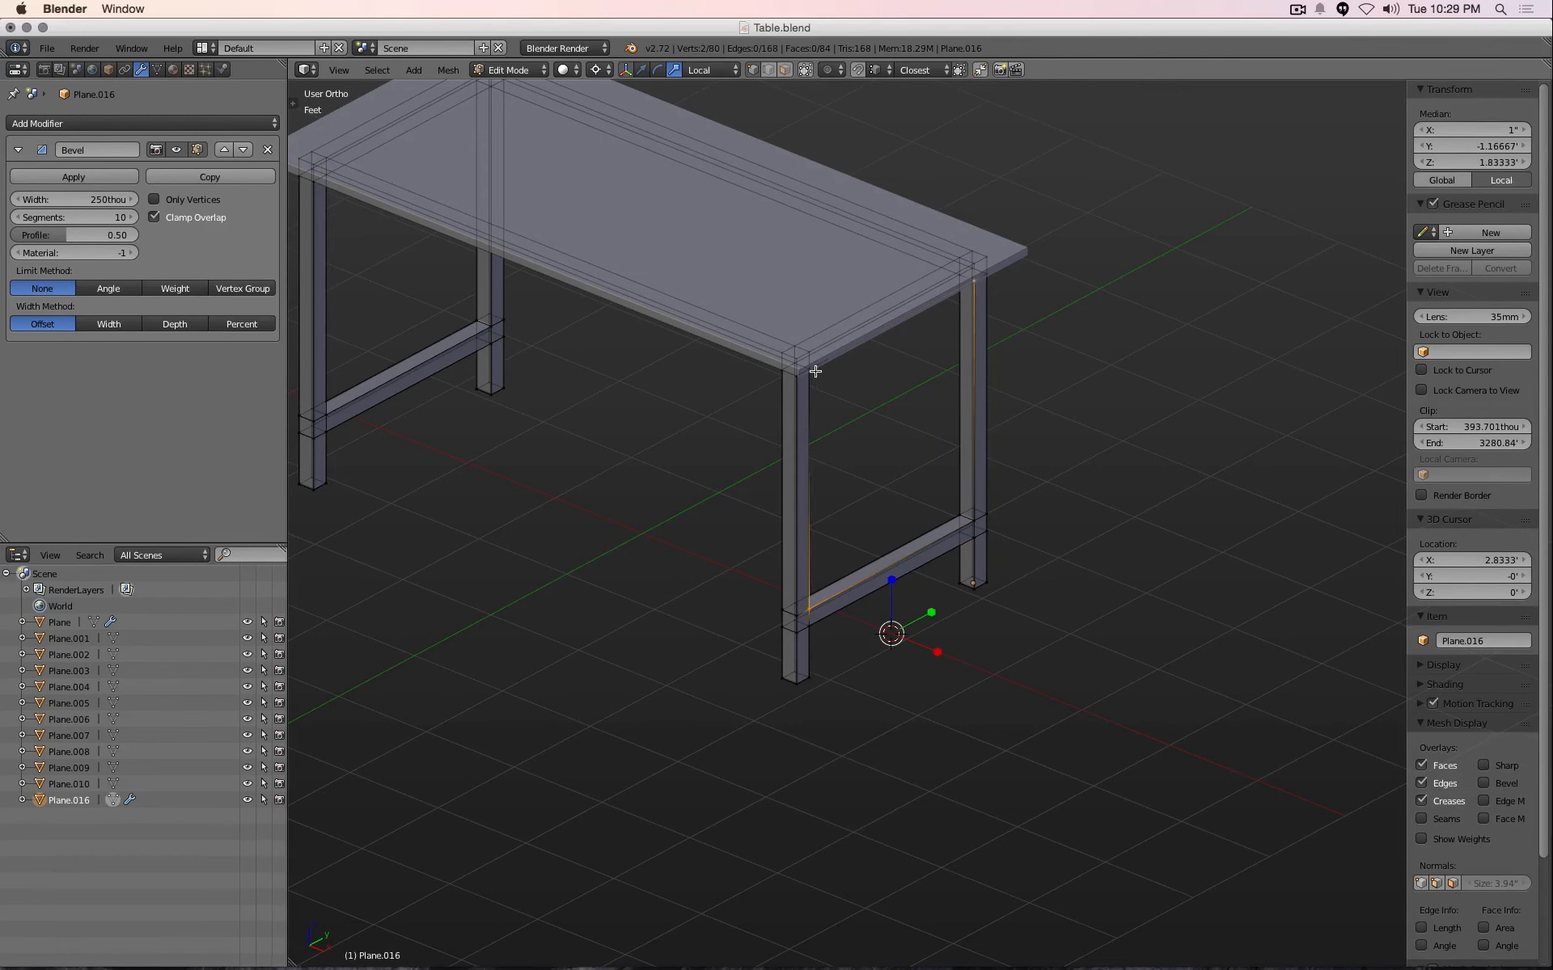
click(811, 371)
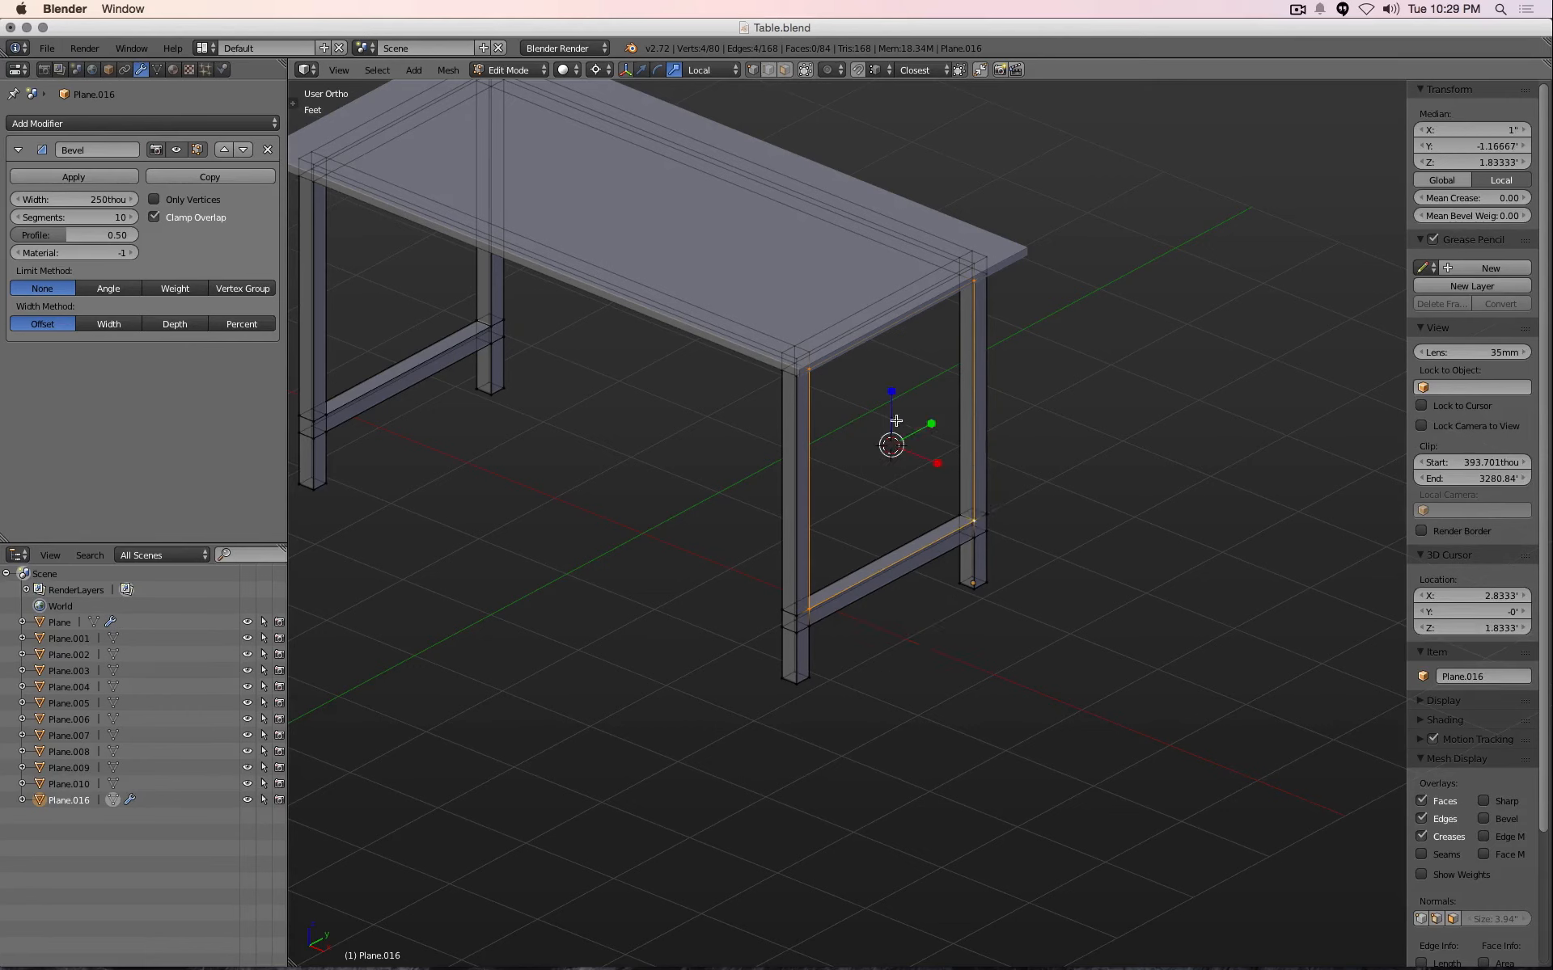
mouse_move(959, 306)
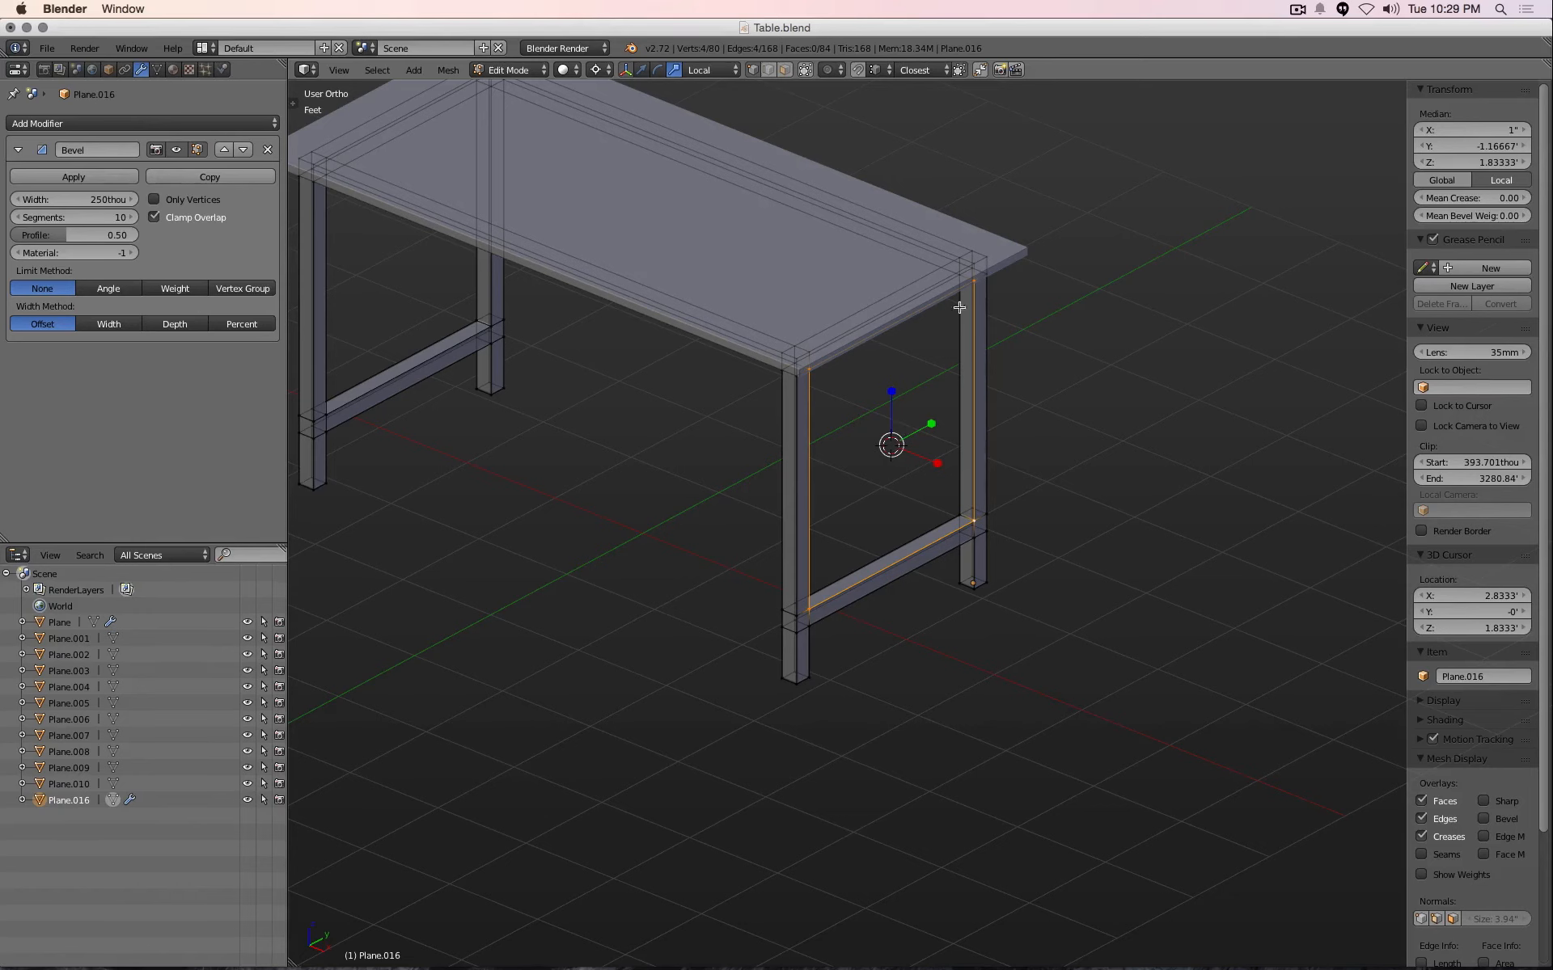
mouse_move(975, 327)
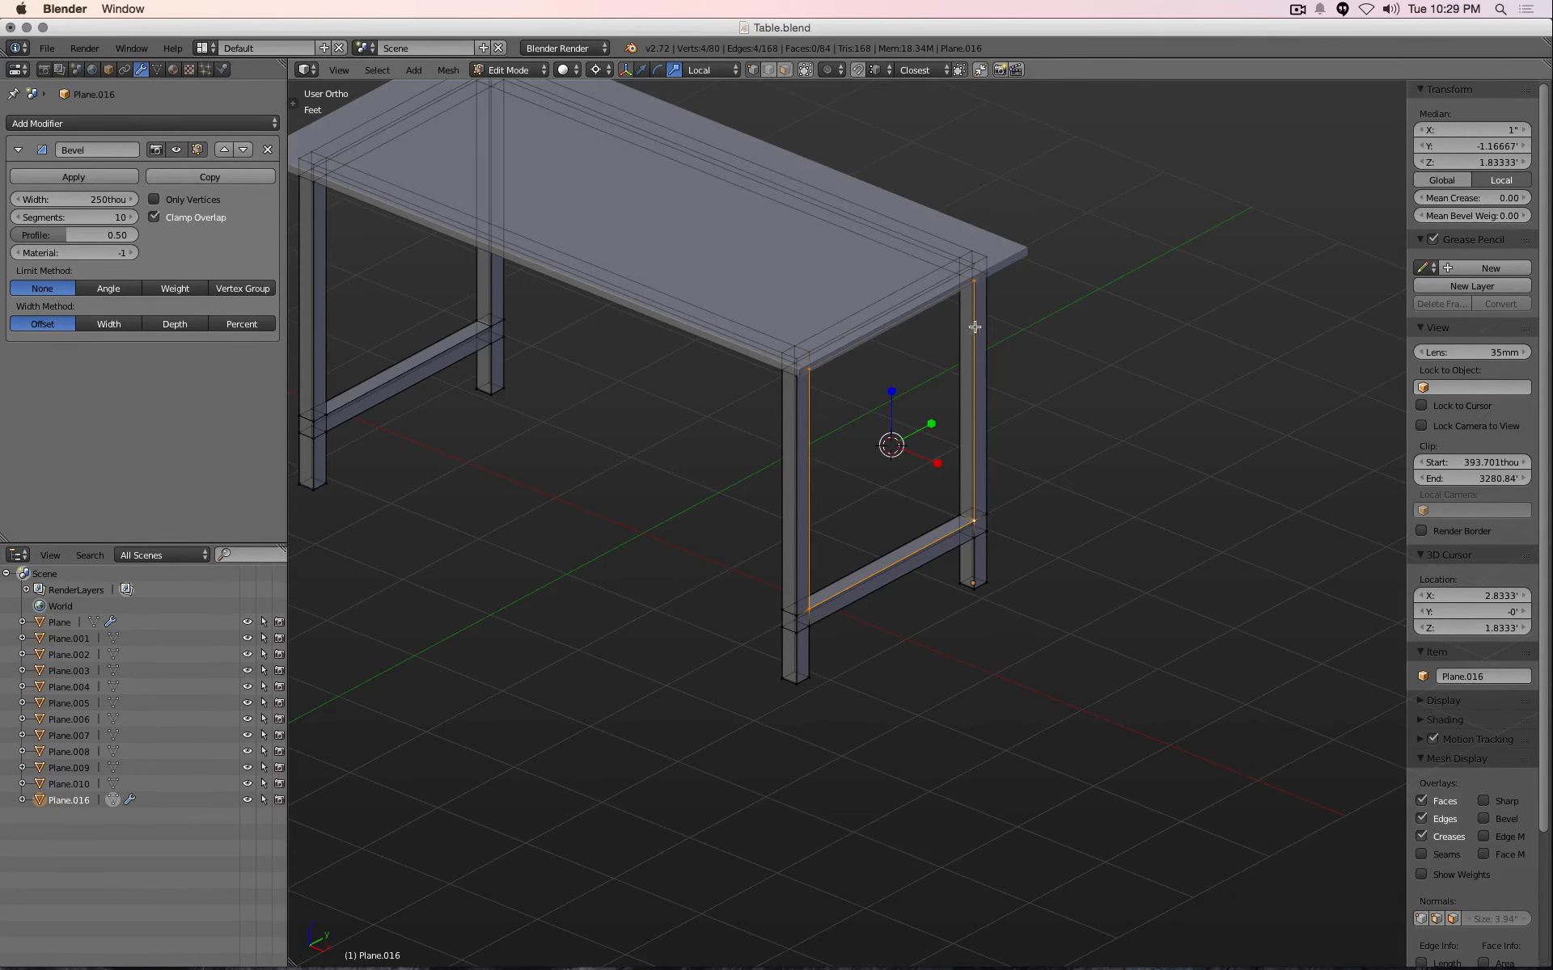